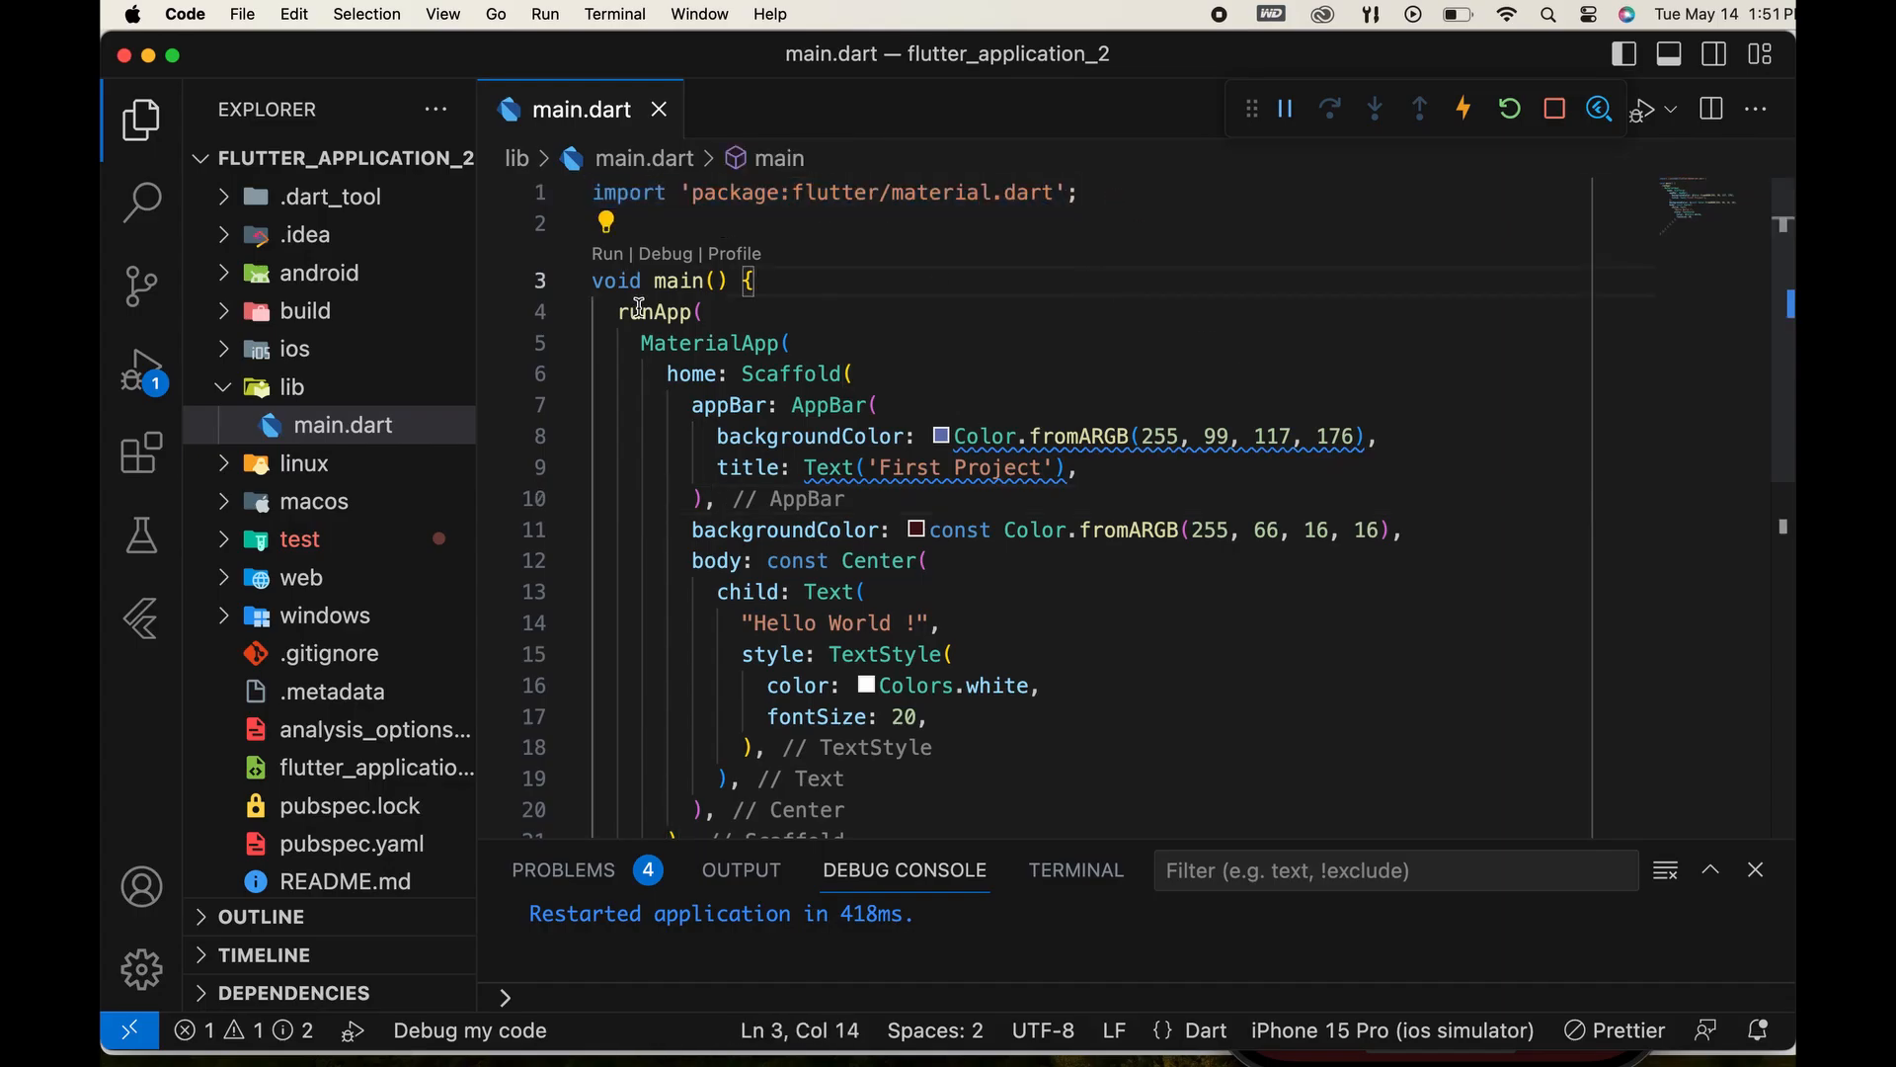
Wrap the "Hello World !" Text widget in a Container via the Wrap with Container code action.
drag(1146, 436, 1375, 436)
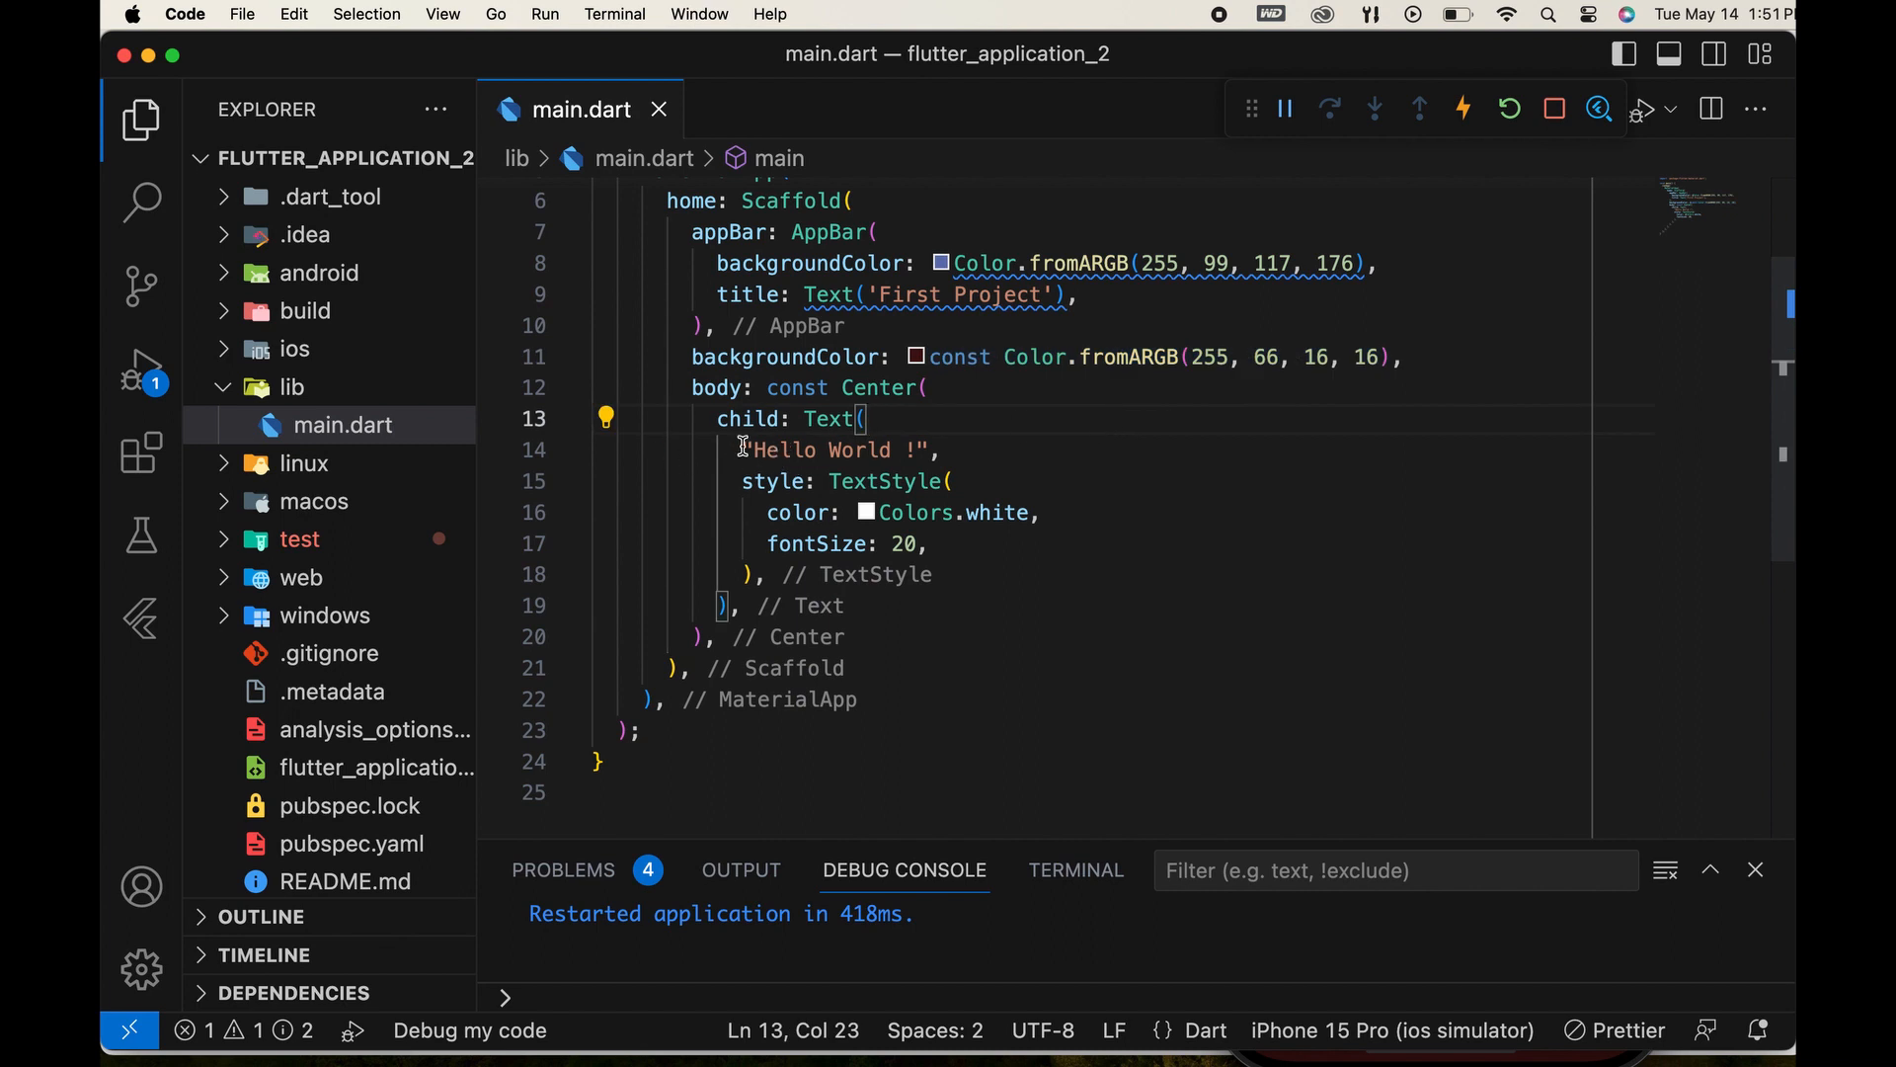
drag(741, 480, 928, 543)
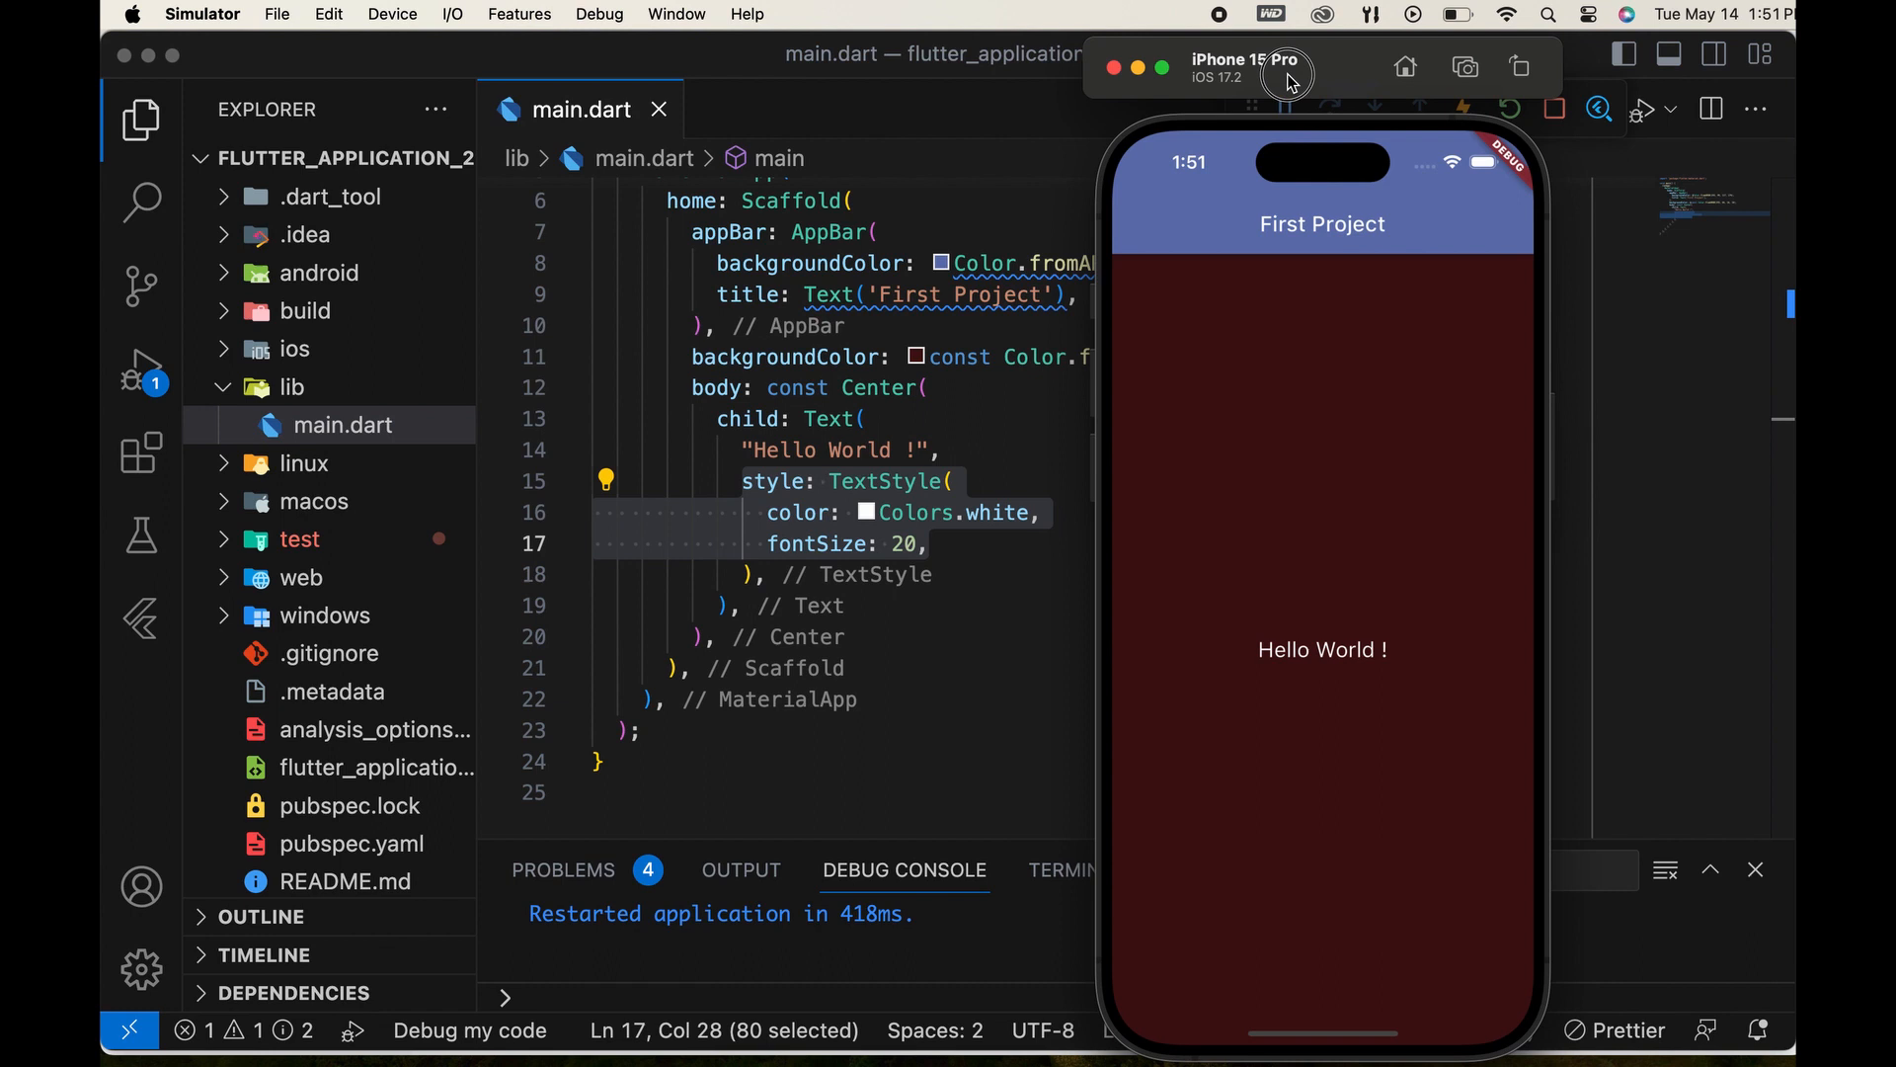
mouse_move(1405, 618)
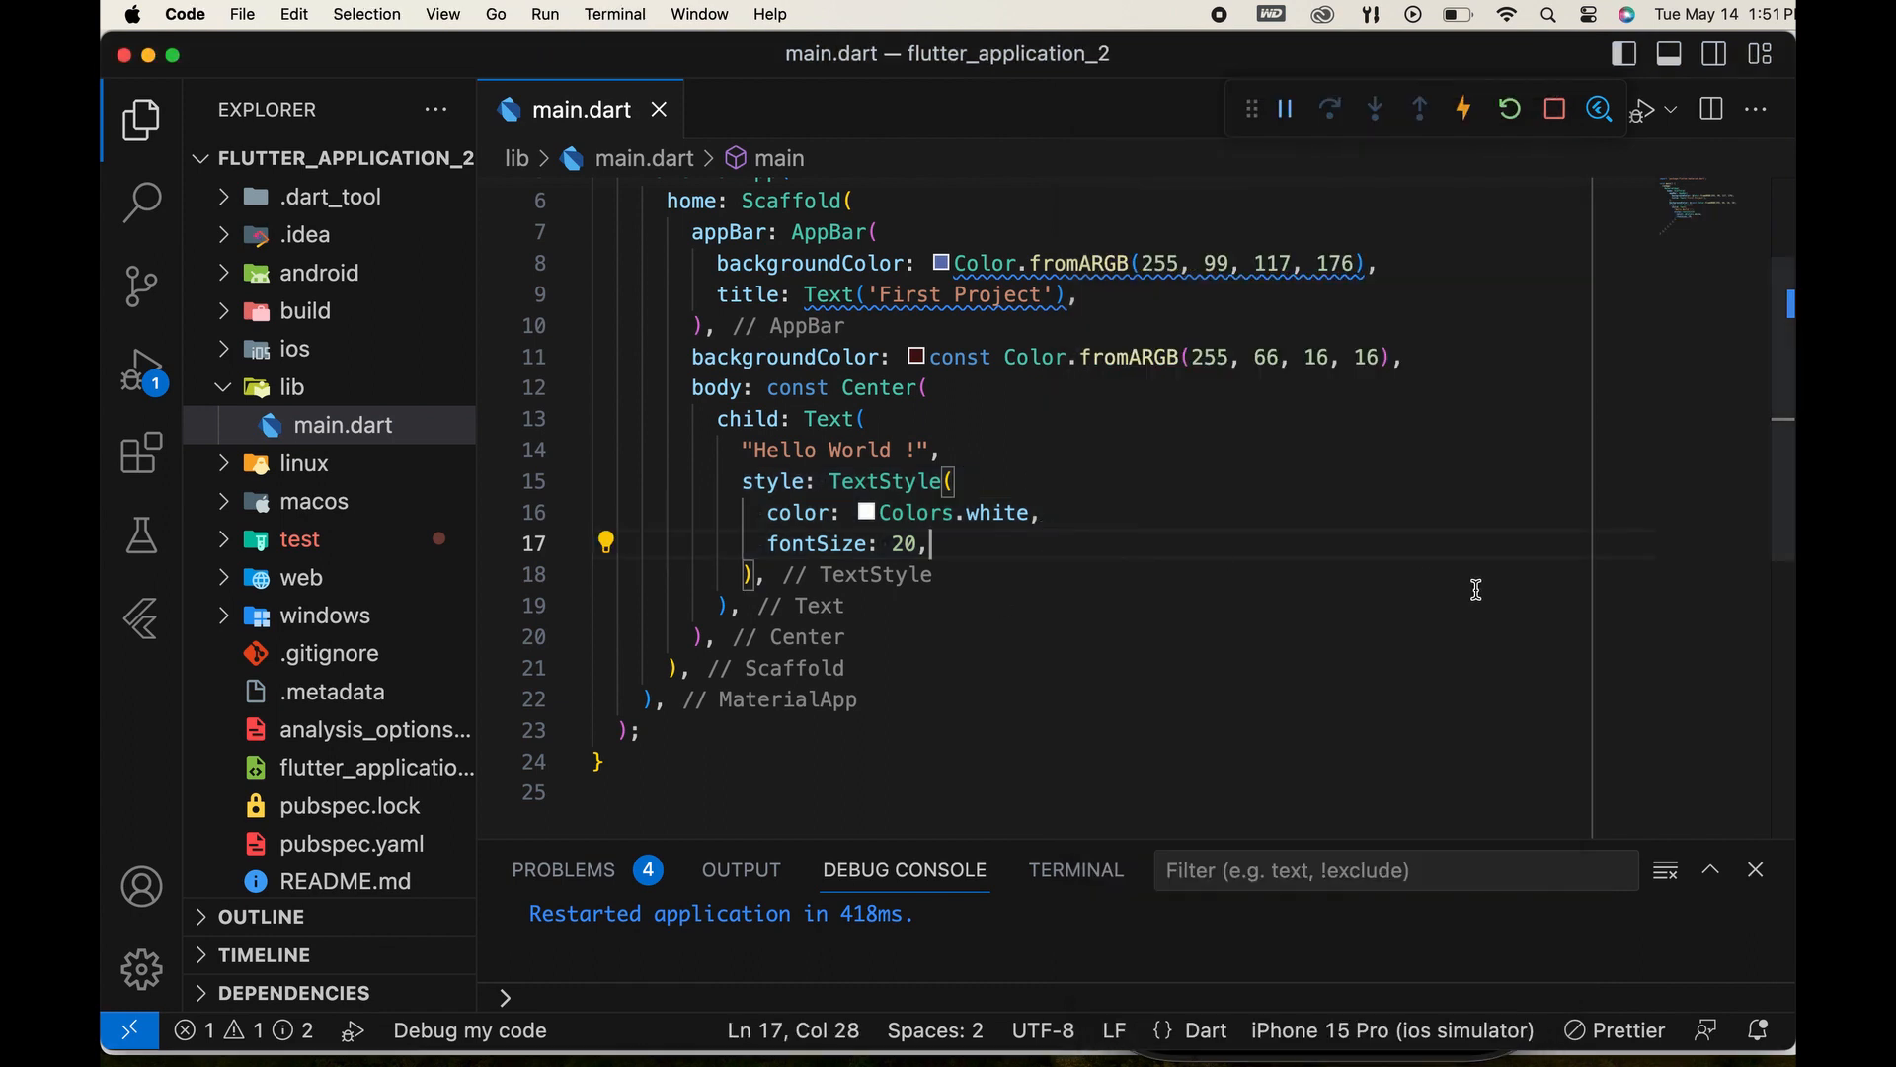
mouse_move(1138, 472)
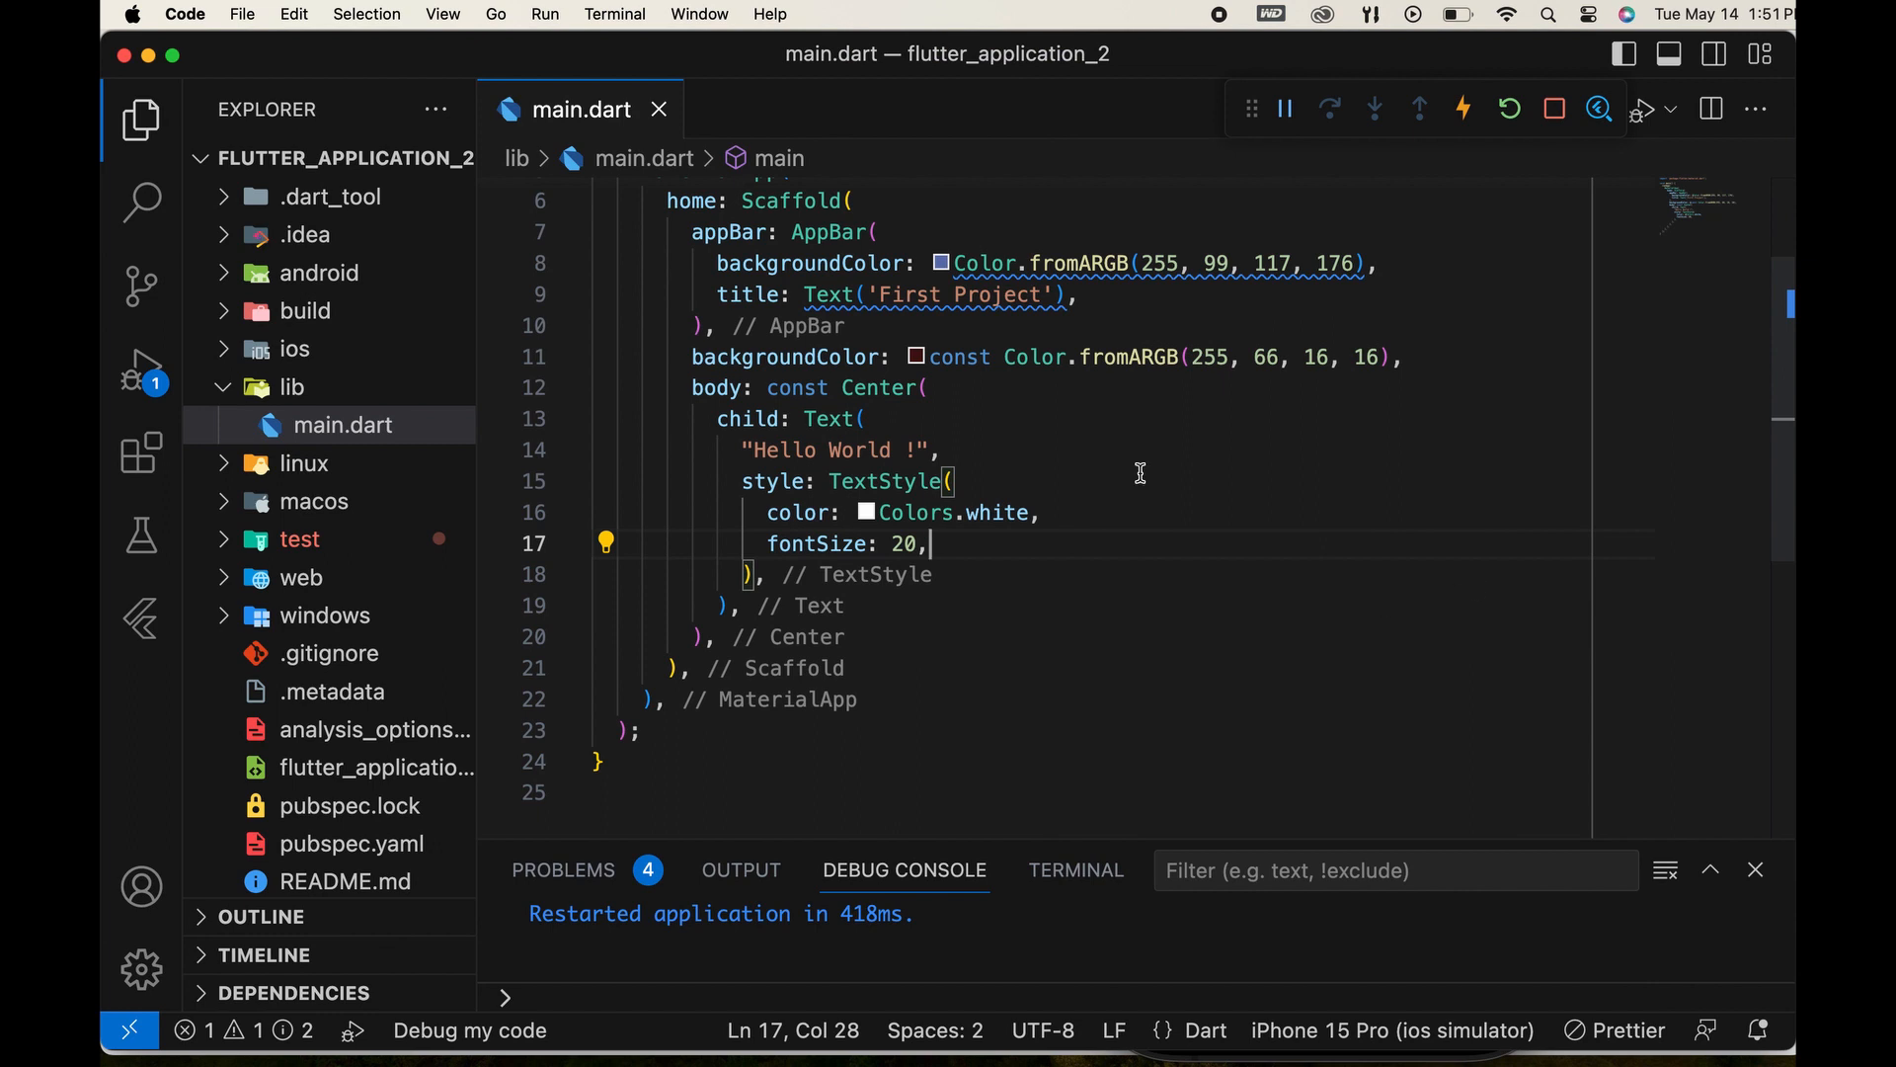
click(956, 480)
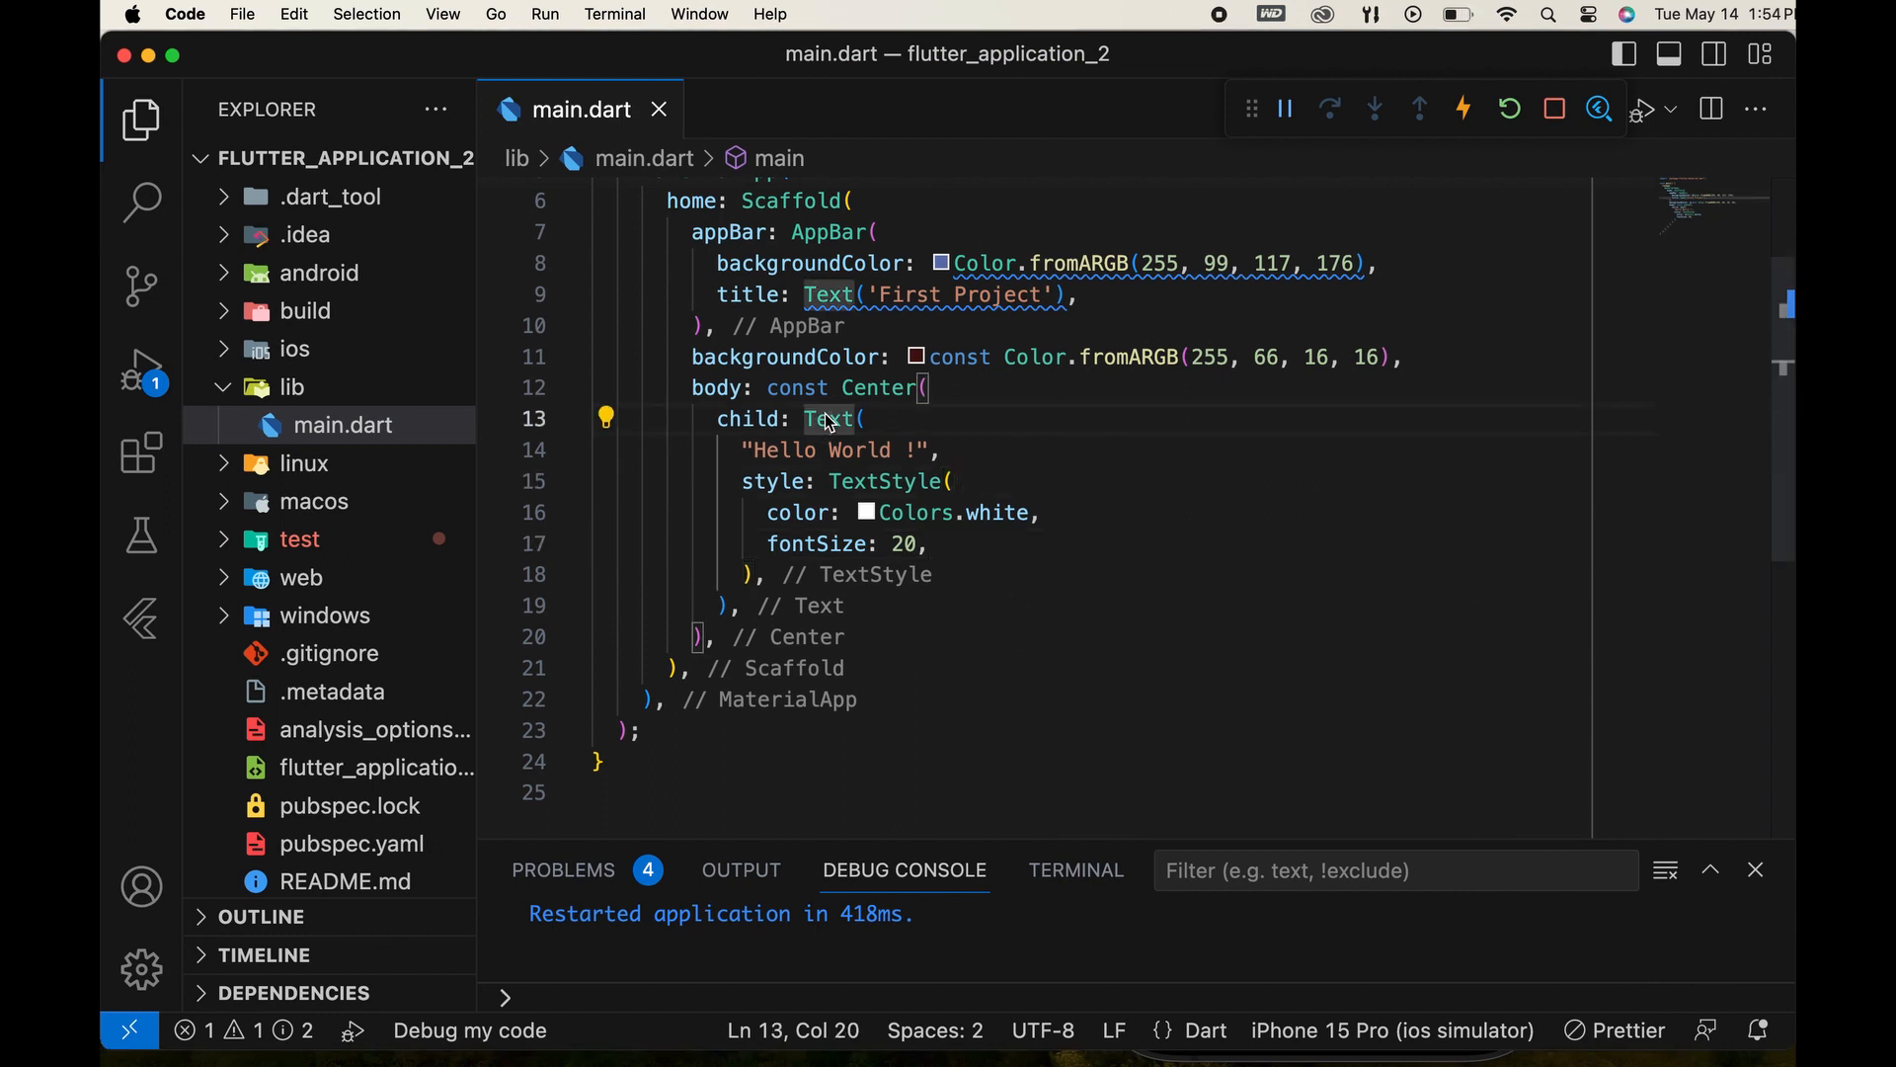
click(605, 417)
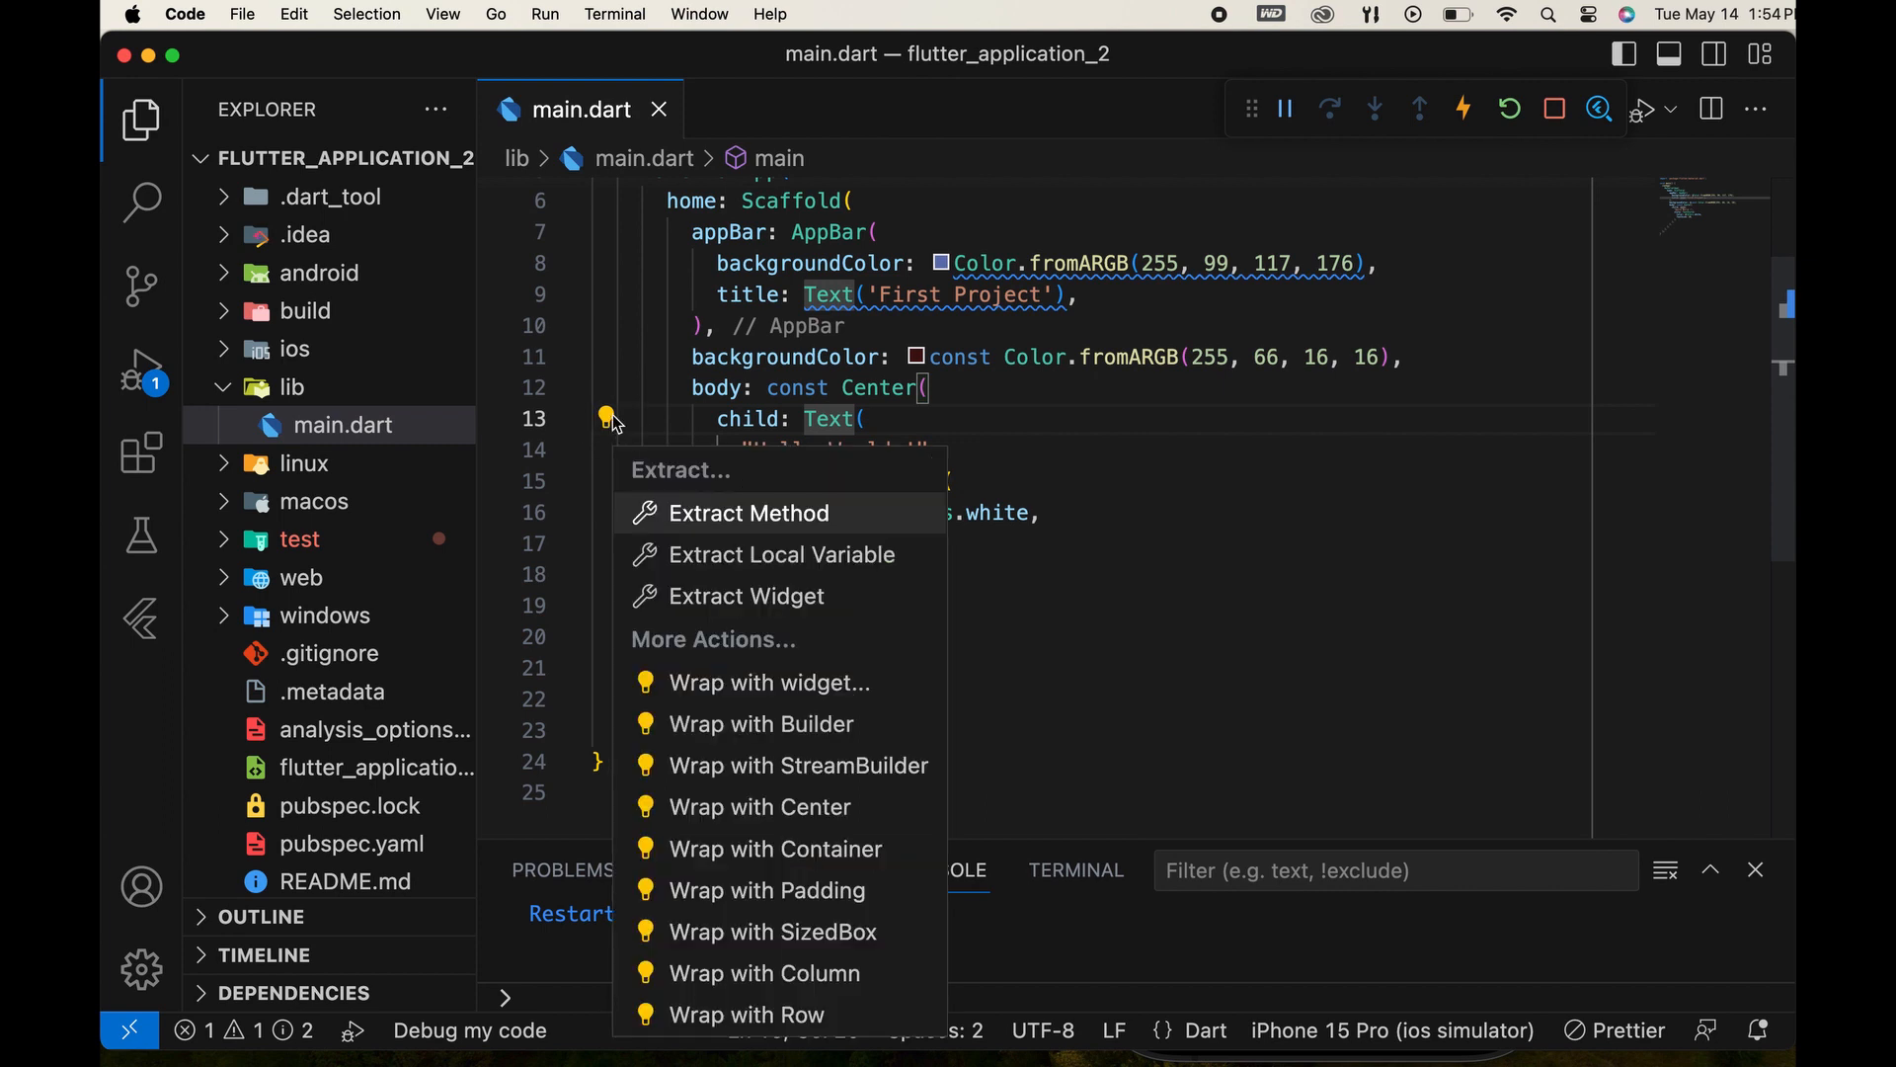
mouse_move(796, 848)
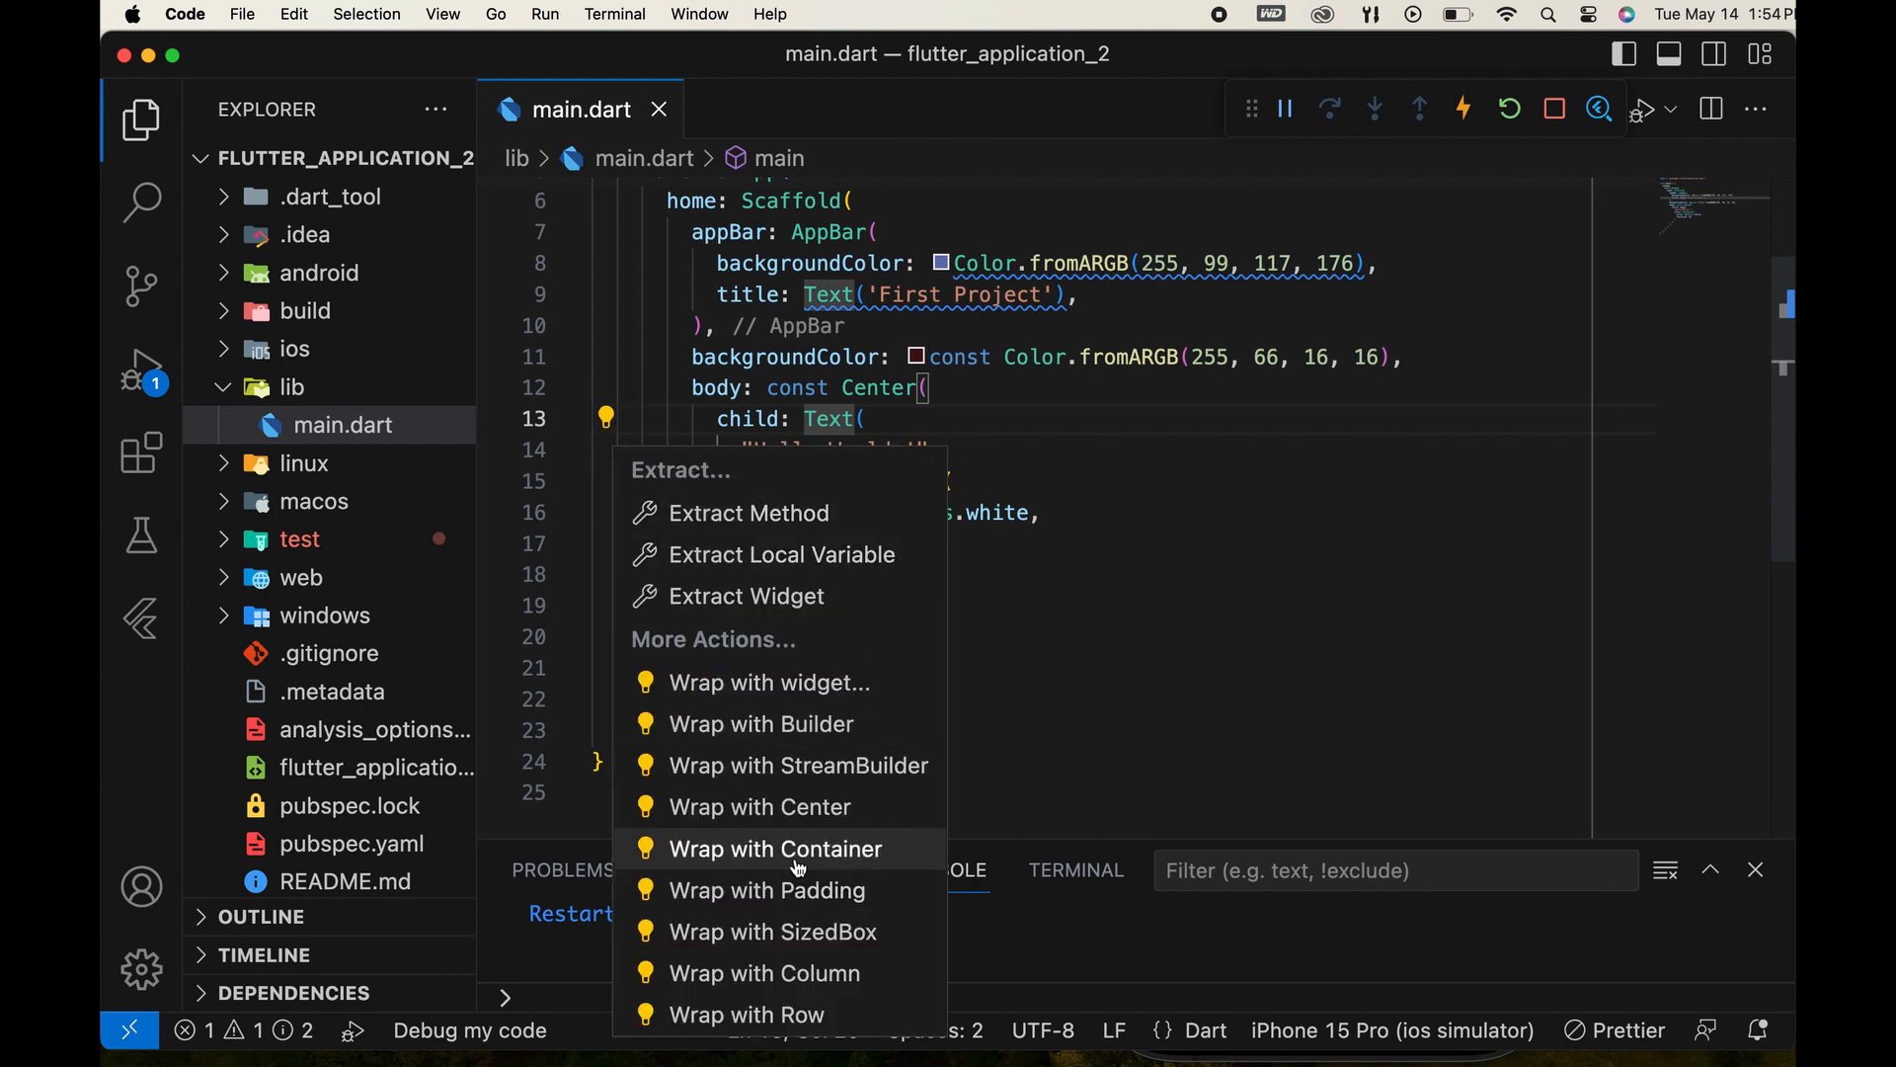
click(774, 848)
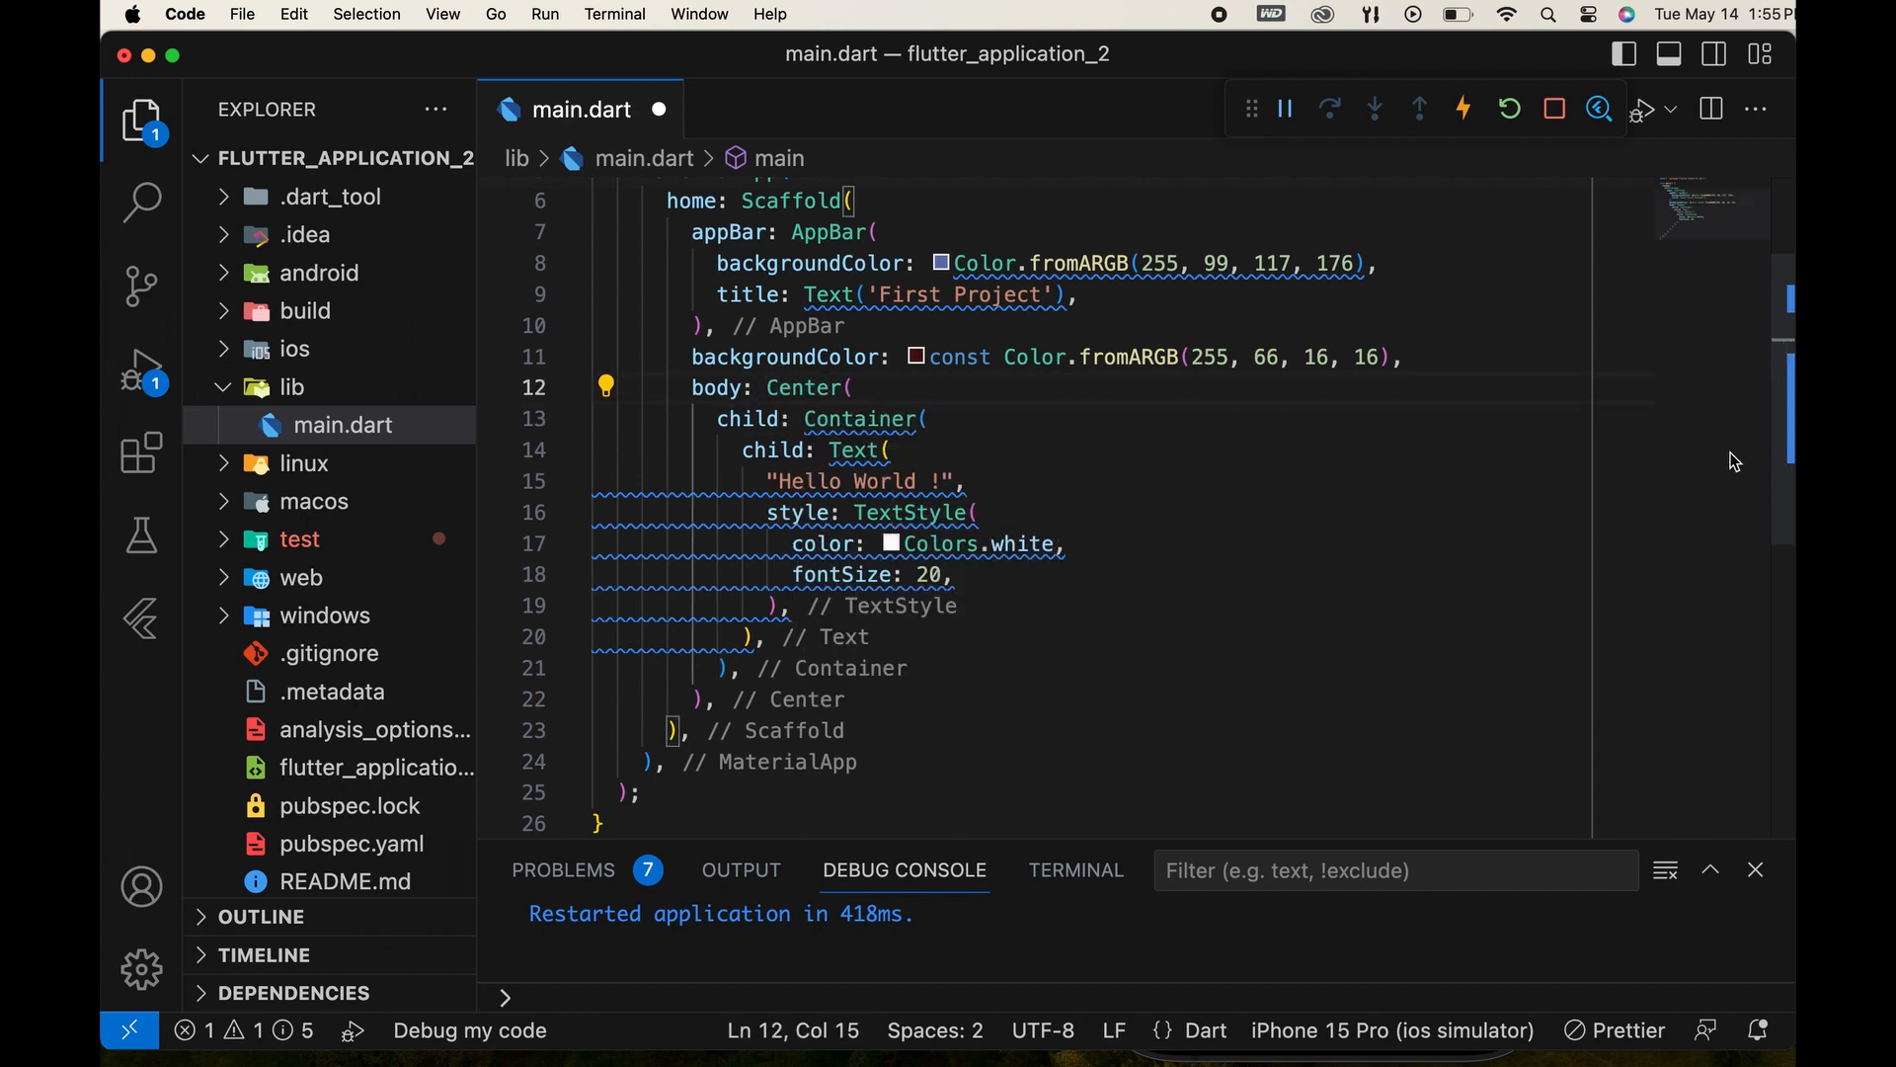
Set the Container's color to Colors.blue and restart the app to show the blue background.
key(enter)
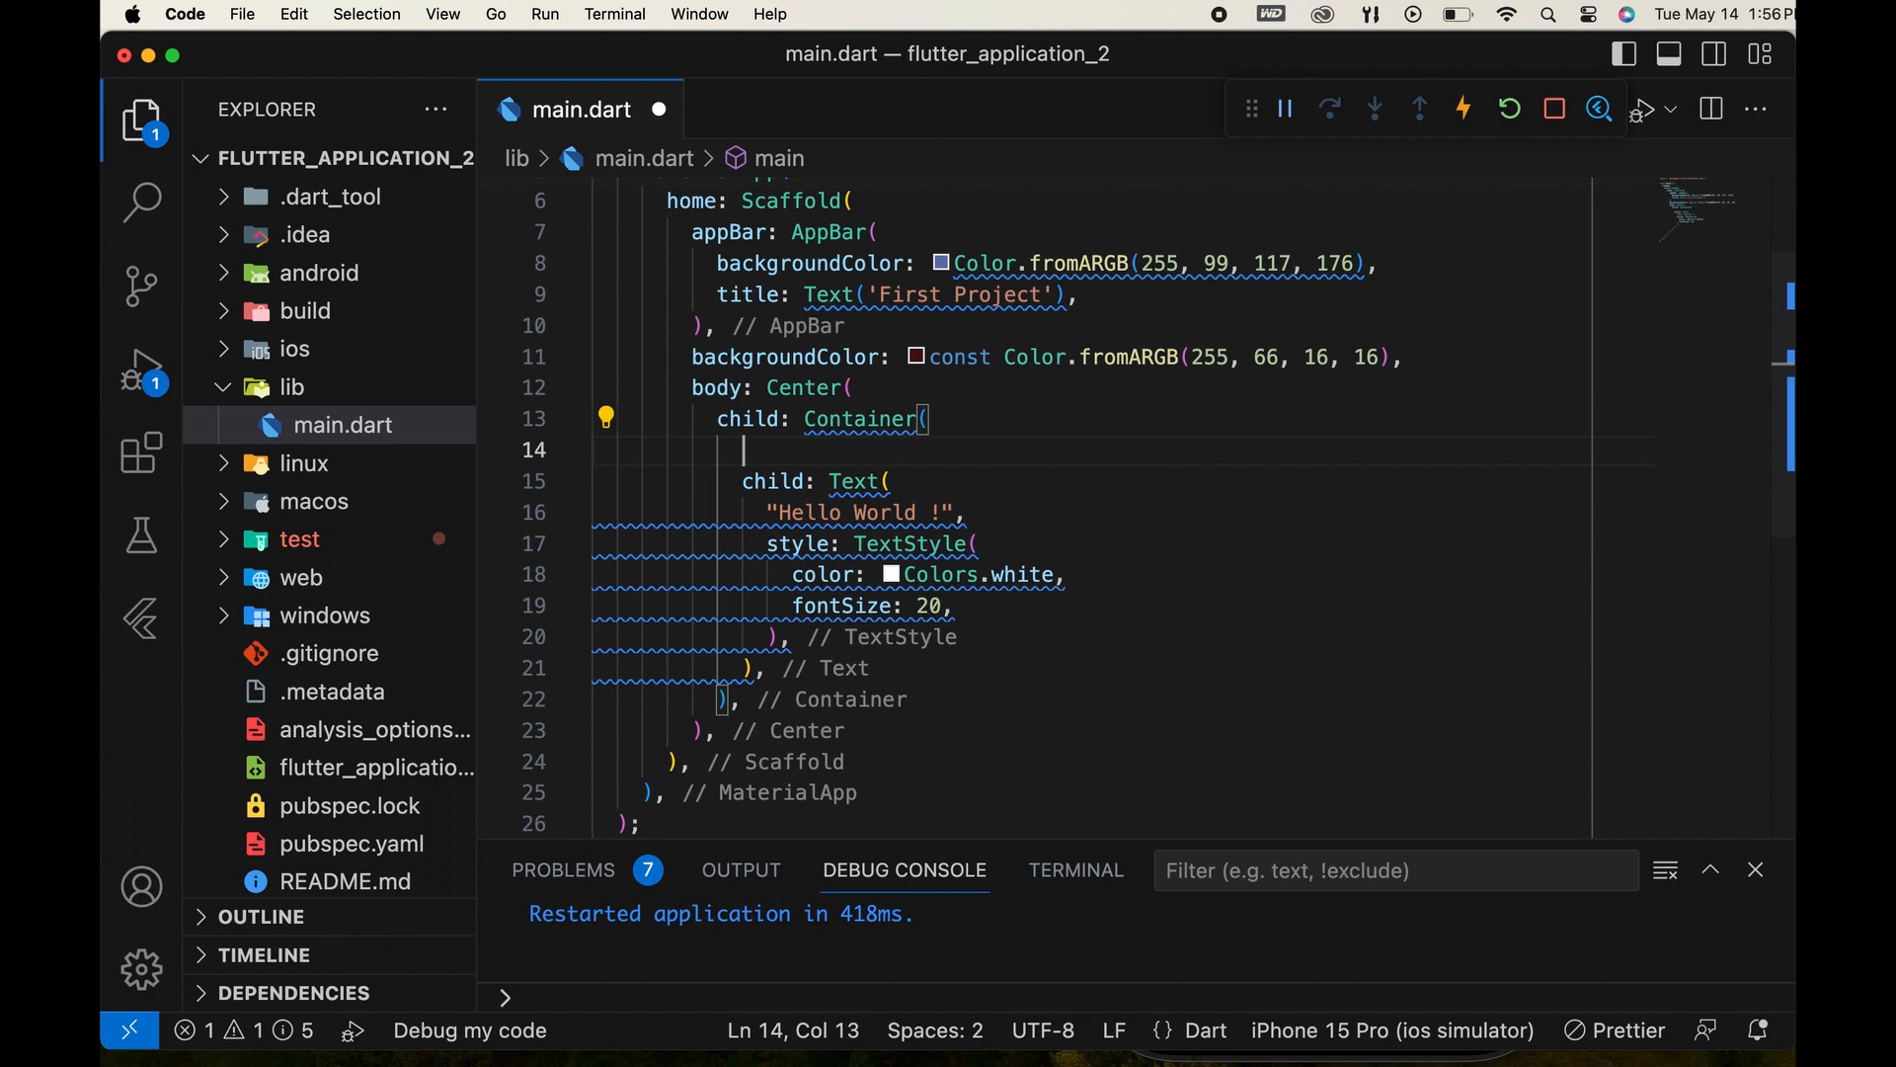
text(color: C)
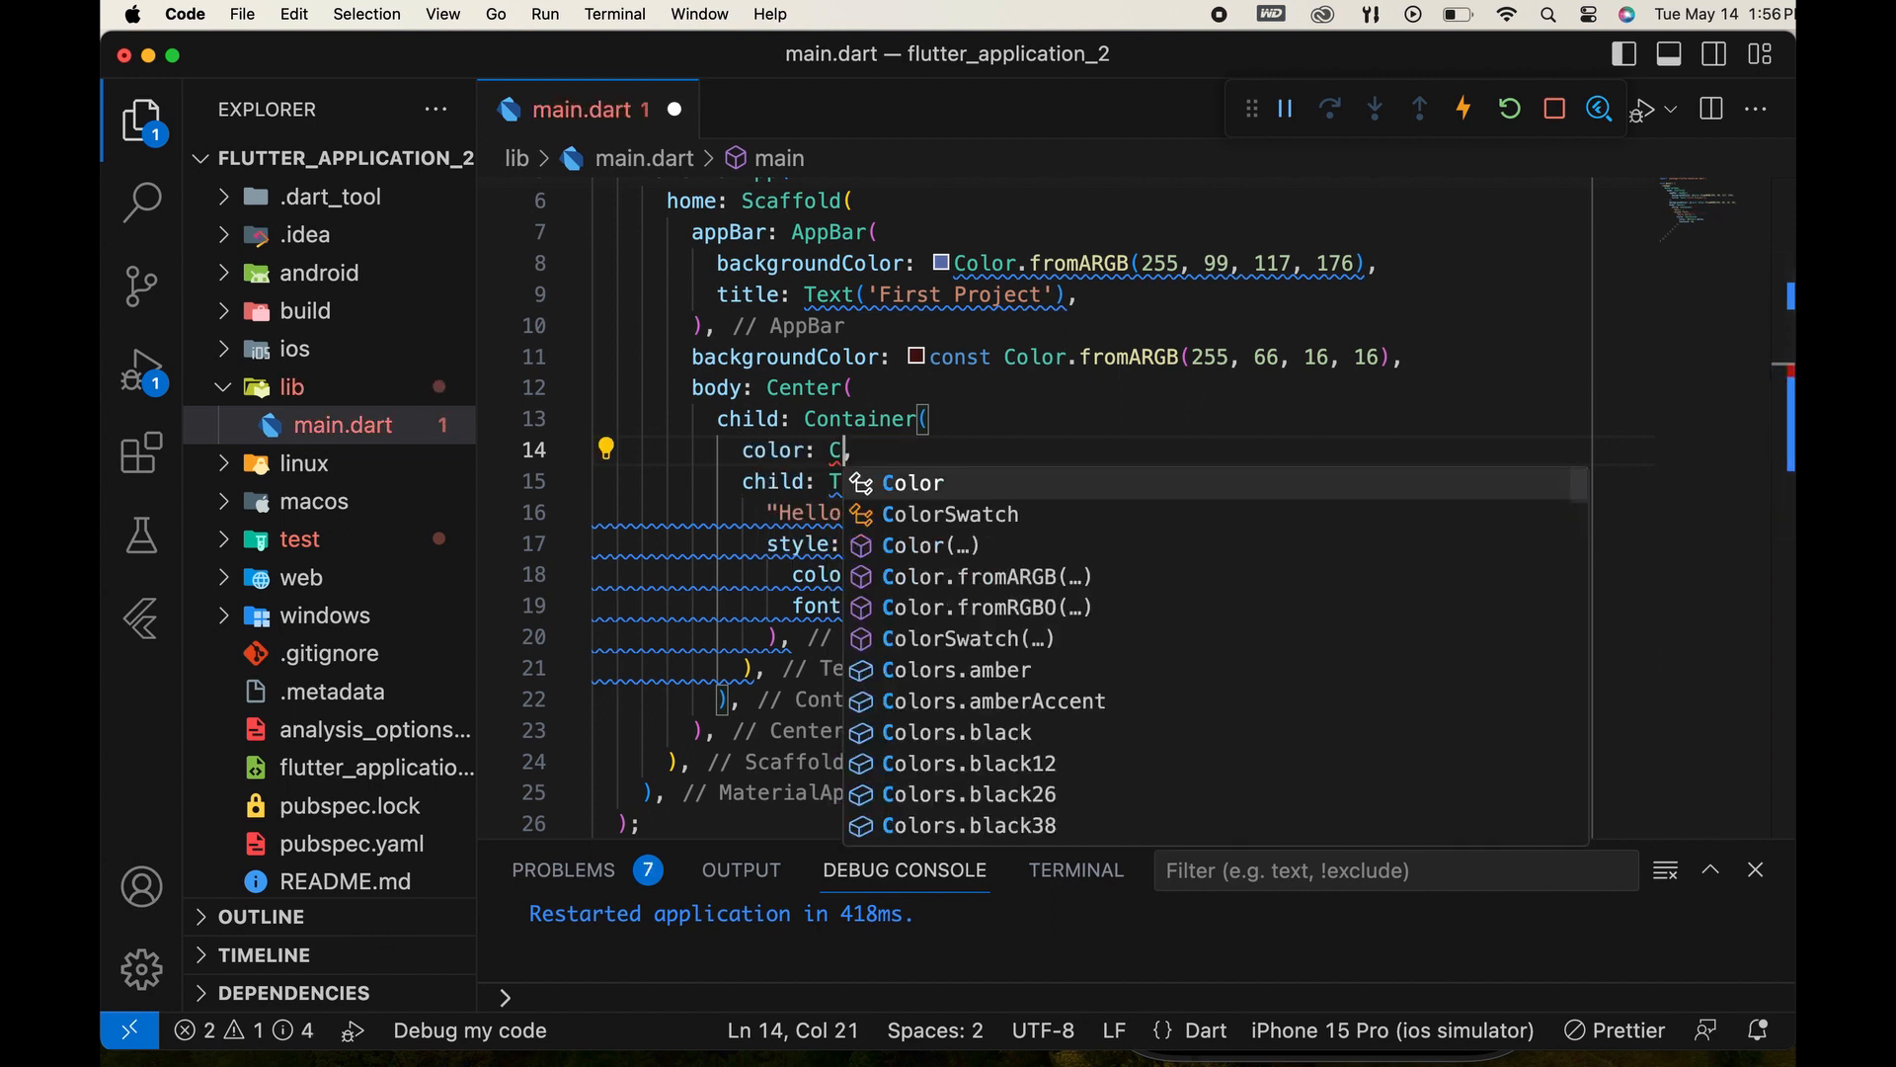
text(olors.,)
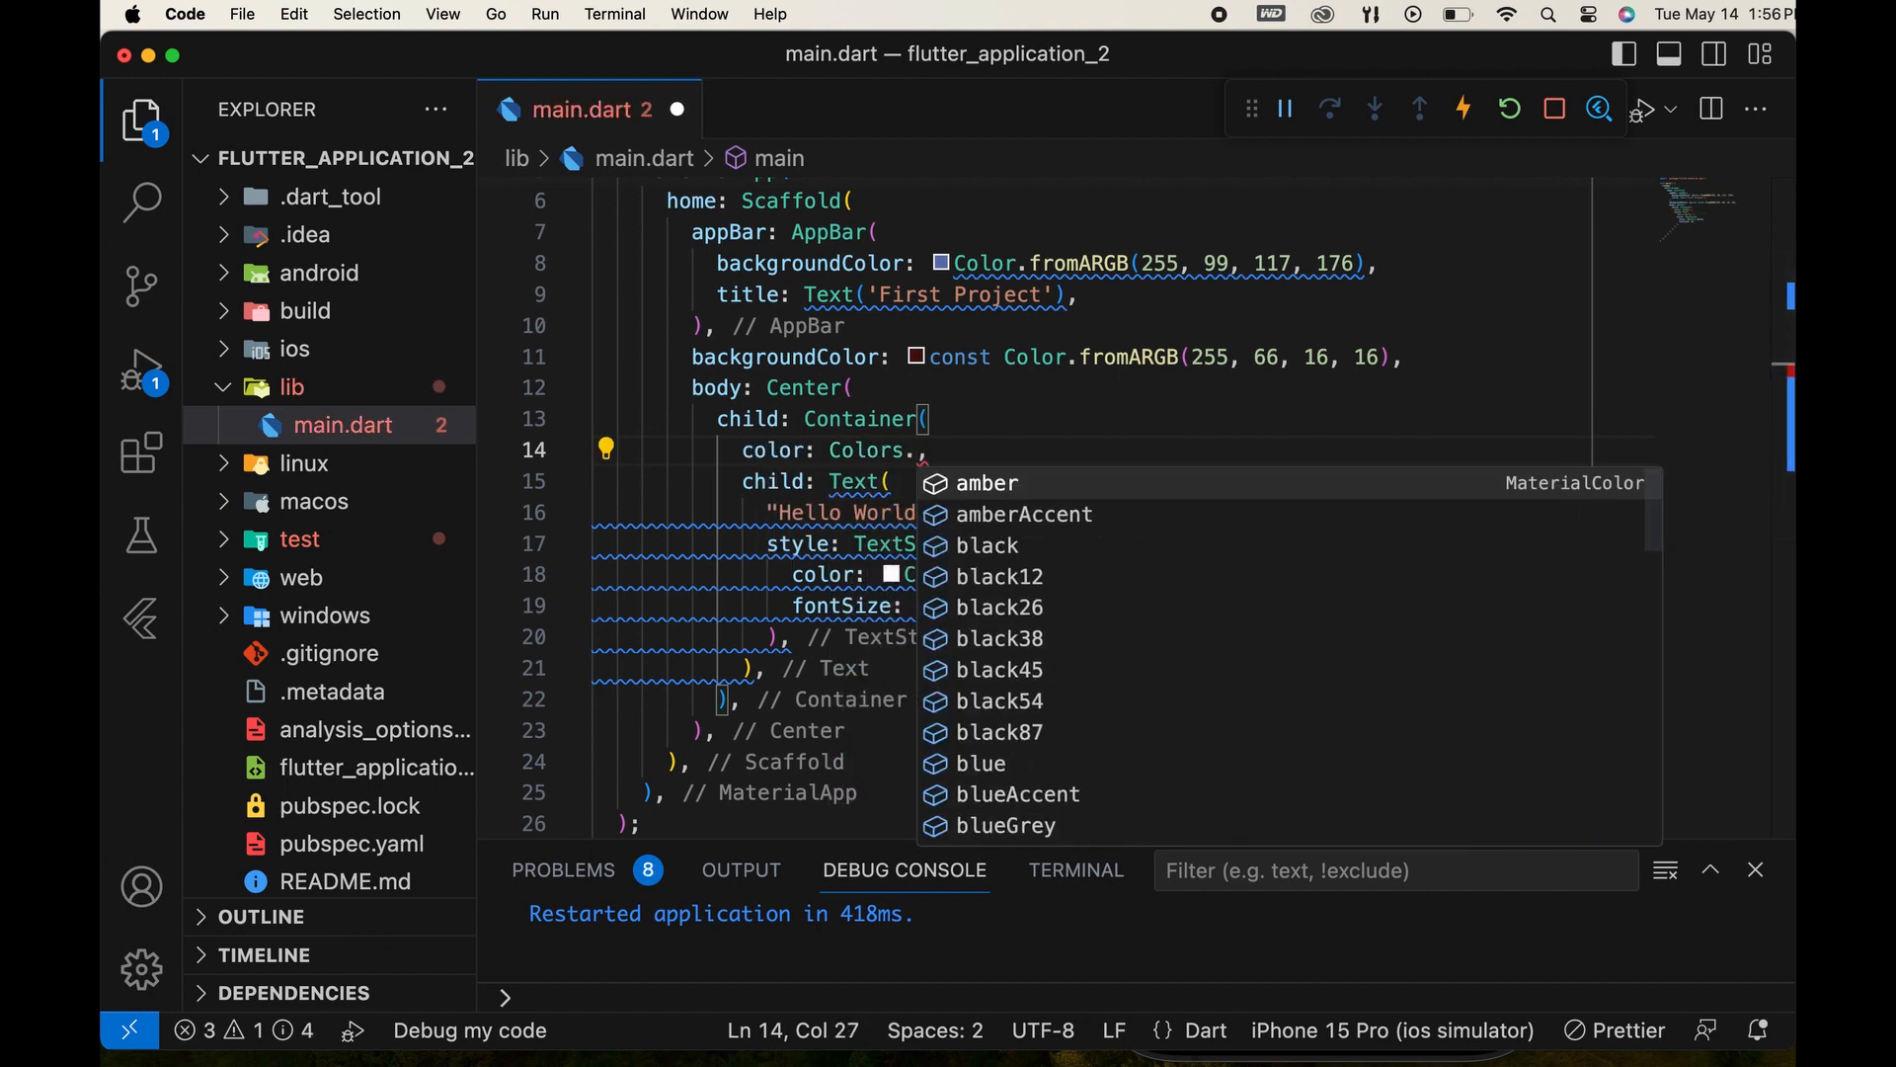
text(blue)
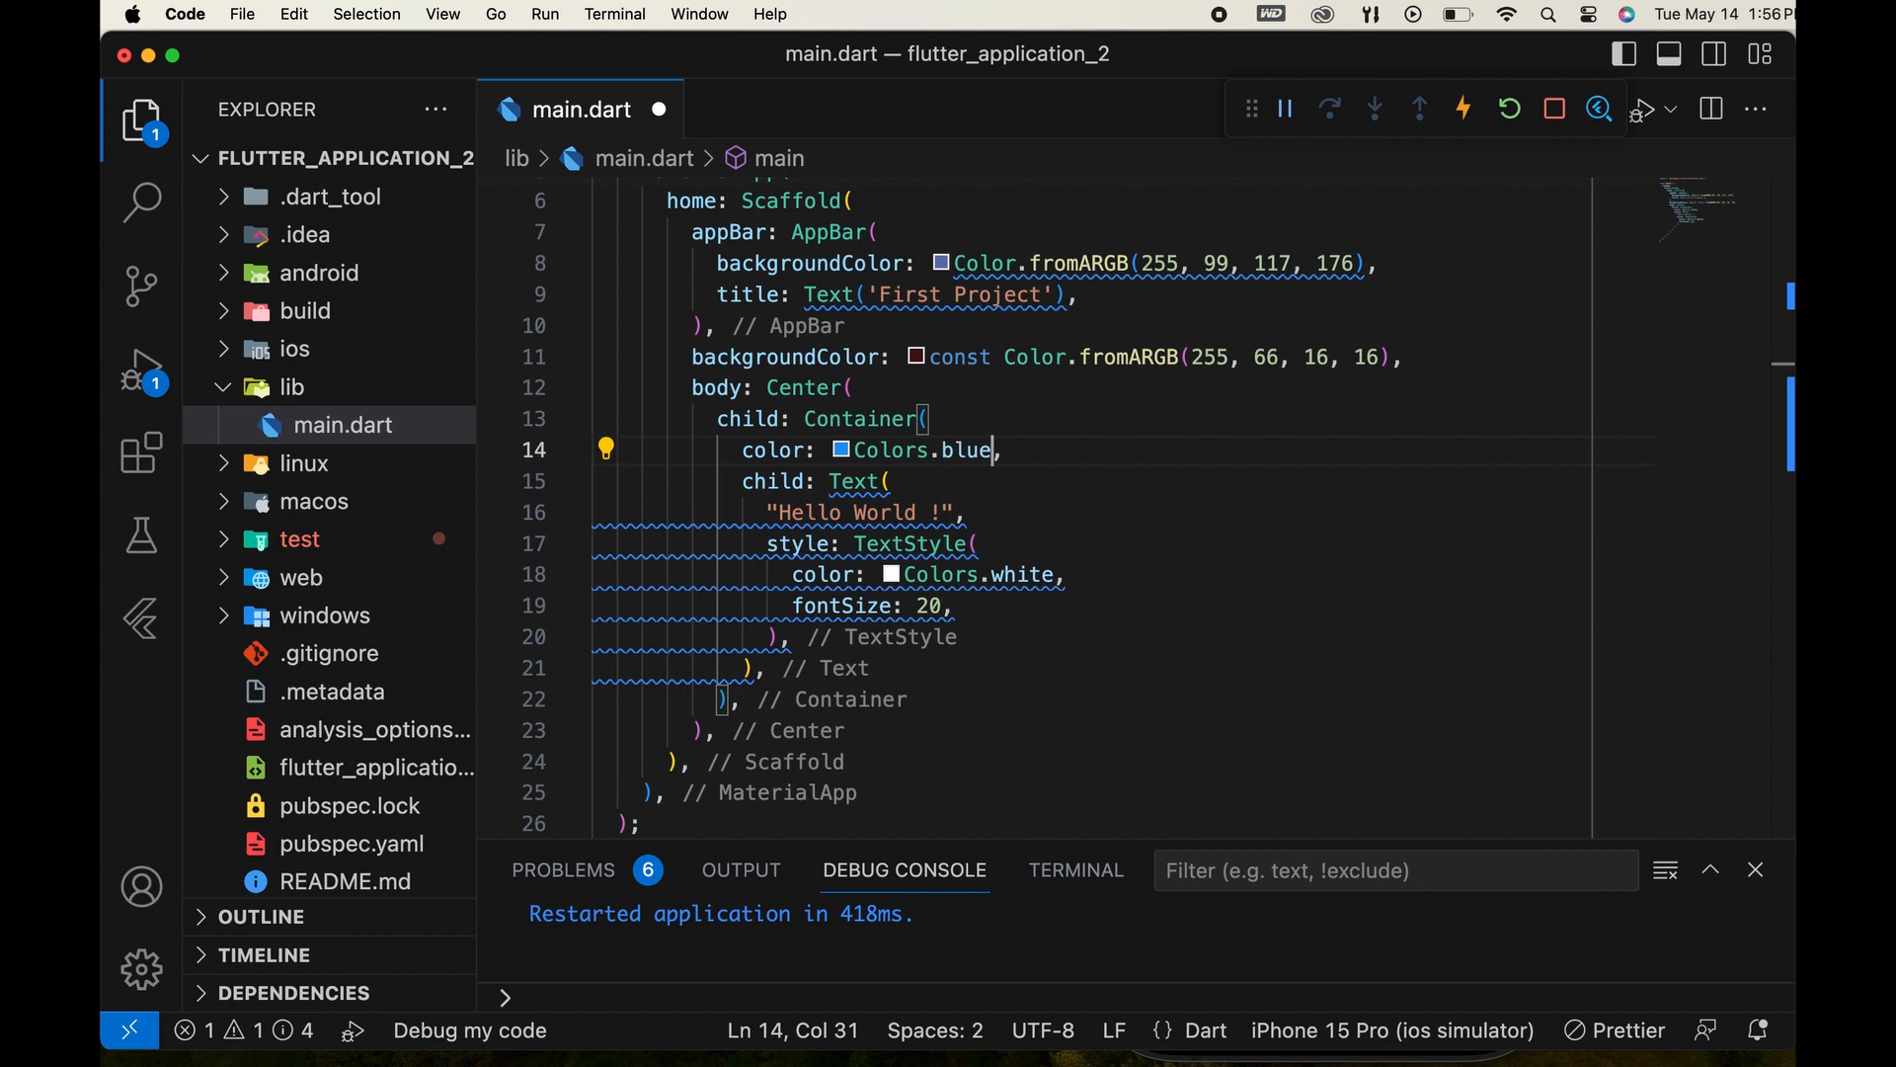
click(1507, 109)
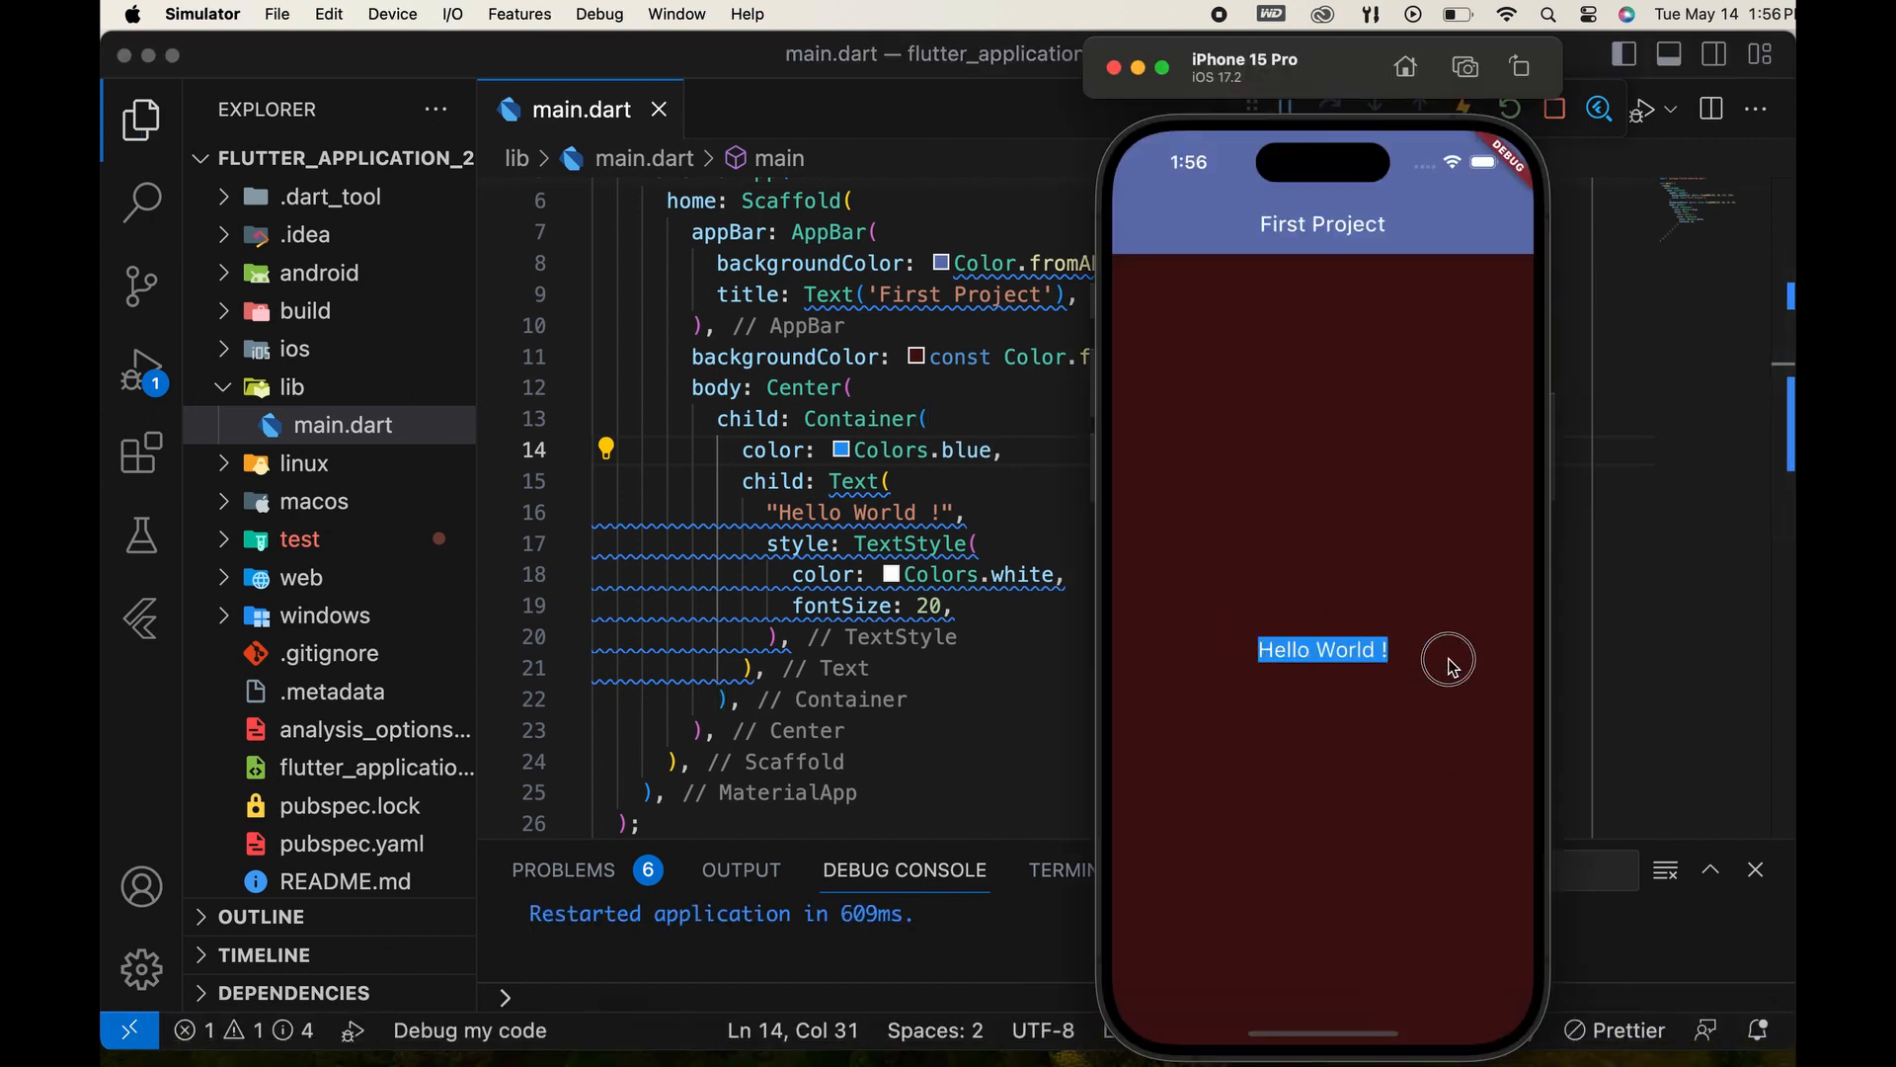
mouse_move(1365, 622)
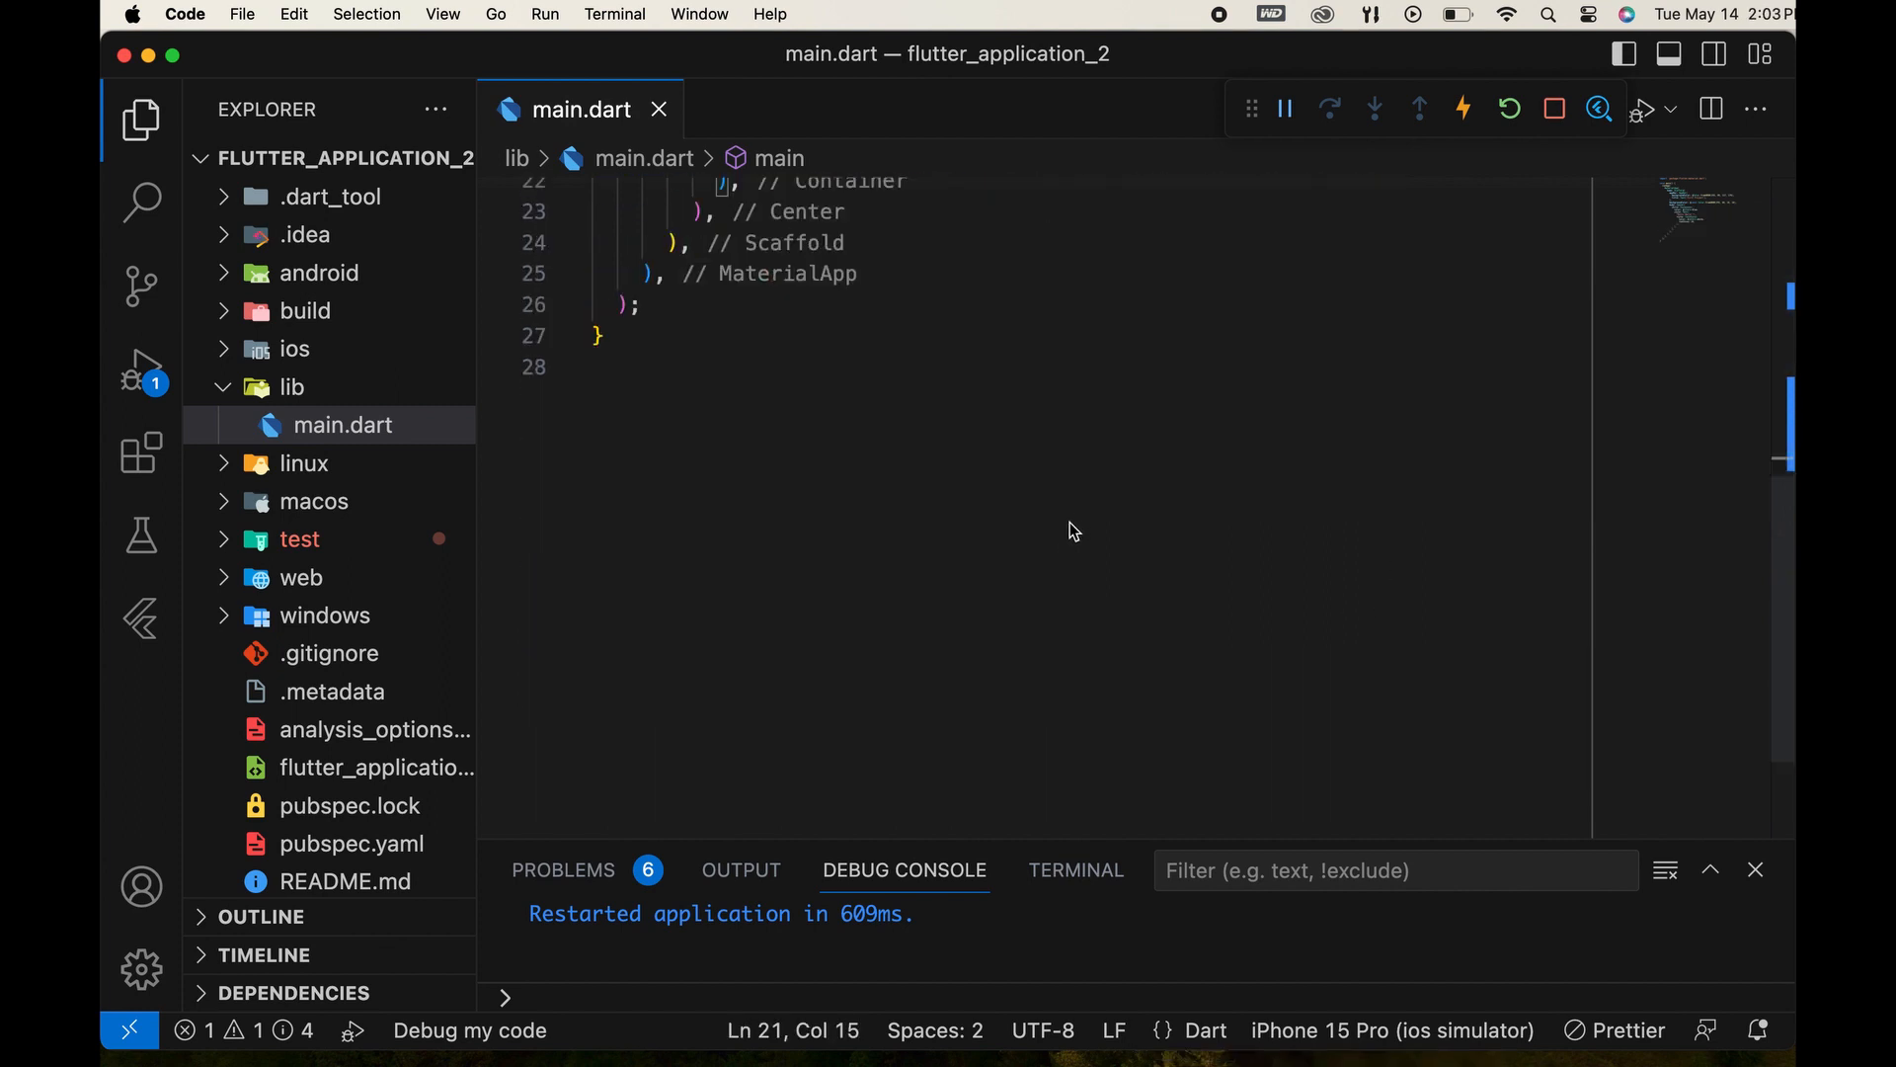
mouse_move(847, 426)
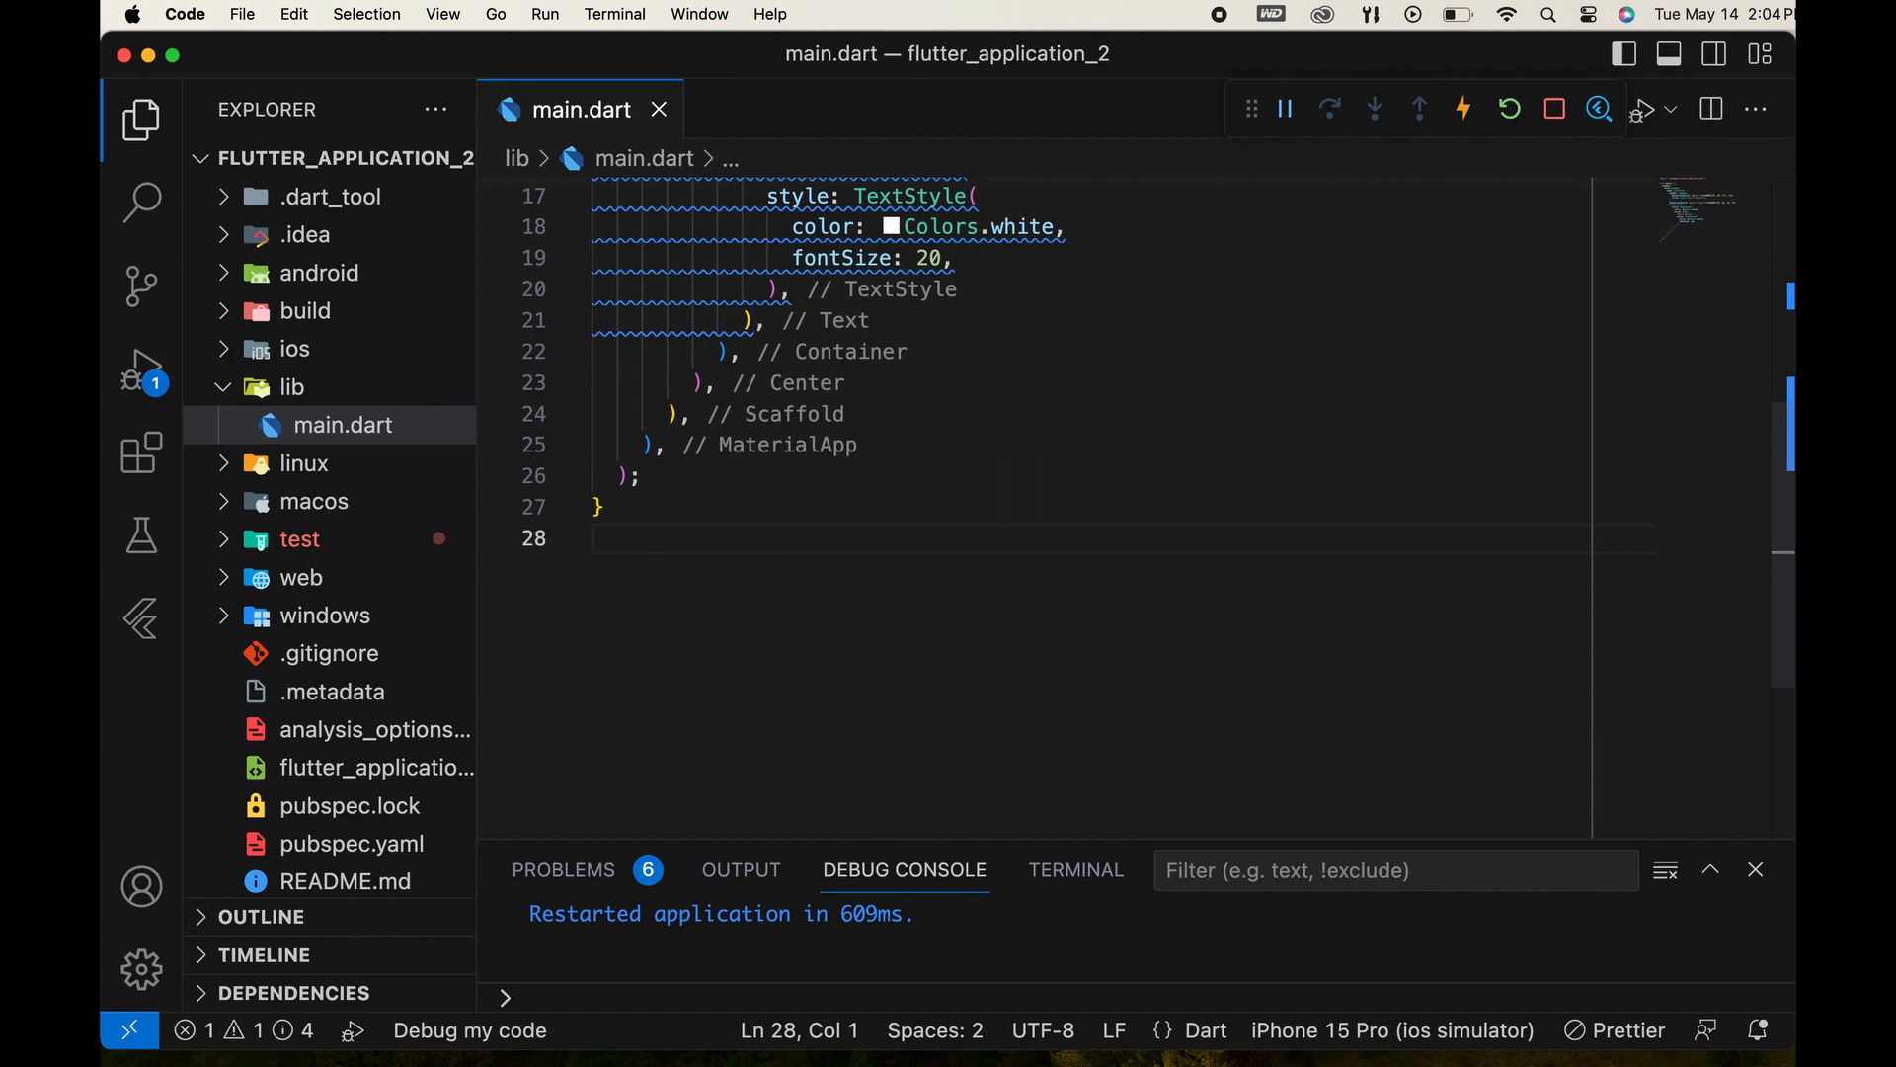
Insert a Flutter Stateless Widget snippet below main and name the class CustomText.
key(Enter)
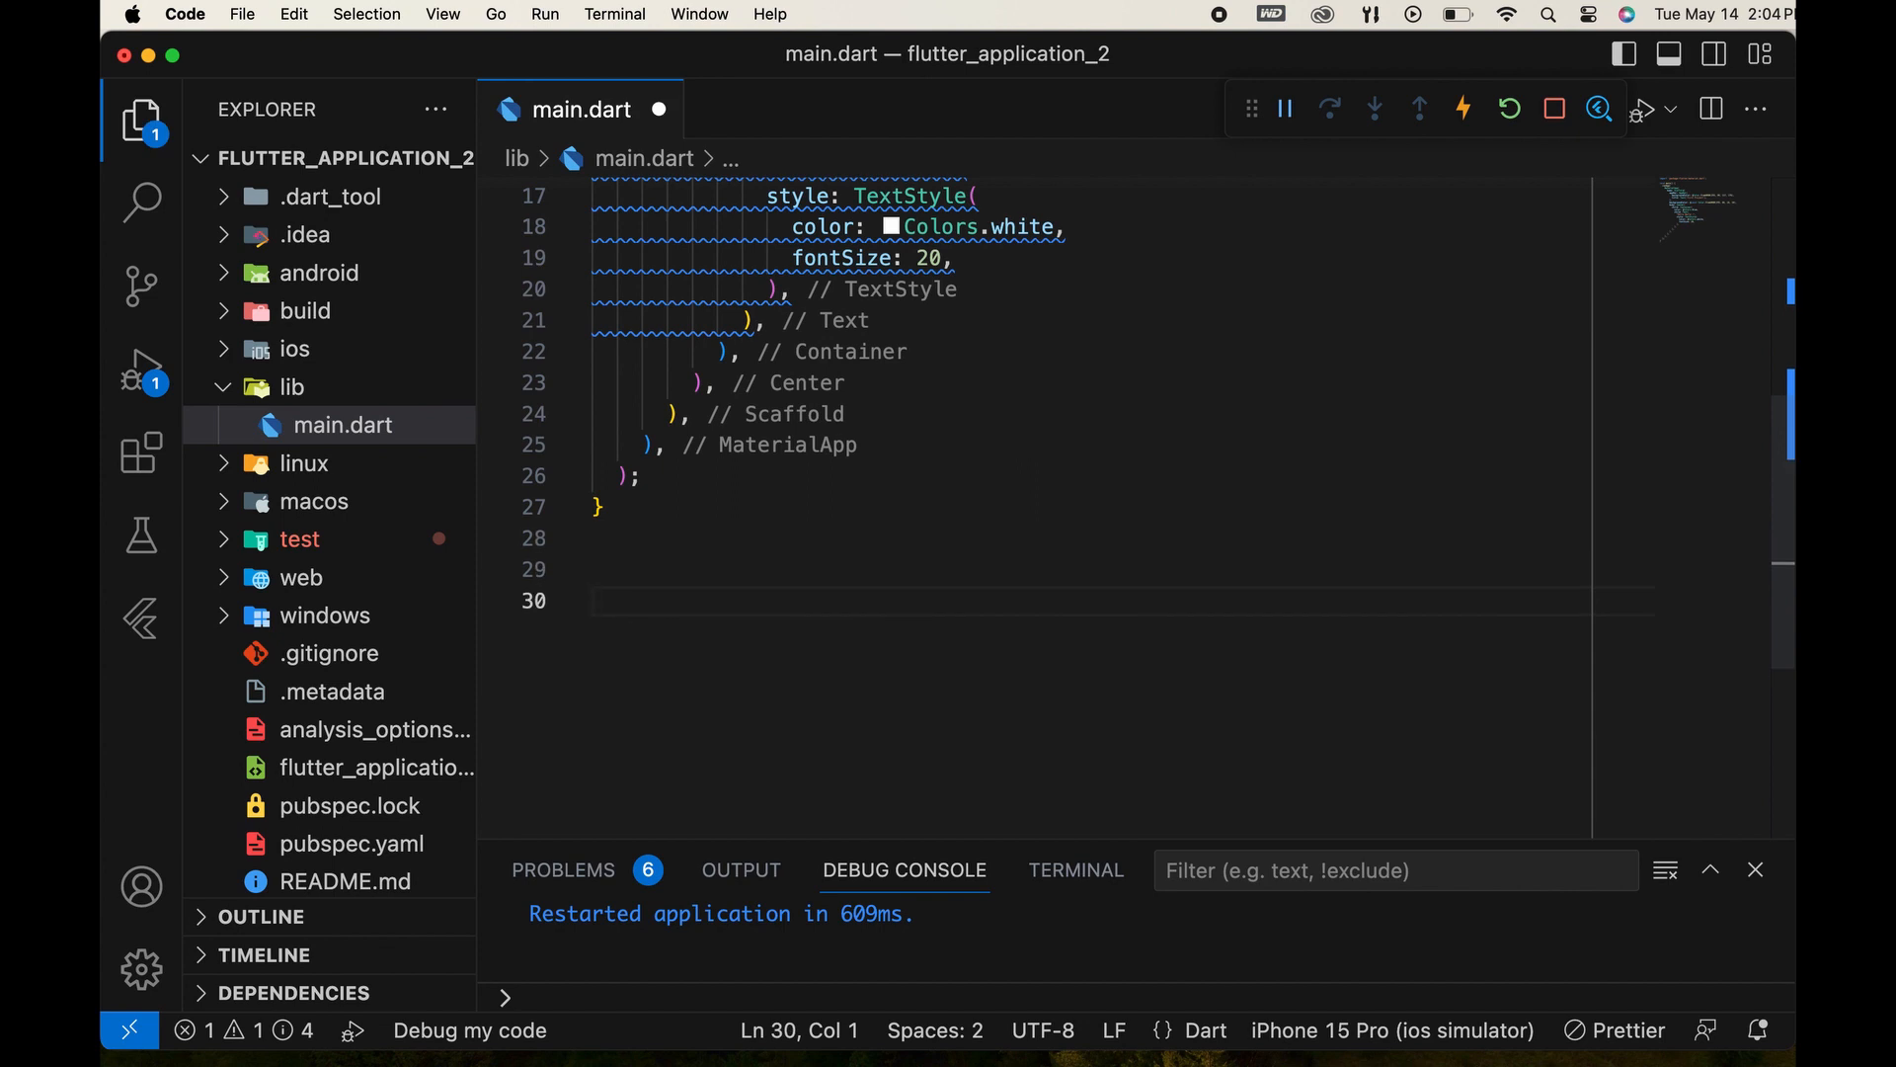
text(st)
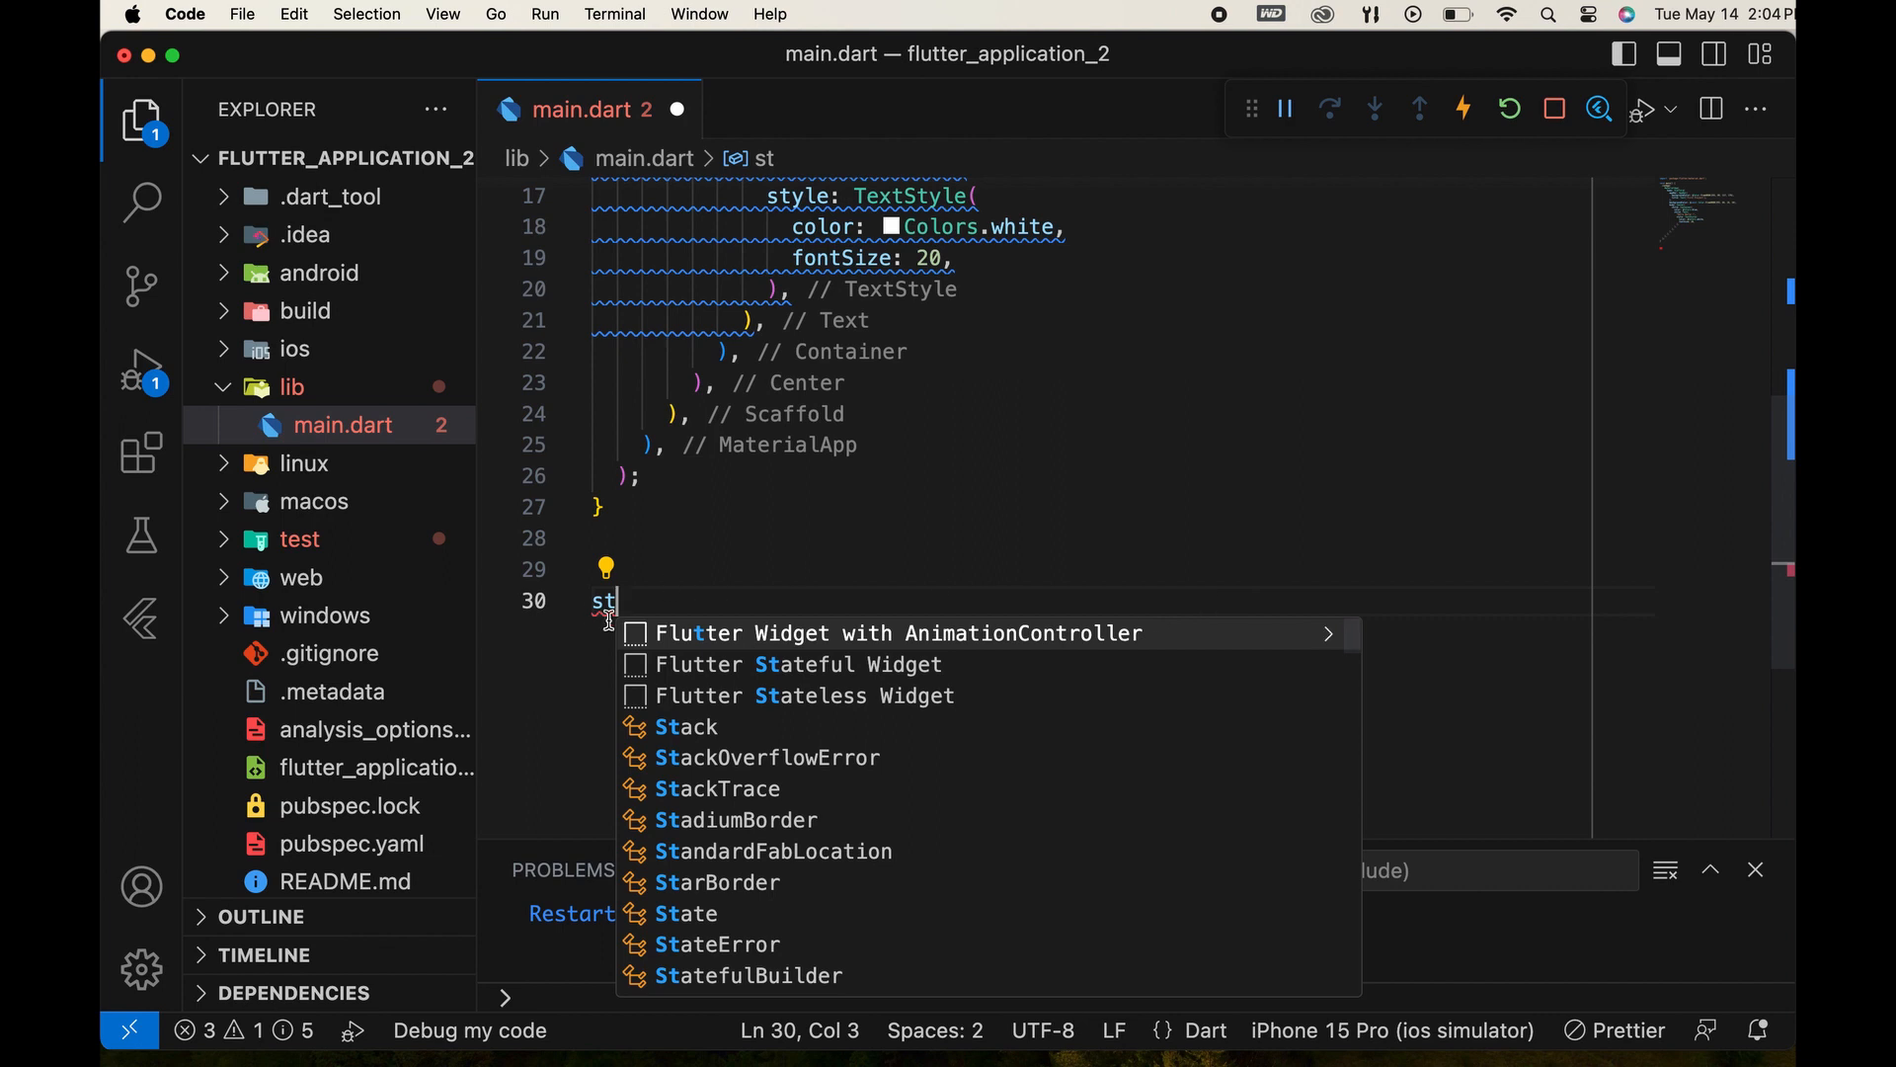
mouse_move(841, 664)
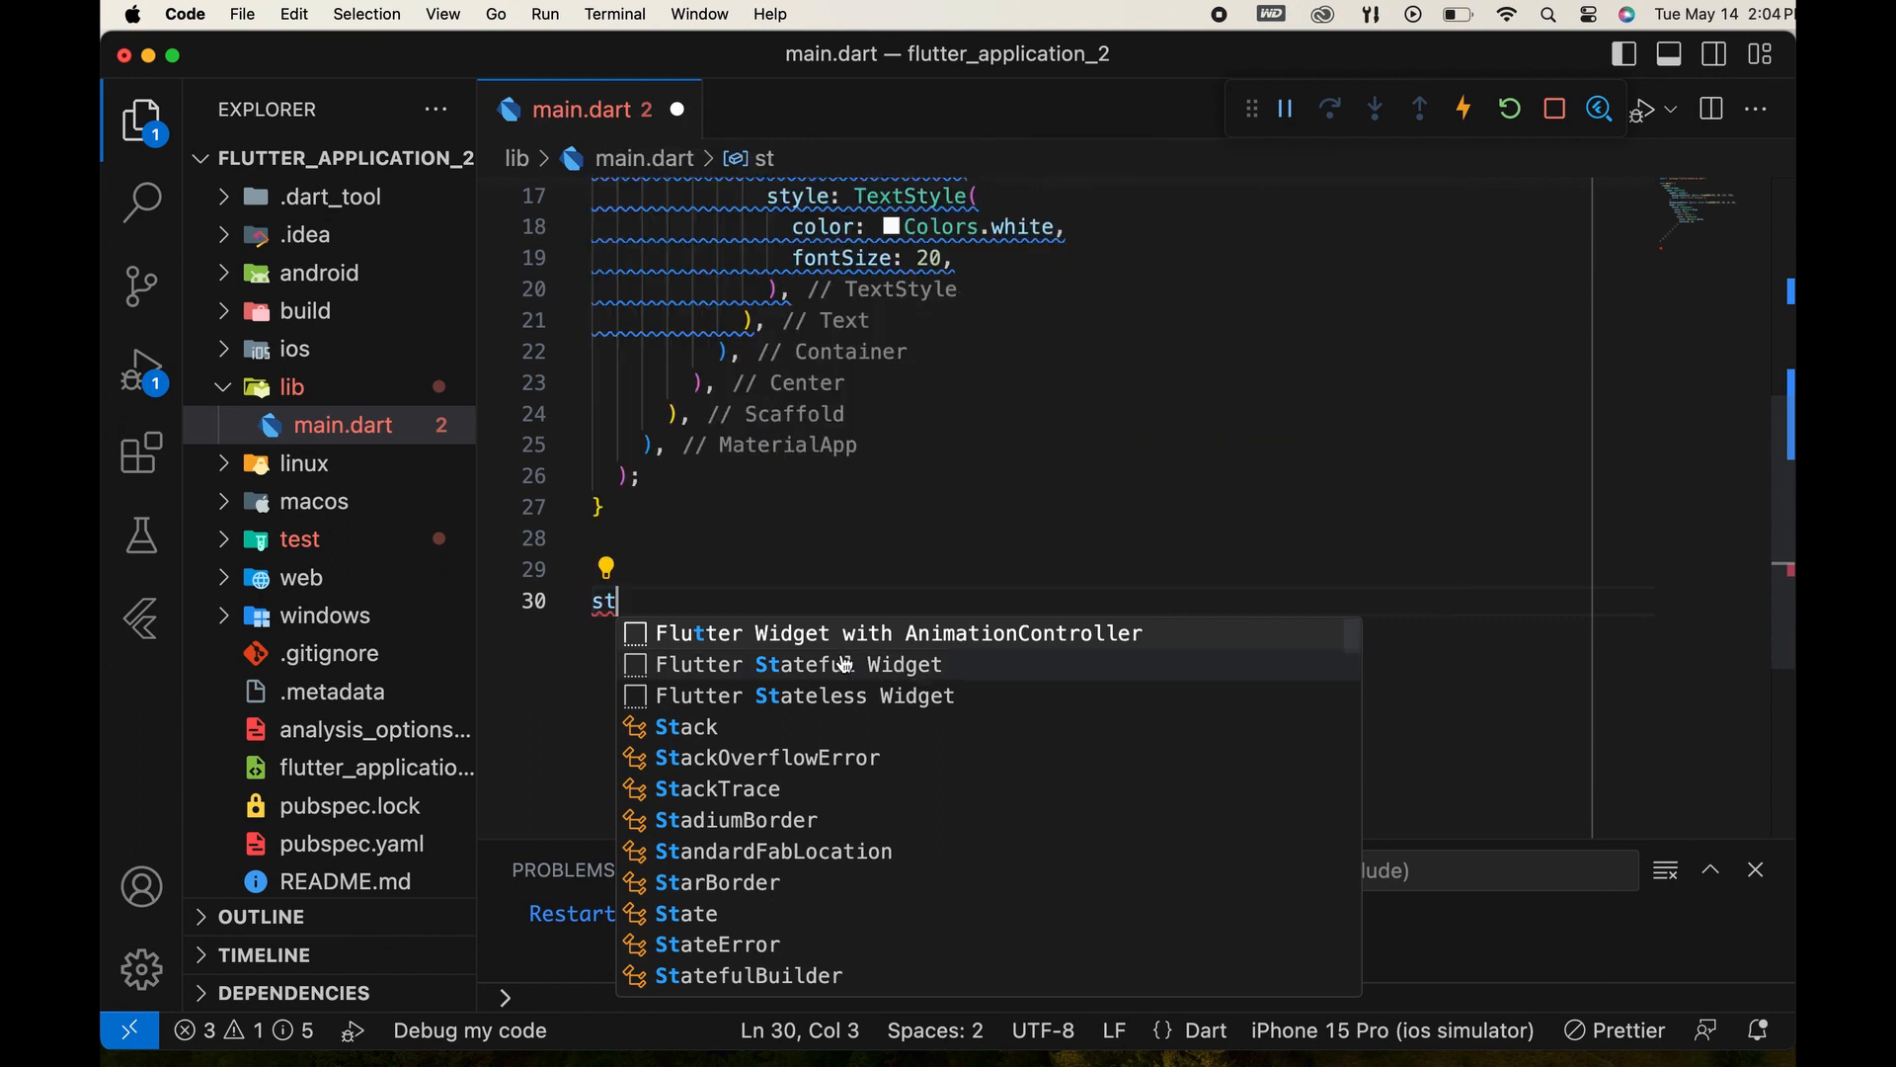
mouse_move(931, 703)
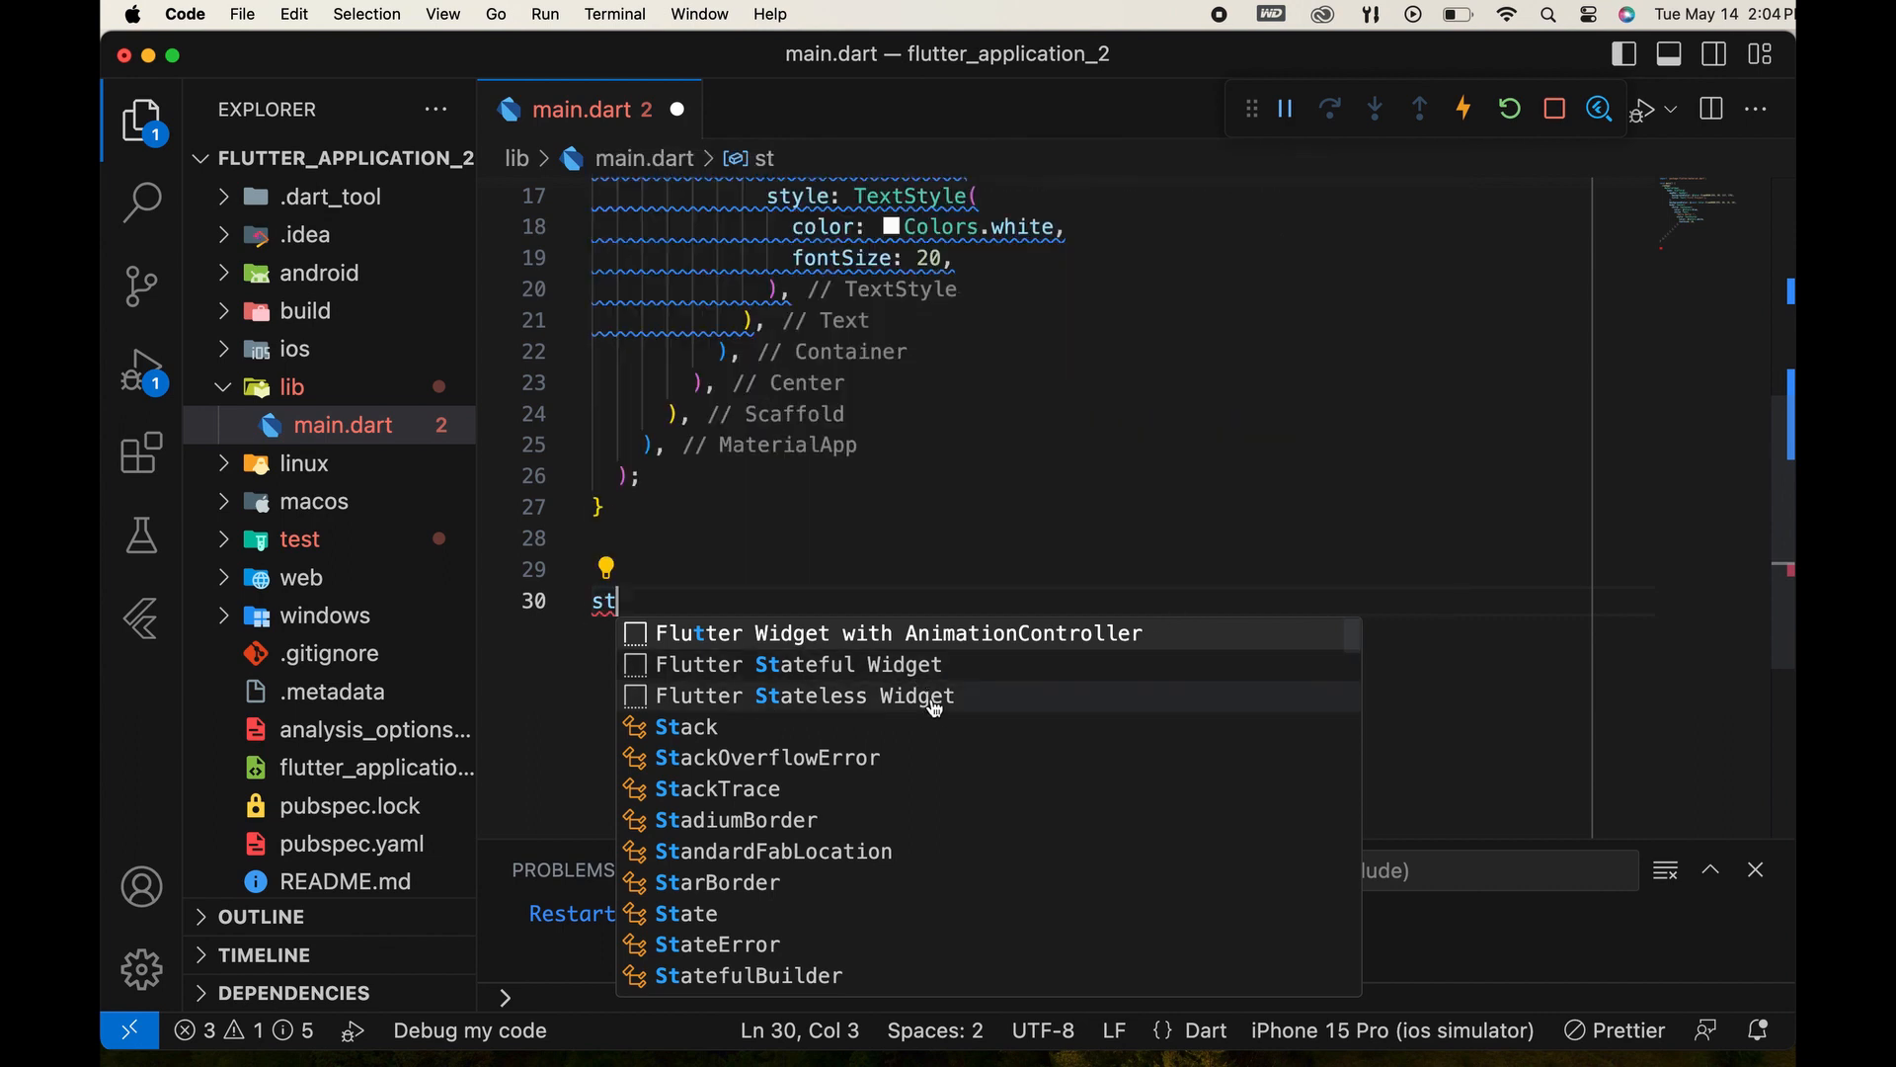
mouse_move(847, 664)
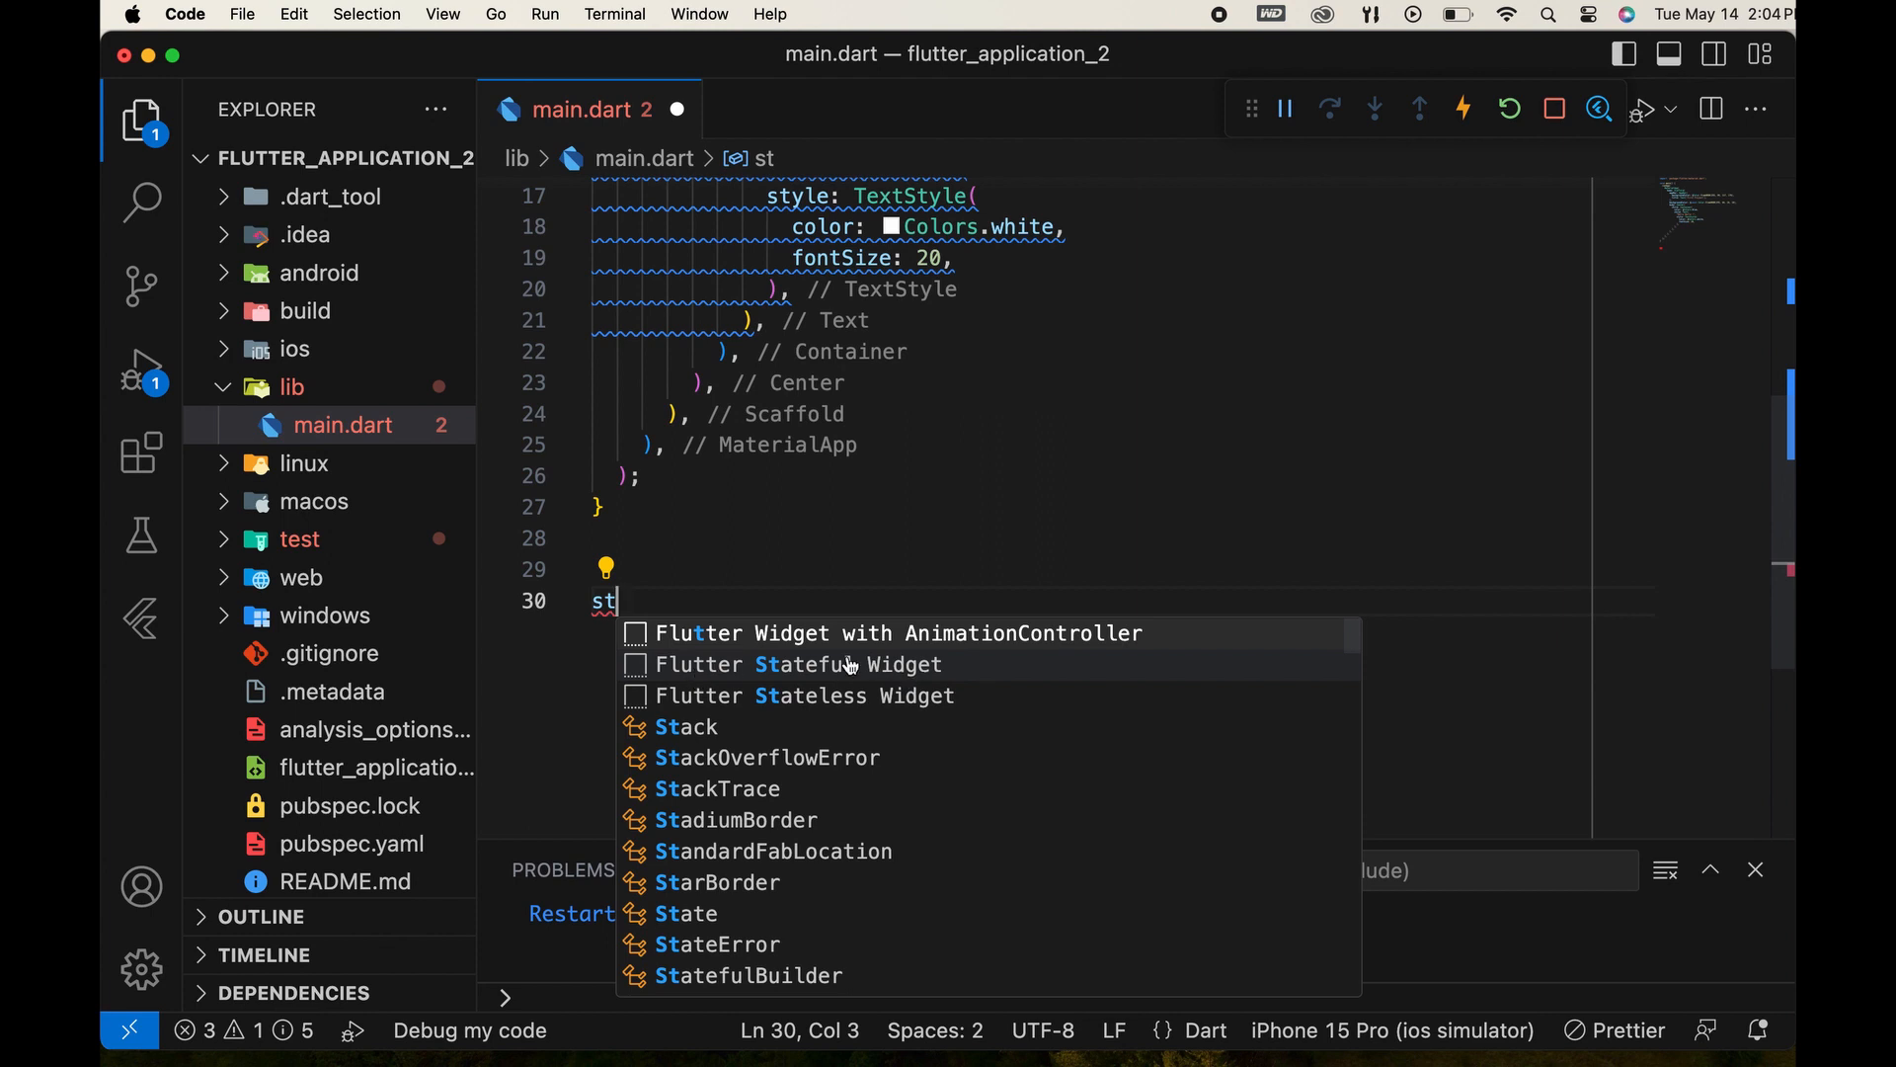
click(806, 696)
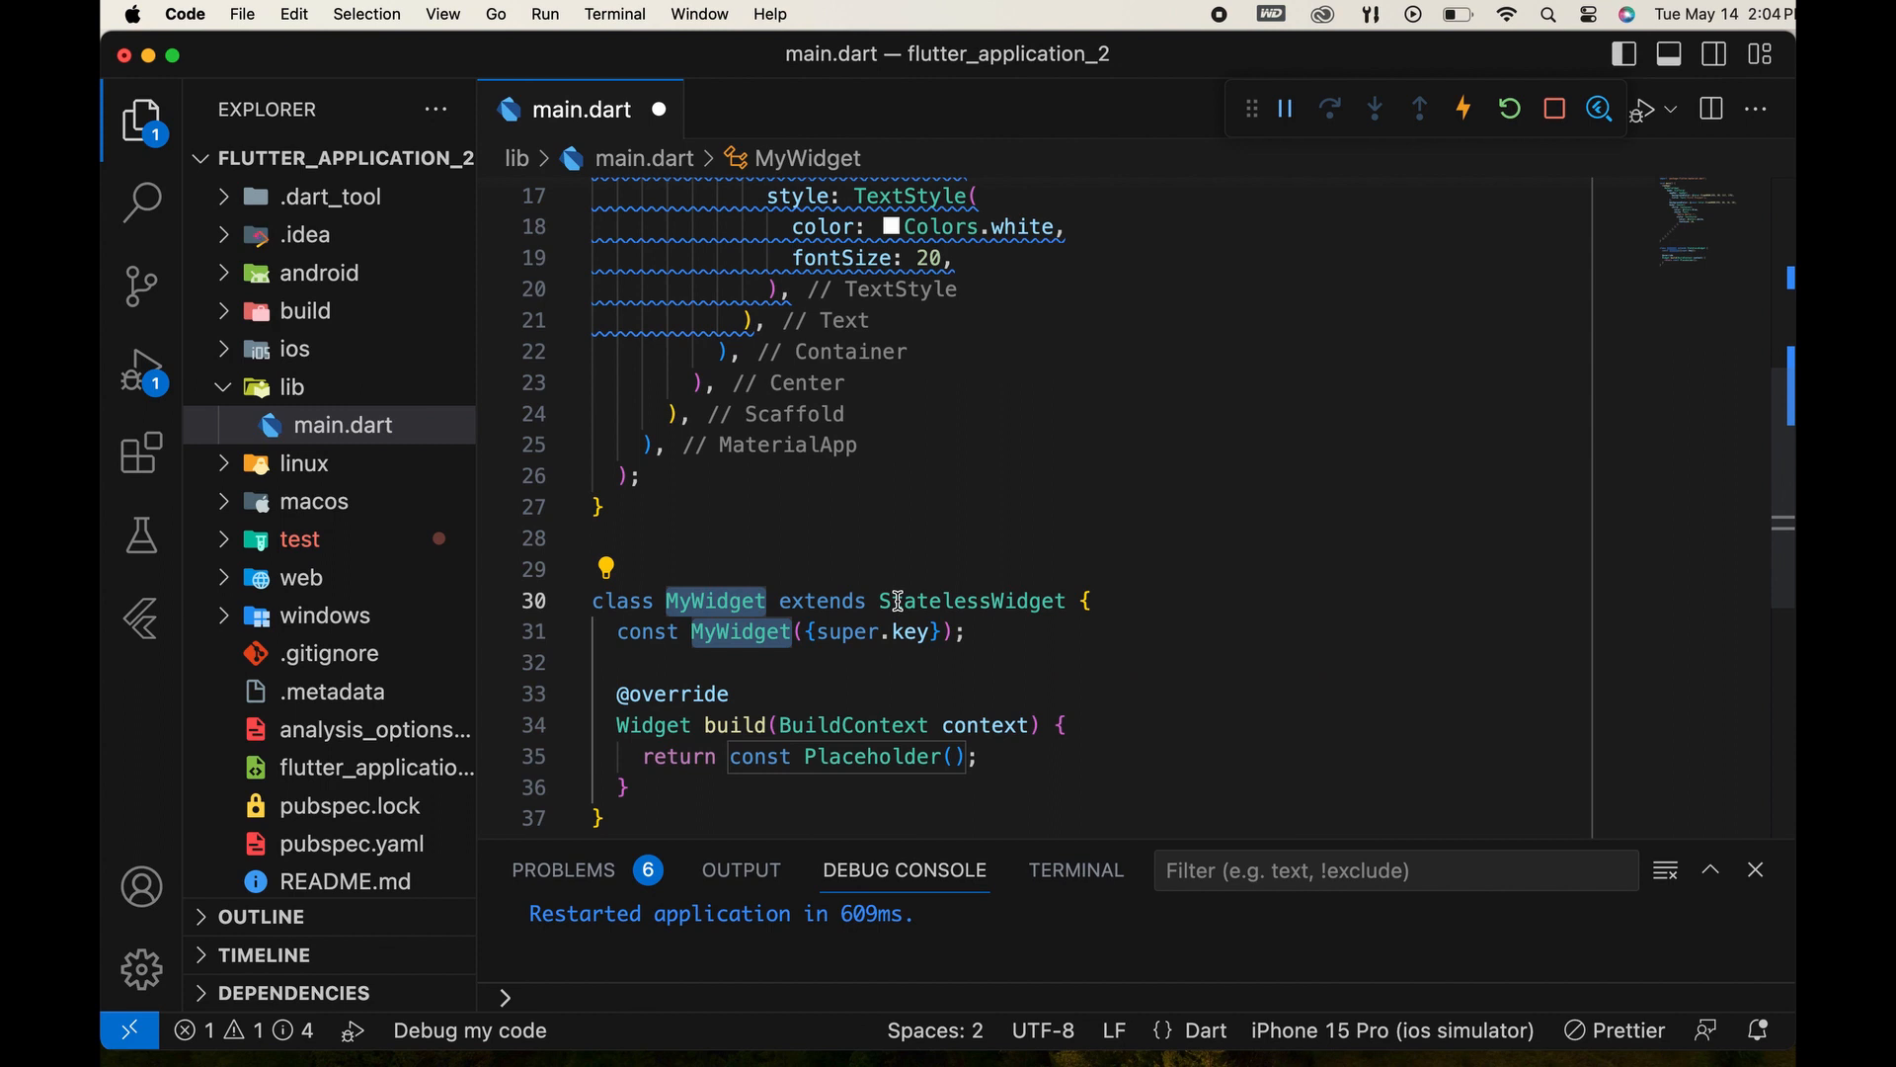
text(Custom)
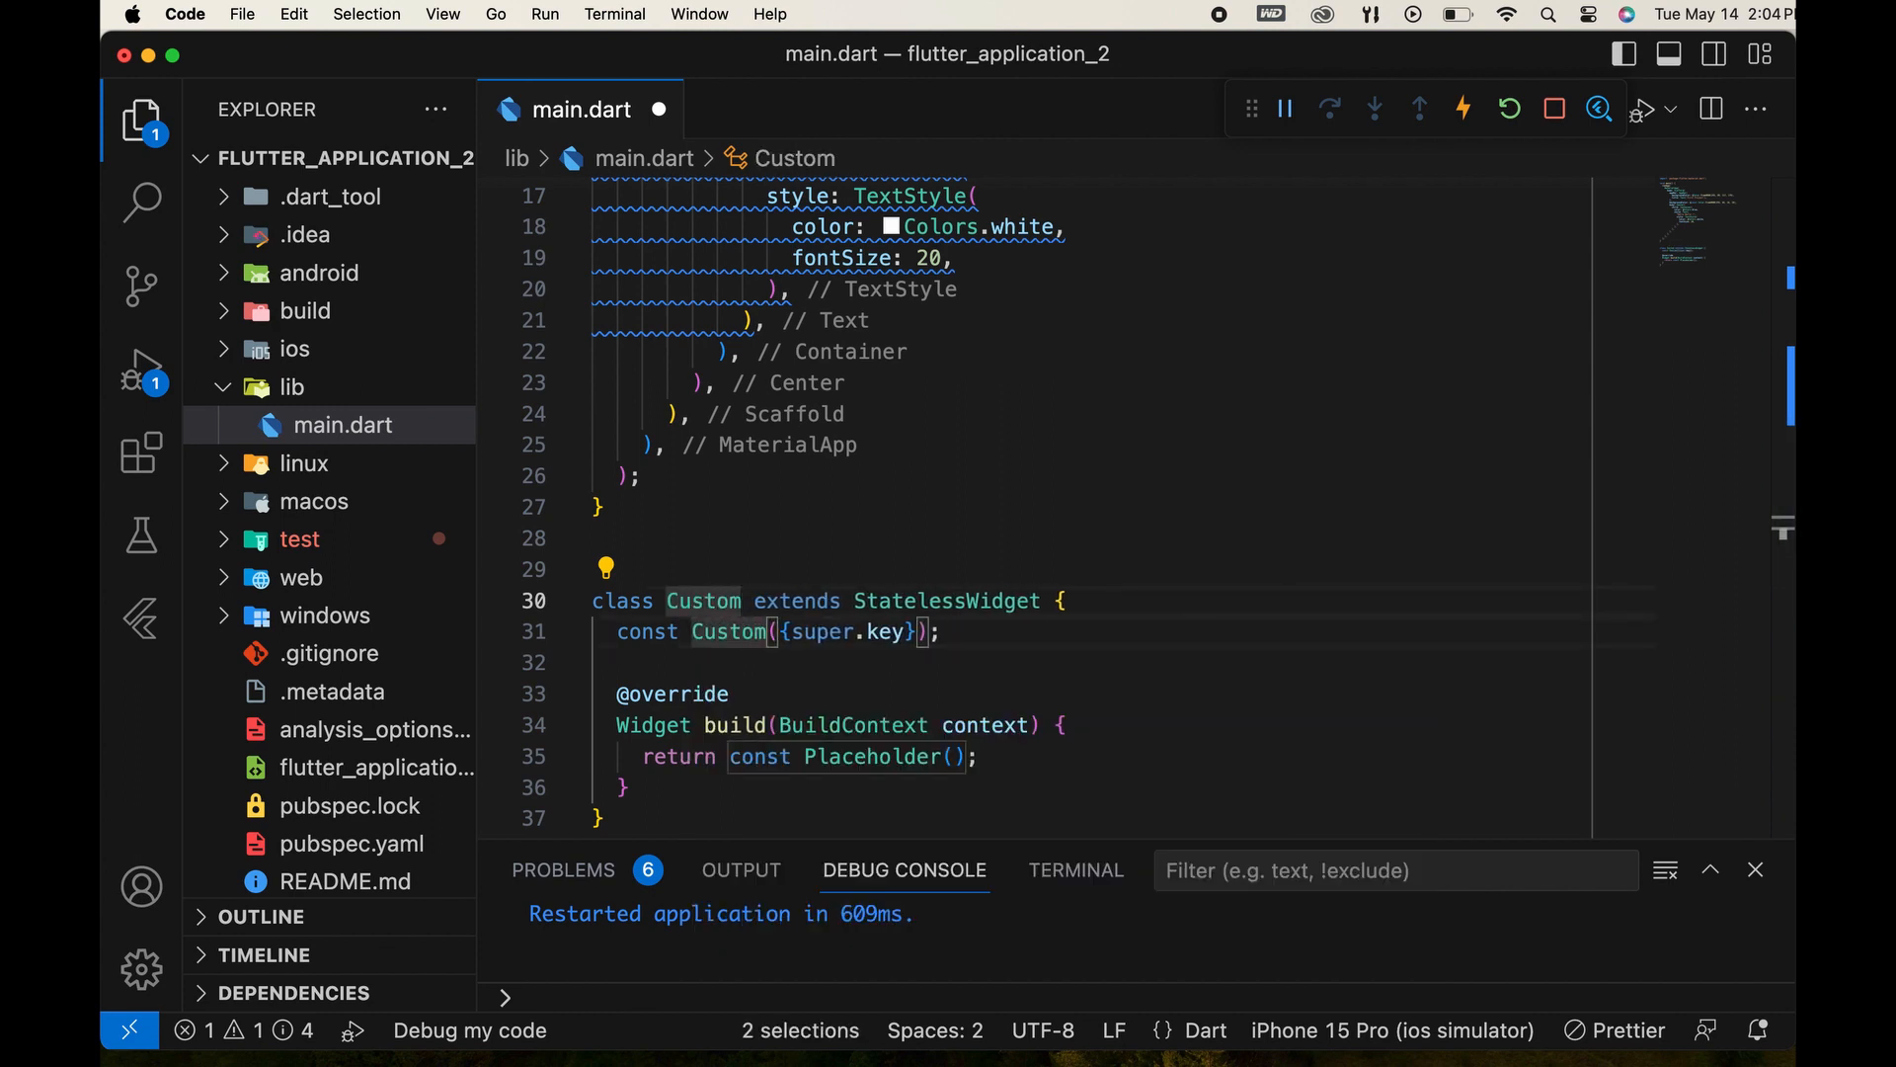
text(Text)
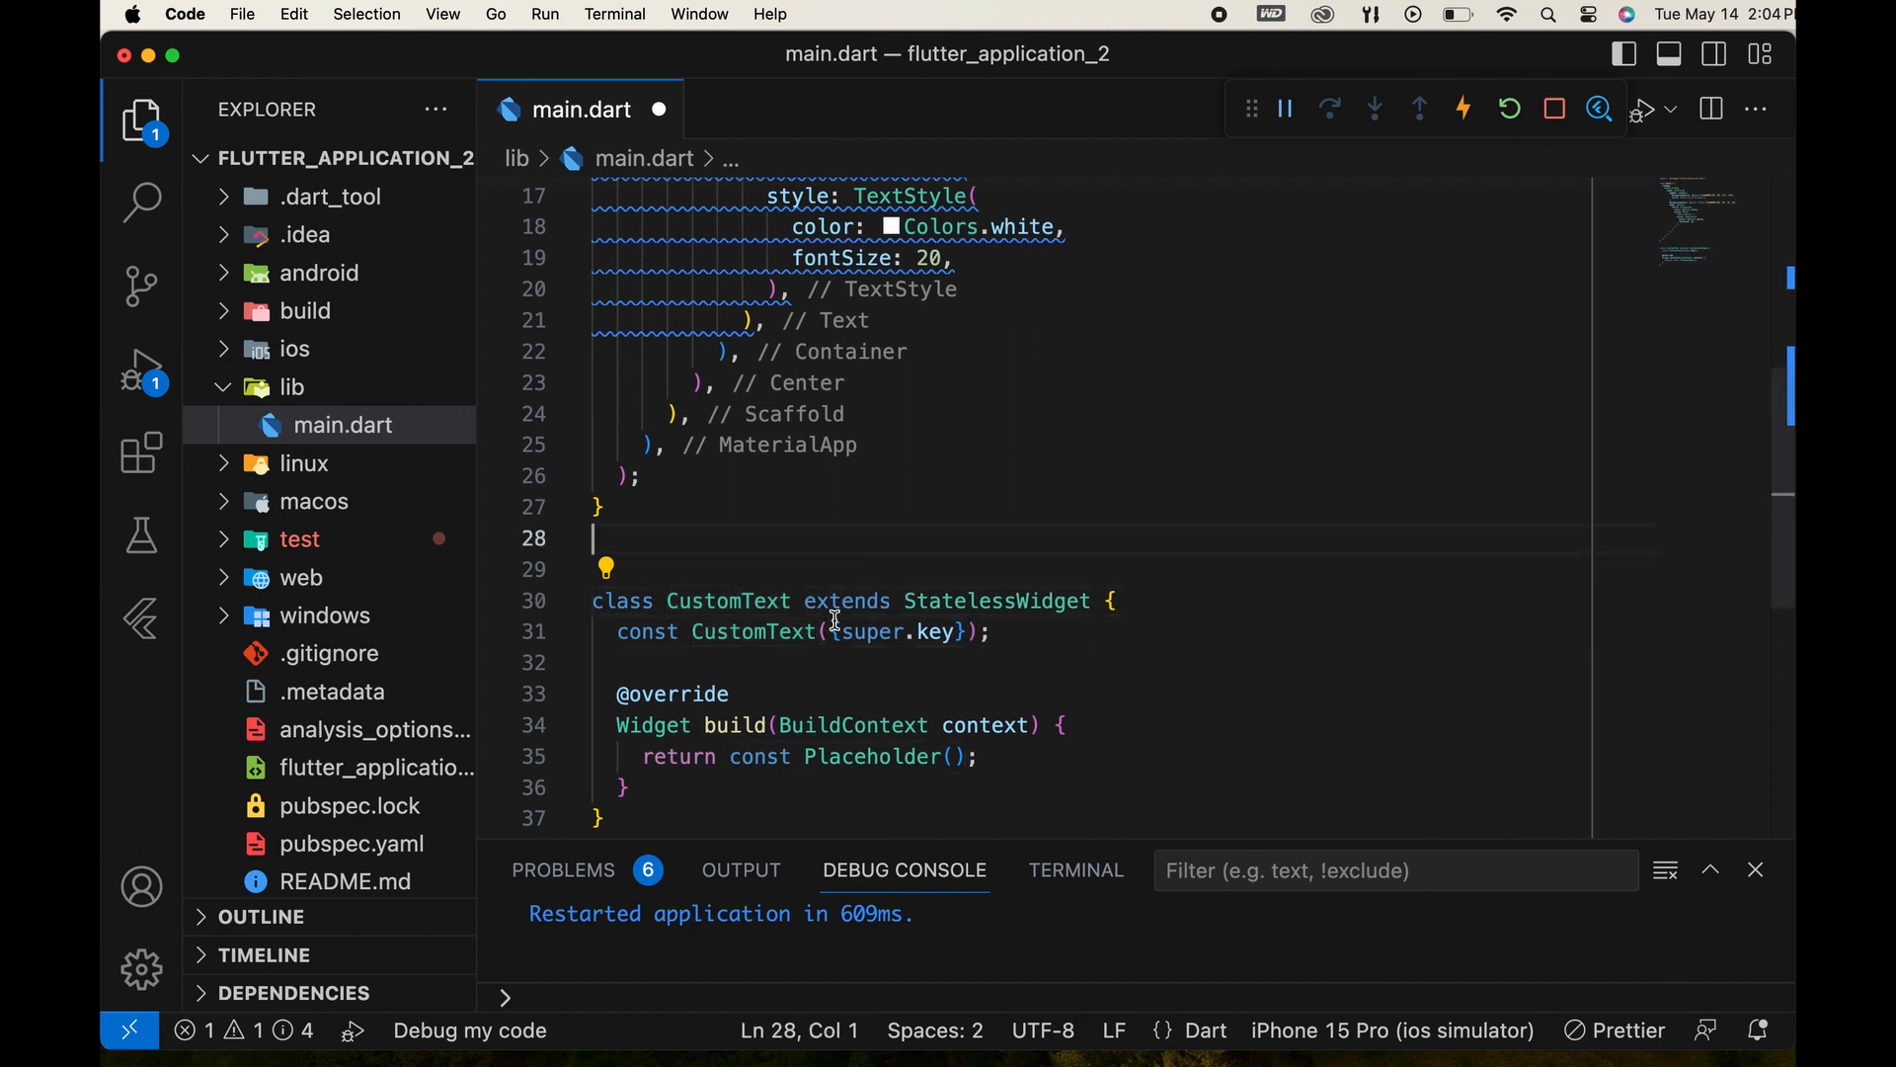
double_click(750, 632)
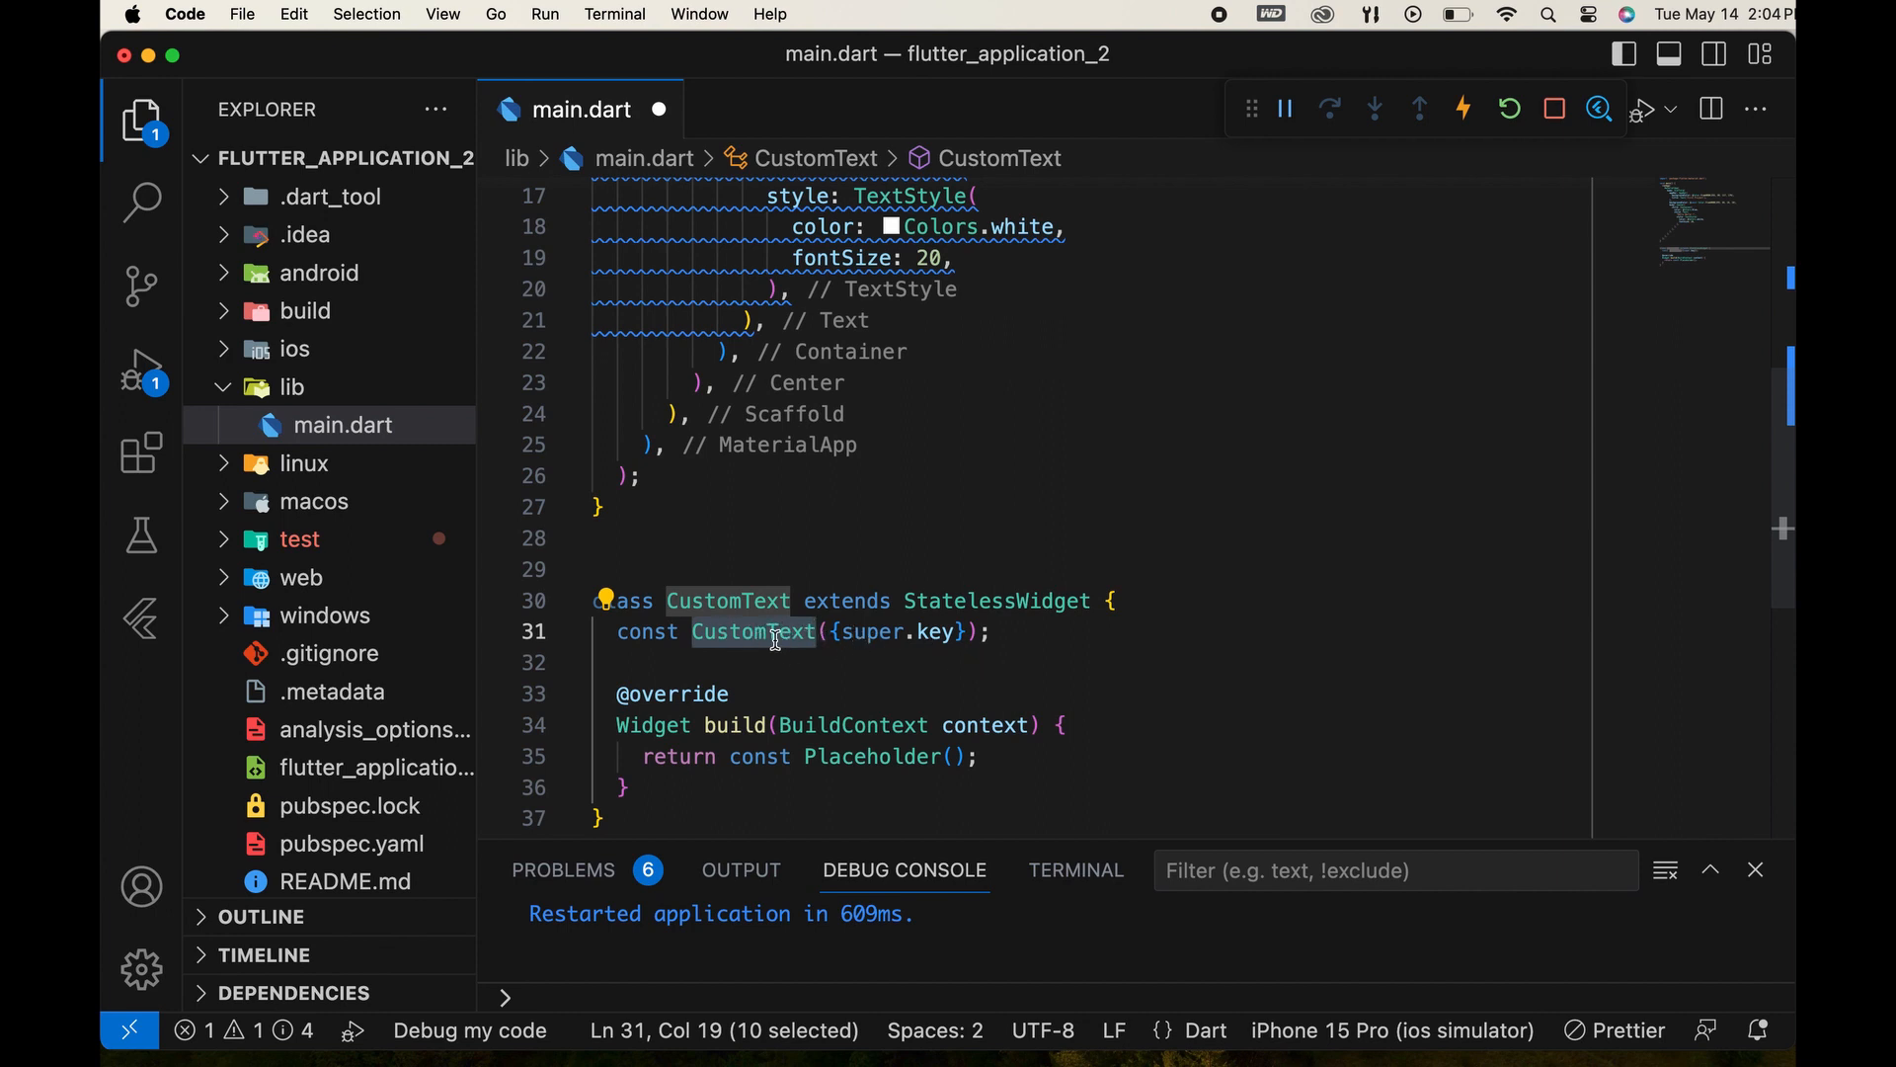
scroll(down, 3)
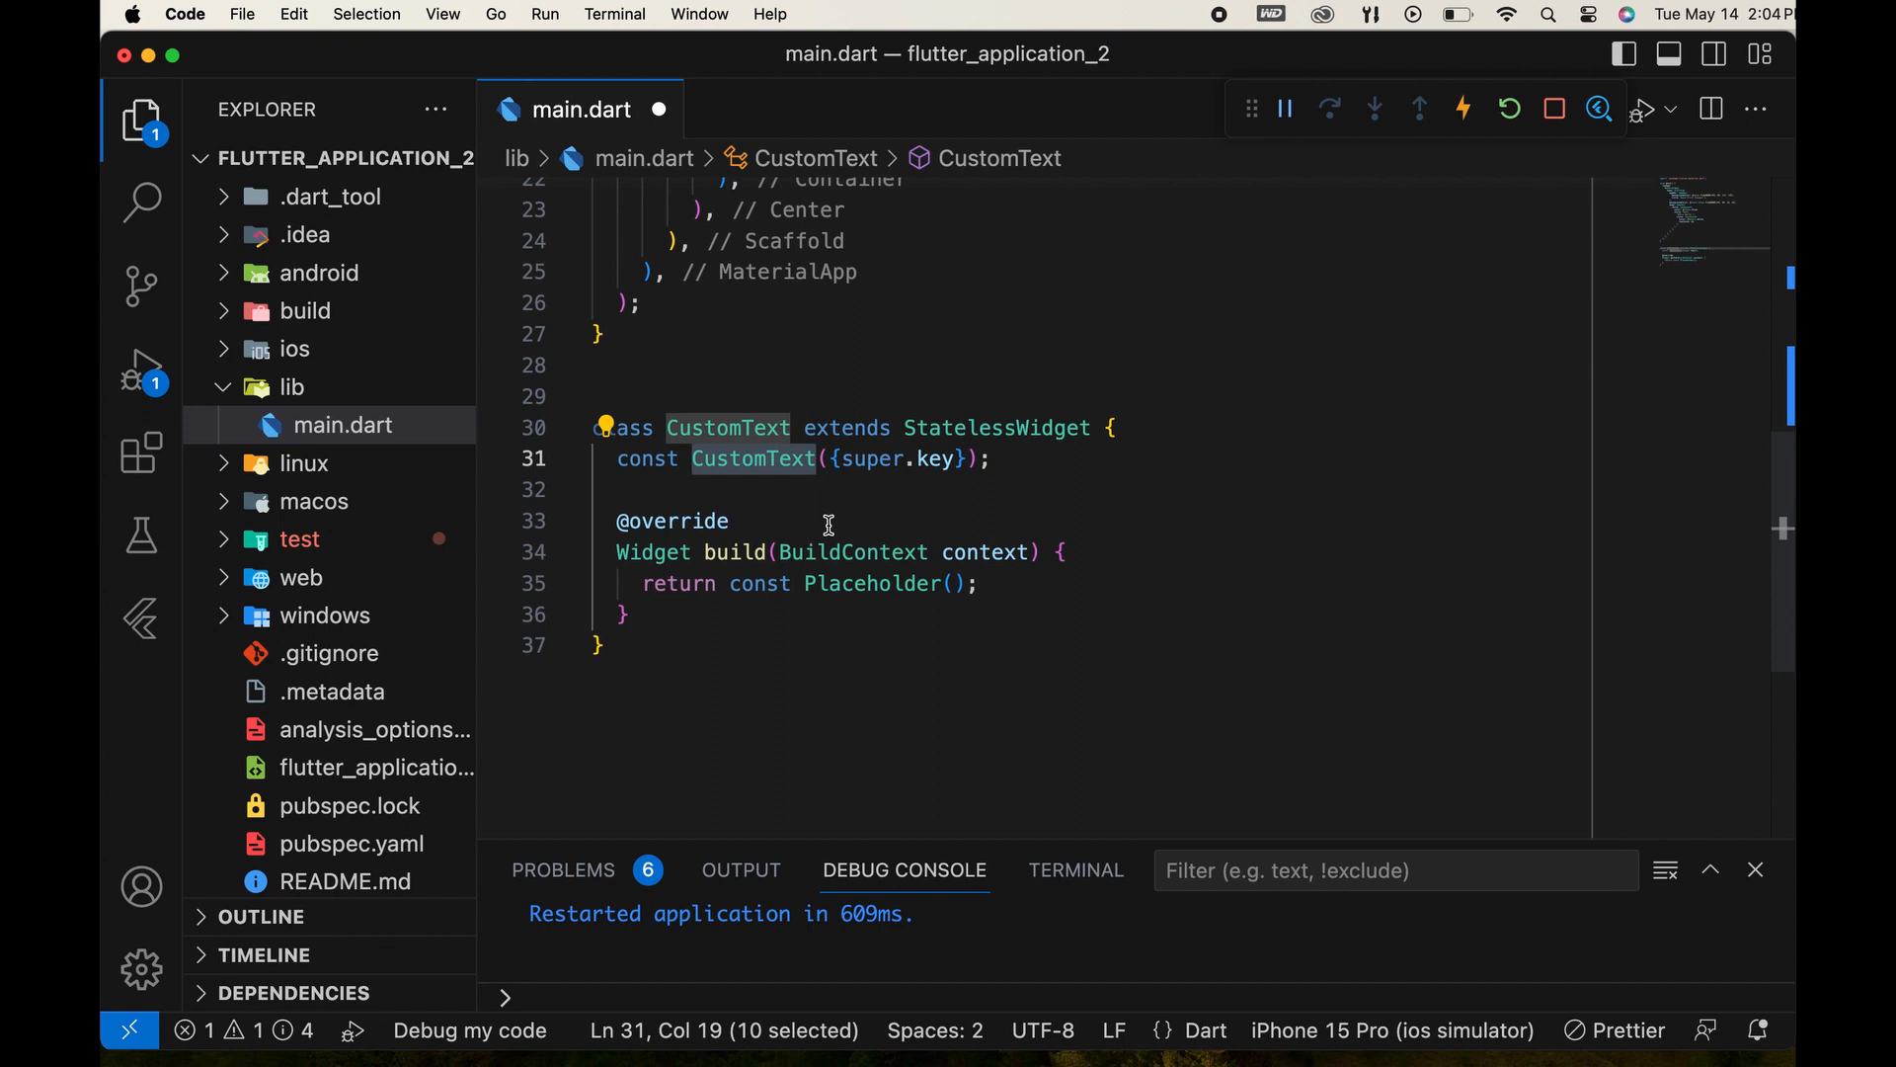
mouse_move(774, 458)
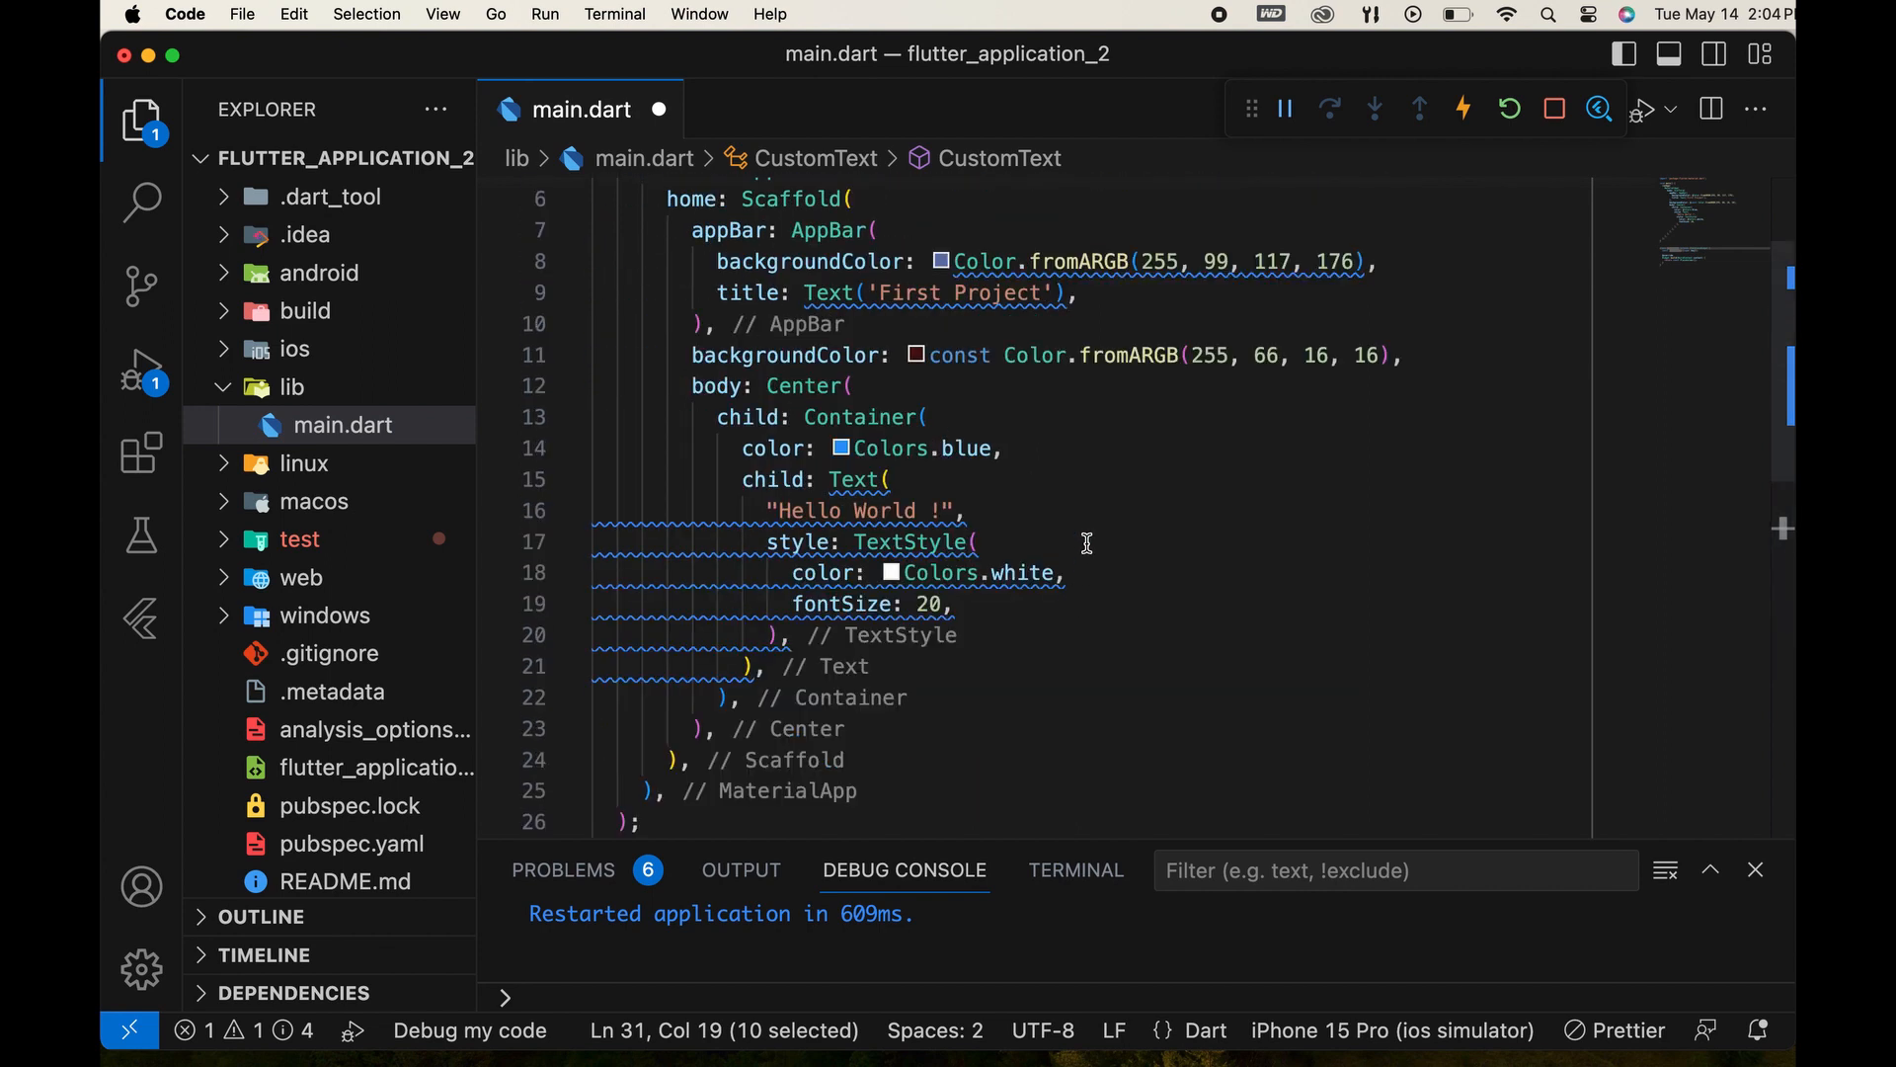
mouse_move(860, 417)
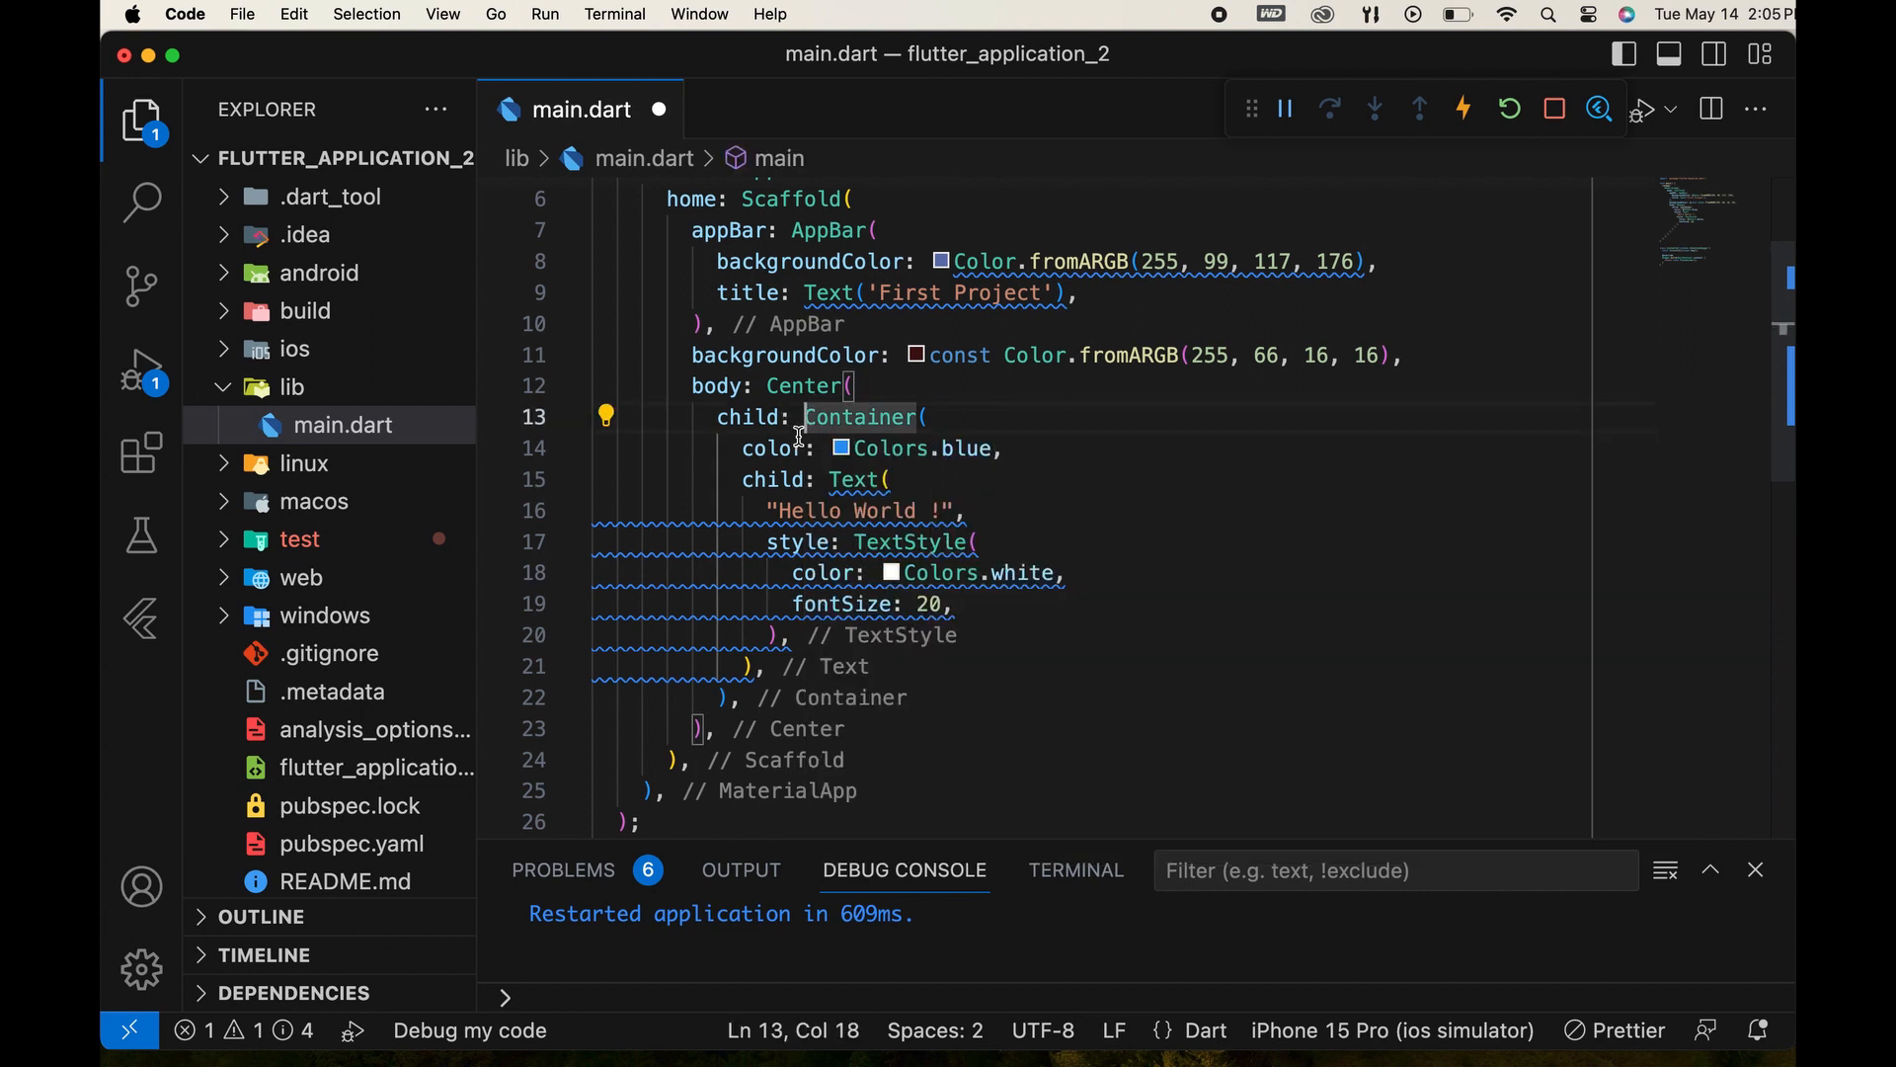
Move the blue Container with its Text child into CustomText's build method as the return value.
double_click(860, 417)
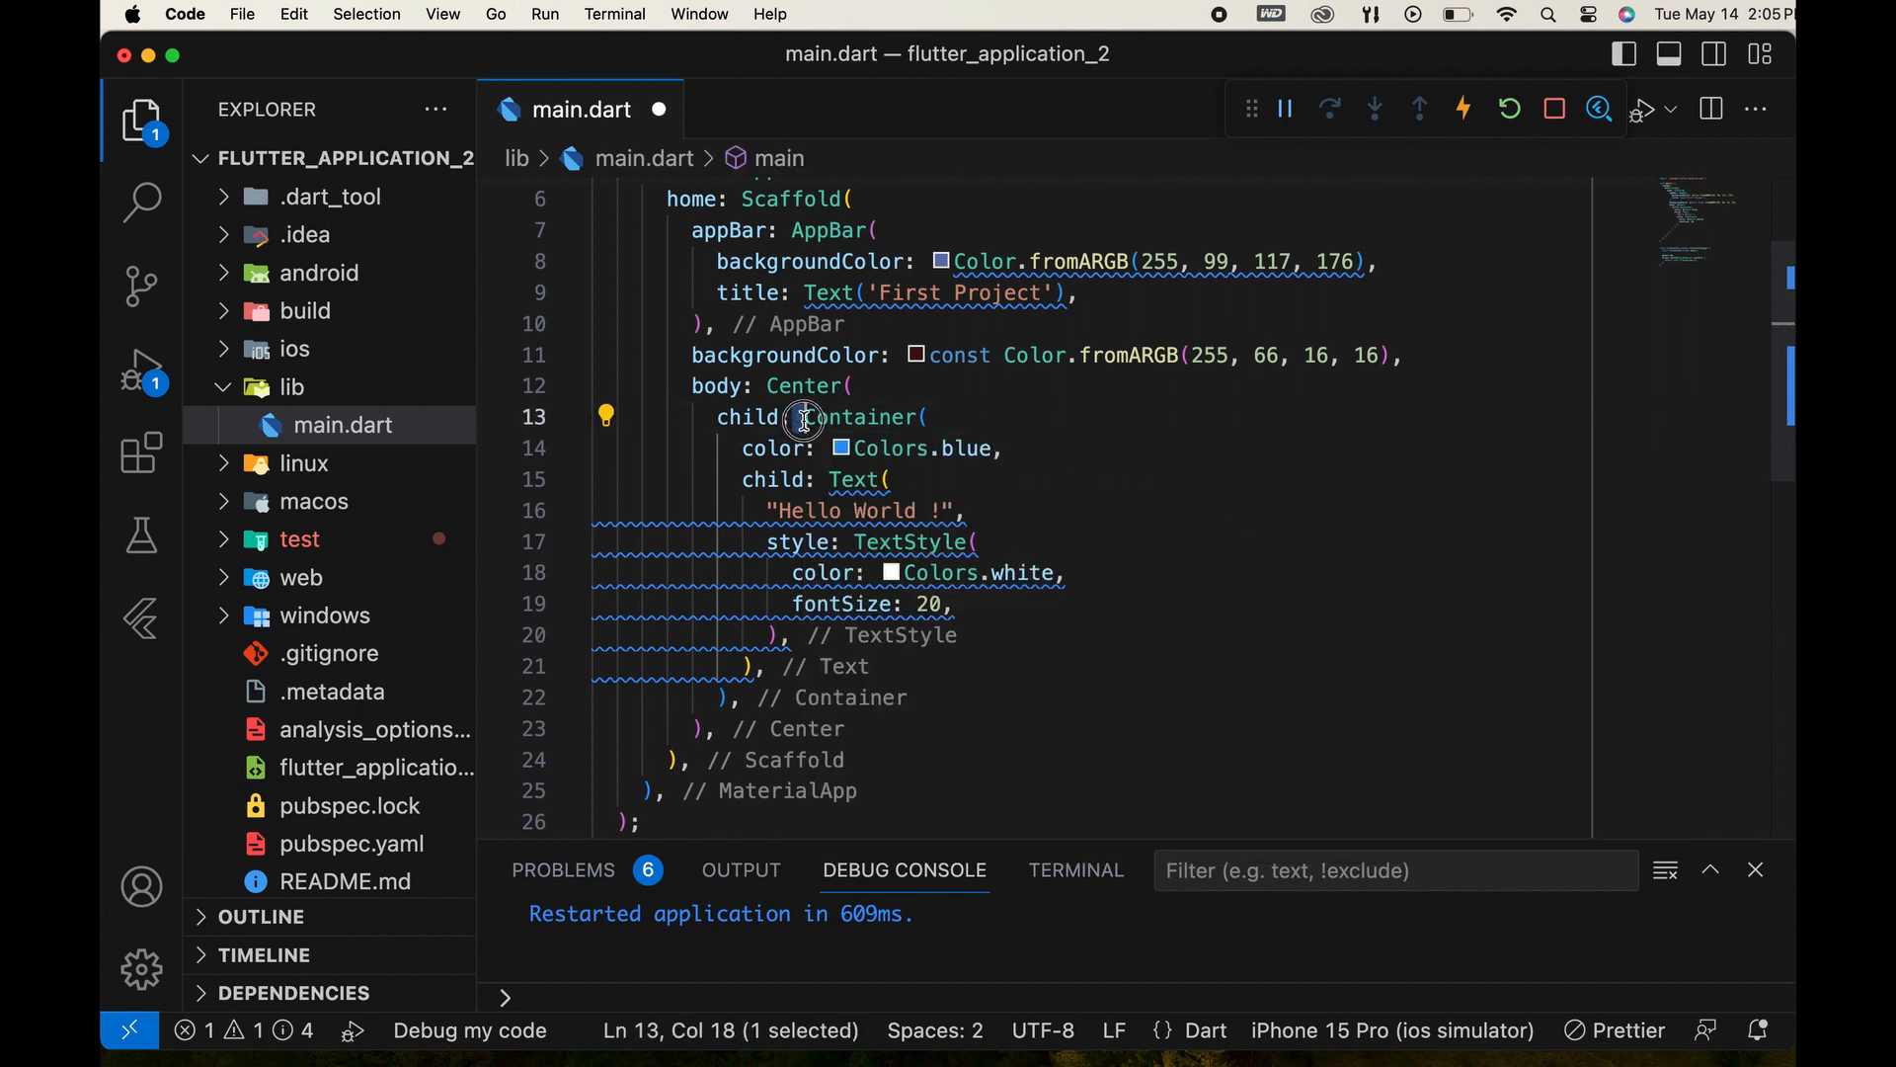
drag(803, 416, 834, 494)
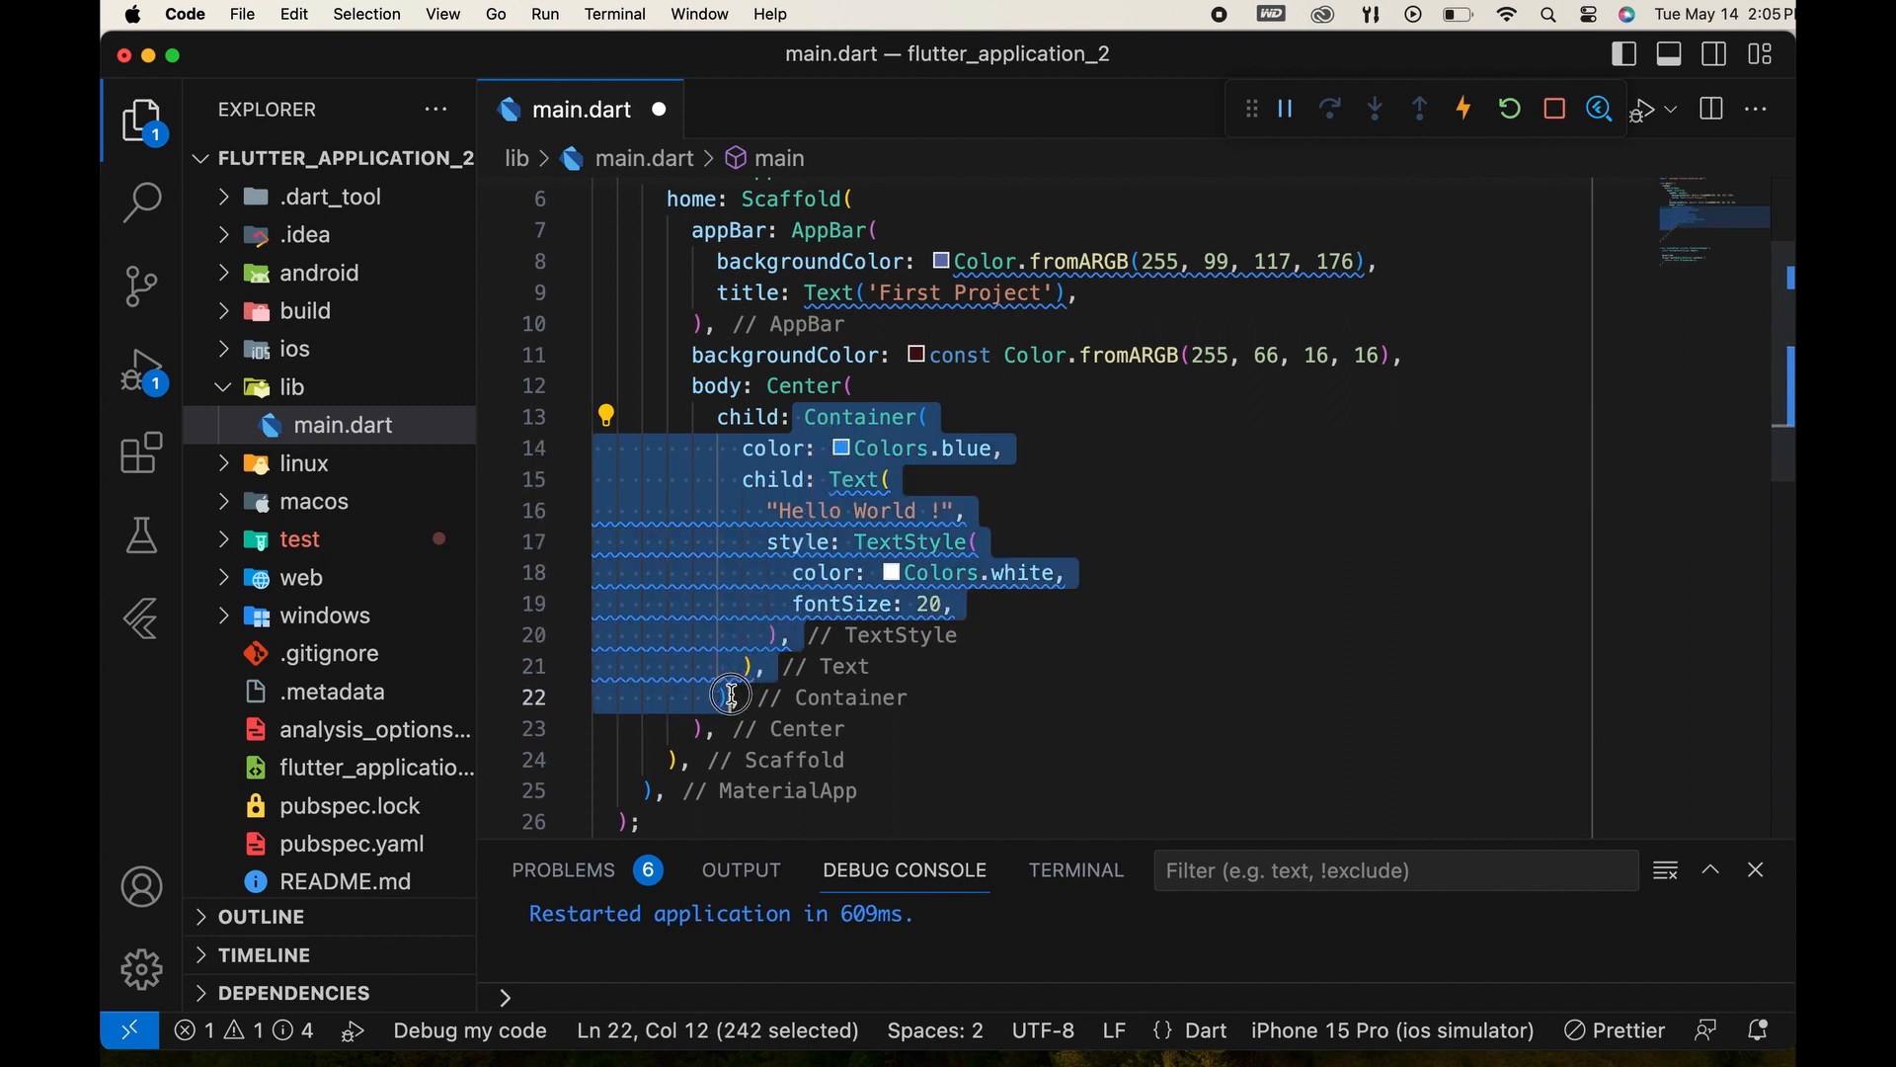
mouse_move(1731, 591)
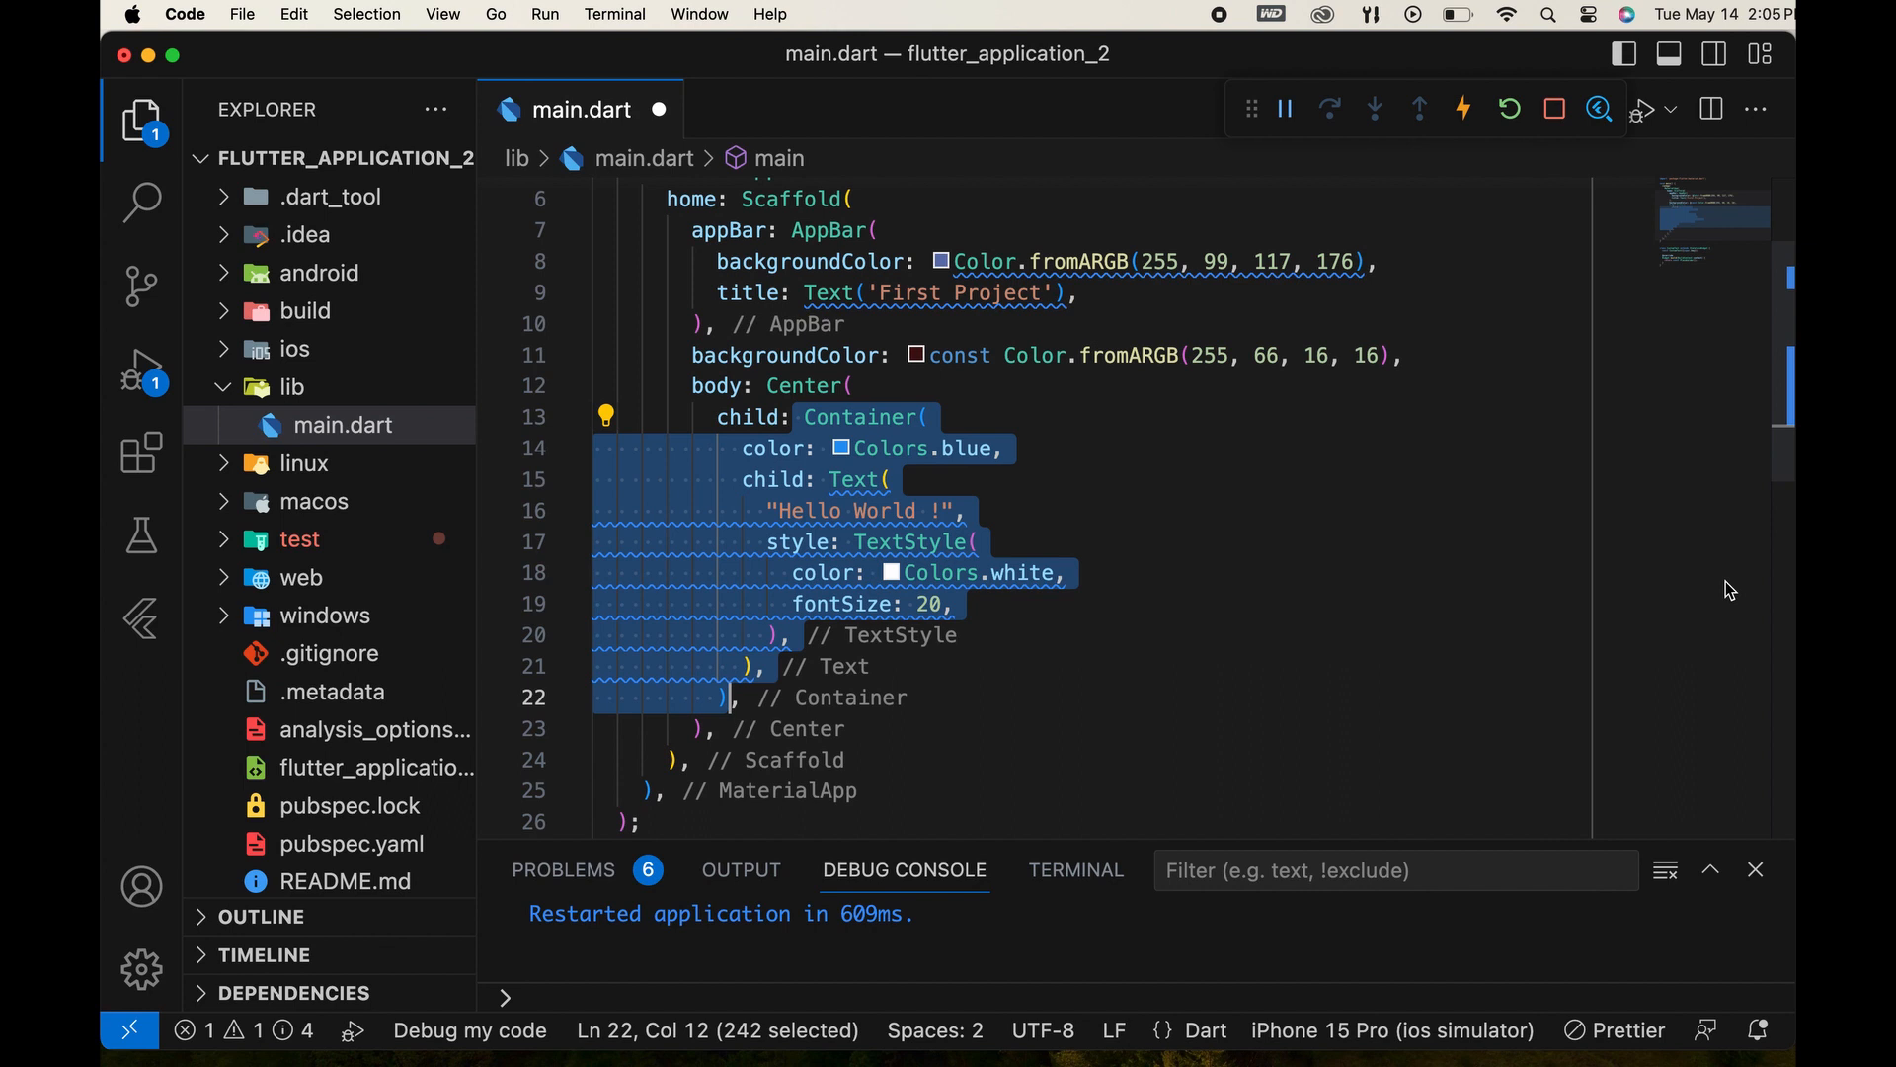
mouse_move(1695, 579)
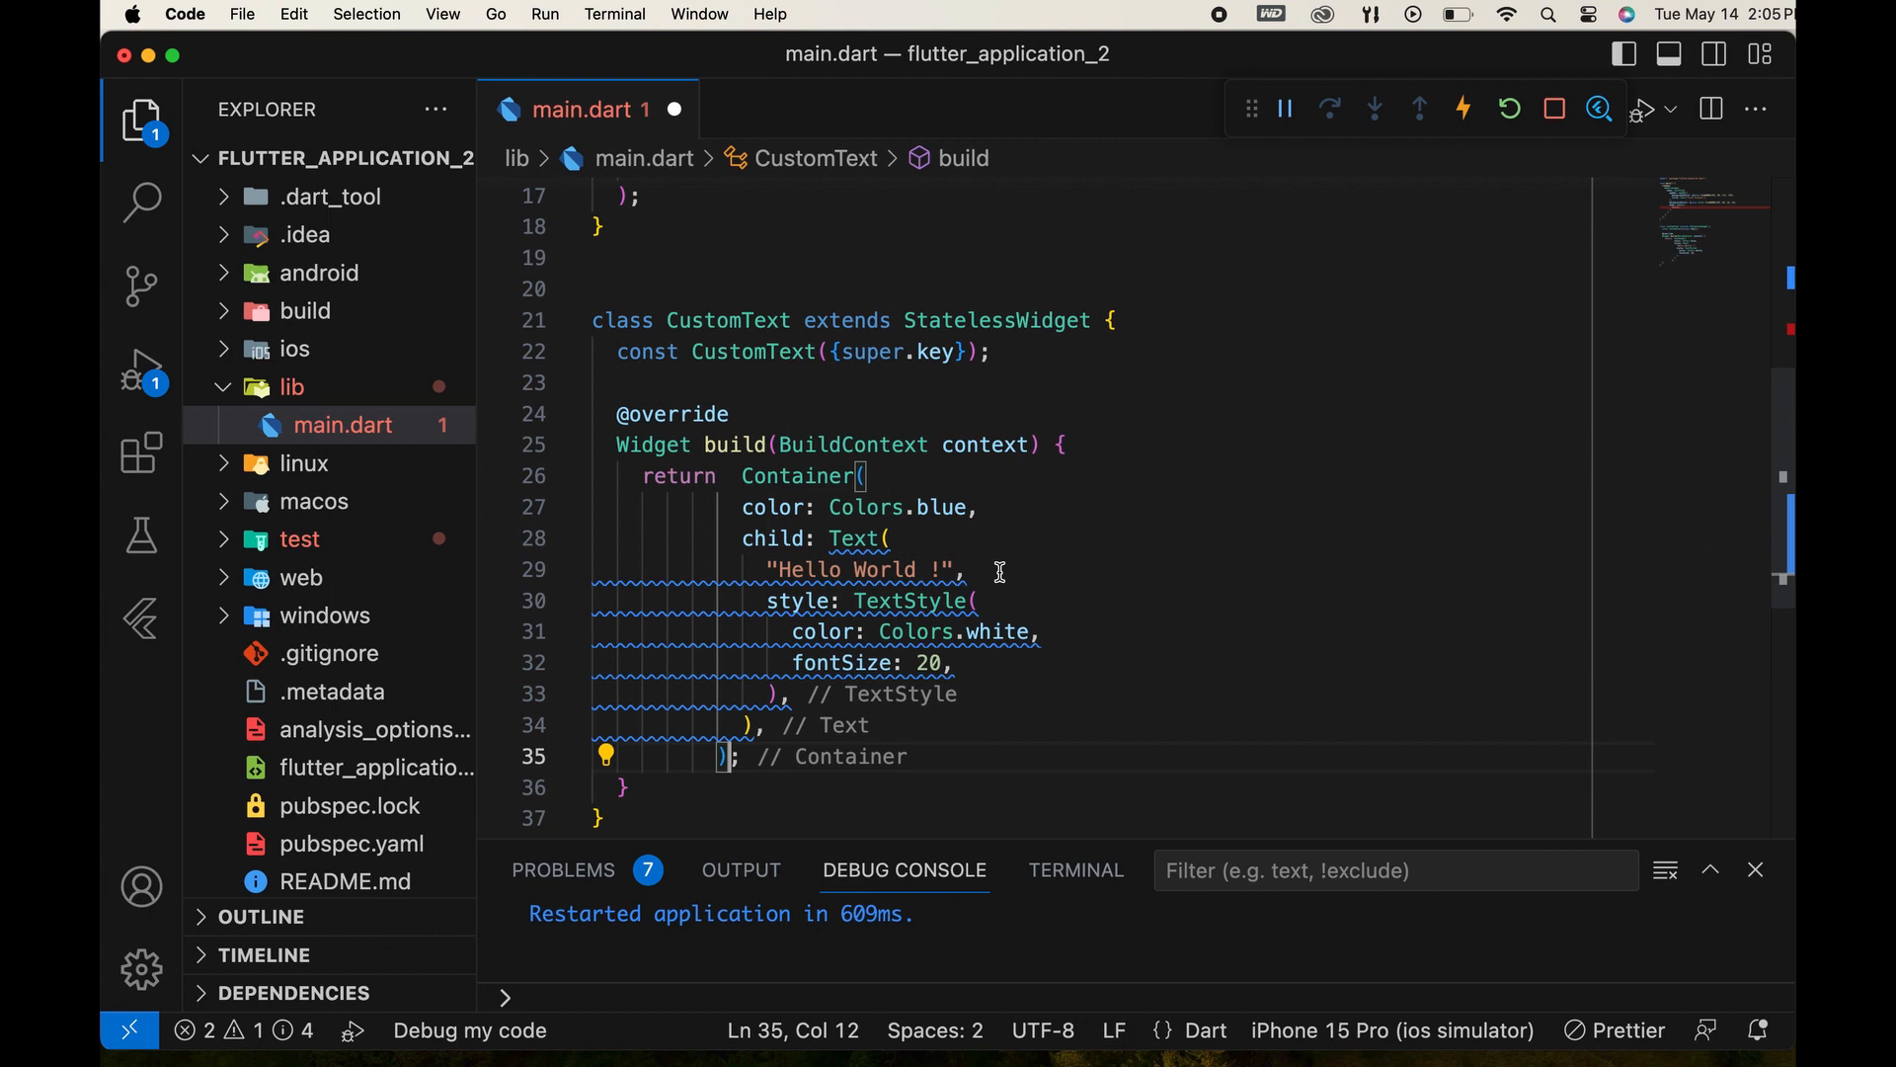
scroll(down, 3)
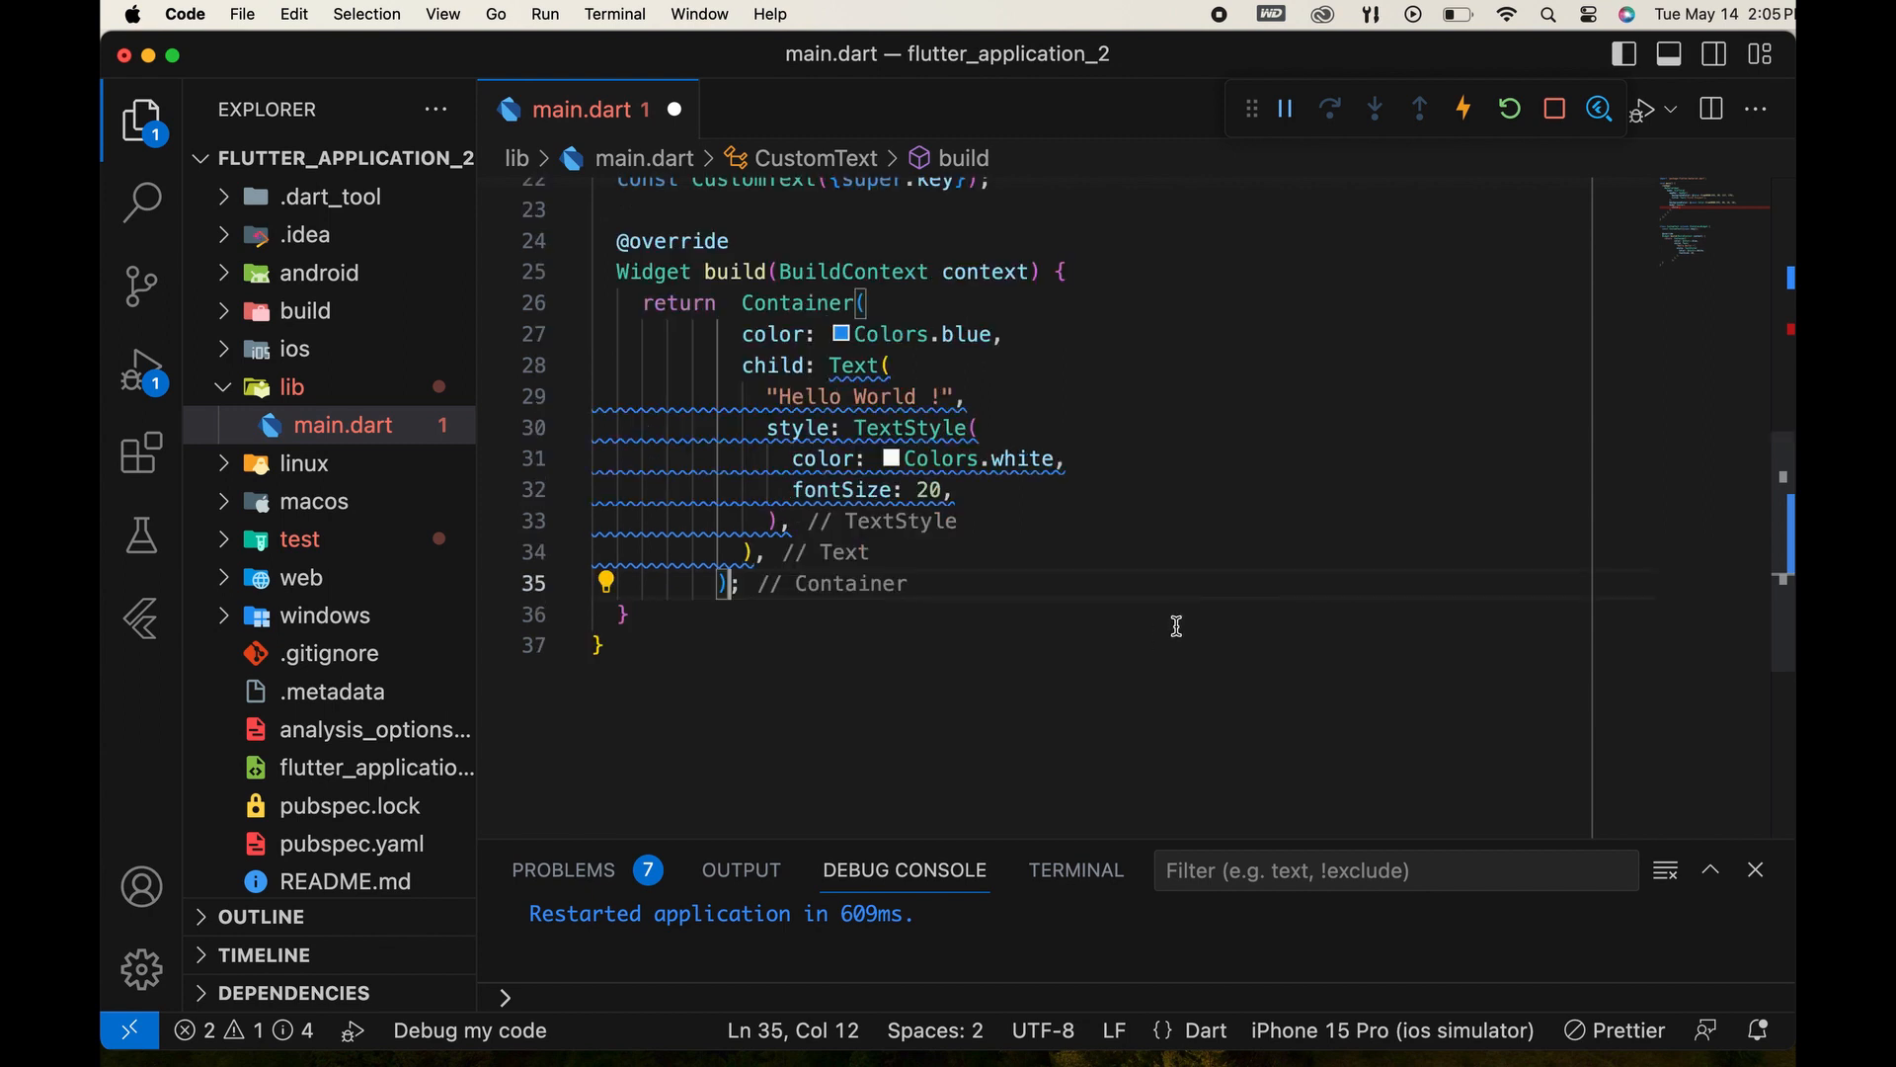
mouse_move(812, 439)
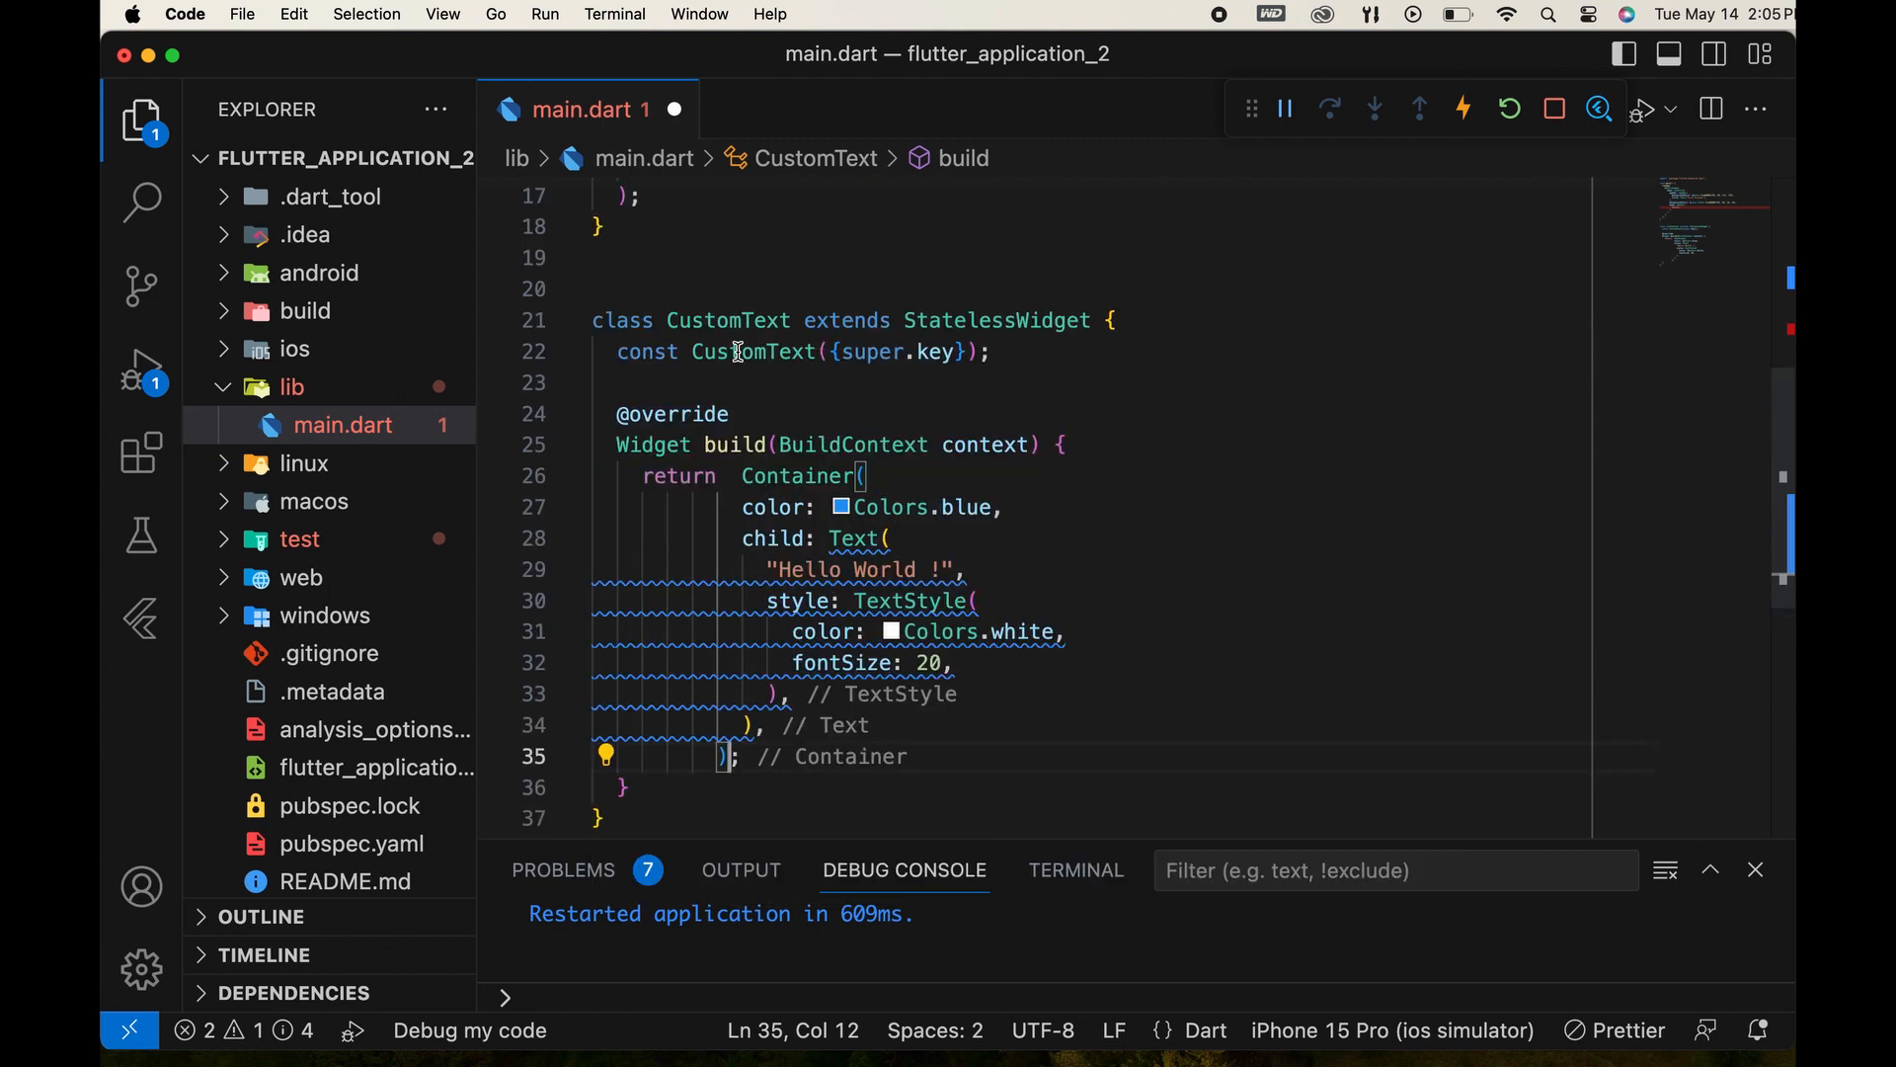
Make CustomText() the child of the Center in main.dart.
double_click(727, 320)
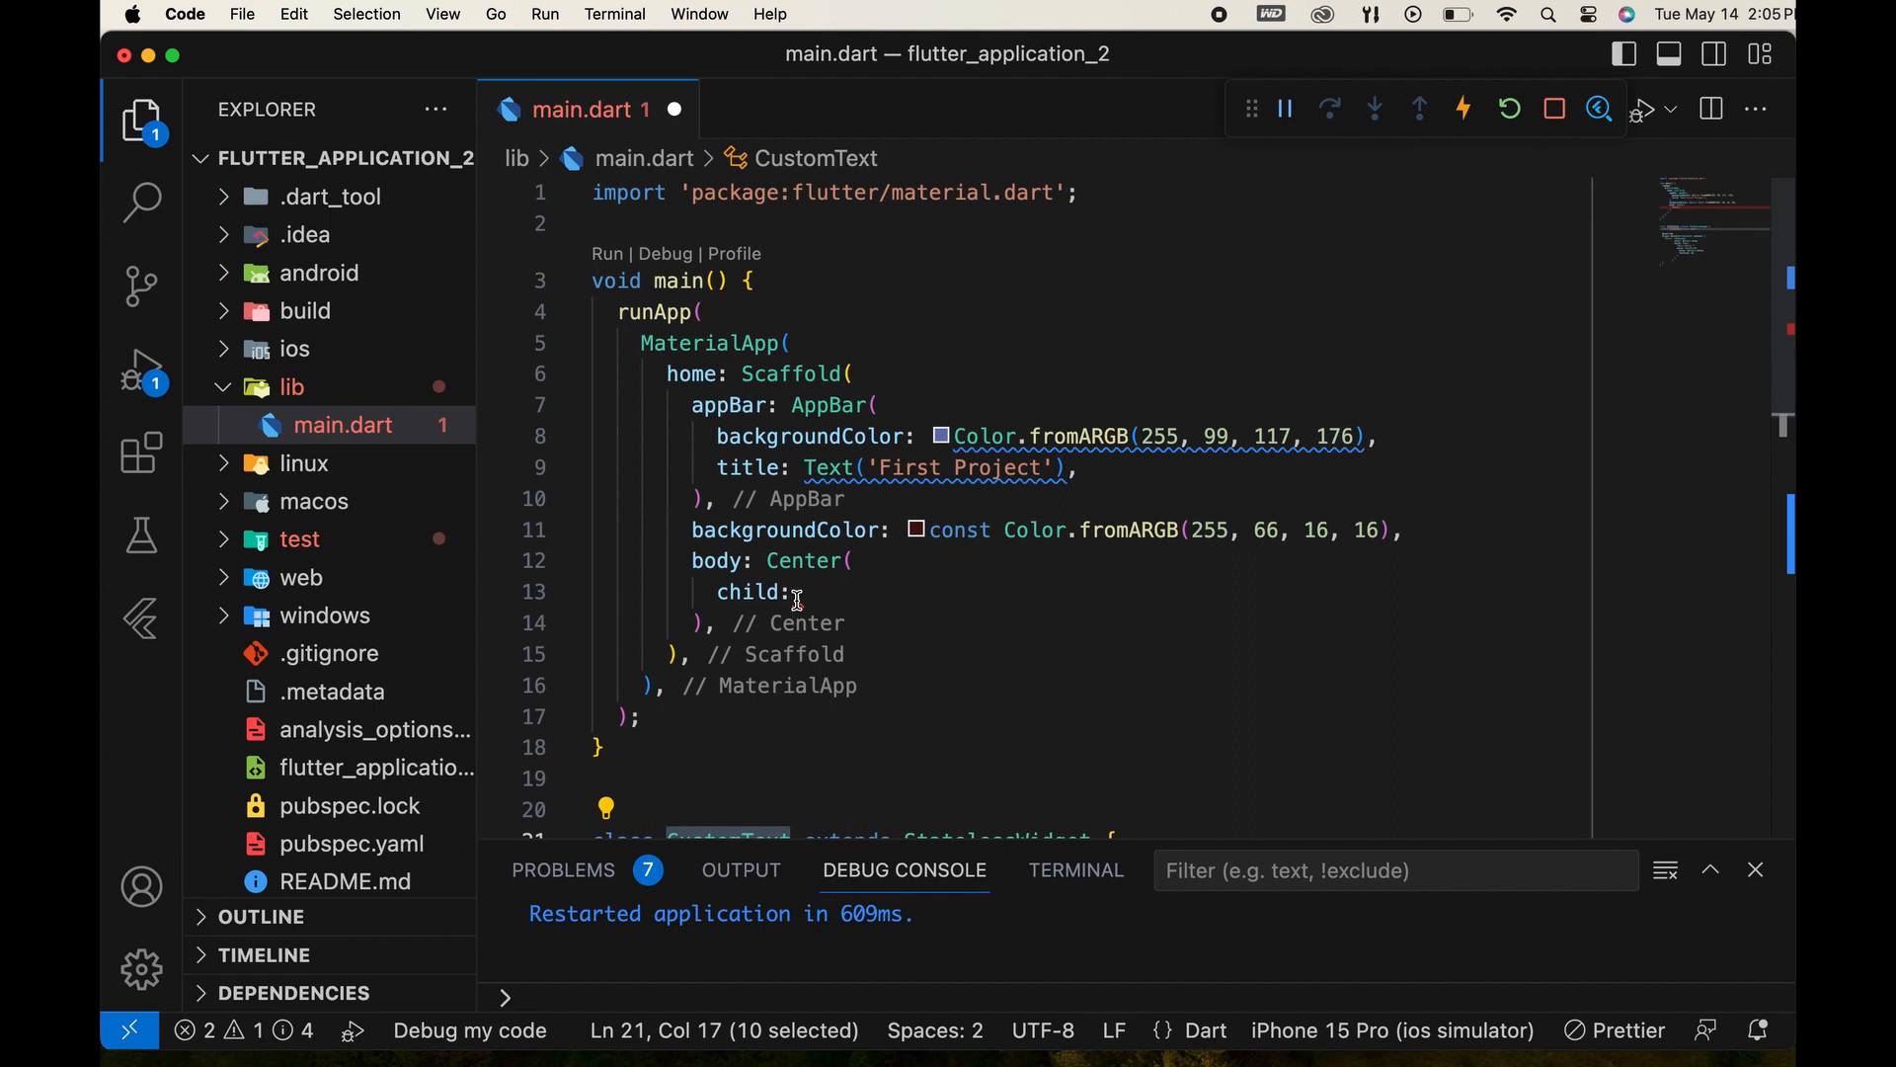
text(CustomText,)
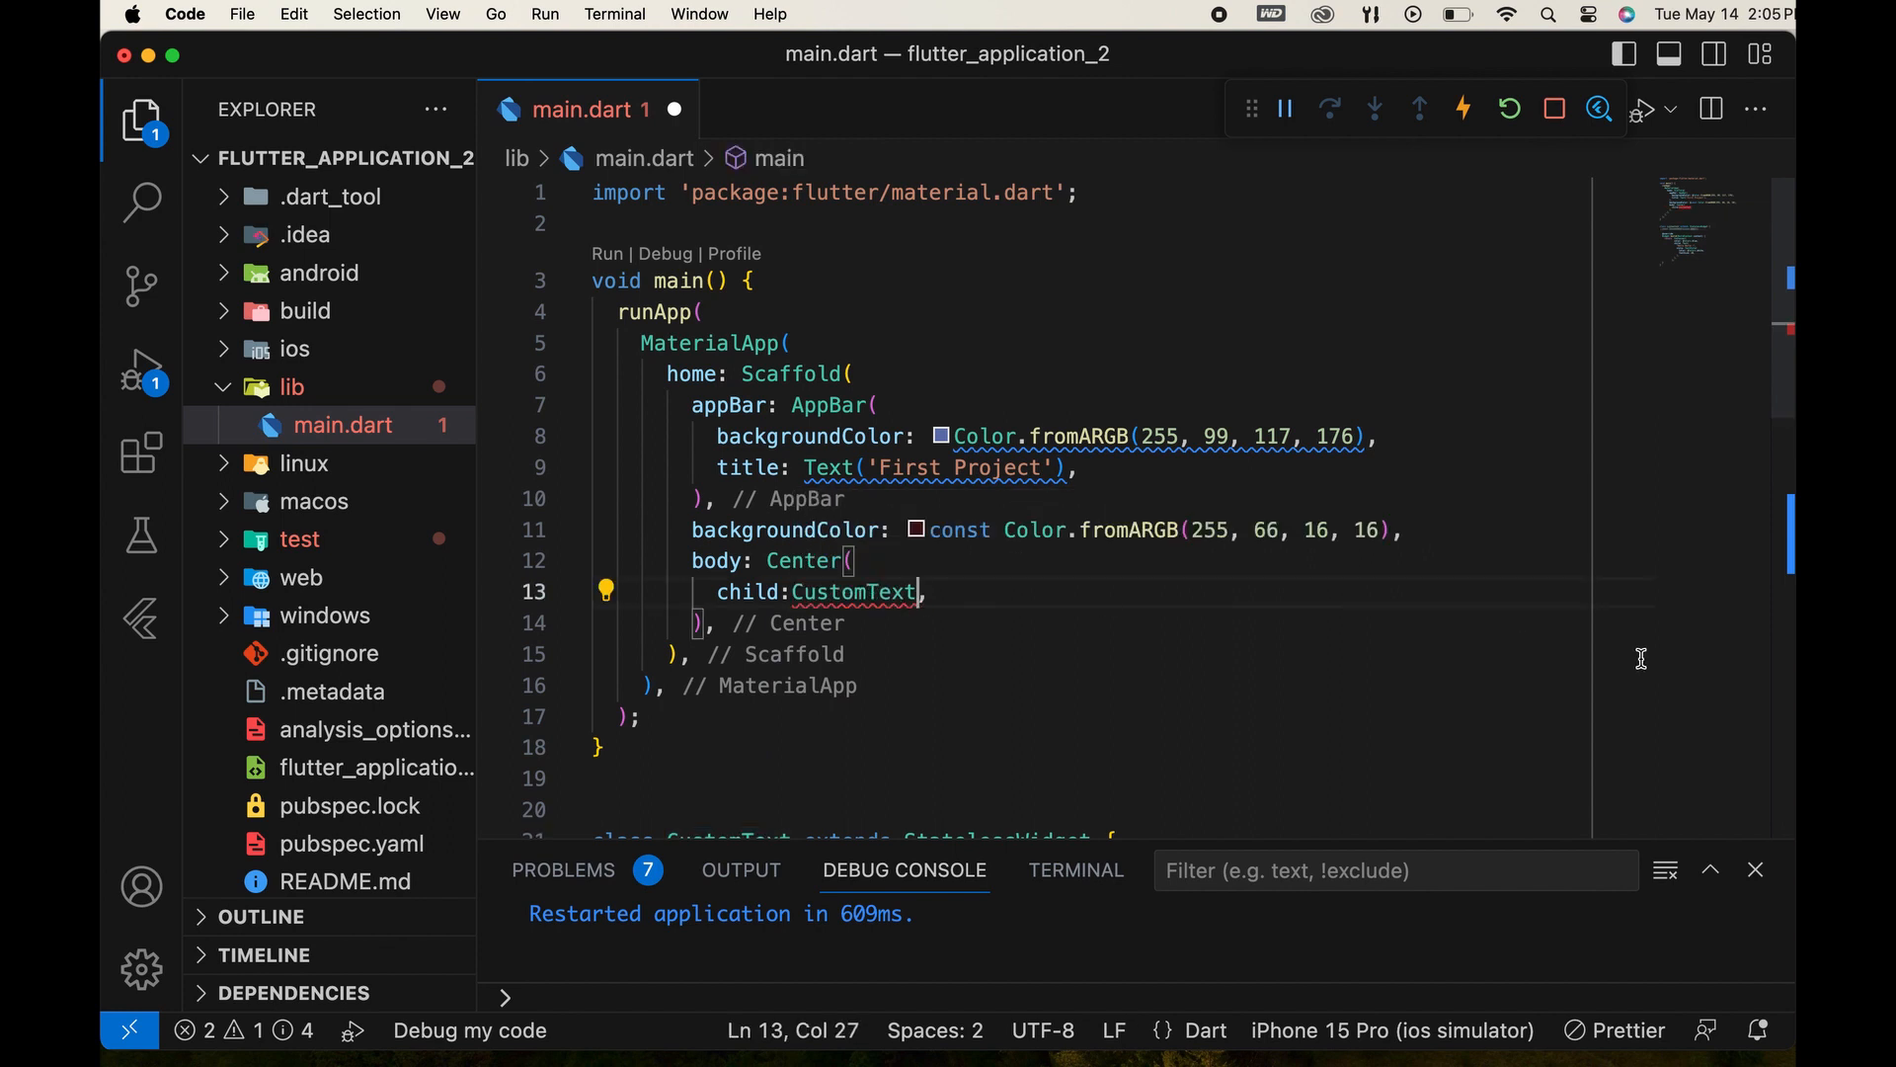
text(())
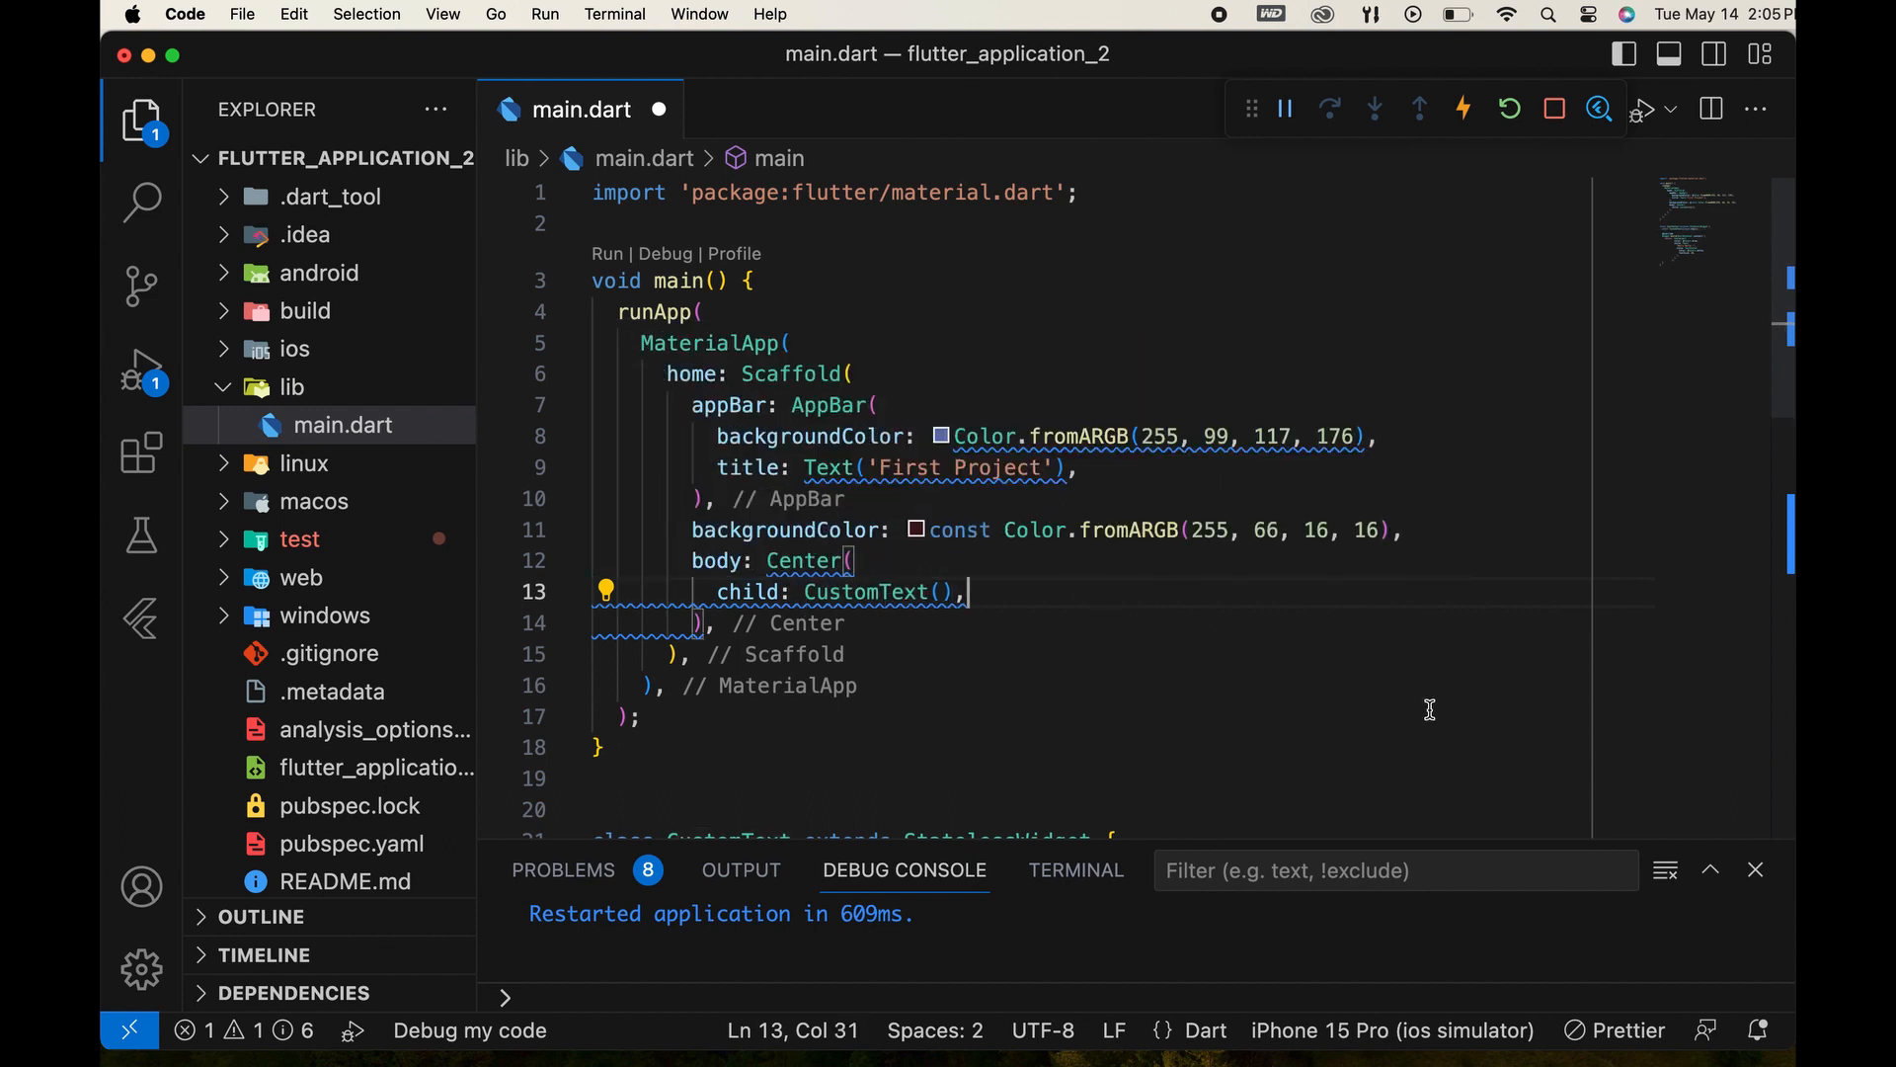
mouse_move(1430, 709)
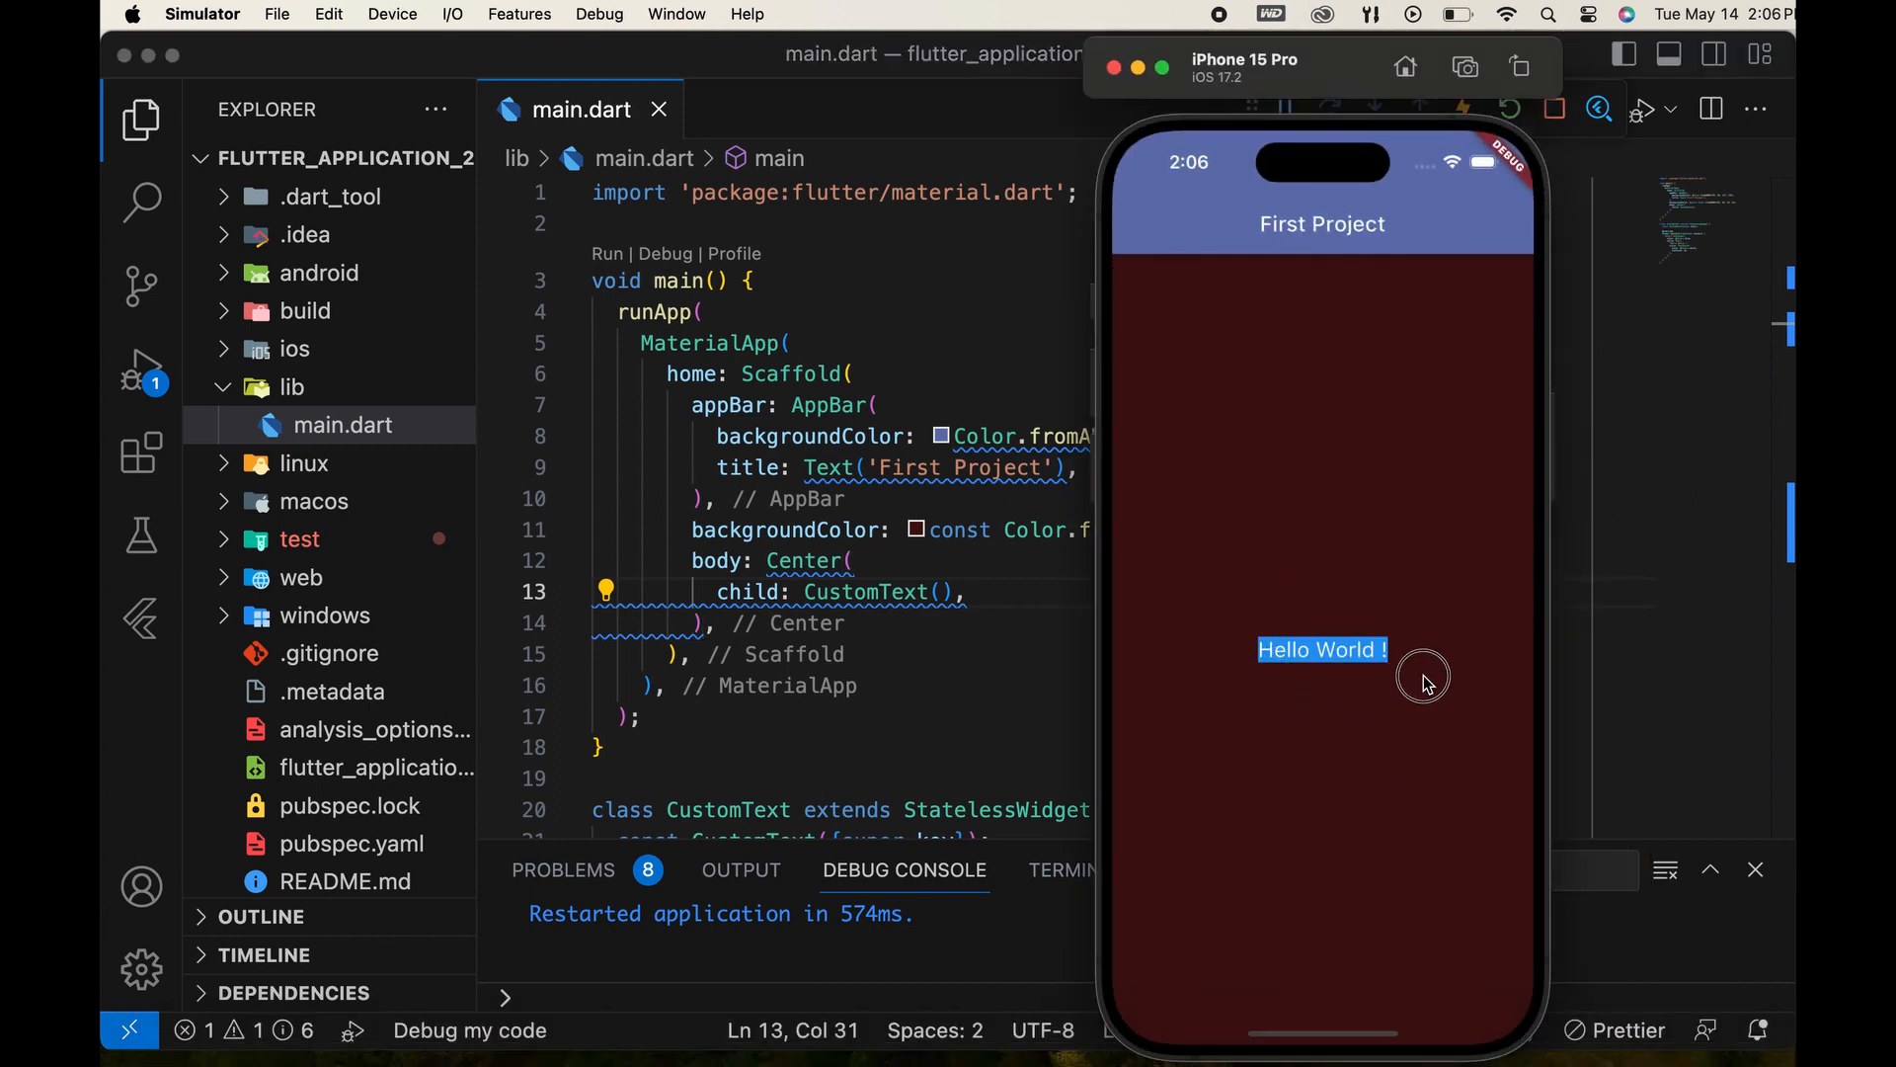
mouse_move(1013, 697)
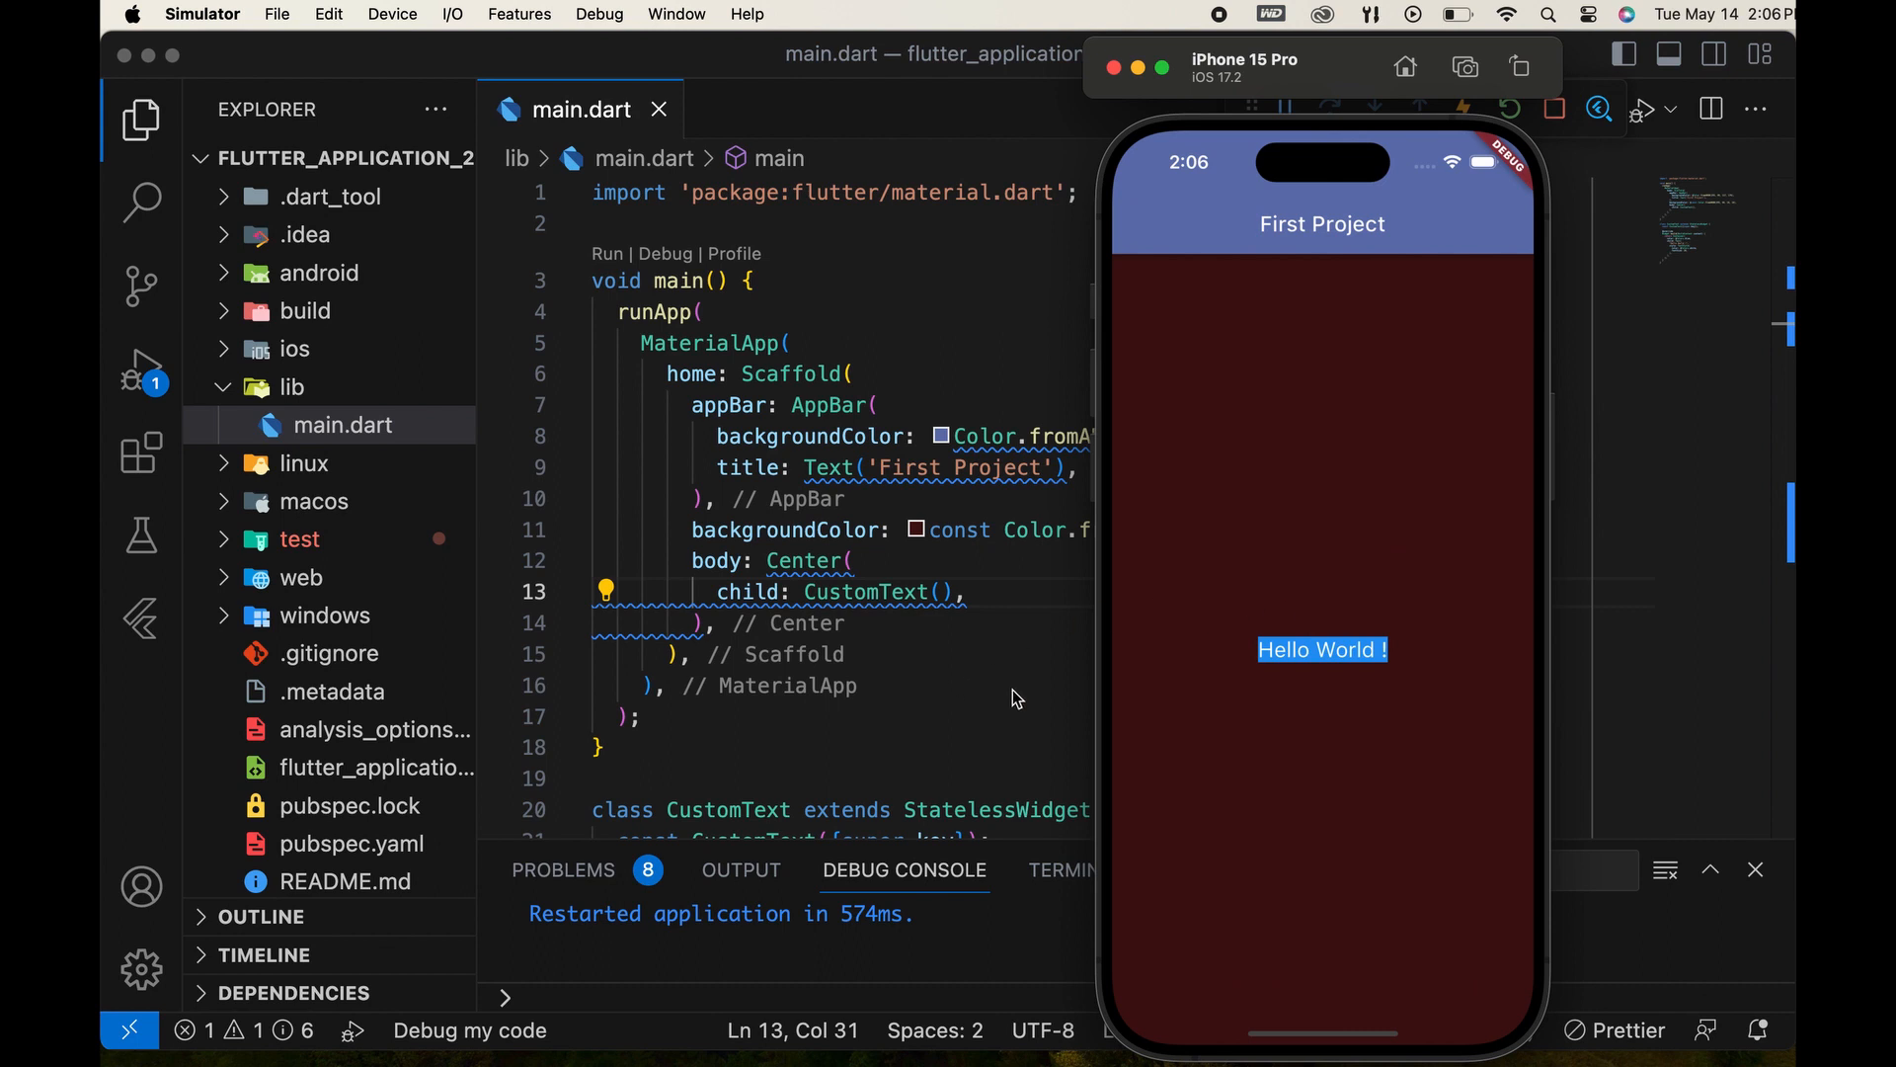
mouse_move(1387, 551)
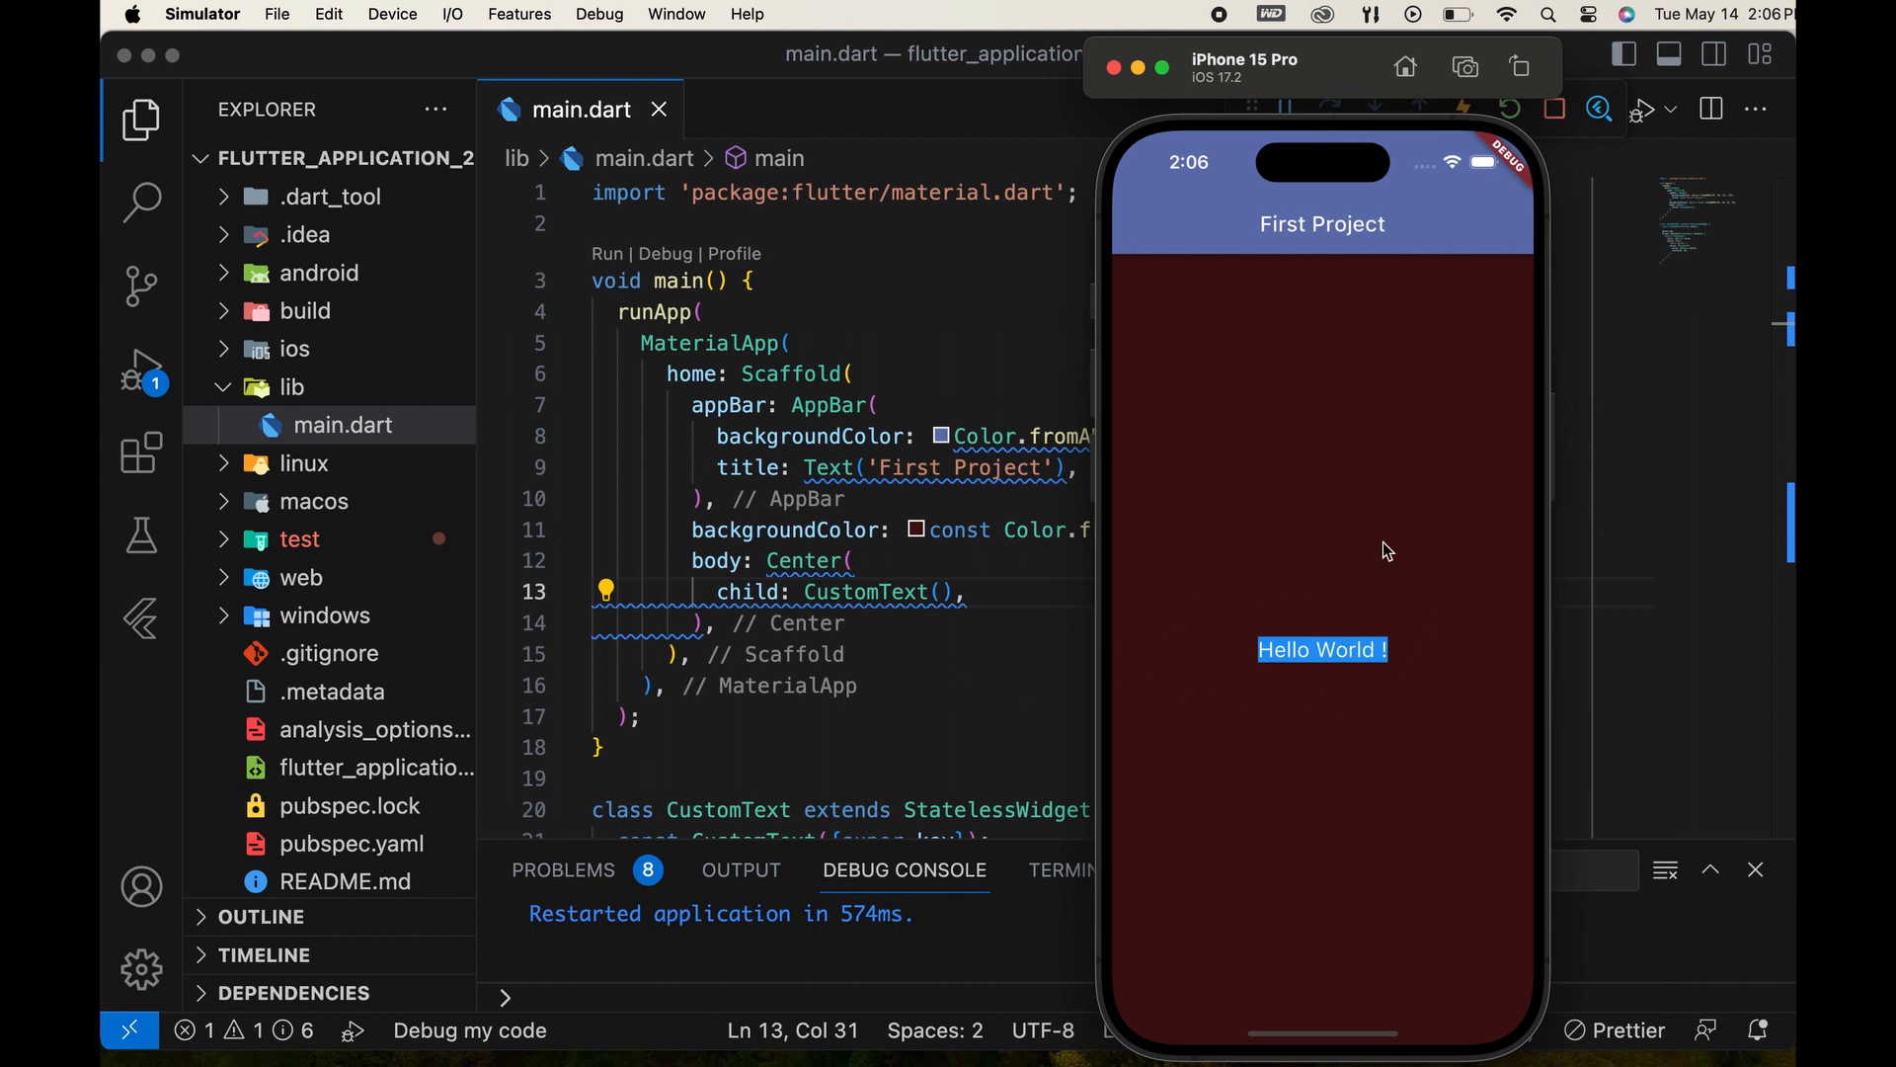
Review the CustomText class and add an empty line above its build method.
scroll(down, 3)
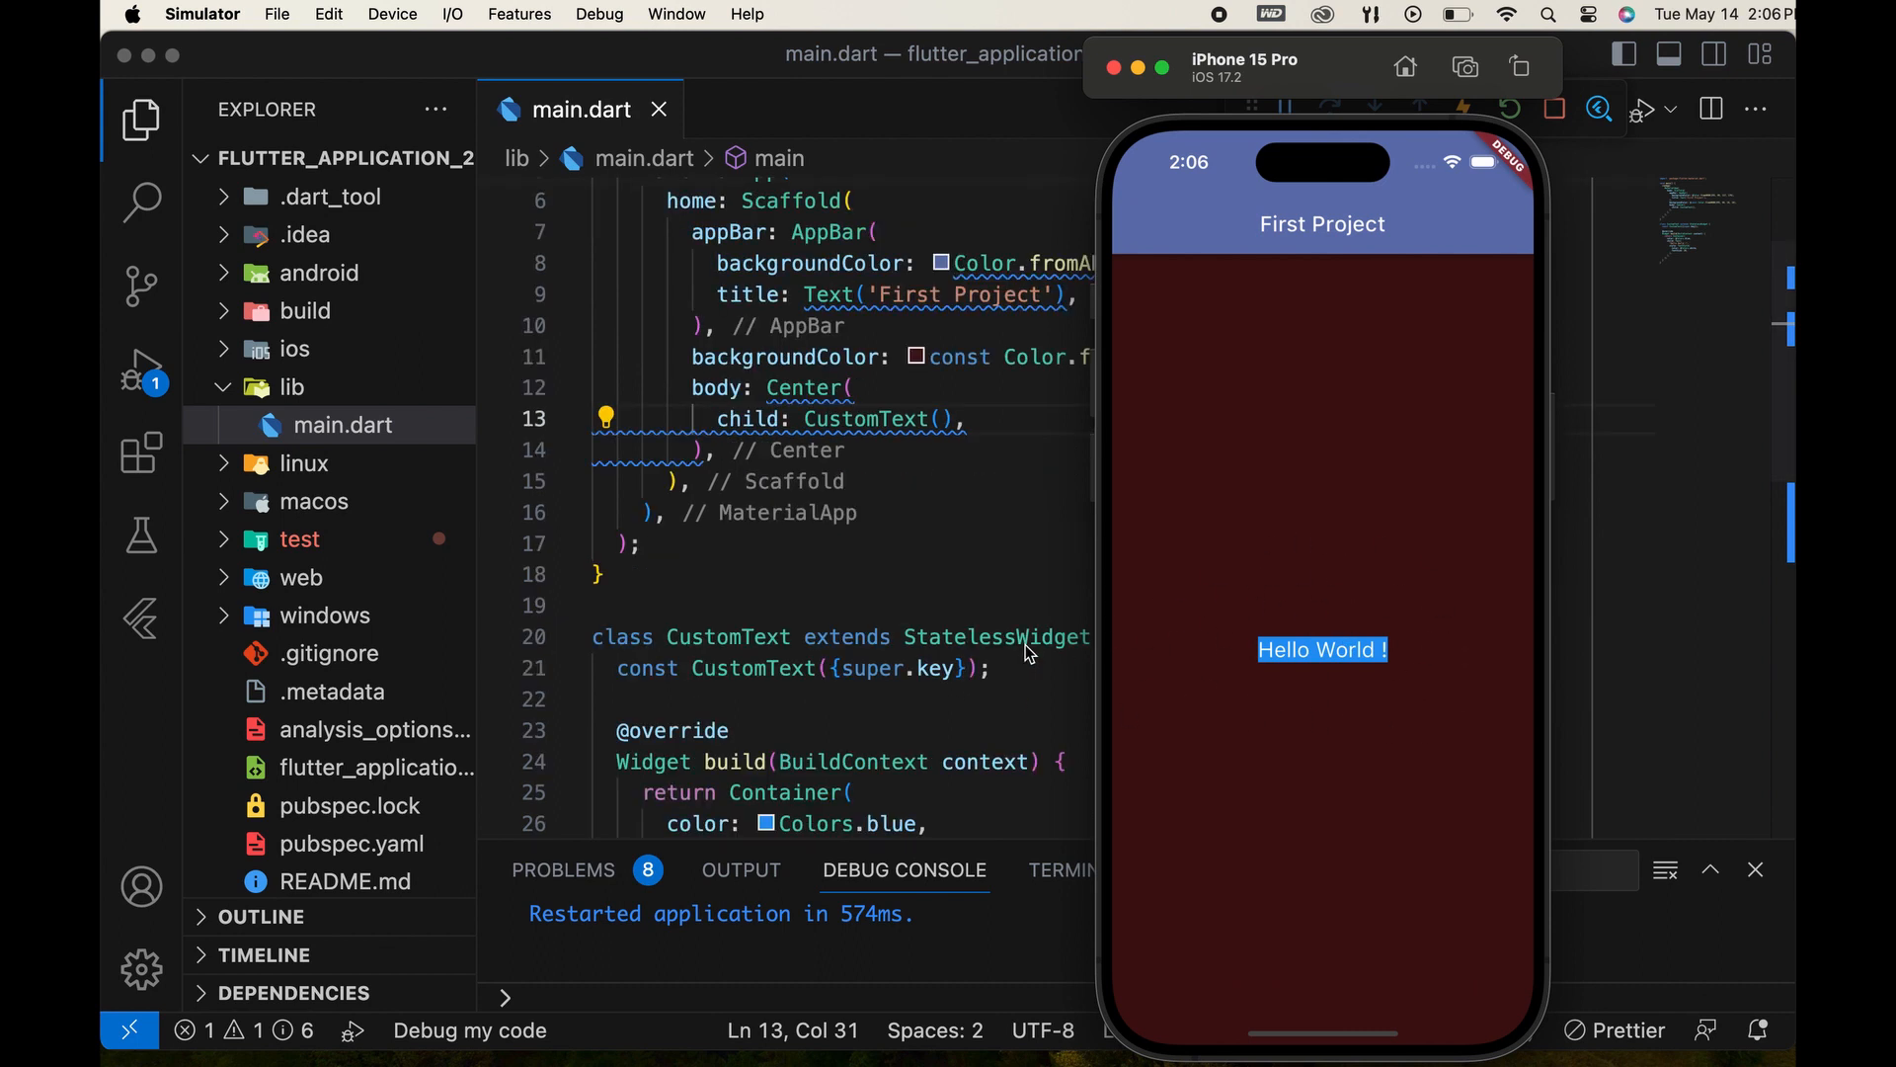
scroll(down, 3)
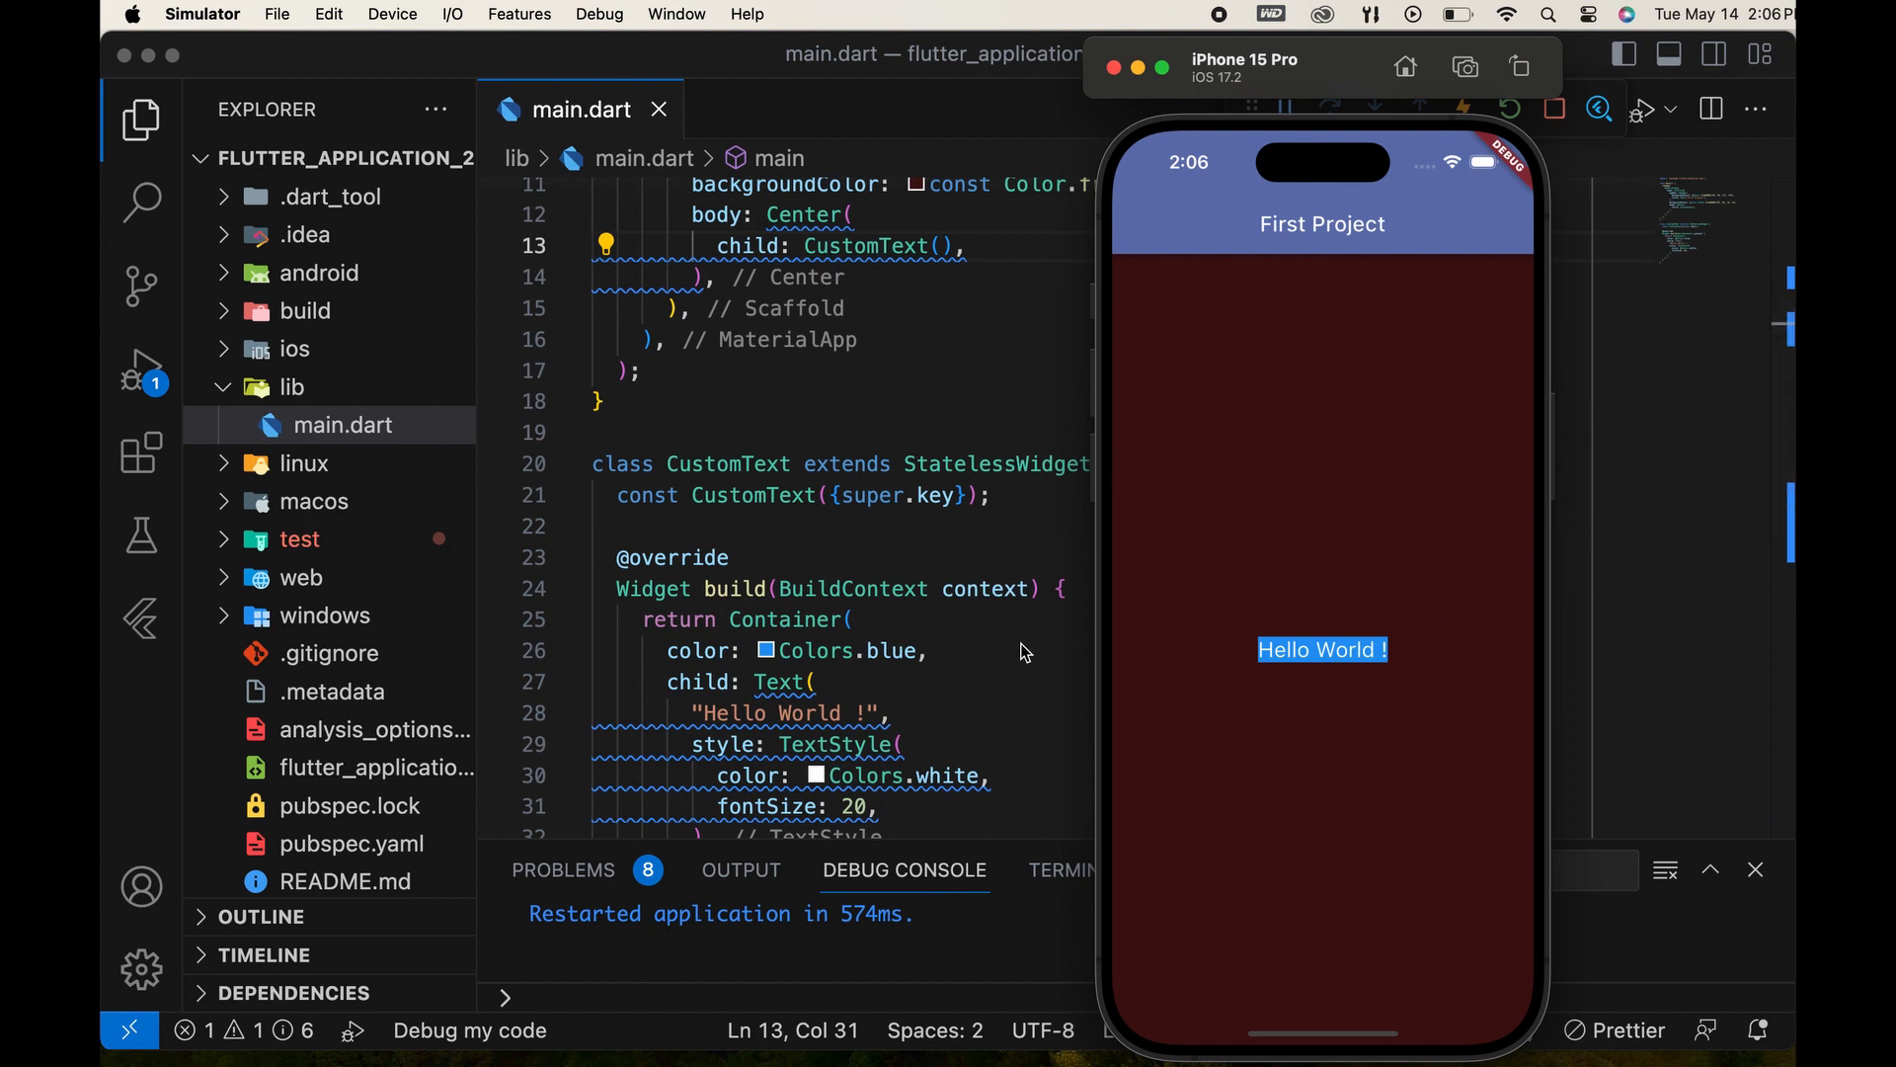
scroll(down, 3)
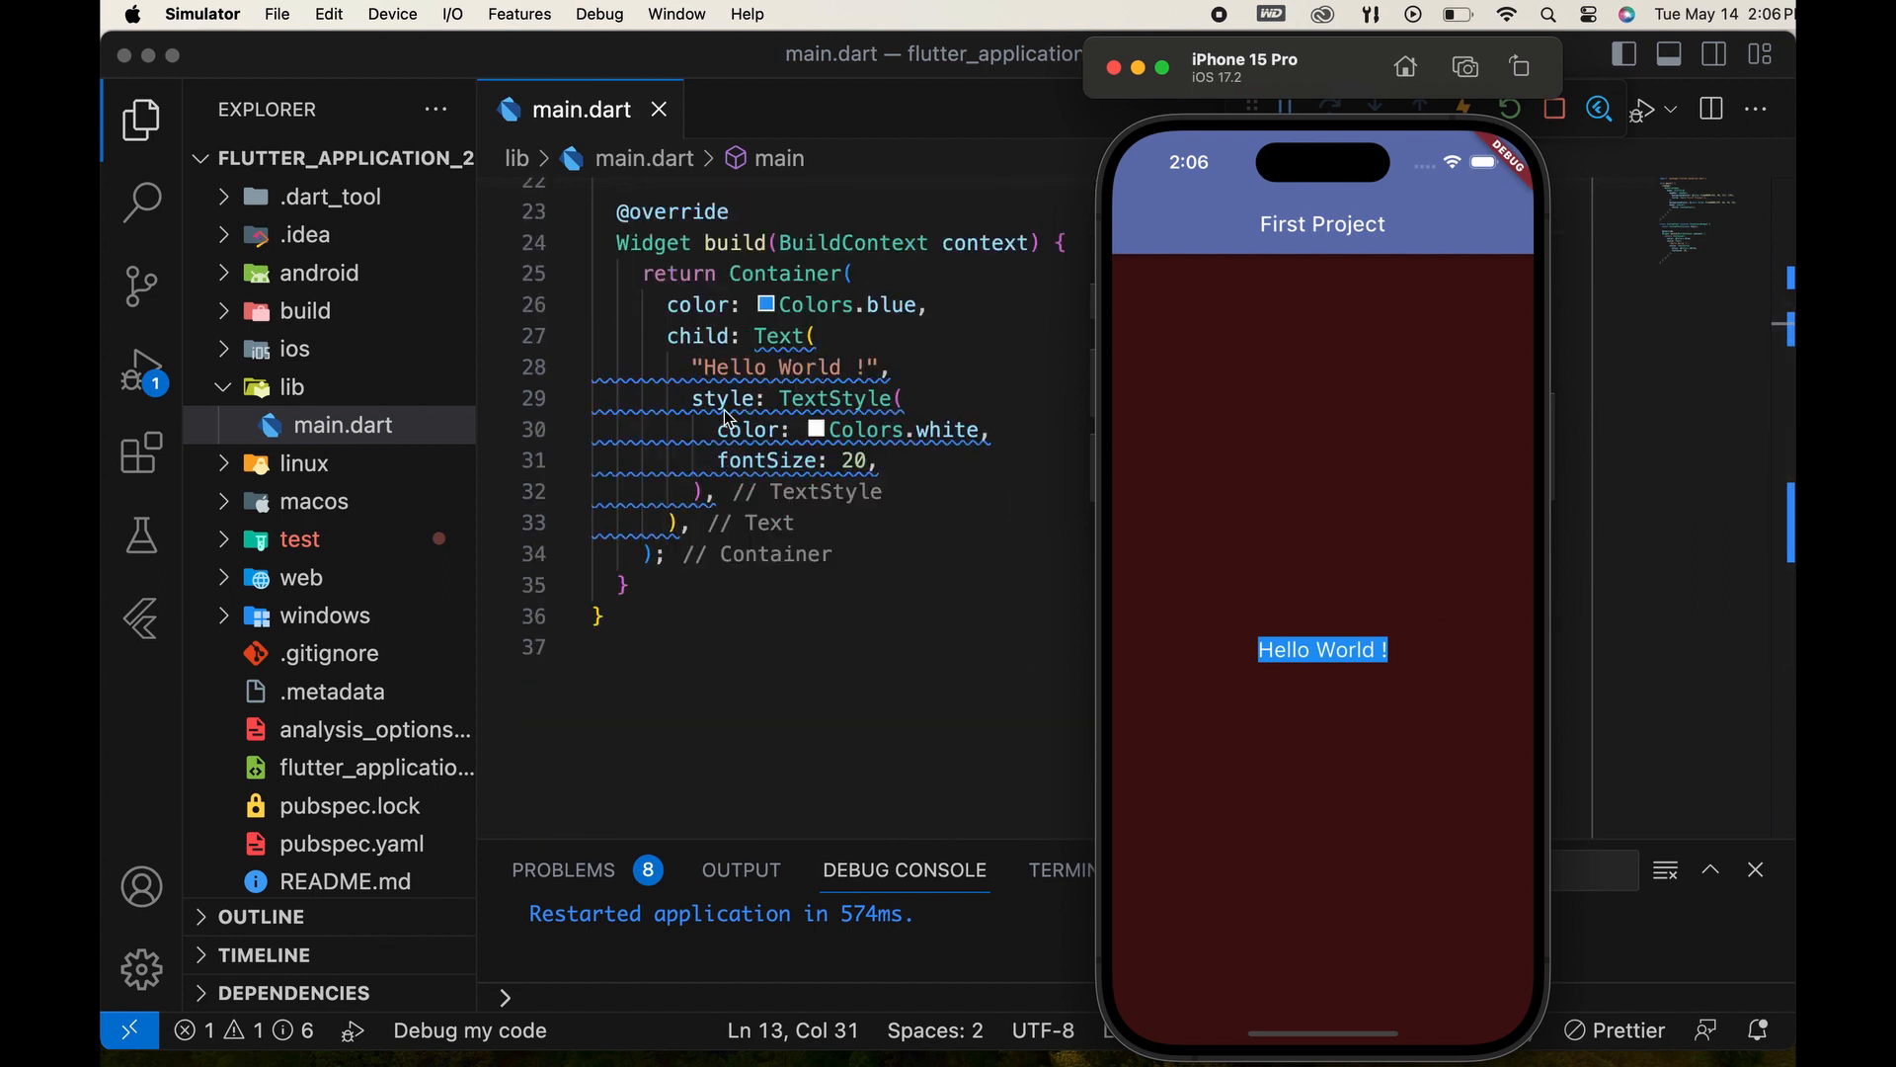
mouse_move(816, 364)
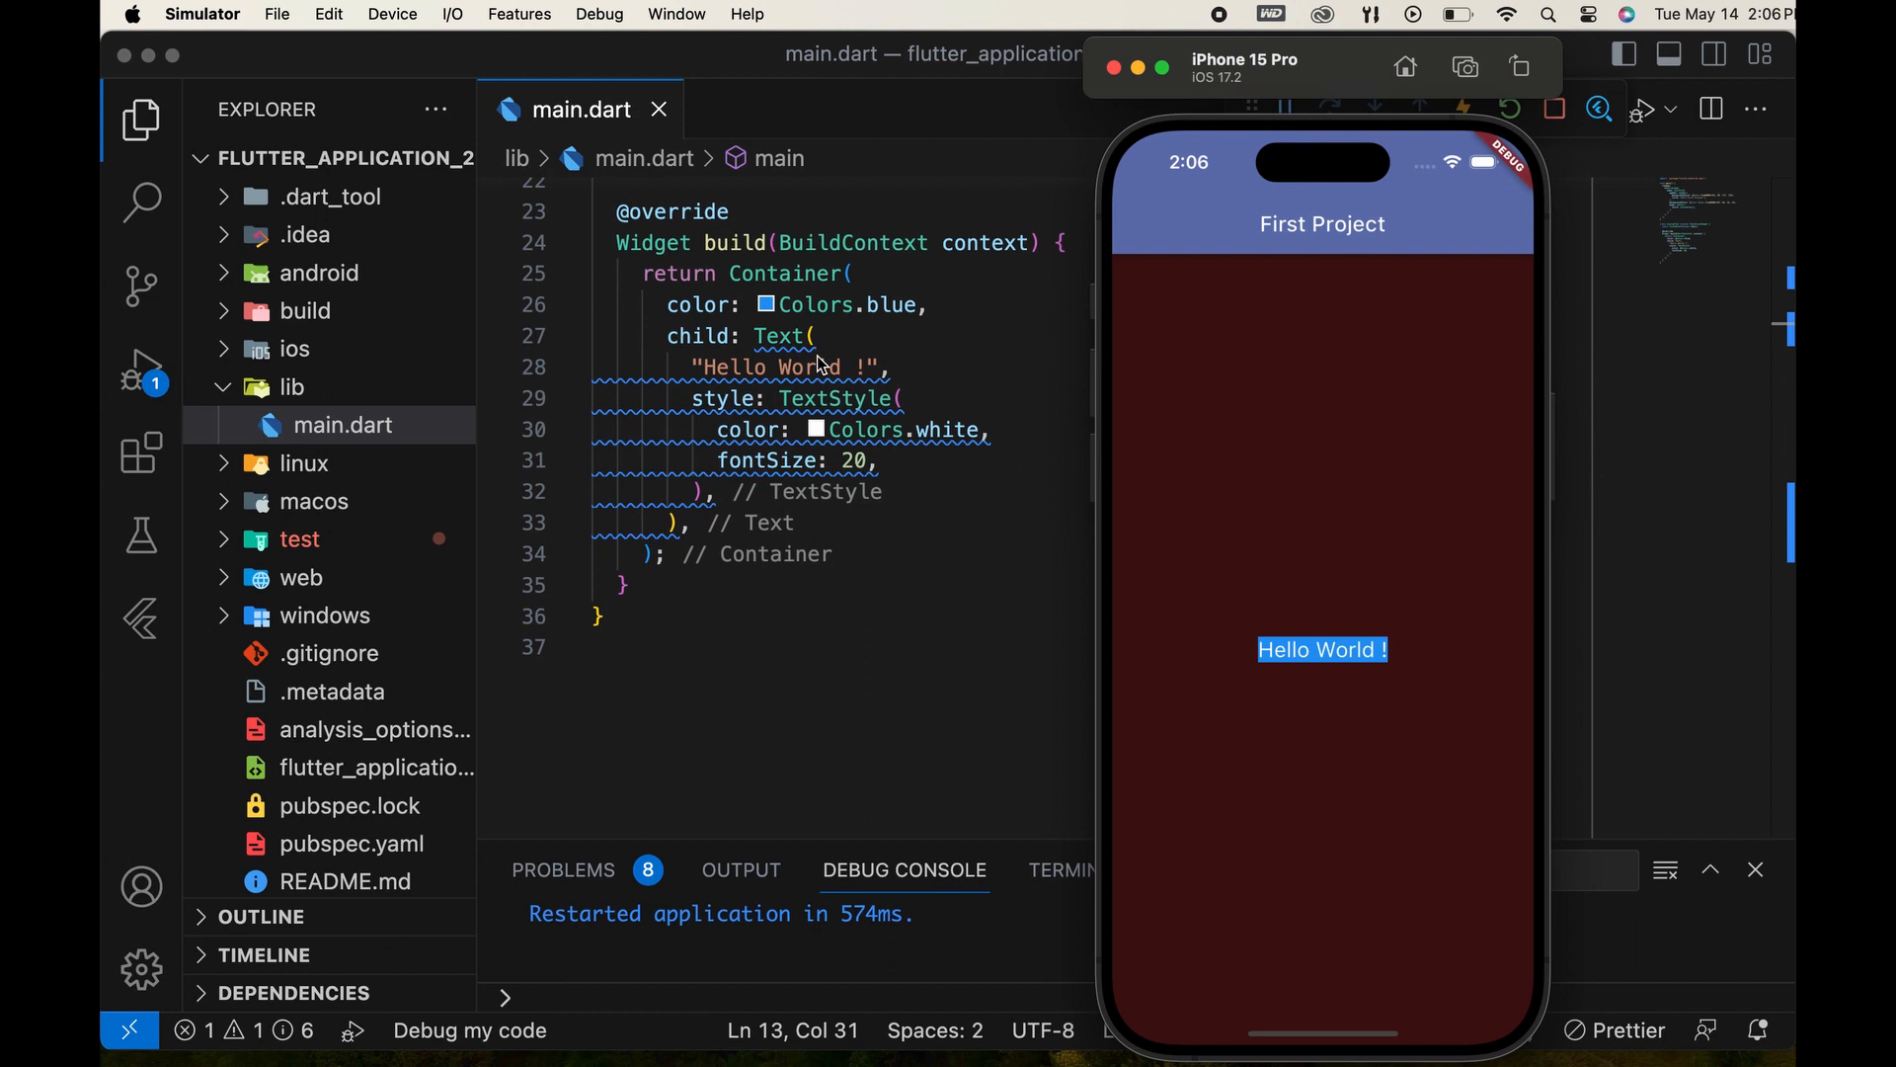
mouse_move(847, 387)
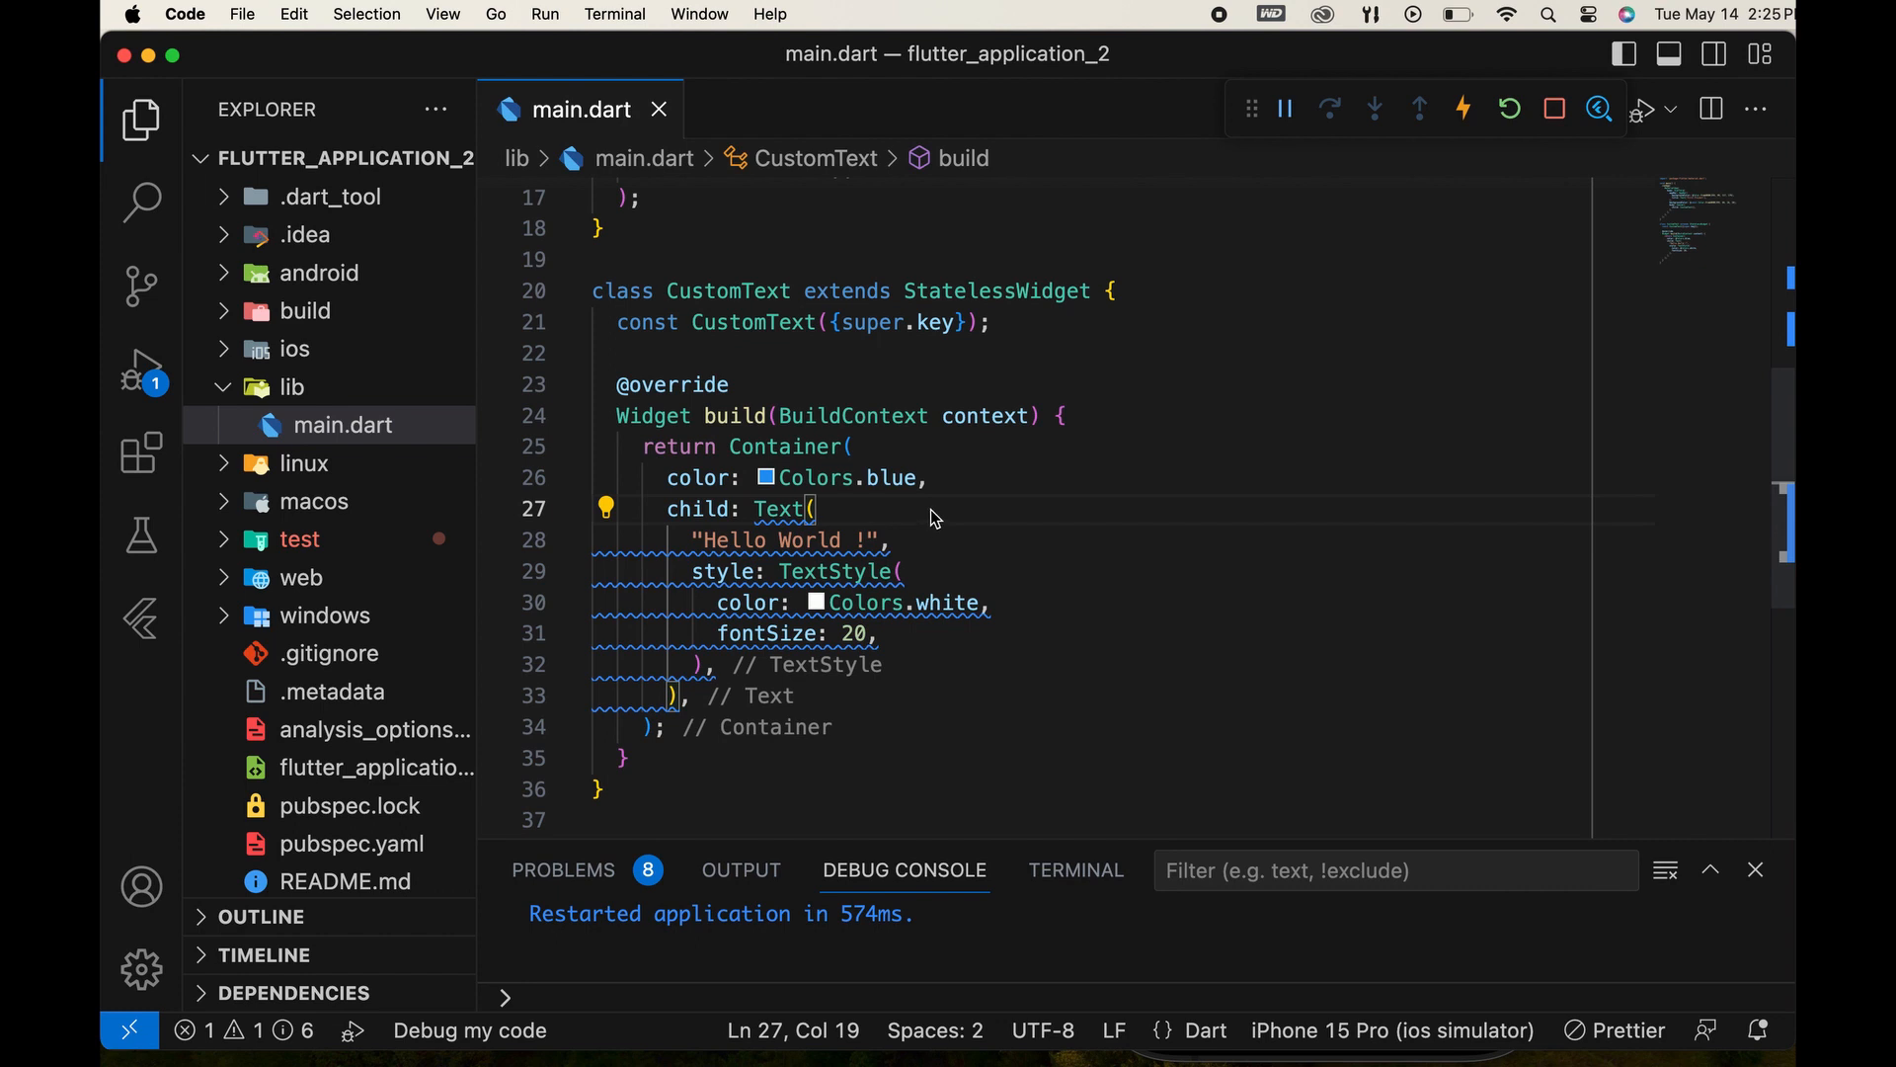
mouse_move(894, 476)
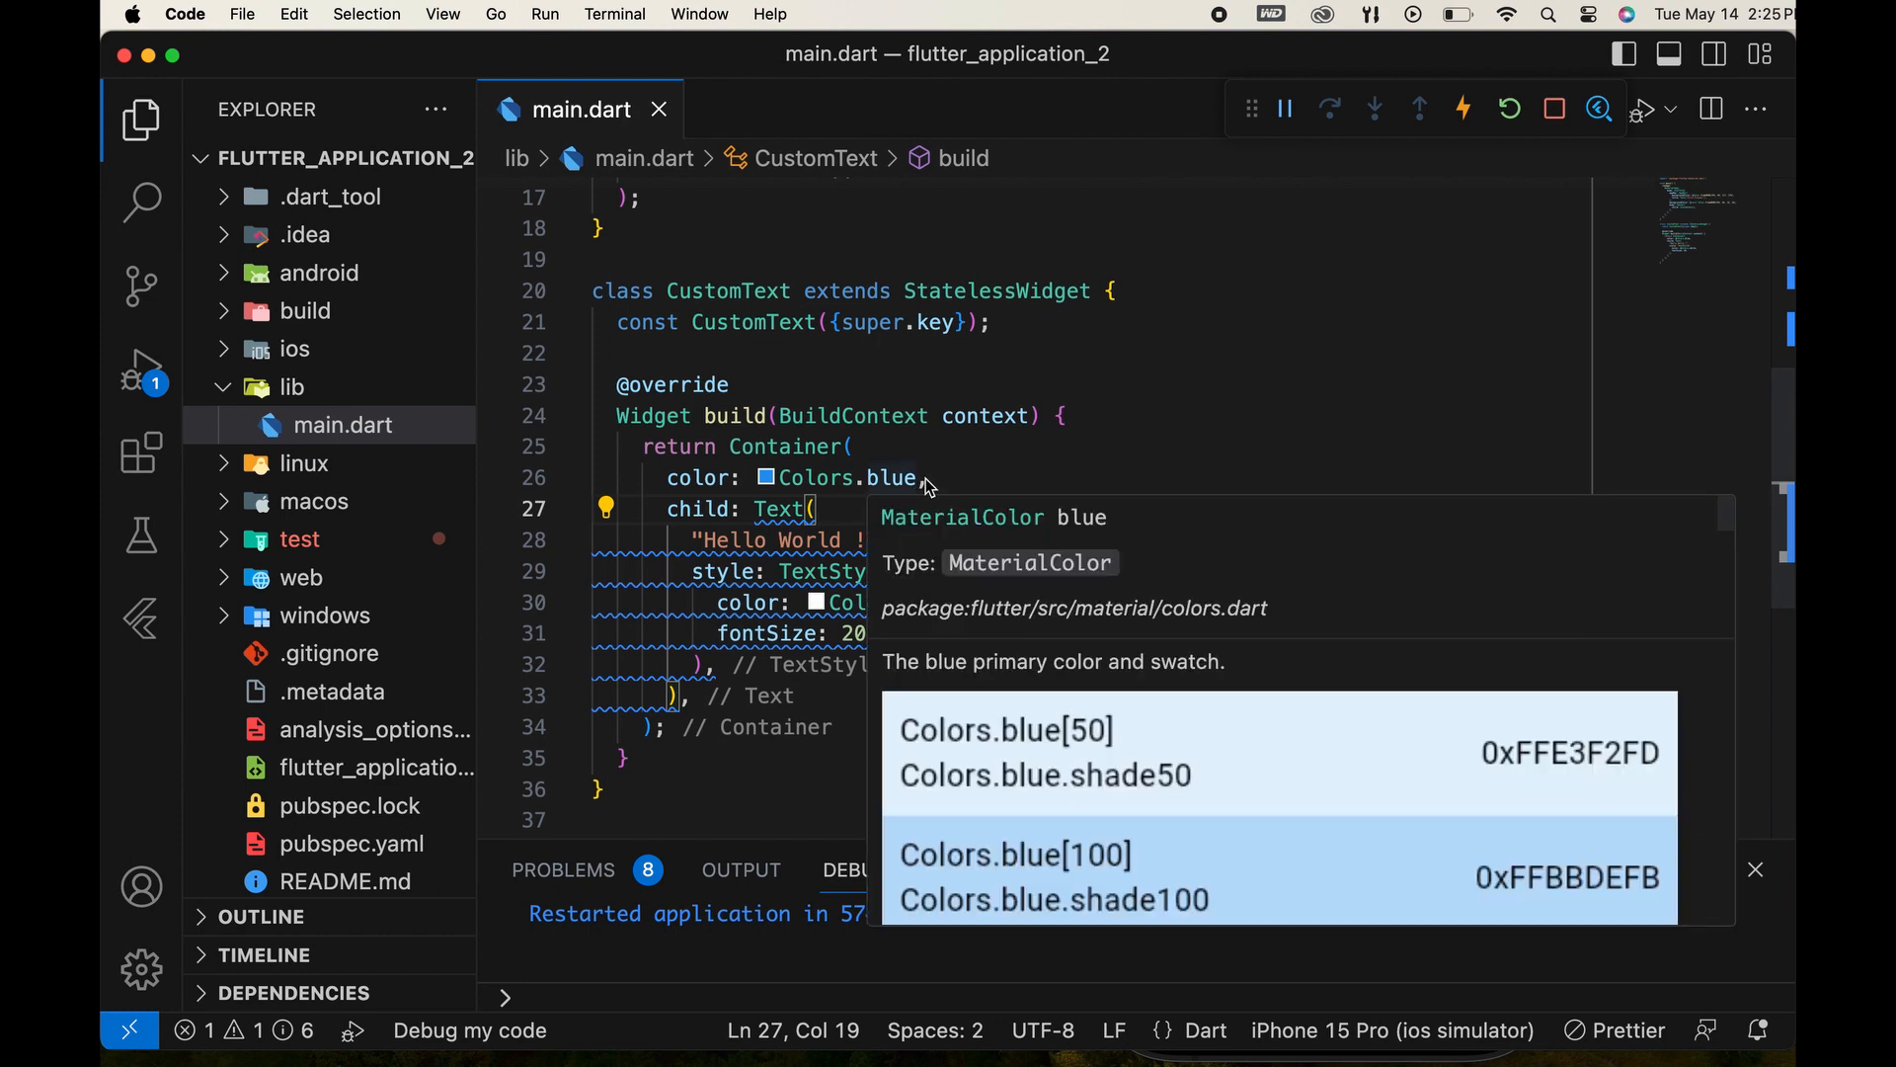
click(927, 476)
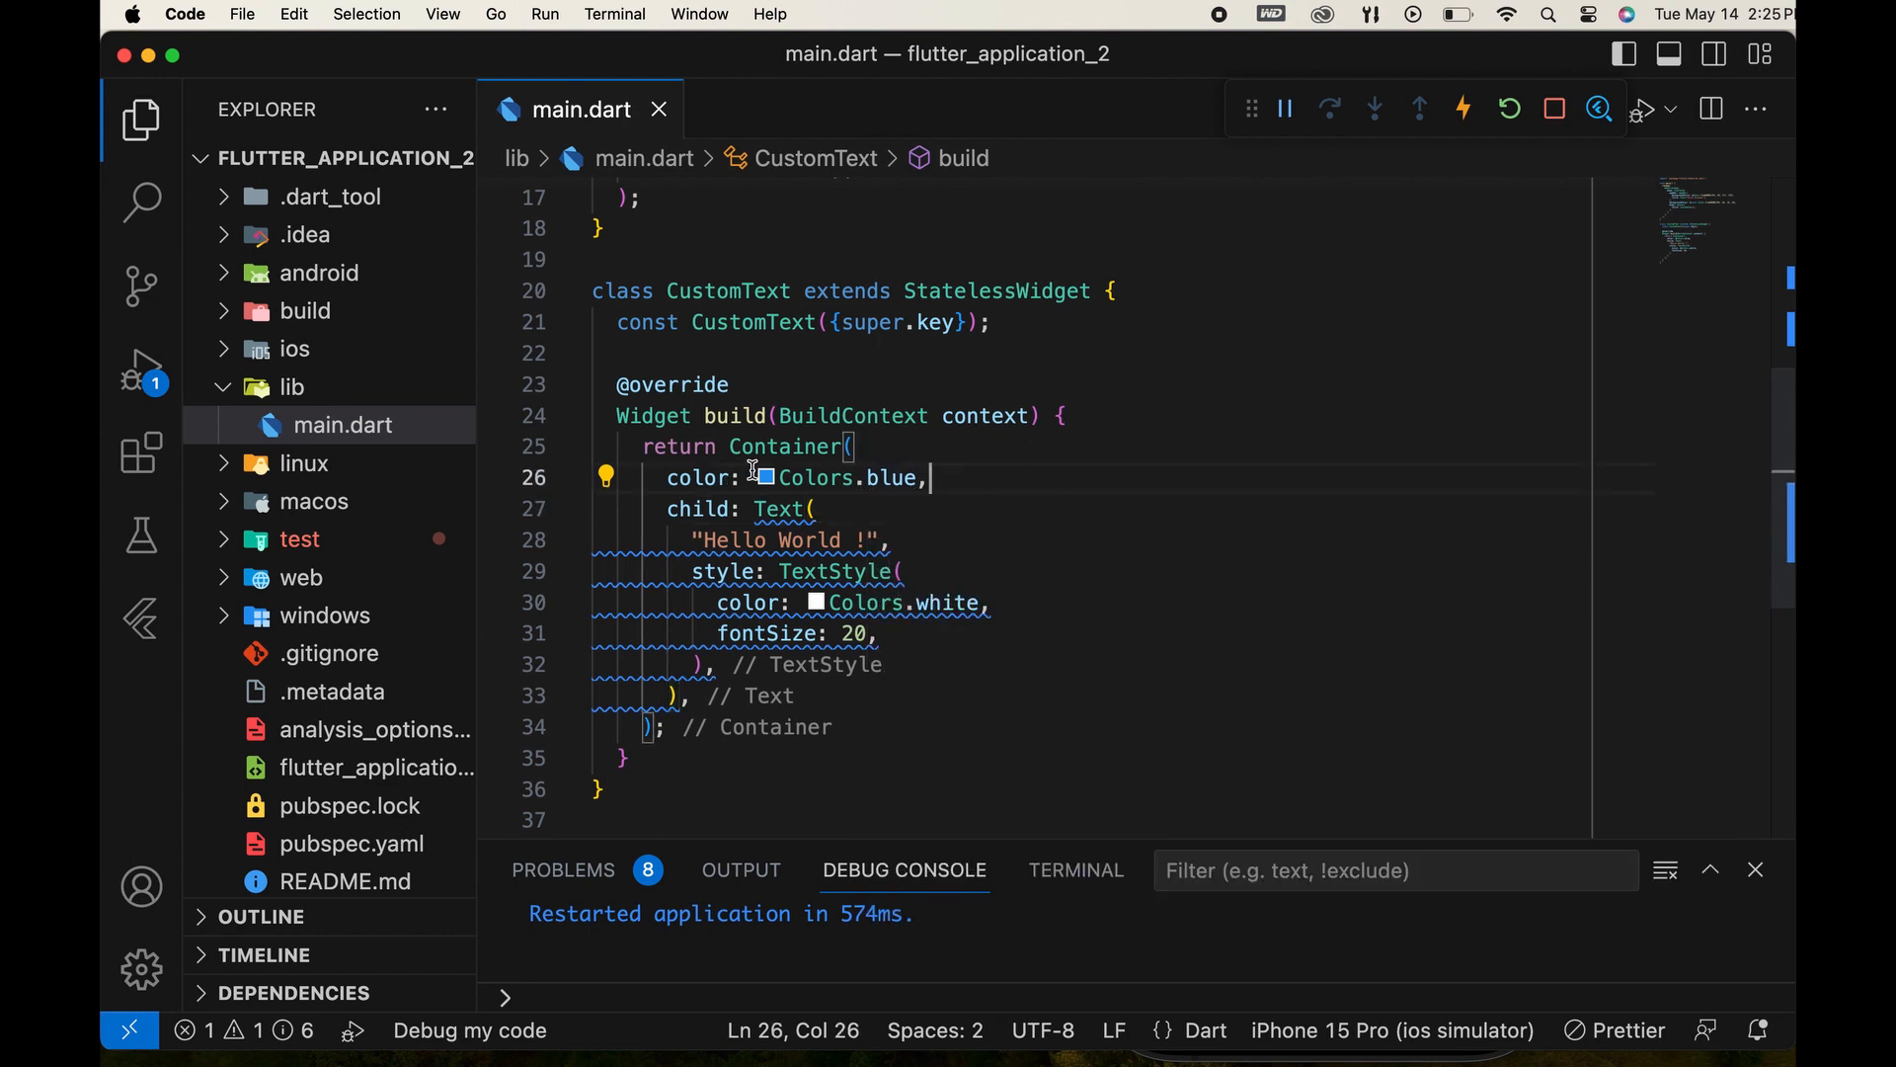
double_click(888, 478)
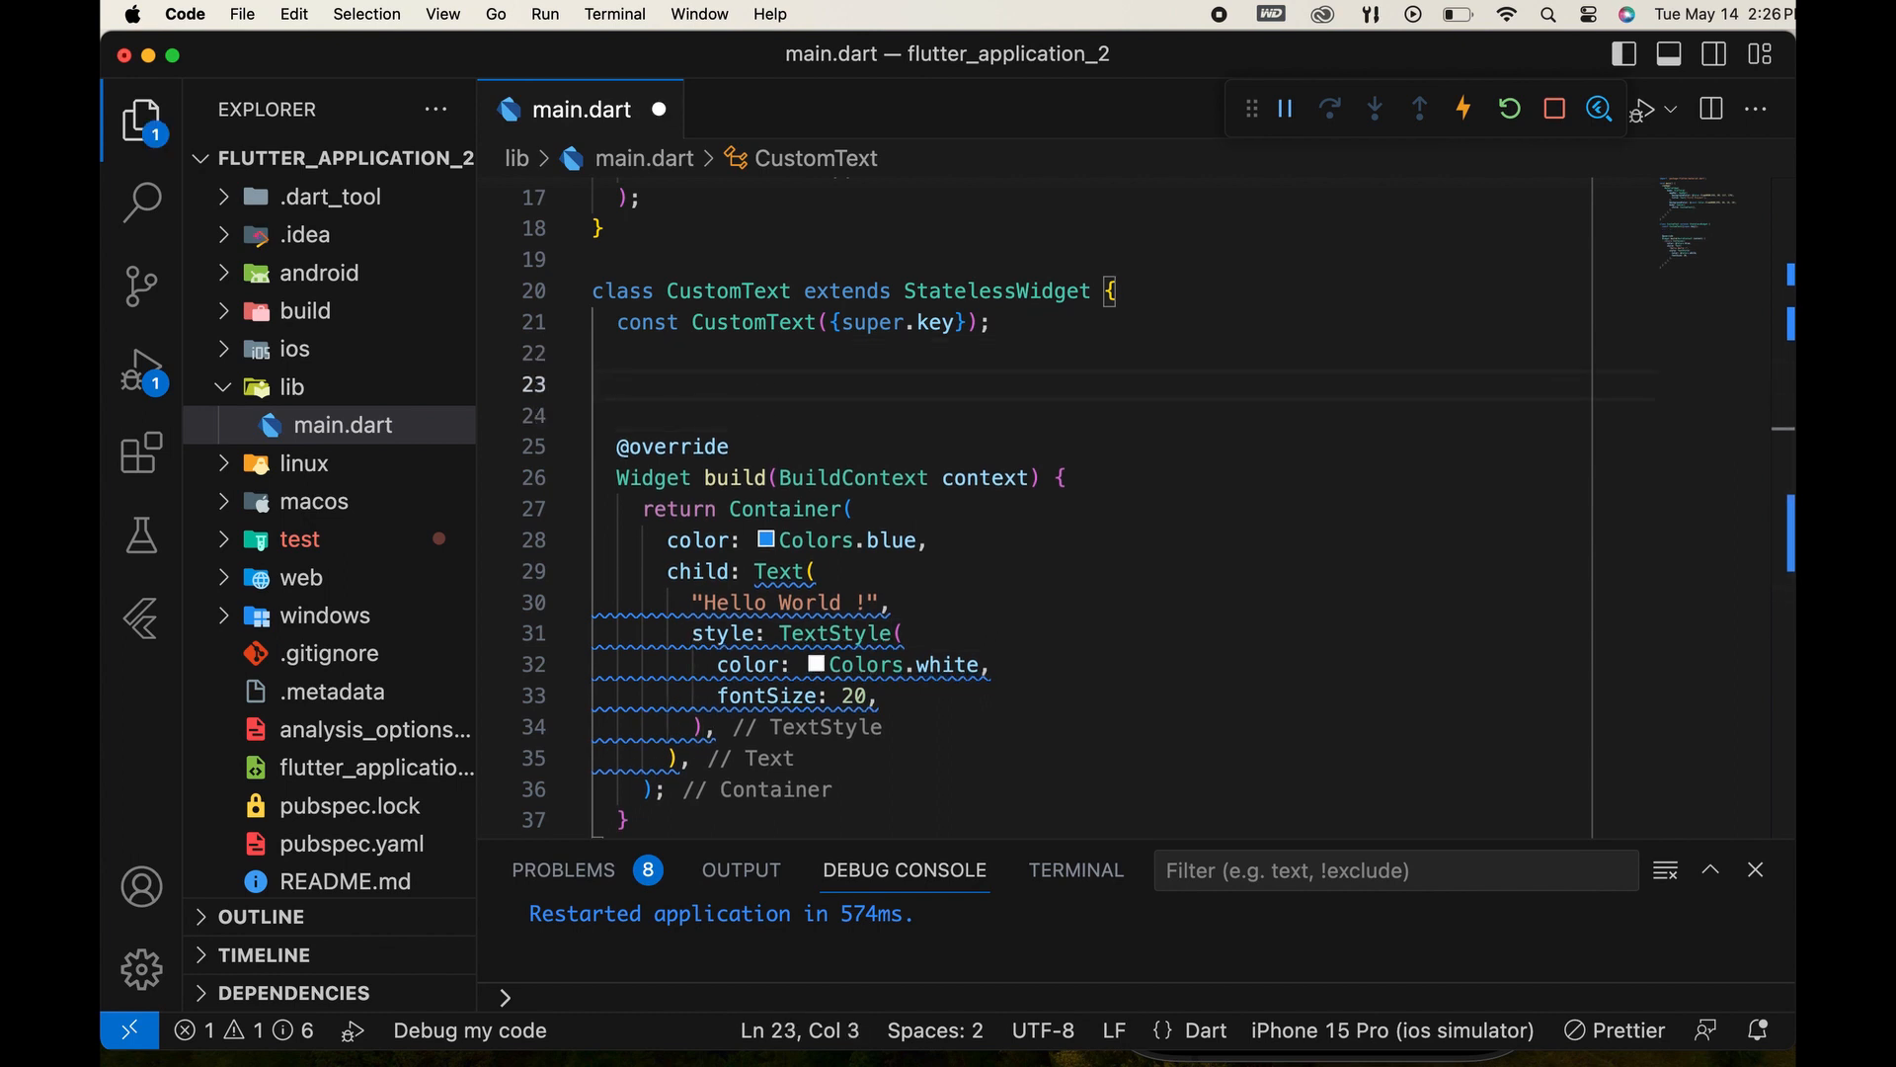
Declare a final String text field in CustomText.
text(final)
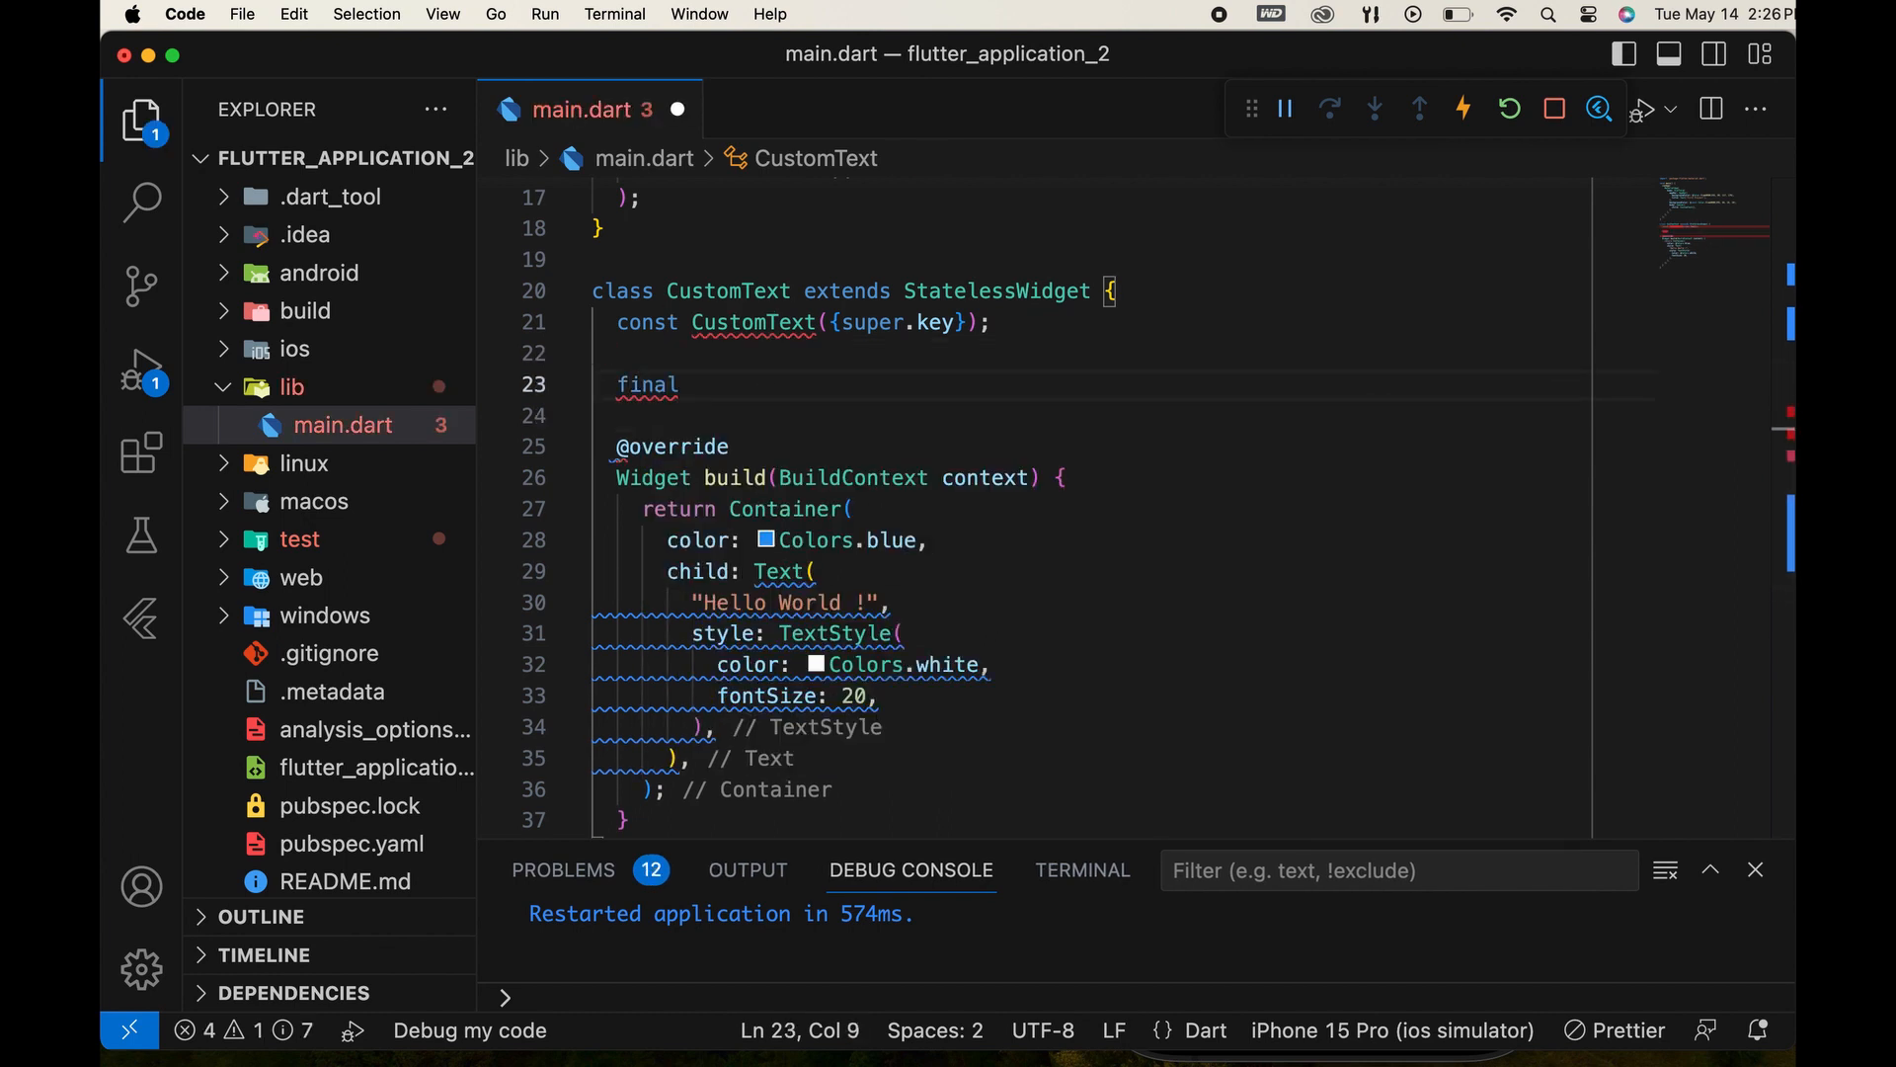
text(Stri)
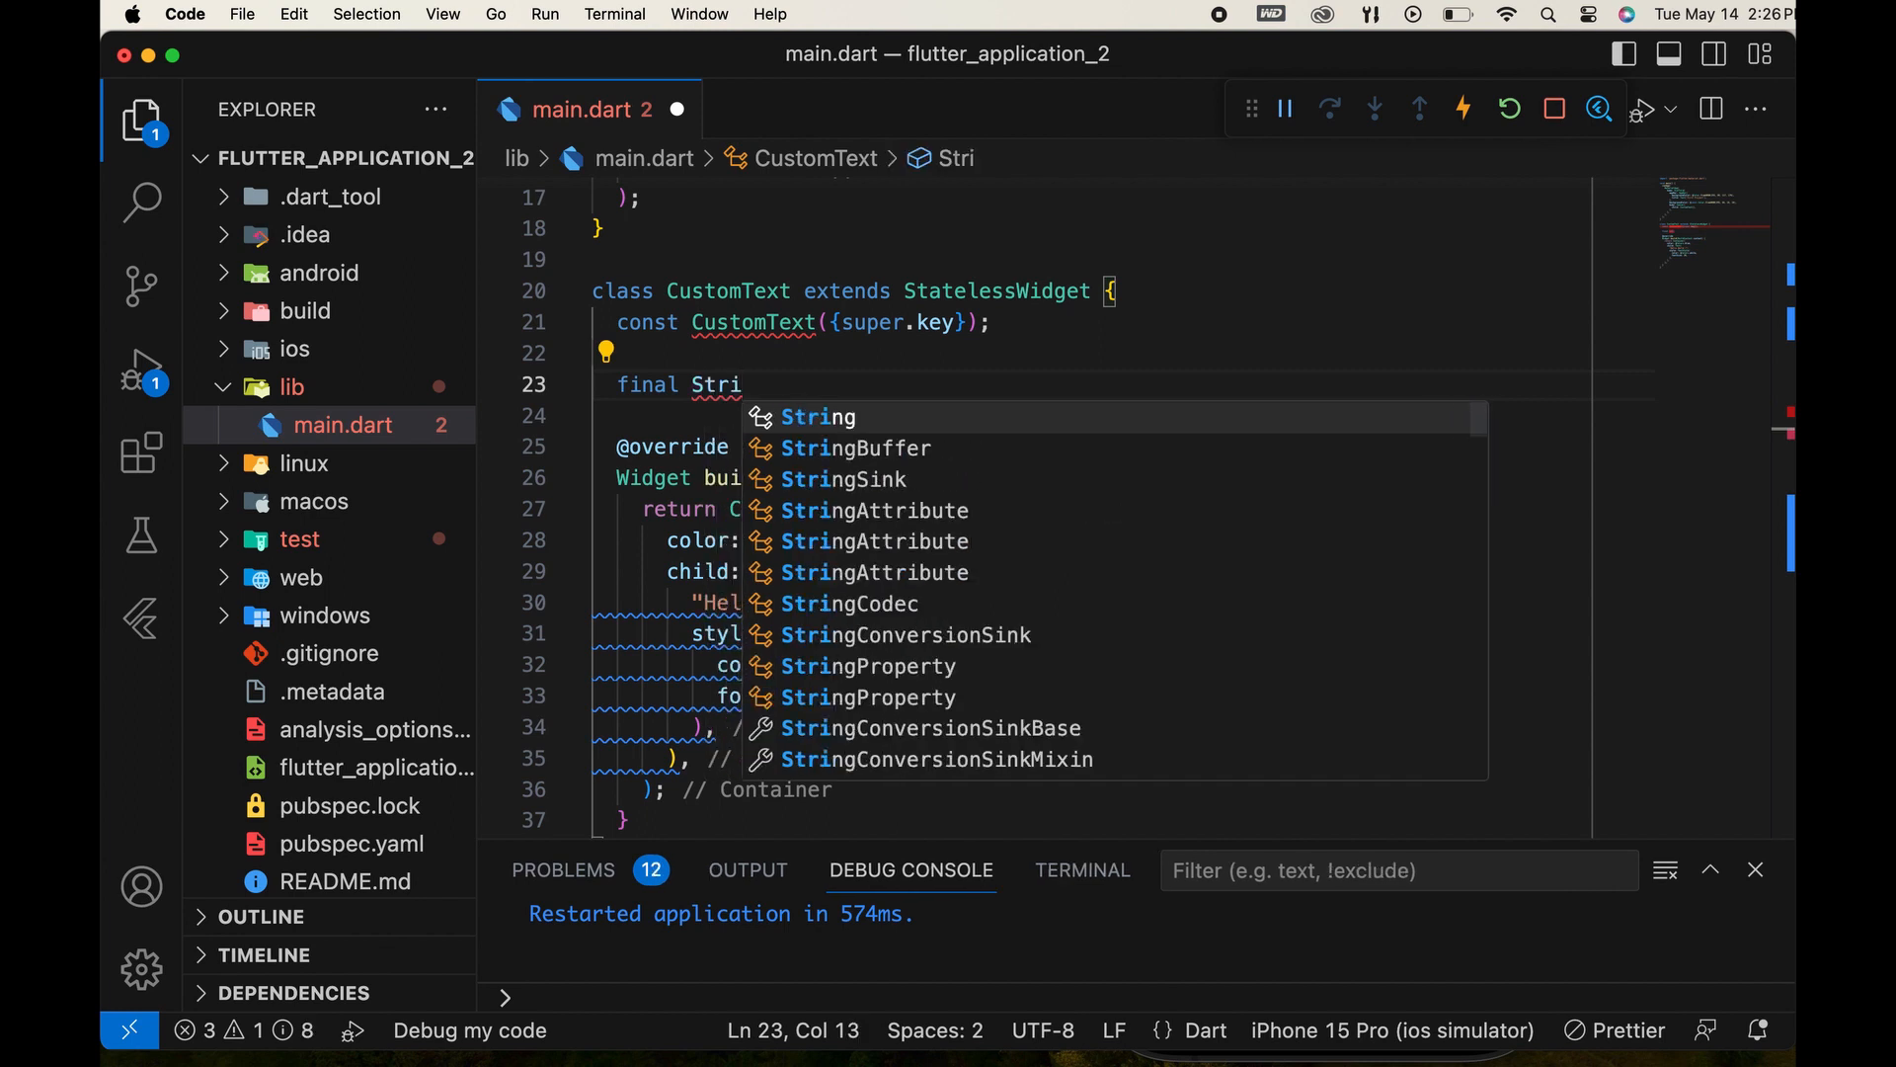
click(818, 417)
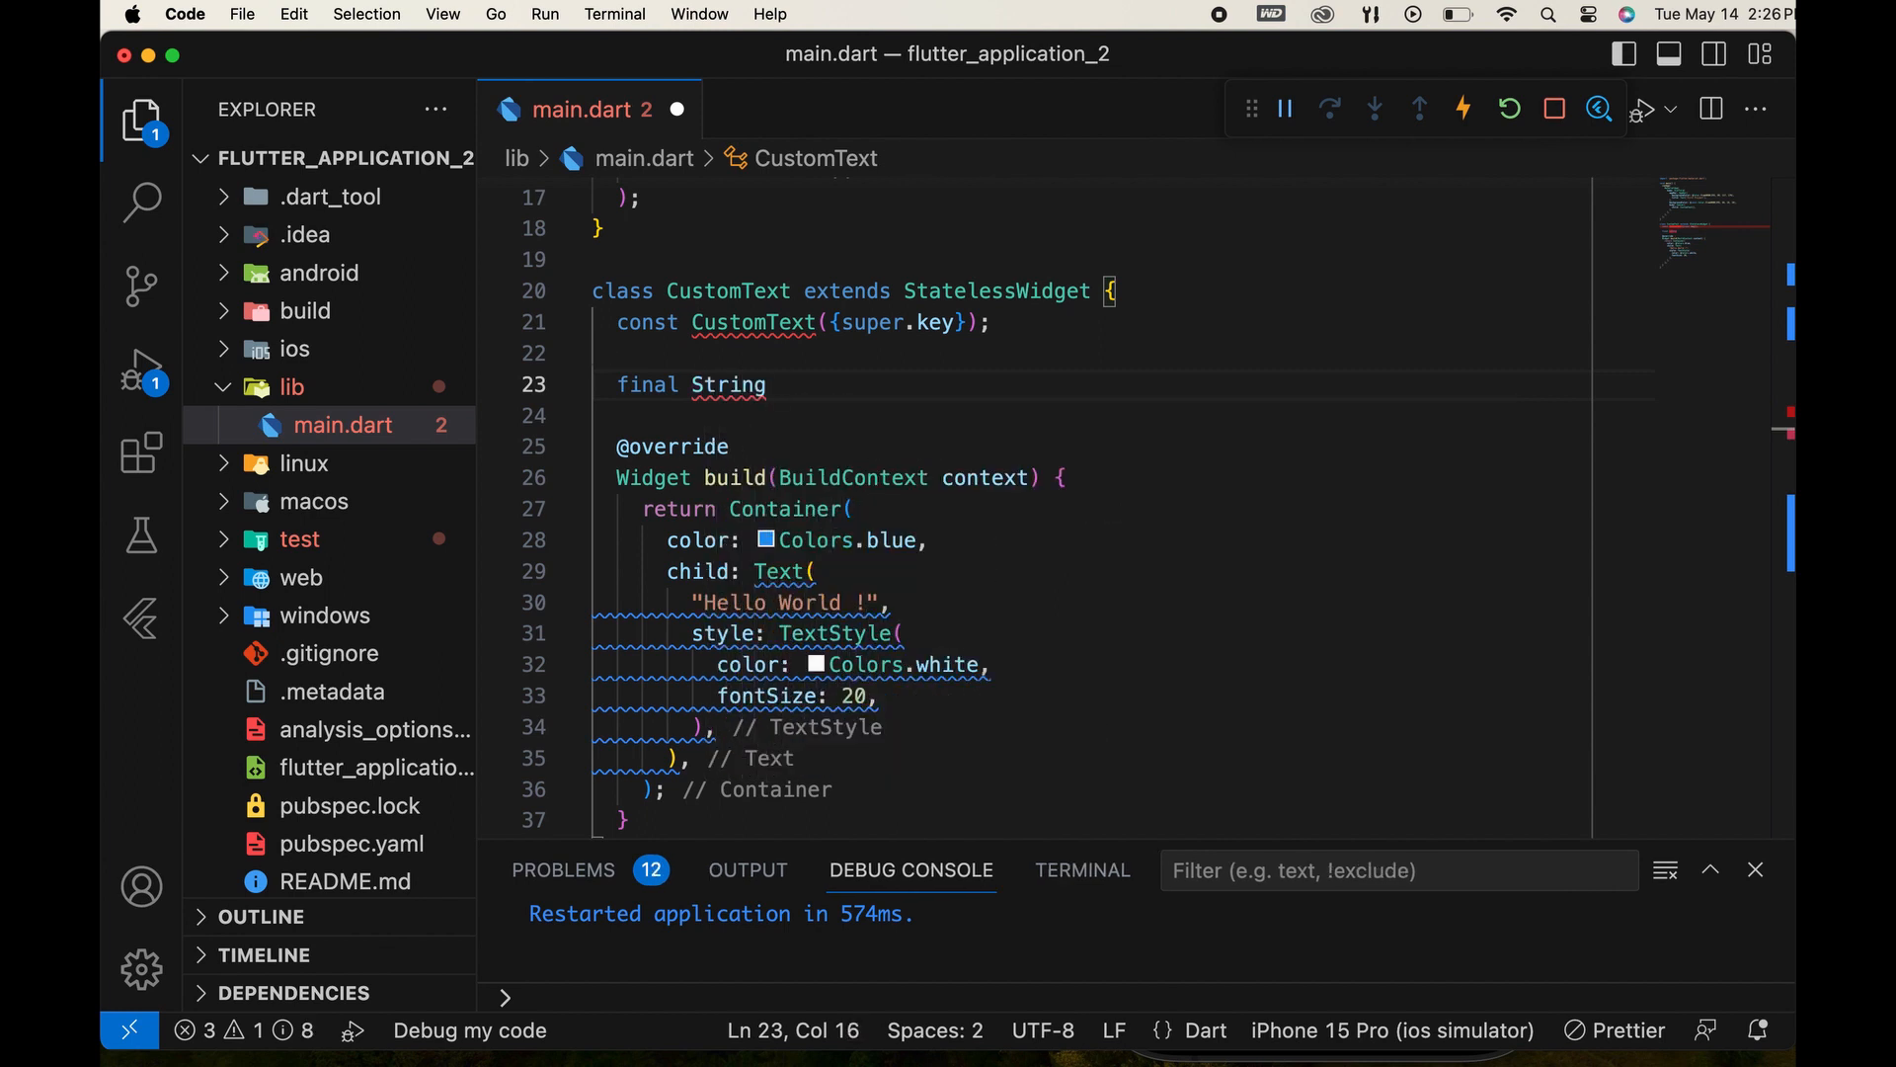
text(te)
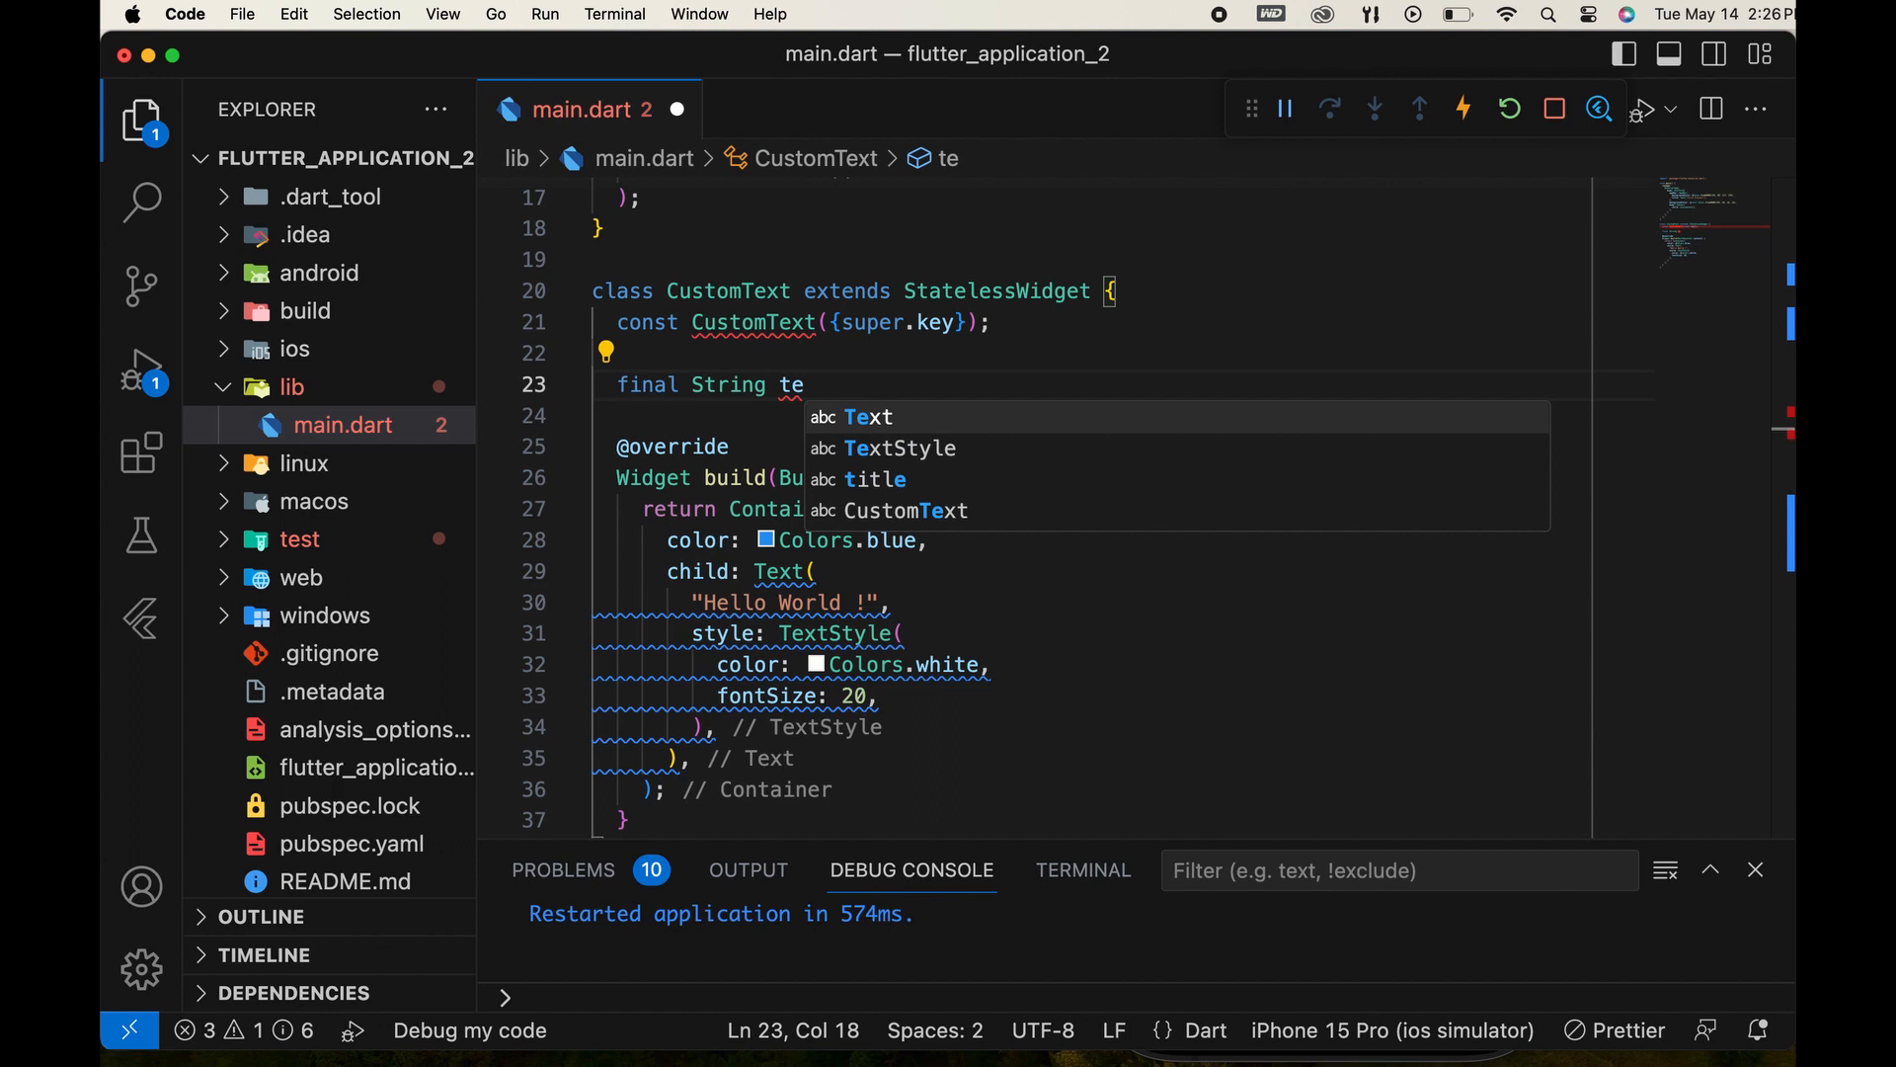
text(xt;)
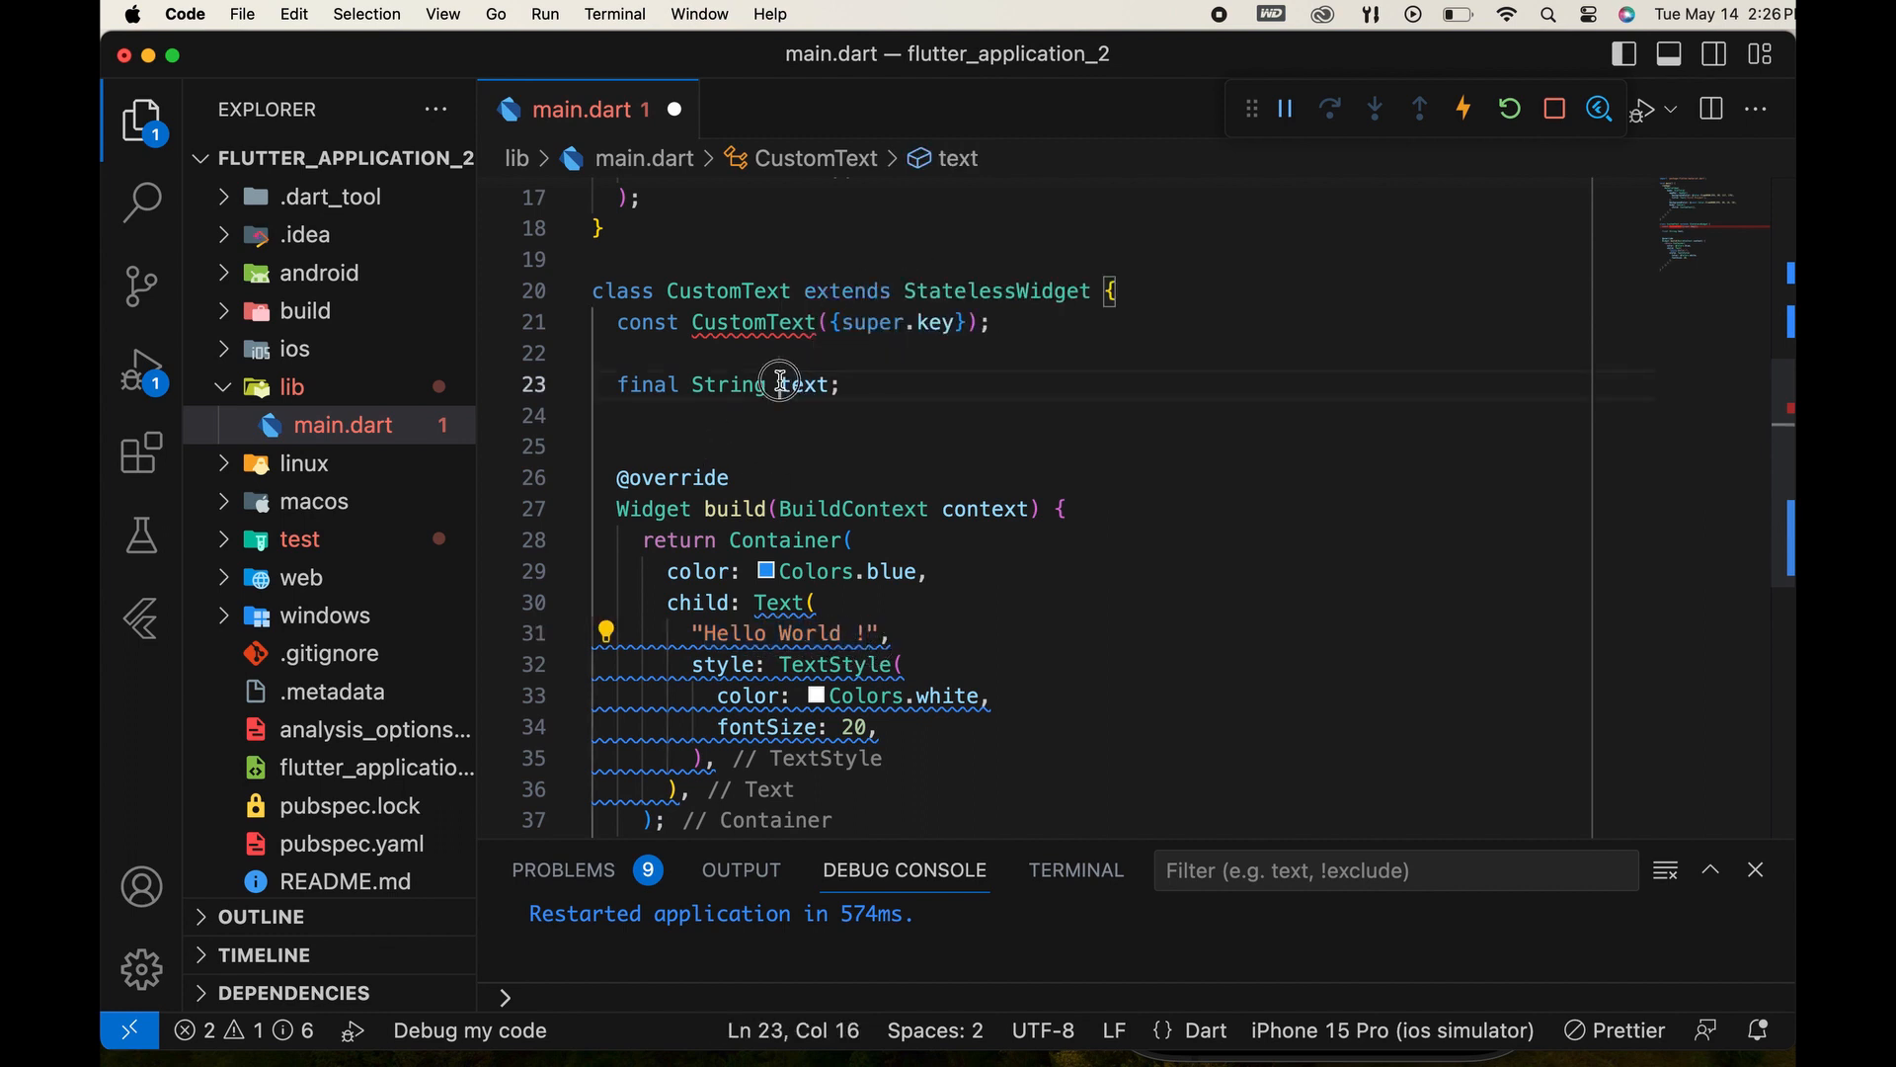
Replace the hard-coded "Hello World !" string in the Text widget with text.
double_click(804, 385)
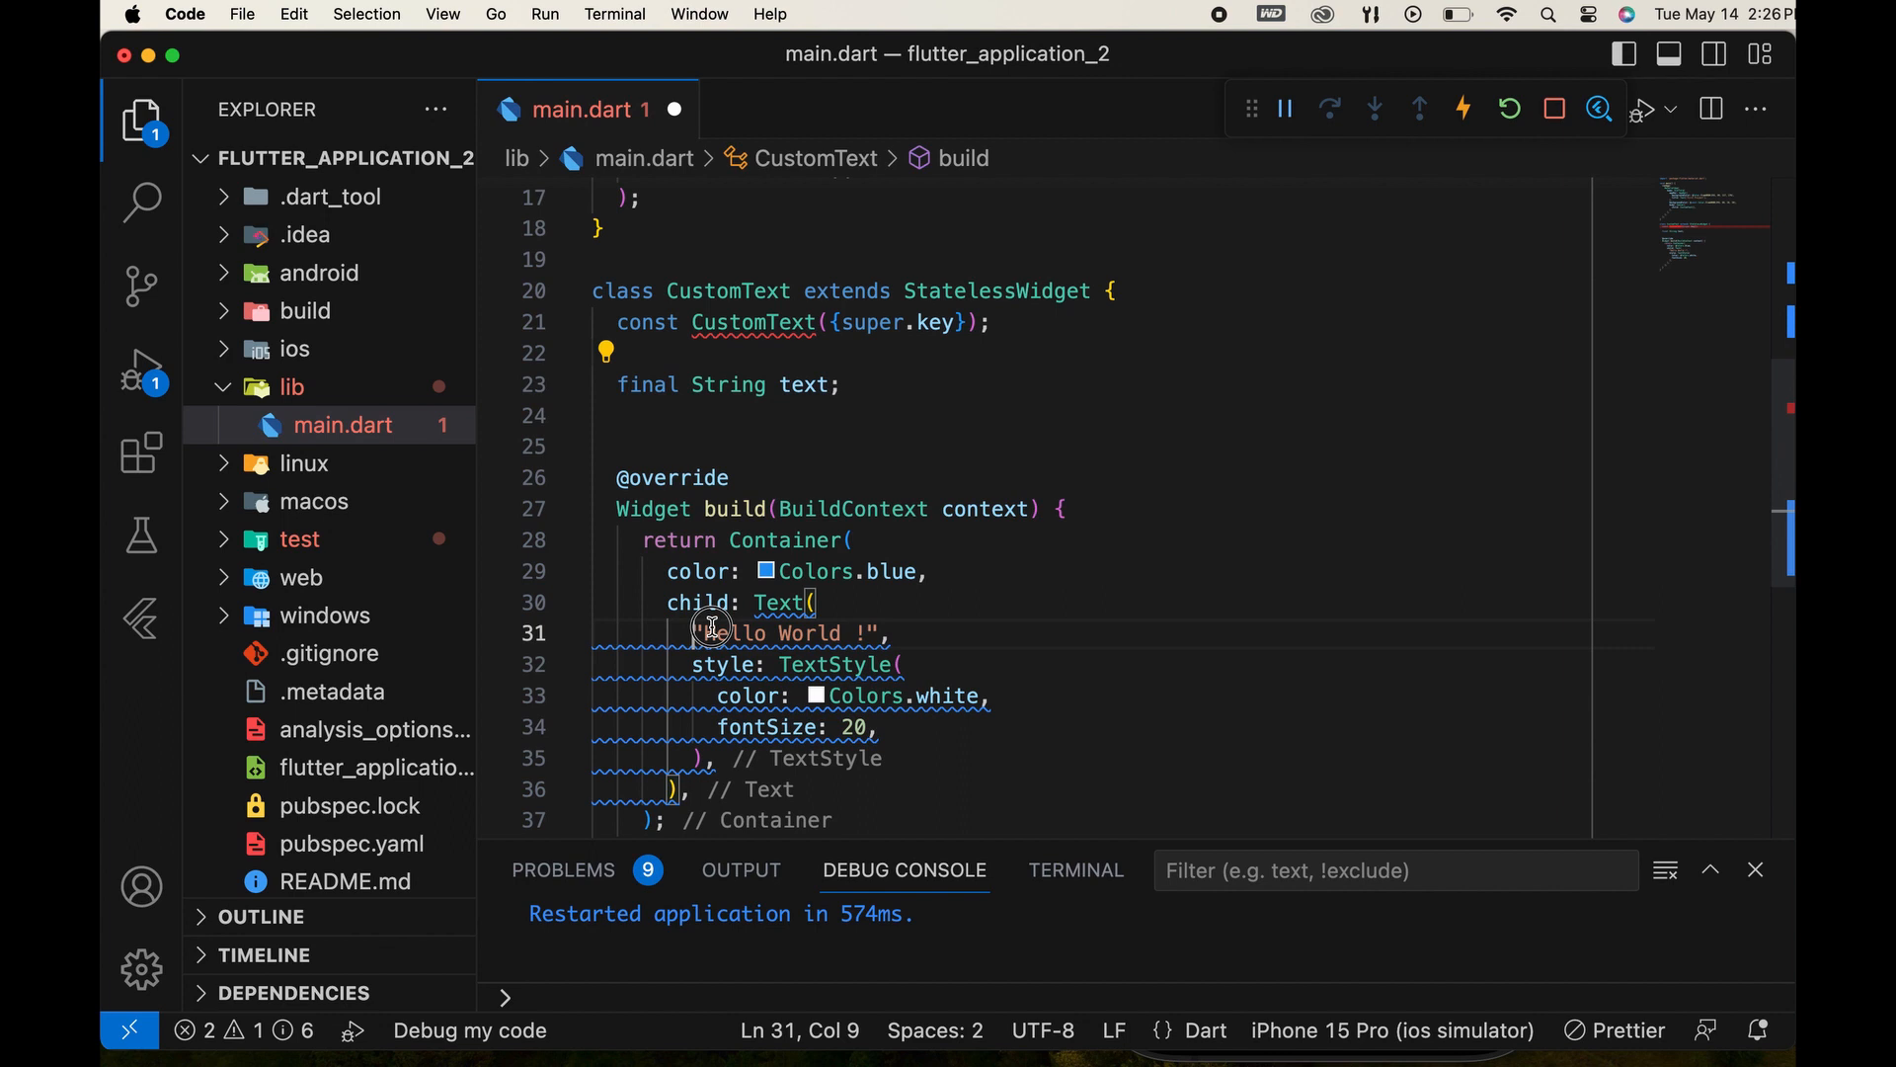
double_click(787, 632)
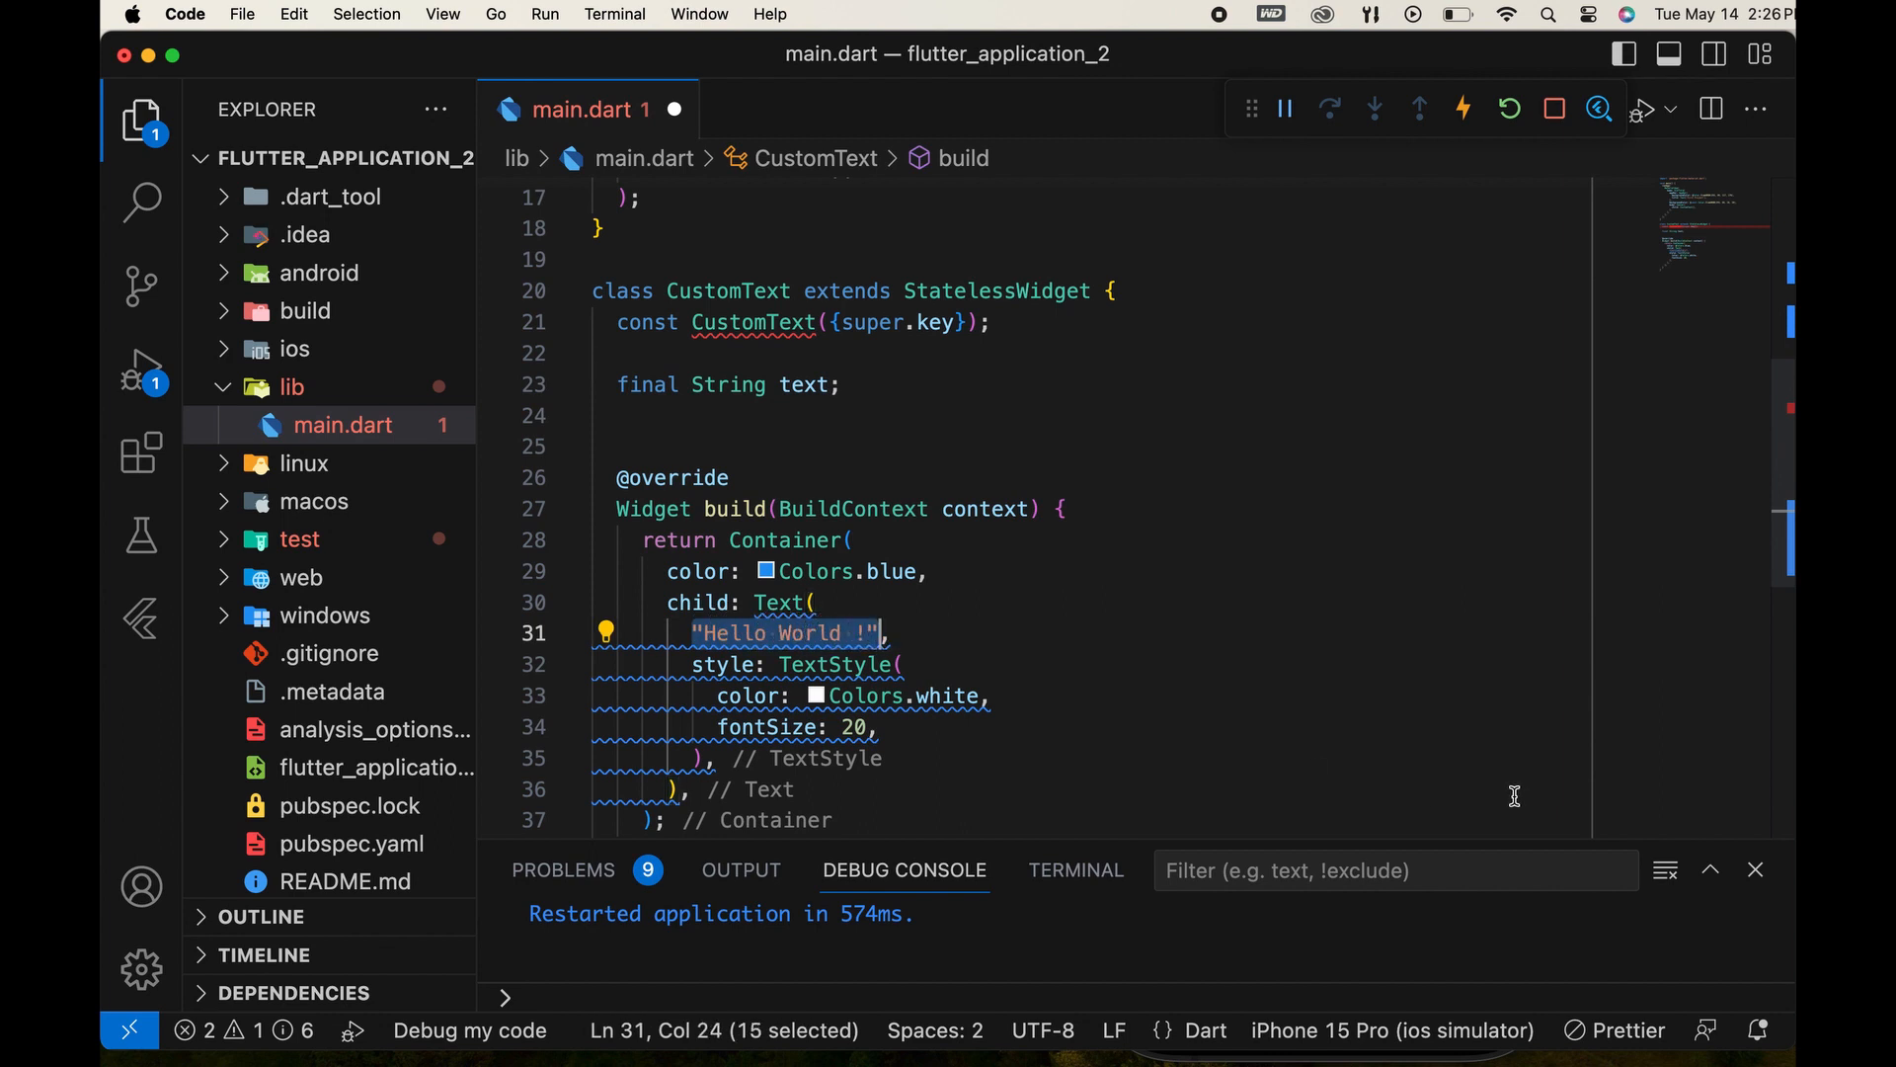
text(text,)
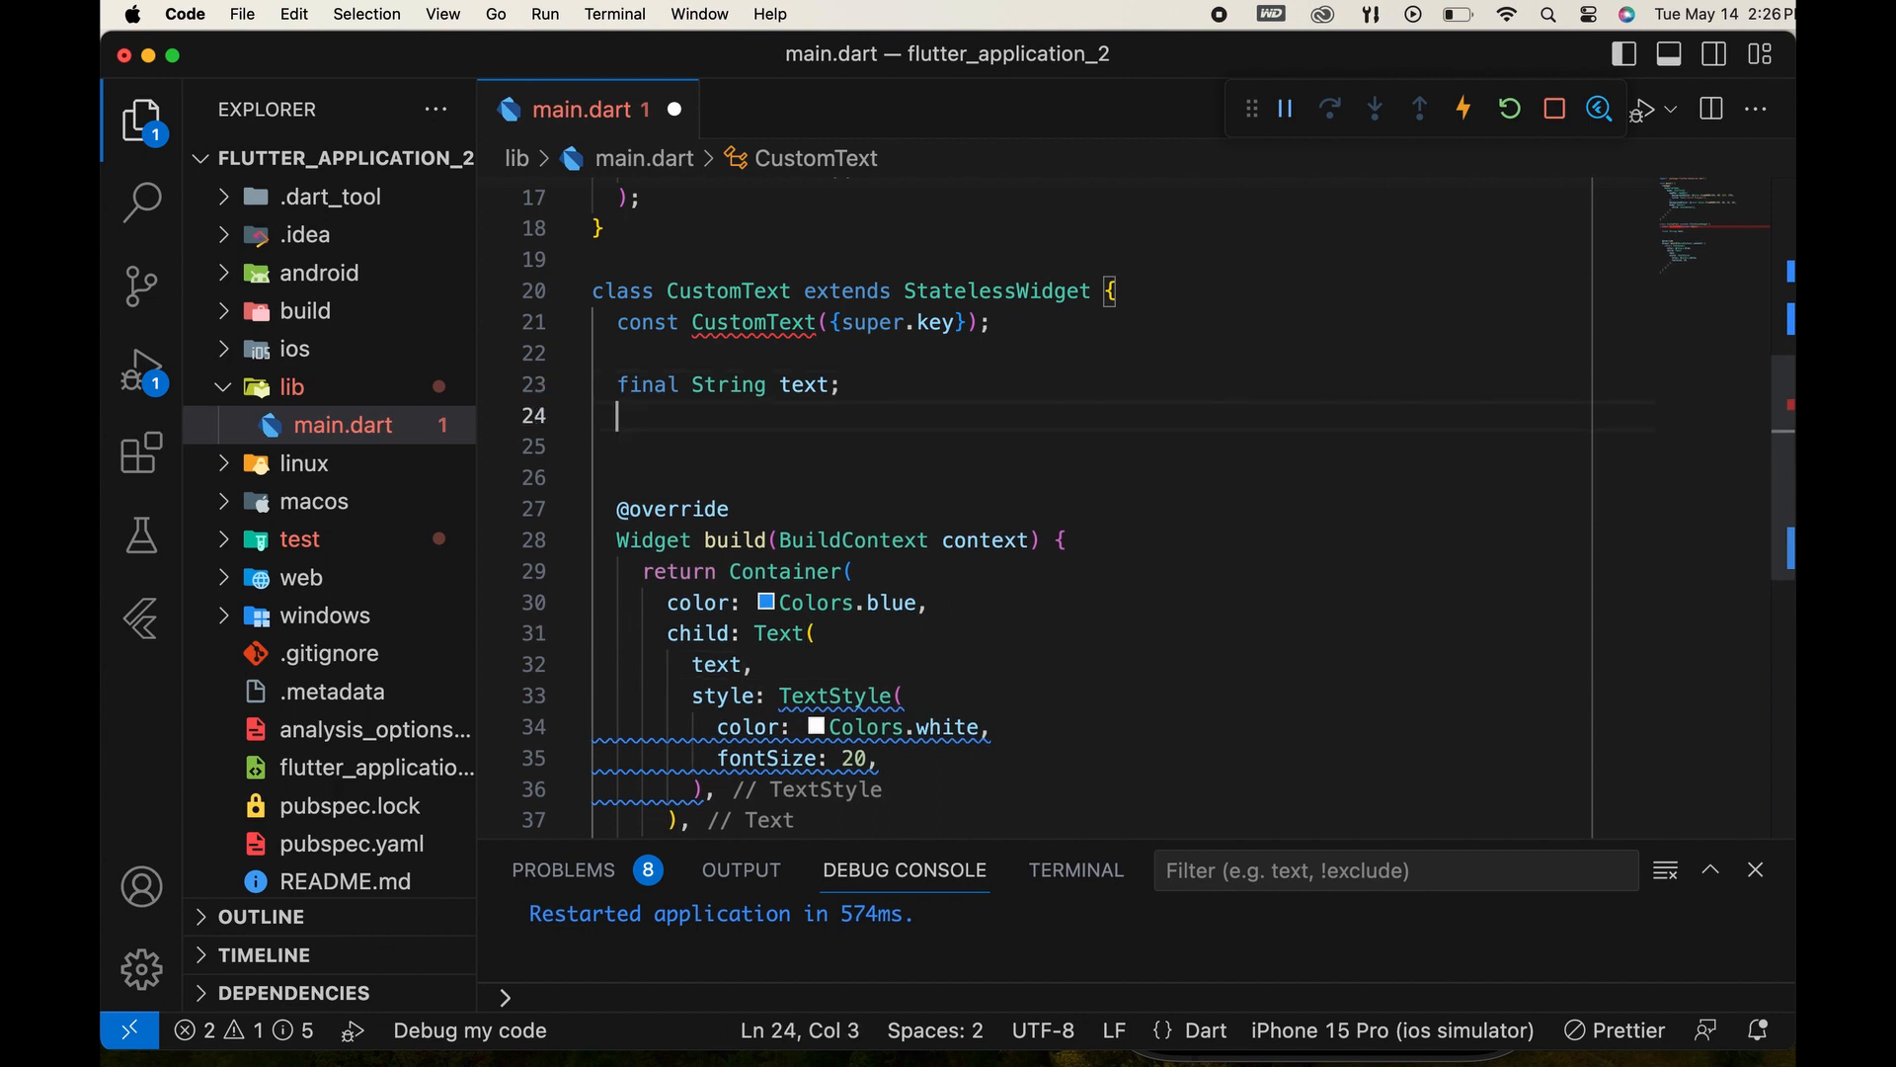
Declare a final Color containerColor field and use it as the Container's color instead of Colors.blue.
text(final Color contain)
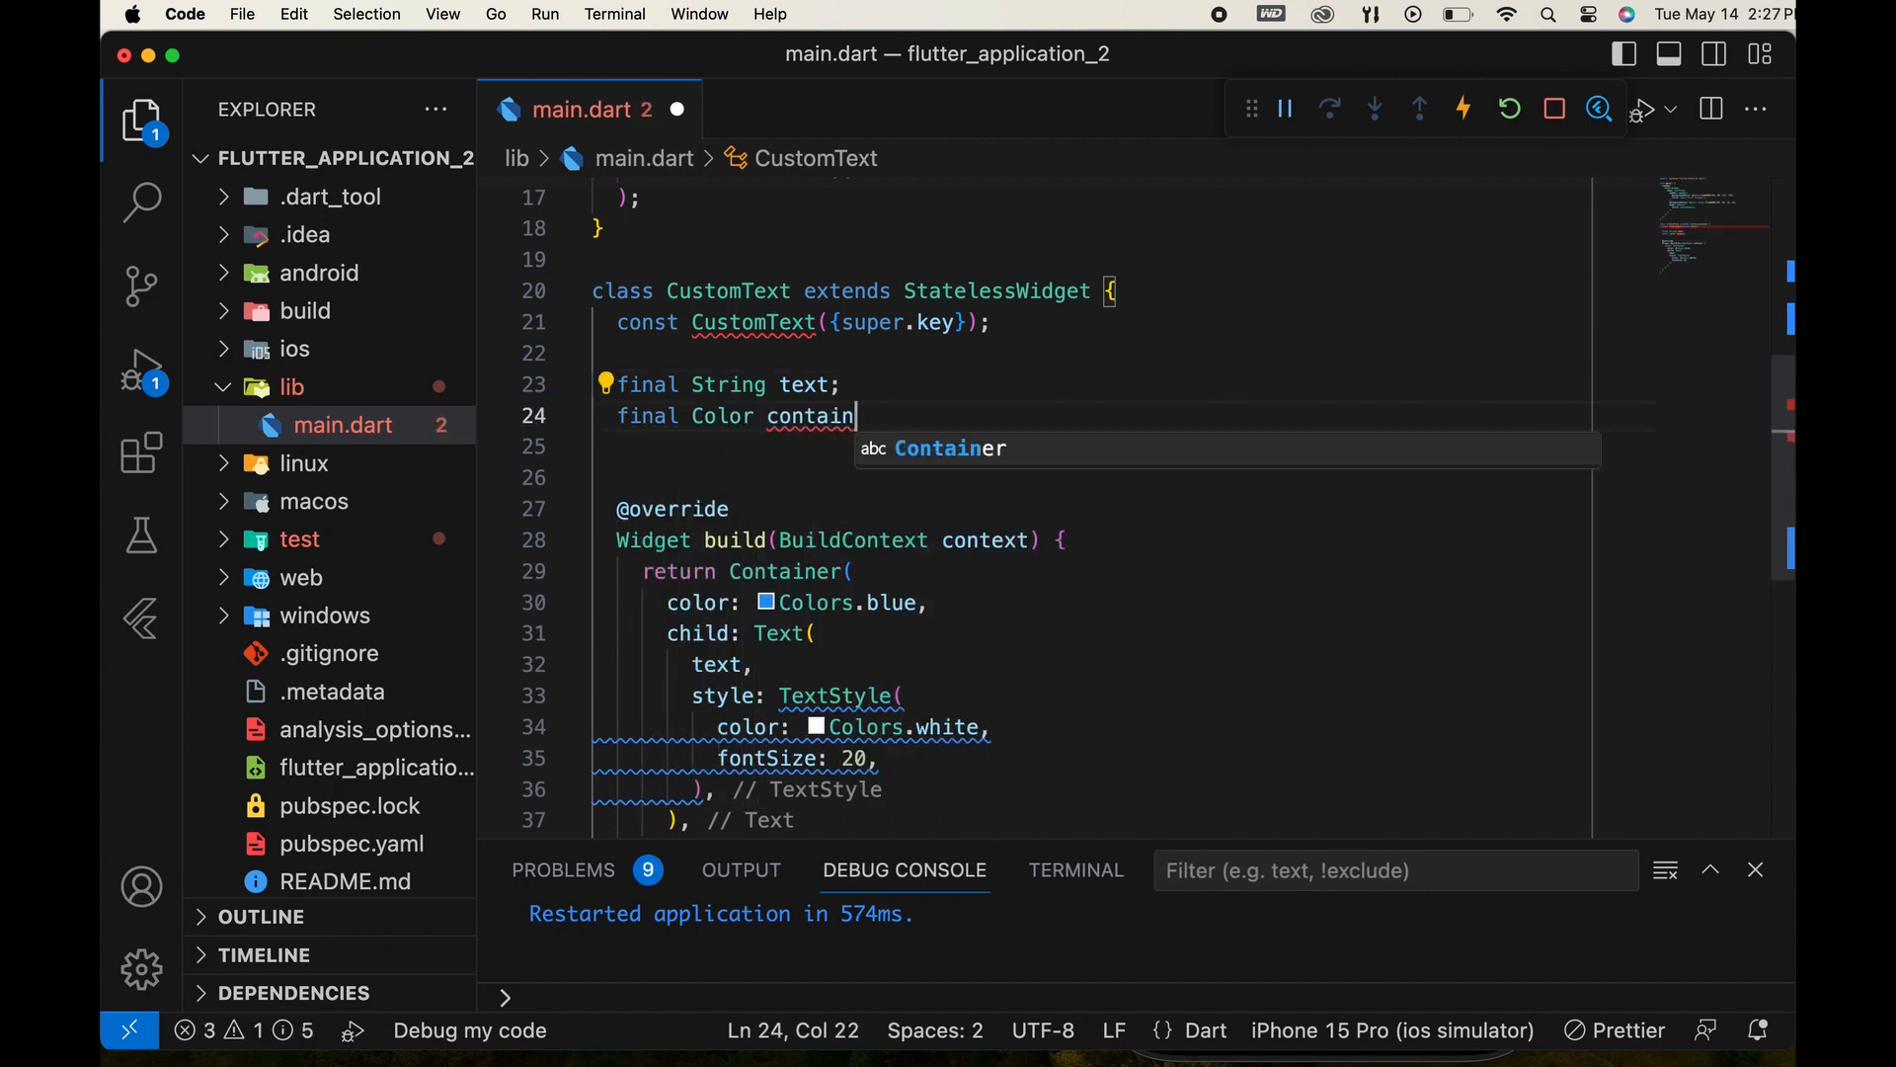
text(erColor;)
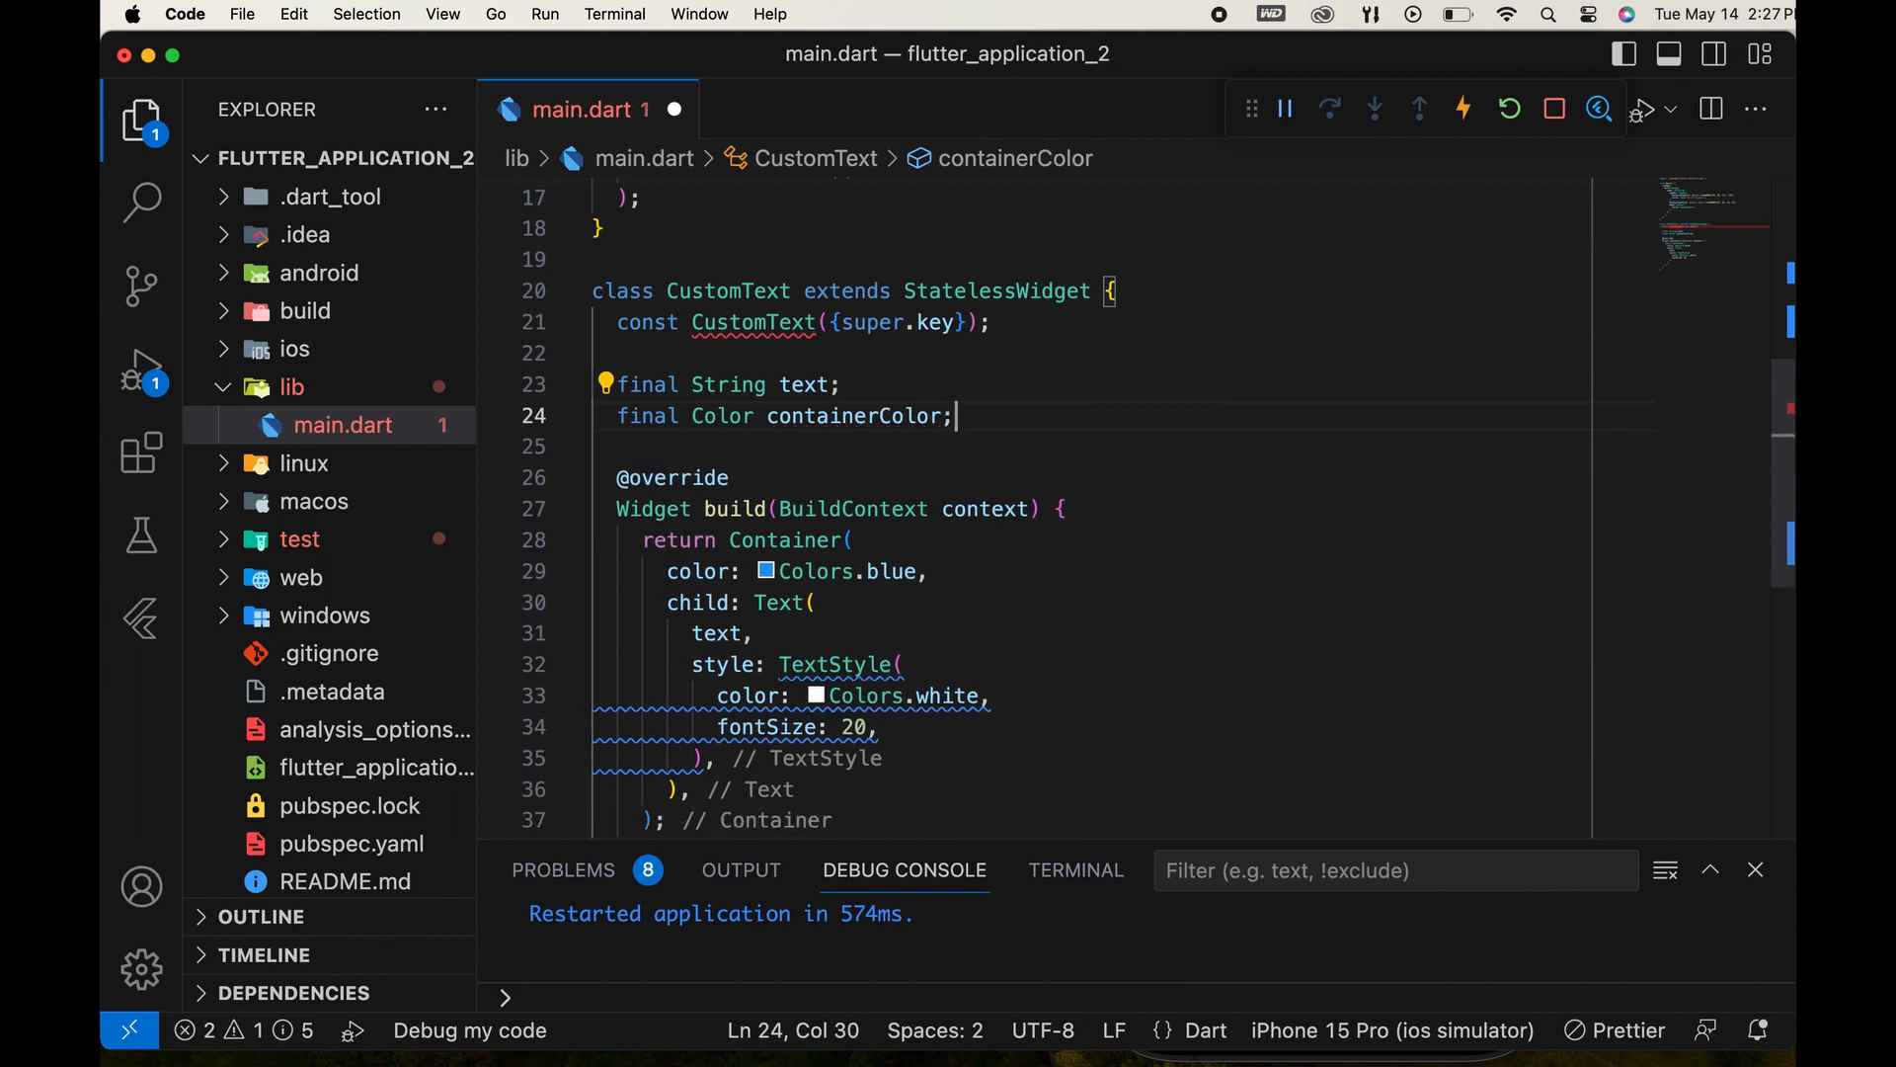
double_click(854, 417)
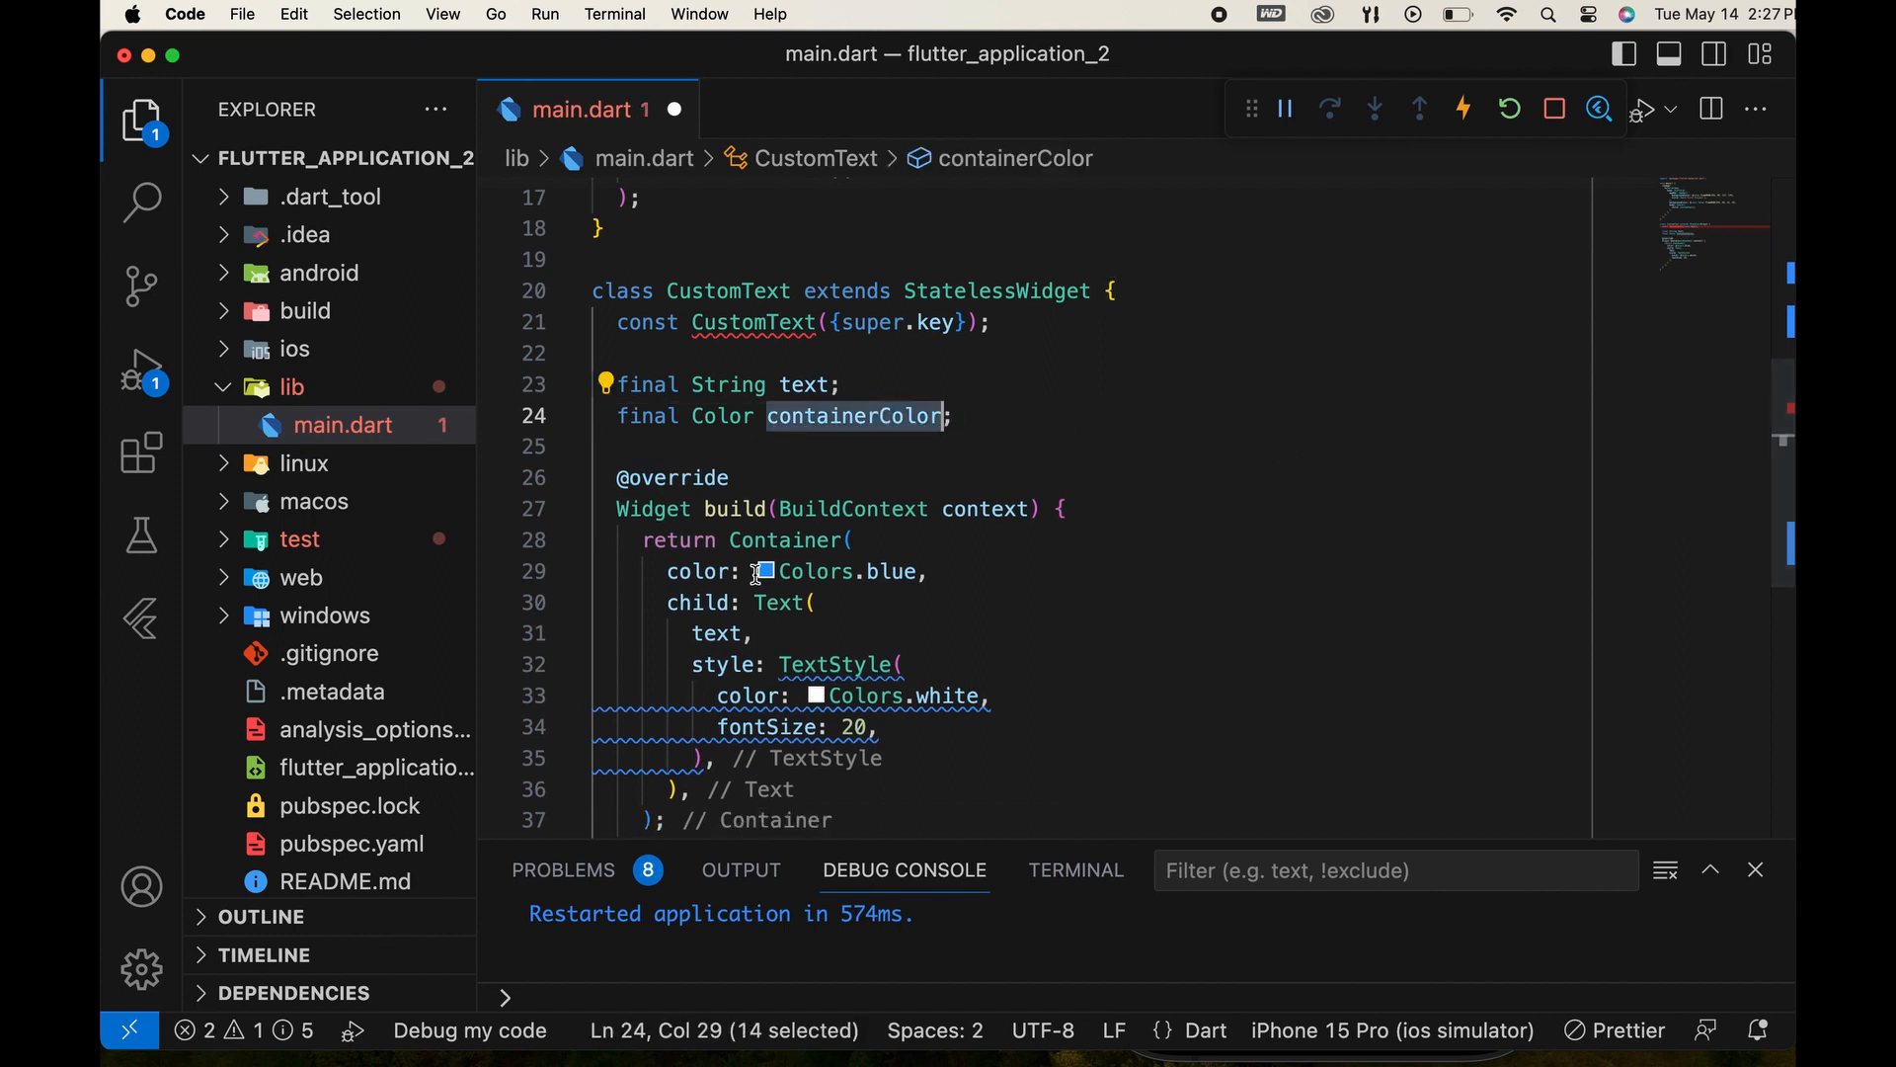
text(containerColor)
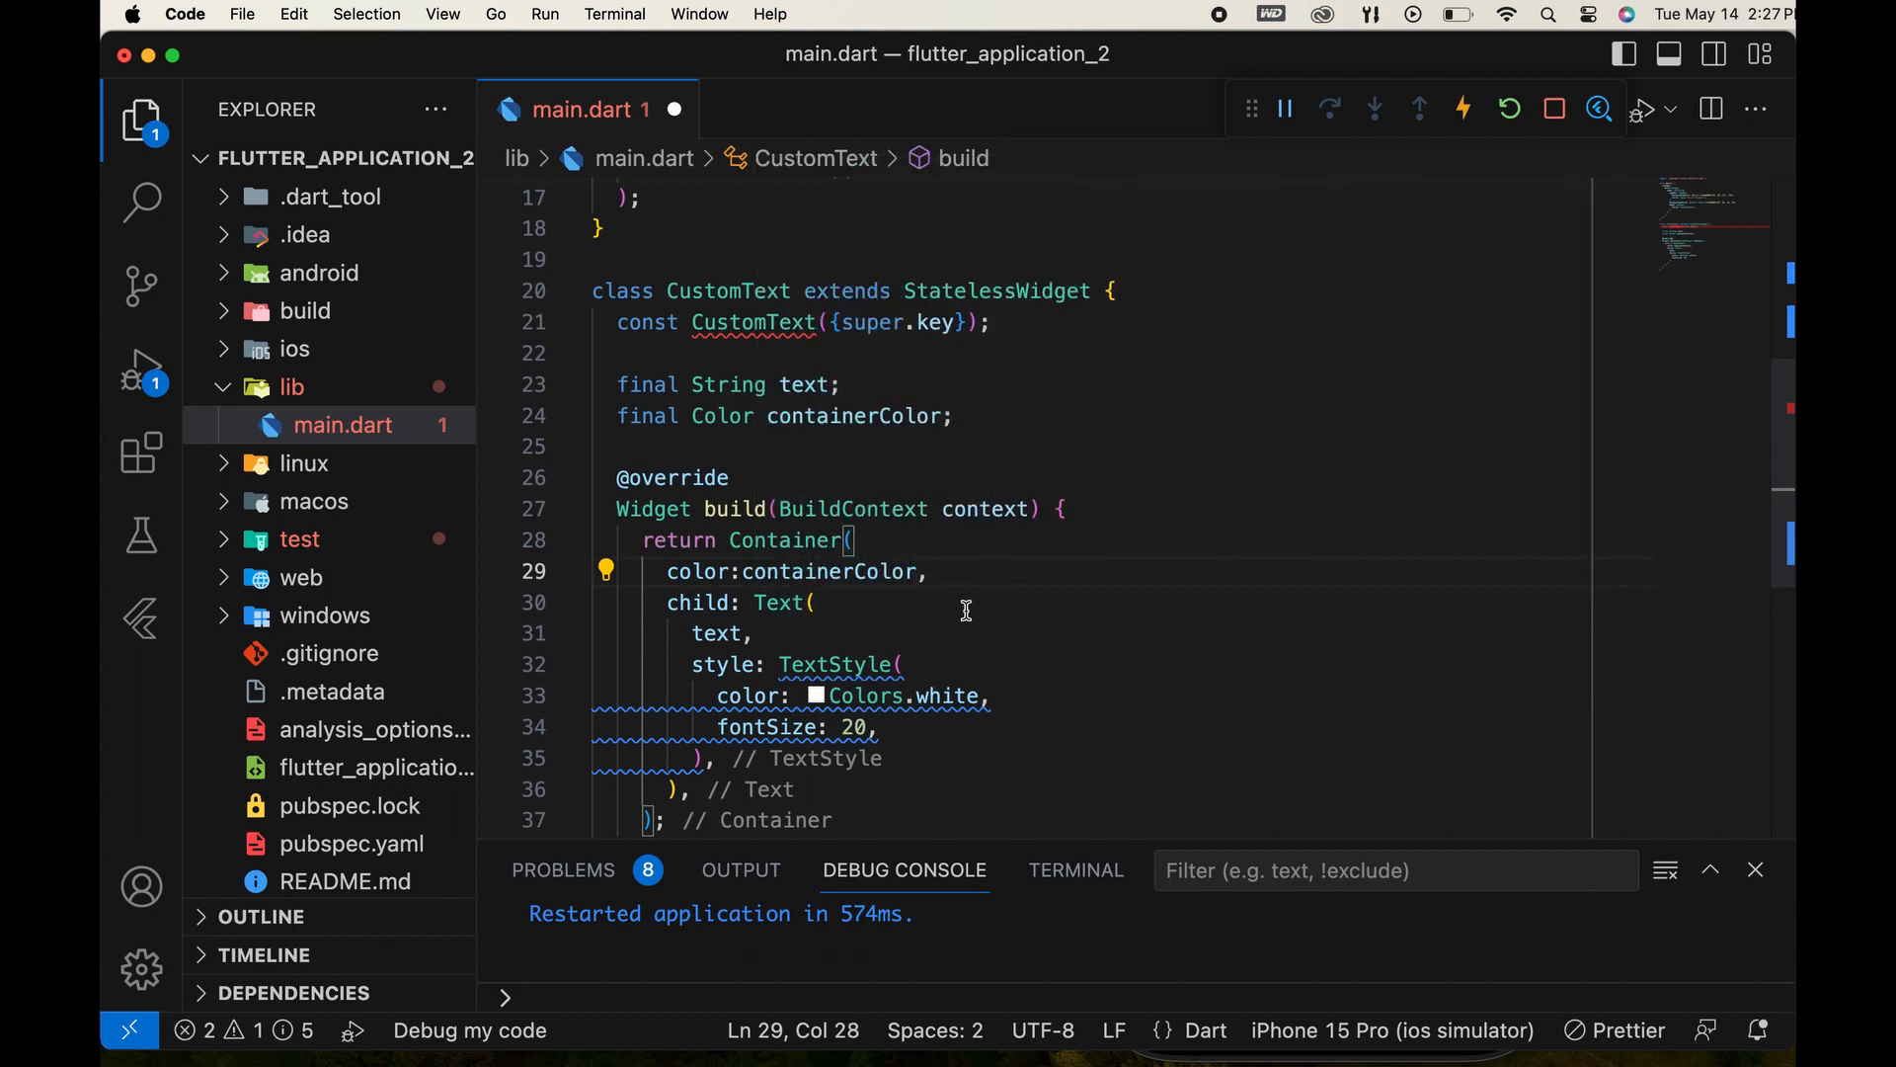
click(616, 446)
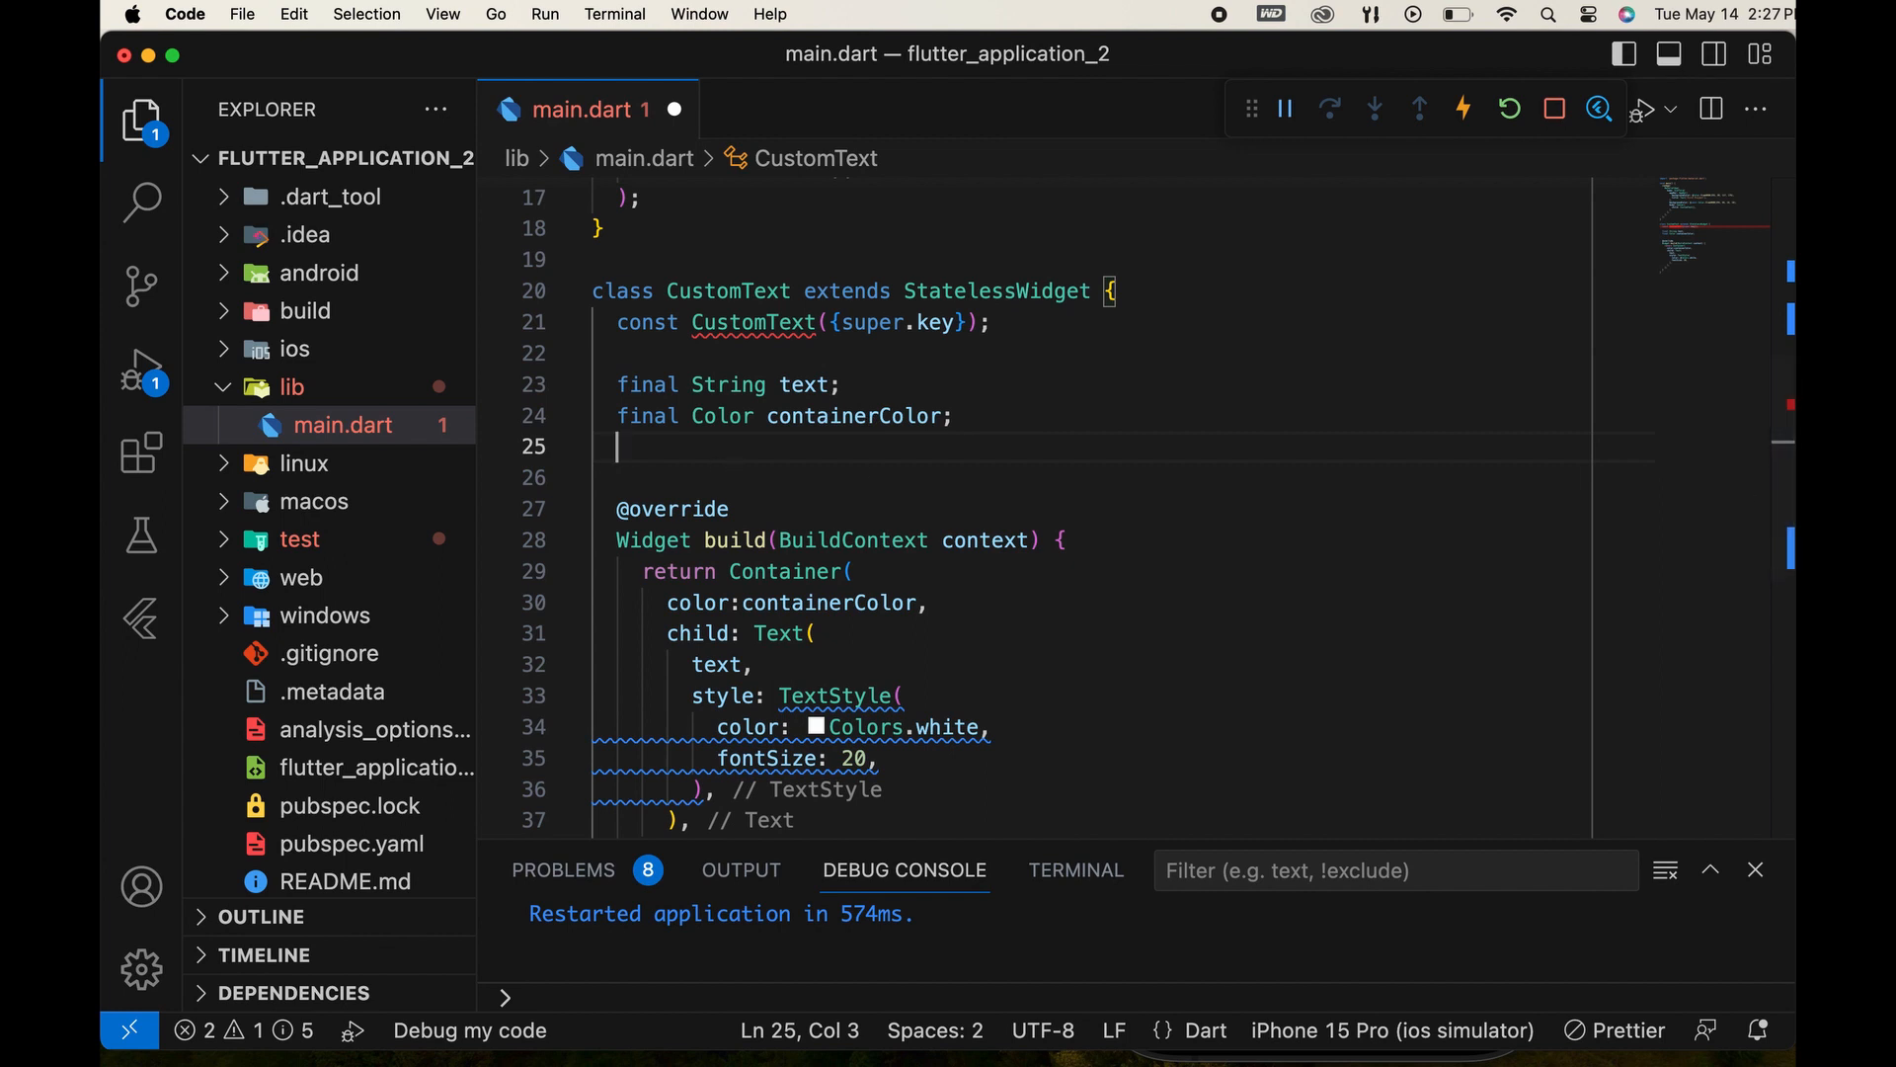
Declare a final Color textColor field in CustomText below containerColor.
text(final Color)
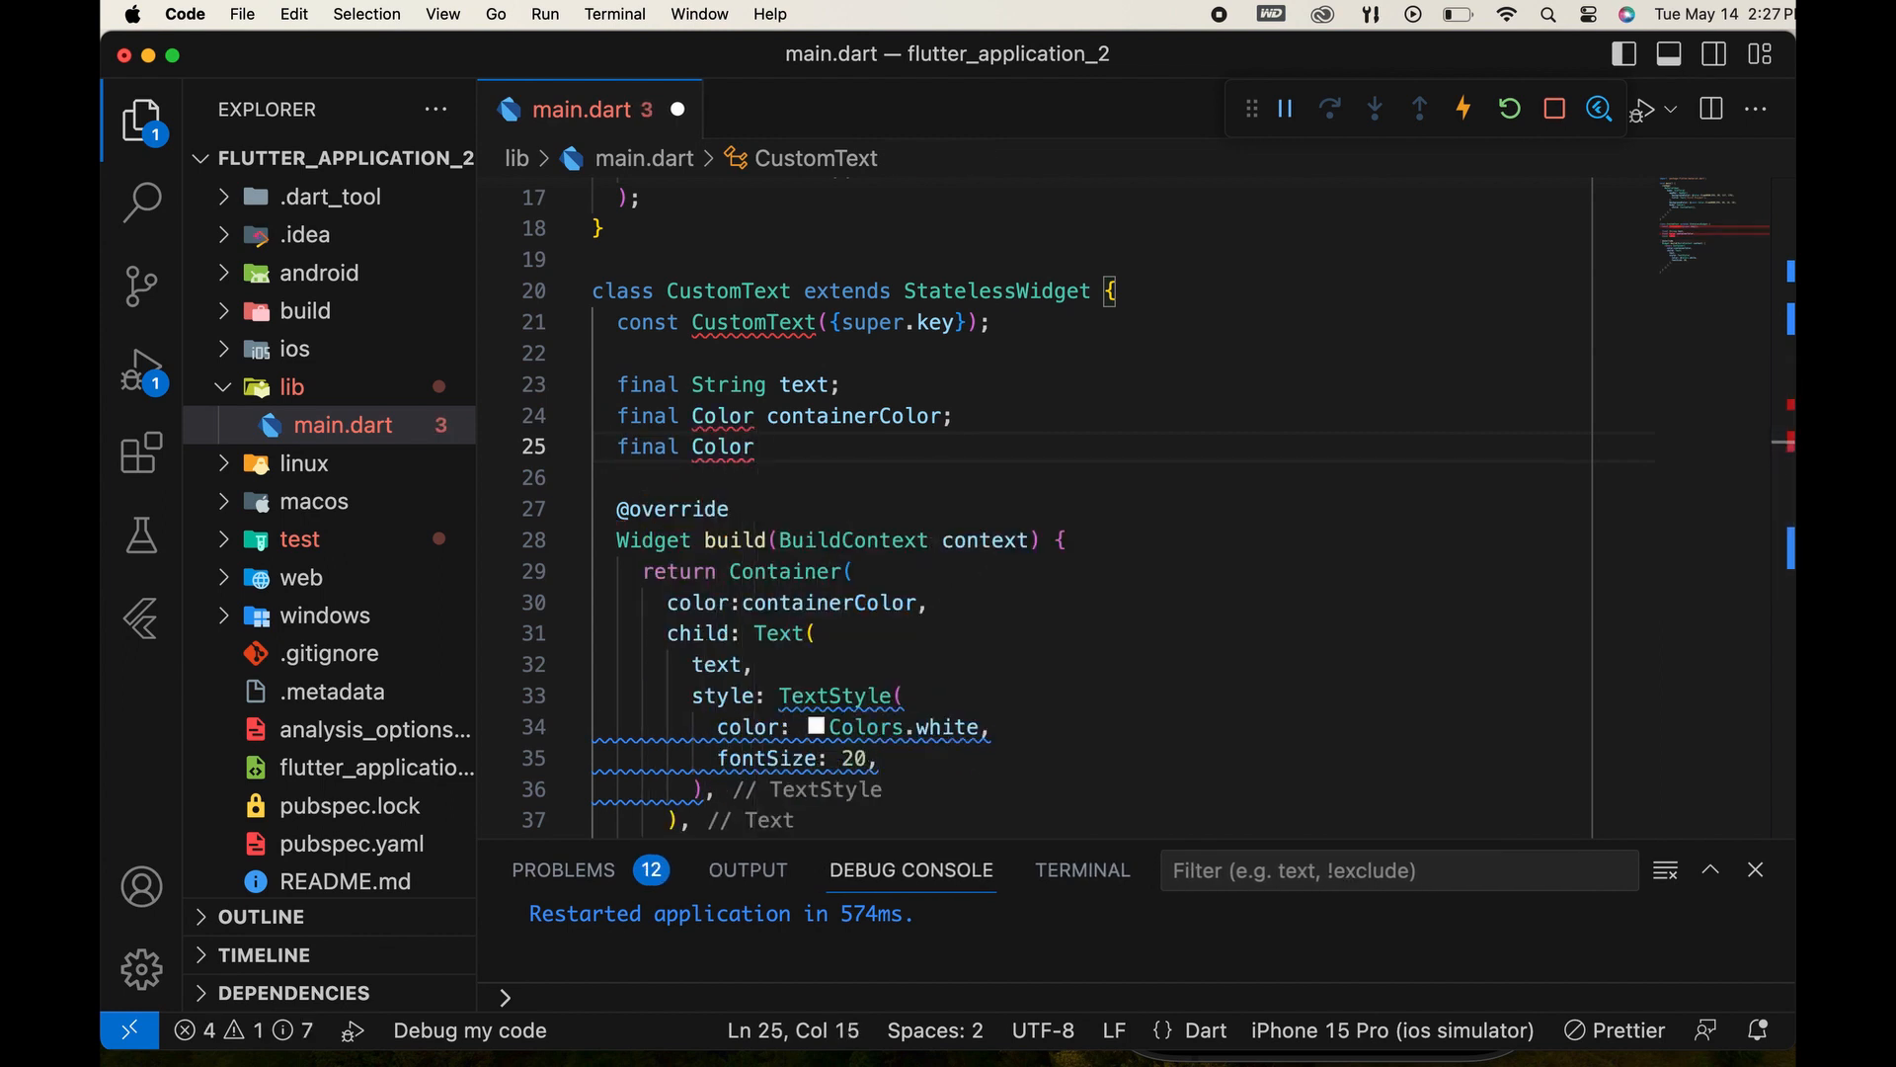
text(textCol)
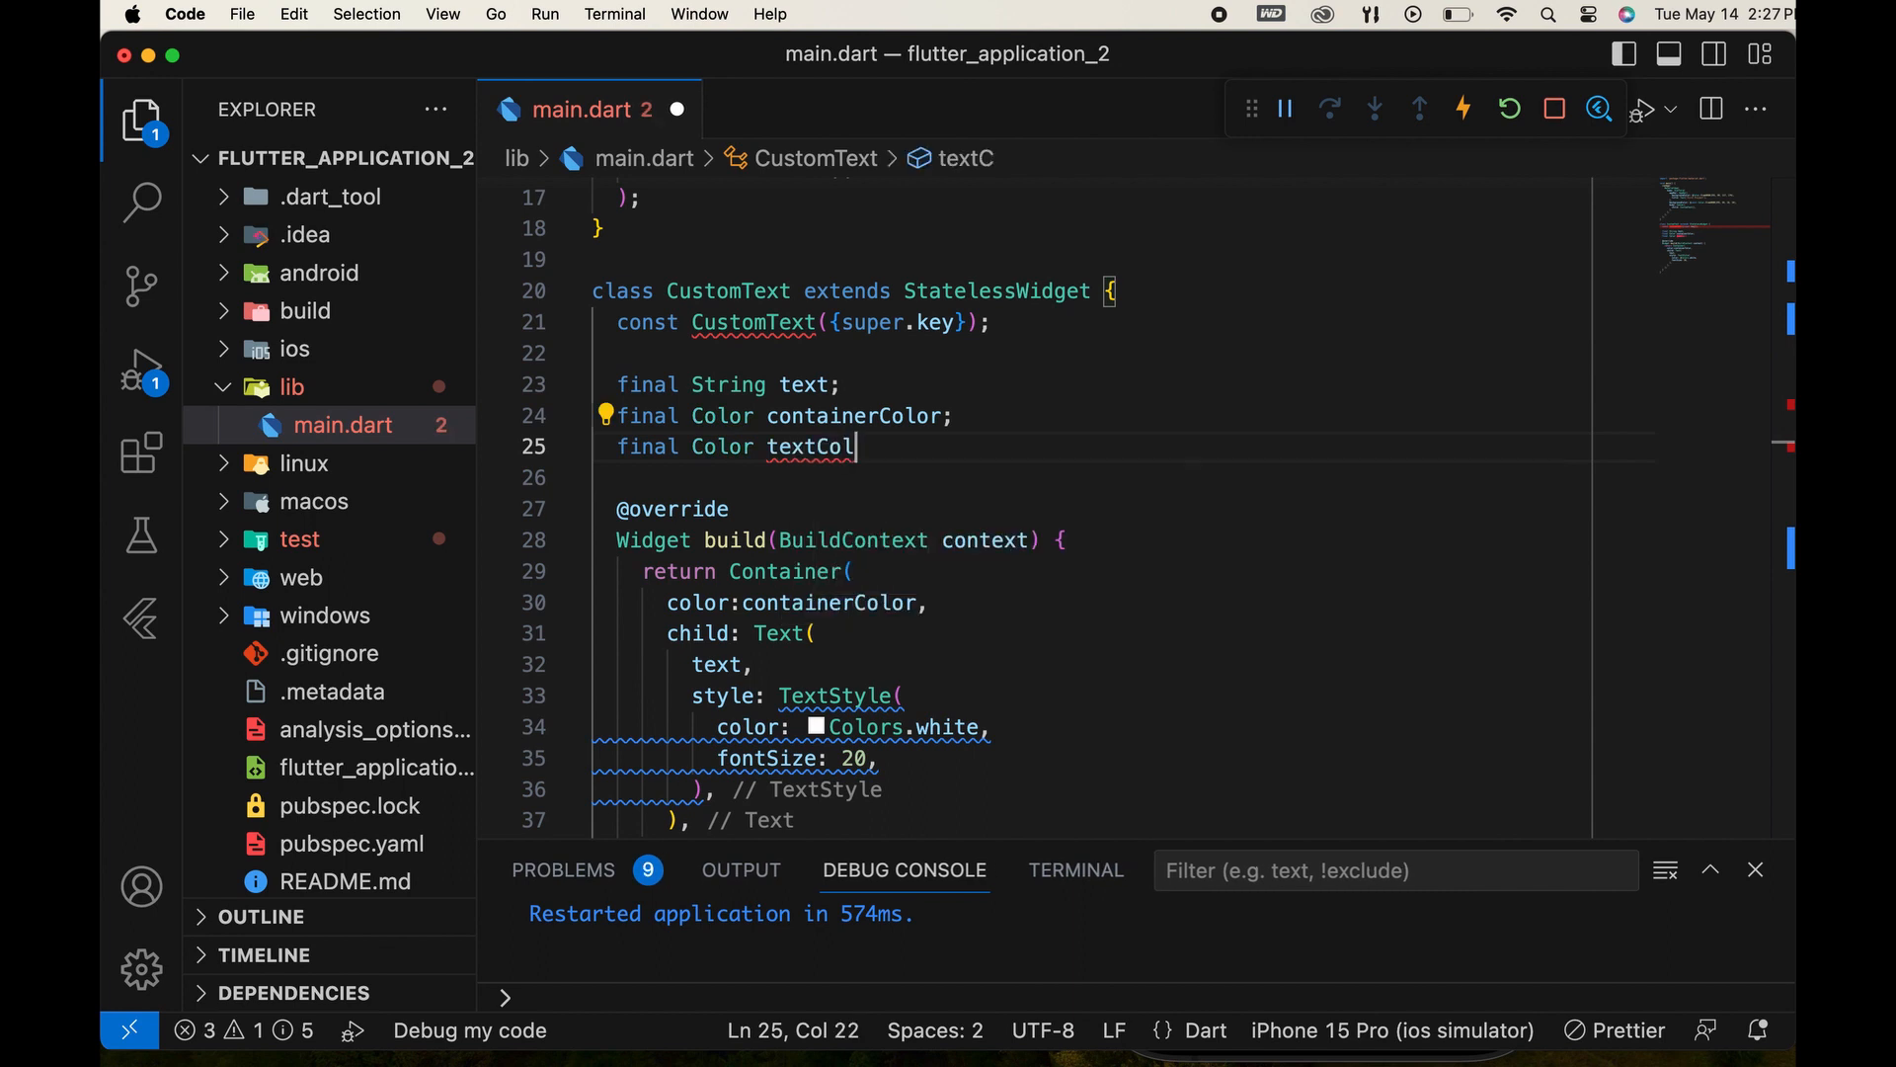
text(or;)
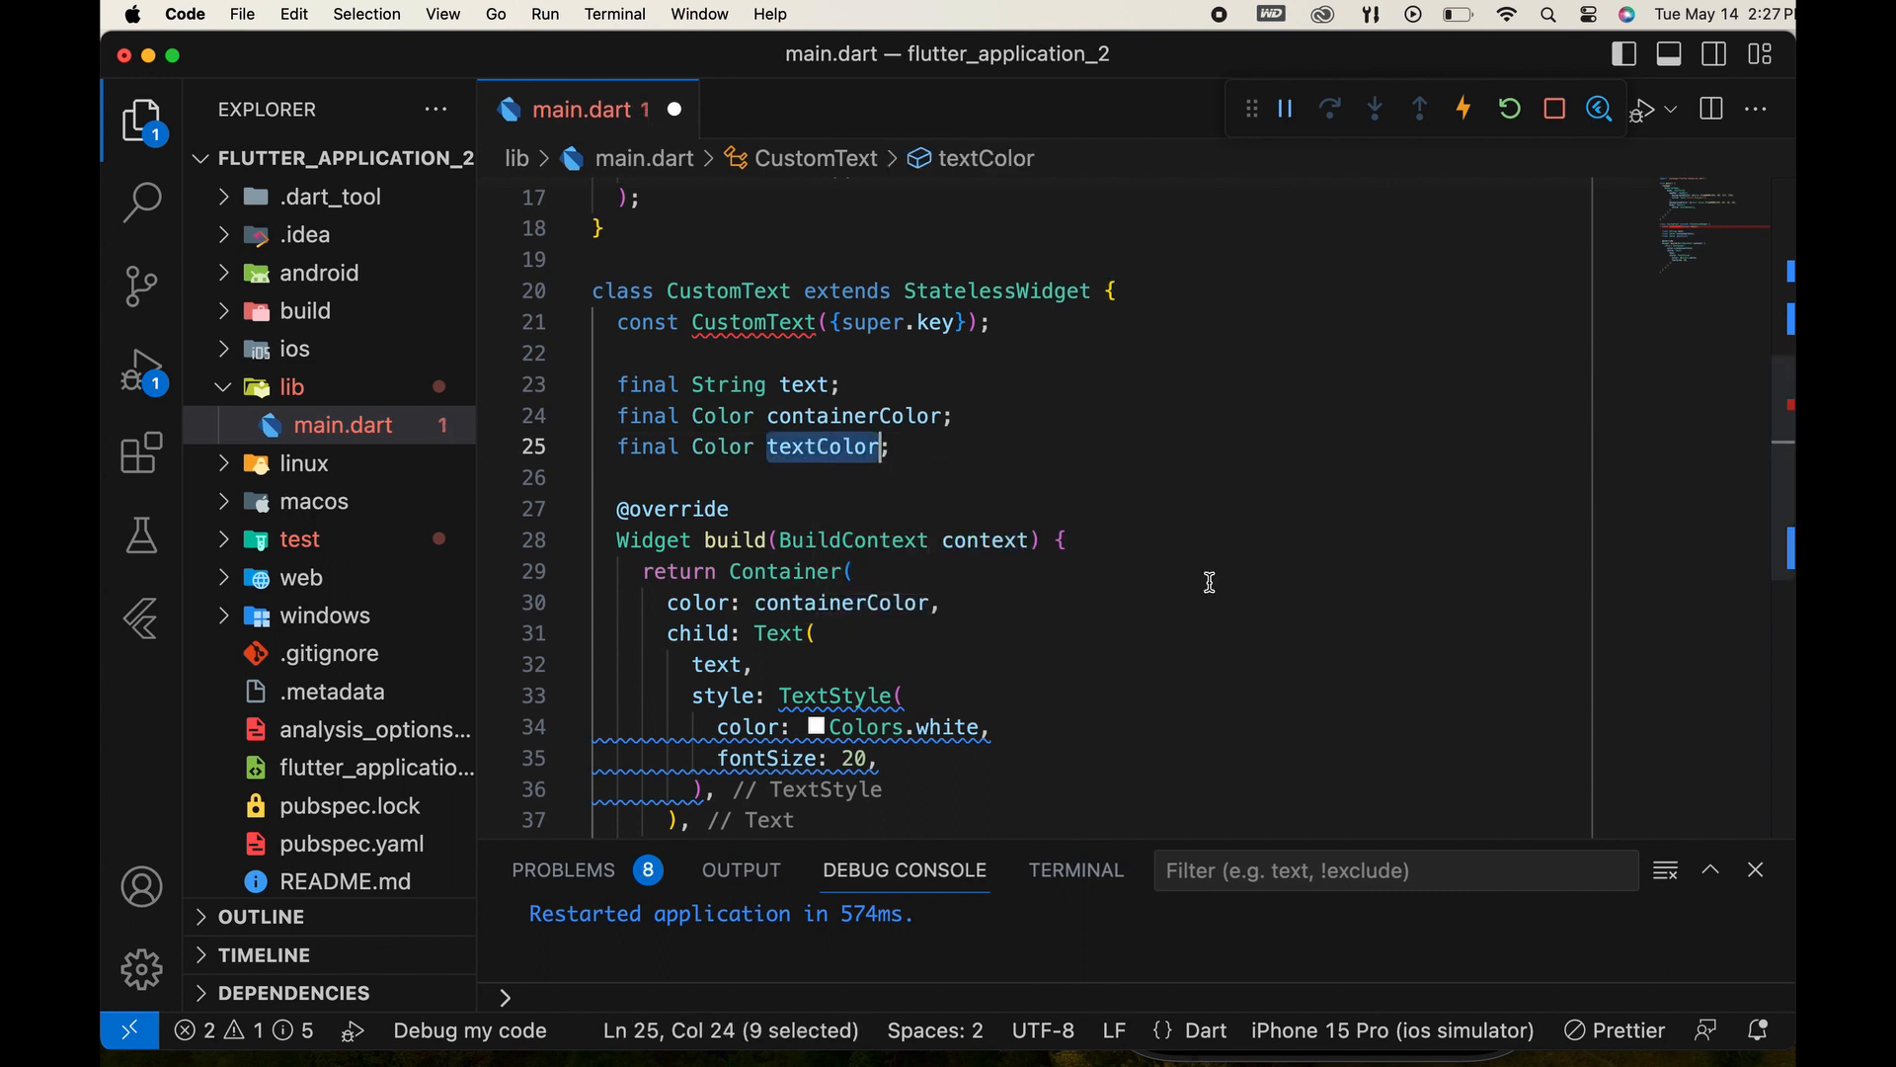
scroll(down, 3)
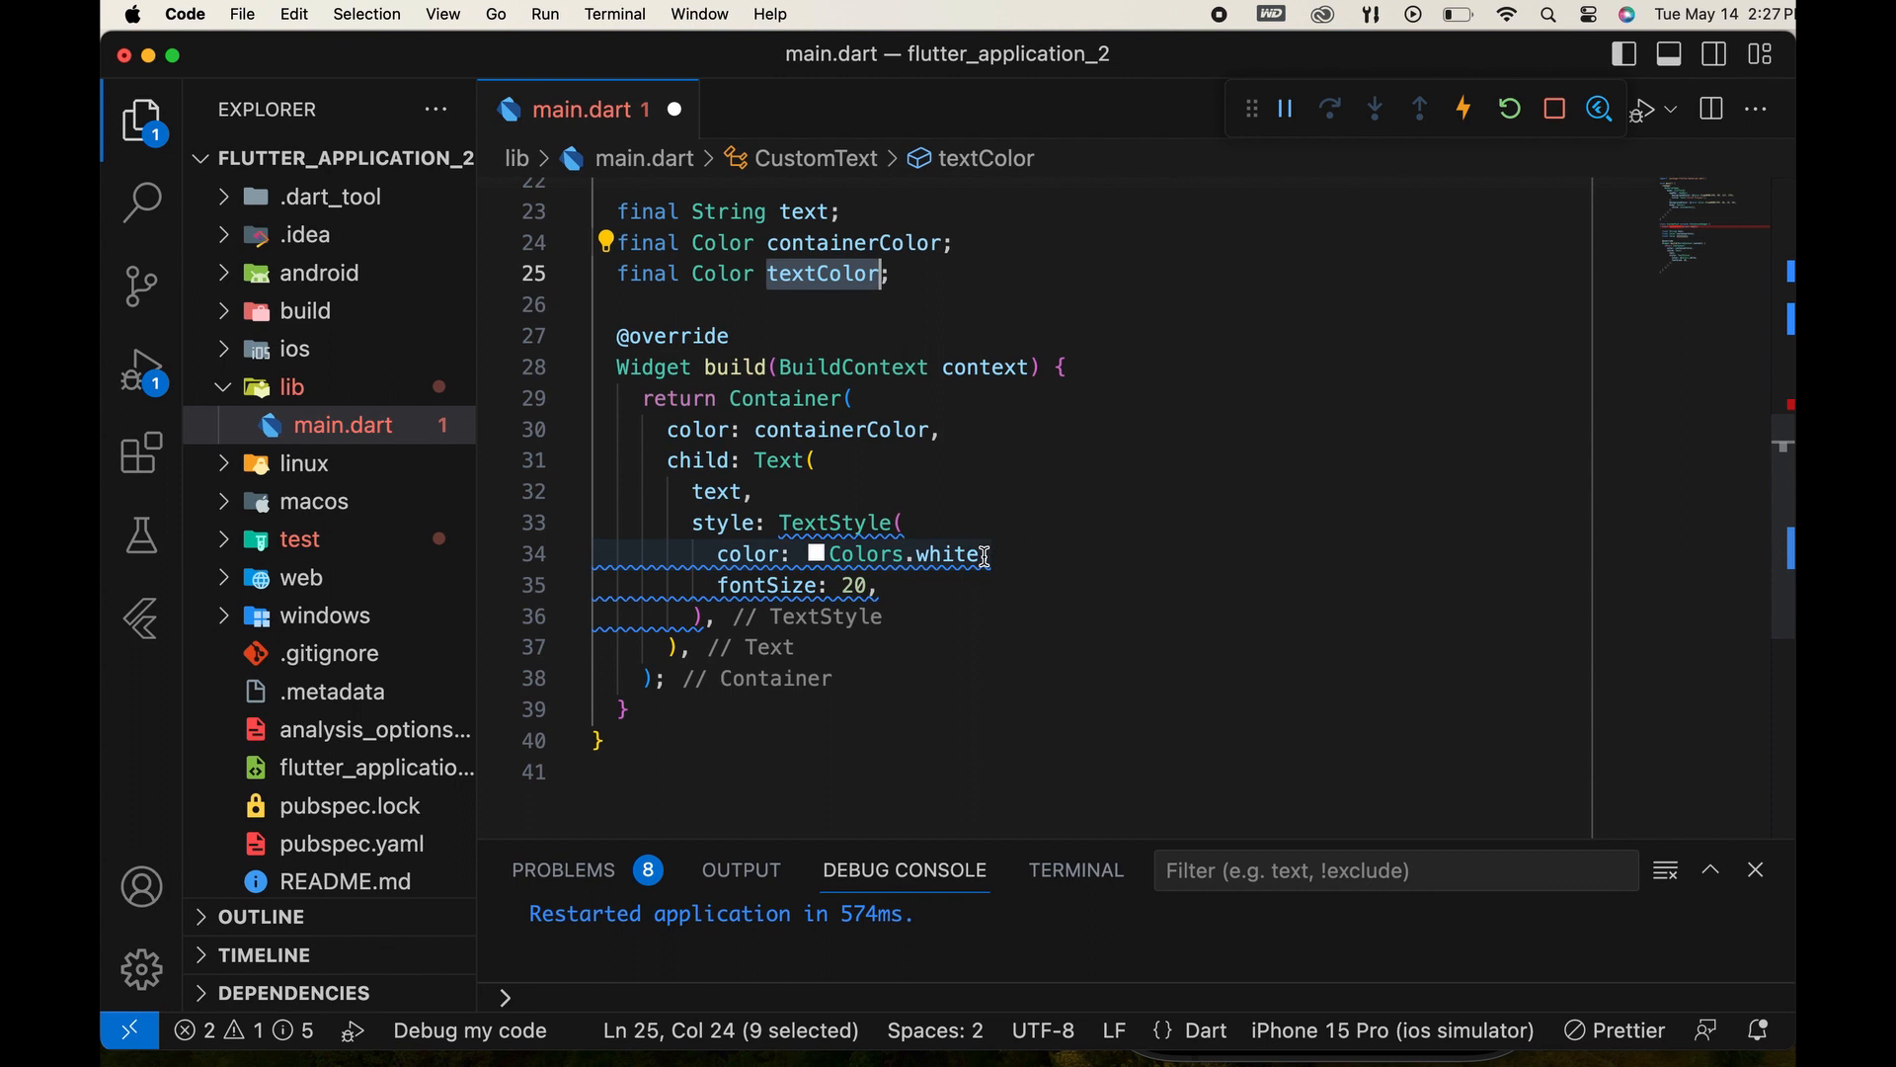
text(textColor)
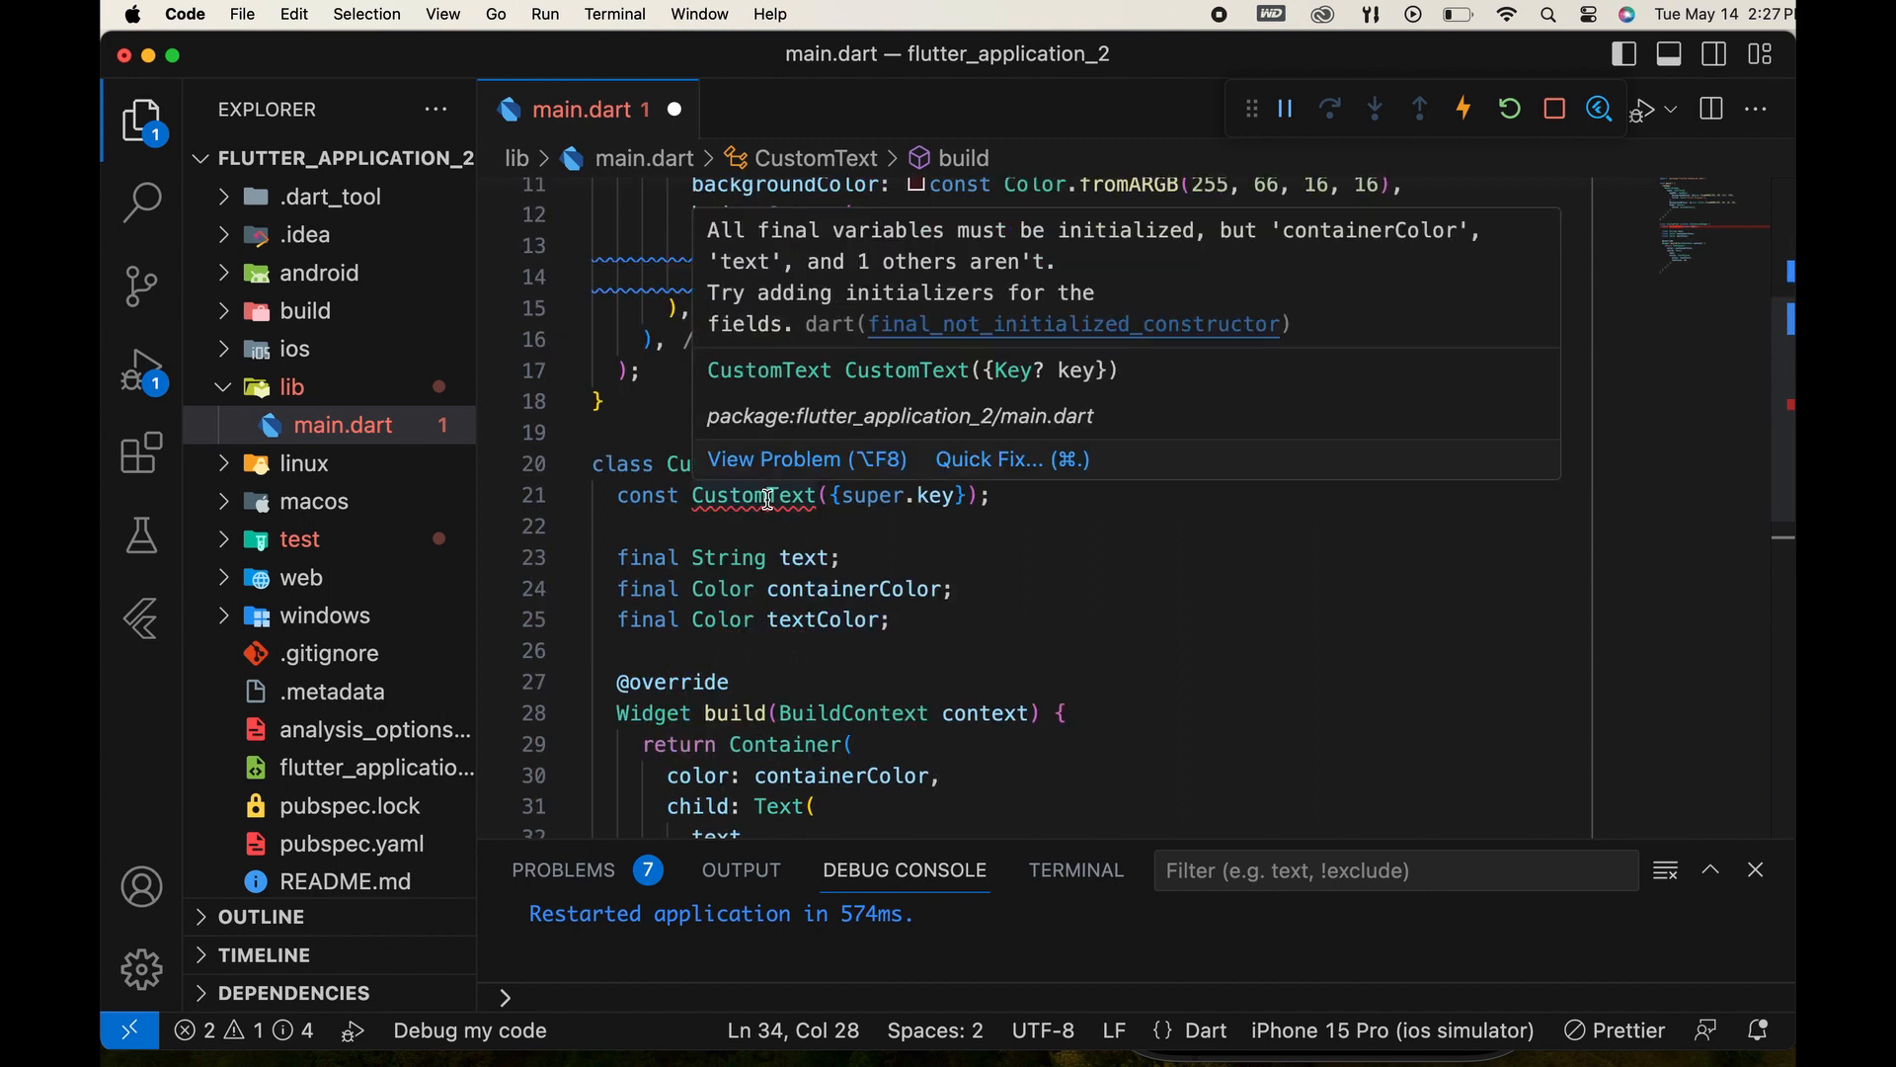
mouse_move(818, 496)
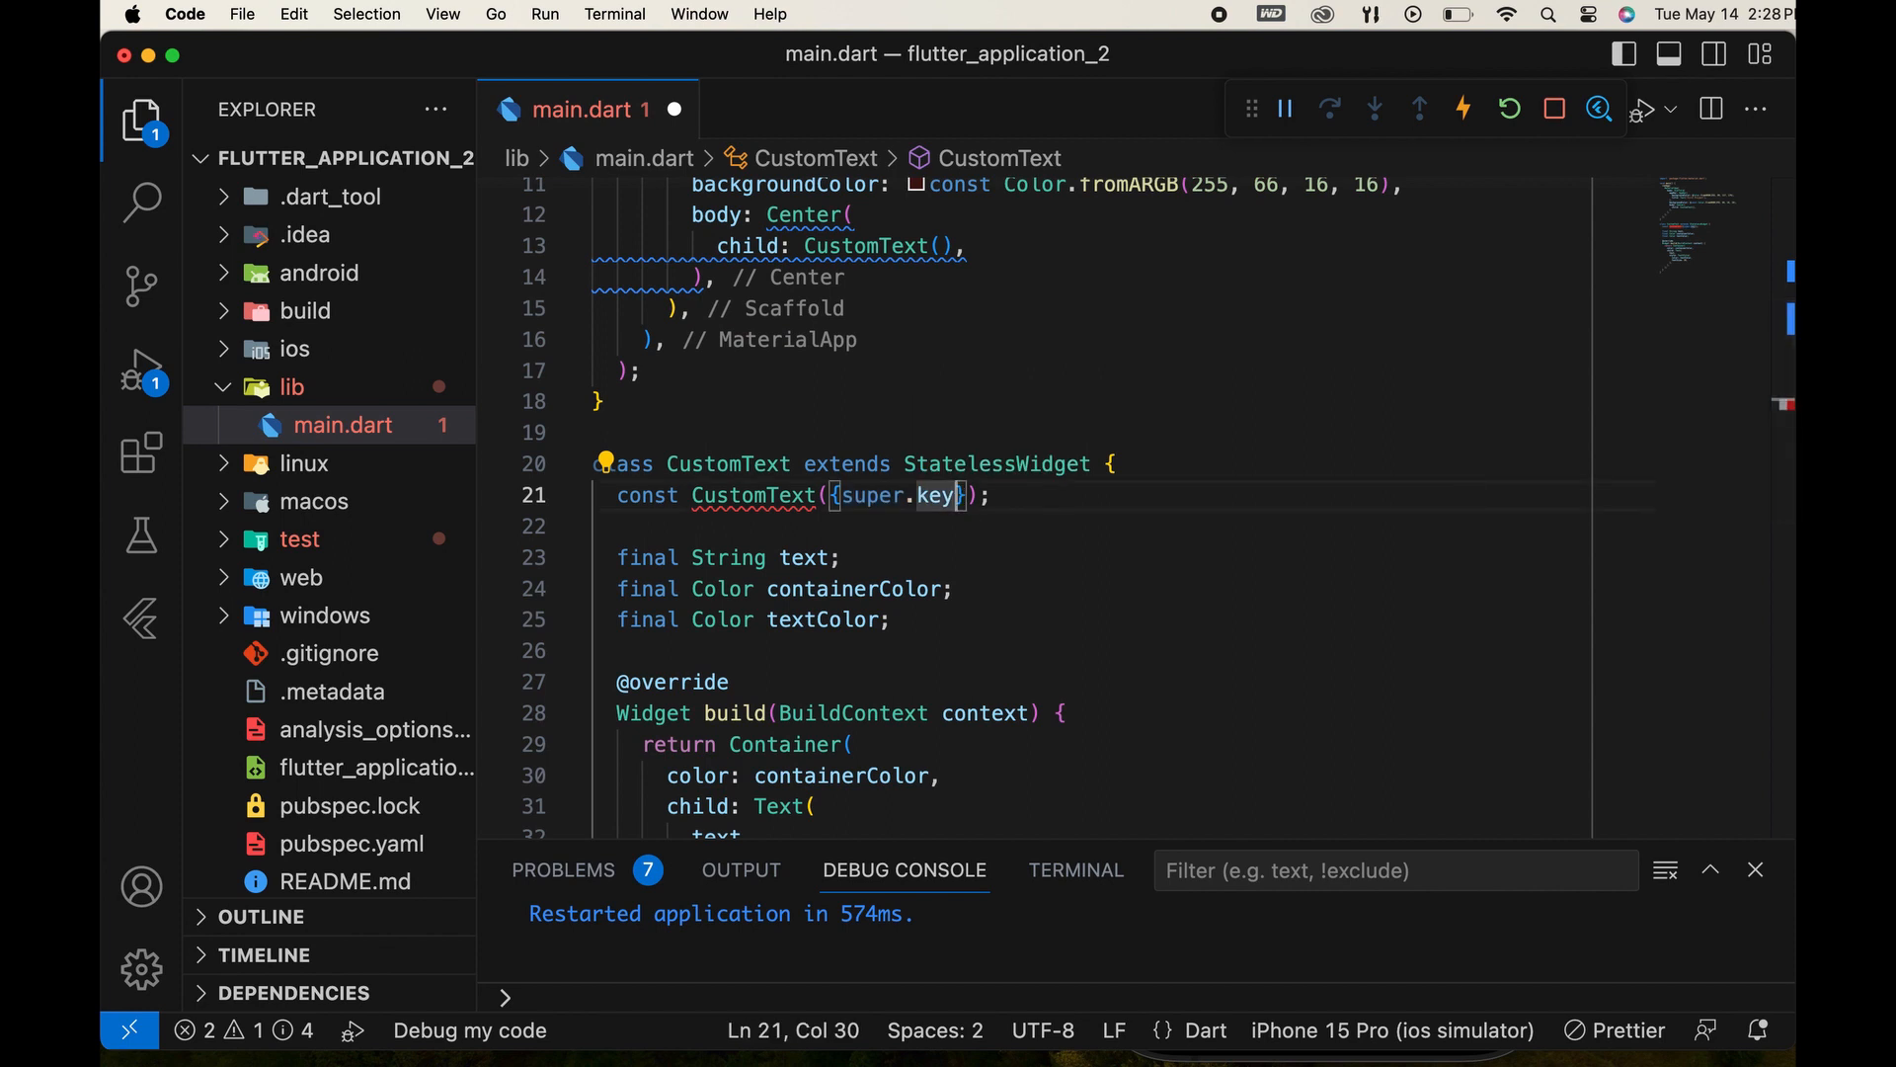
Add required this.text, this.containerColor and this.textColor parameters to the CustomText constructor after super.key.
text(,required)
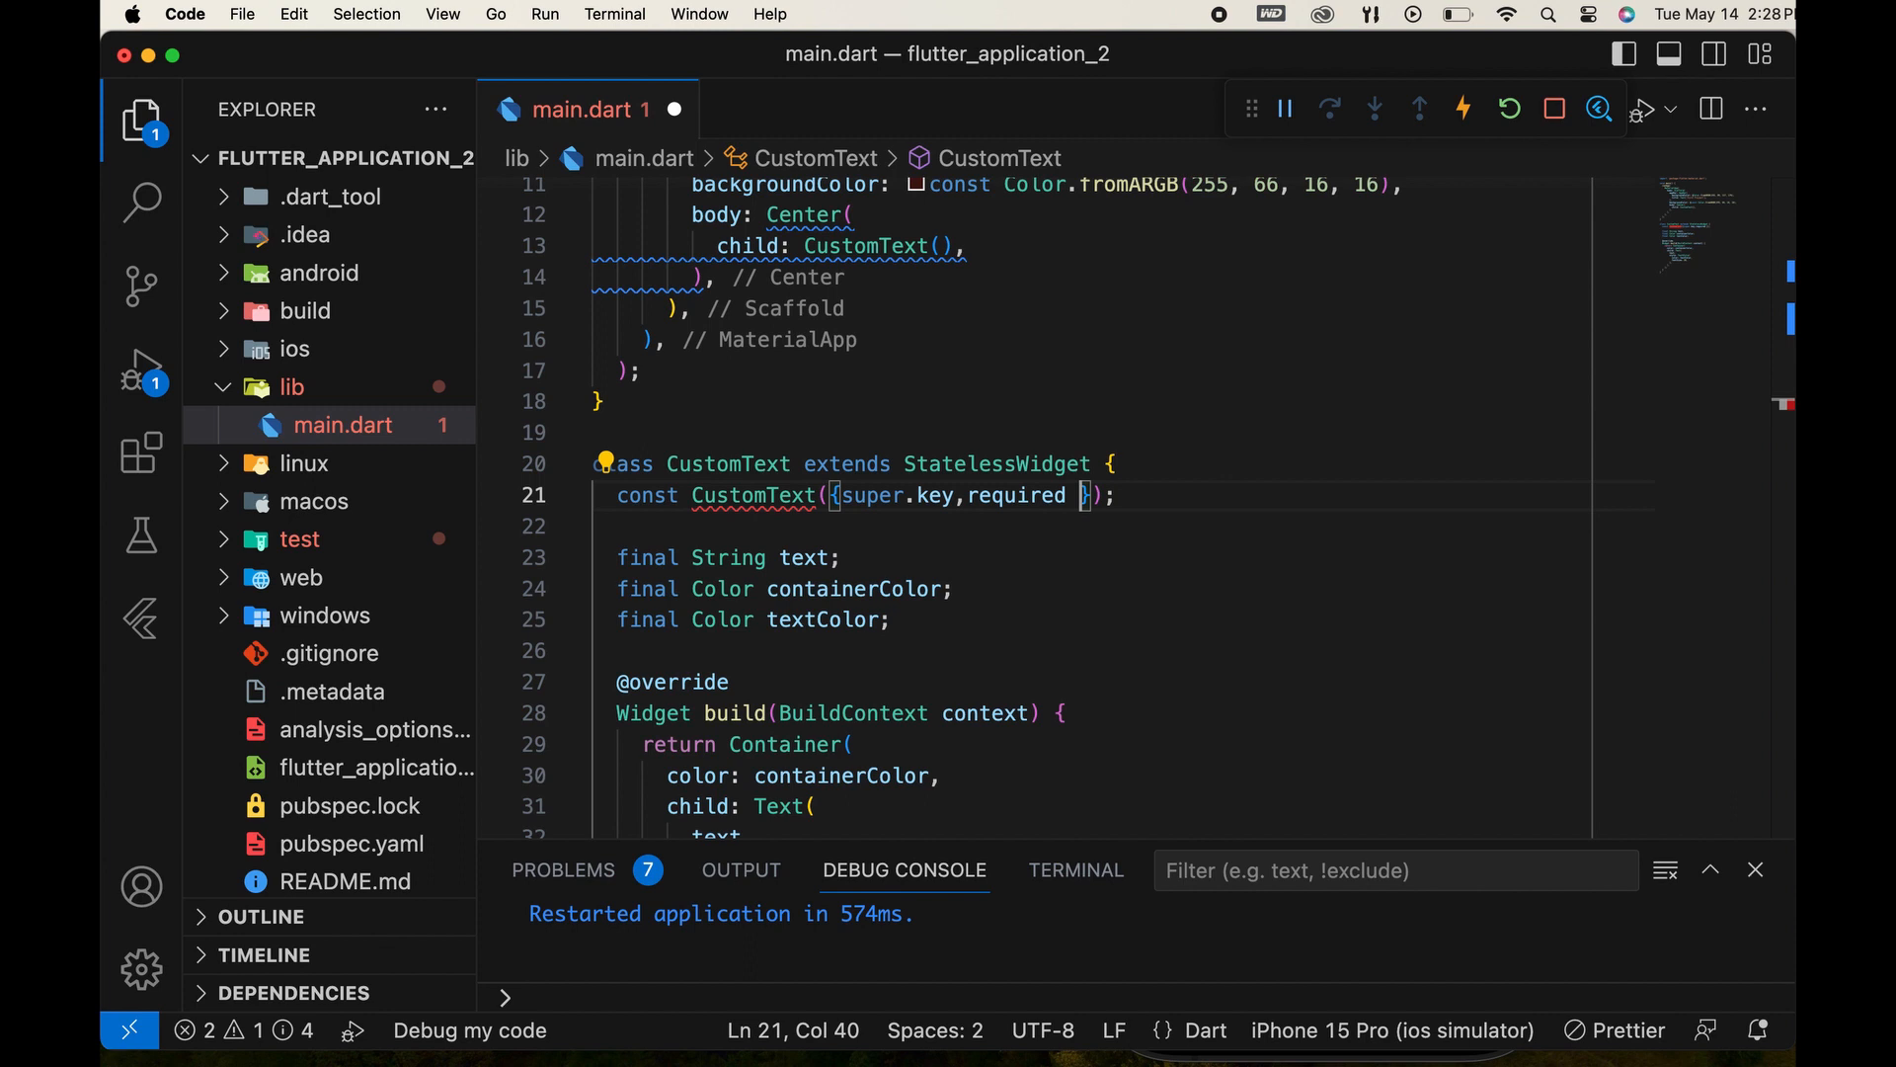
text(th)
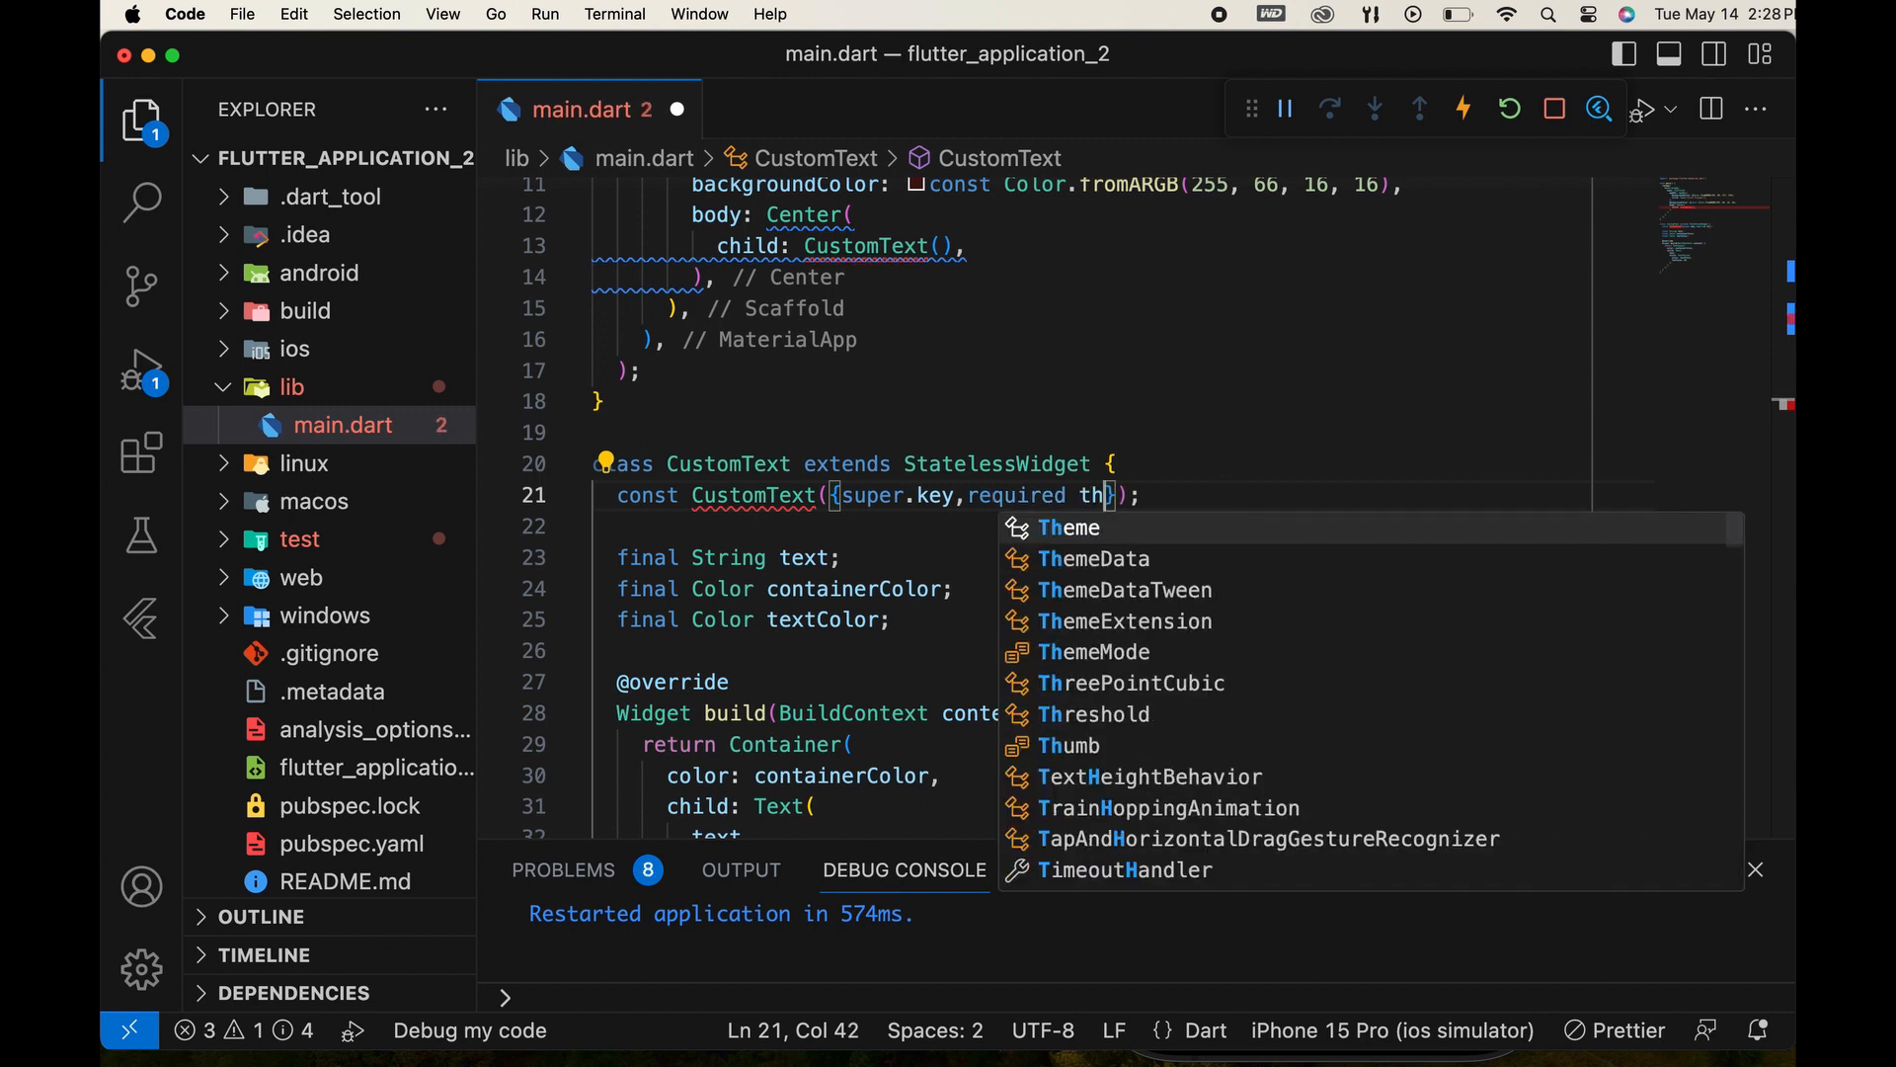
text(is)
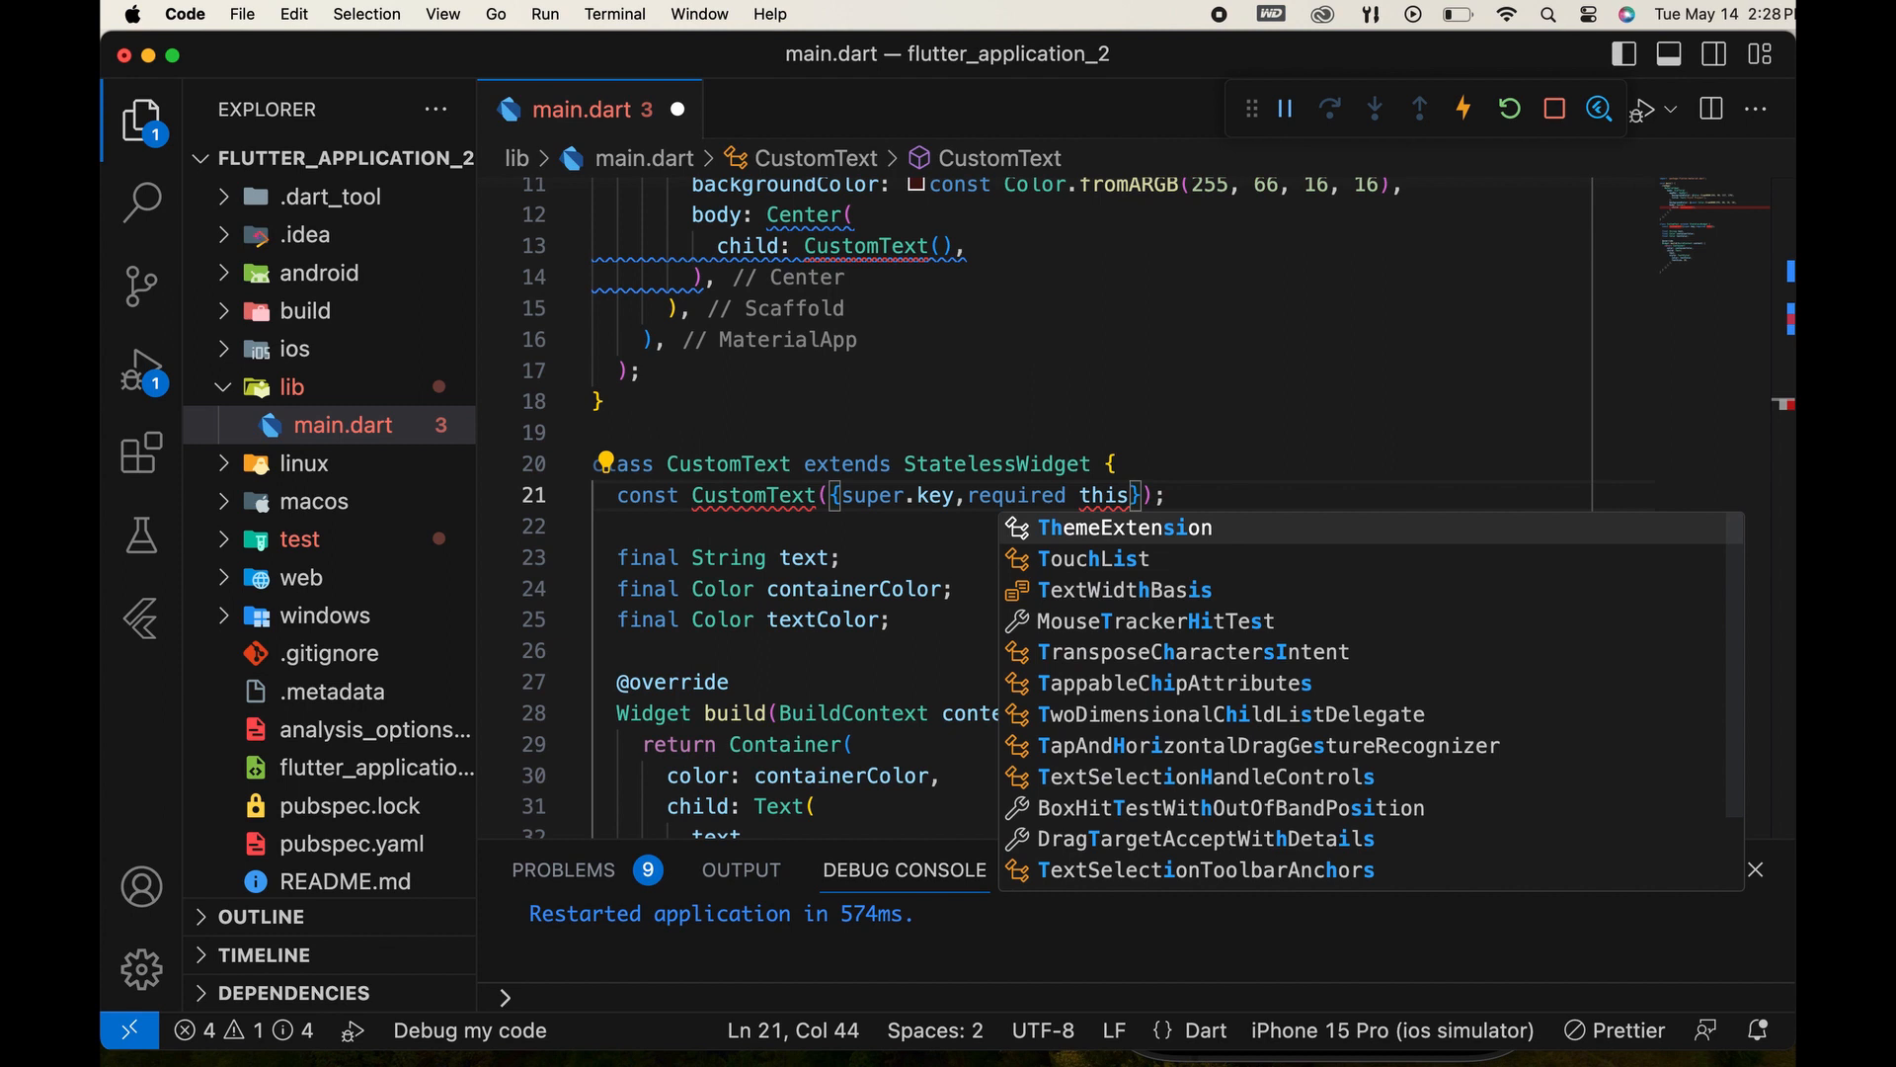
text(.)
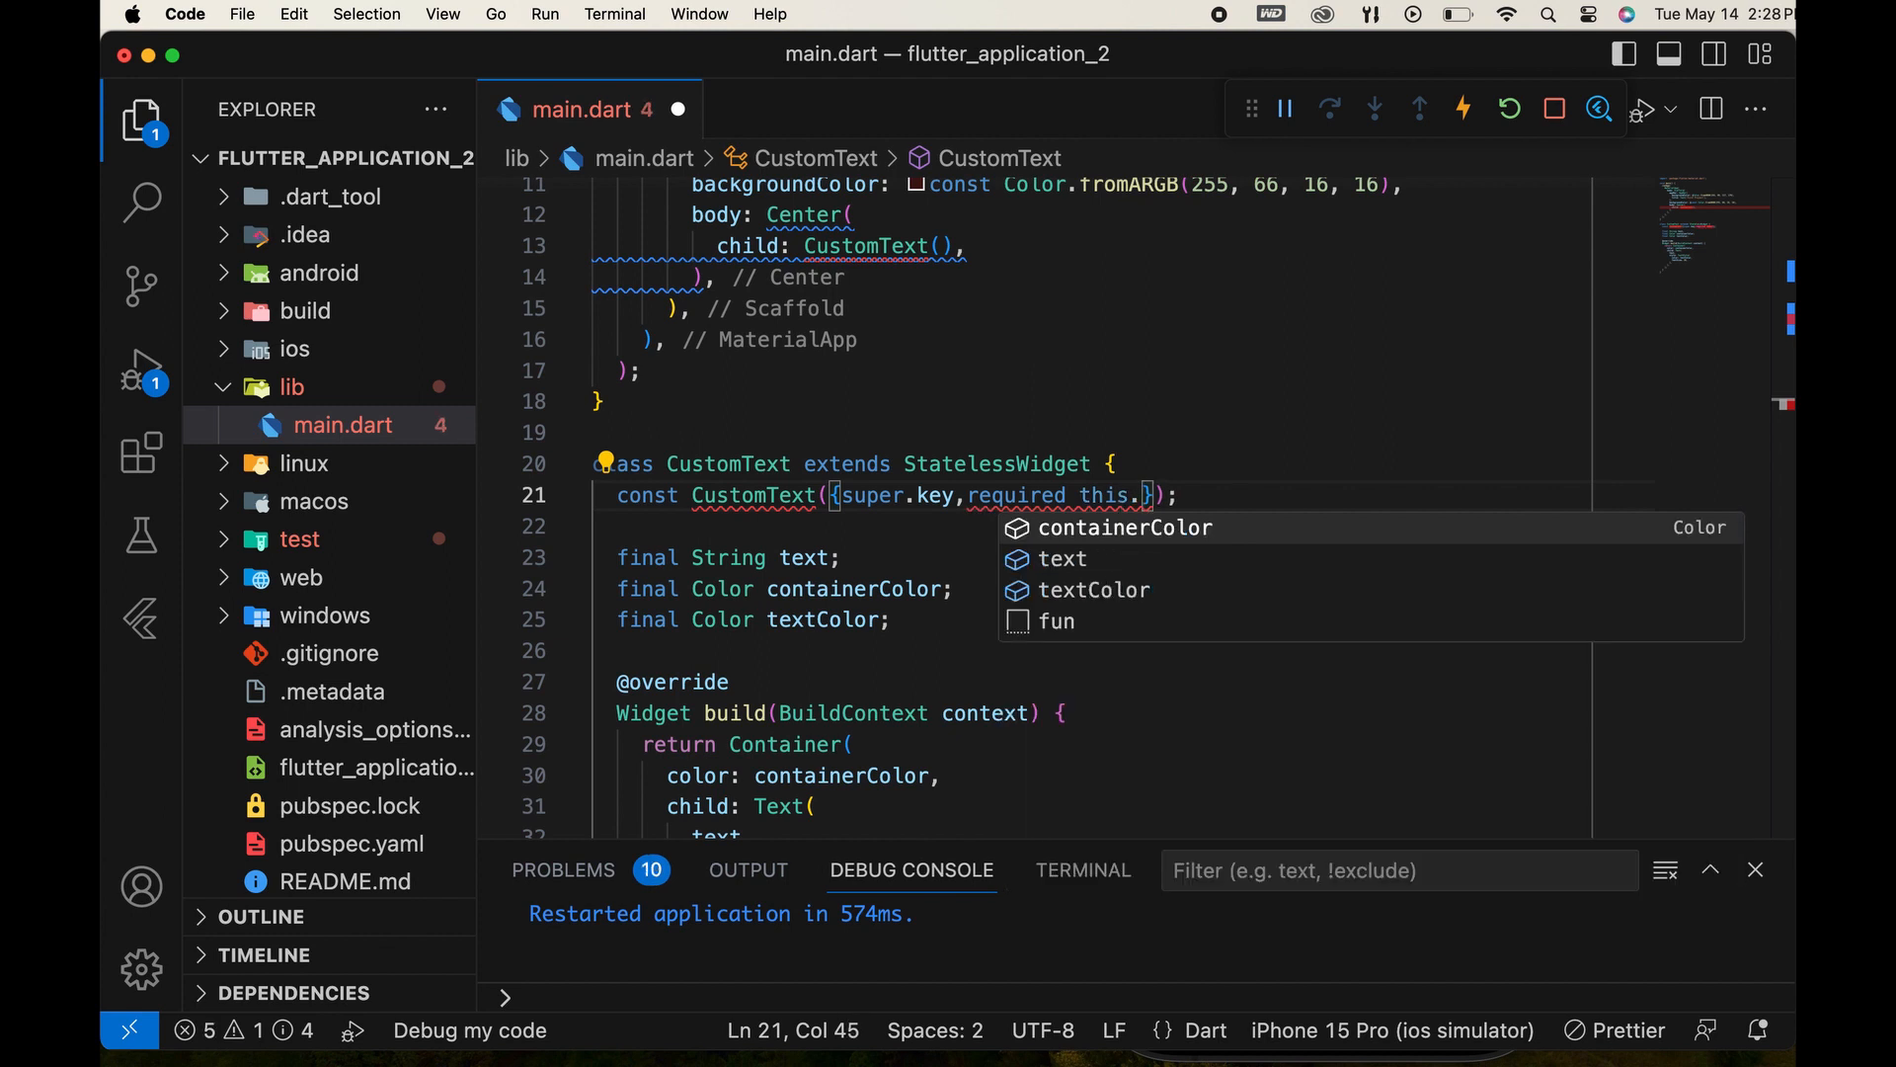
text(text)
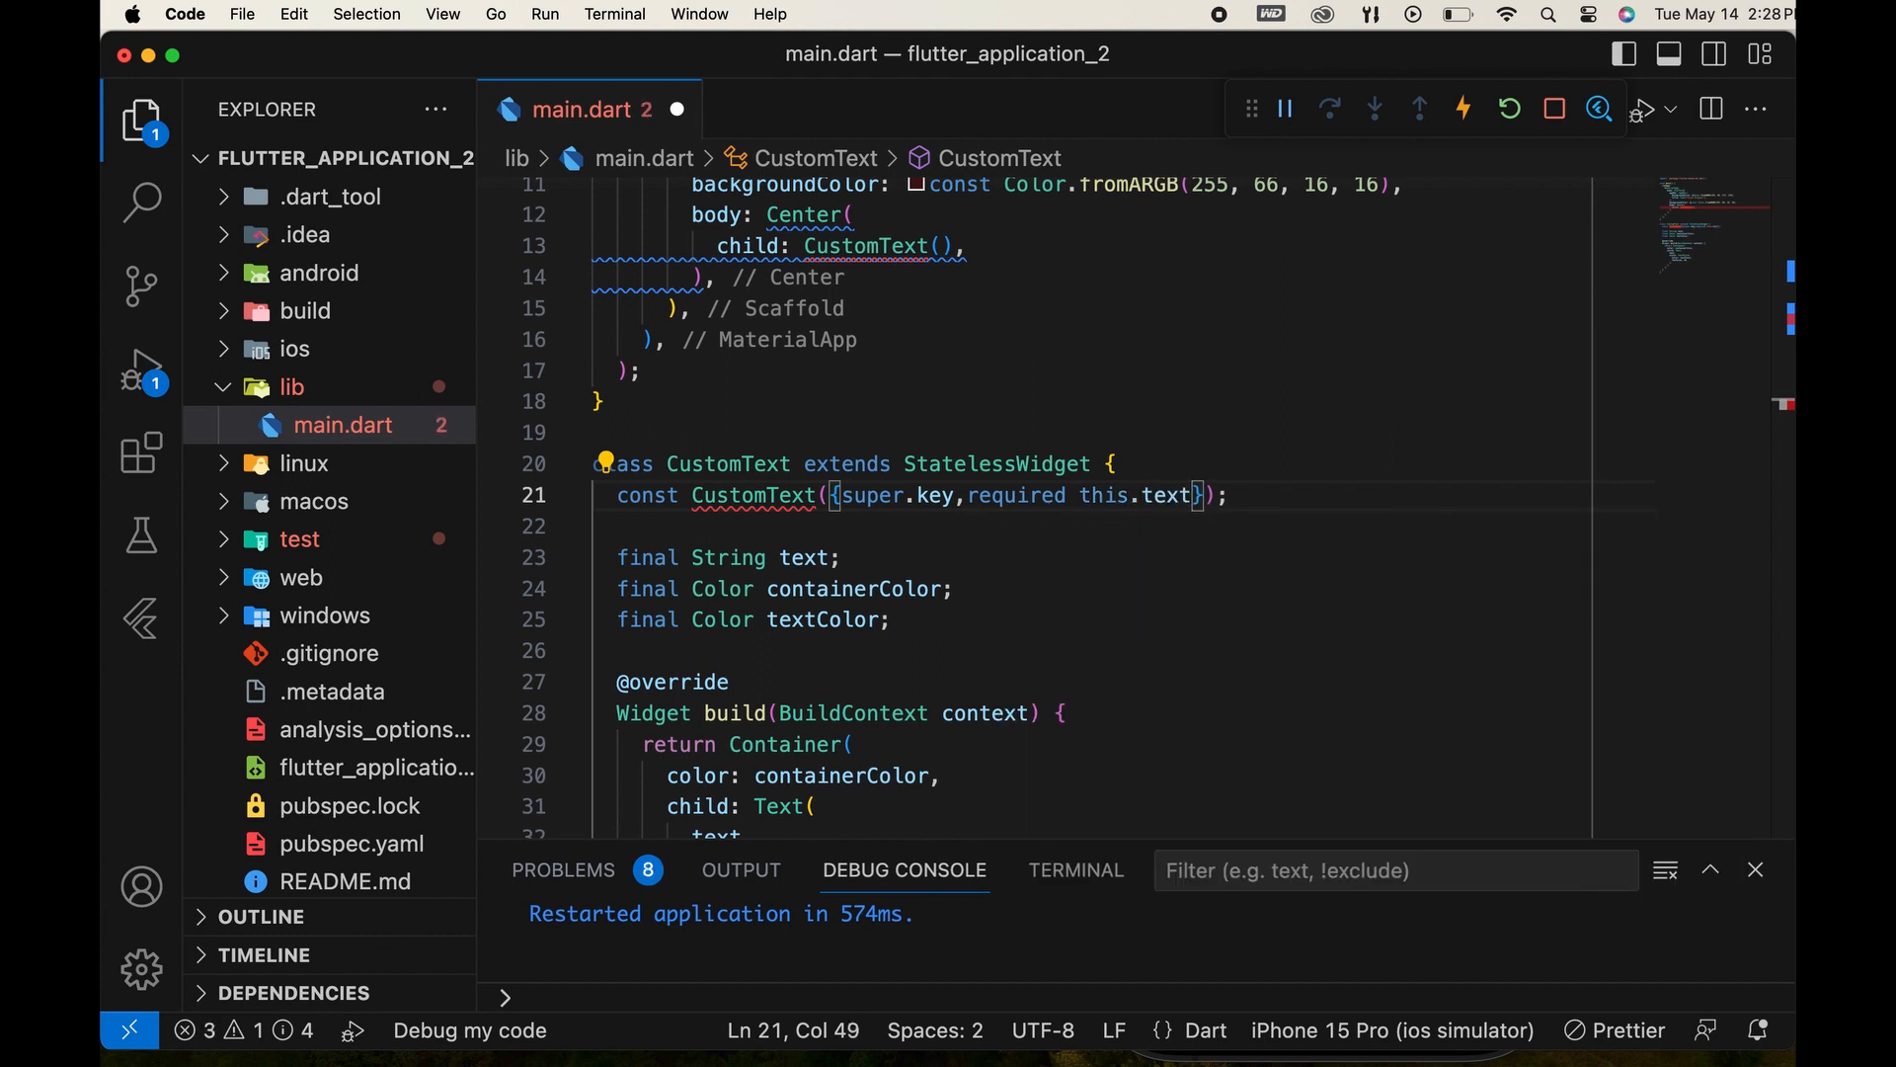
text(re)
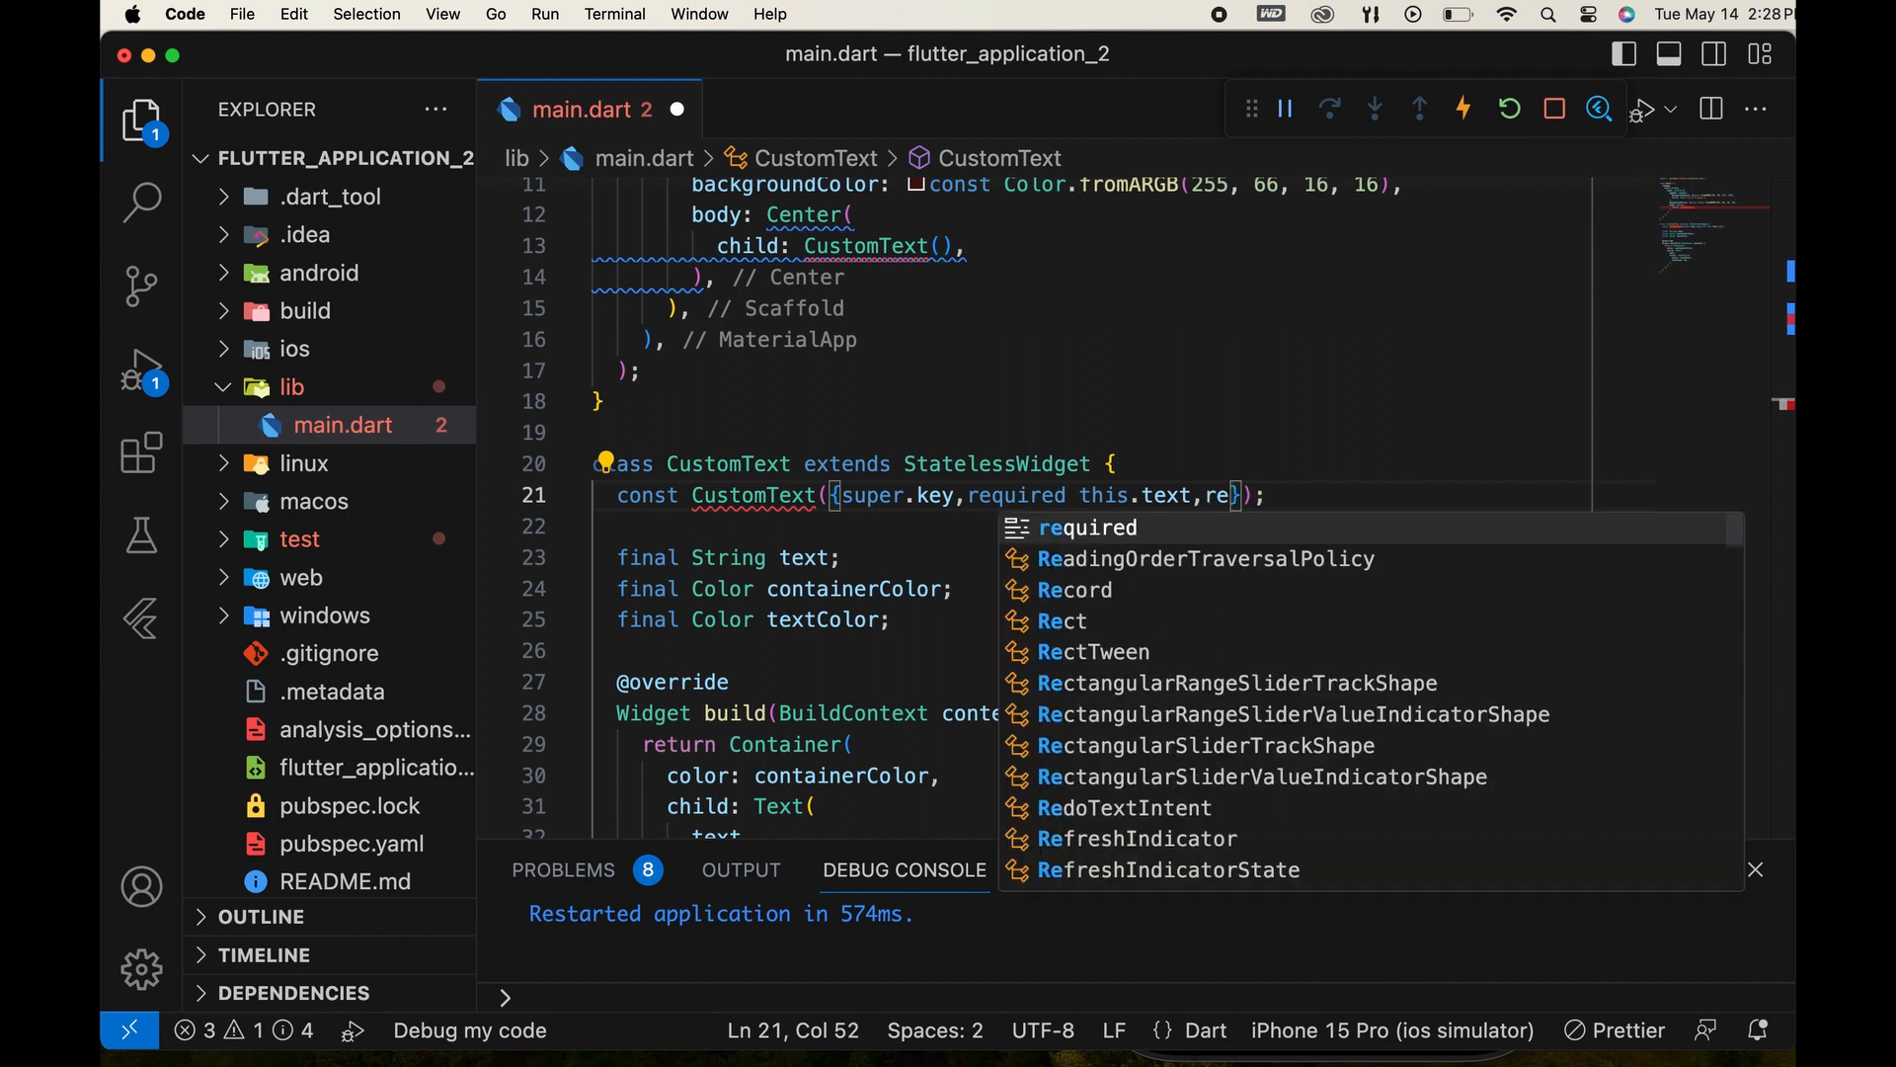
text(,required th)
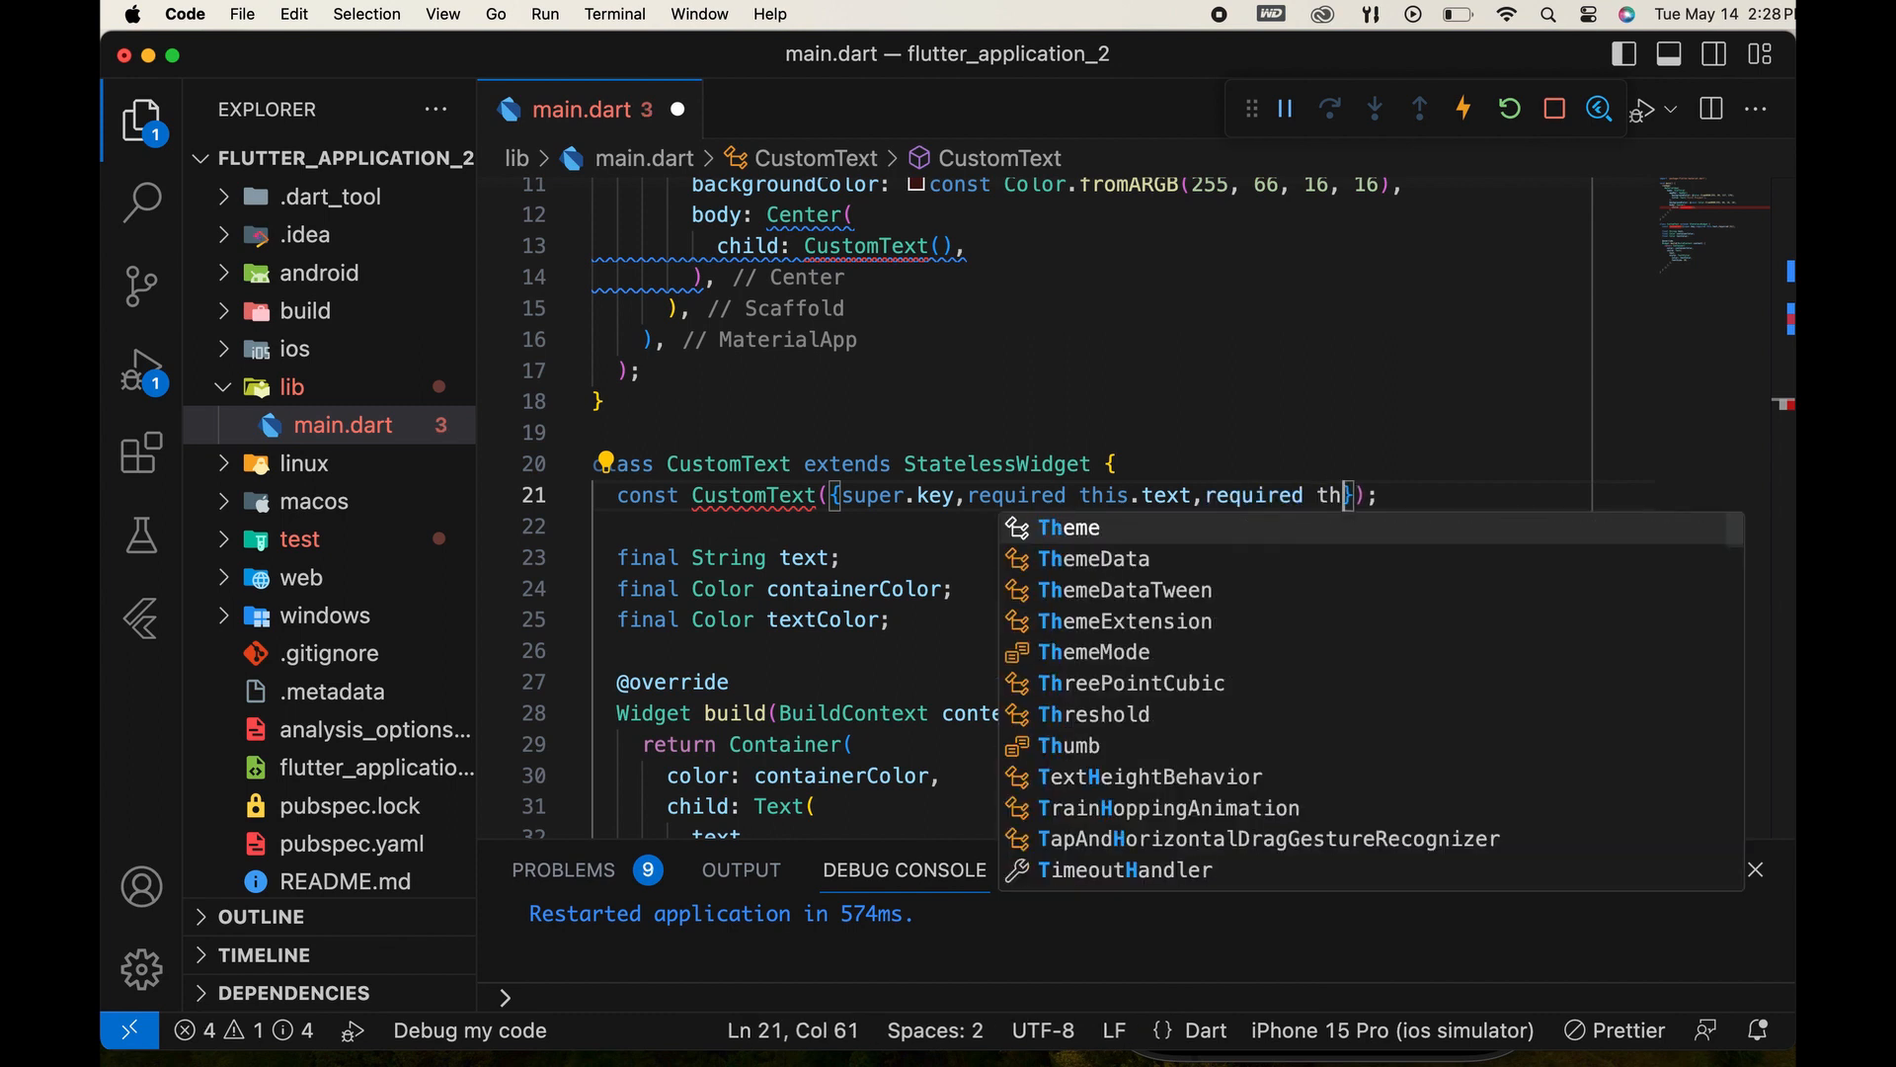
text(is.containerColo)
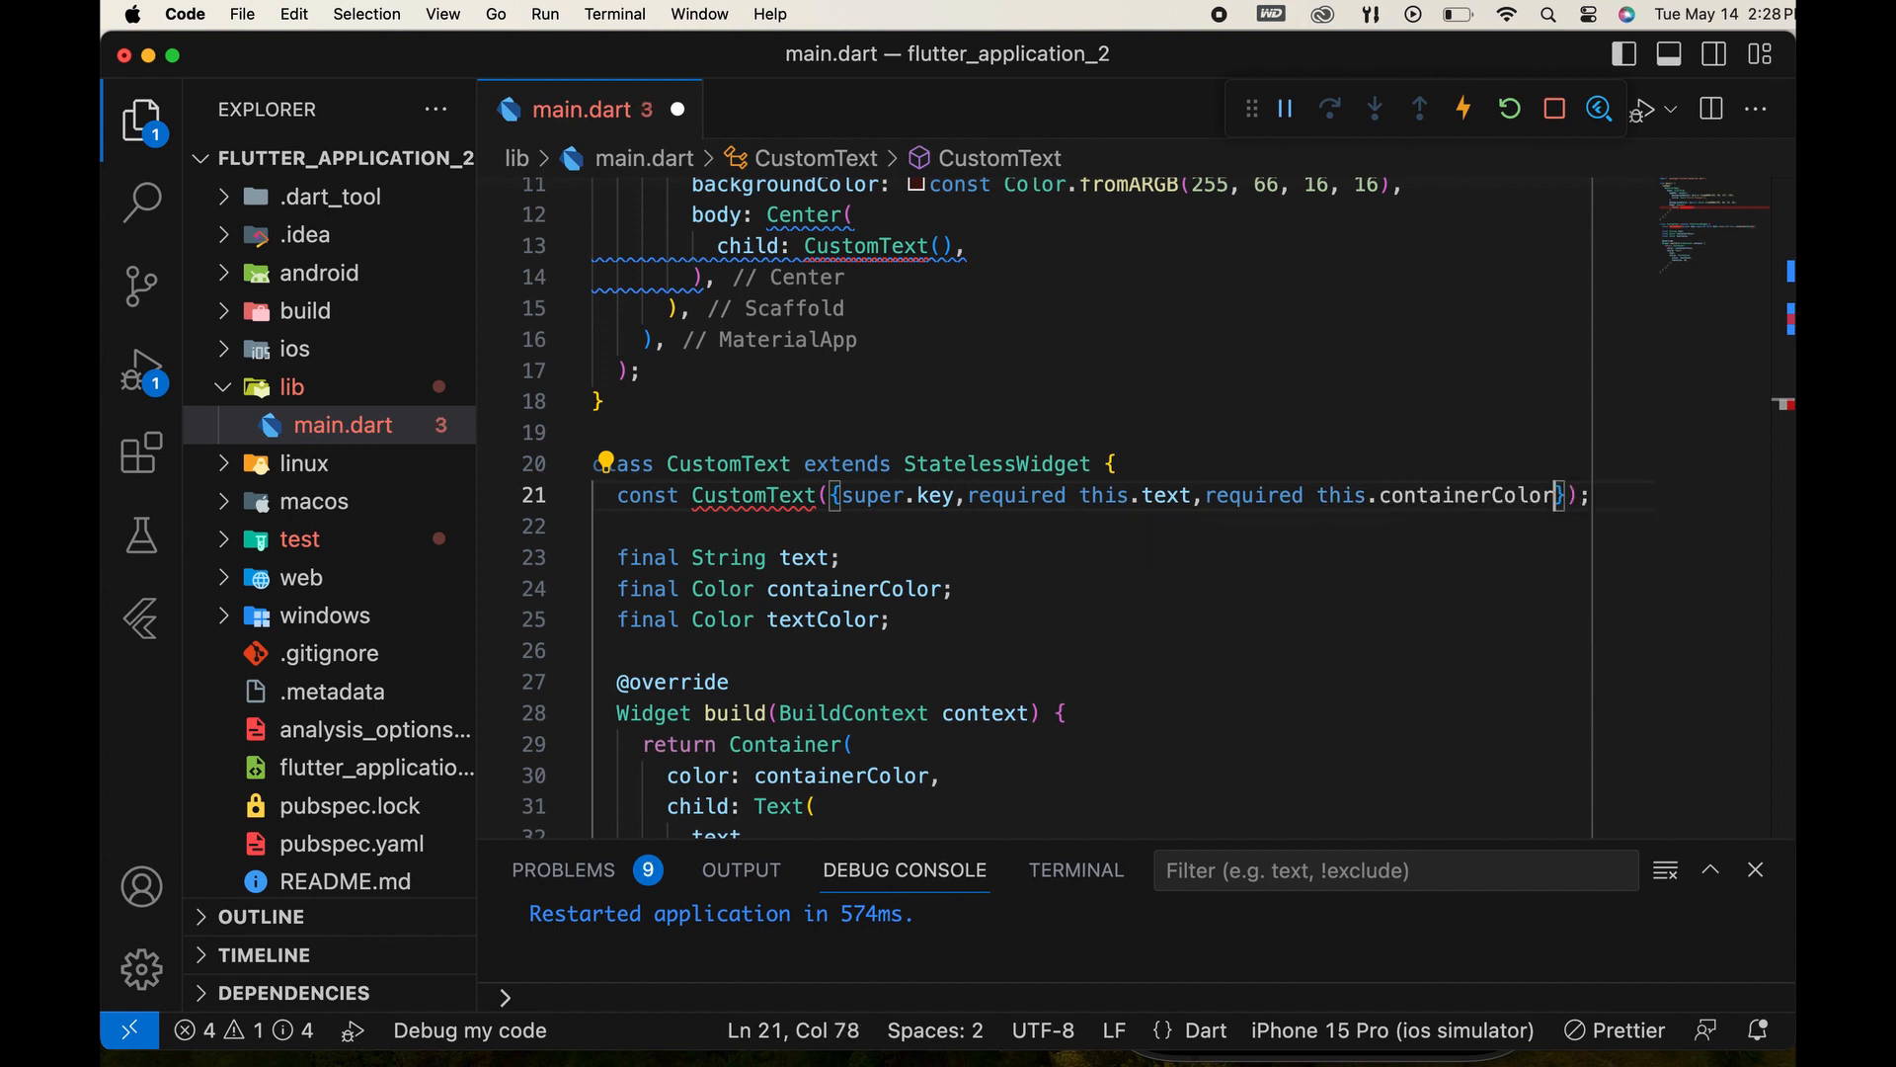
text(required)
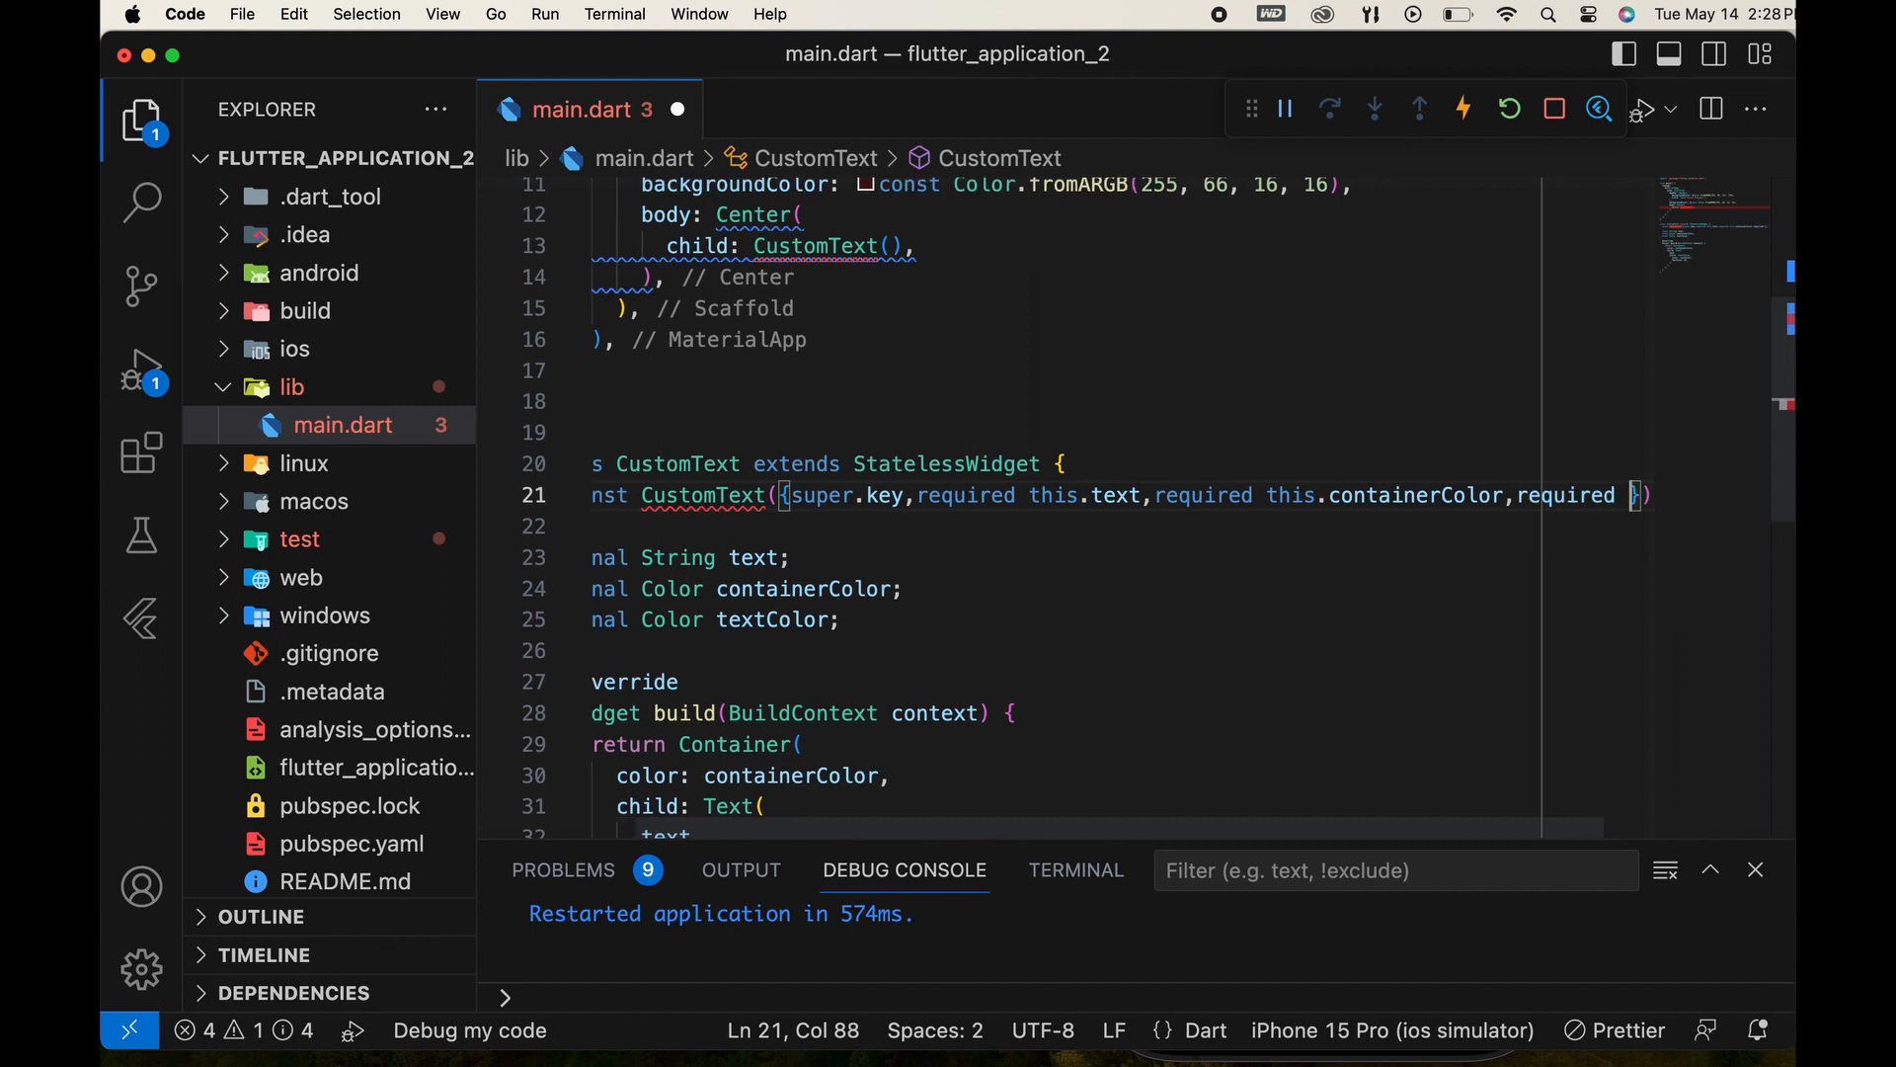
text(this)
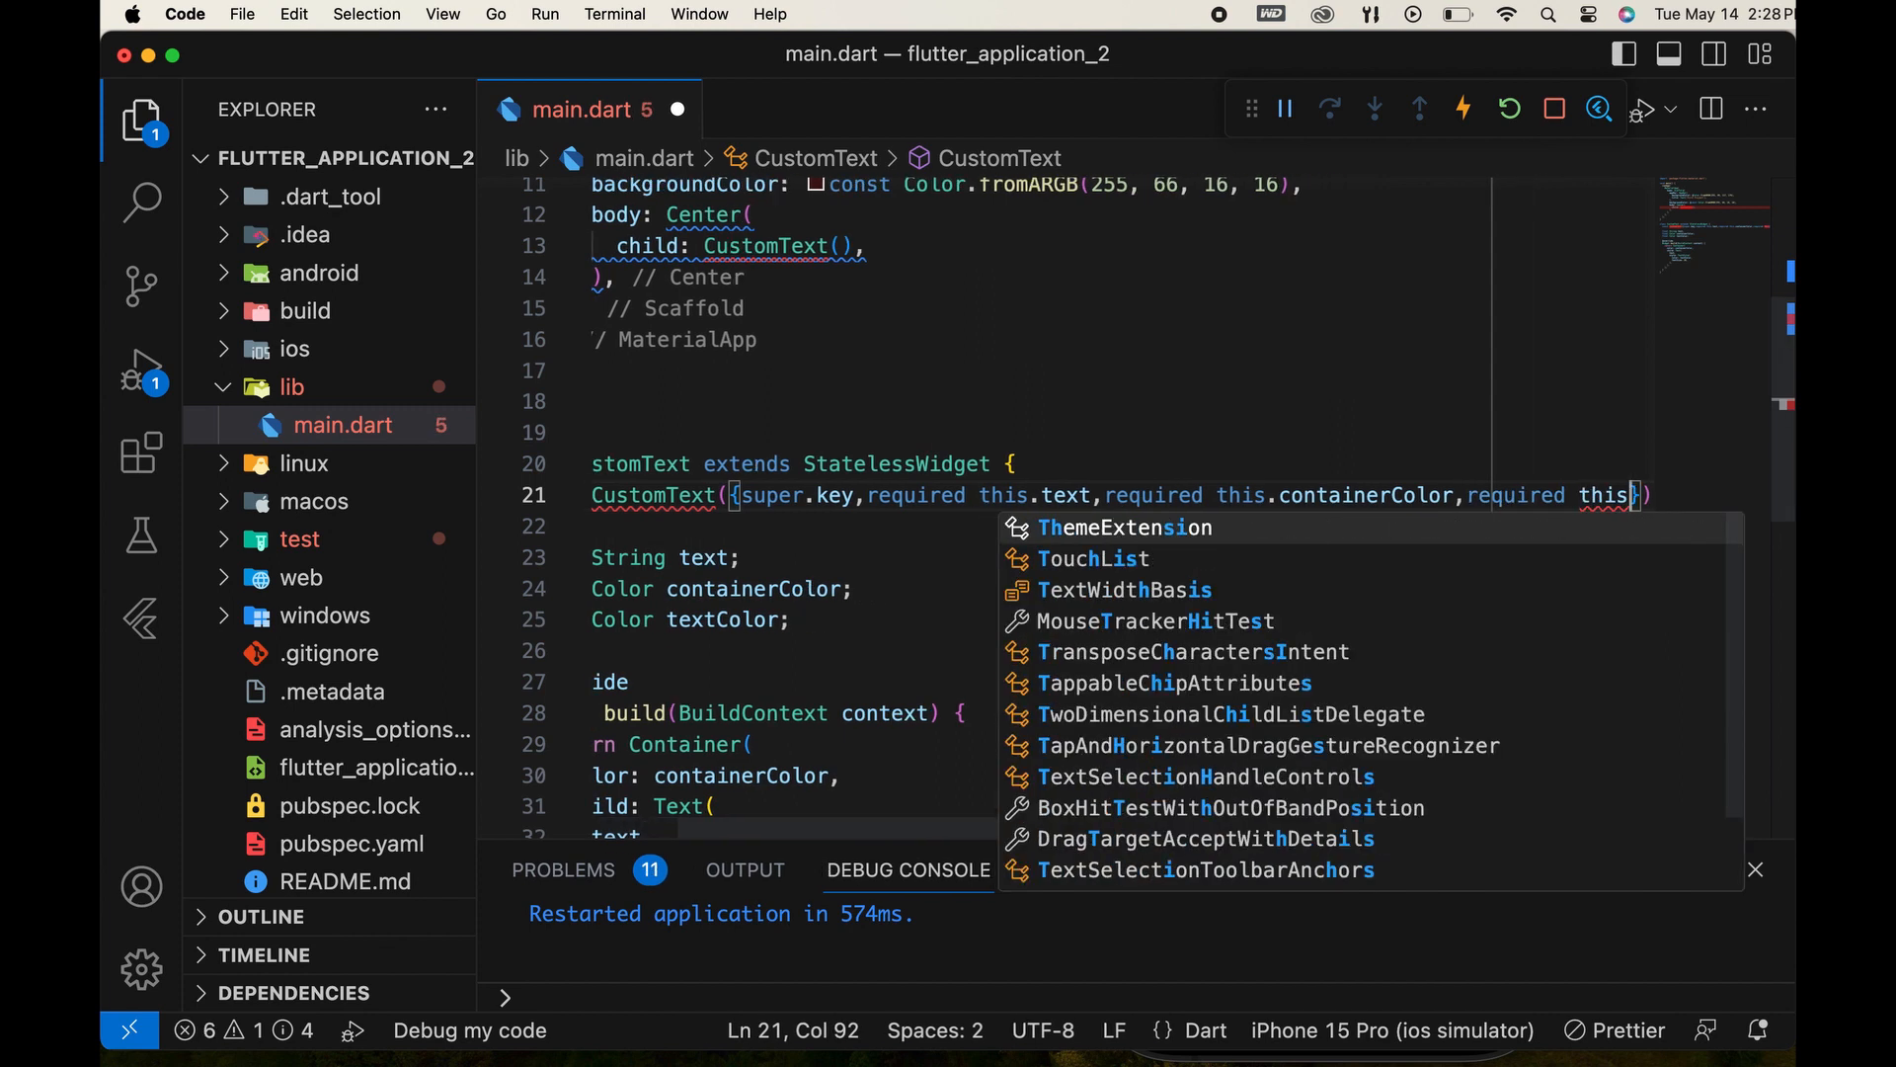
text(.textColor,)
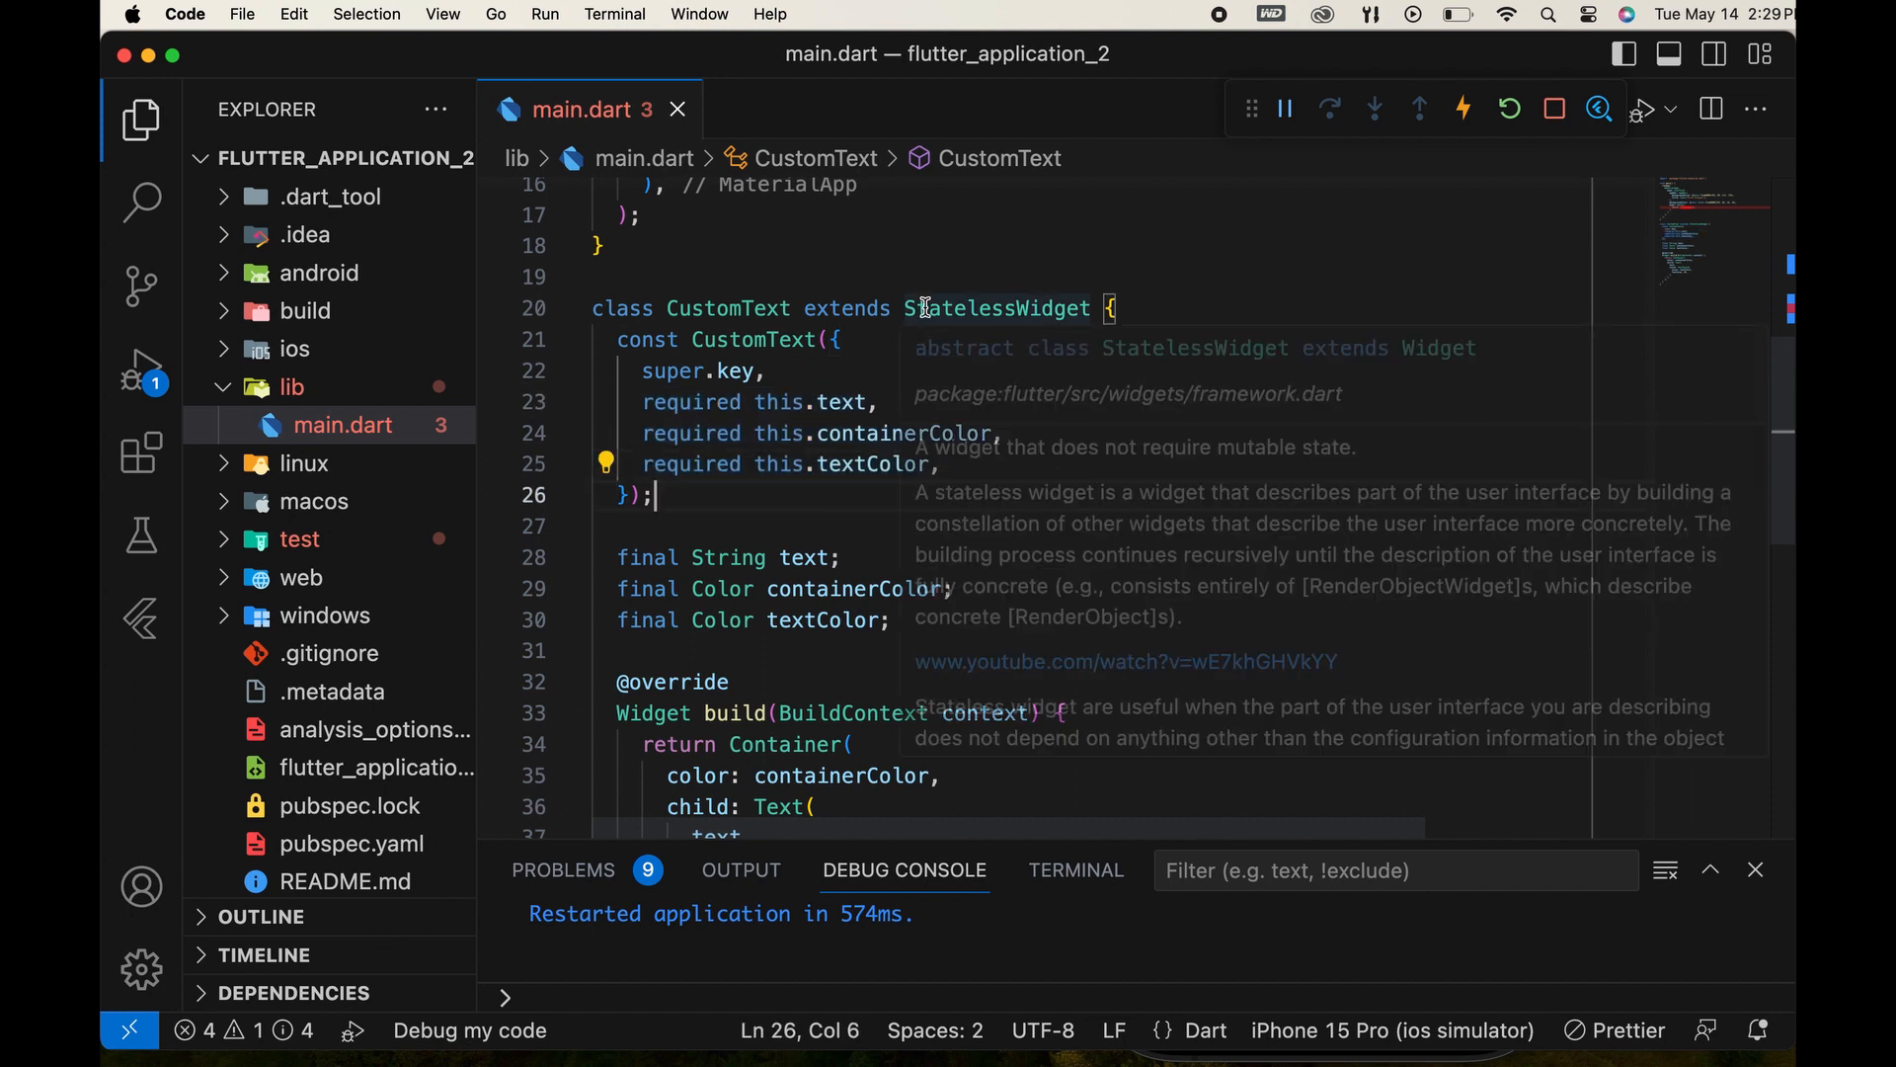
mouse_move(693, 476)
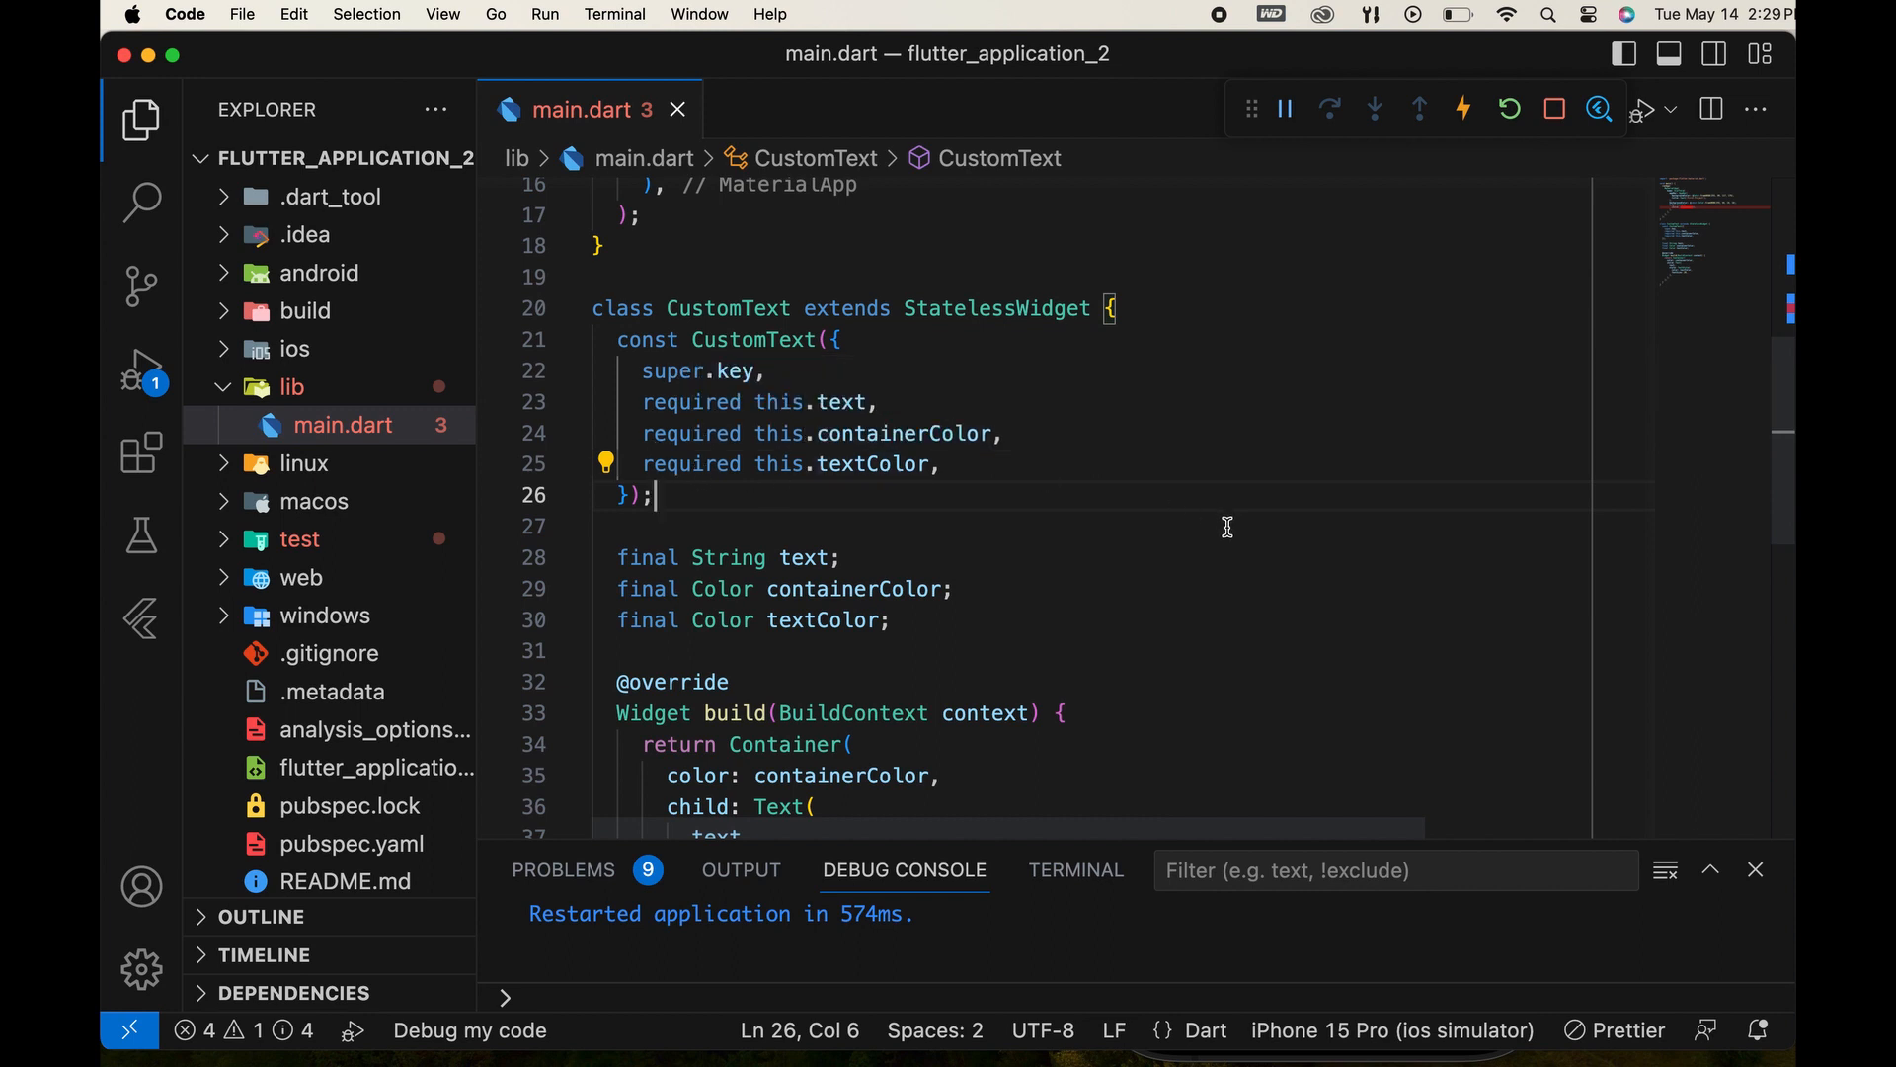
Place the cursor on the bare CustomText() call inside the Center widget.
drag(784, 589, 888, 619)
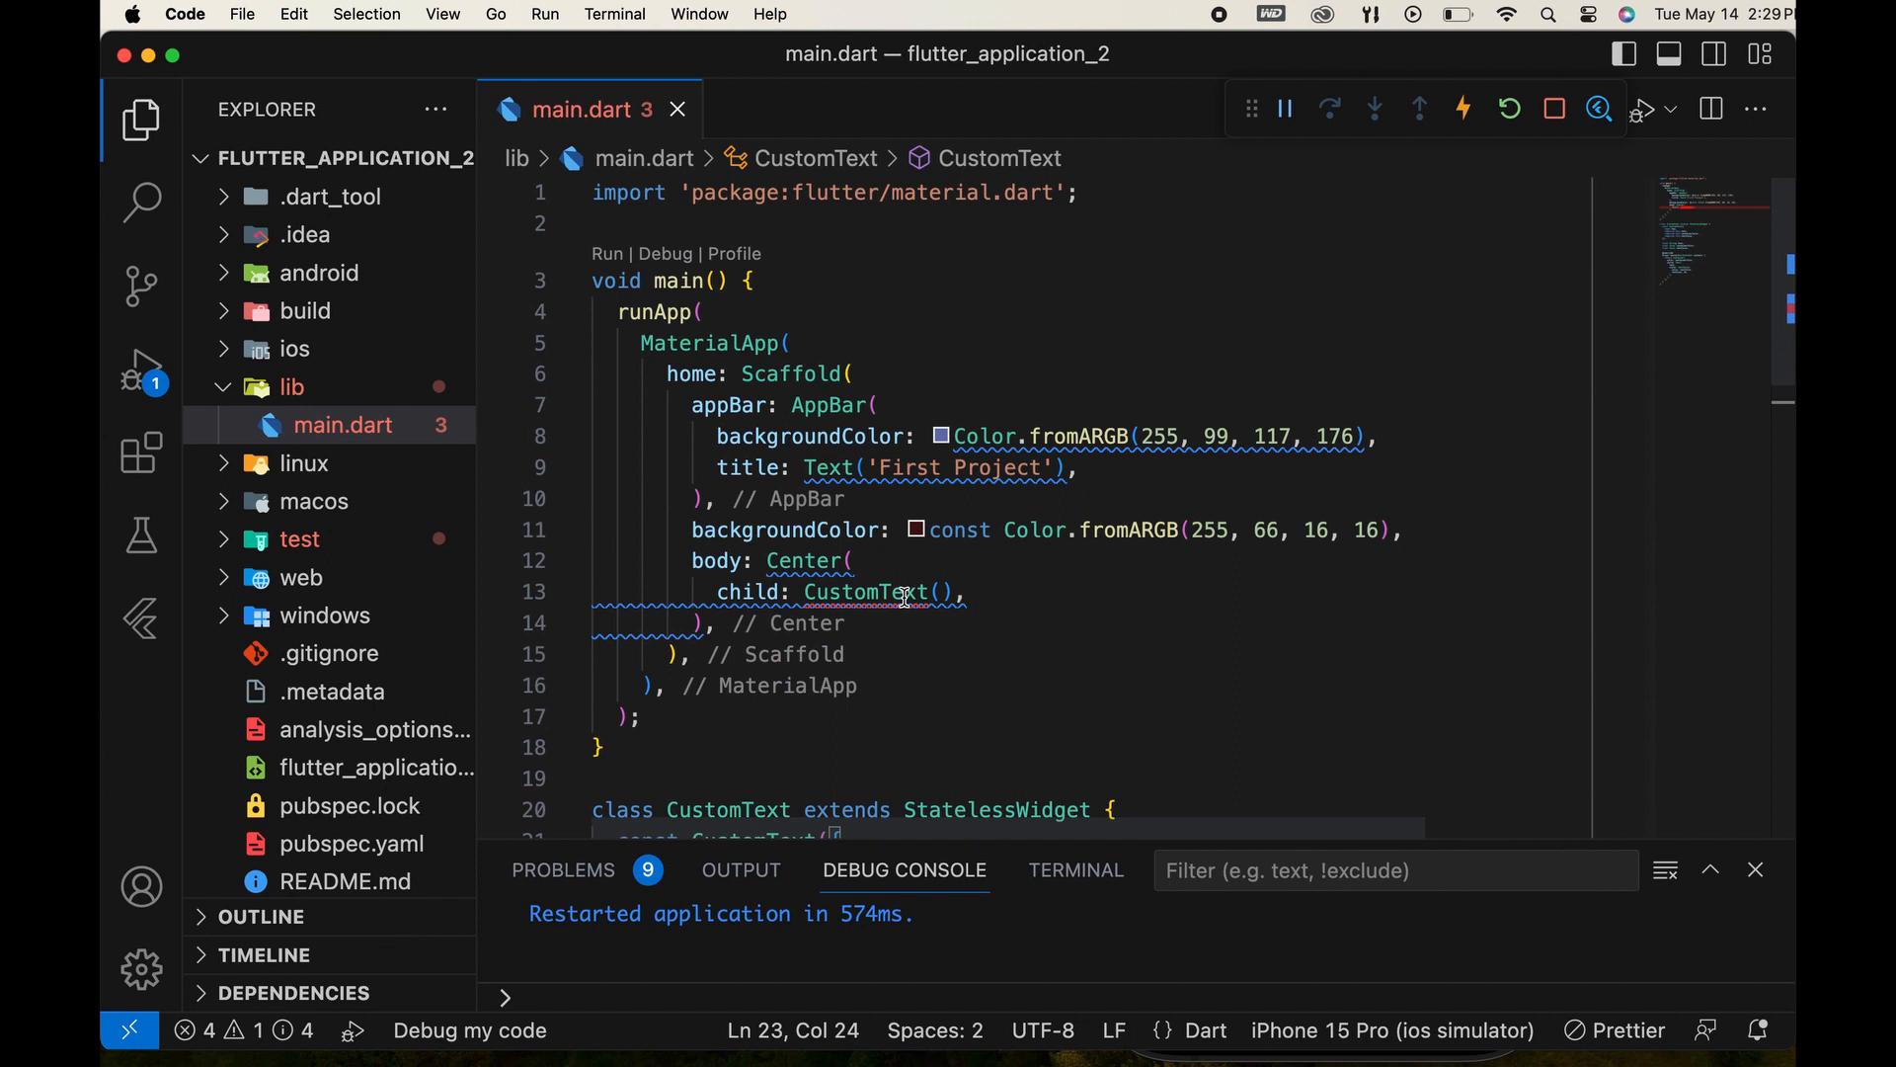
mouse_move(863, 592)
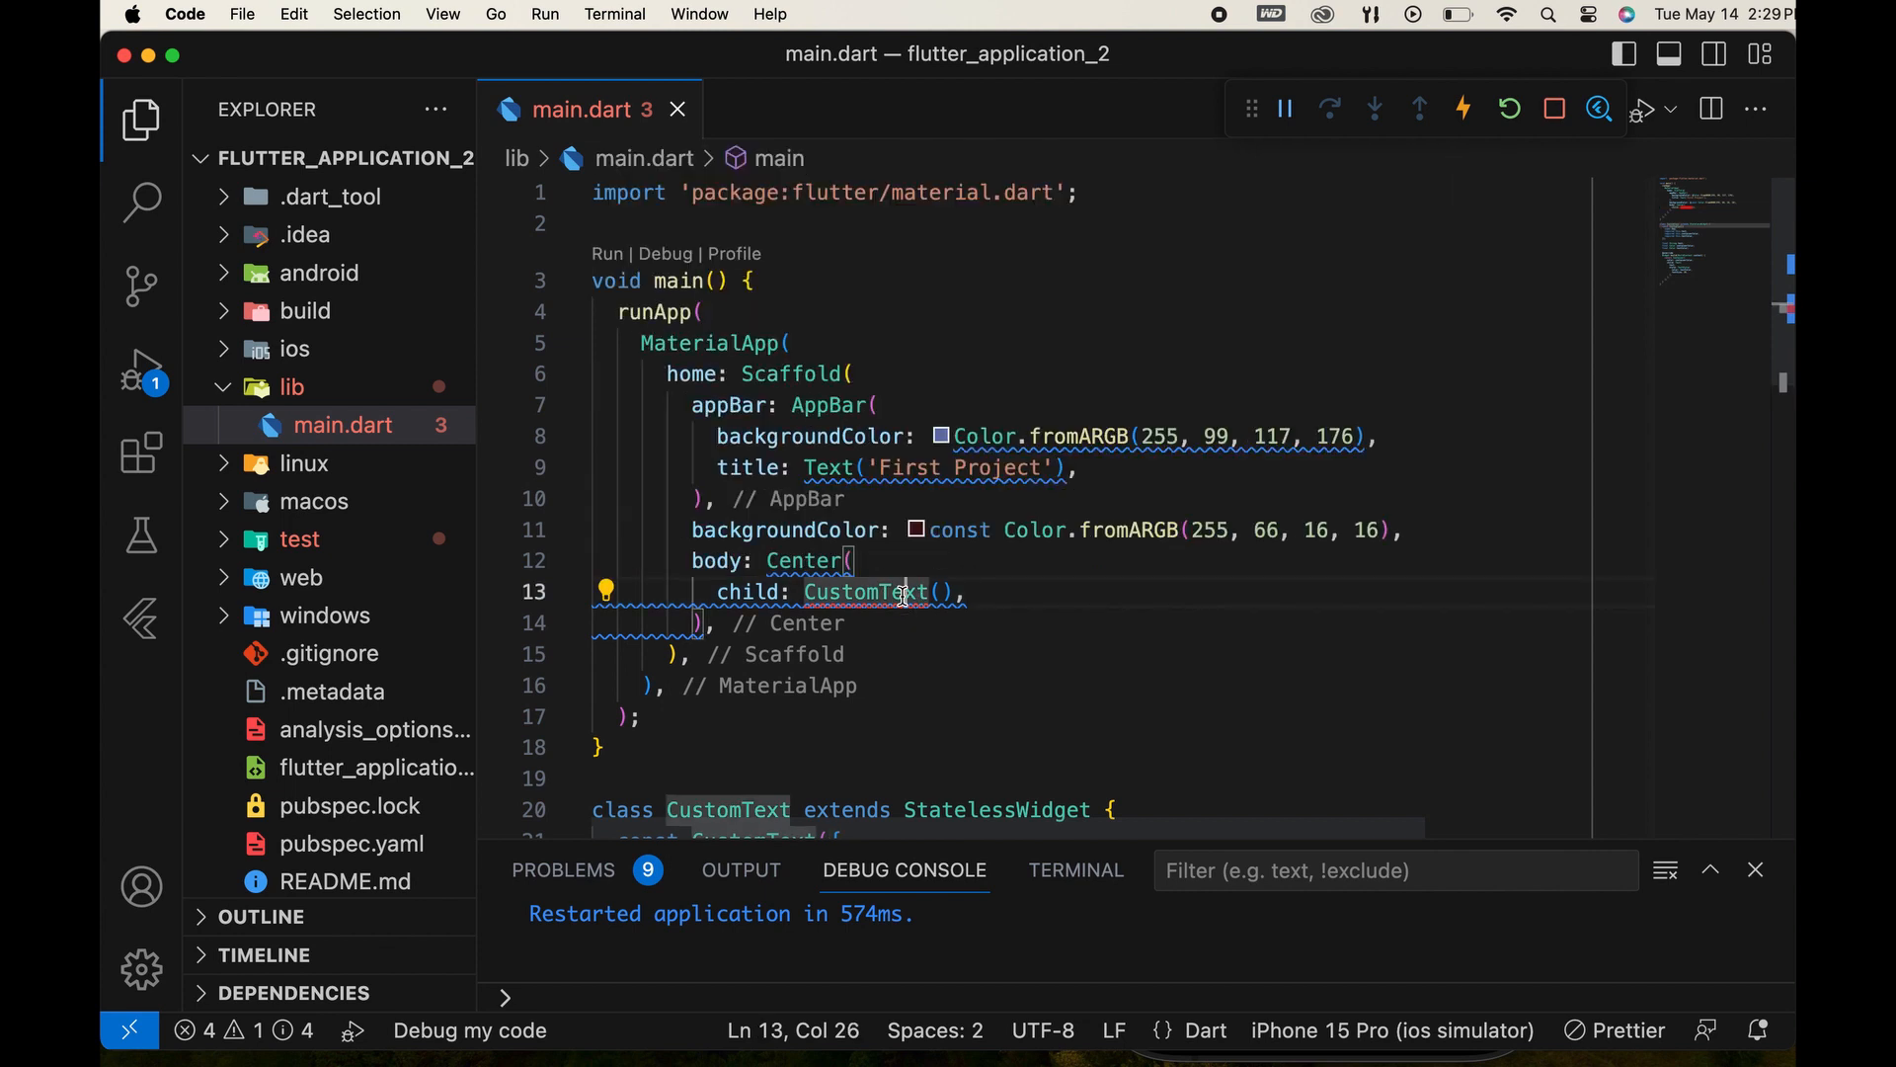
mouse_move(612, 590)
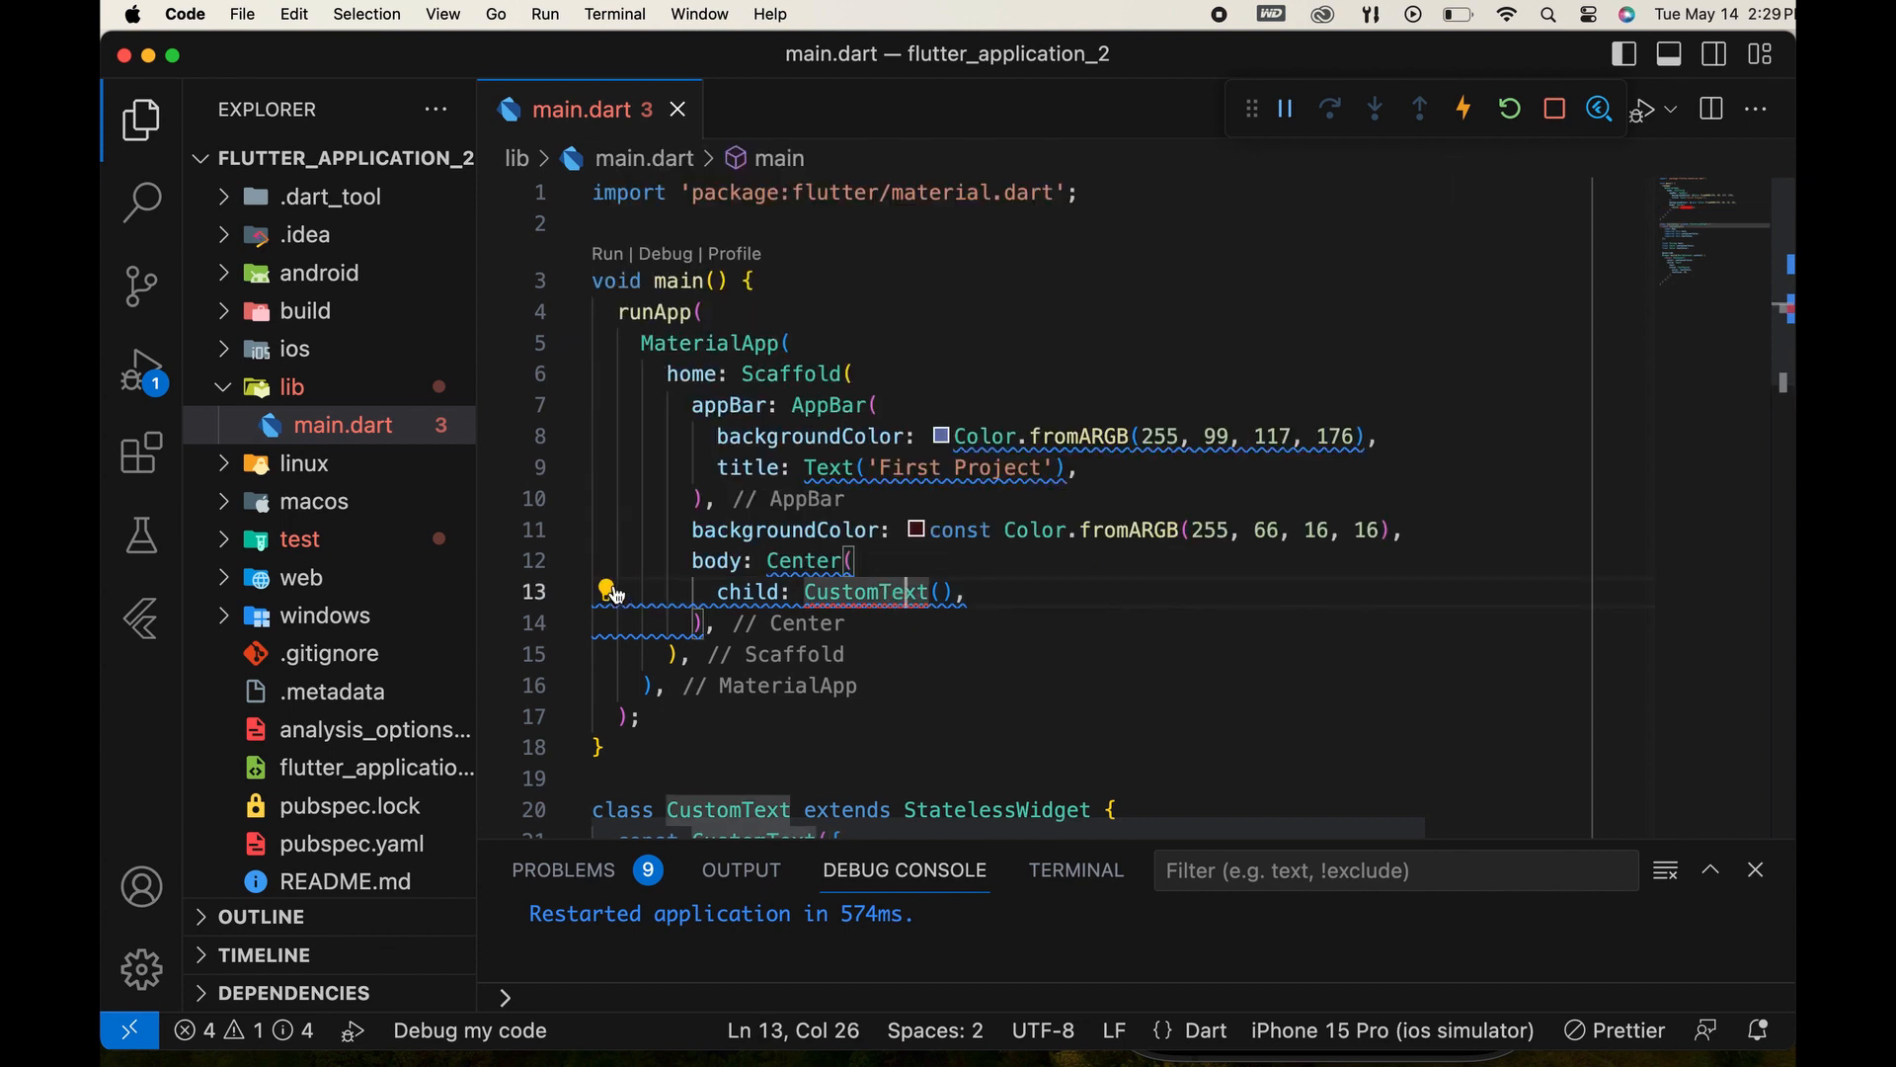
Use quick fixes to add the required text and textColor arguments to CustomText.
click(606, 590)
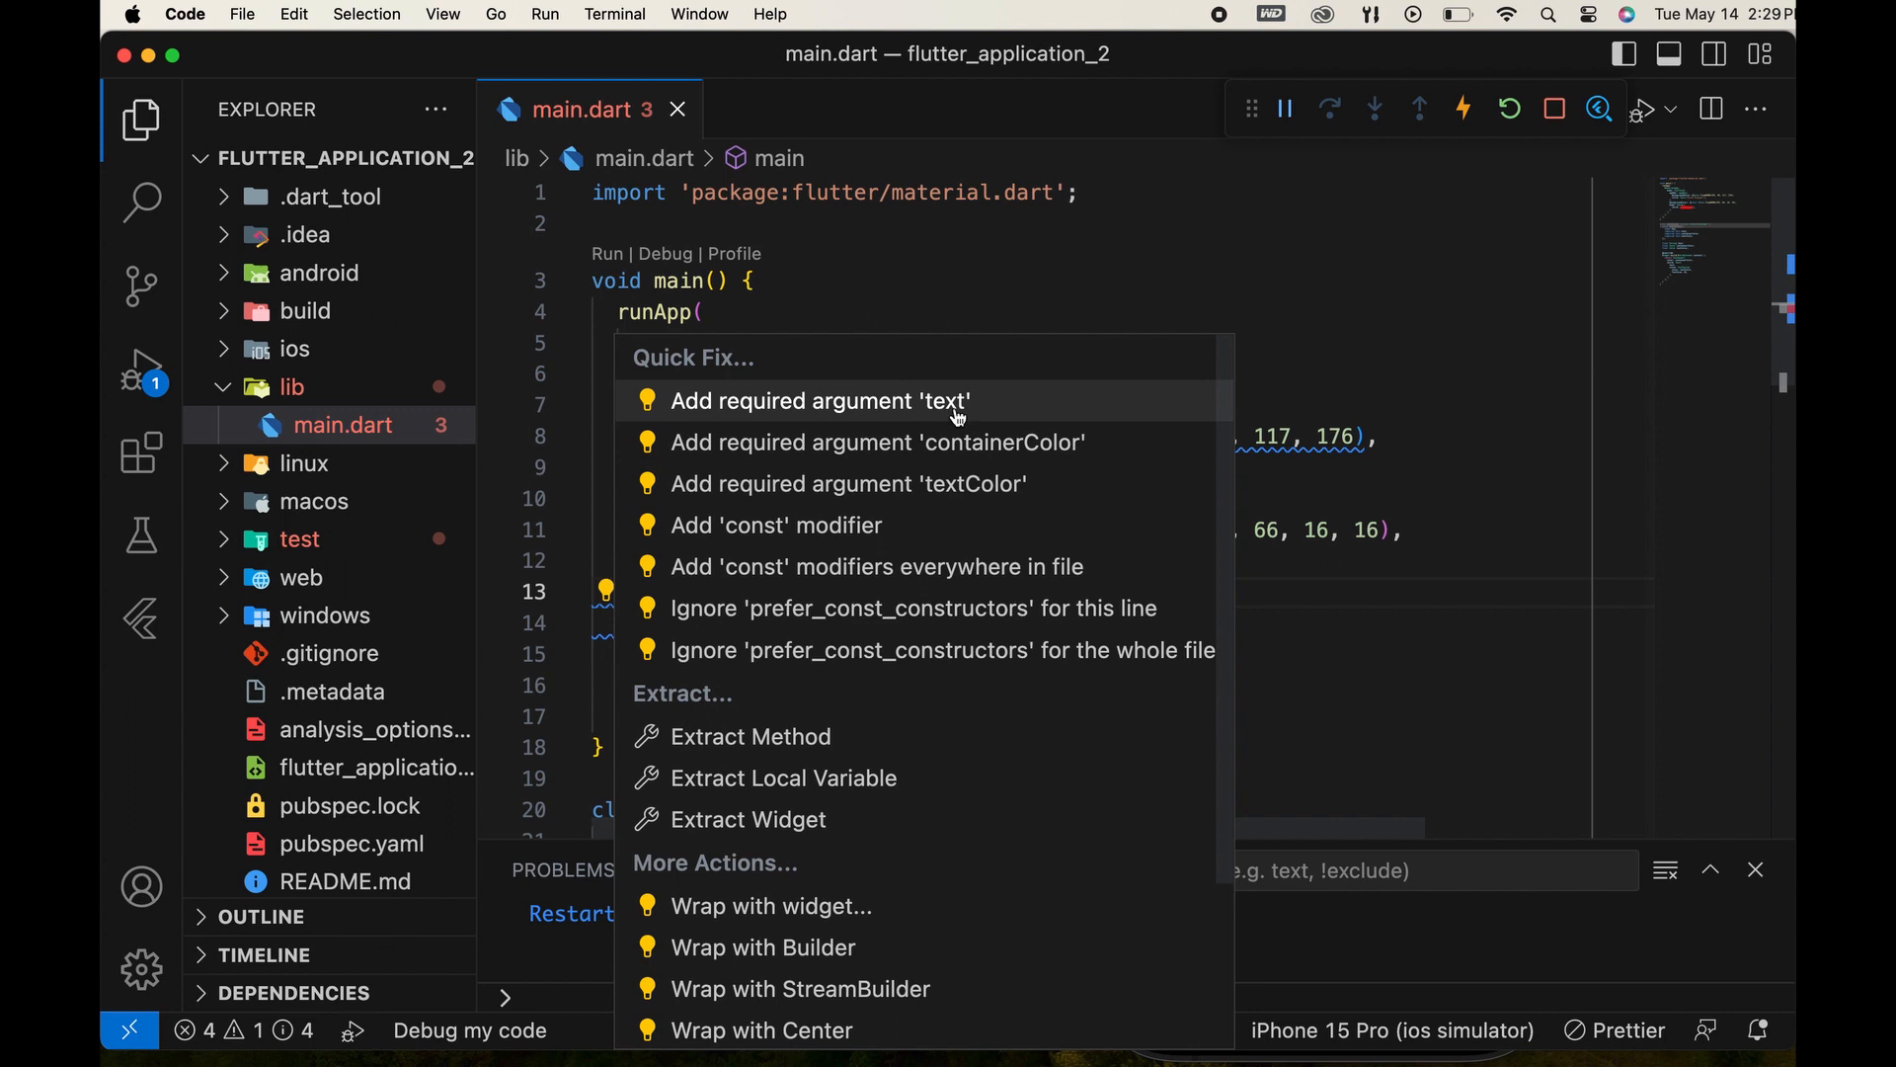
click(820, 401)
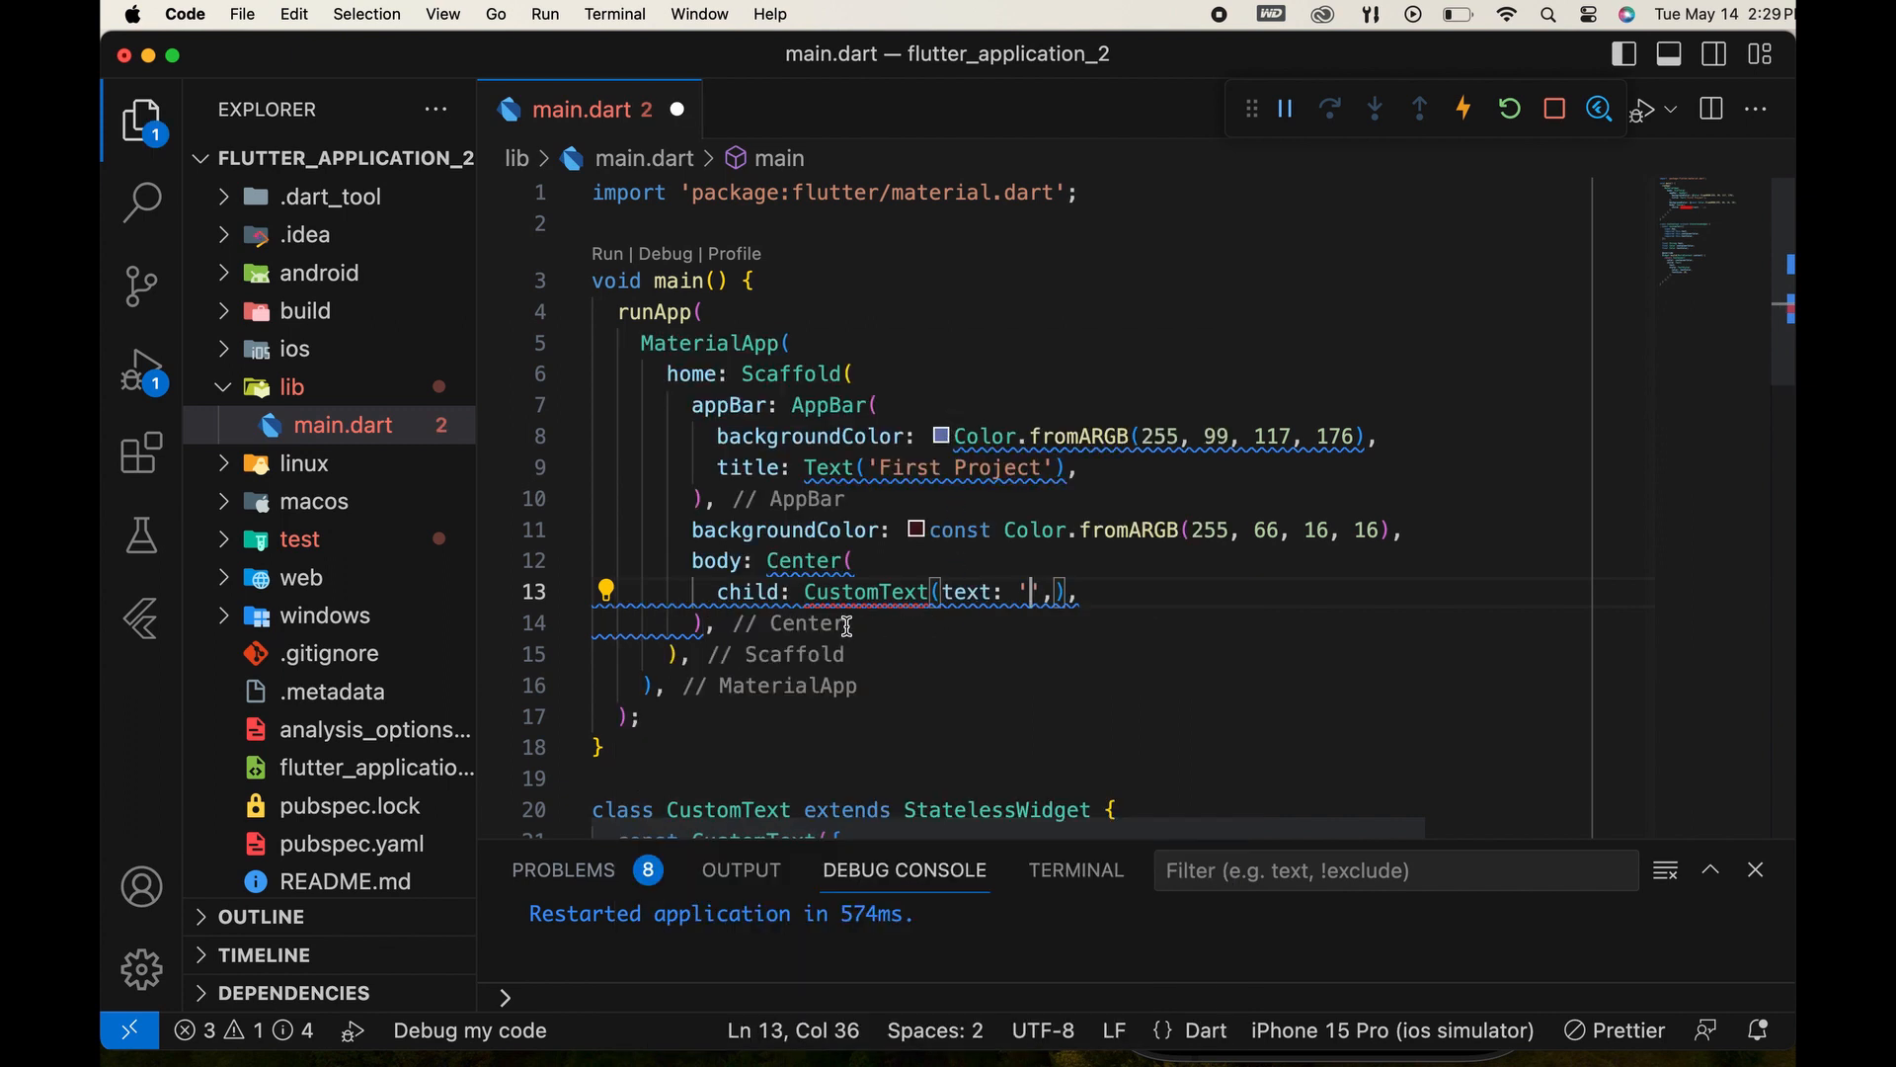
click(605, 590)
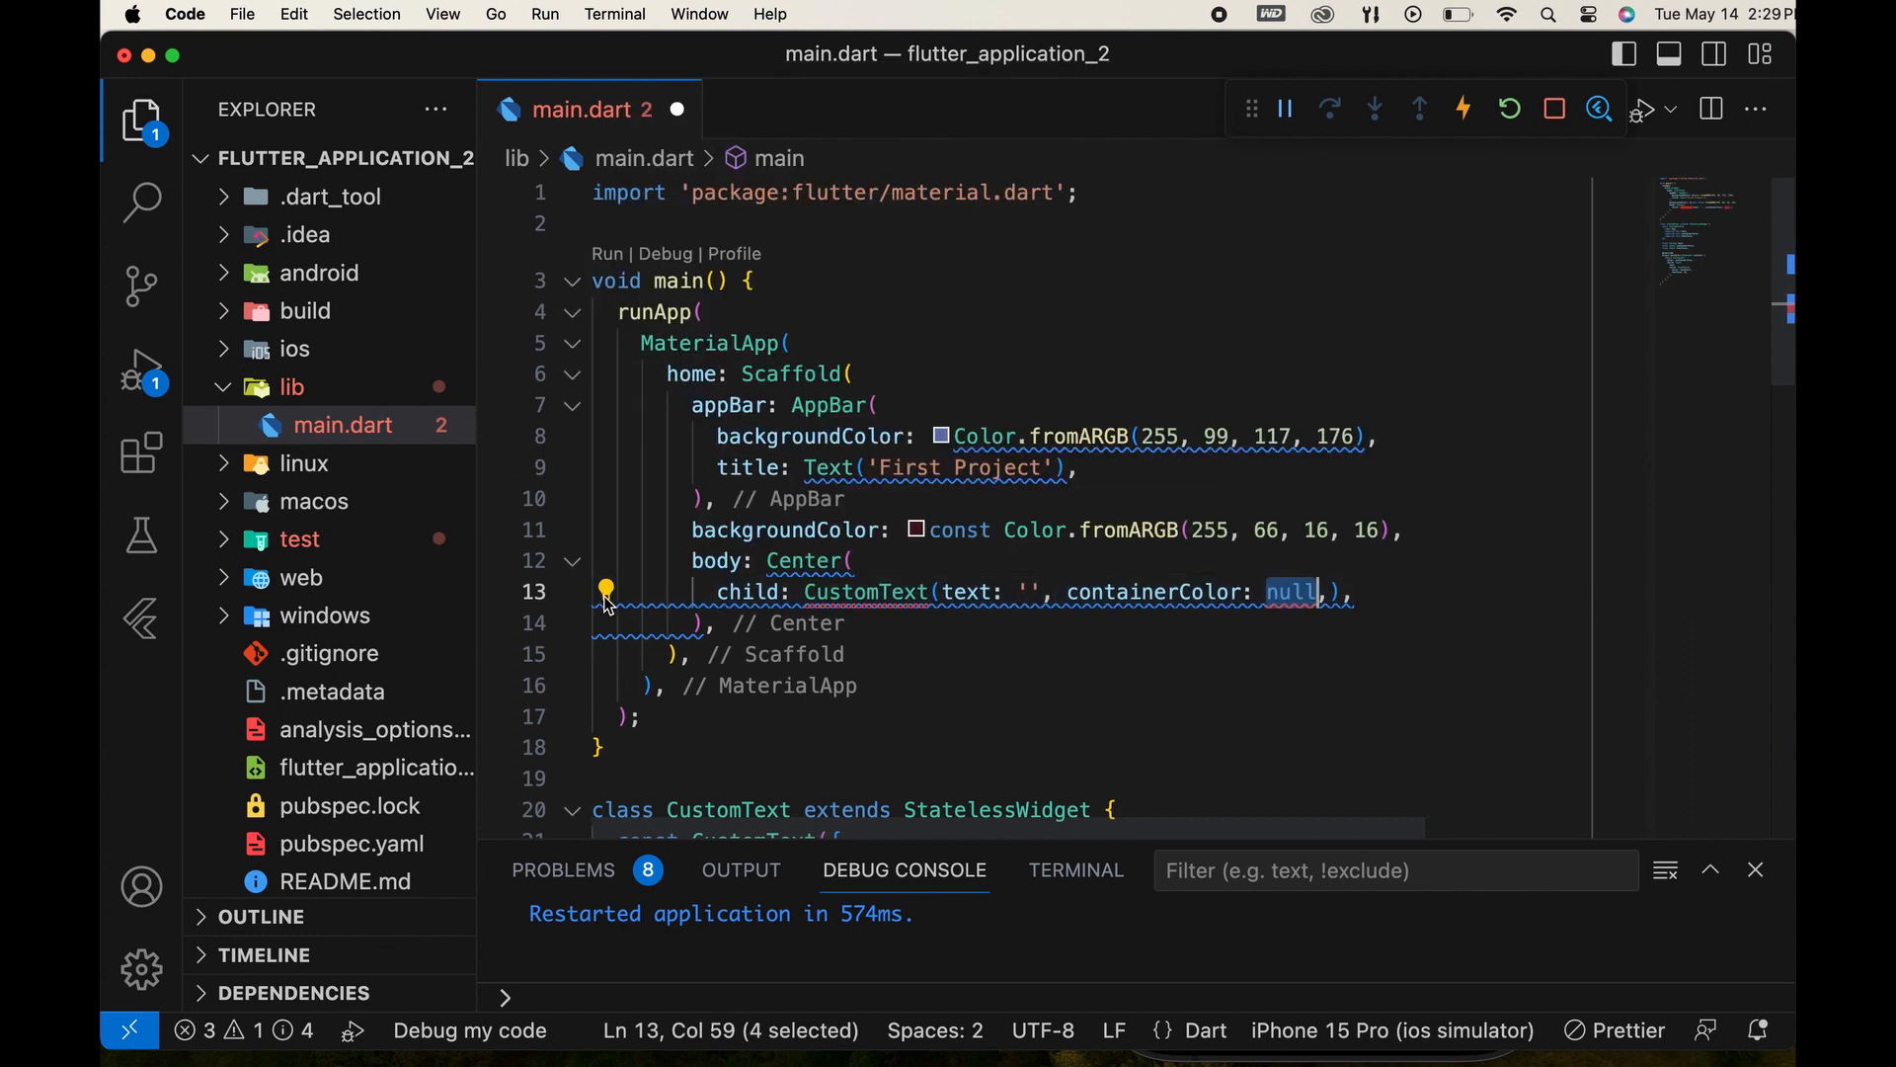
click(605, 591)
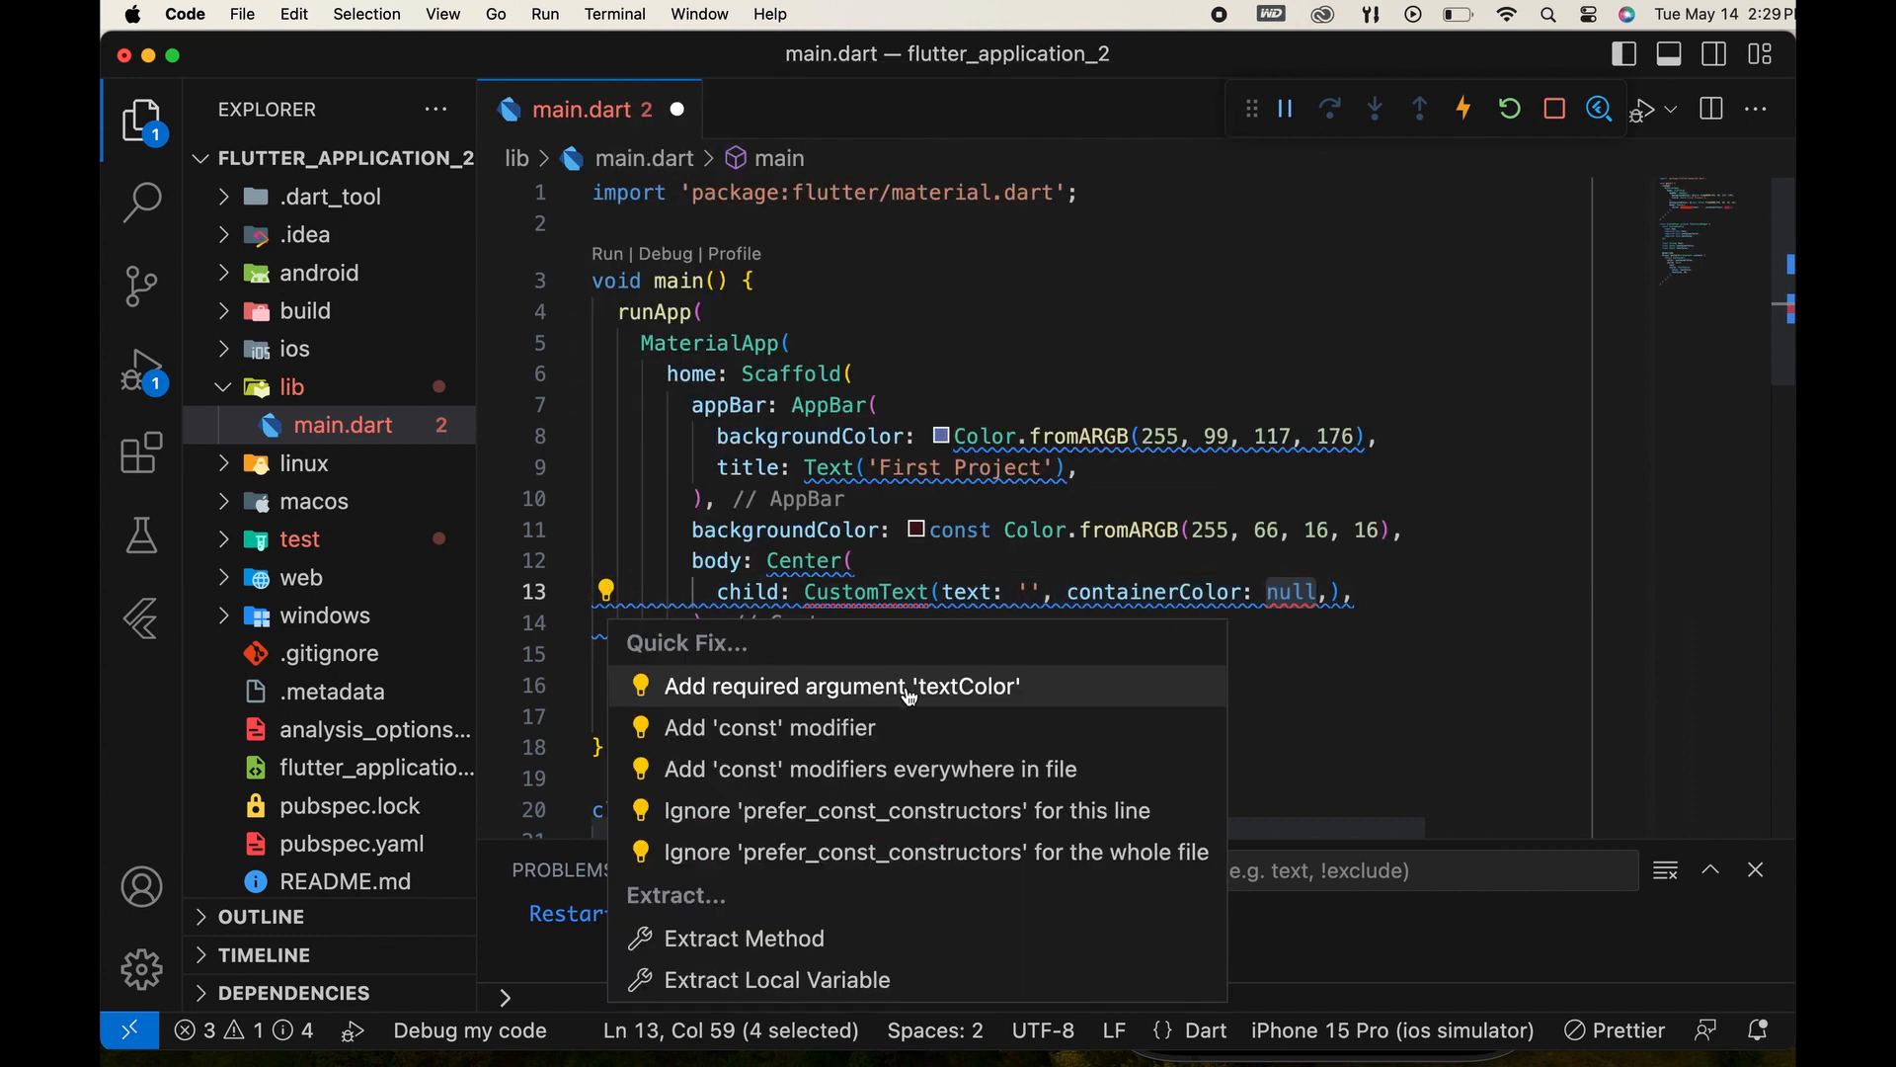
click(842, 685)
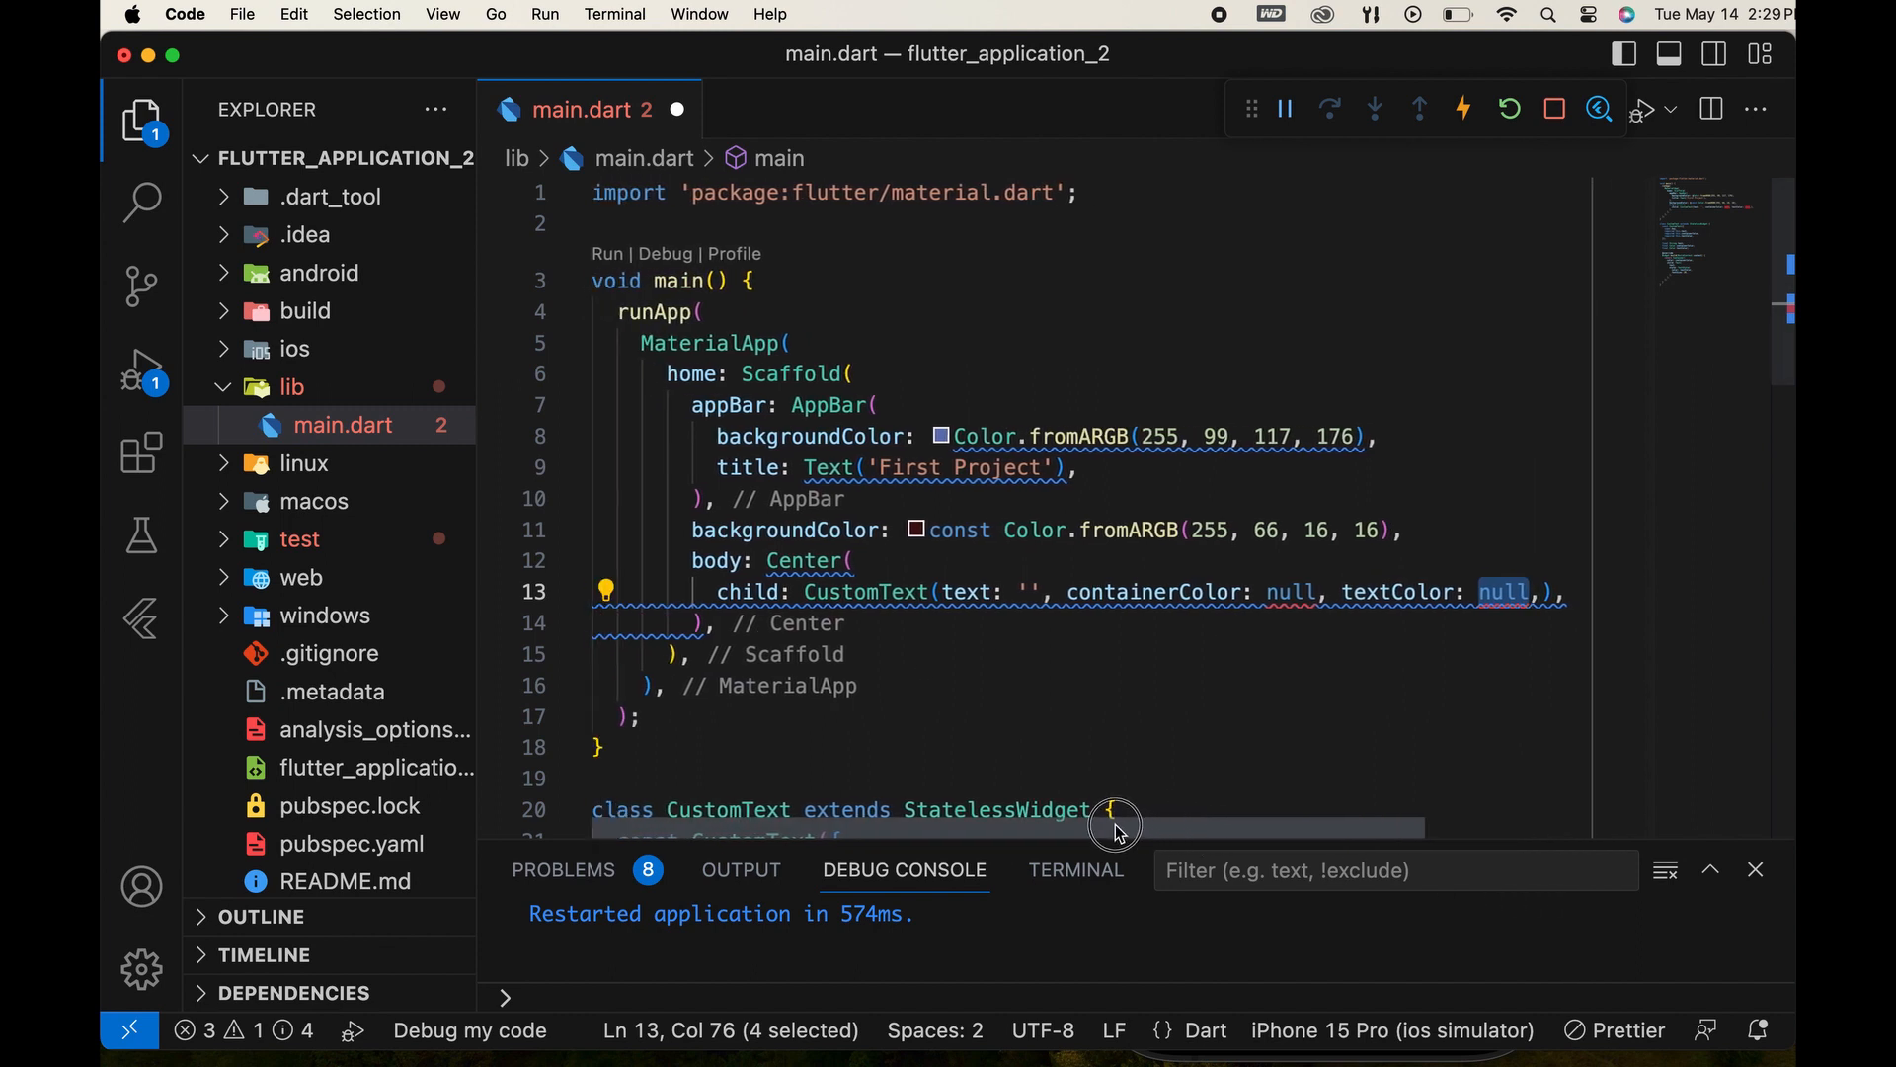
mouse_move(1003, 590)
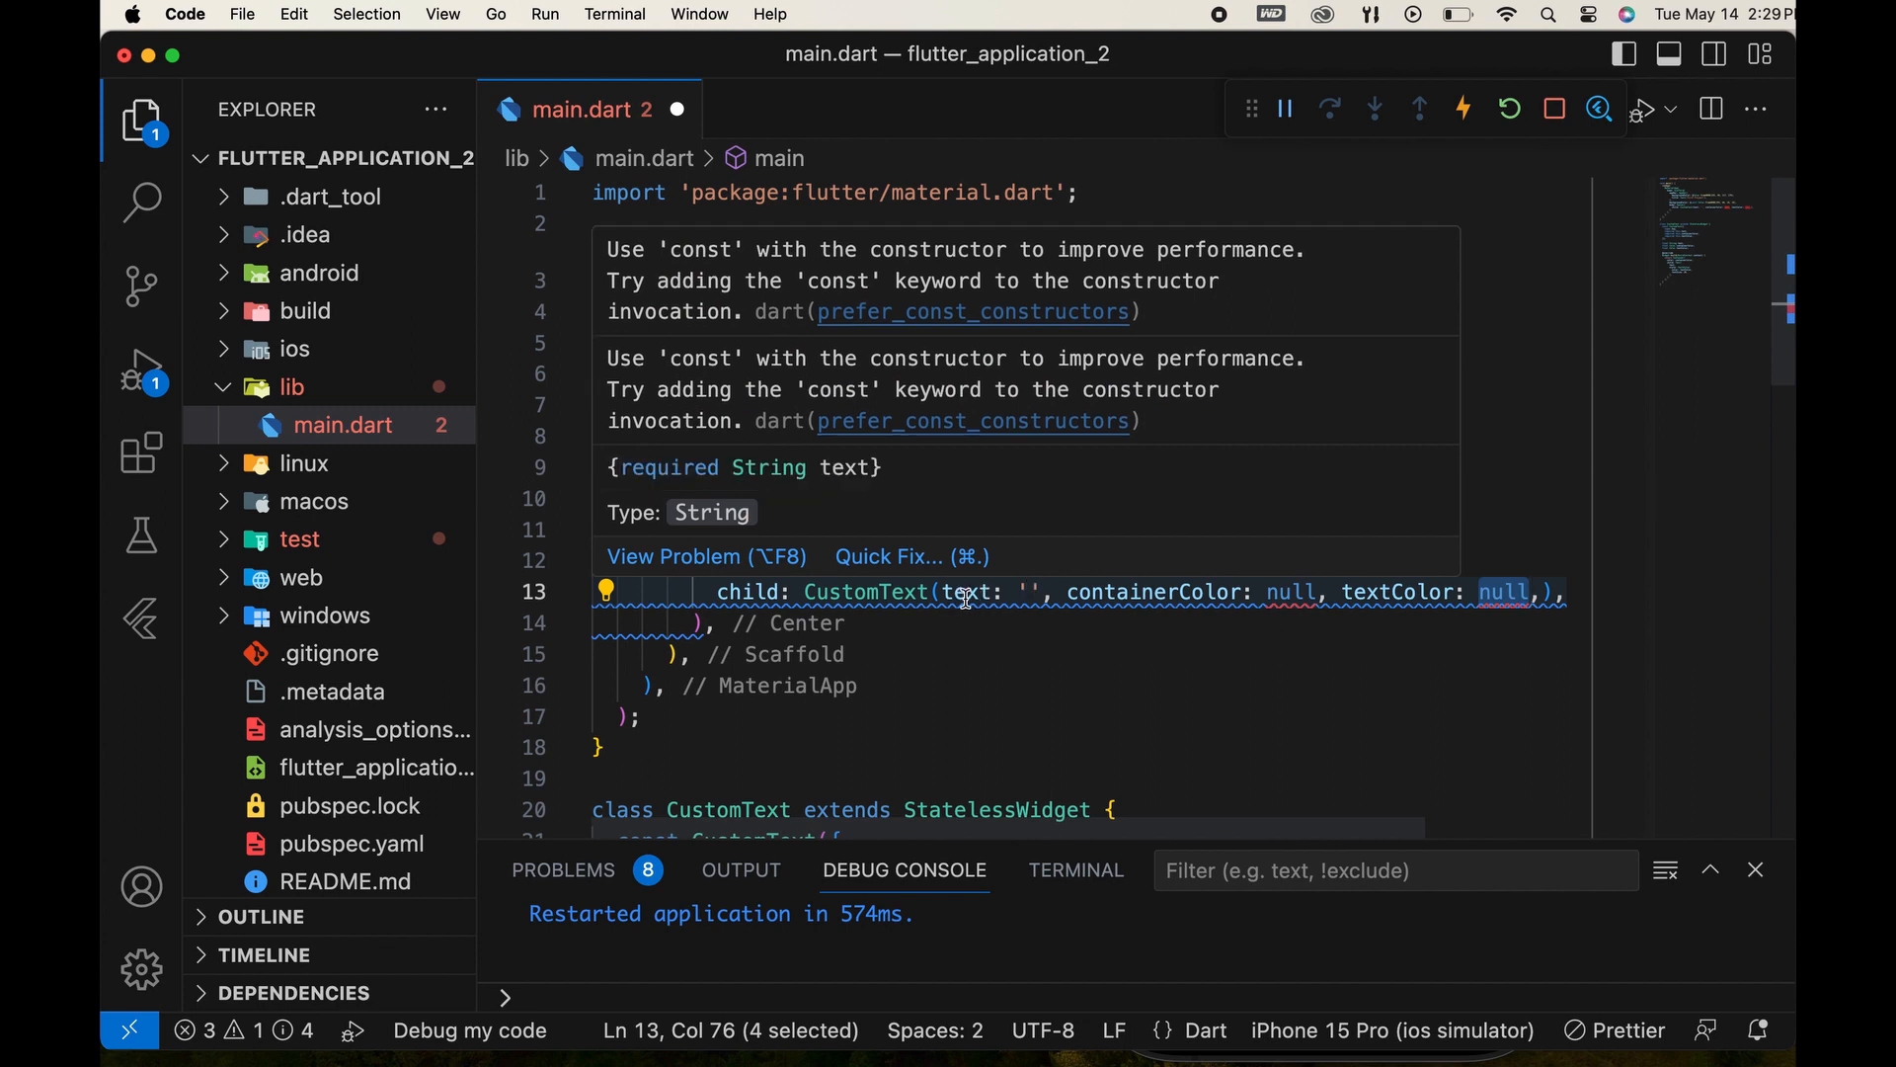
mouse_move(1381, 602)
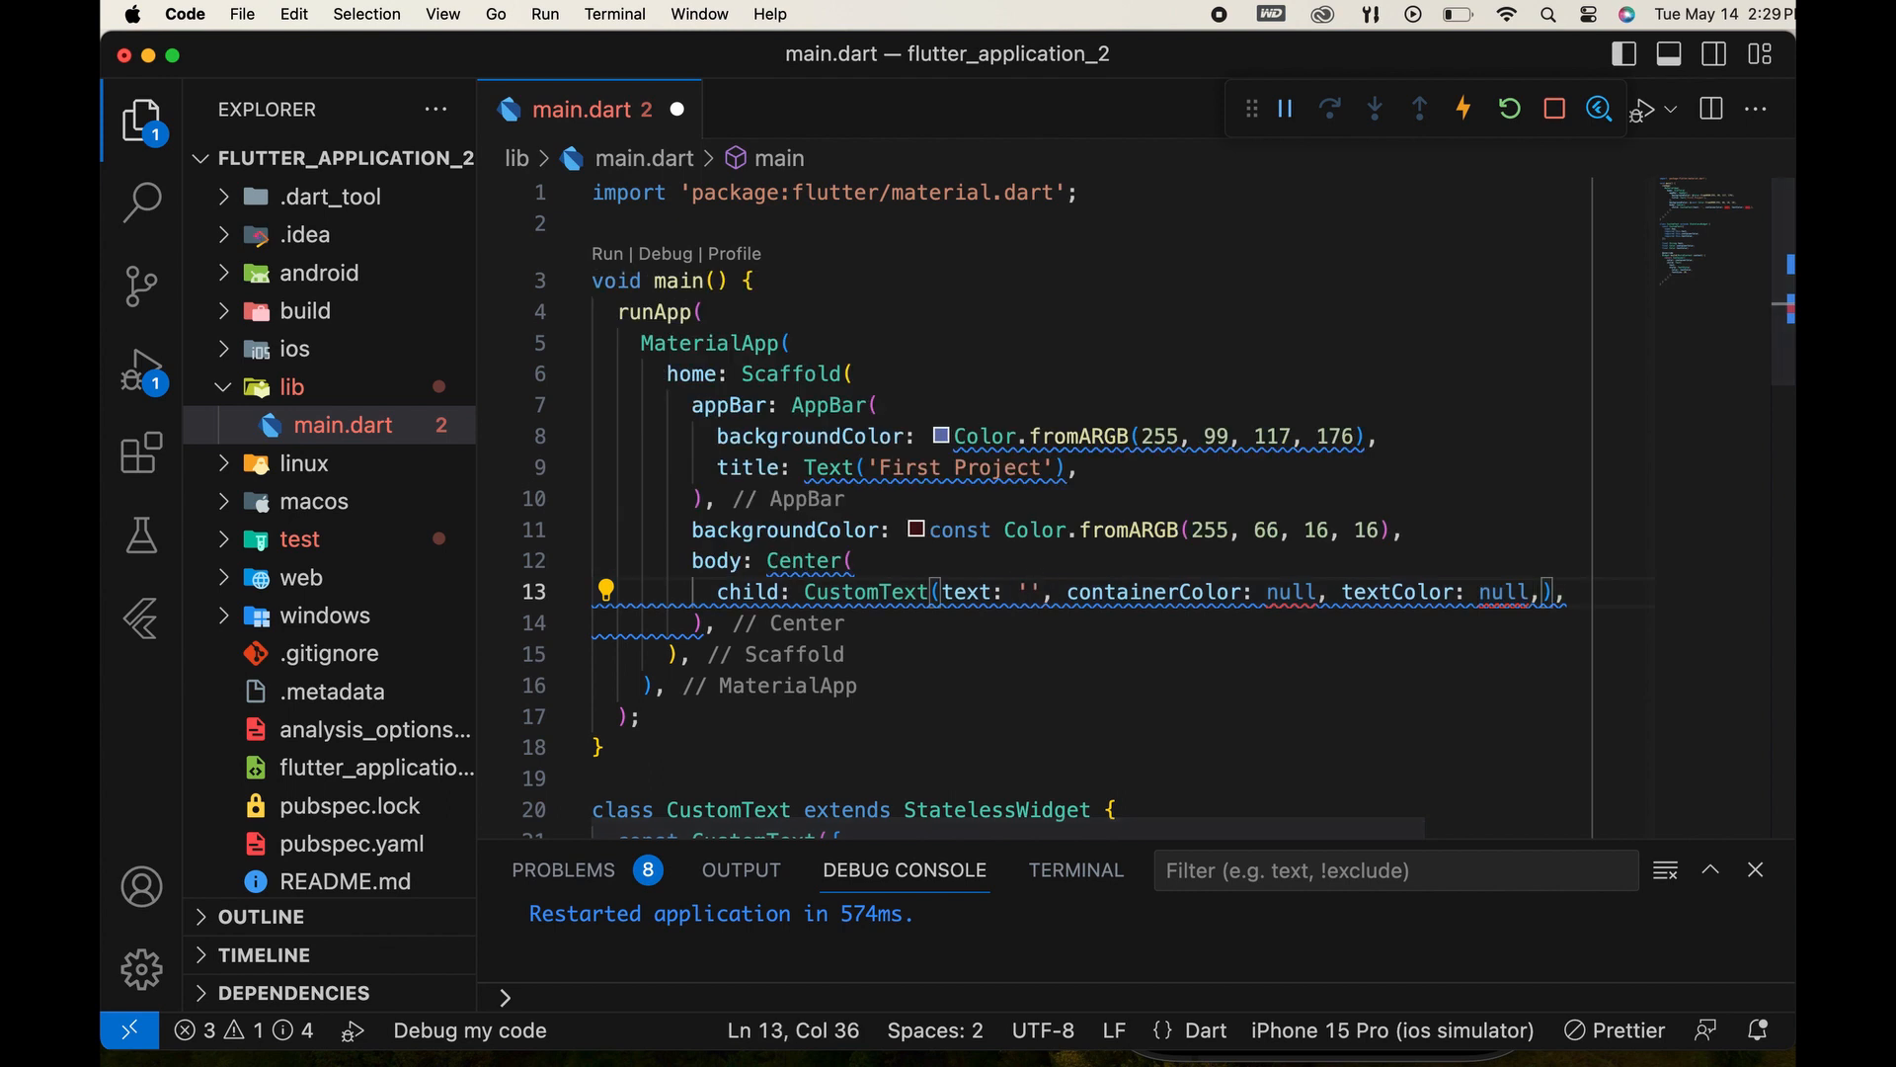
Set the CustomText text argument to 'First Text'.
text(F)
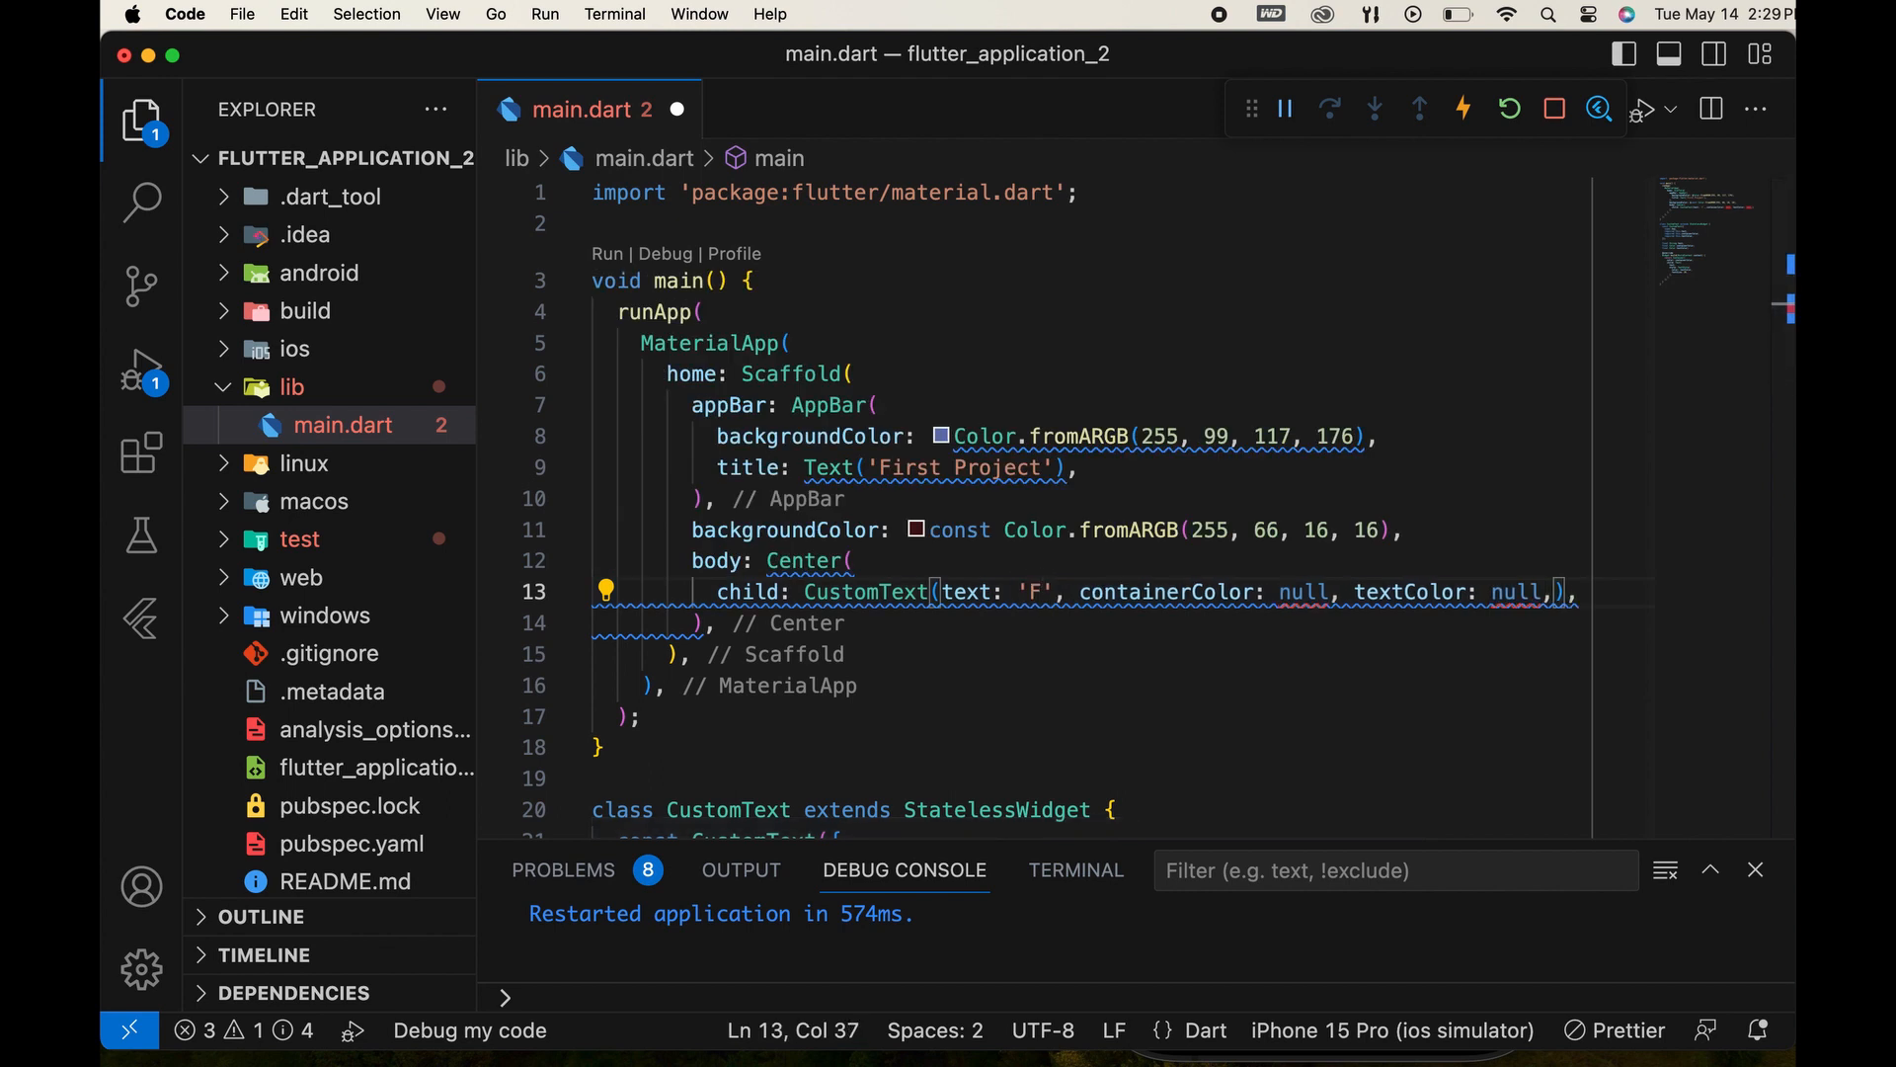
text(irst)
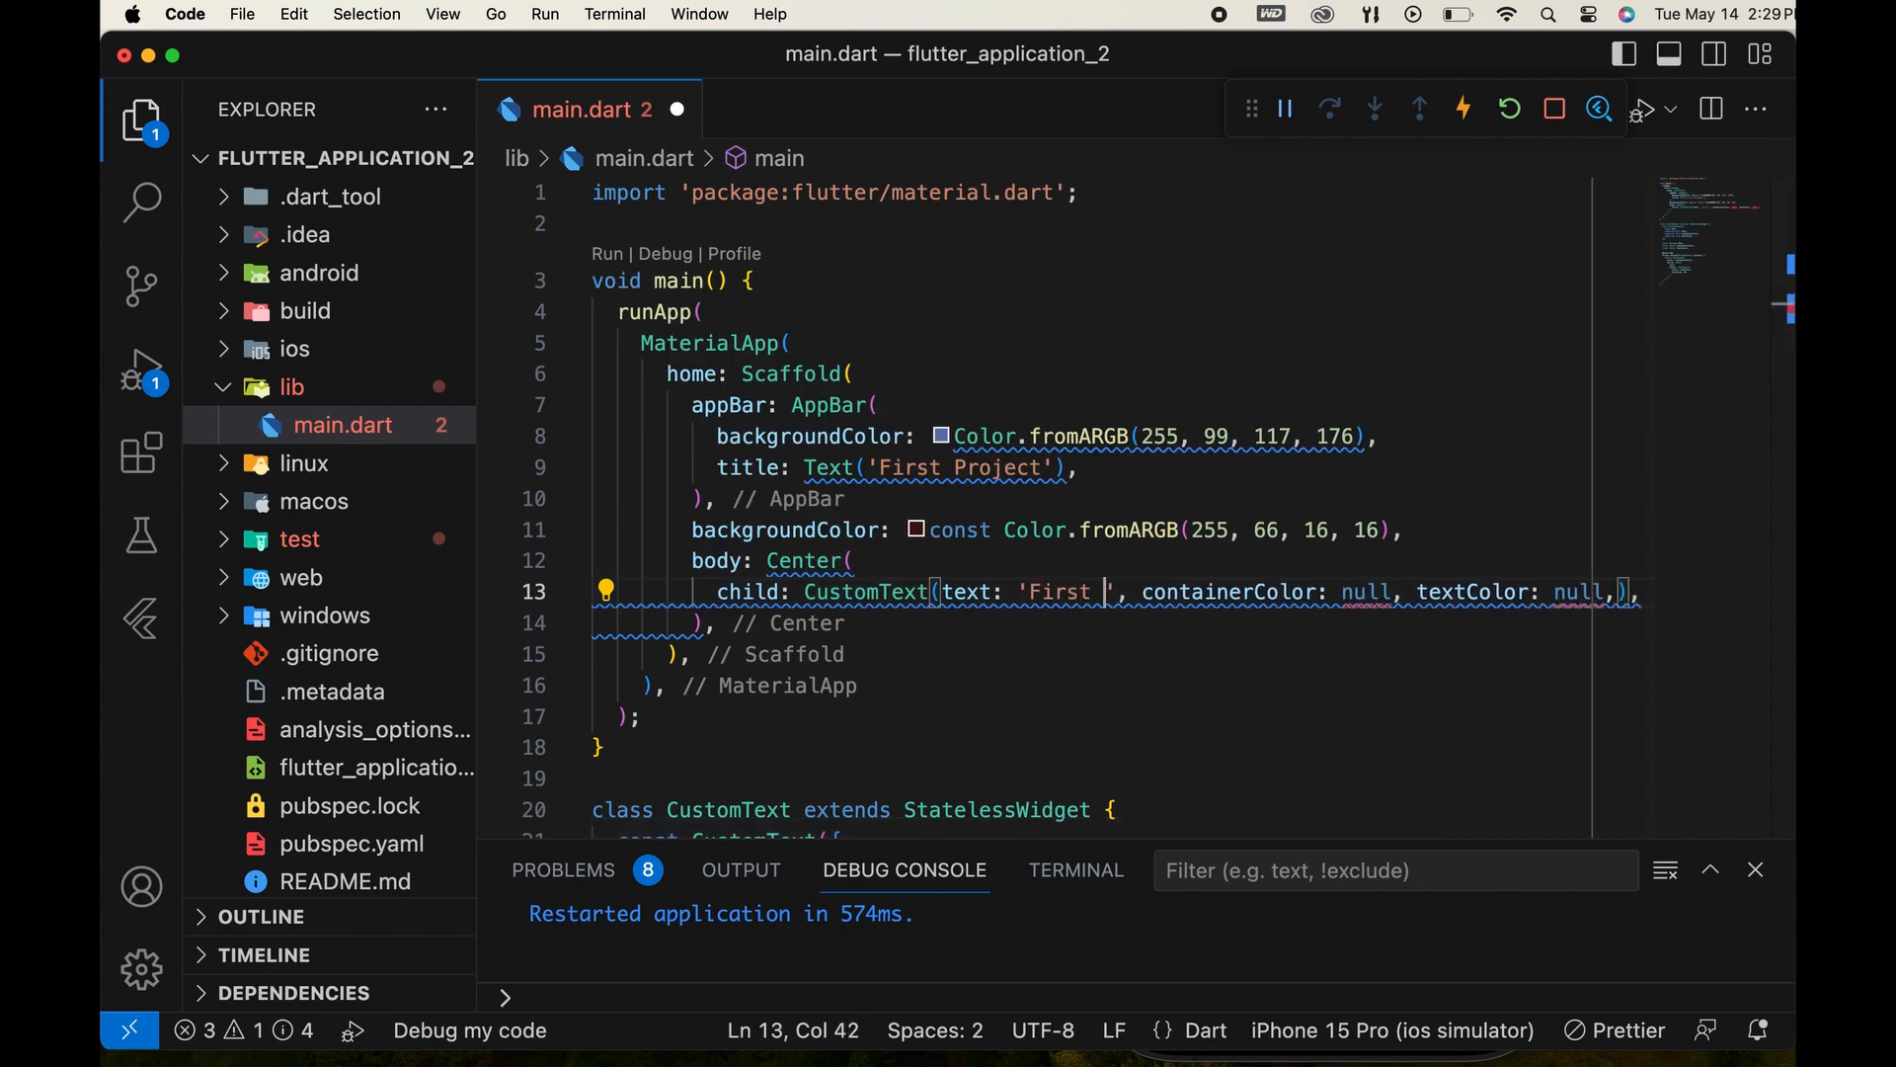
text(Text)
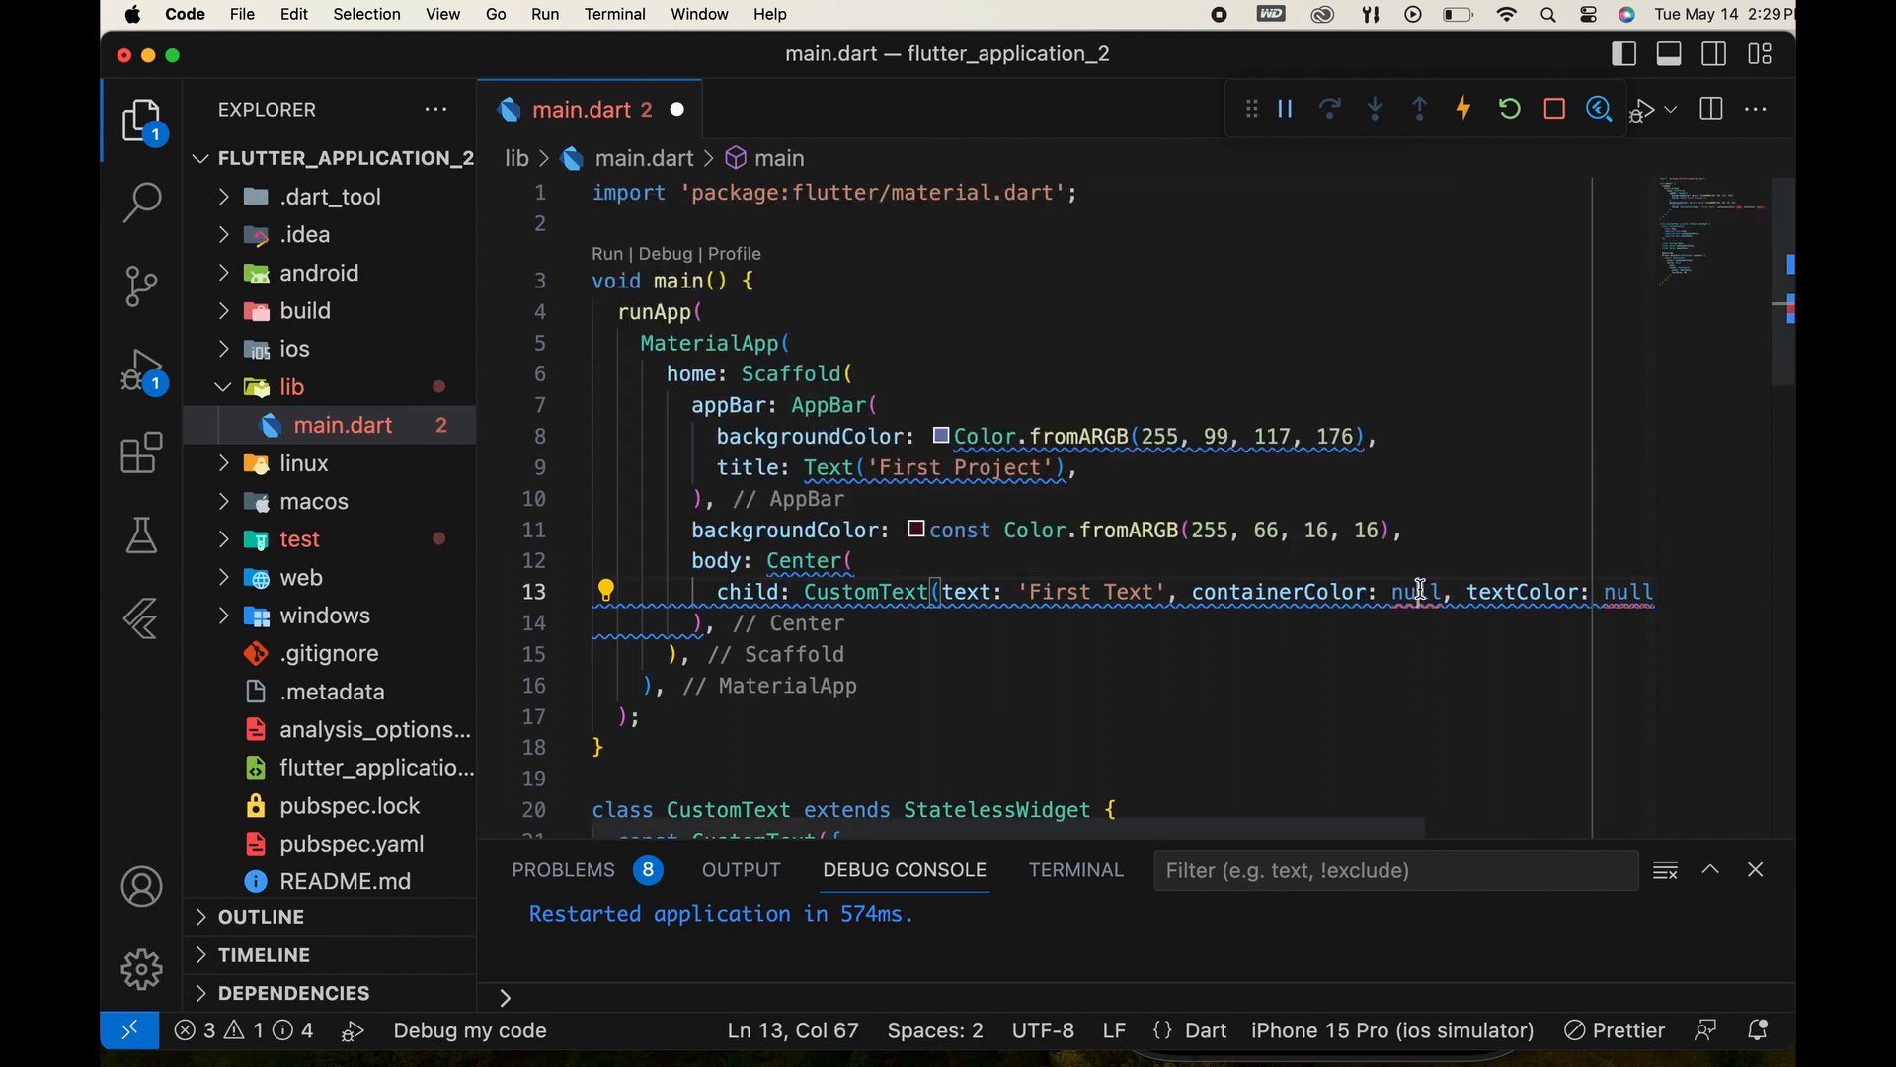
Replace the null colours with Colors.blue container and Colors.white text, then save.
double_click(1413, 591)
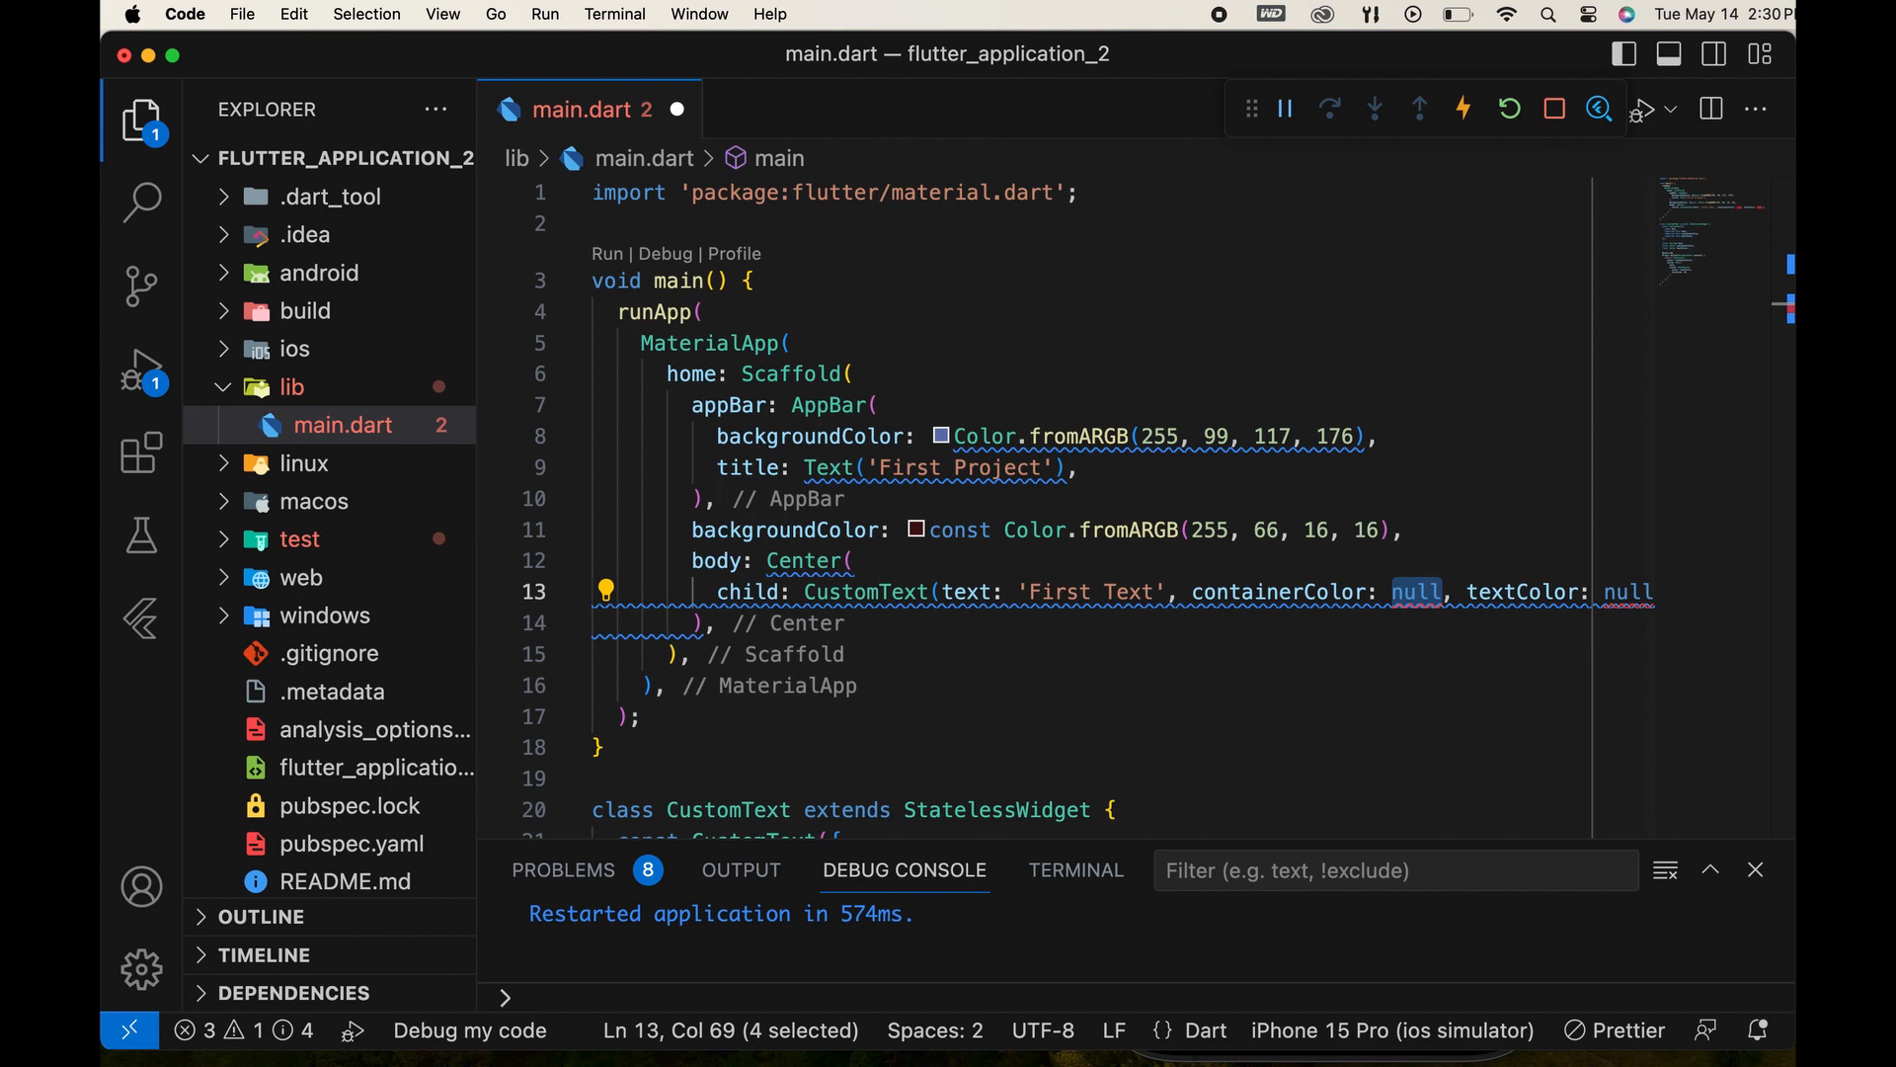
text(Colo)
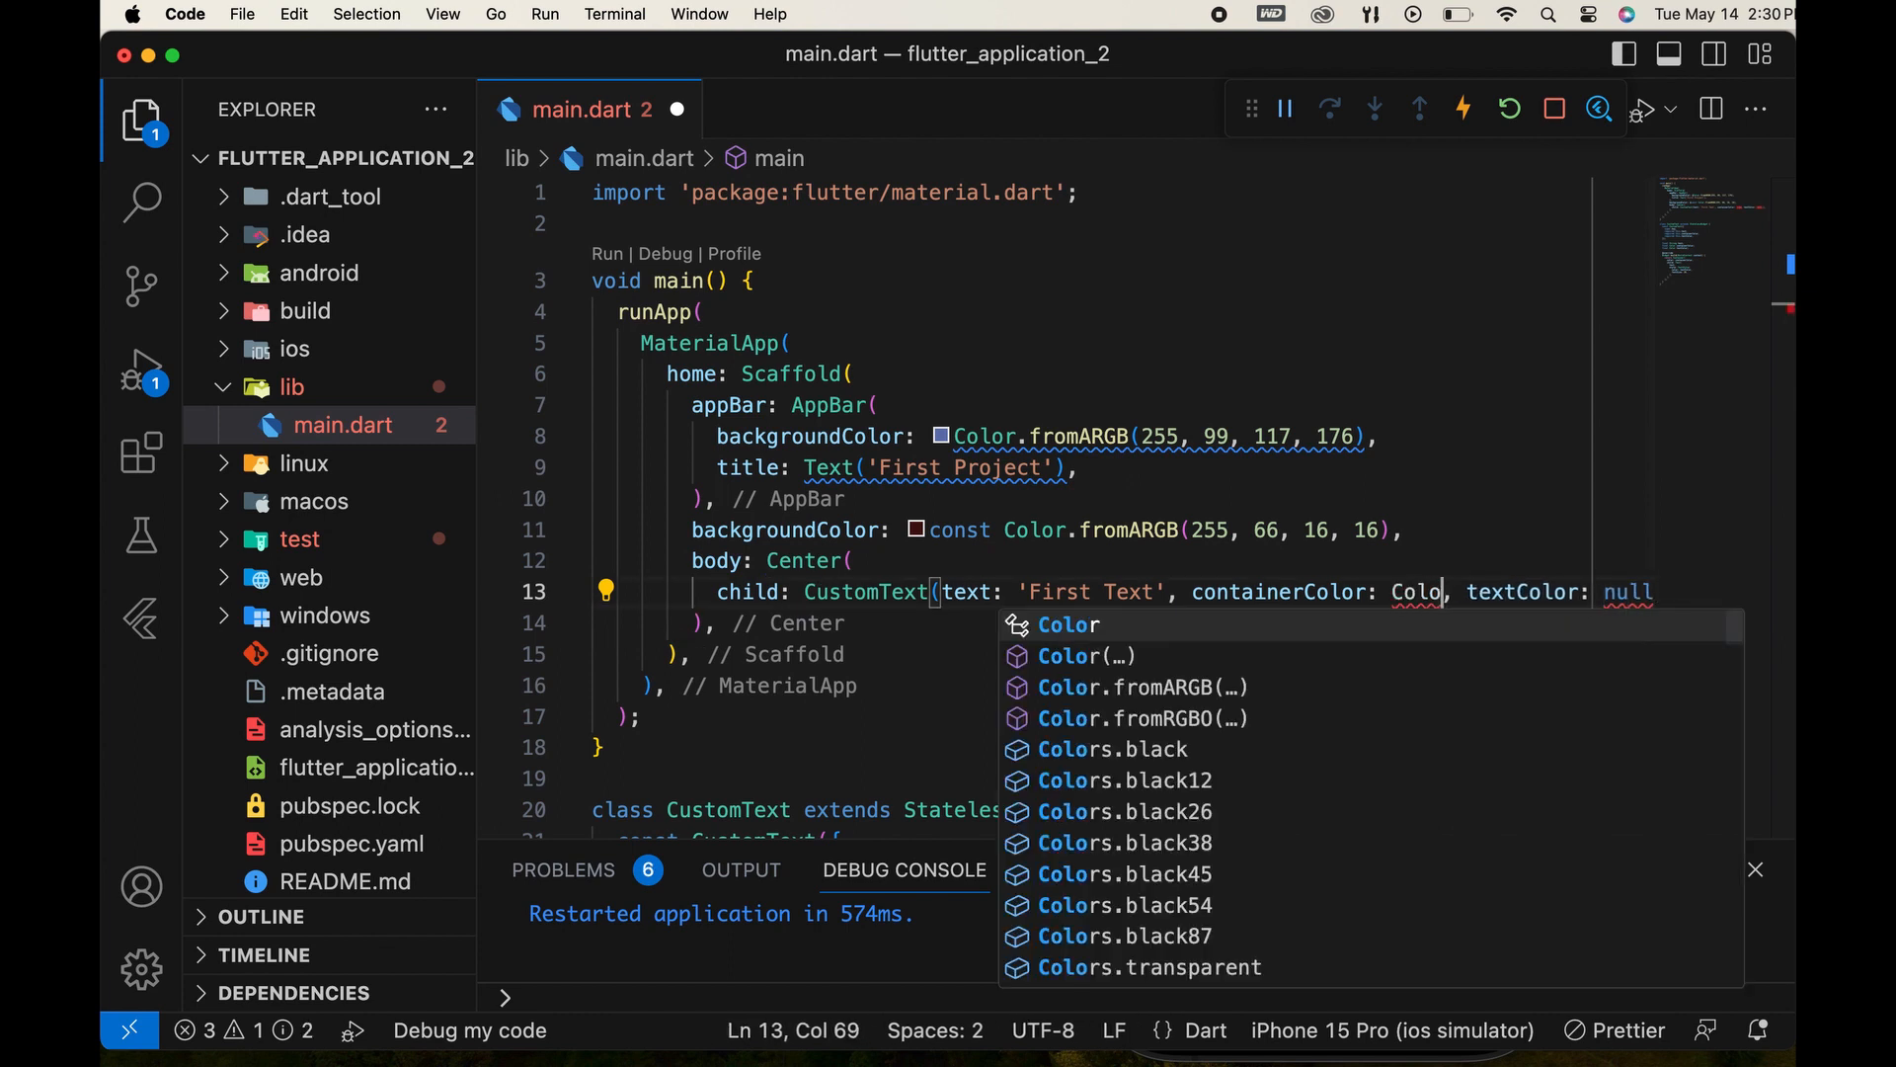
text(rs)
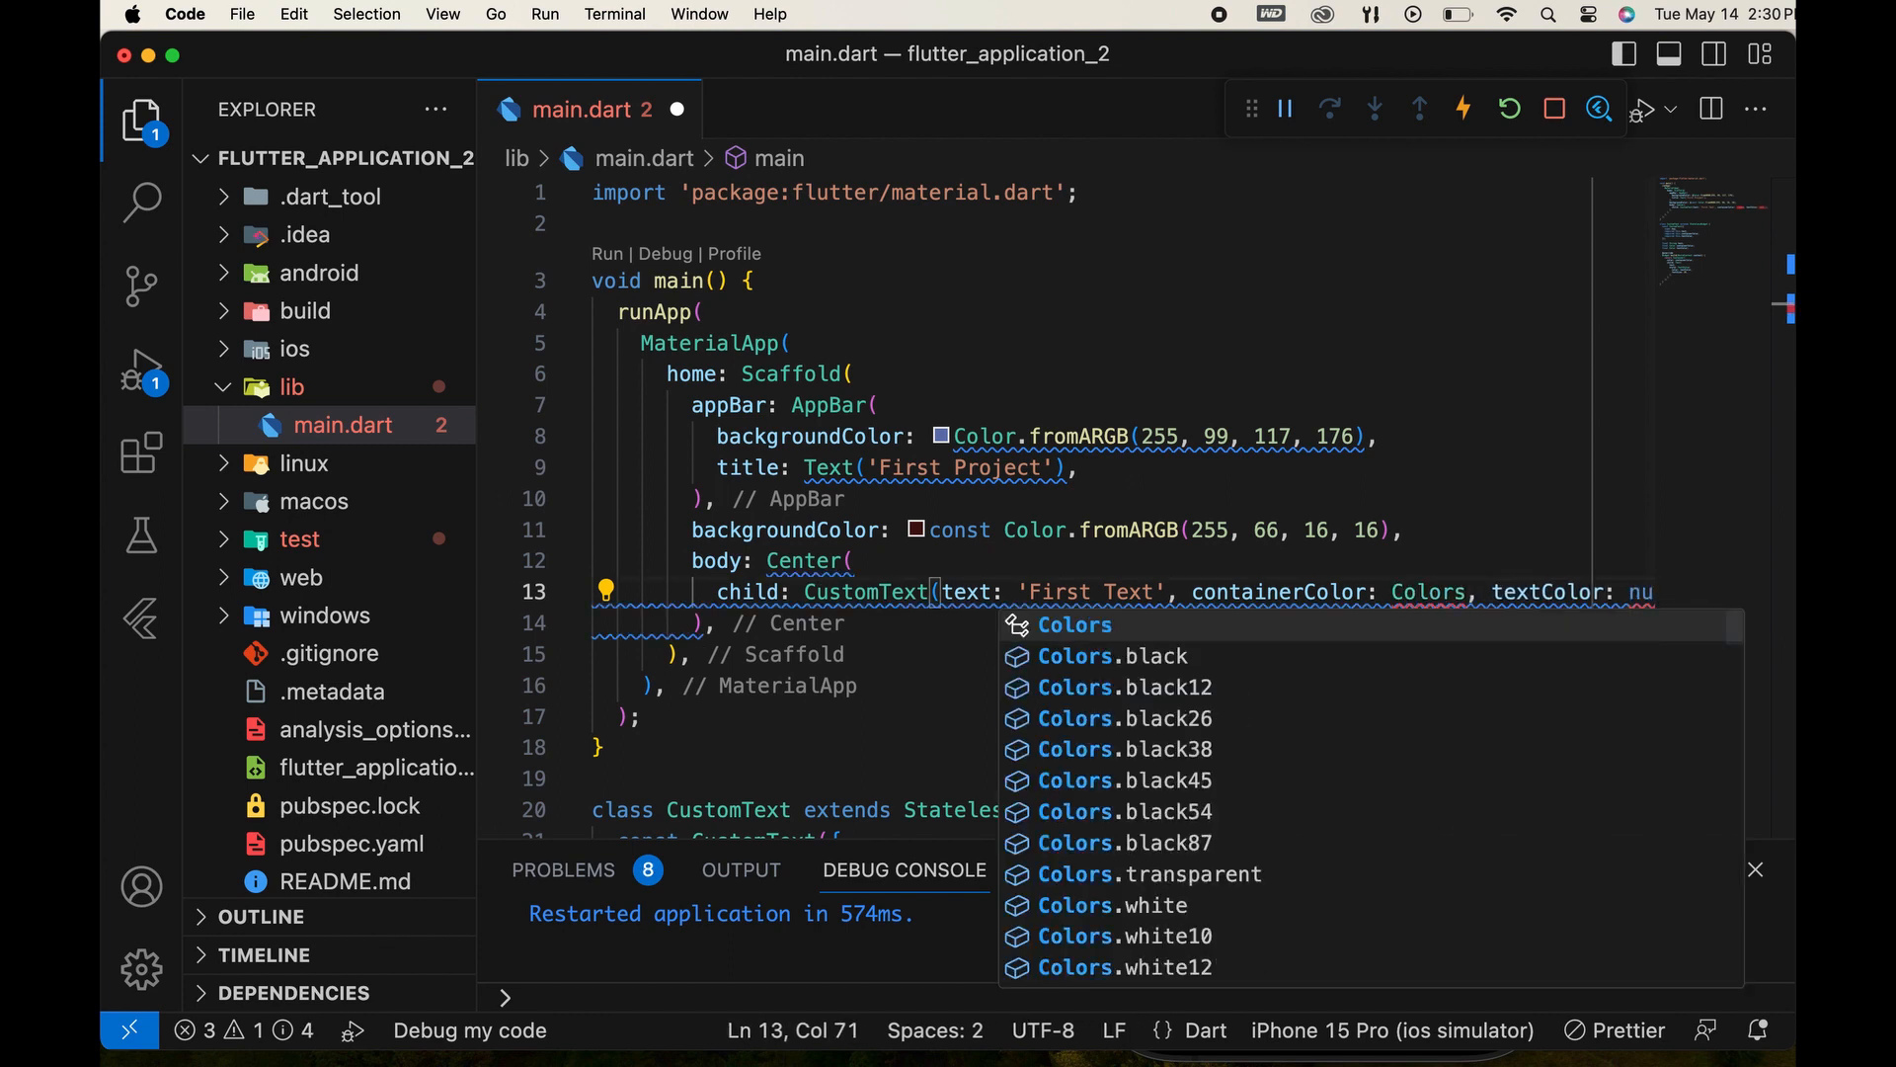
text(.)
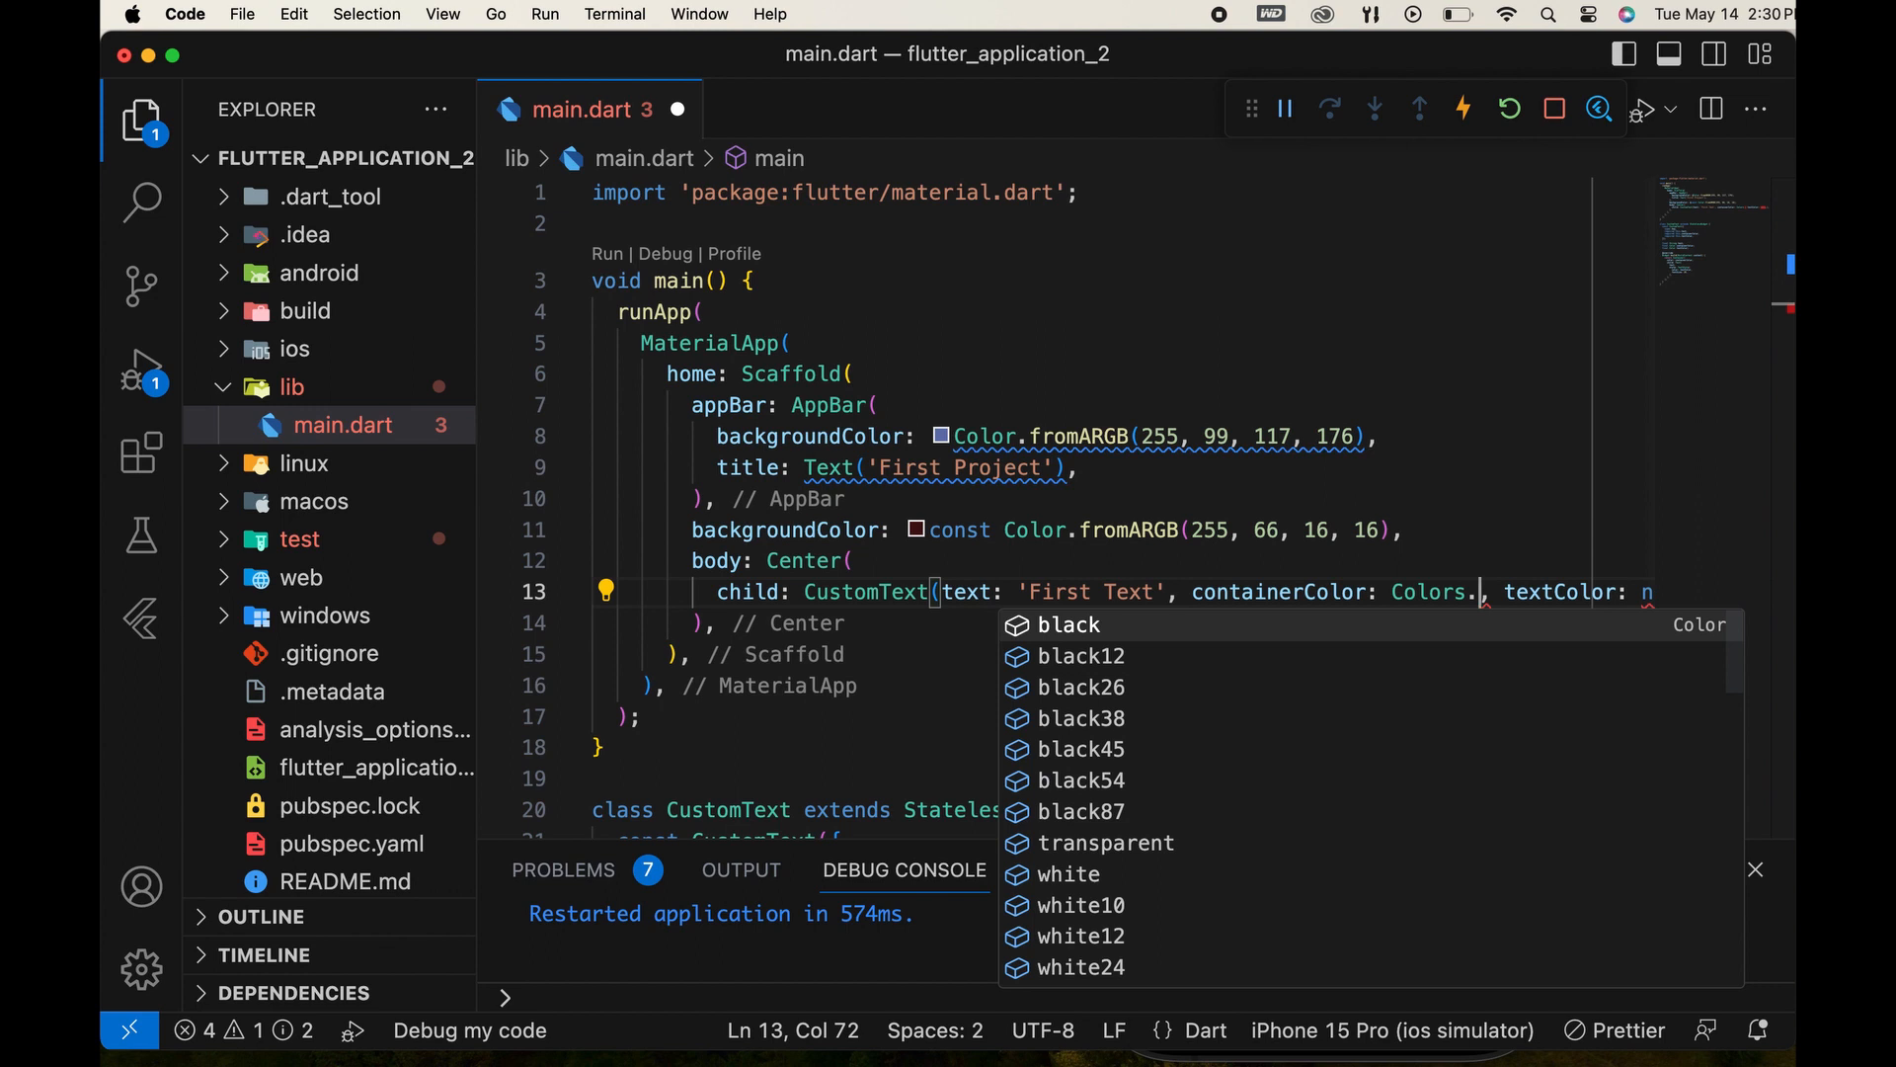
text(blue)
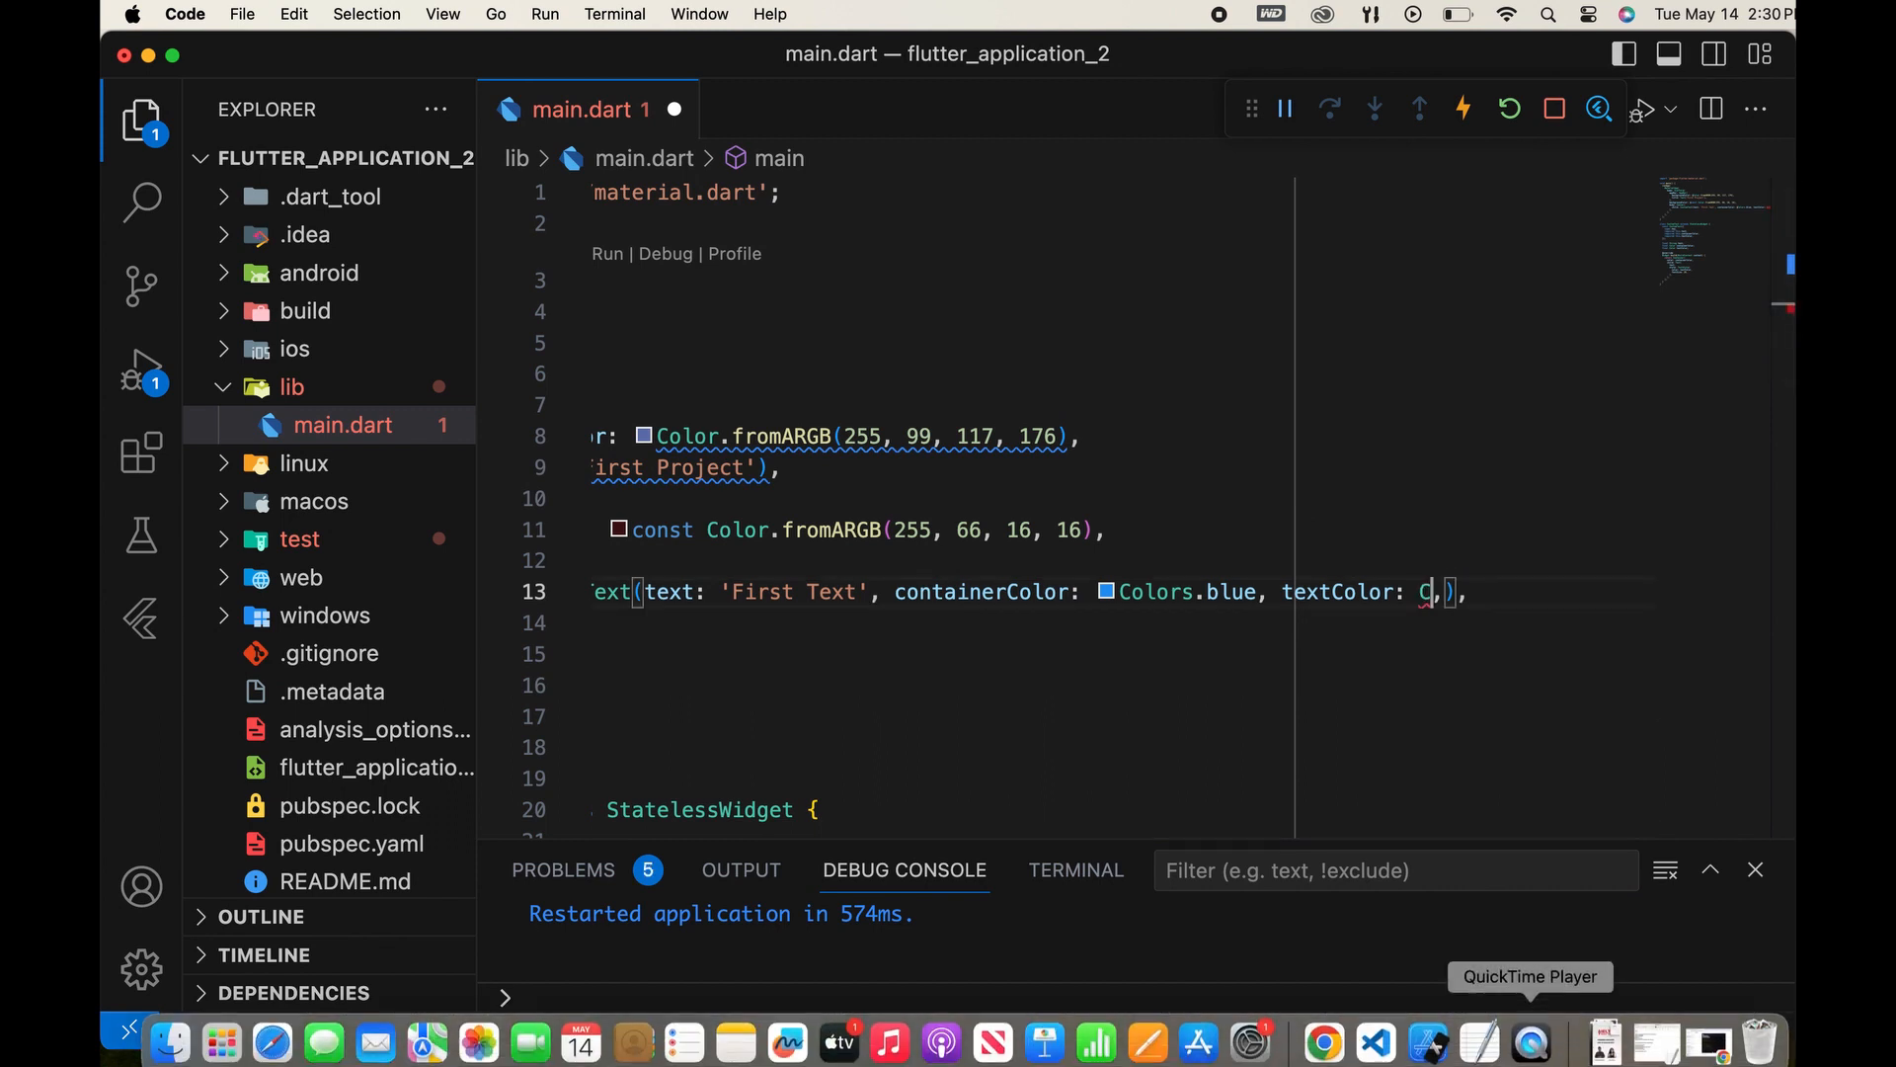
text(olors.white)
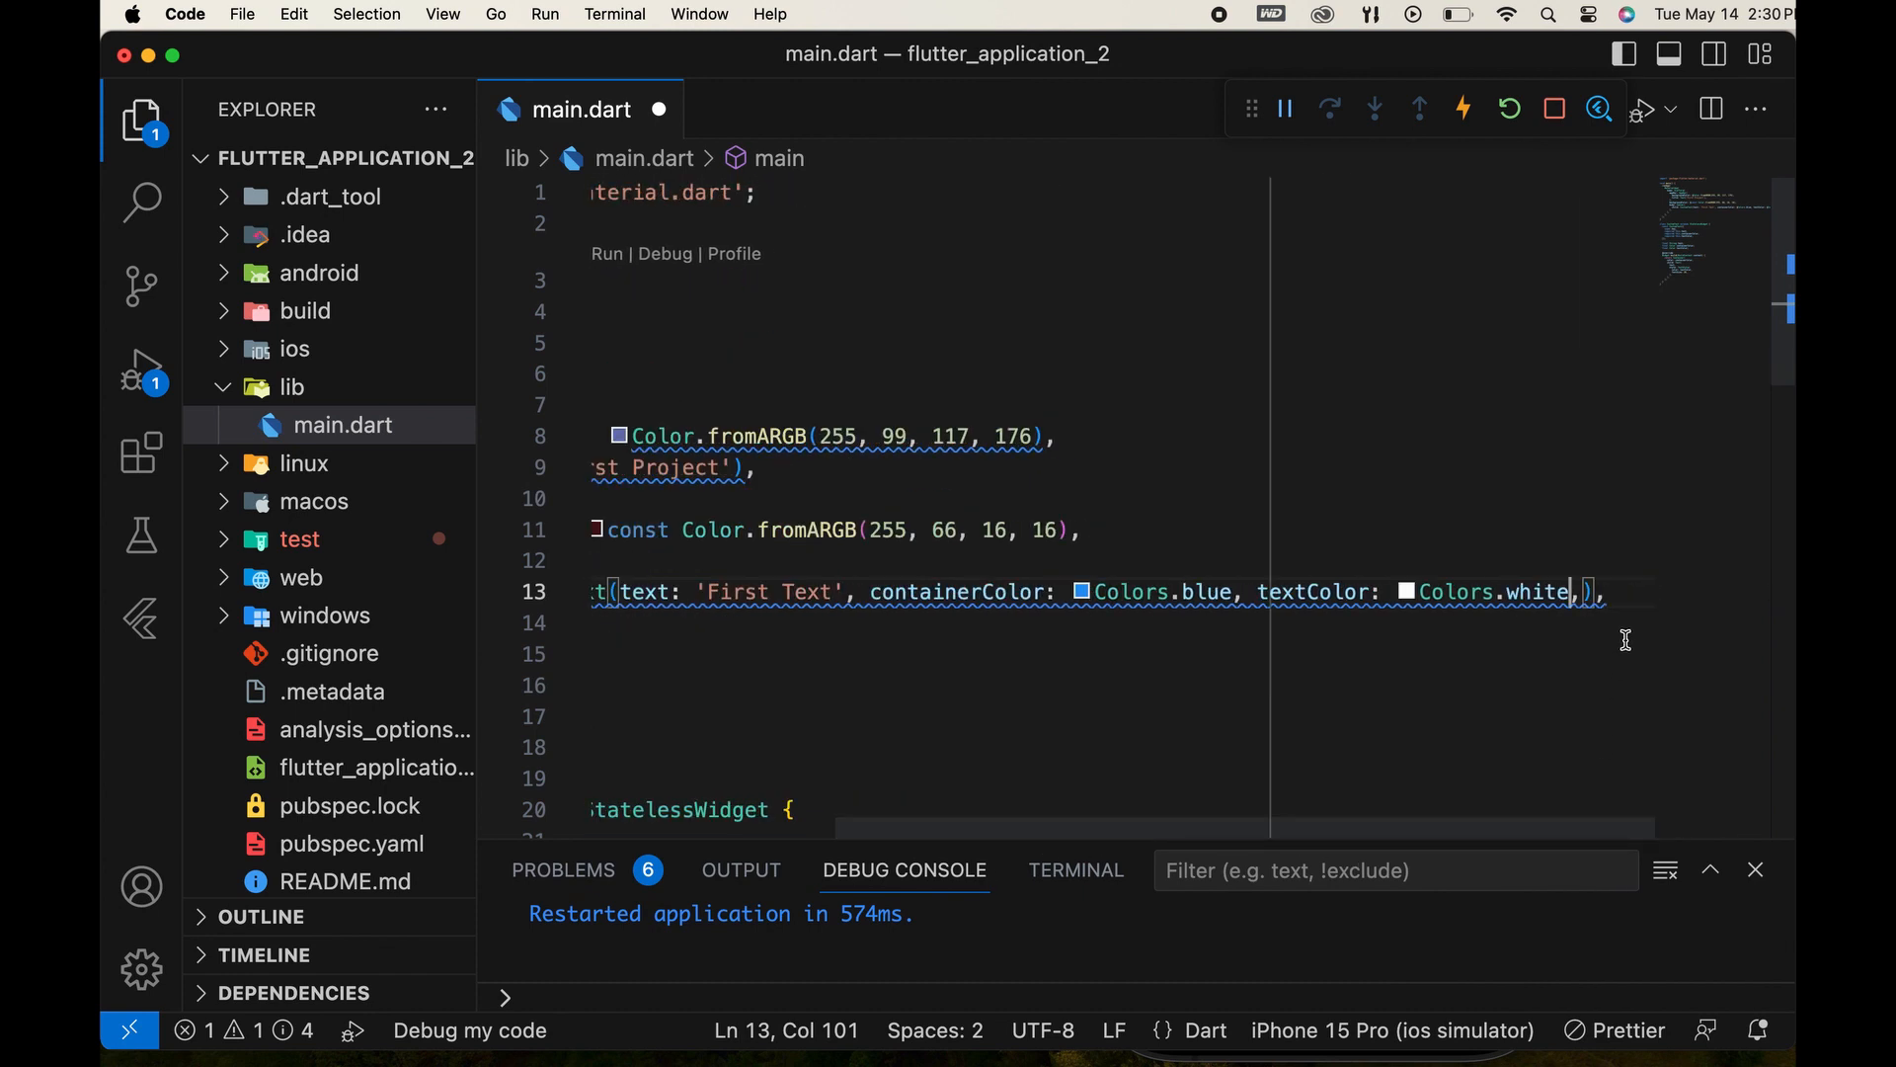
drag(1258, 828, 1021, 828)
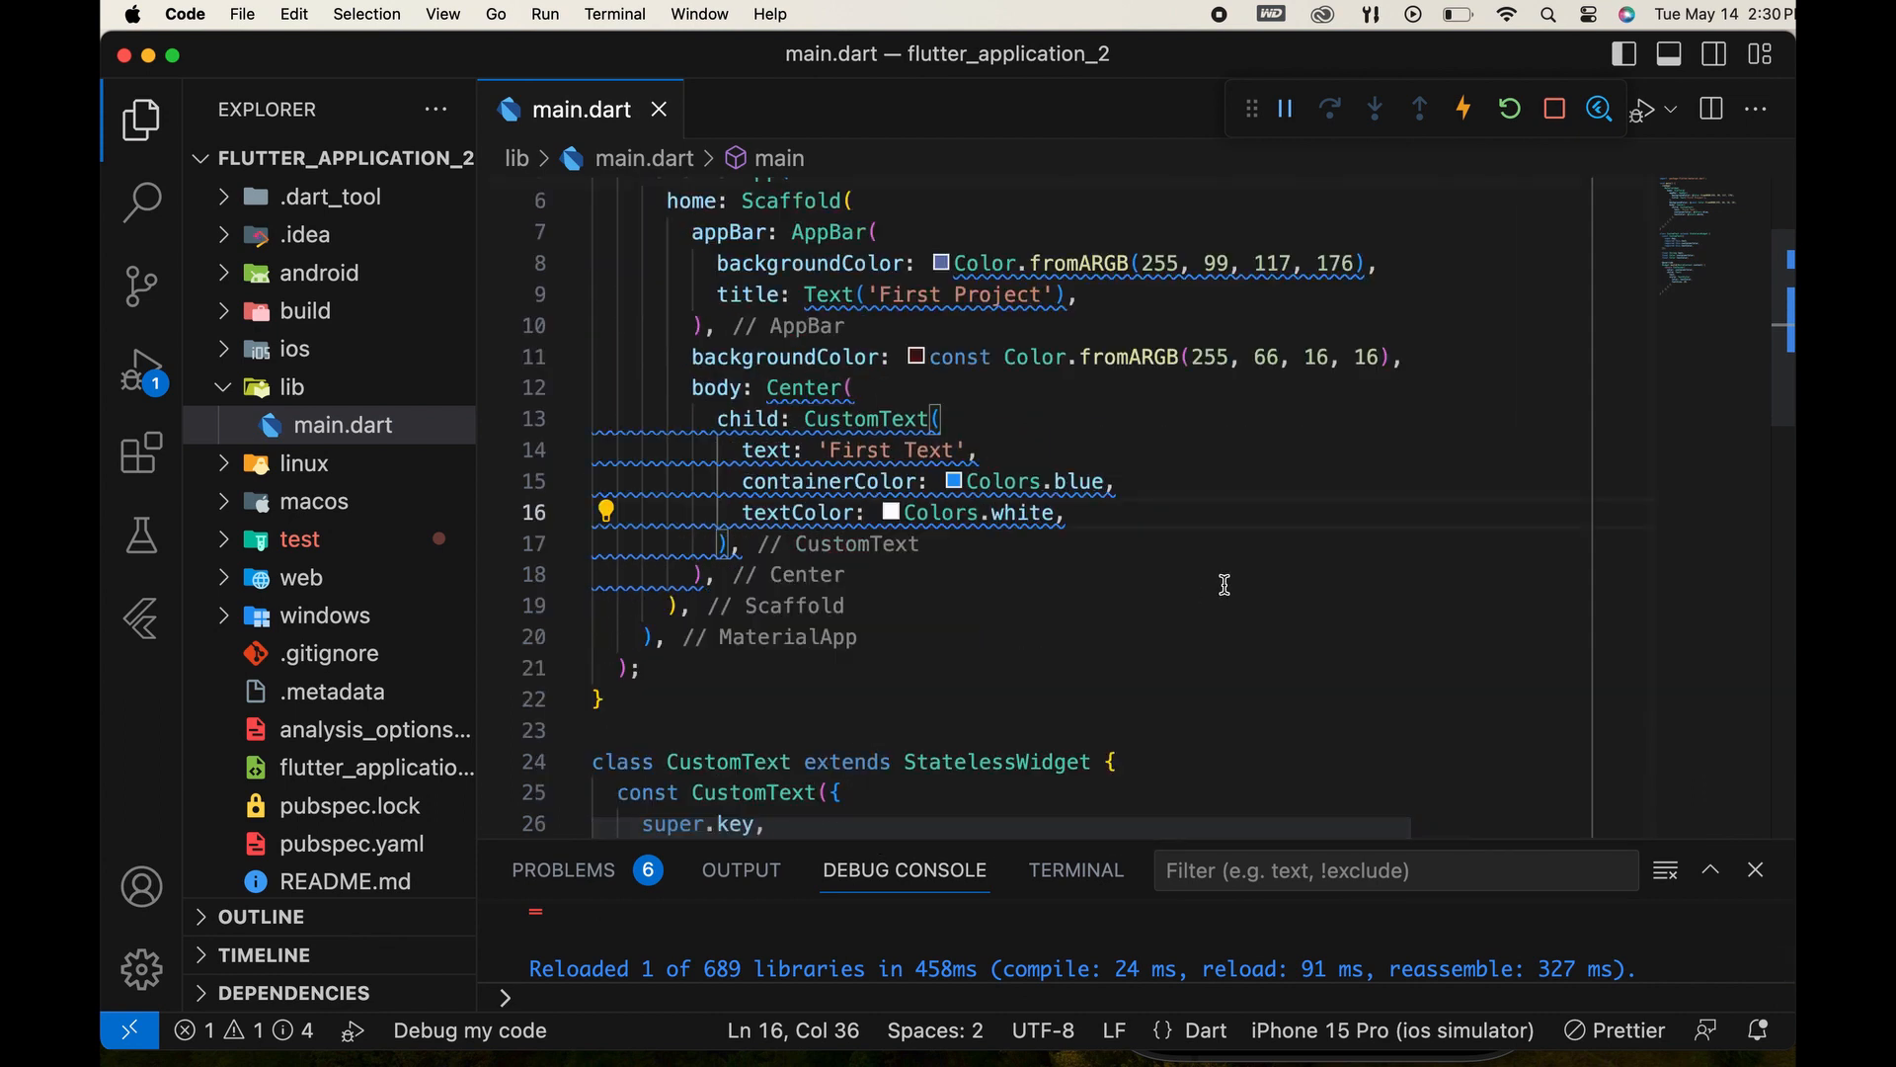
mouse_move(861, 419)
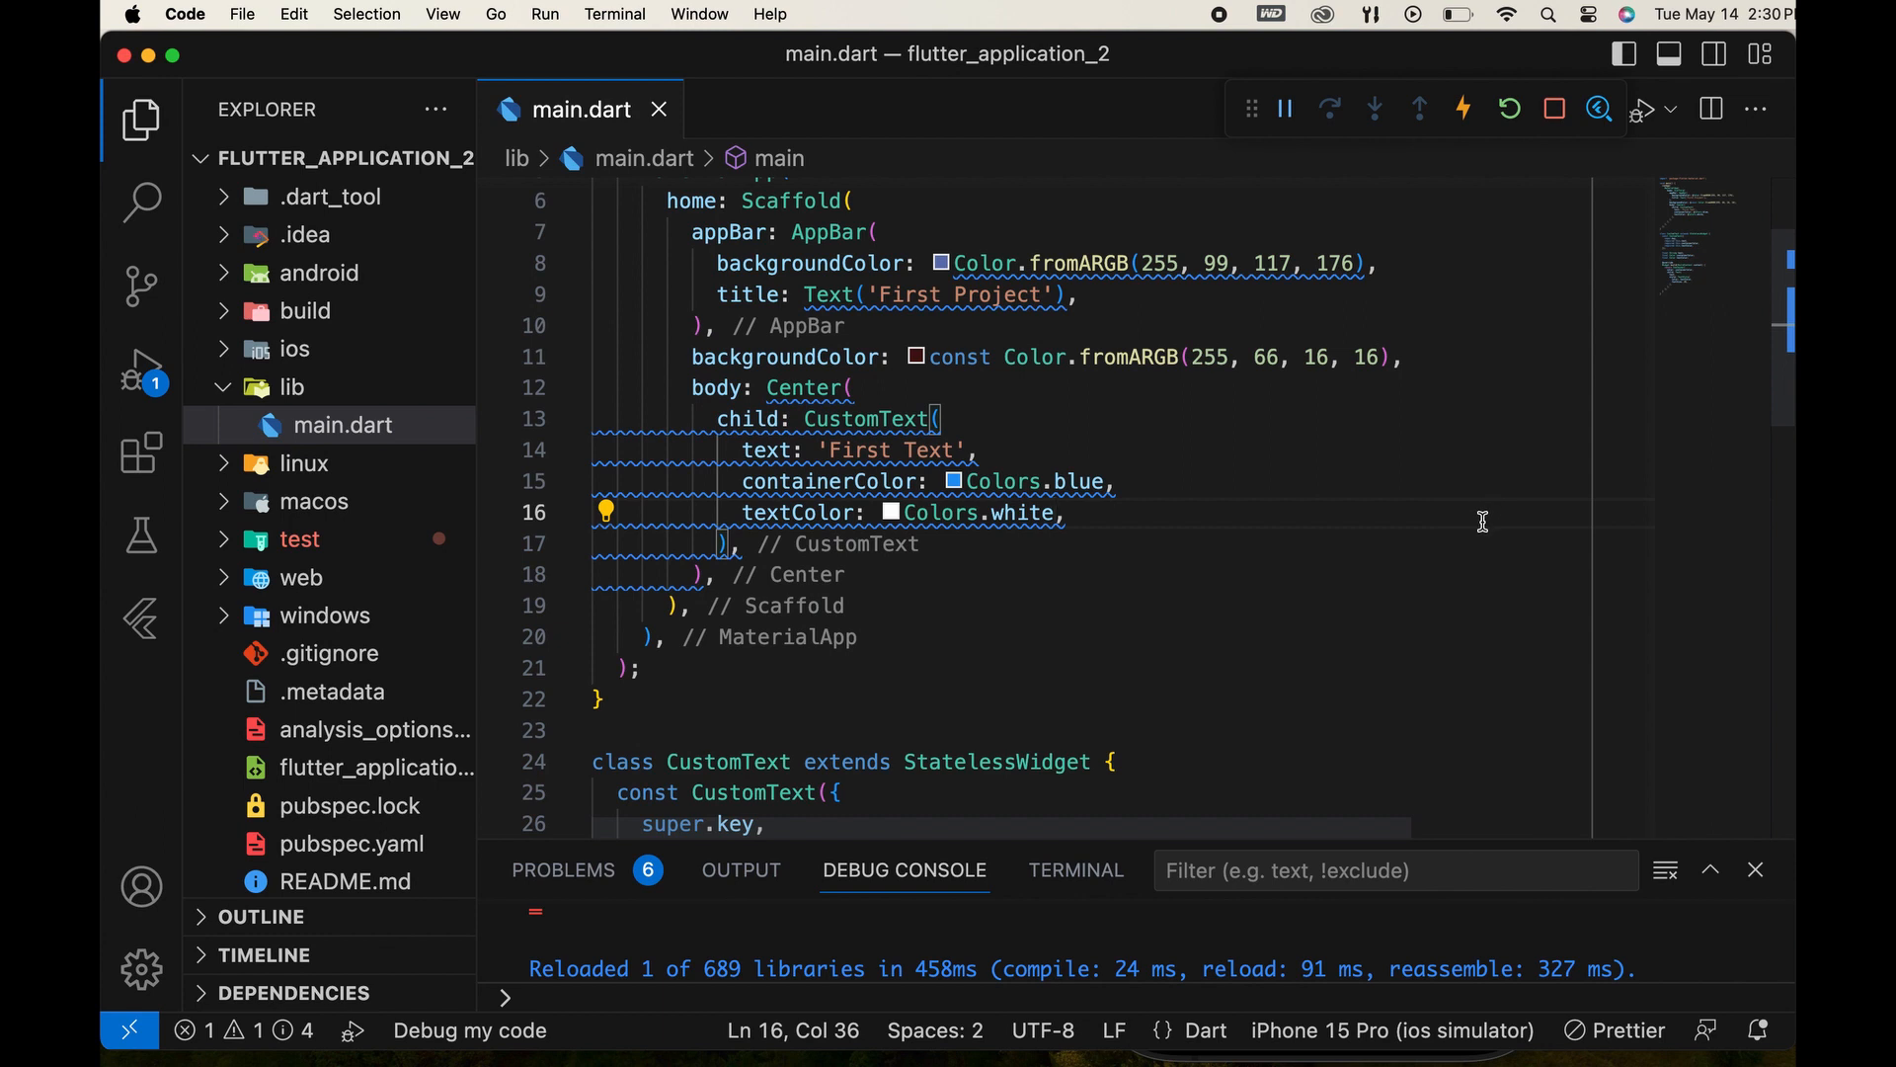
mouse_move(606, 512)
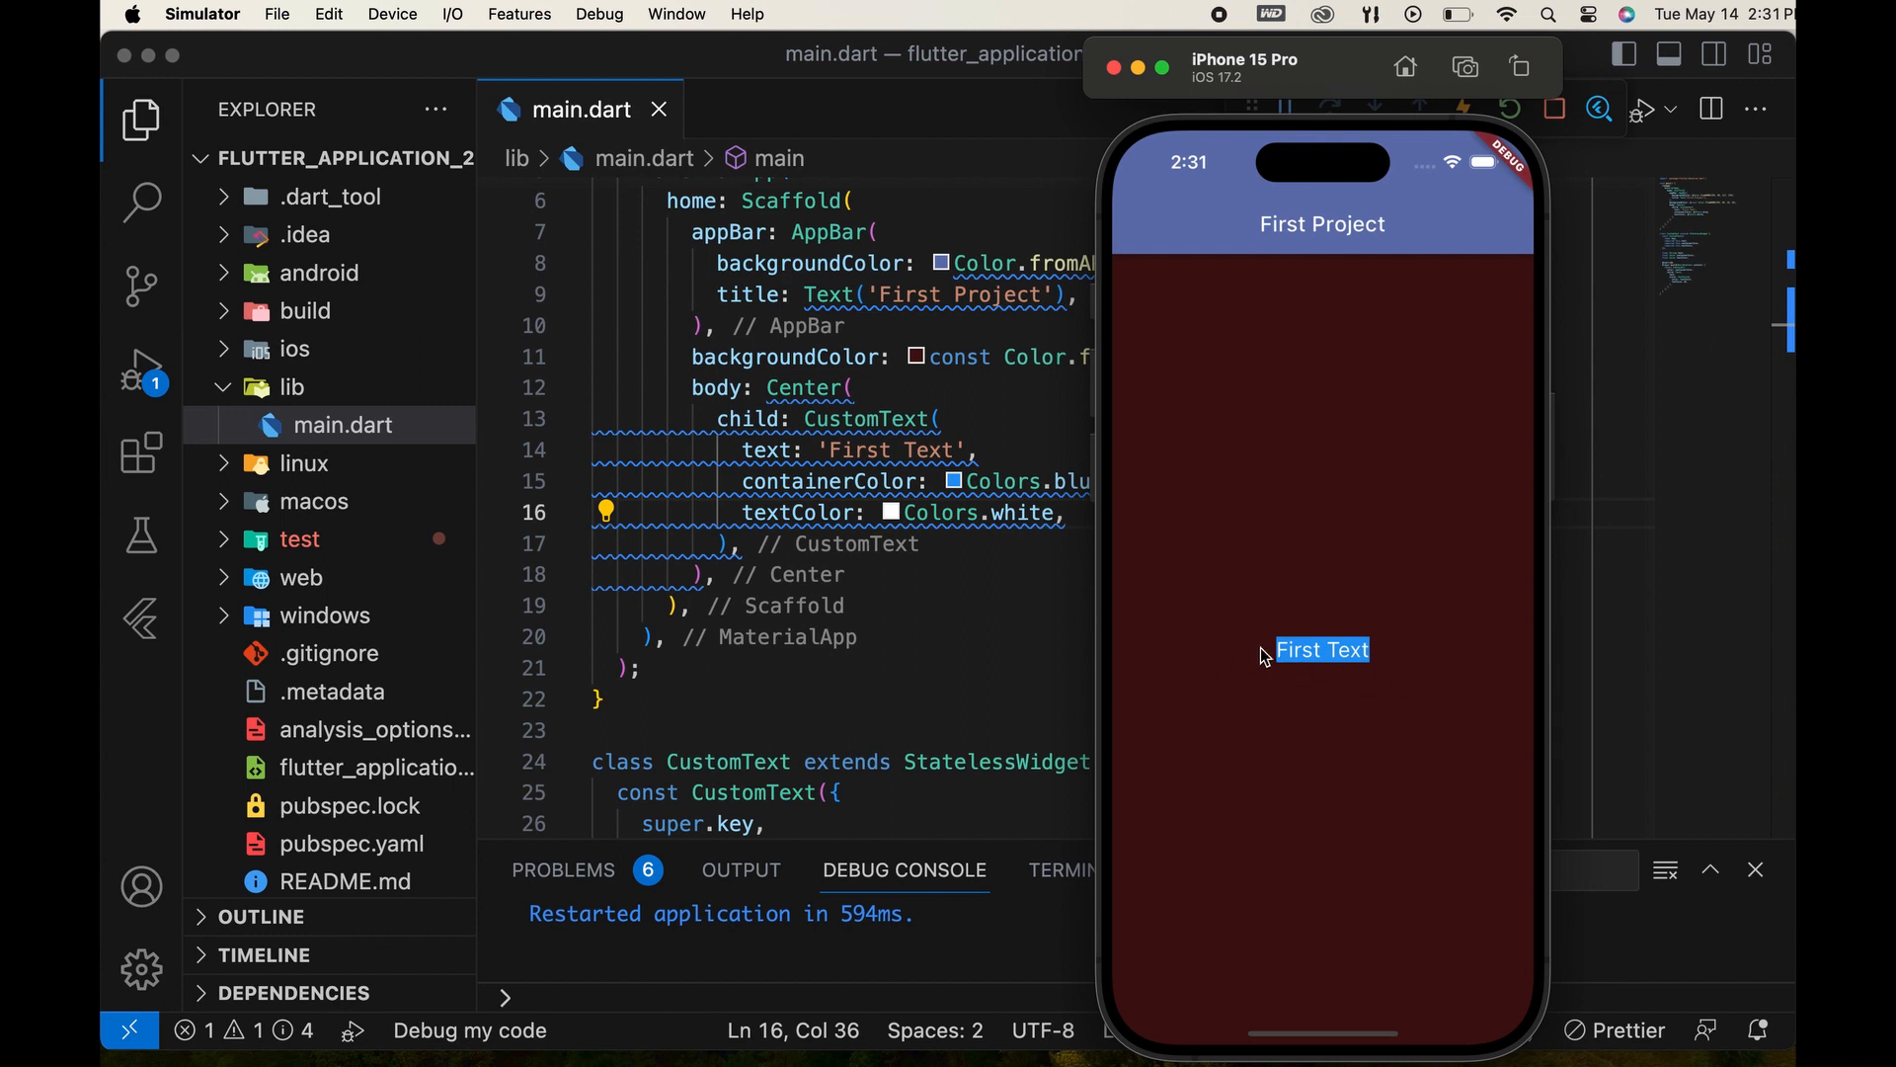
mouse_move(1426, 675)
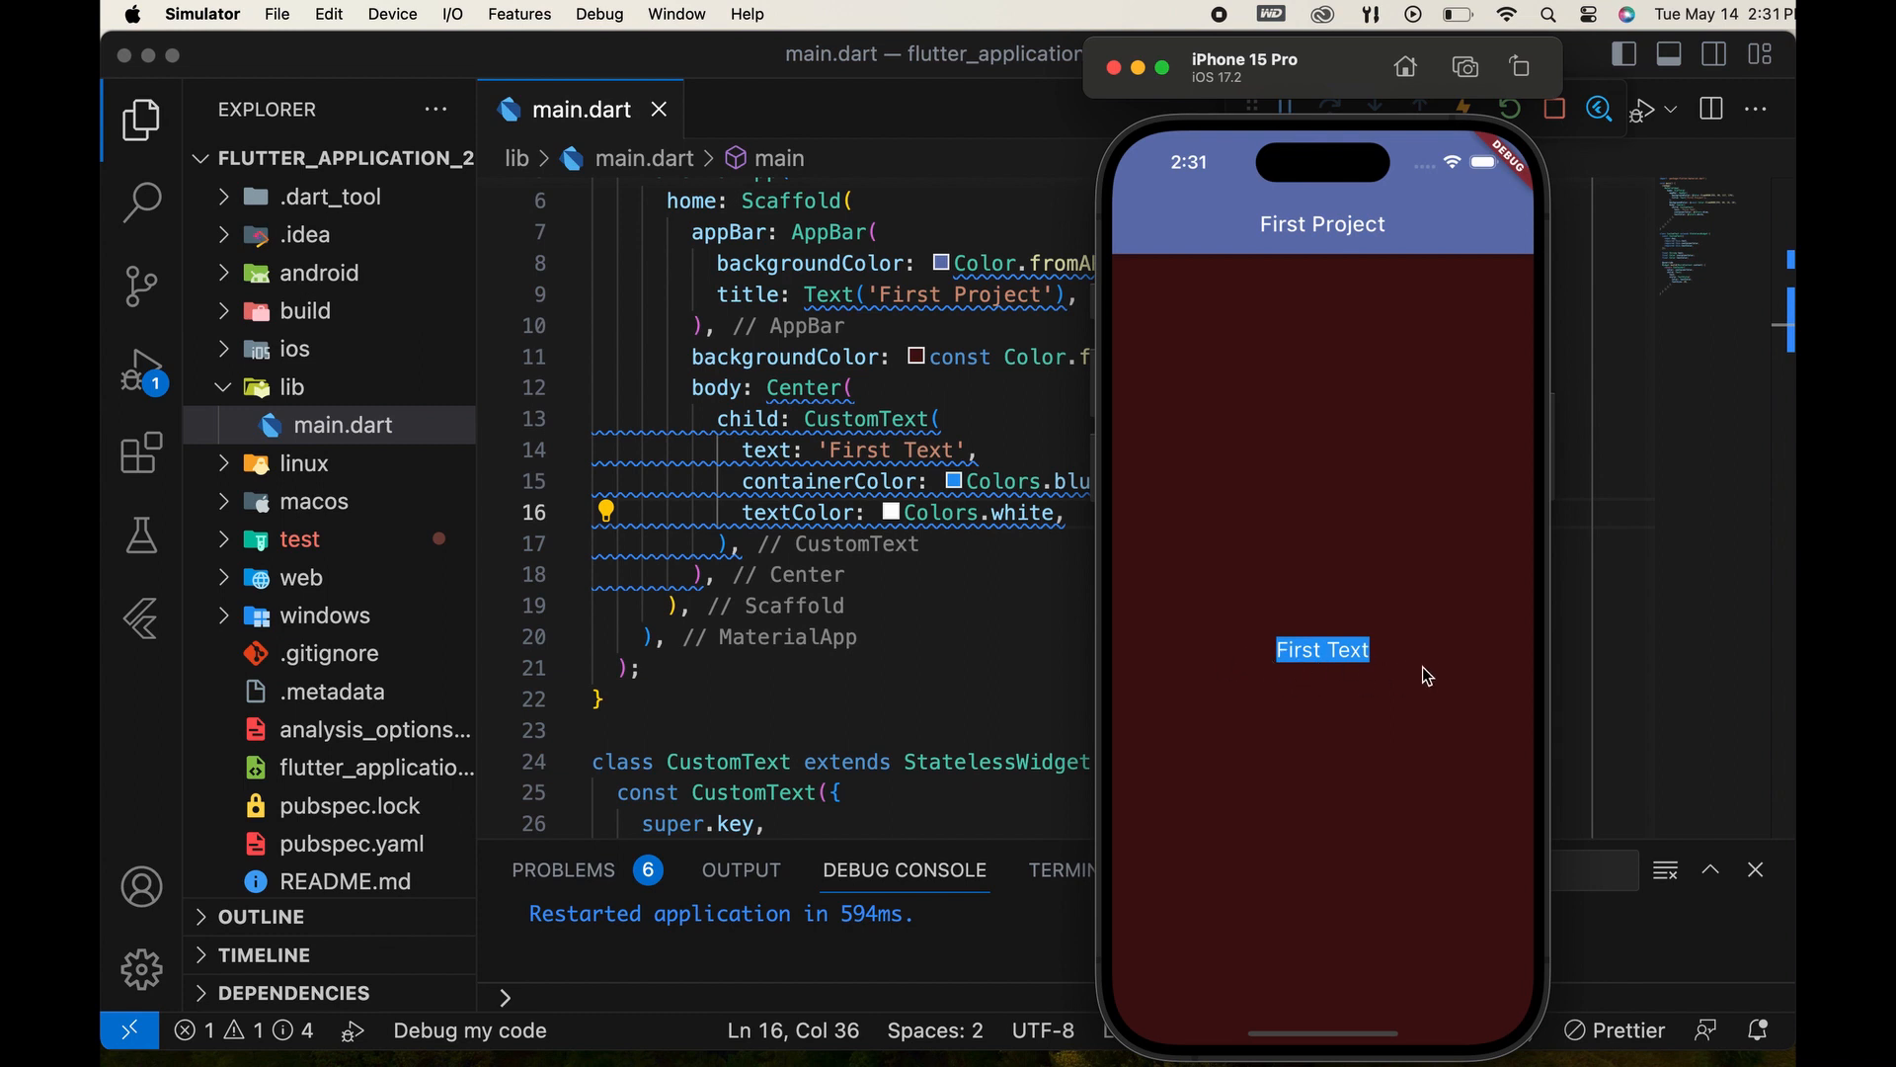
mouse_move(1296, 660)
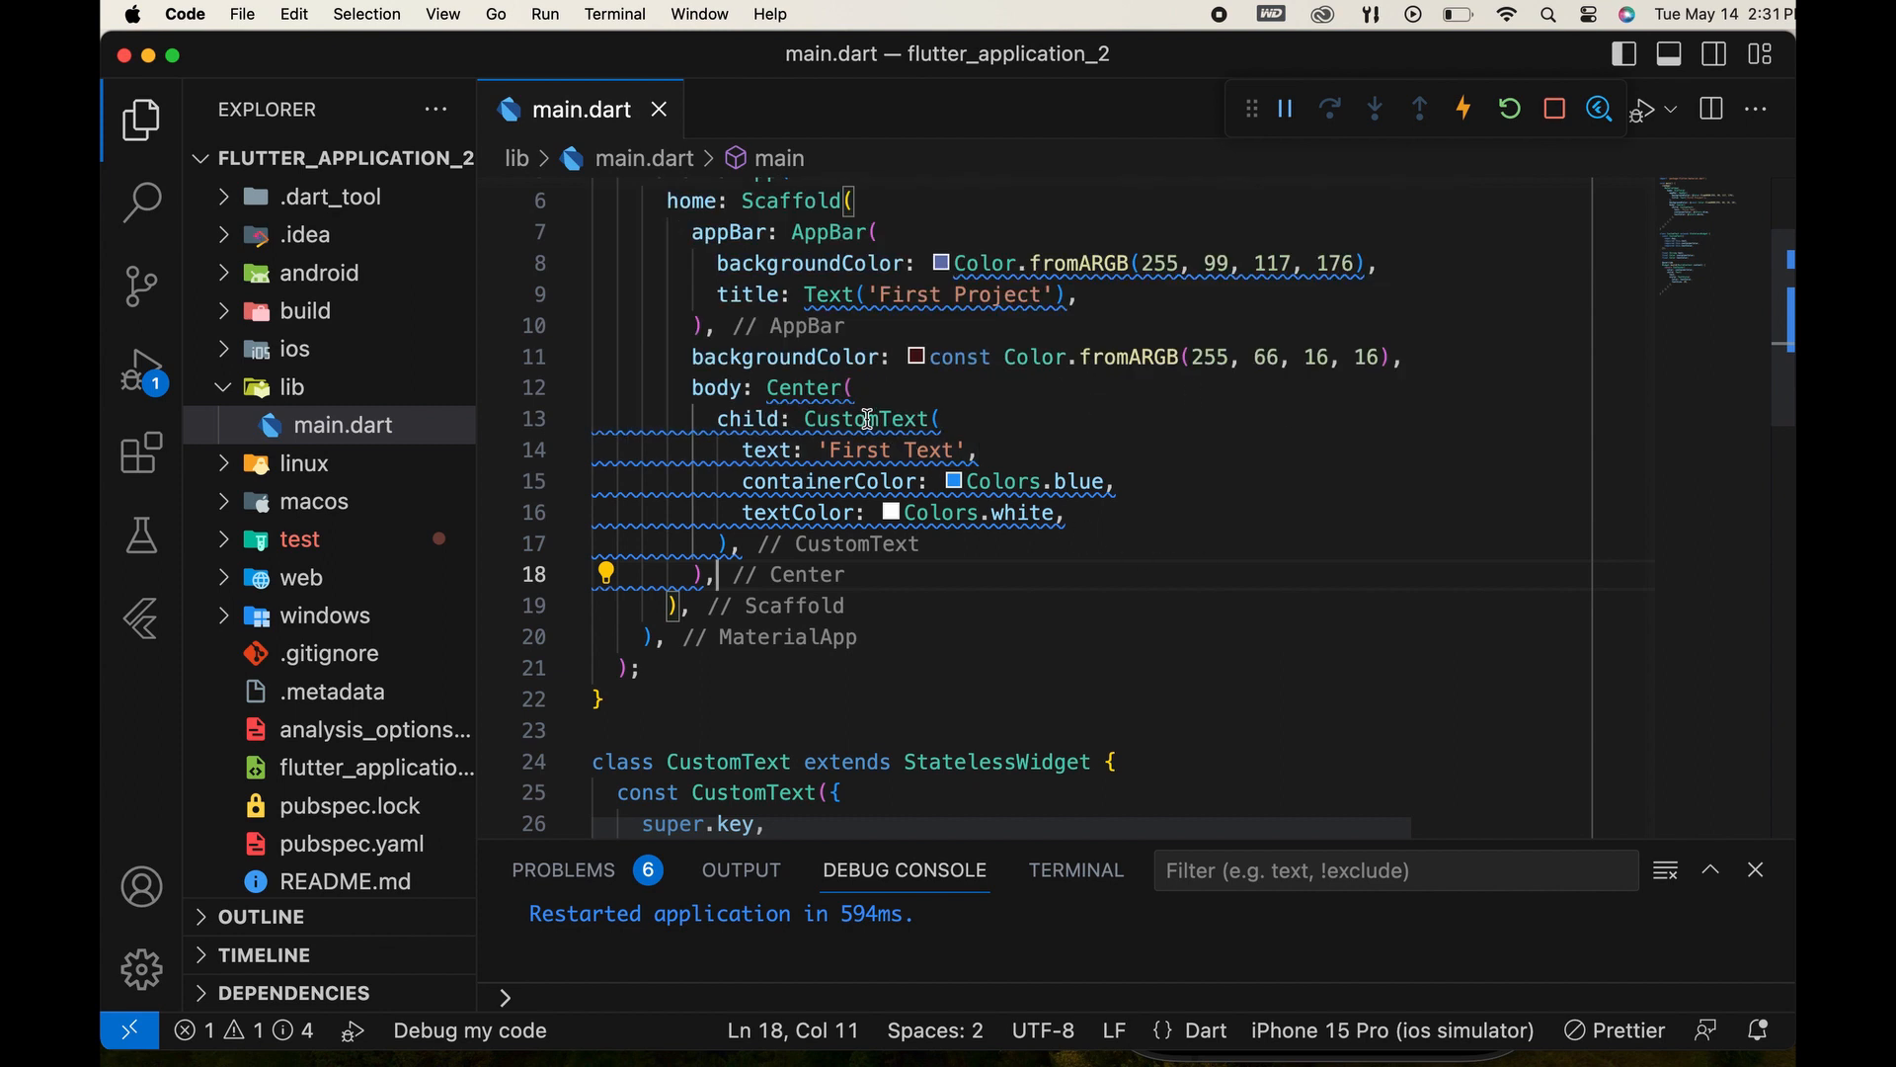
mouse_move(867, 419)
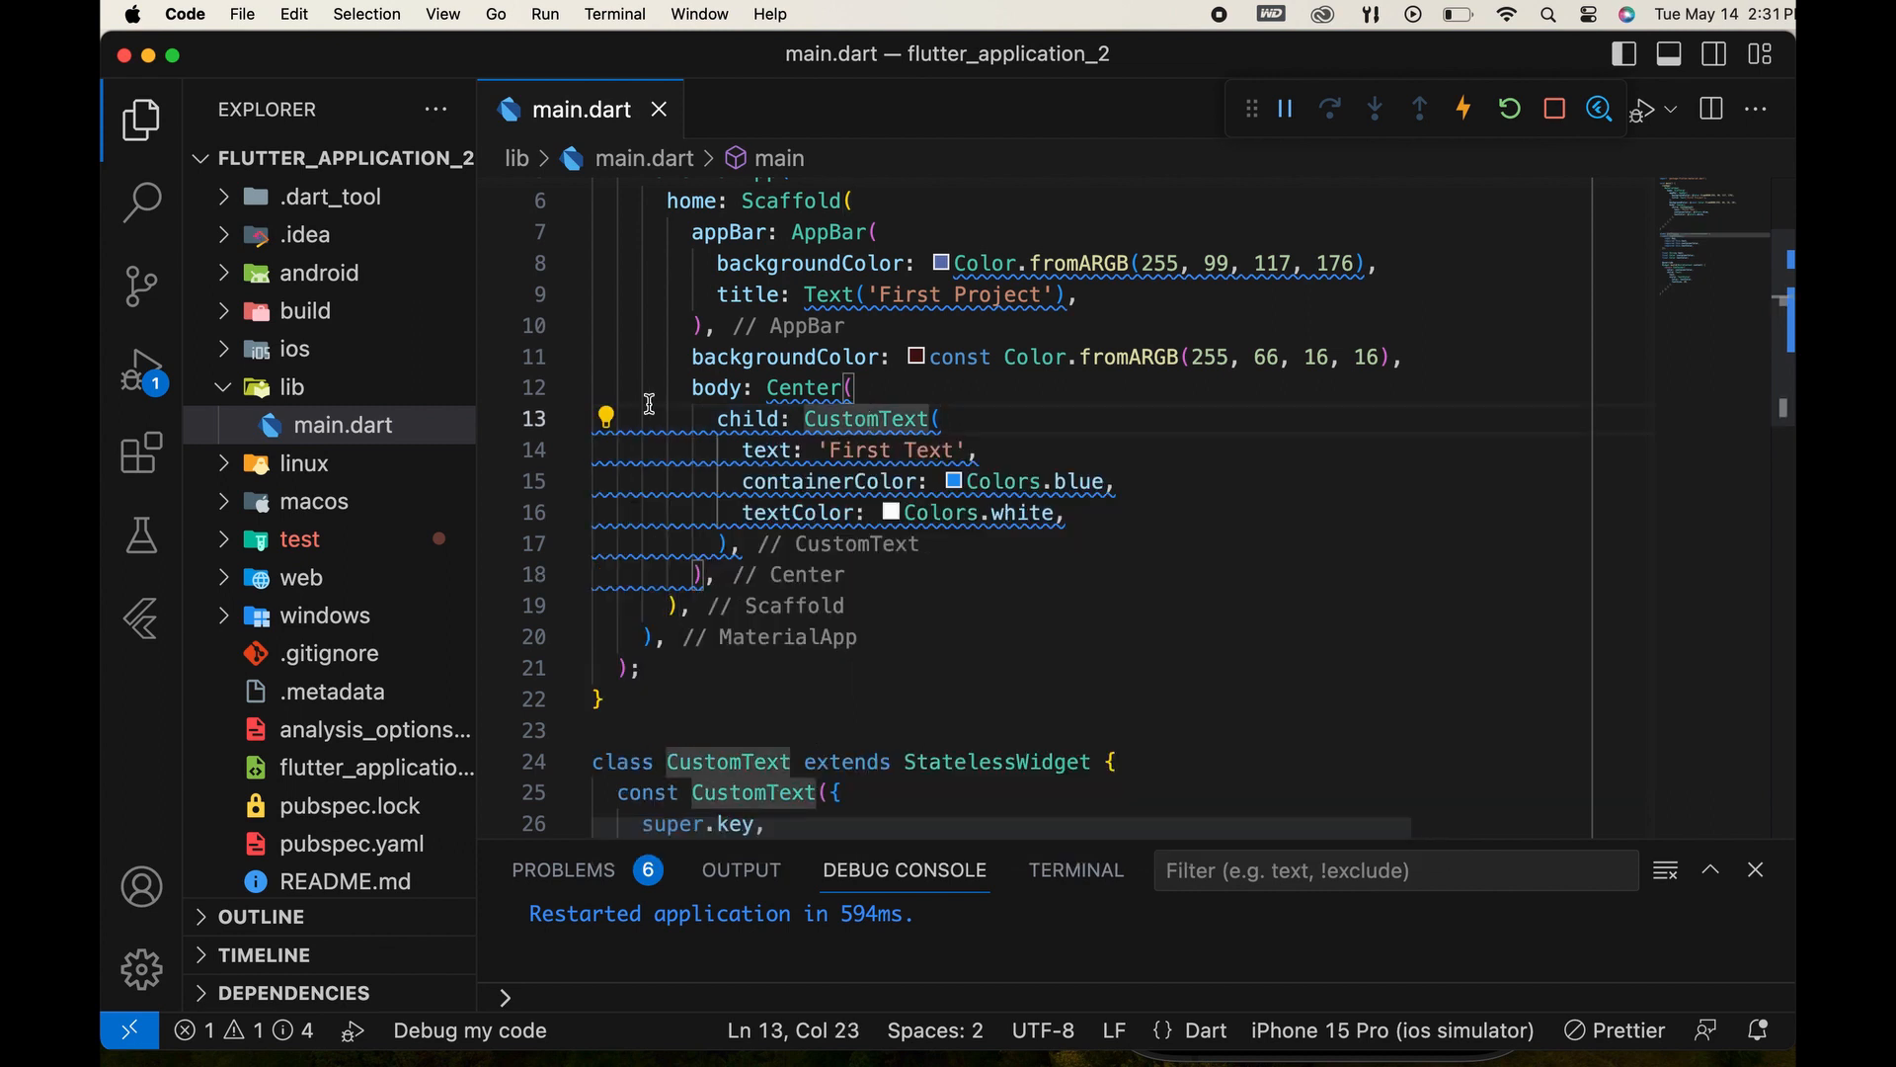
Wrap the First Text CustomText in a Column via the quick-fix refactor.
click(605, 419)
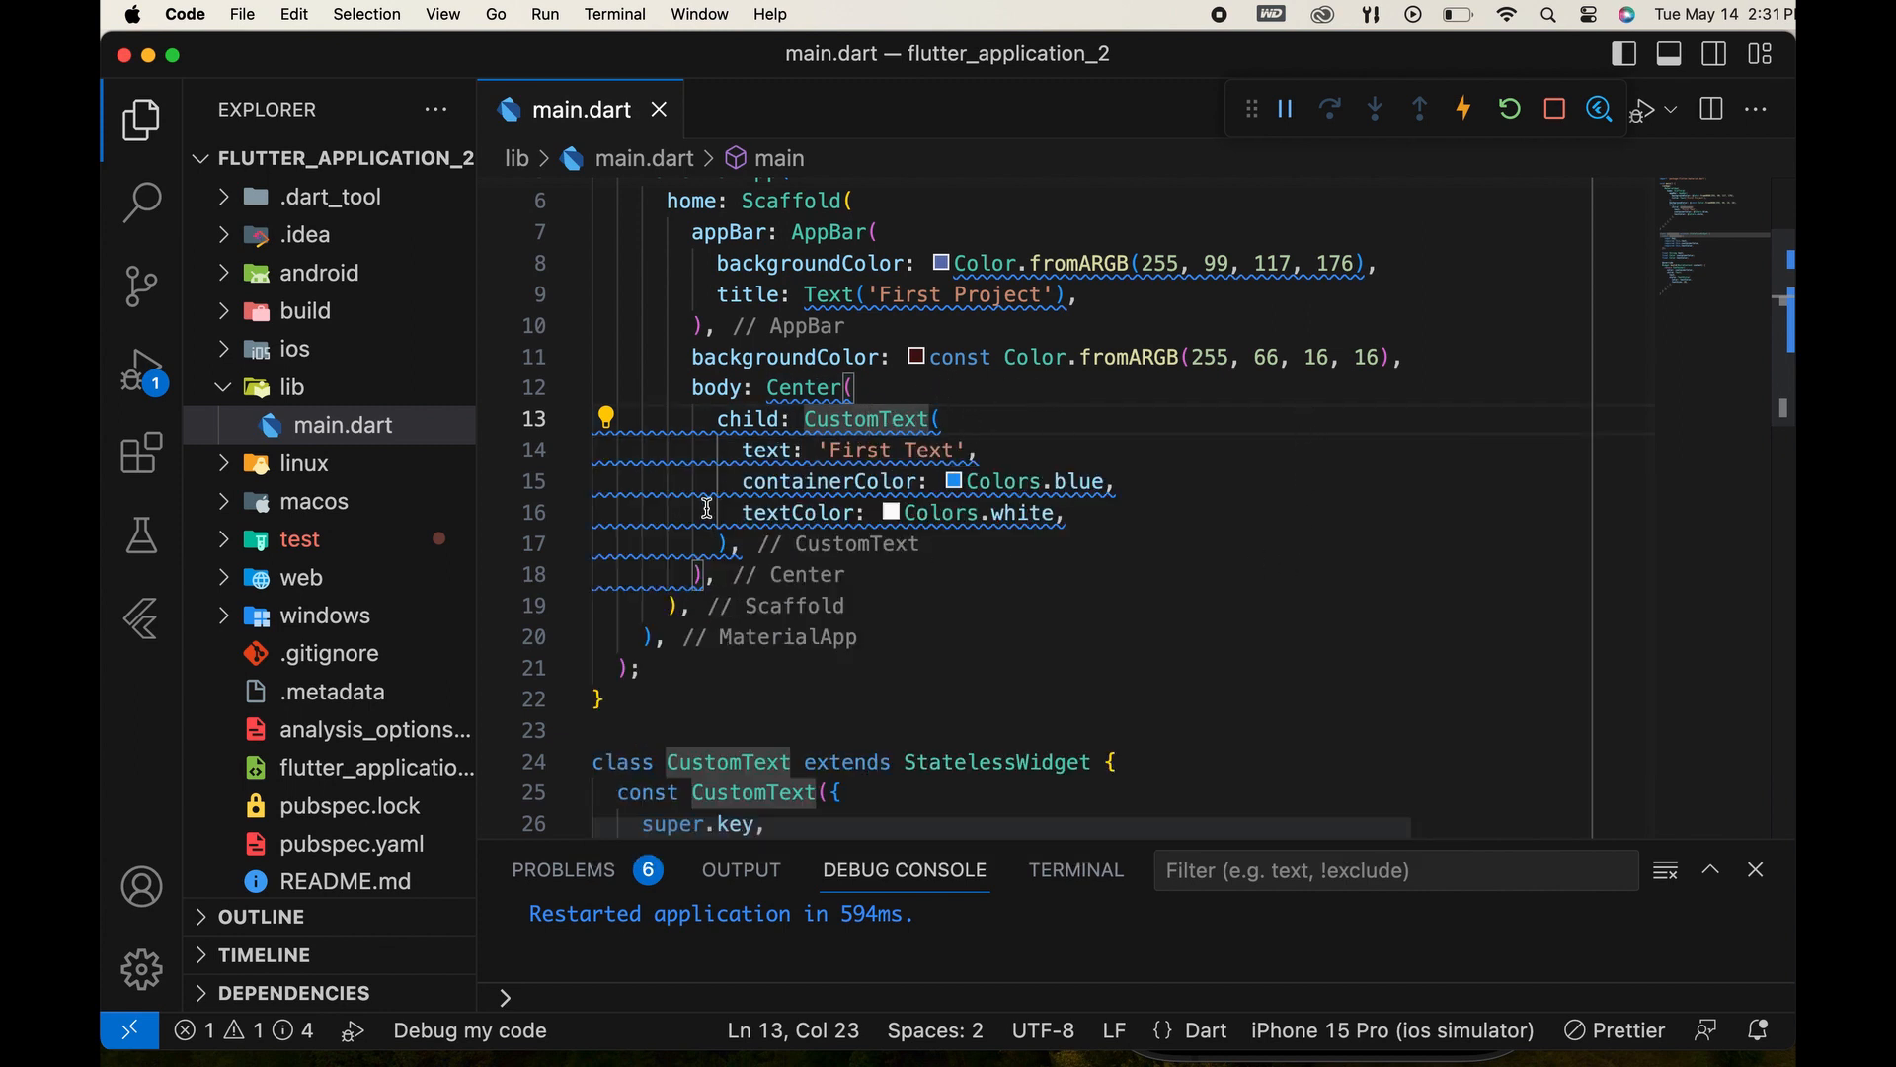
mouse_move(865, 419)
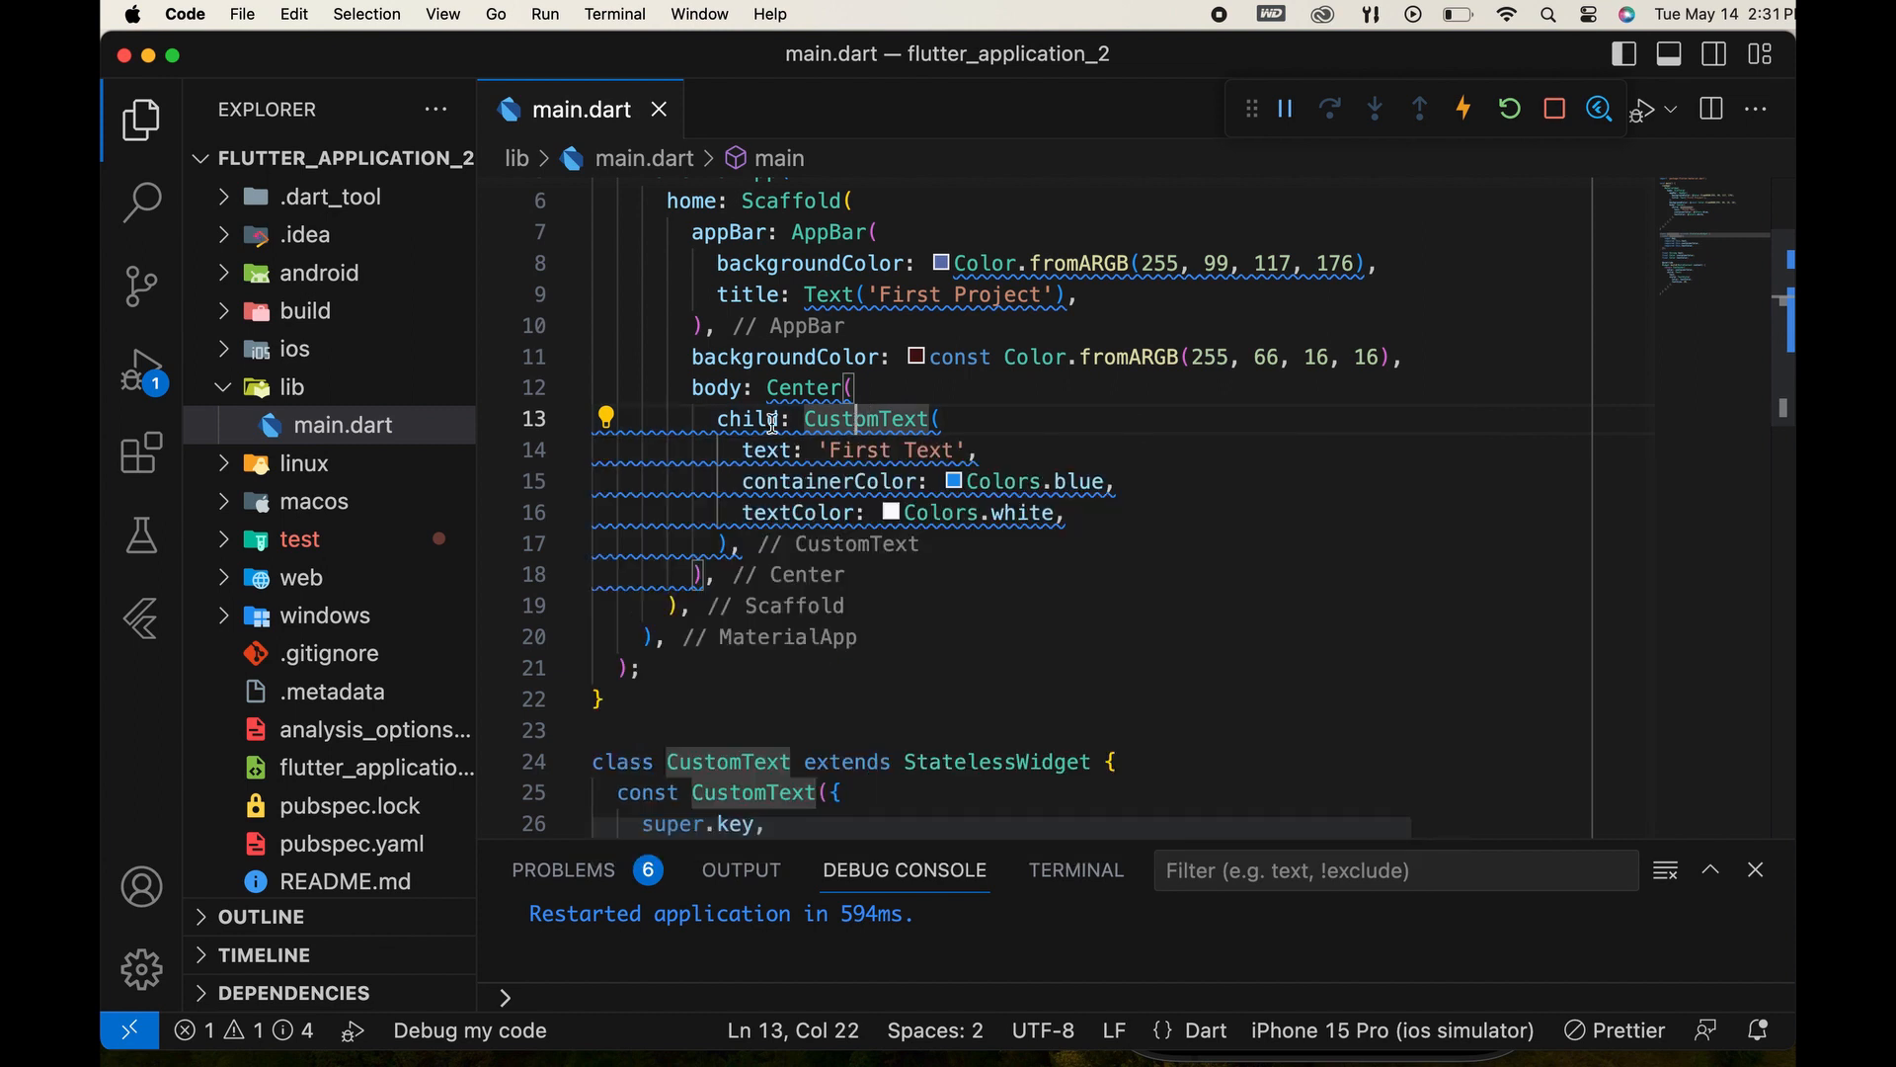
click(604, 416)
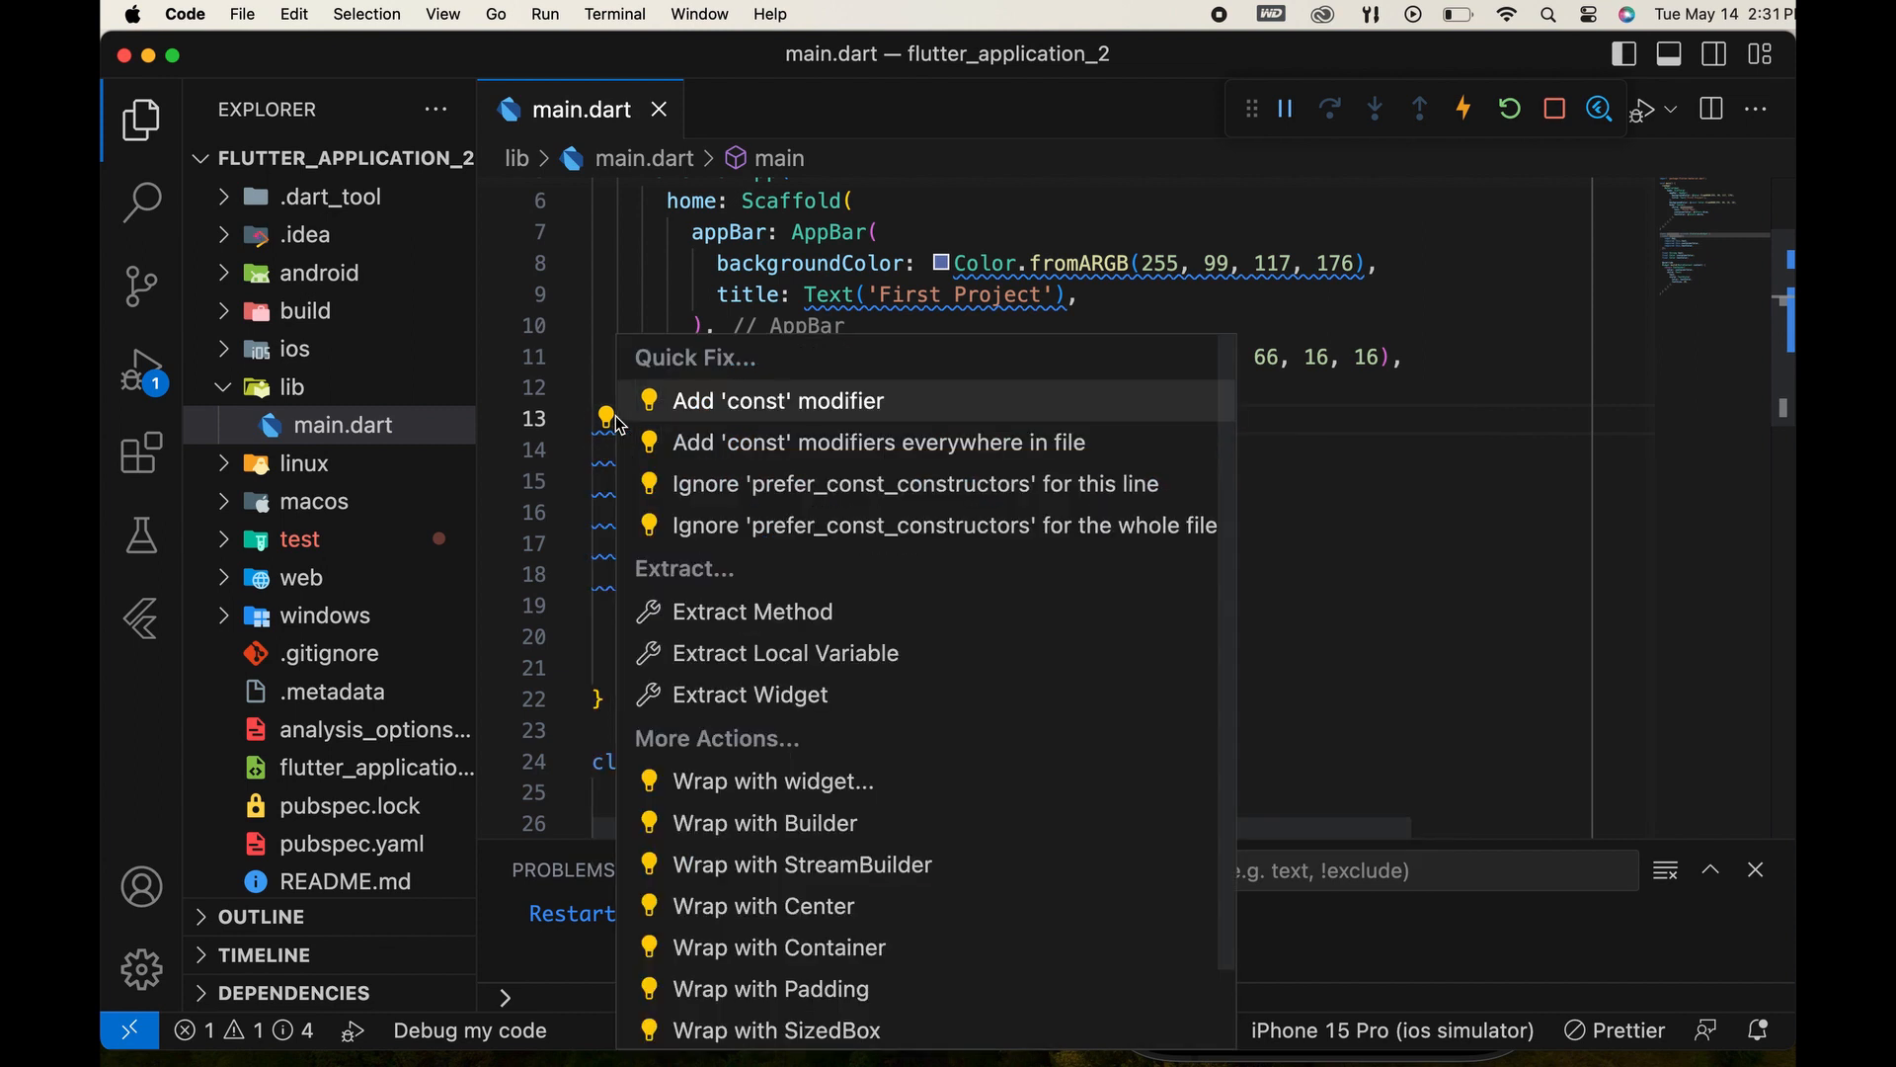
mouse_move(784, 654)
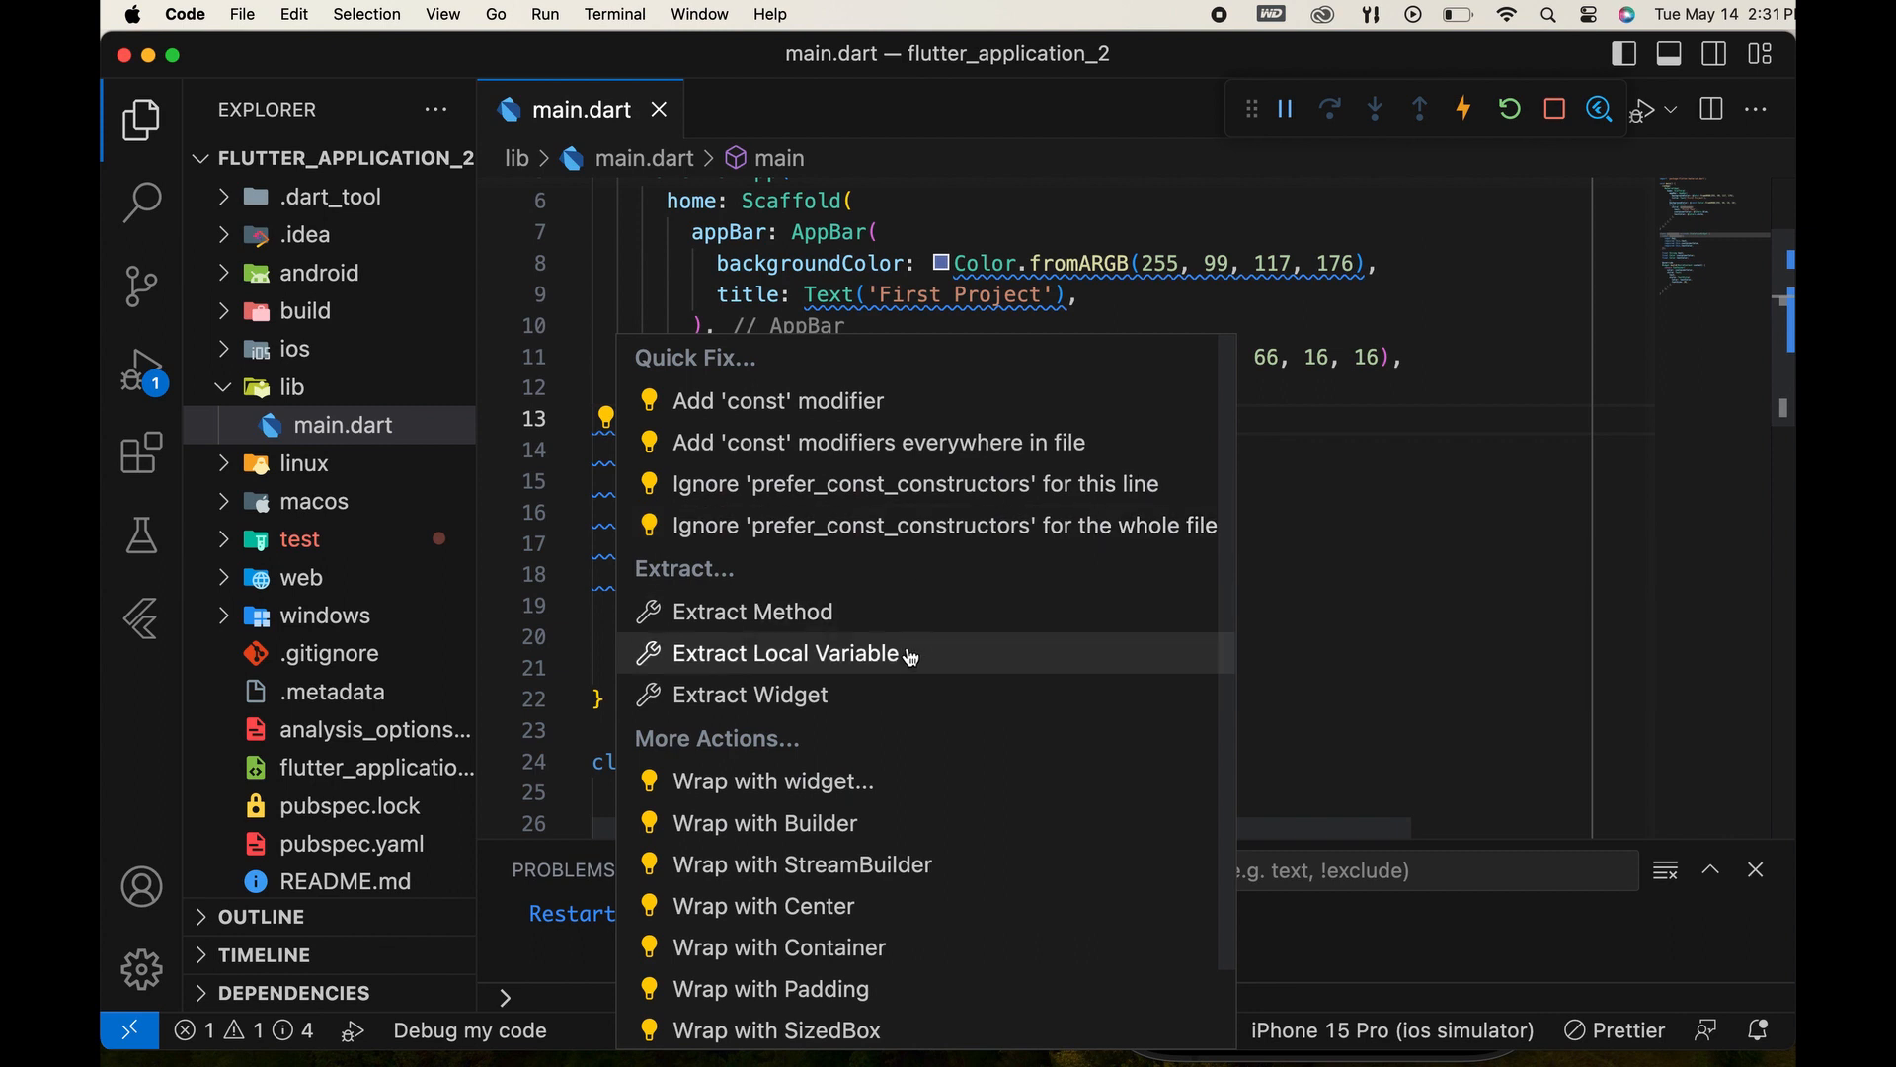
mouse_move(903, 711)
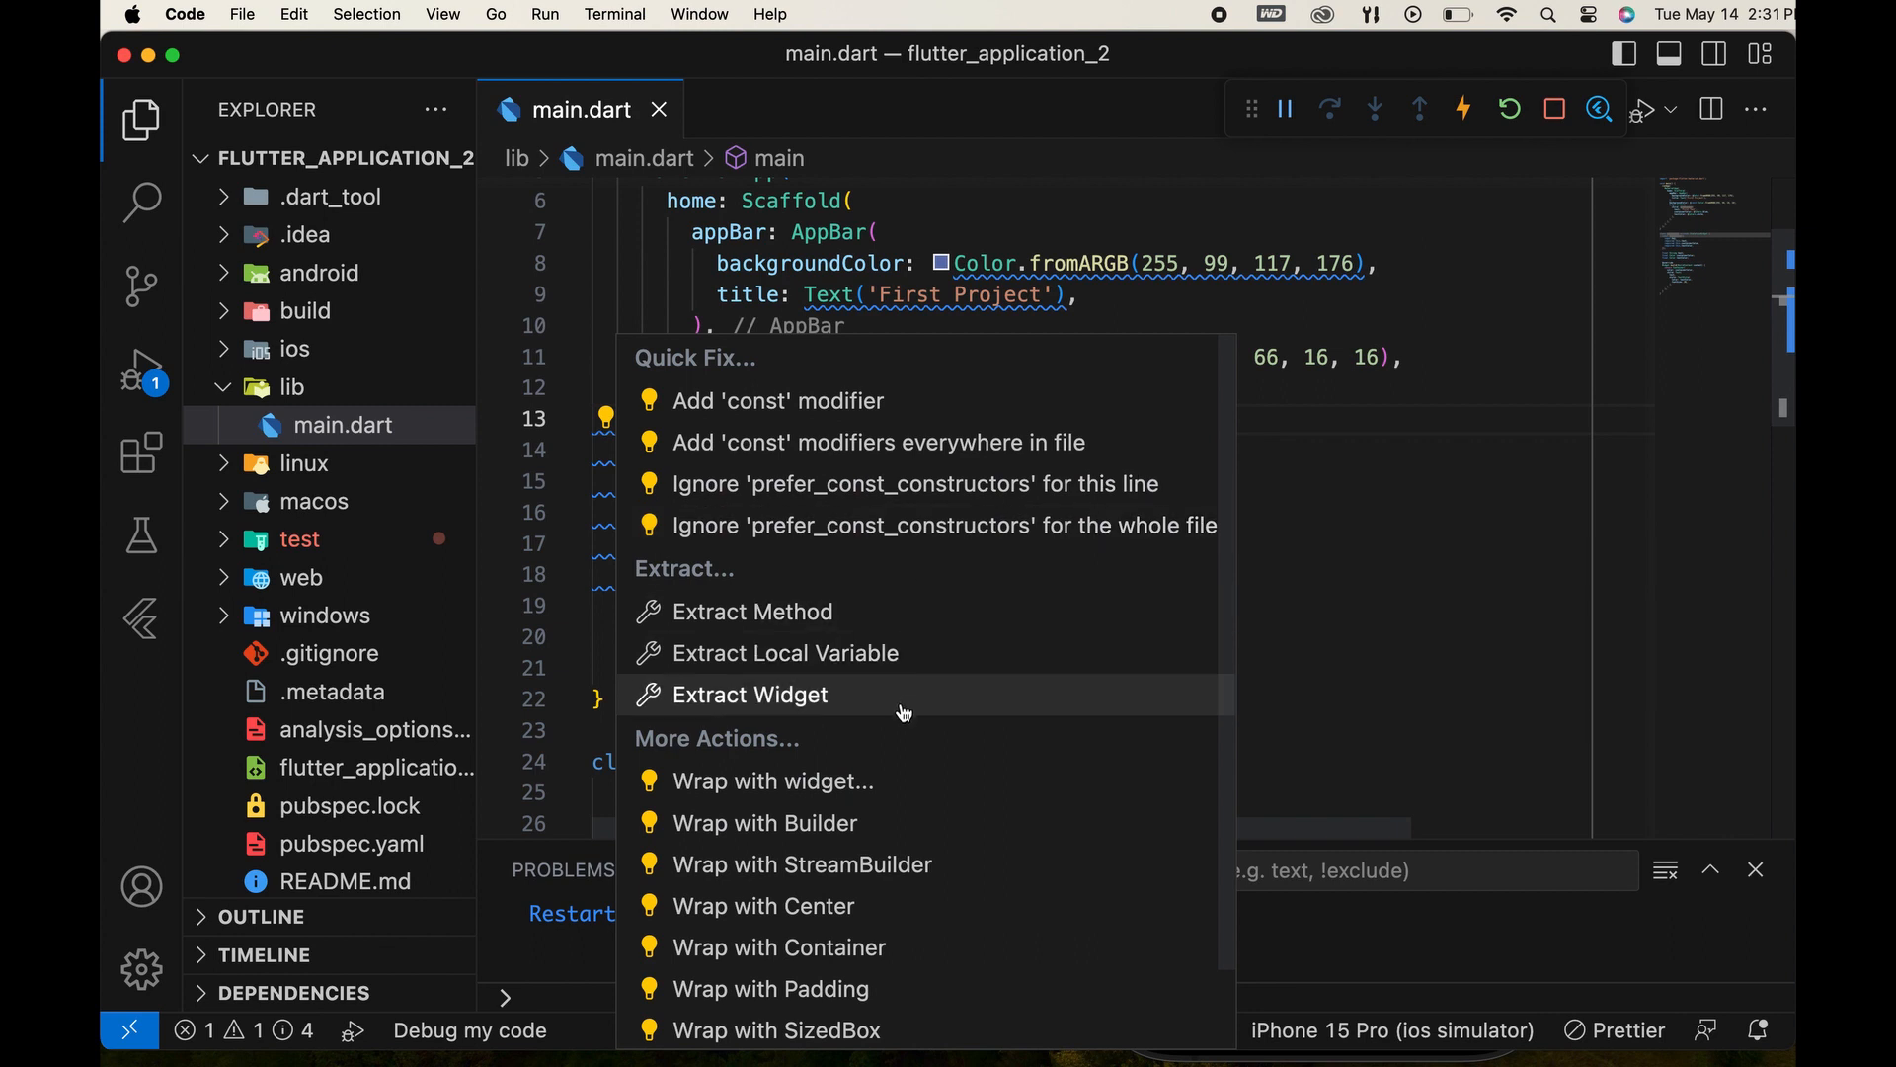
mouse_move(980, 743)
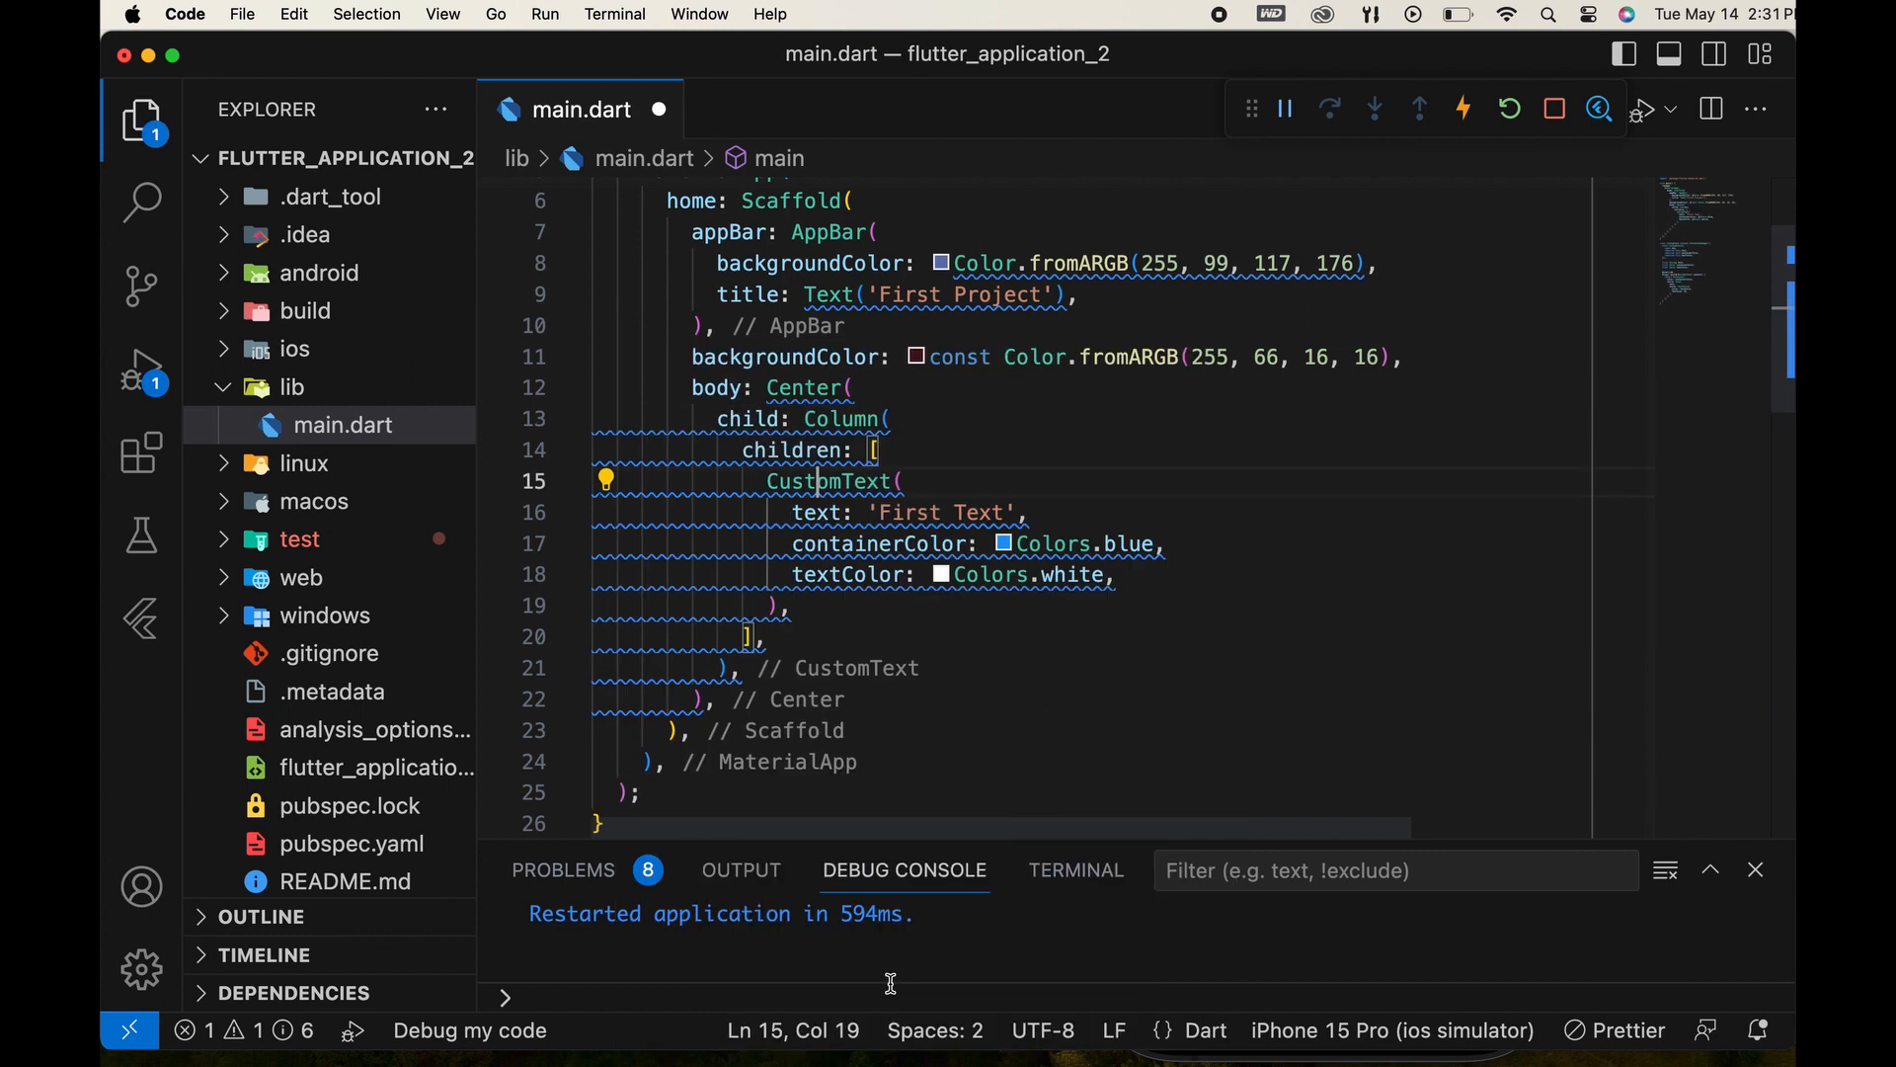
mouse_move(790, 451)
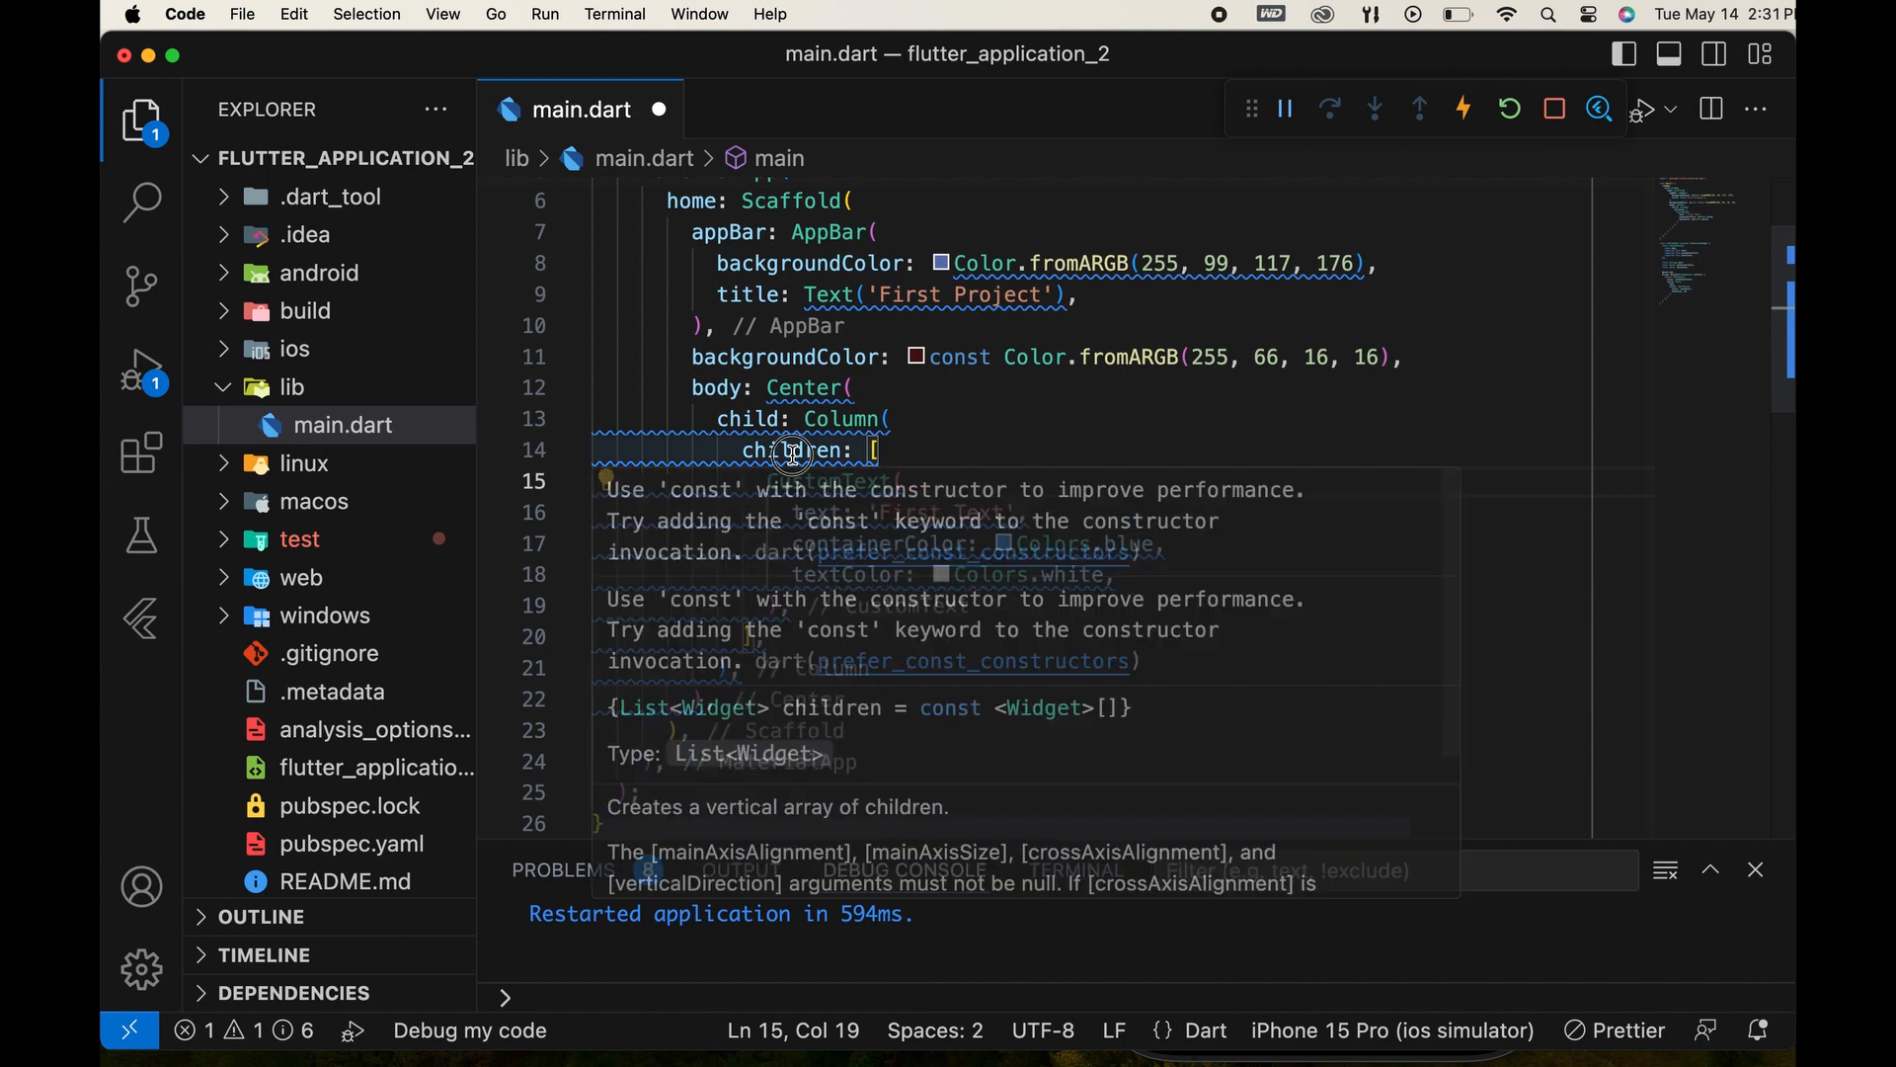
double_click(792, 450)
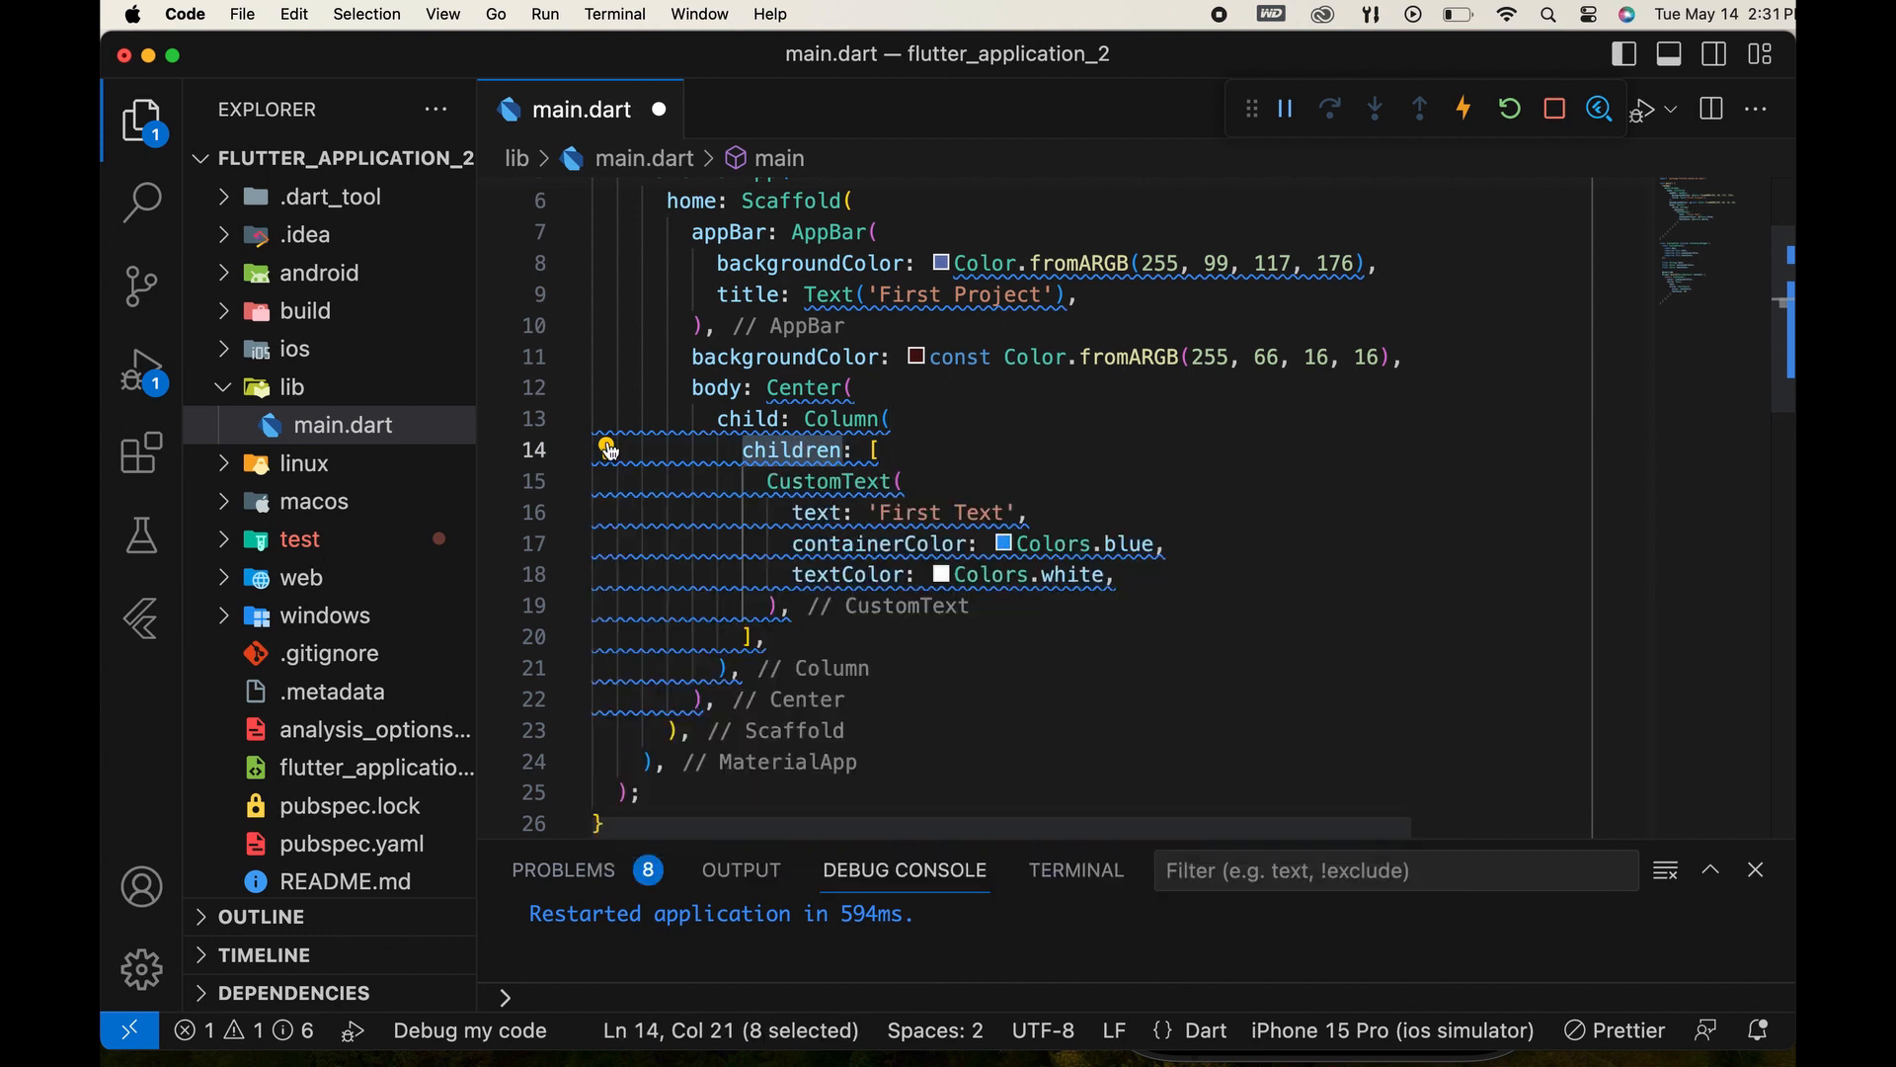
mouse_move(609, 450)
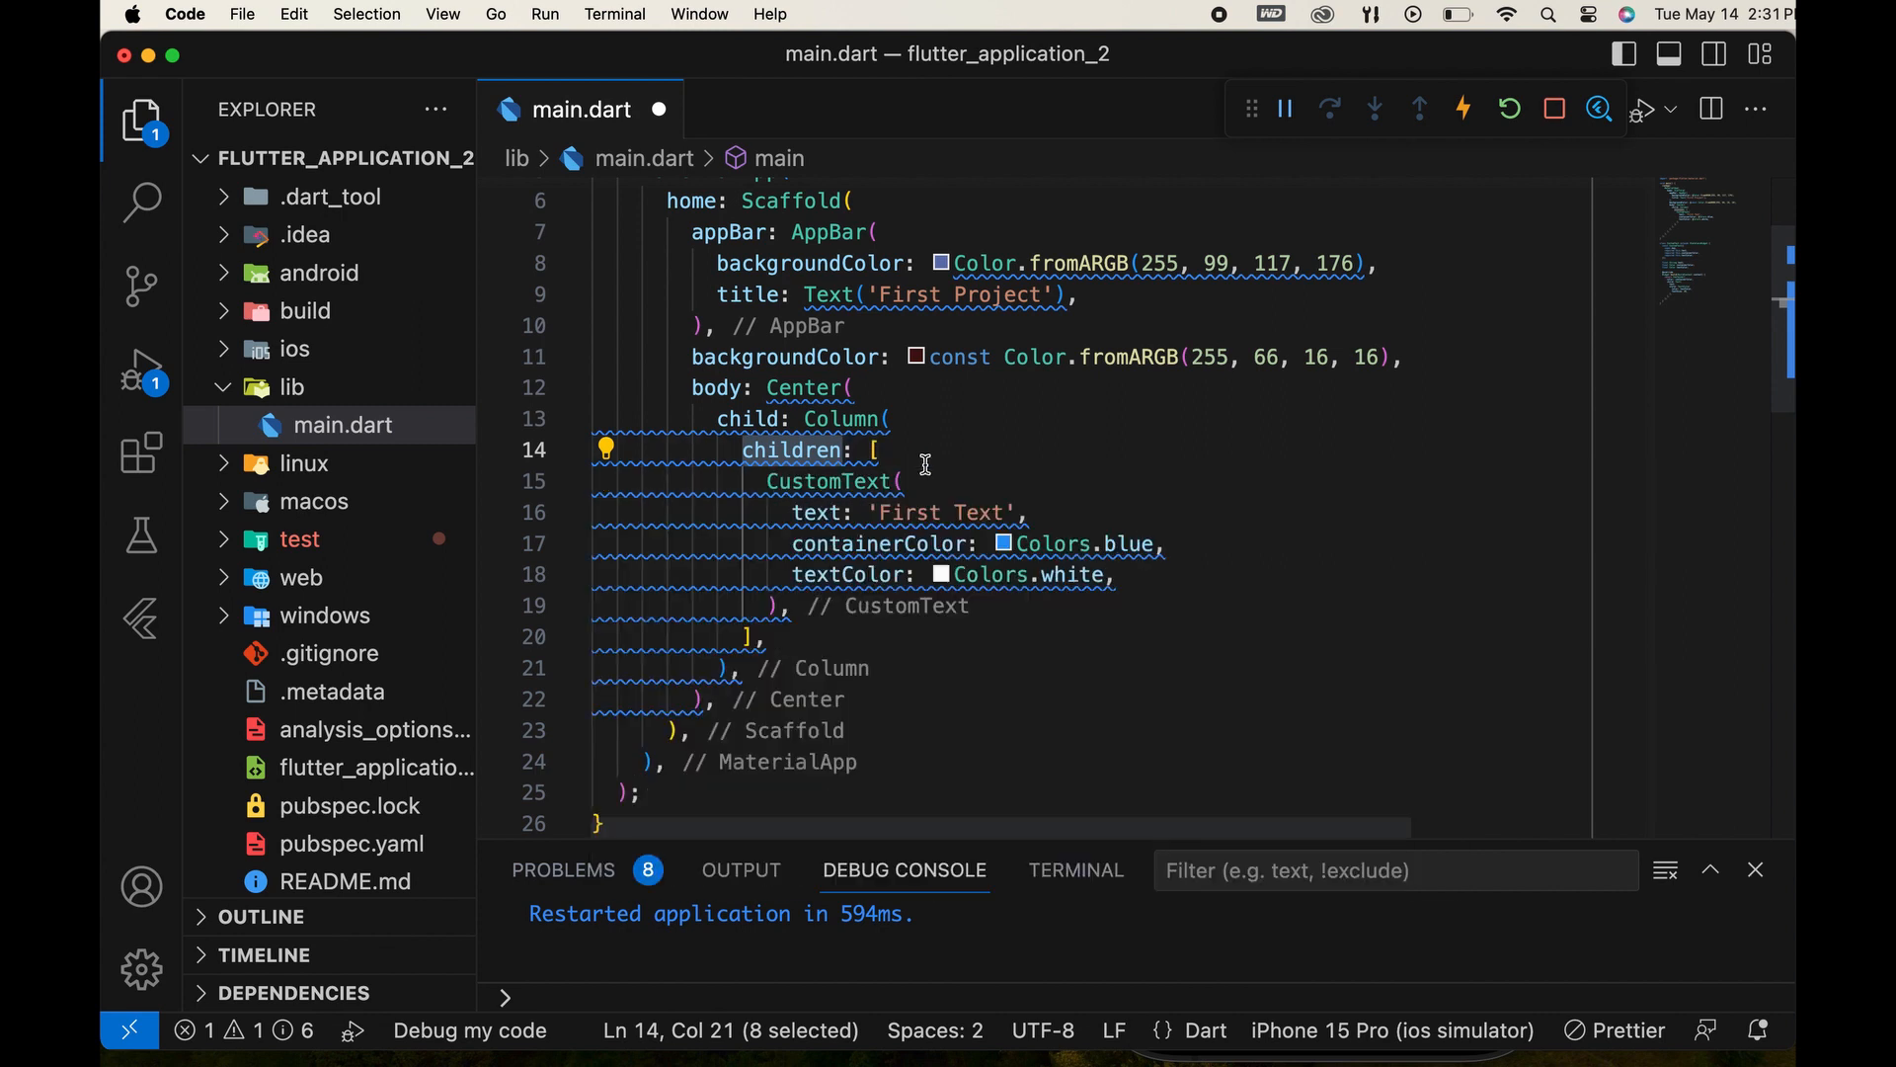
mouse_move(889, 448)
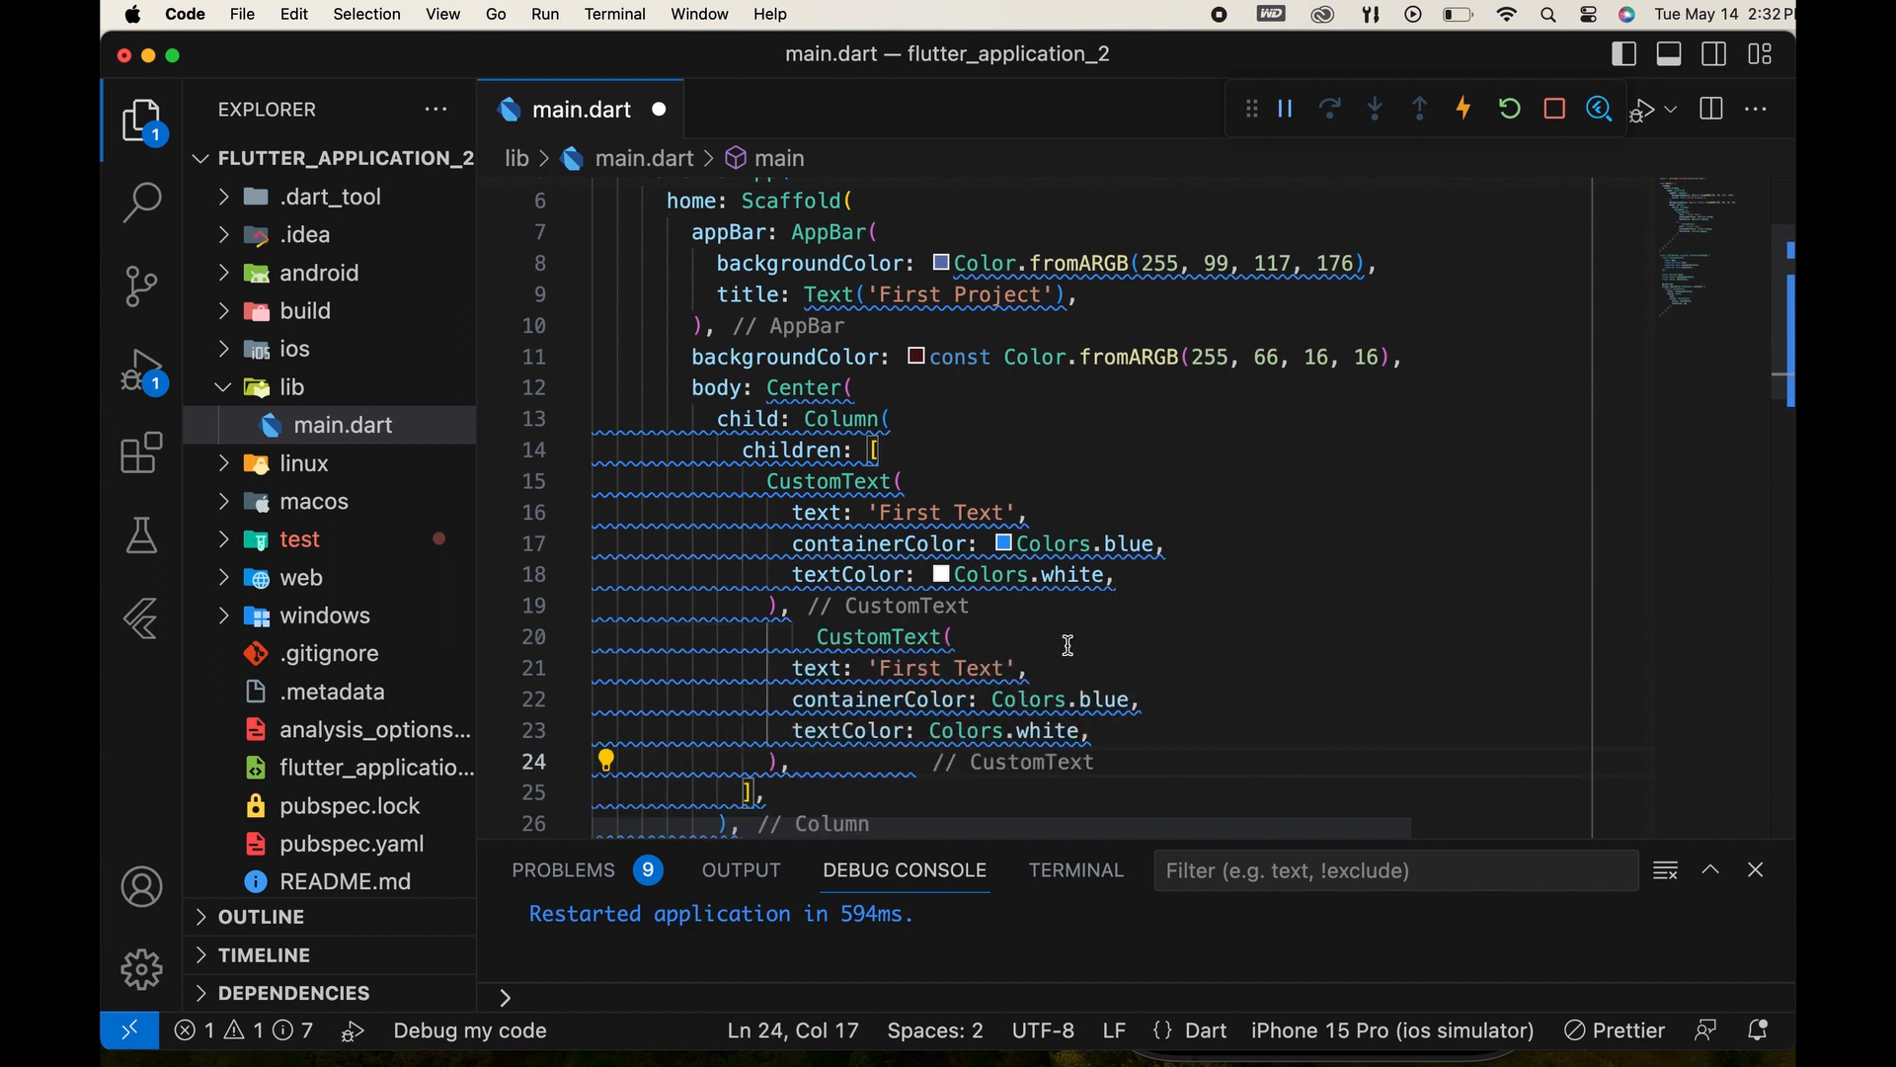
Edit the copied block to 'Second Text' with Colors.black container and Colors.yellow text, then save.
click(1304, 686)
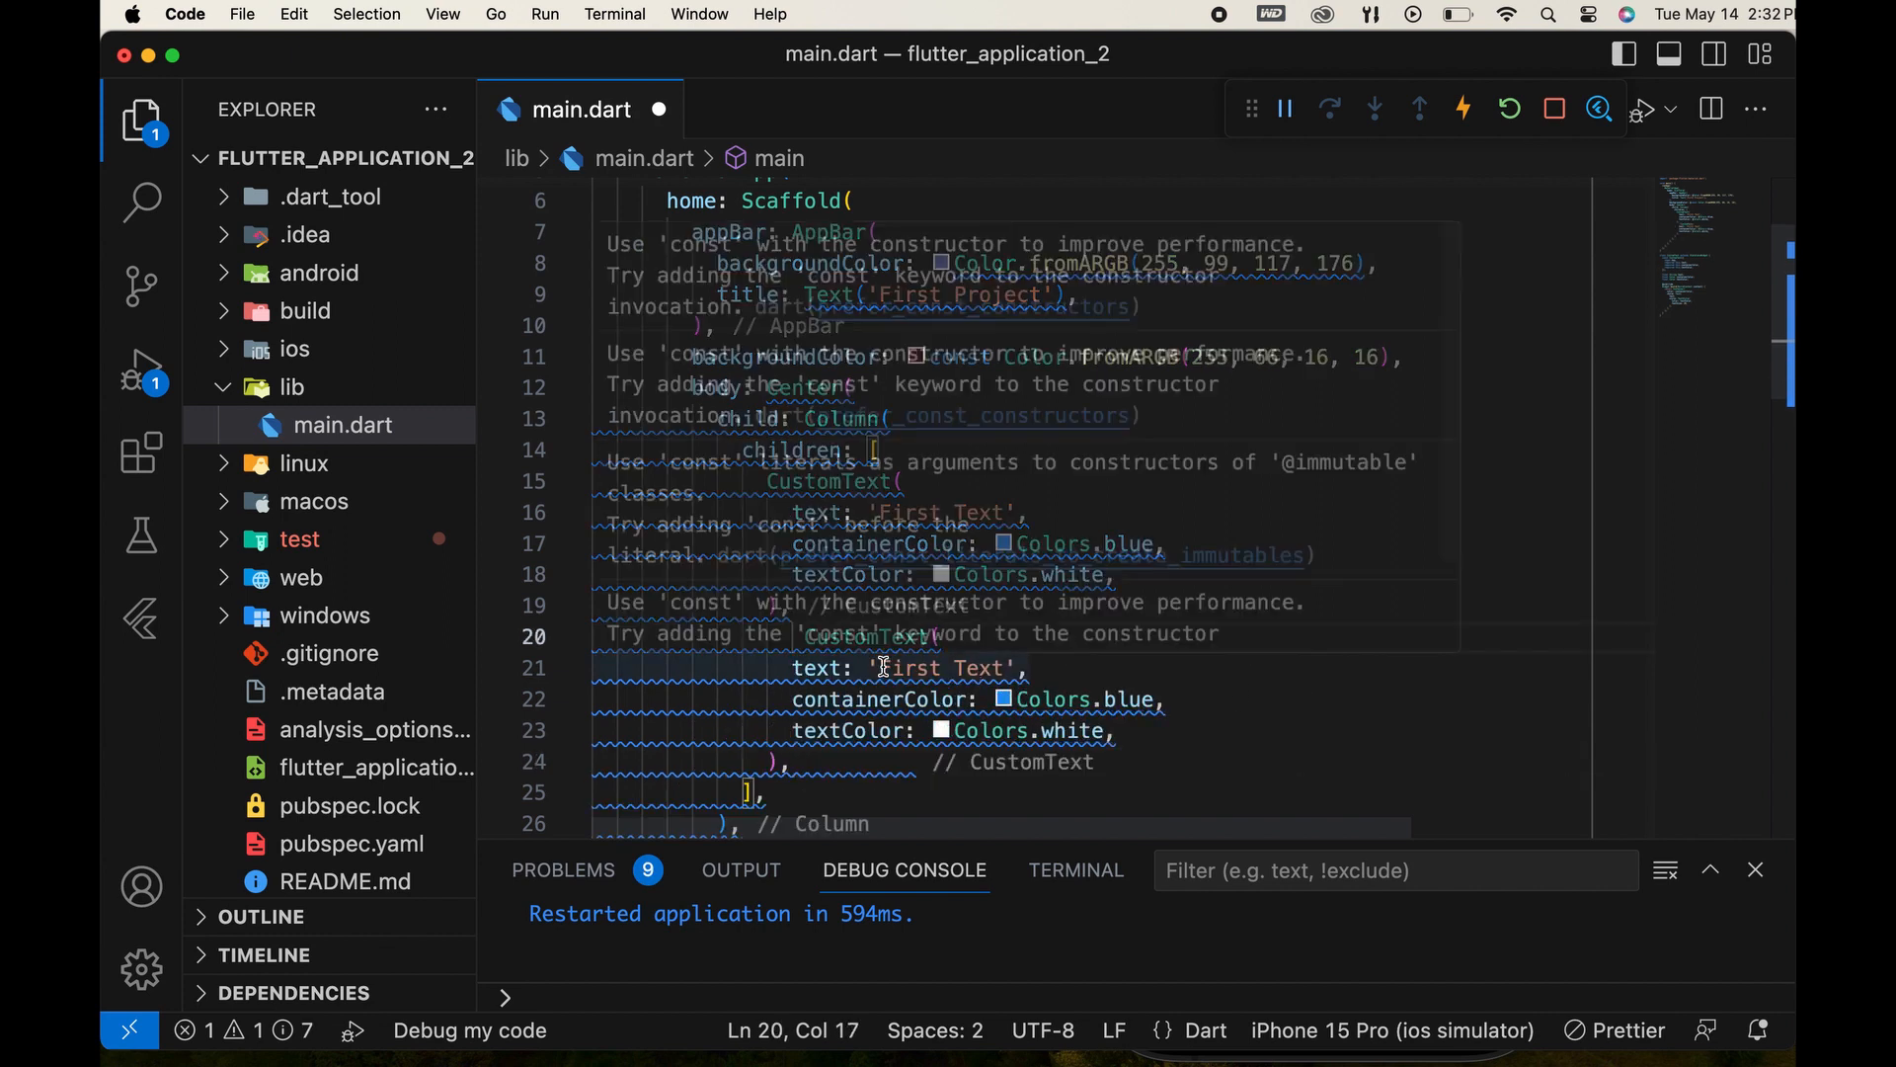
double_click(907, 668)
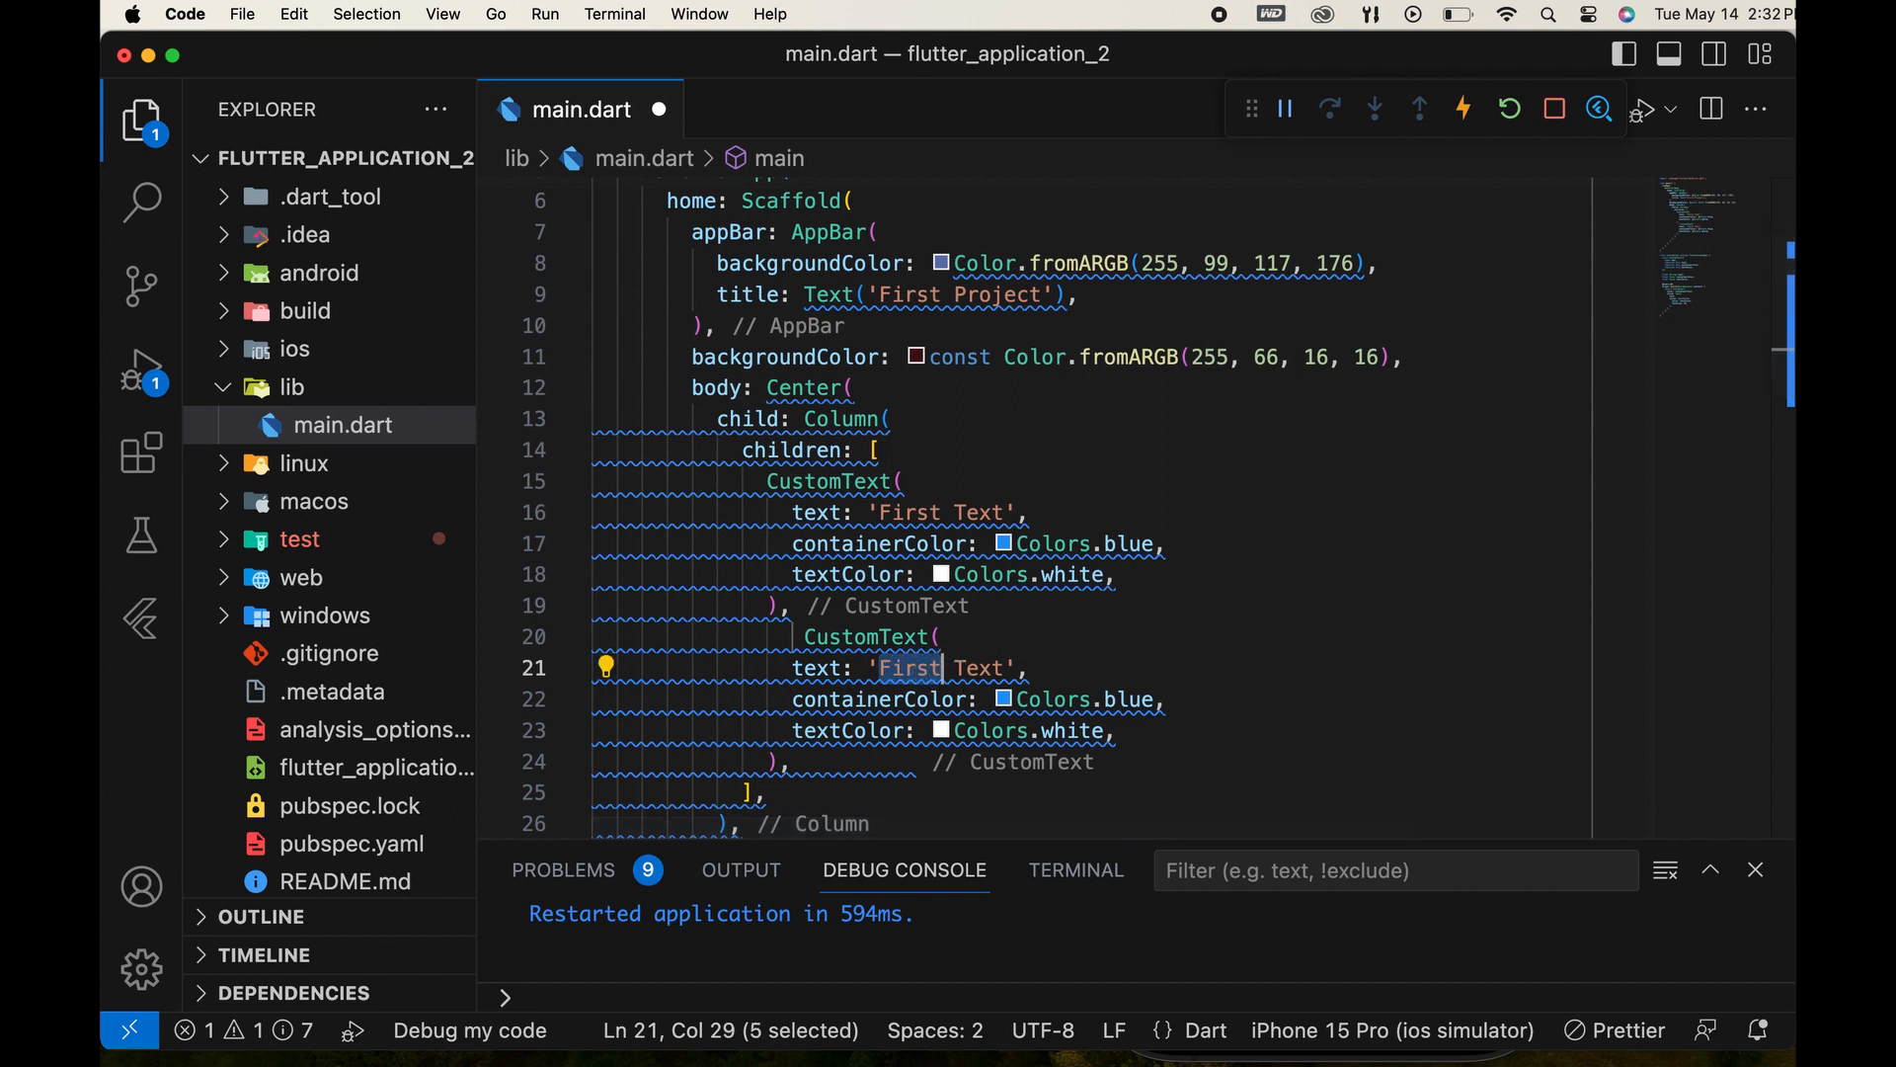
text(Second)
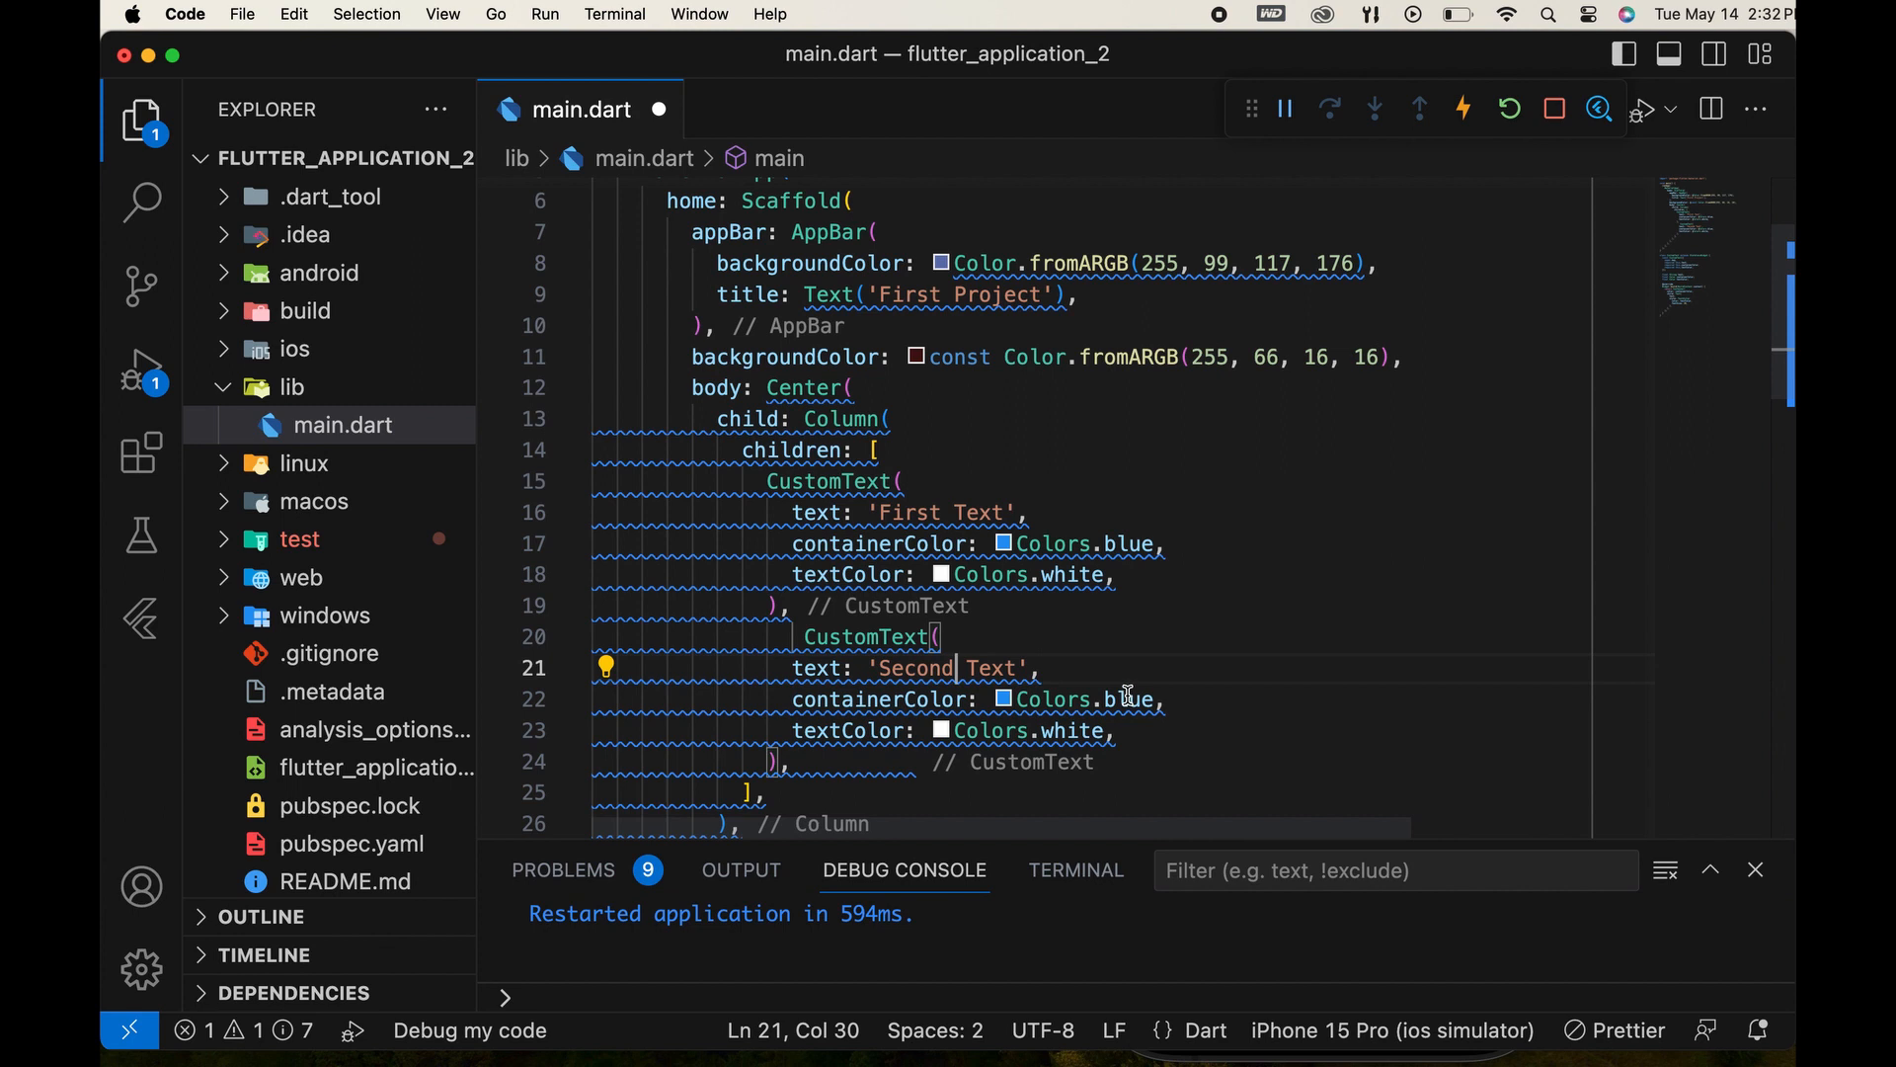
double_click(1128, 697)
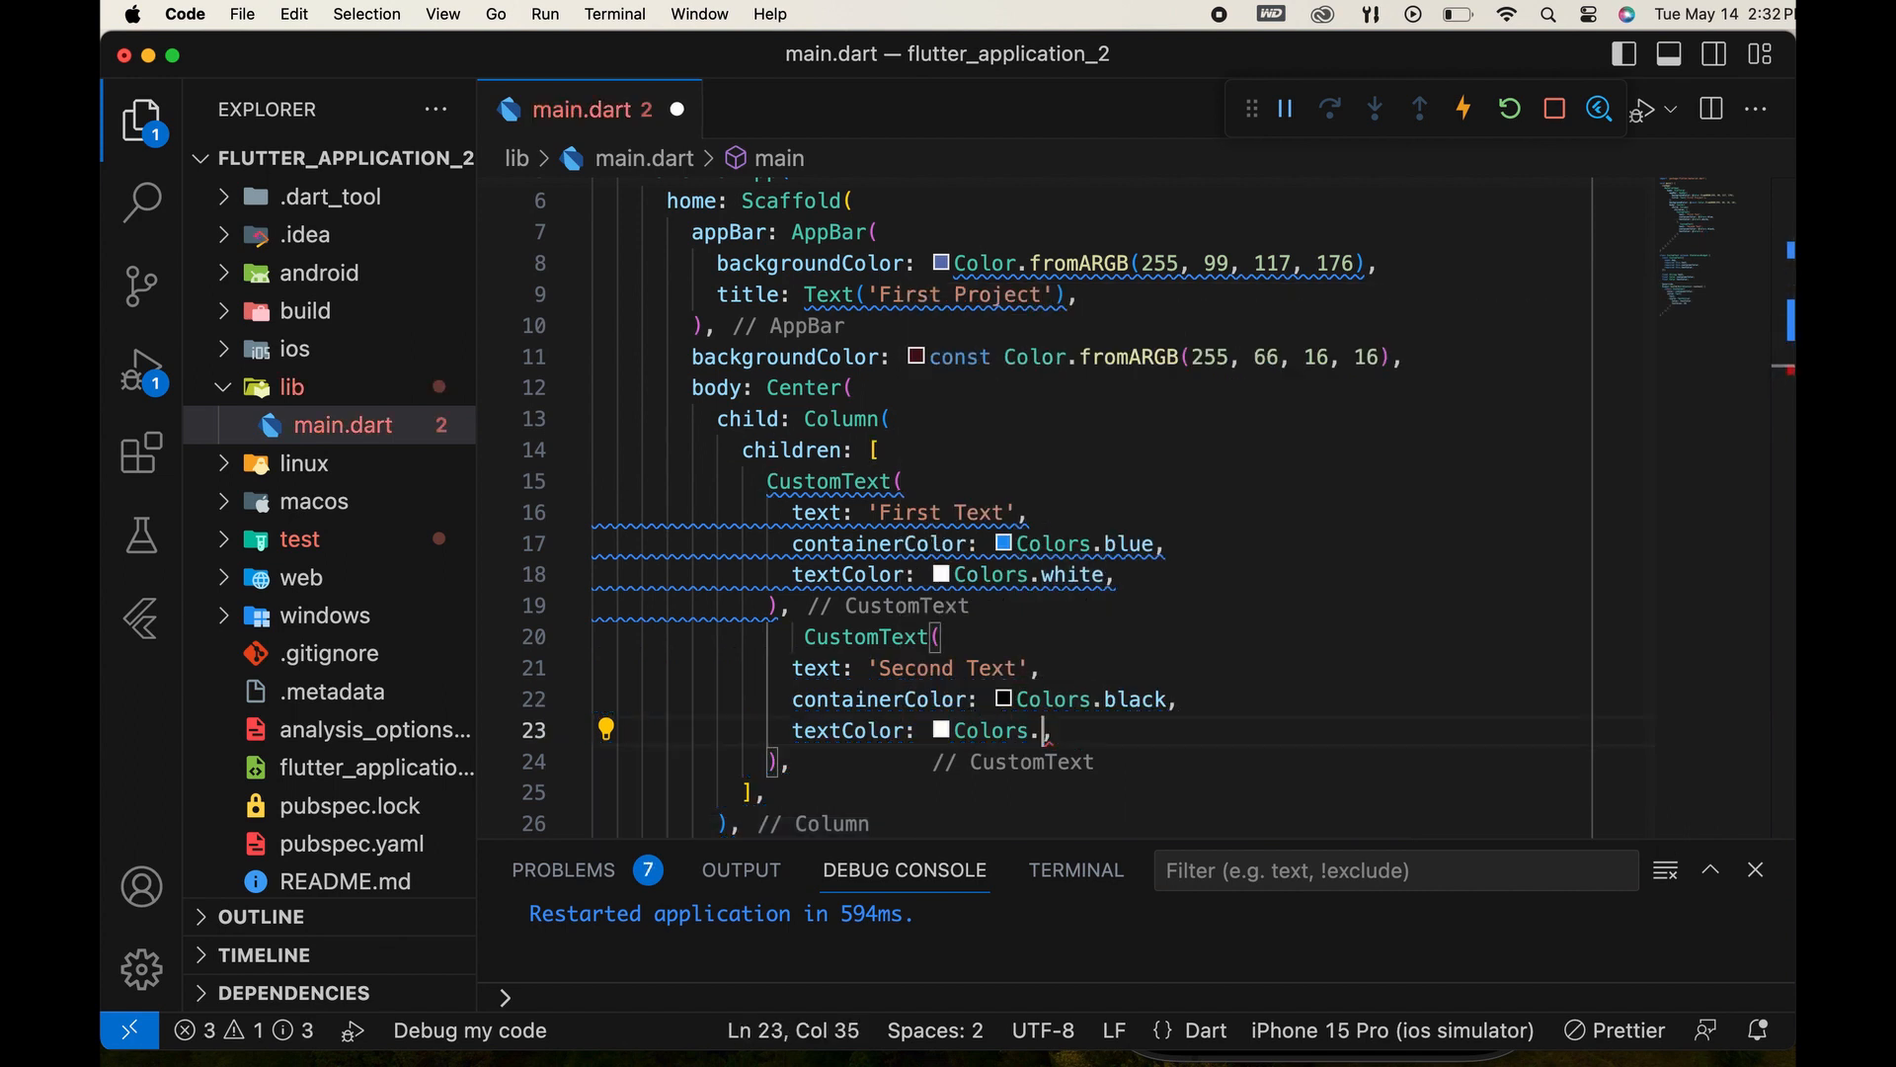
text(y)
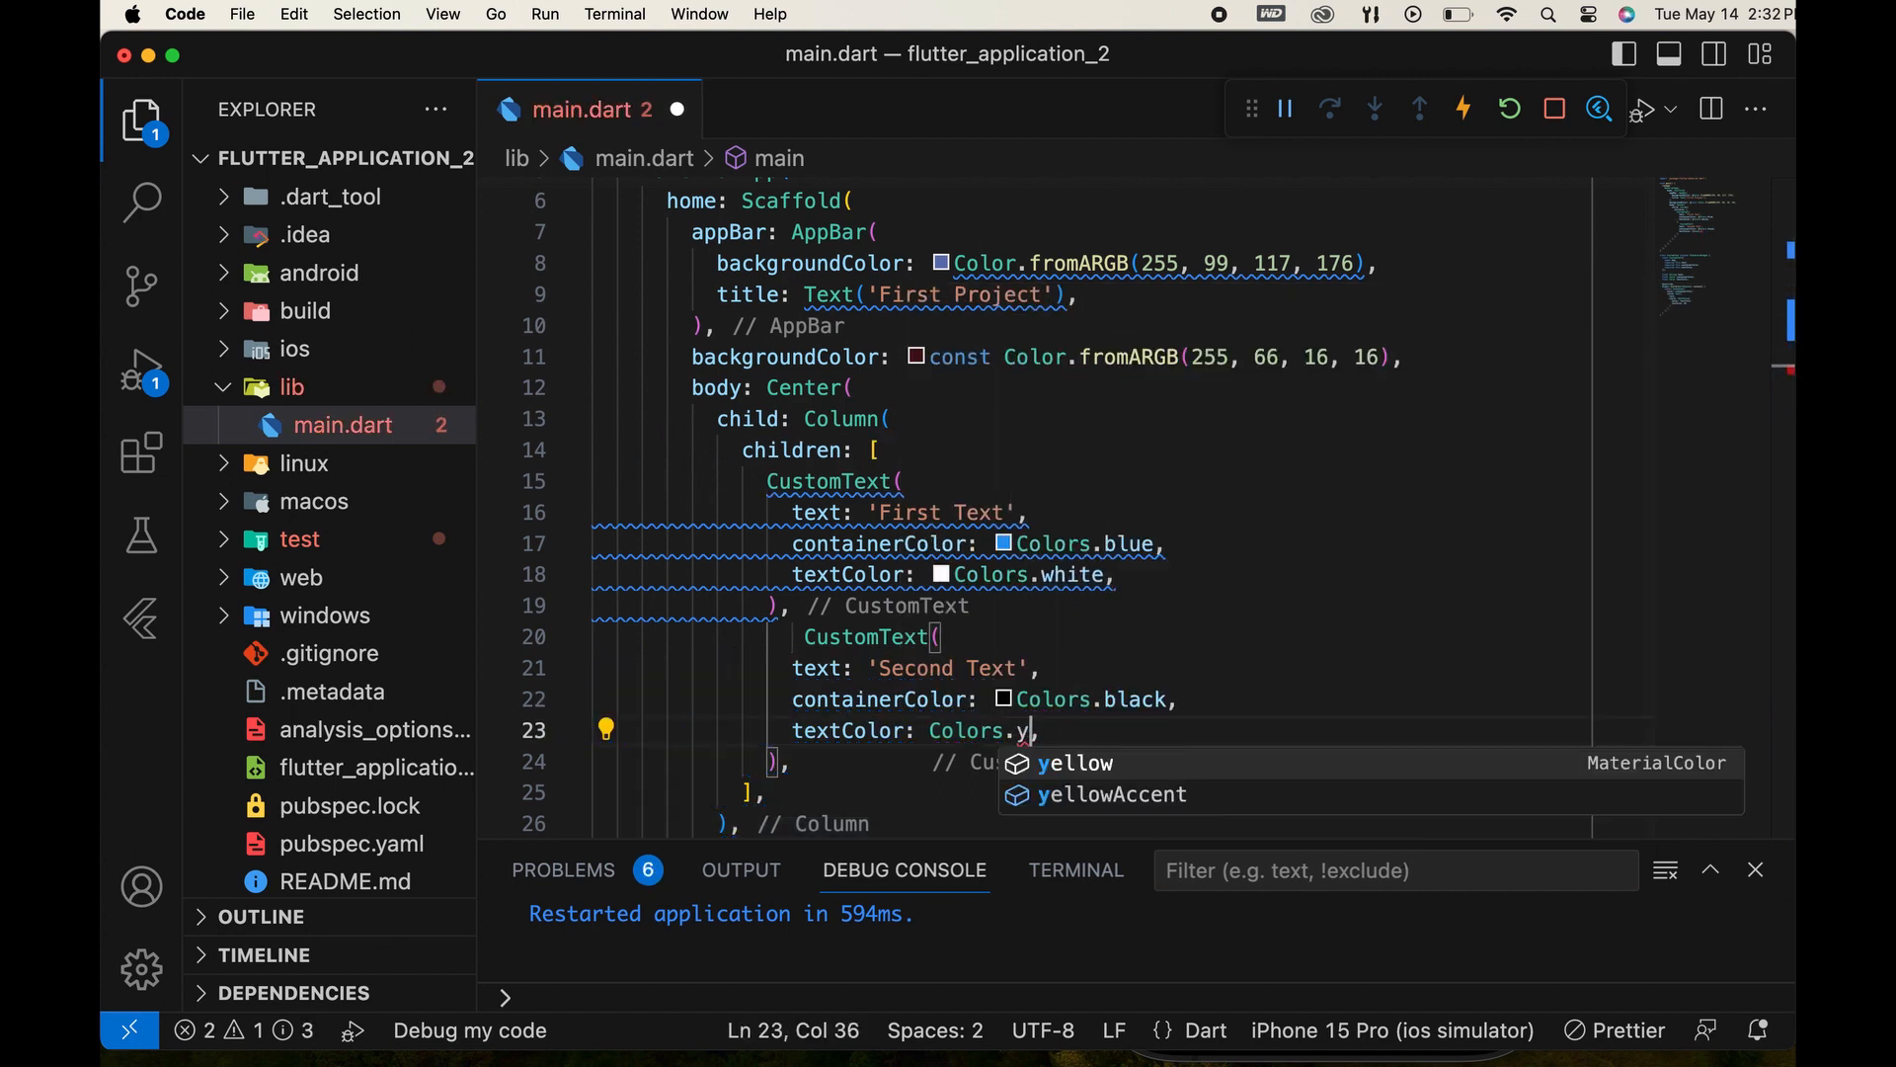
click(1075, 762)
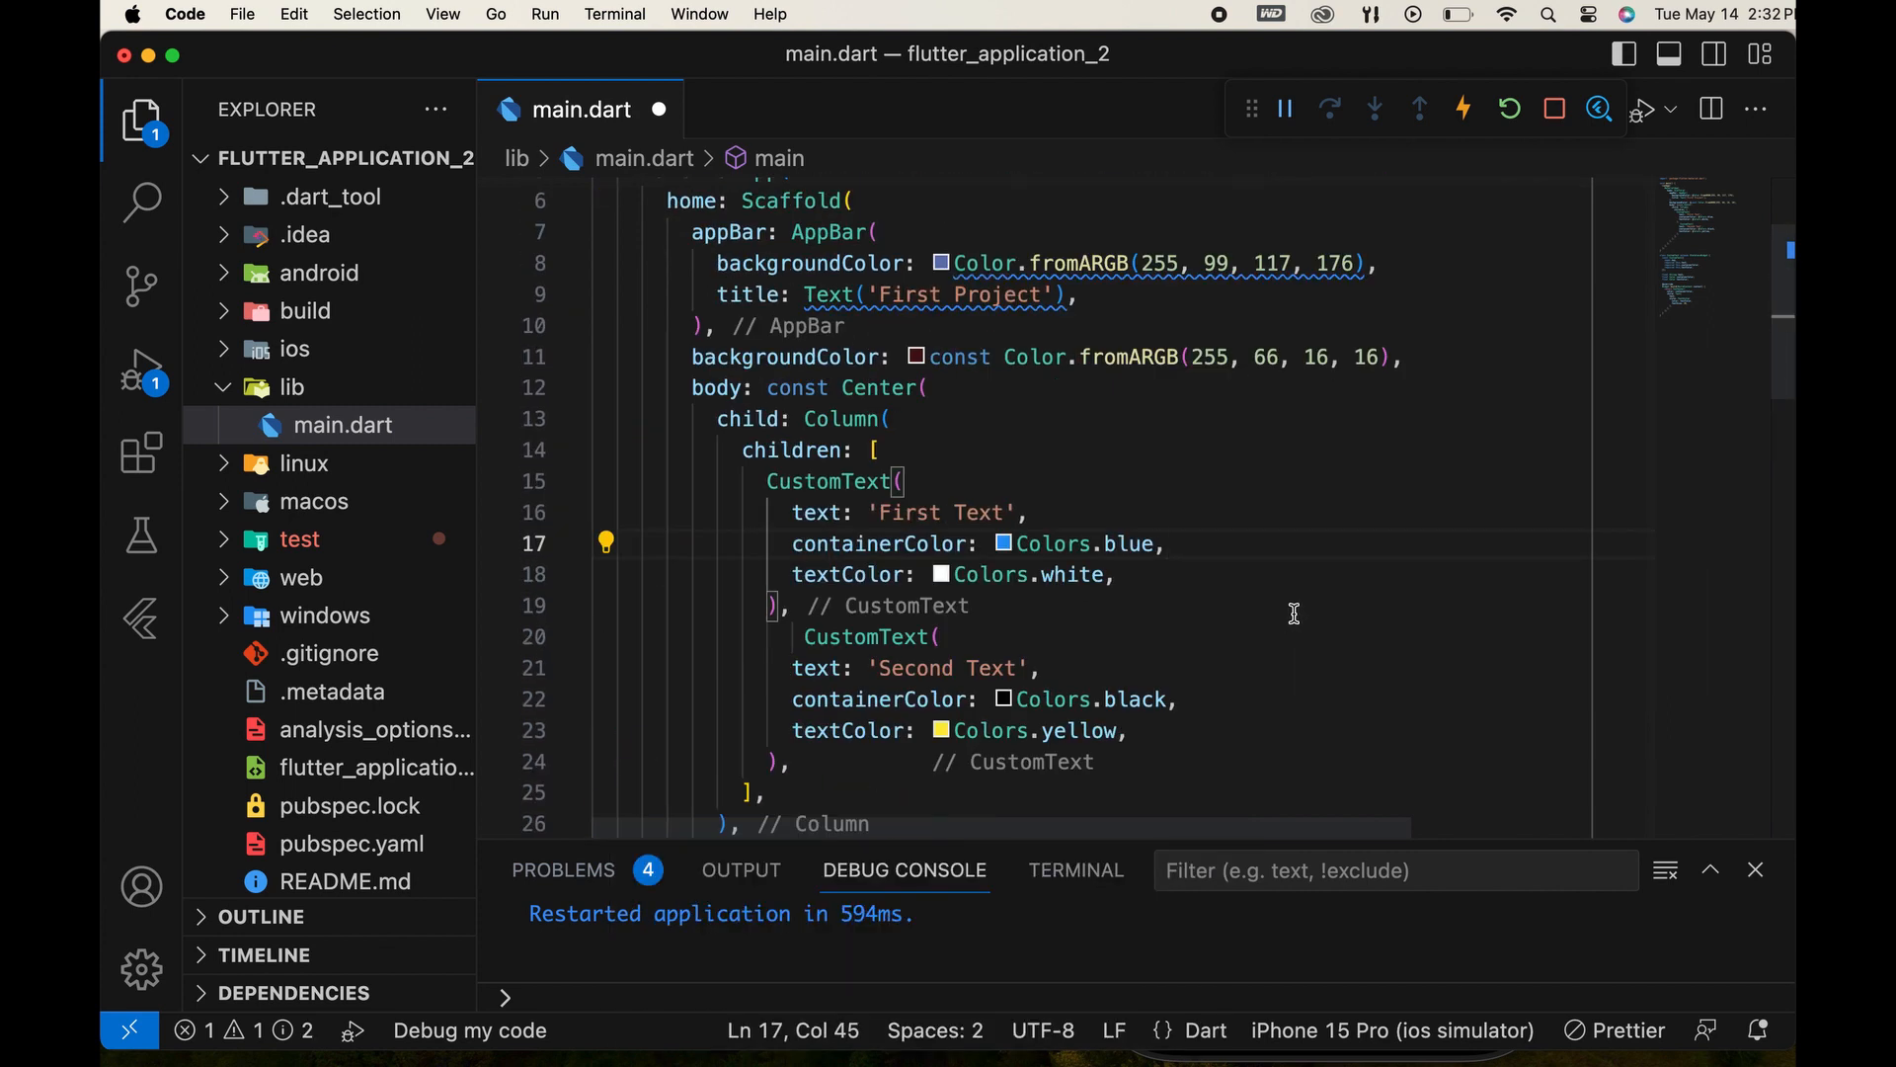
scroll(down, 3)
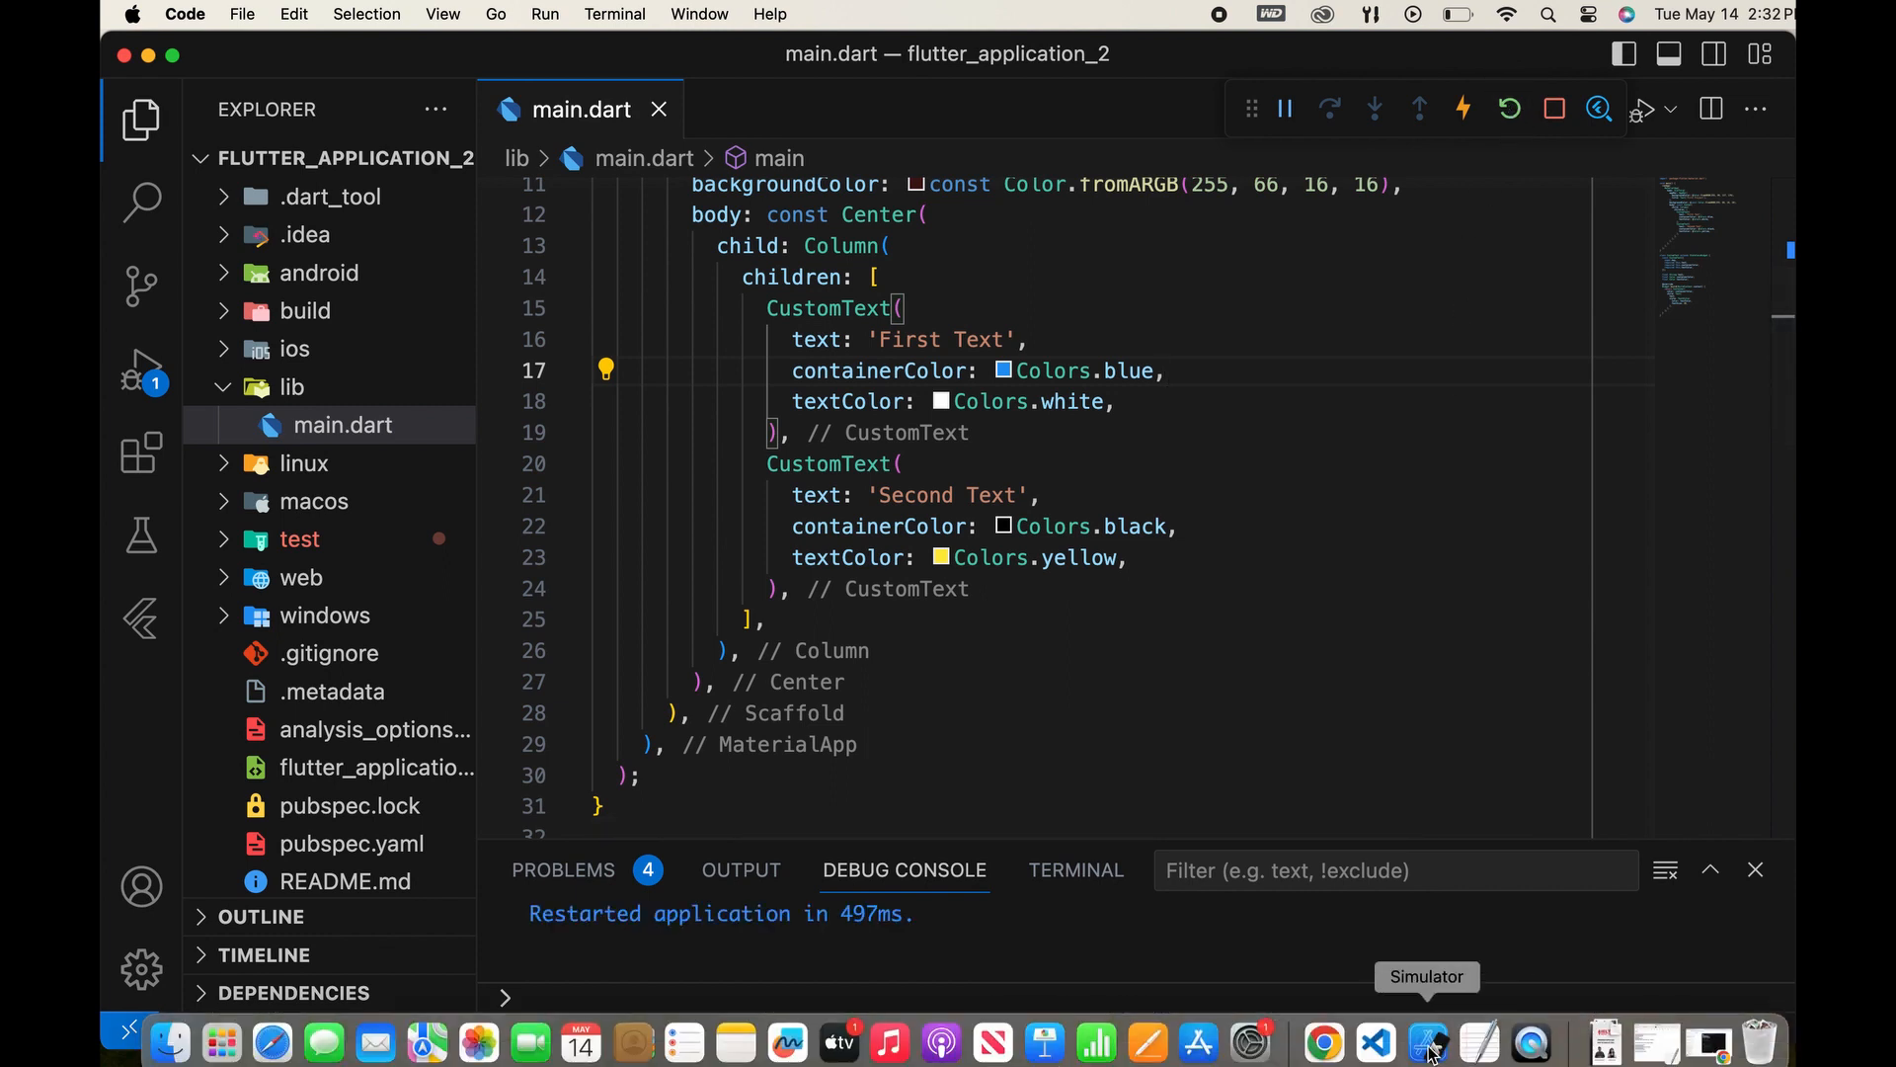
Bring the iPhone simulator forward to check both stacked texts.
click(1426, 1041)
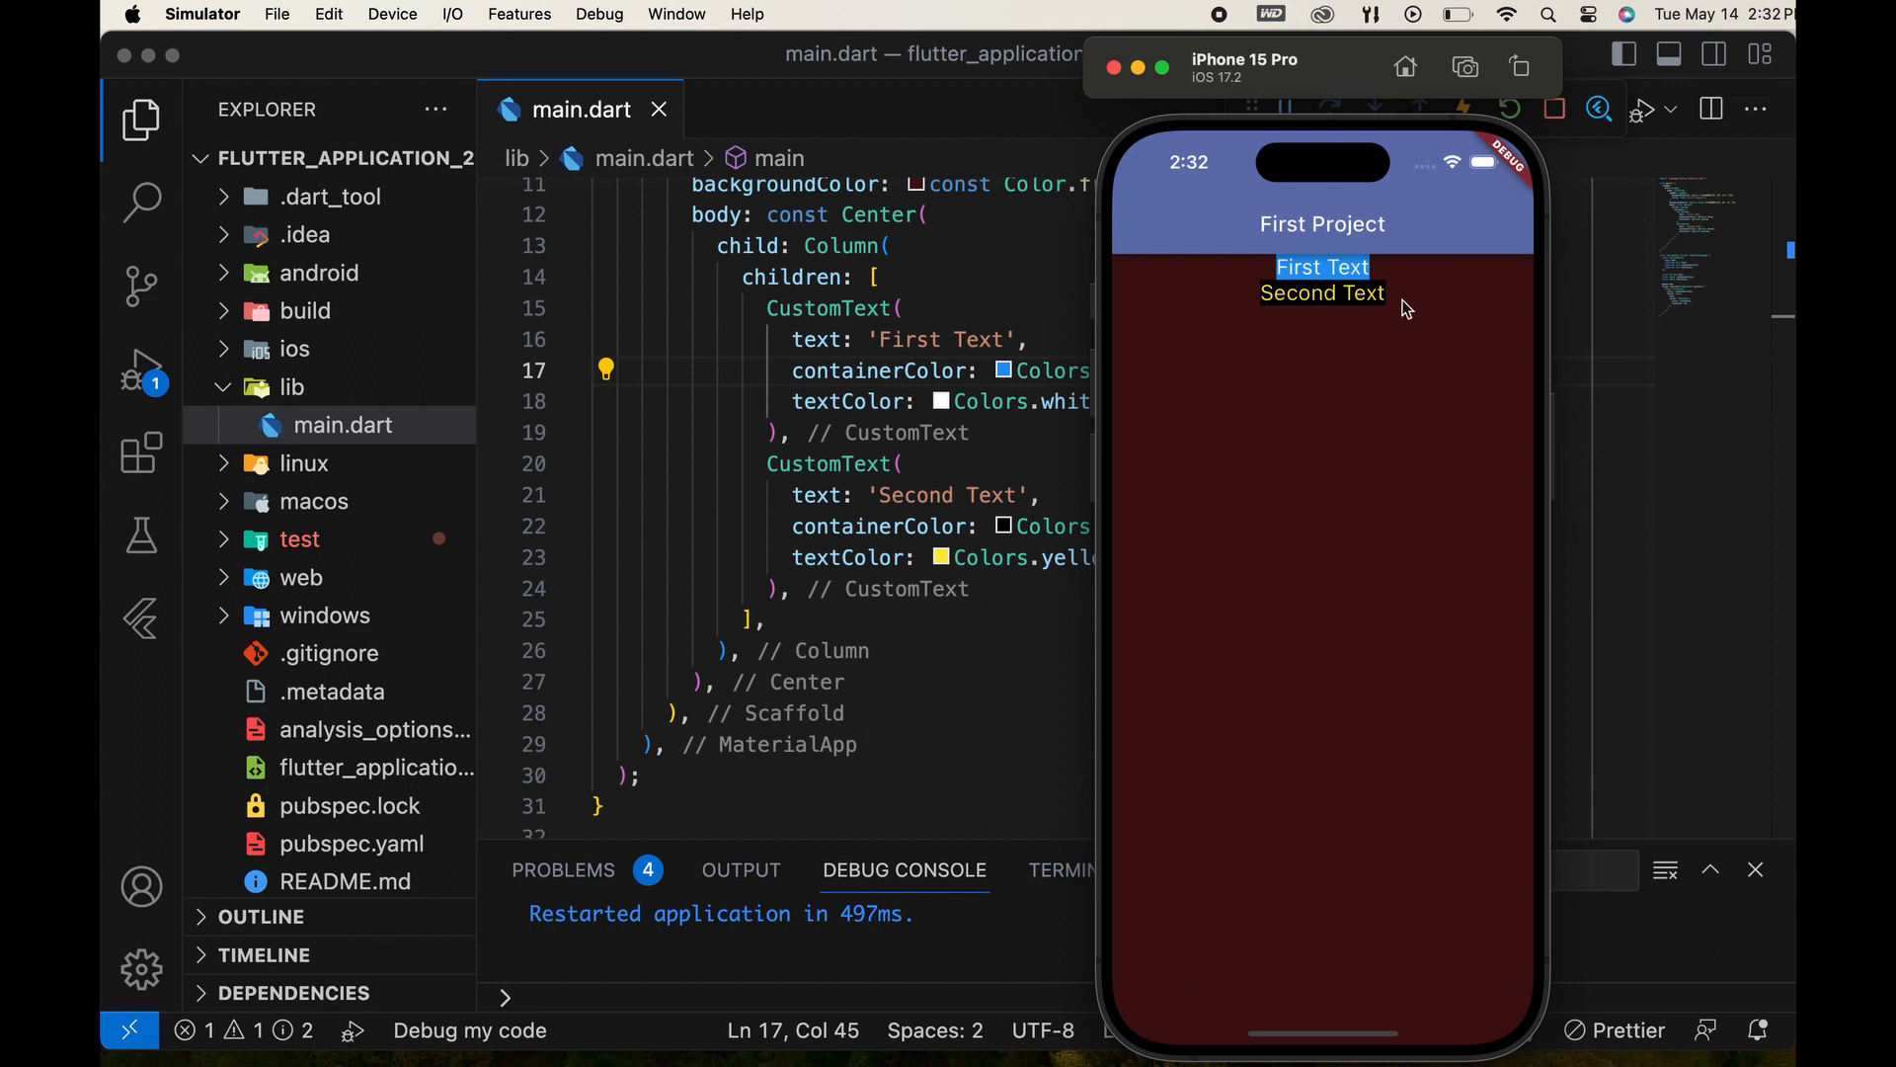
mouse_move(1450, 316)
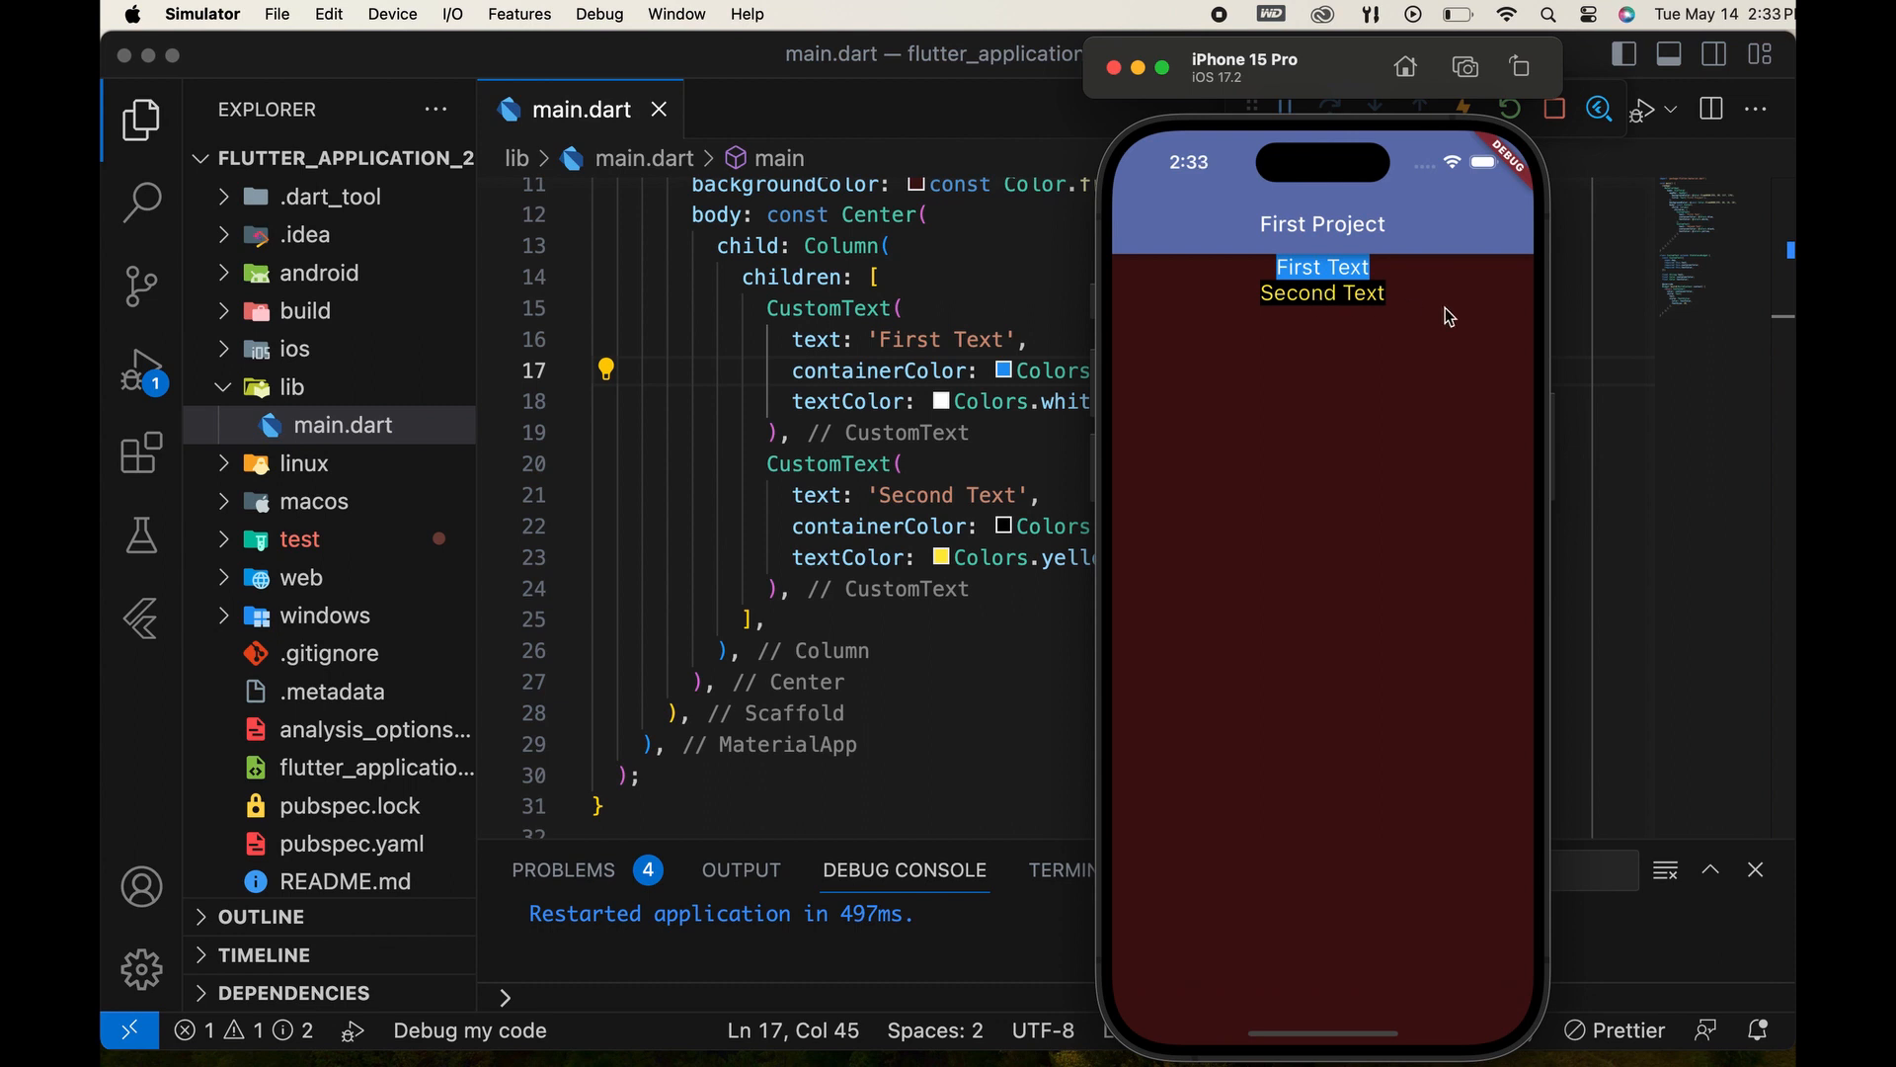
mouse_move(1377, 314)
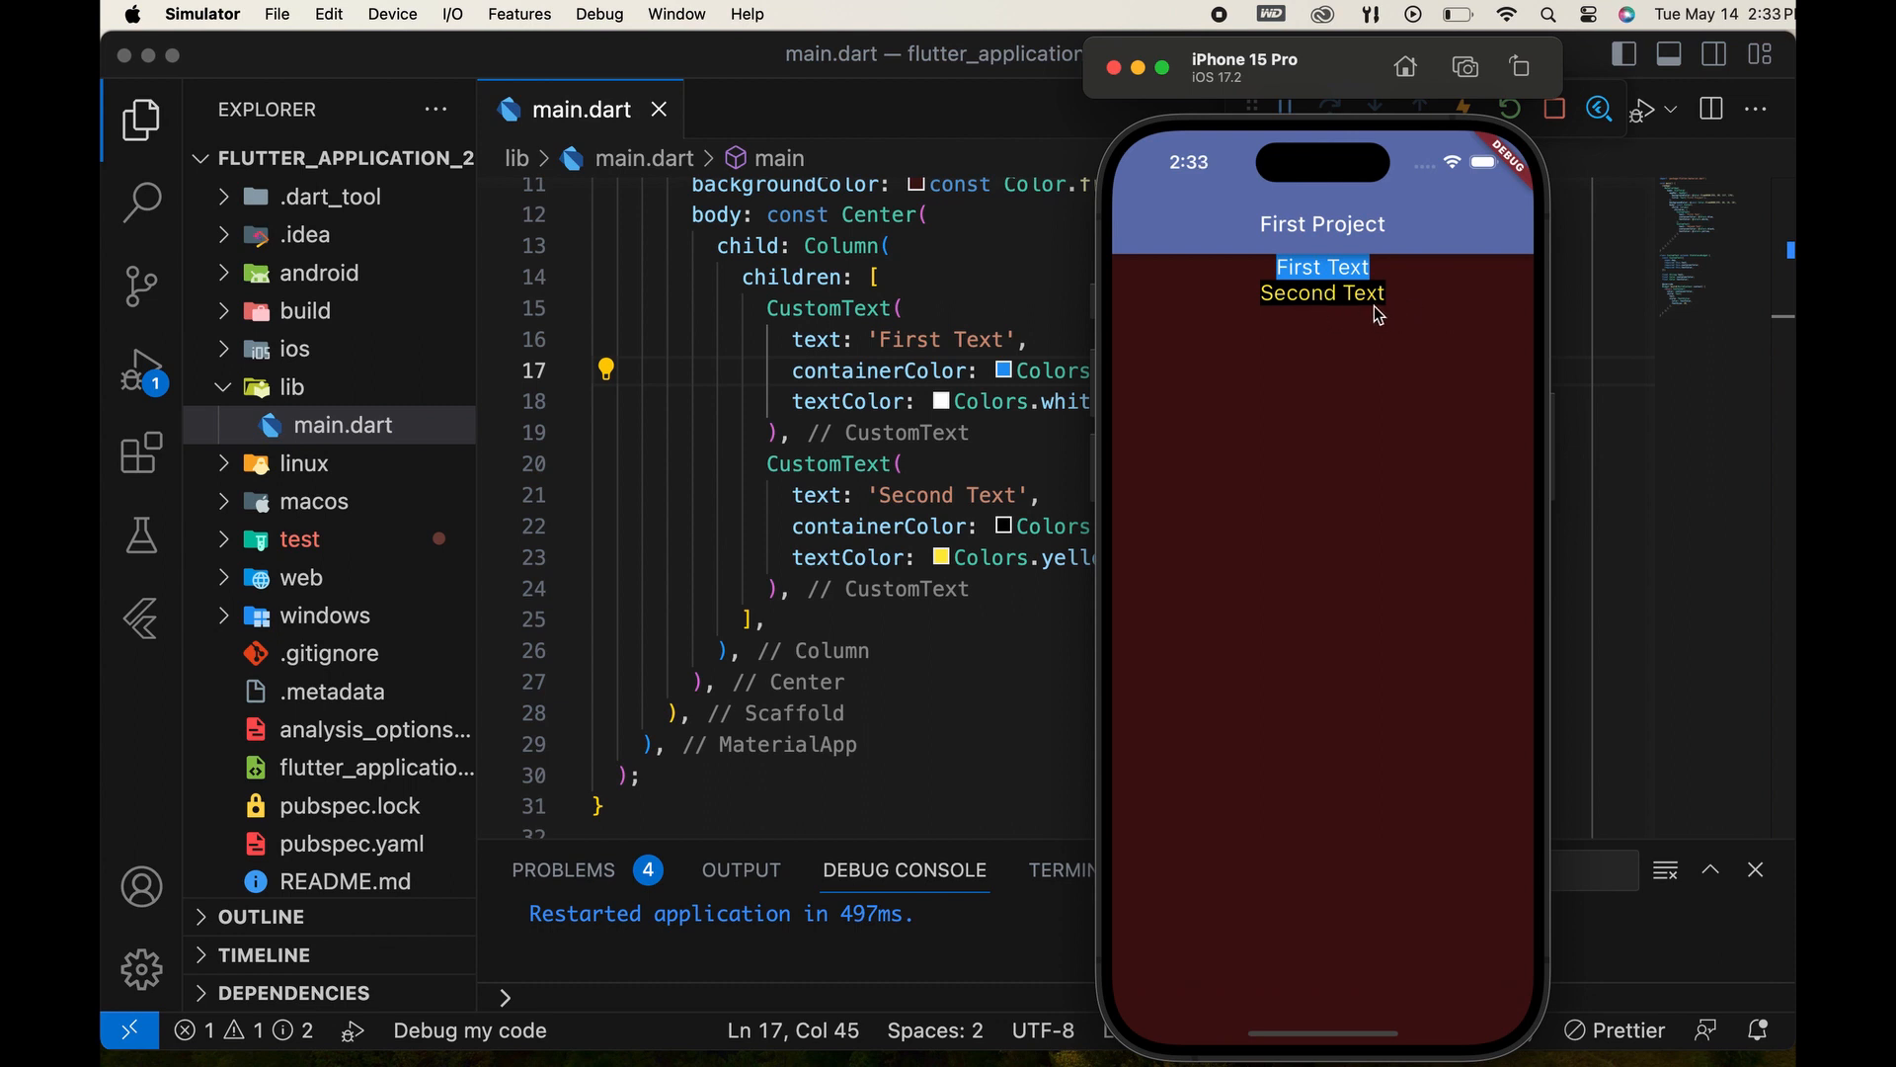
mouse_move(992, 476)
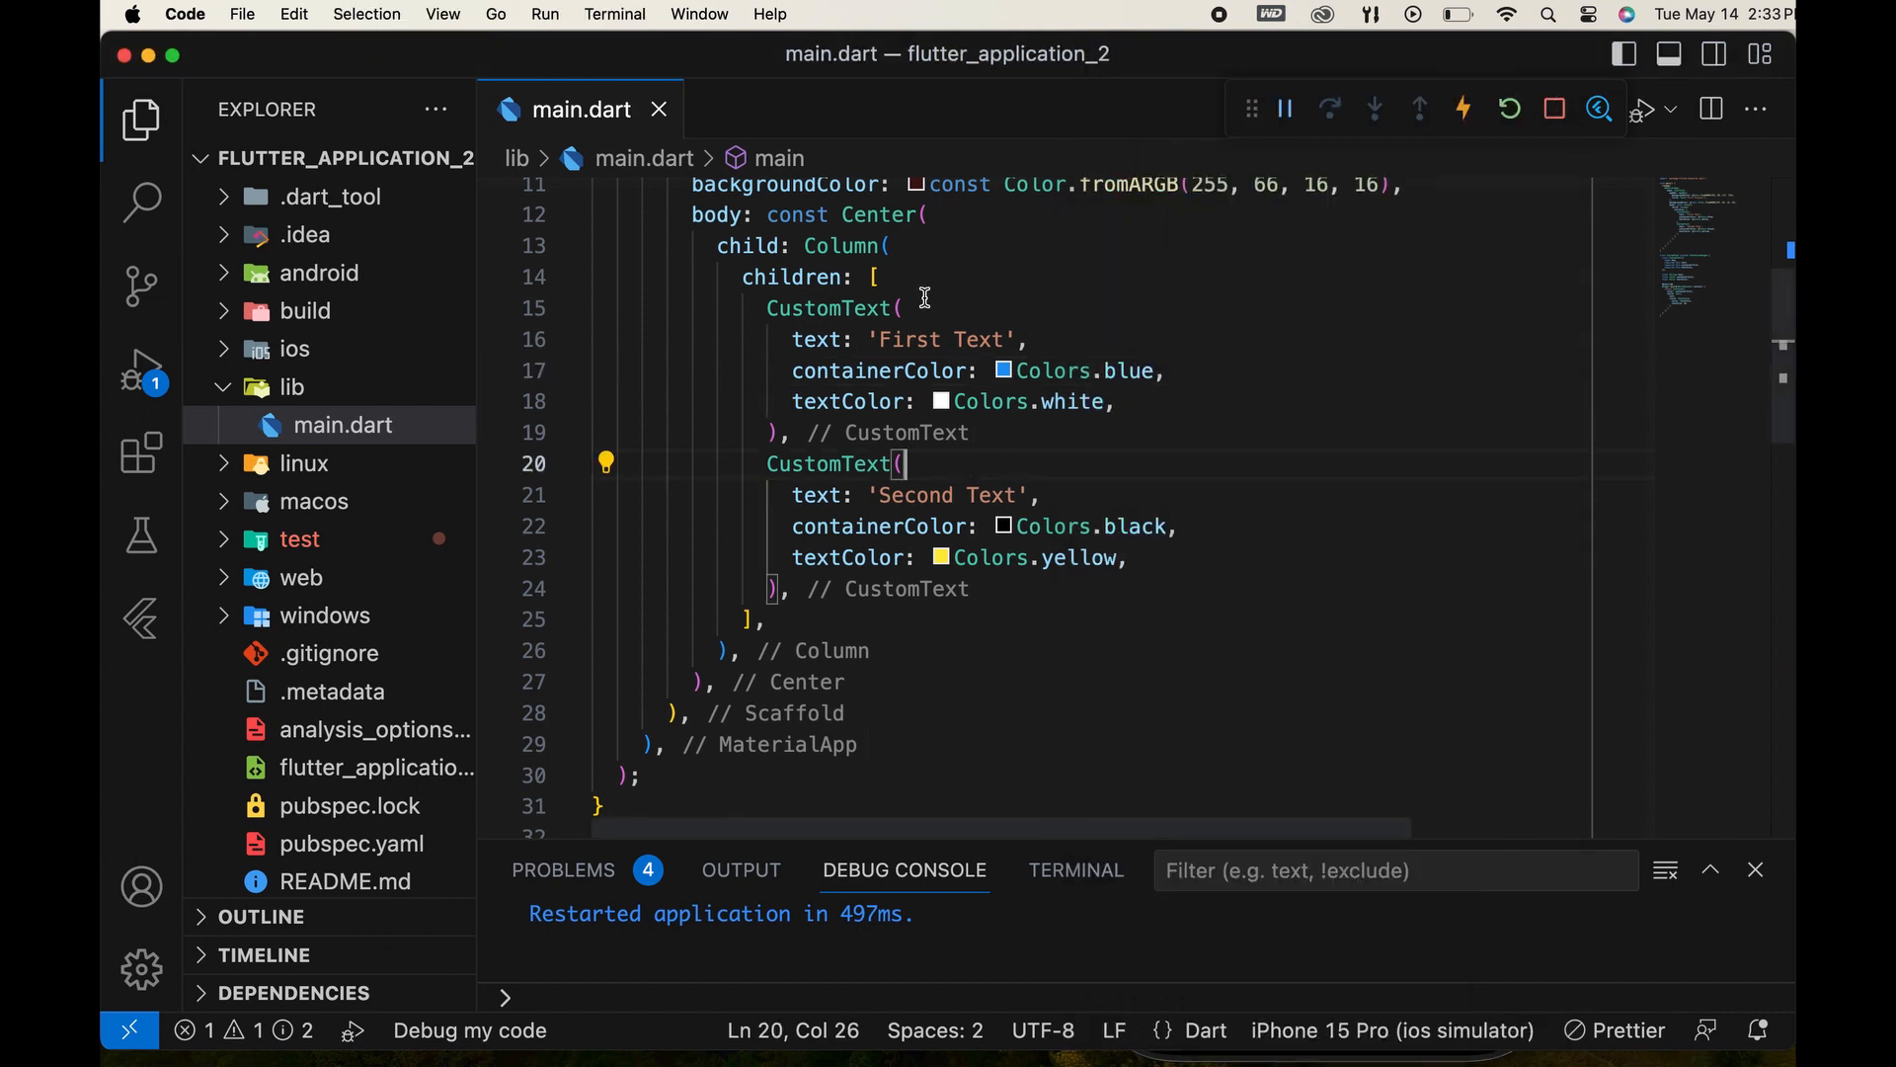
mouse_move(918, 278)
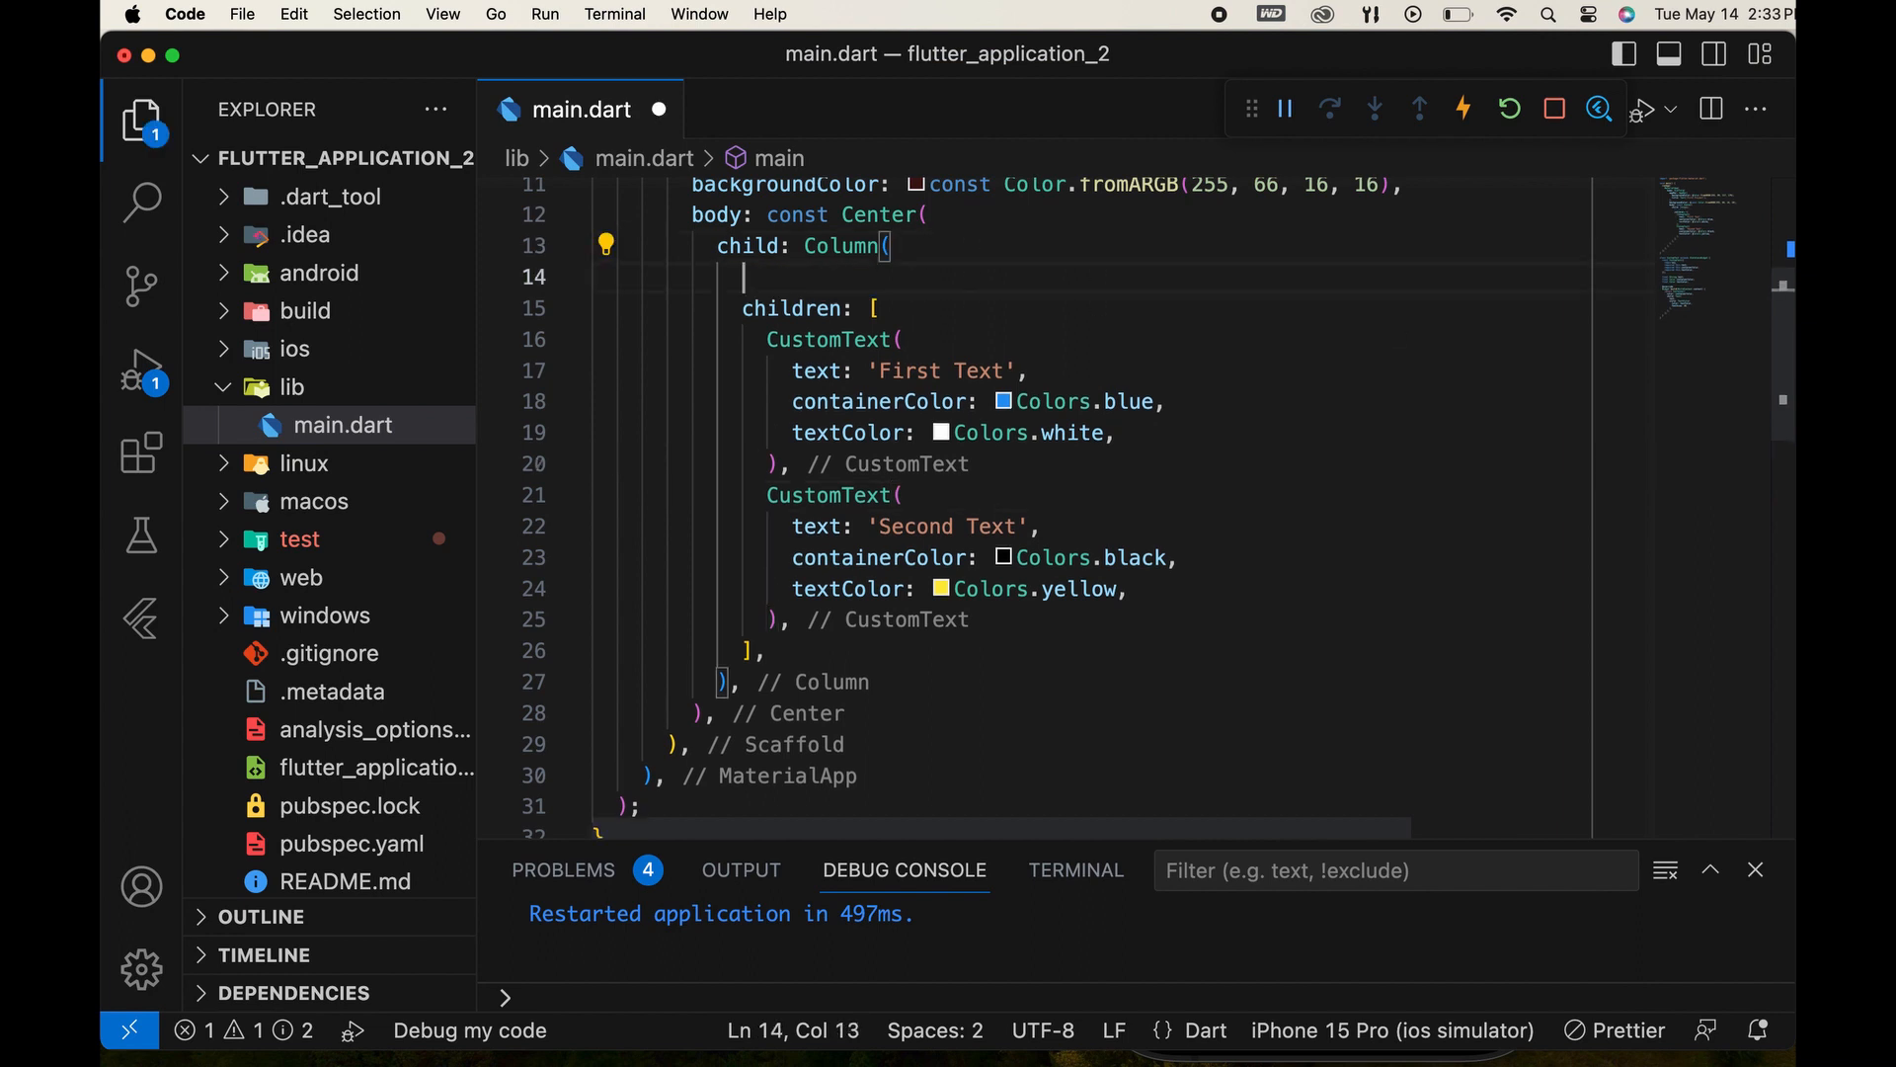
Set mainAxisAlignment: MainAxisAlignment.center on the Column and check it in the simulator.
text(ainAxisAlignment: ,)
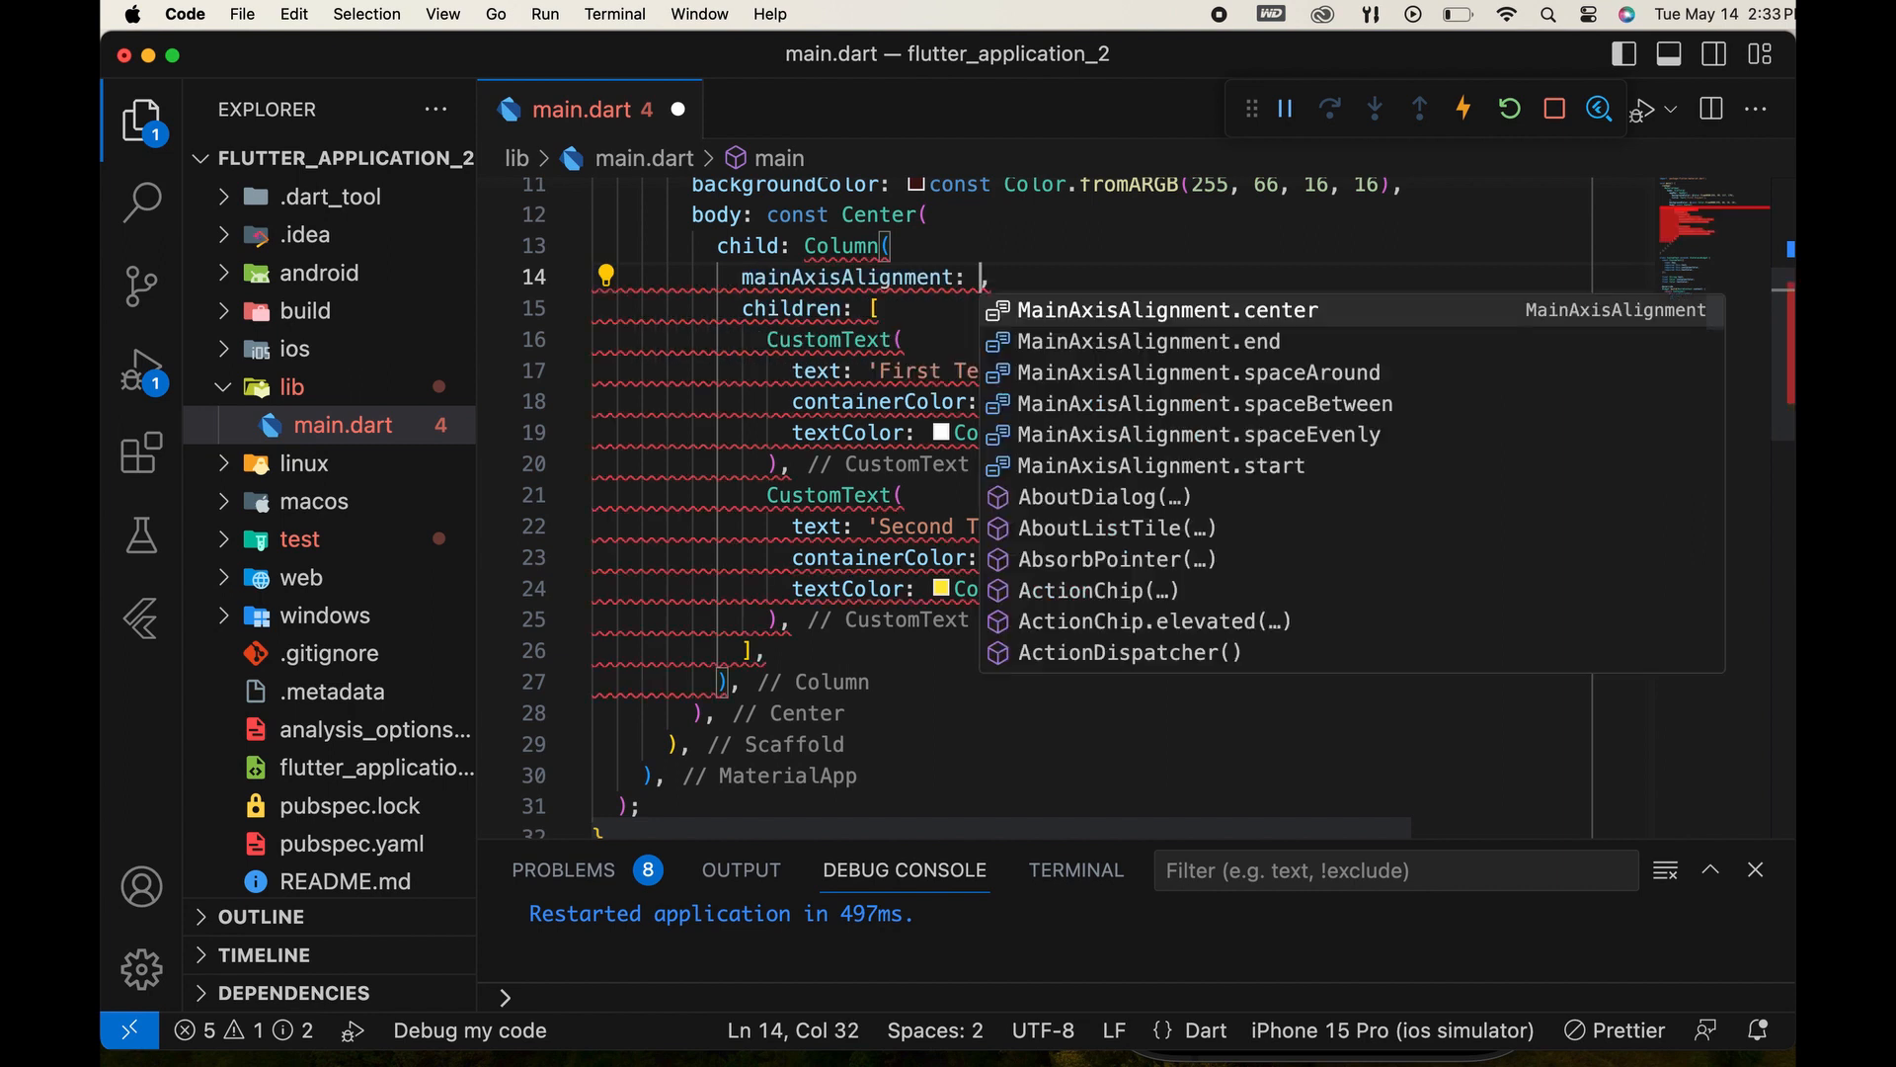
text(MainAxisAlignment.center)
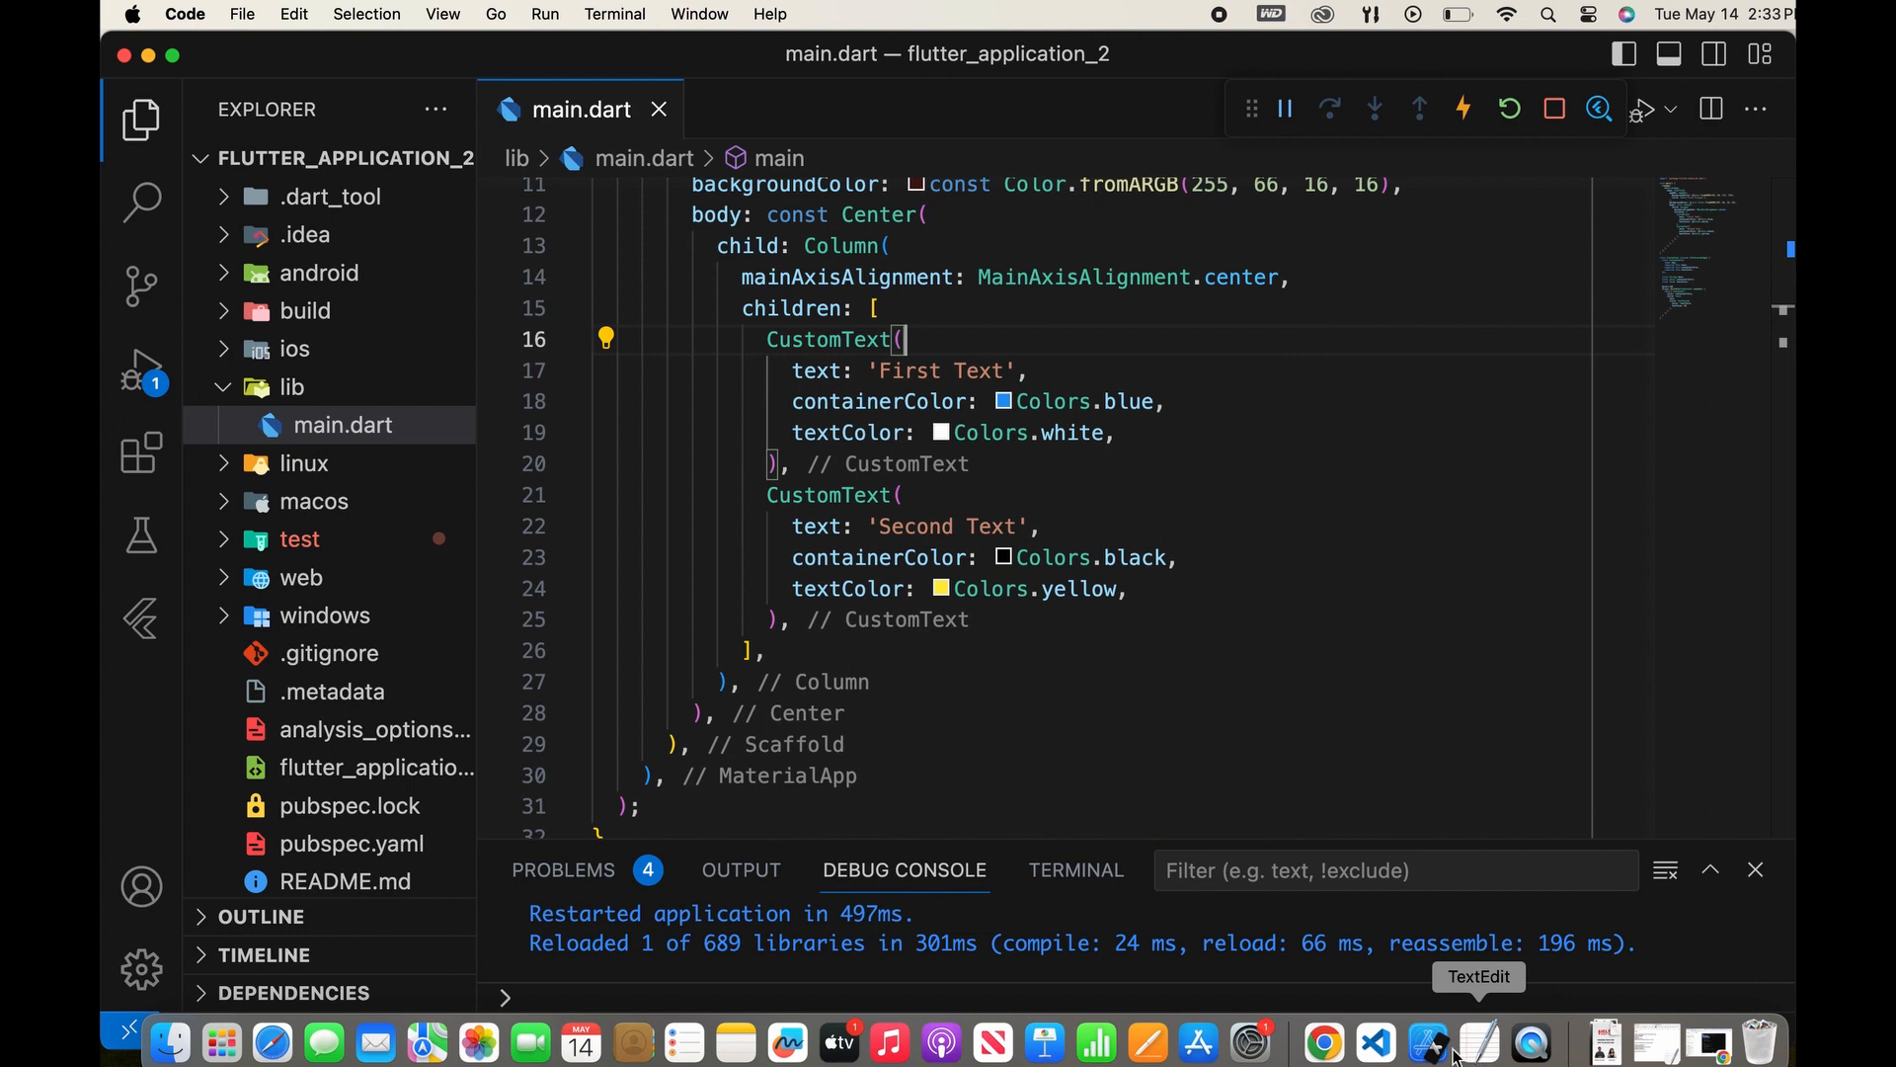
click(974, 320)
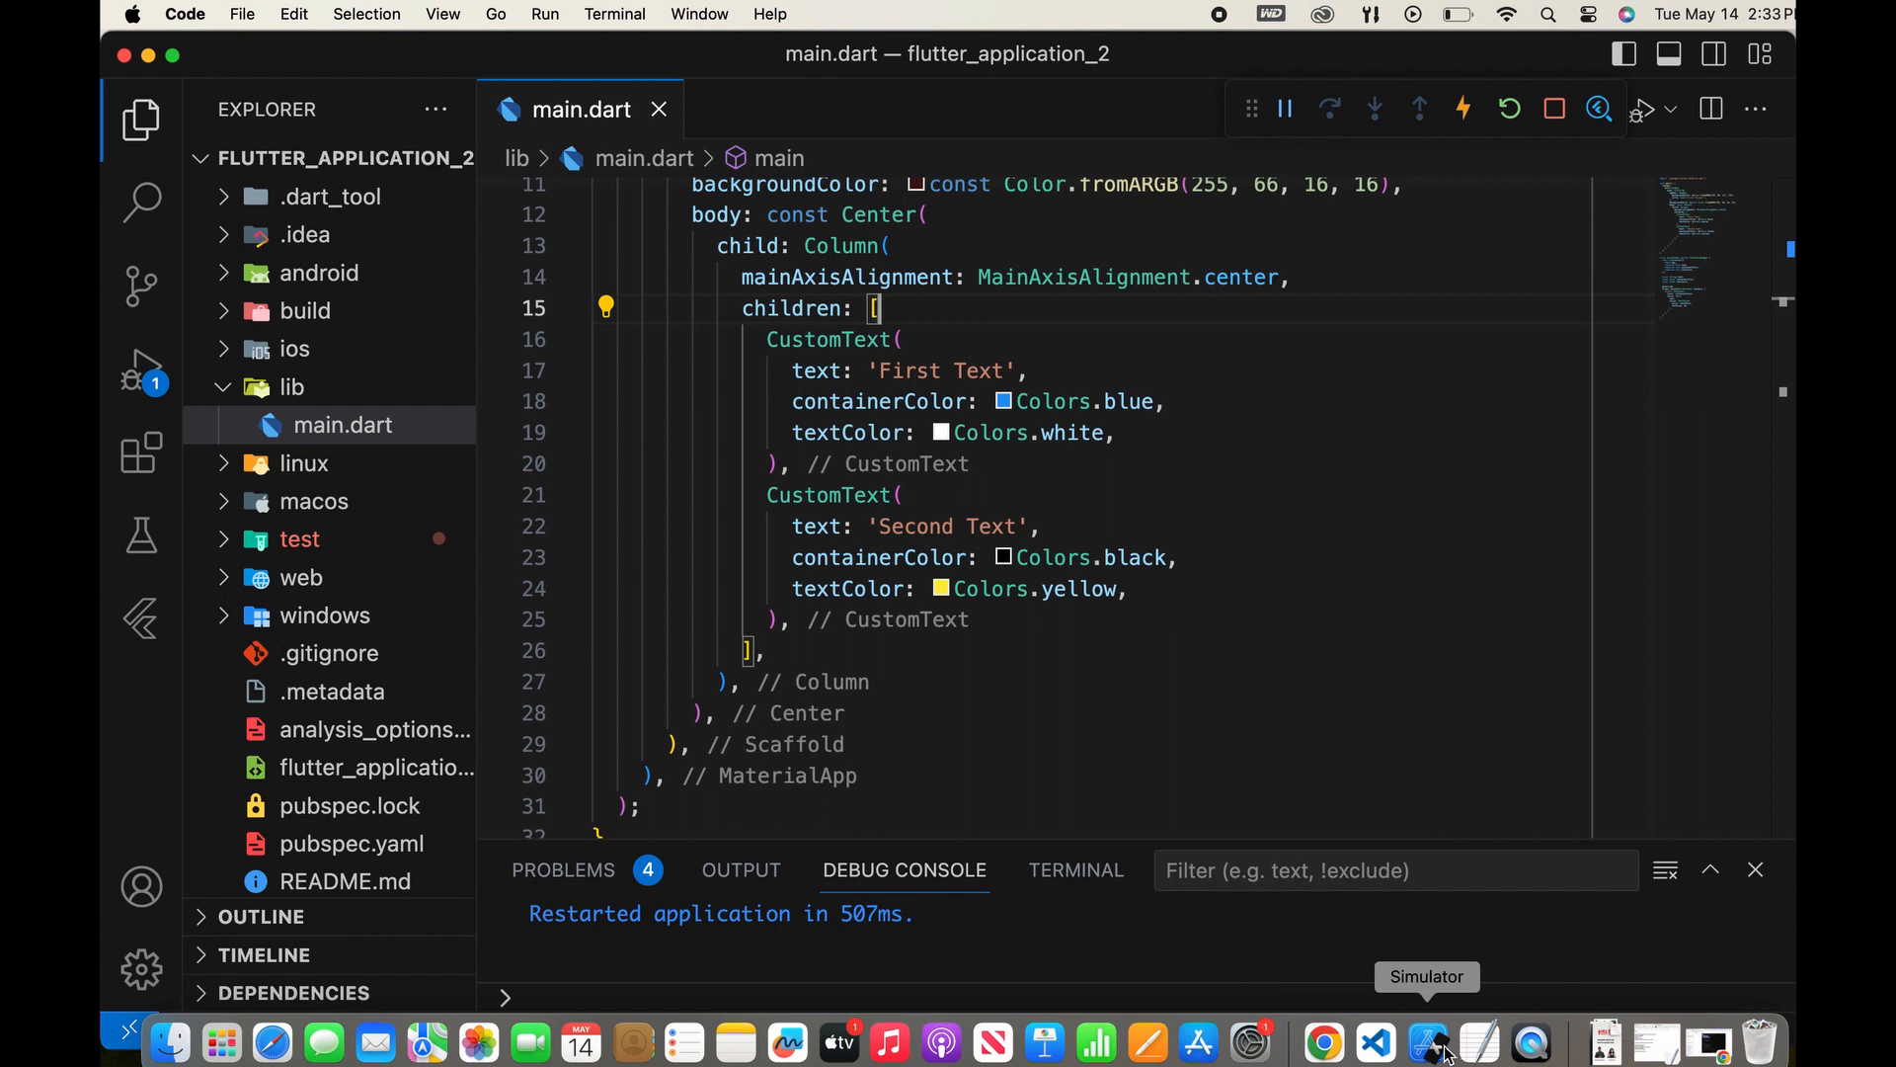
click(1426, 1043)
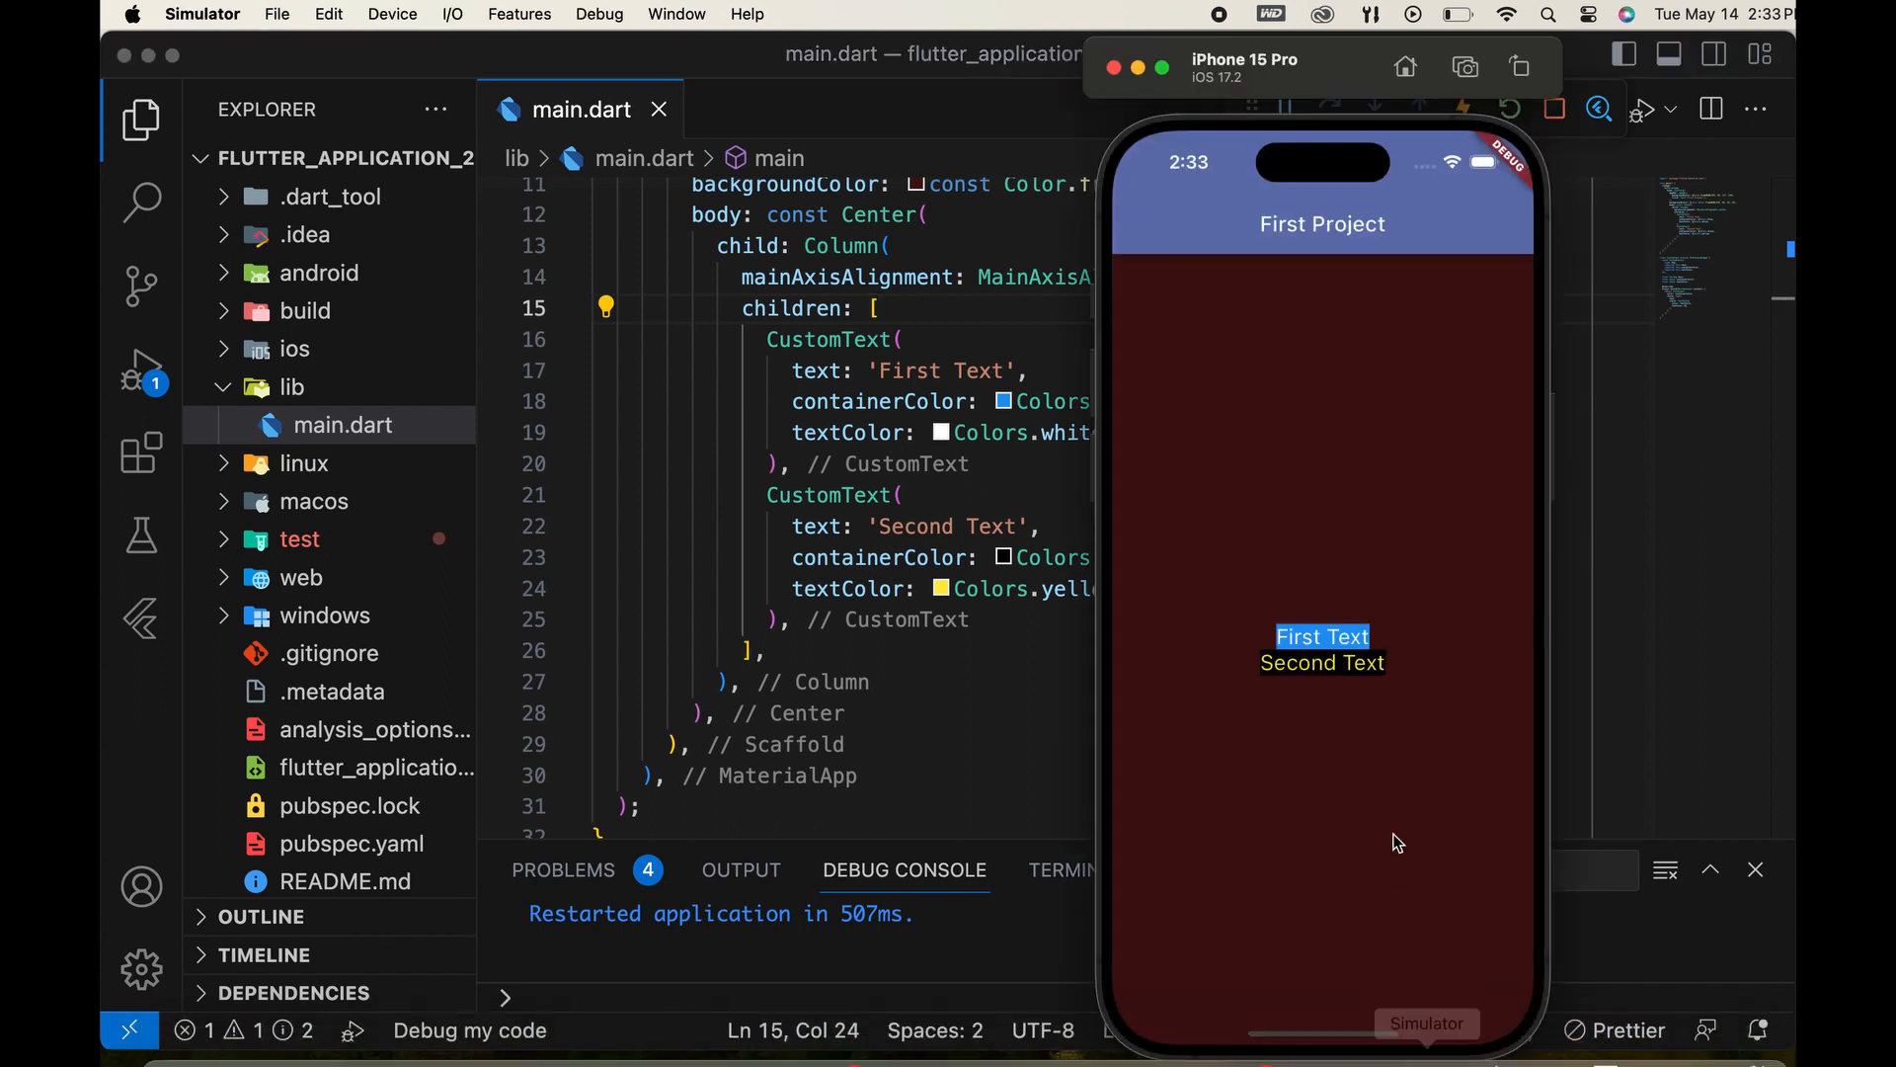
mouse_move(1337, 616)
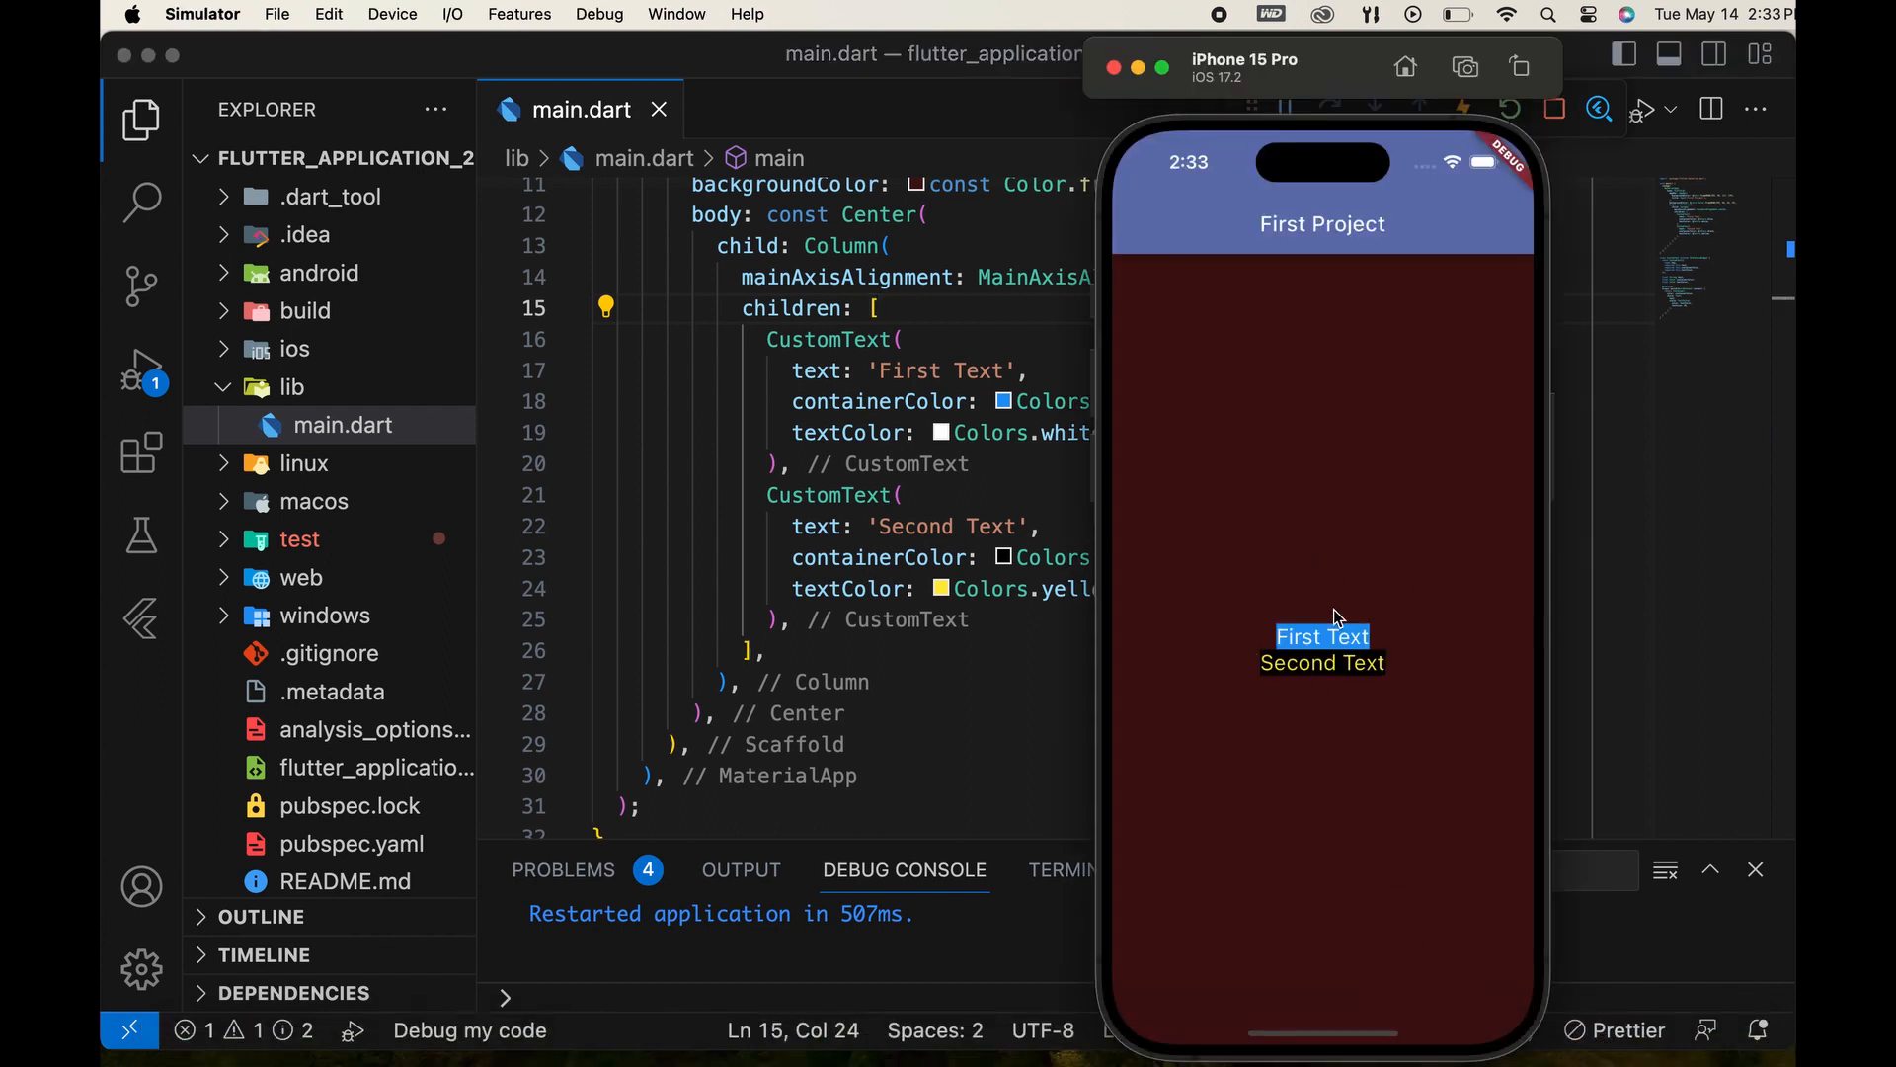
mouse_move(1021, 658)
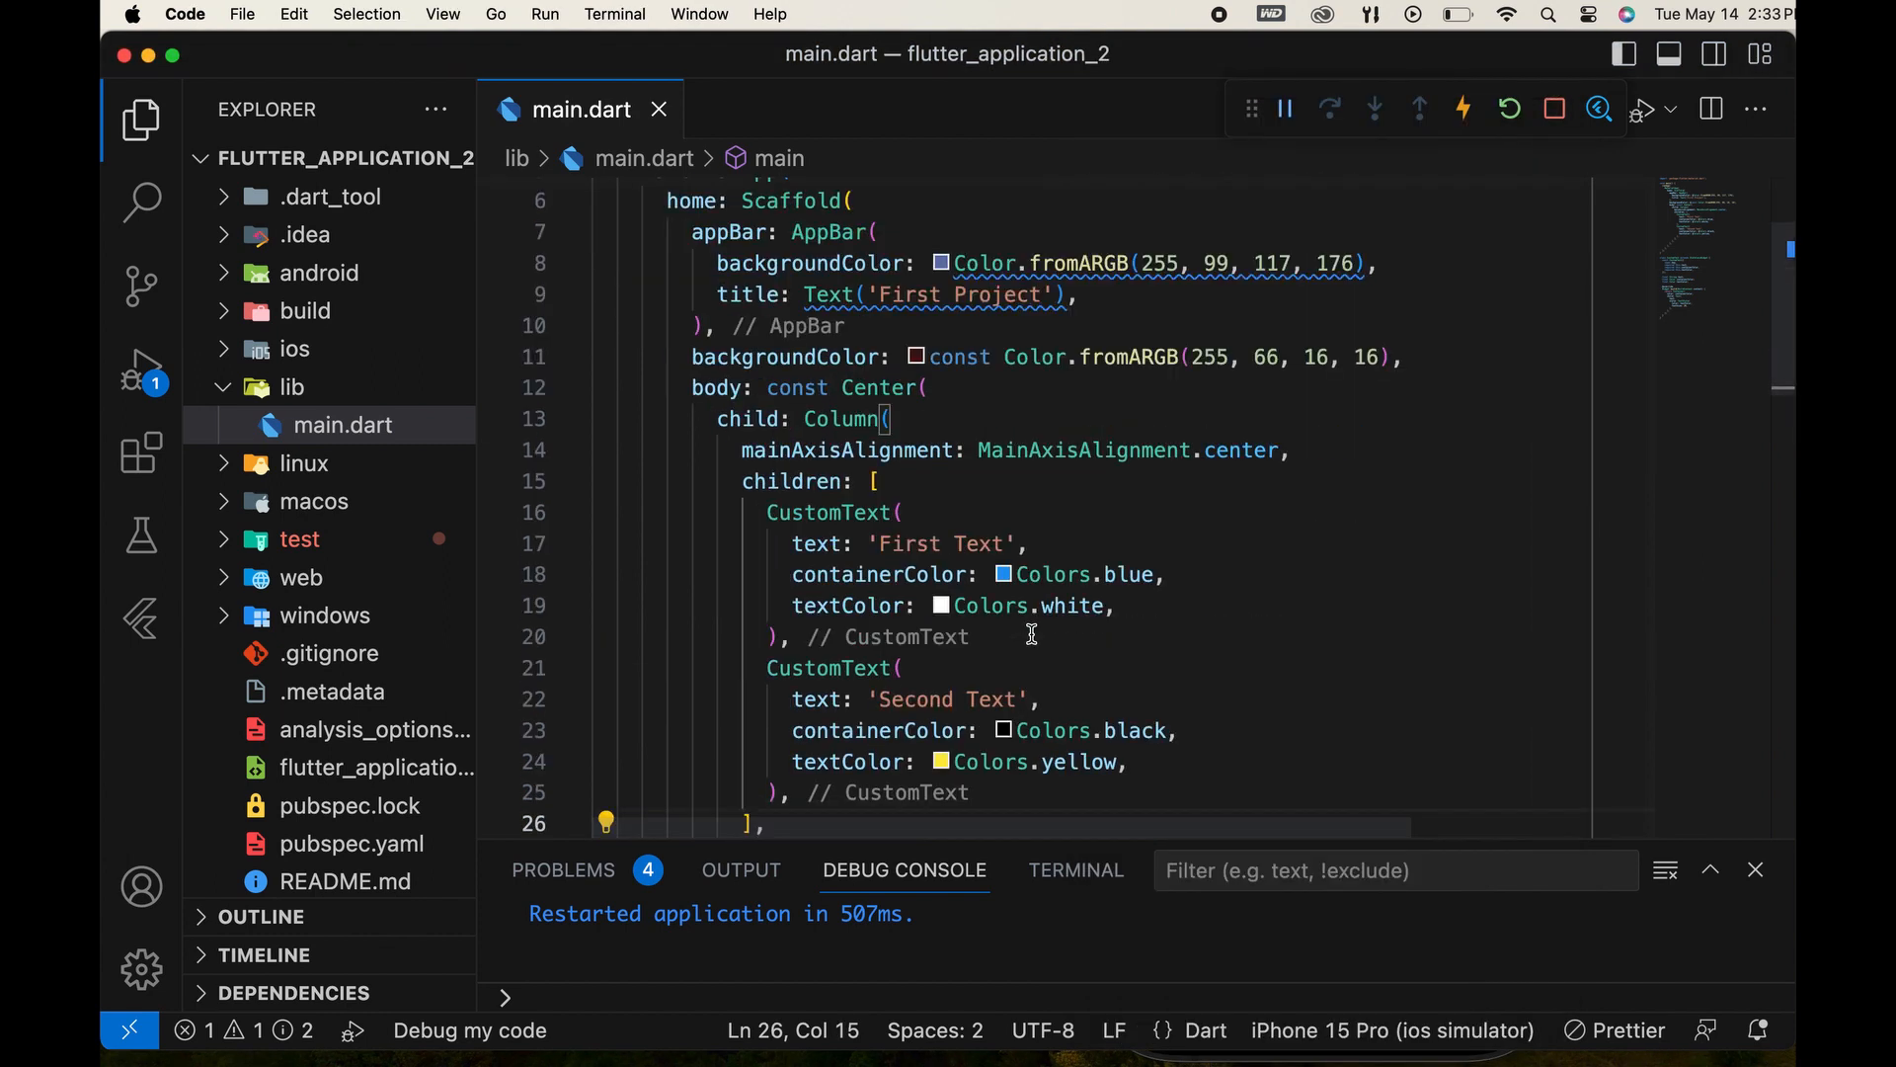
Change CustomText fontSize from 20 to 30 and save.
scroll(down, 3)
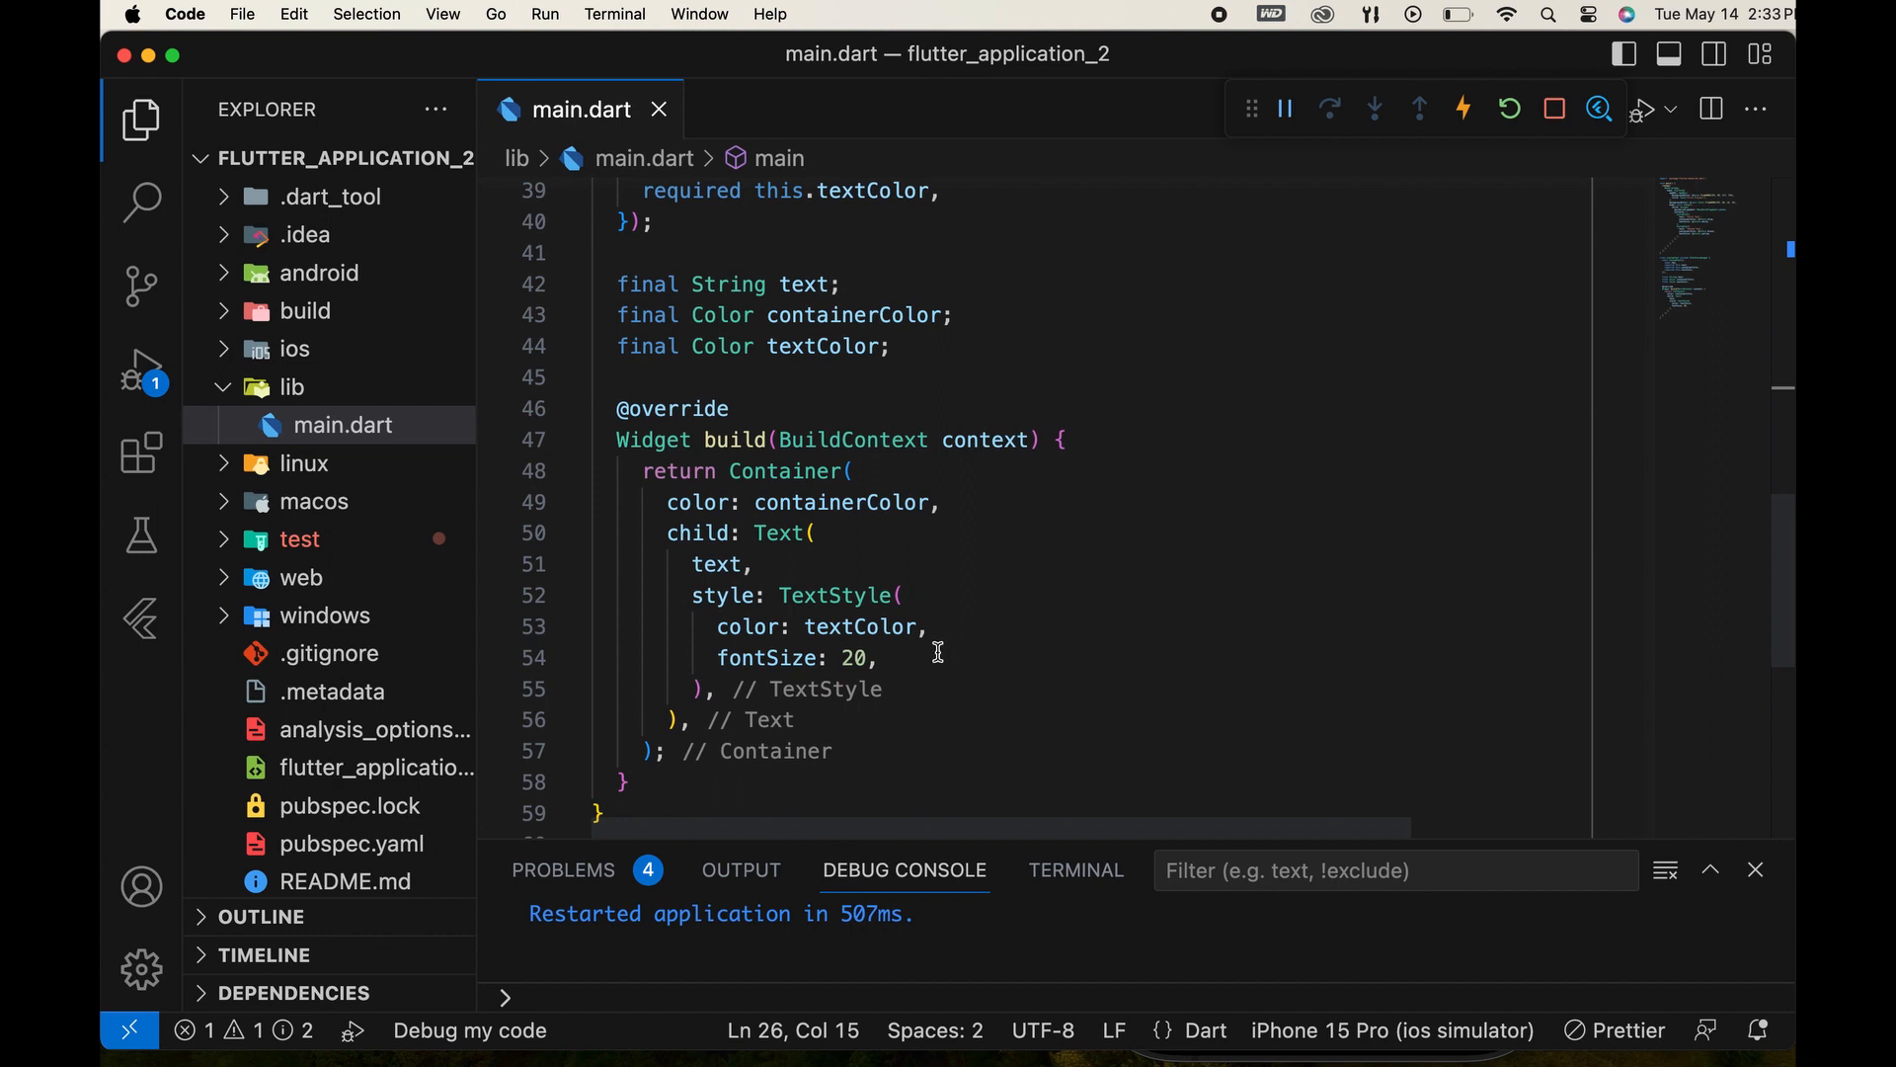
double_click(852, 656)
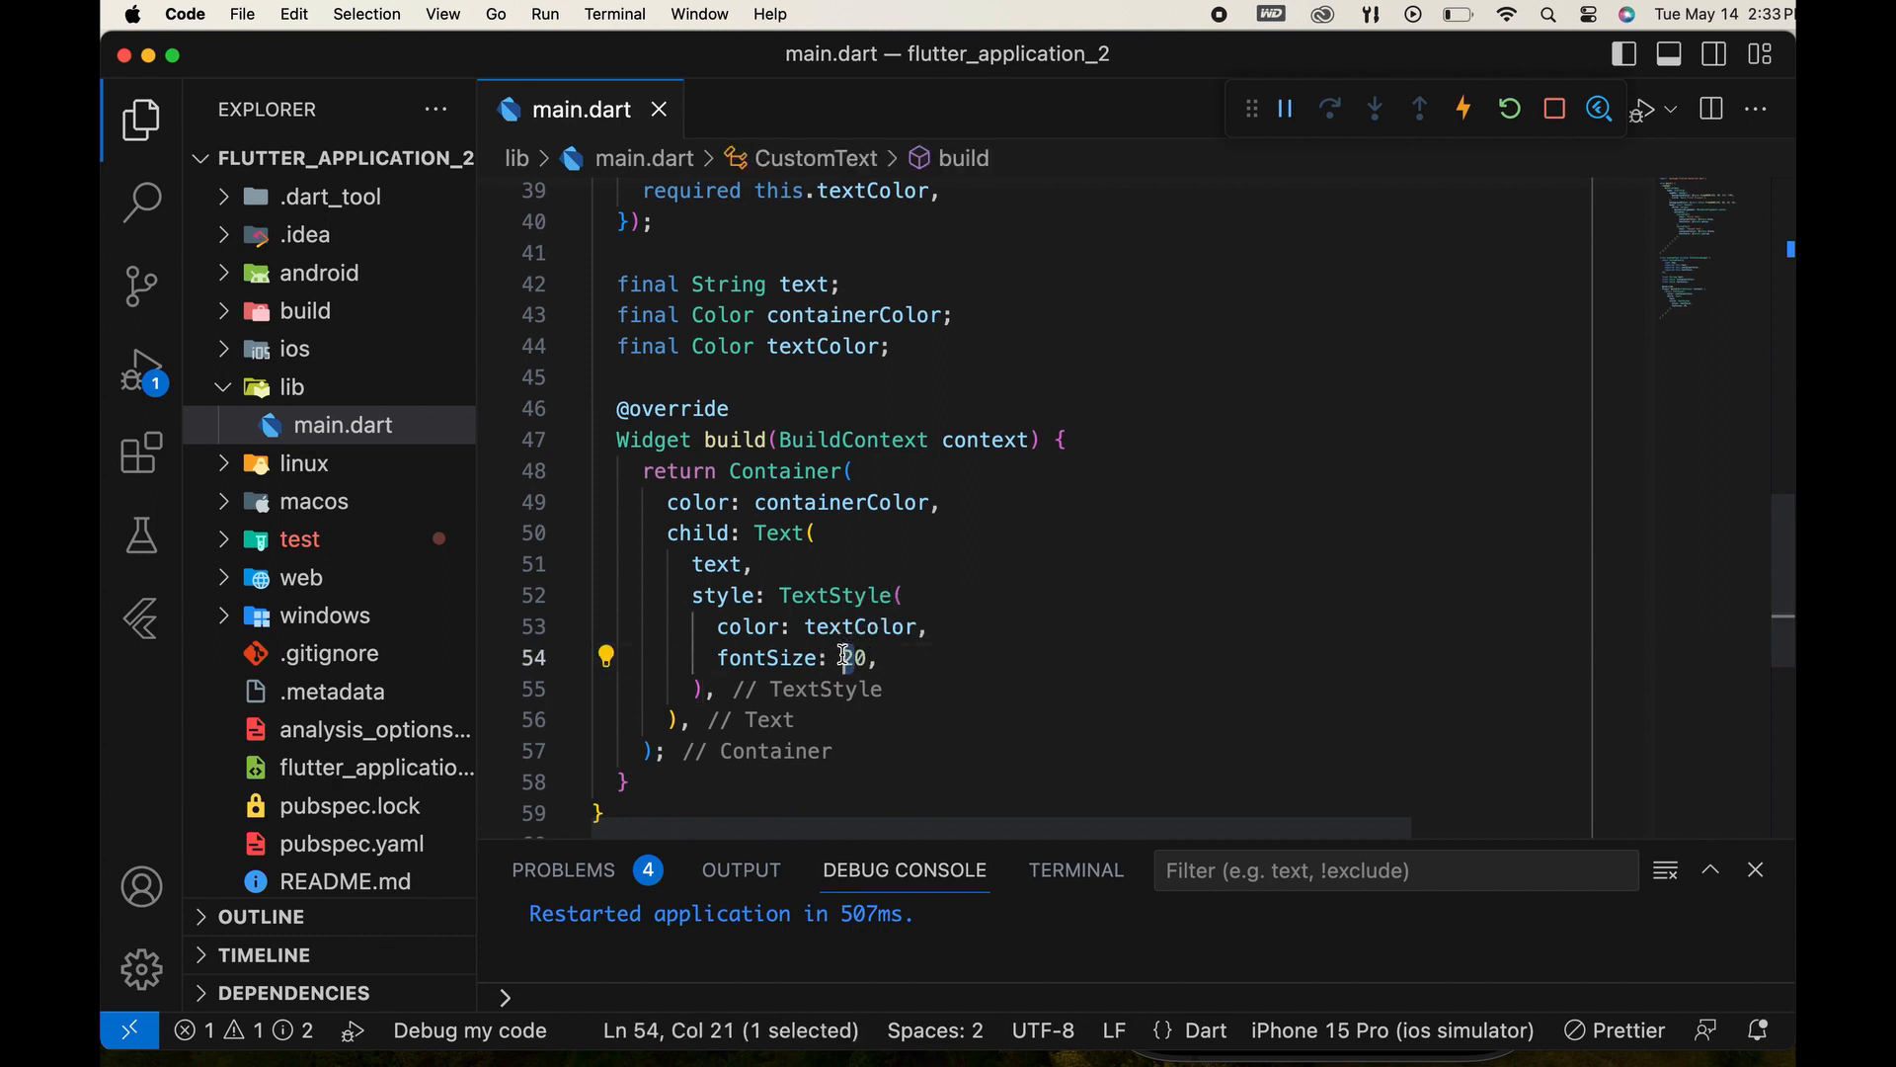
text(30)
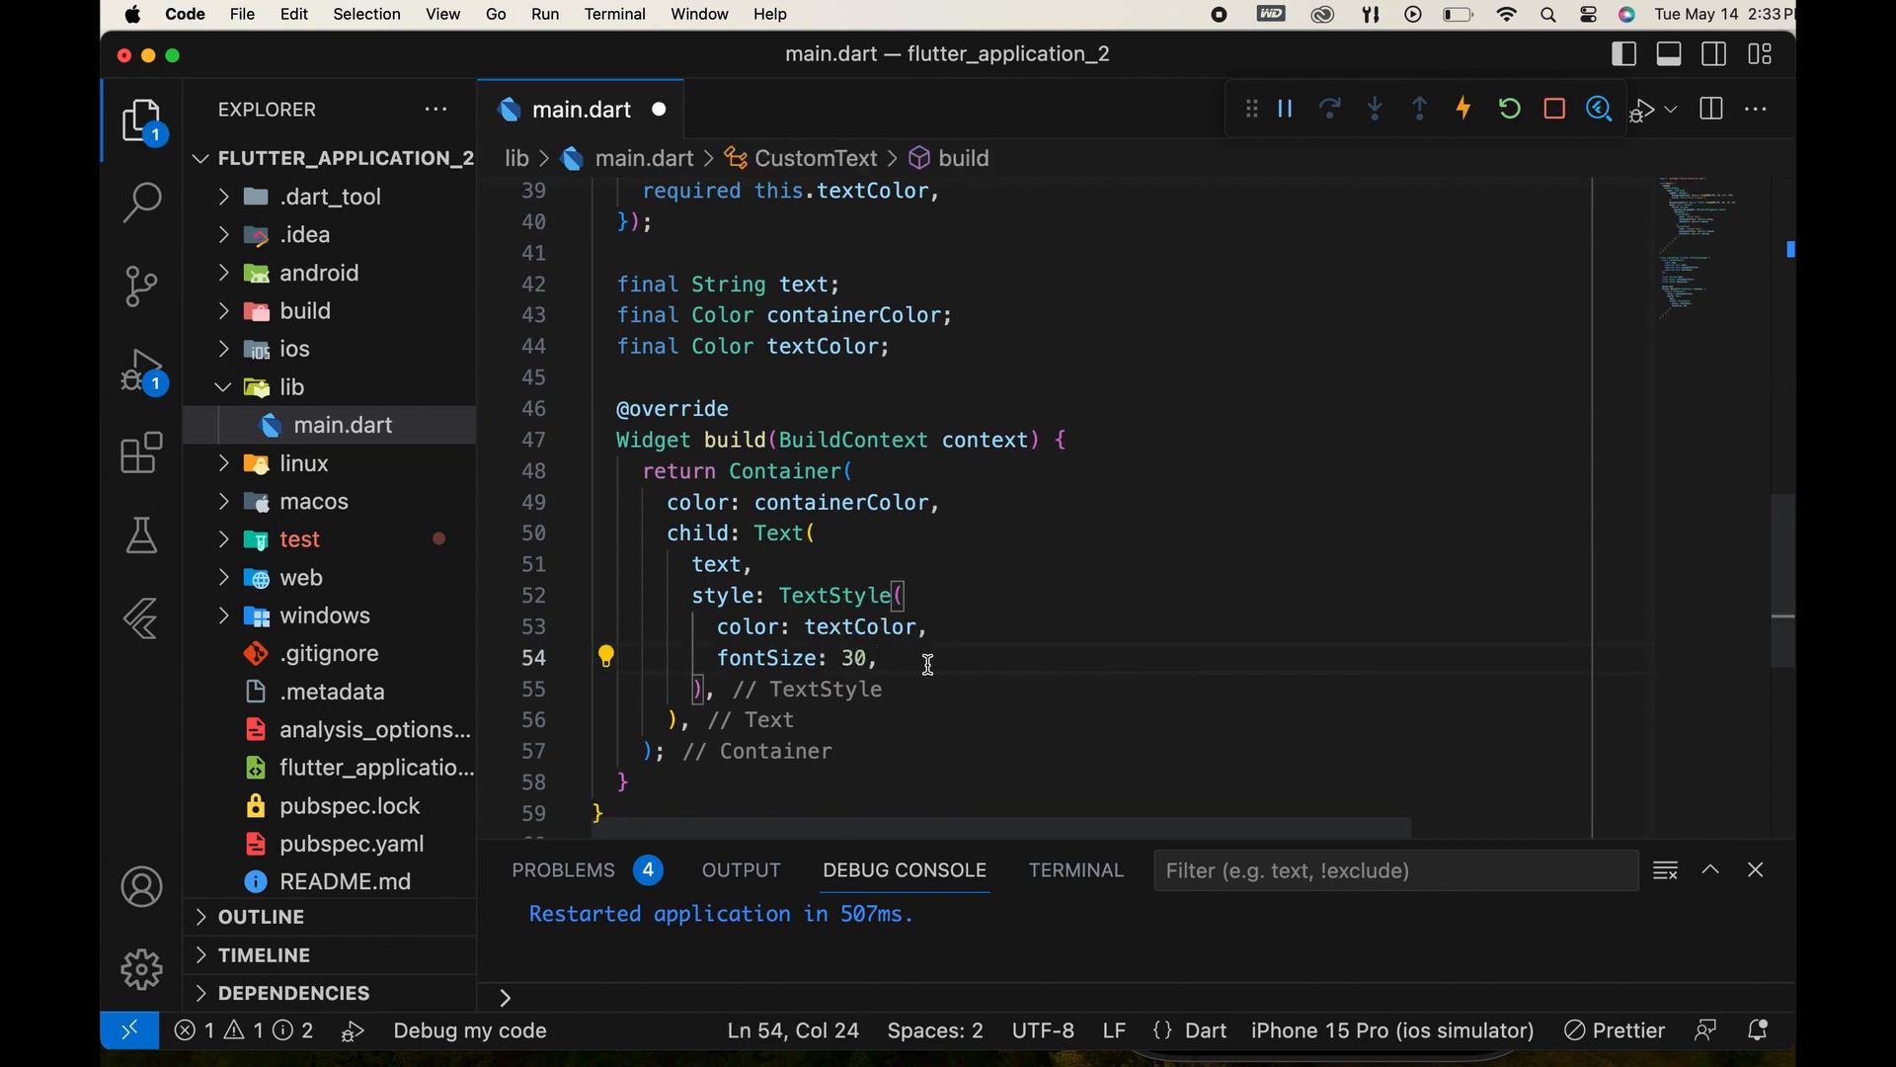
key(cmd+s)
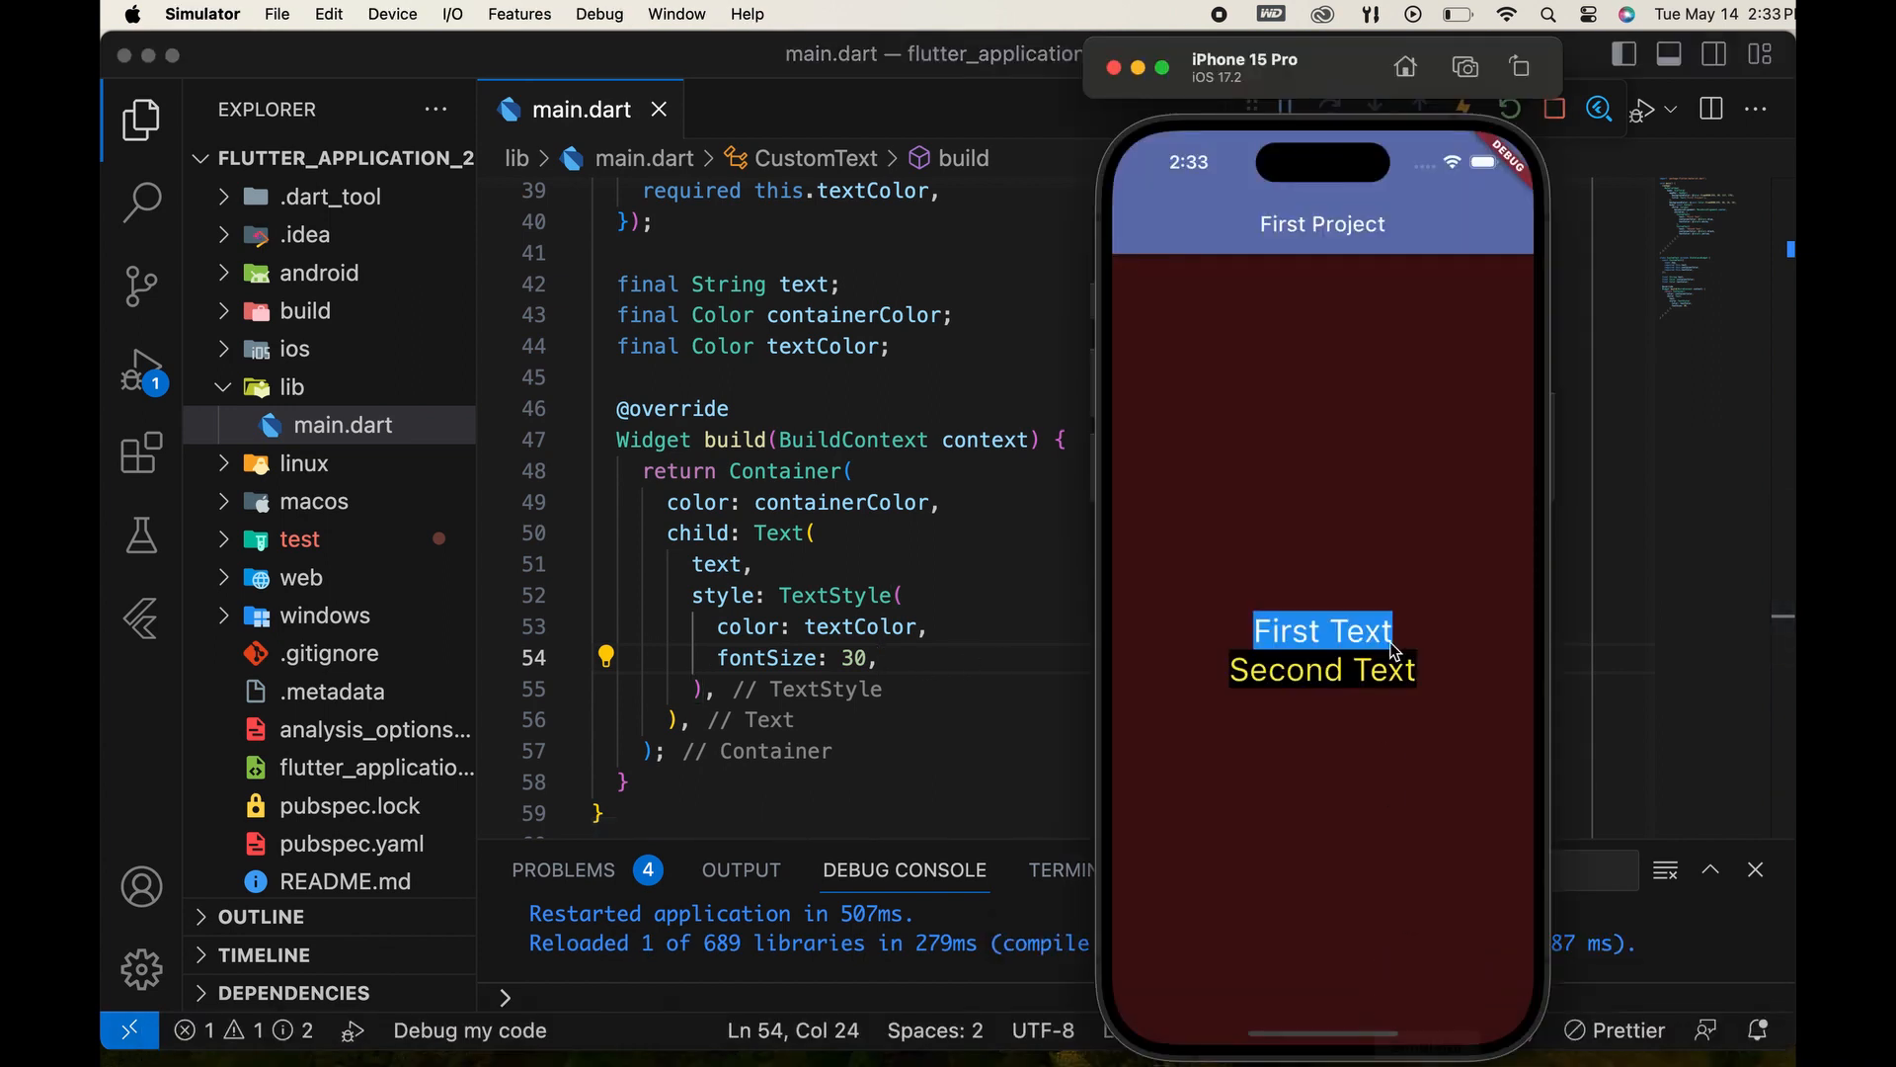
mouse_move(1259, 634)
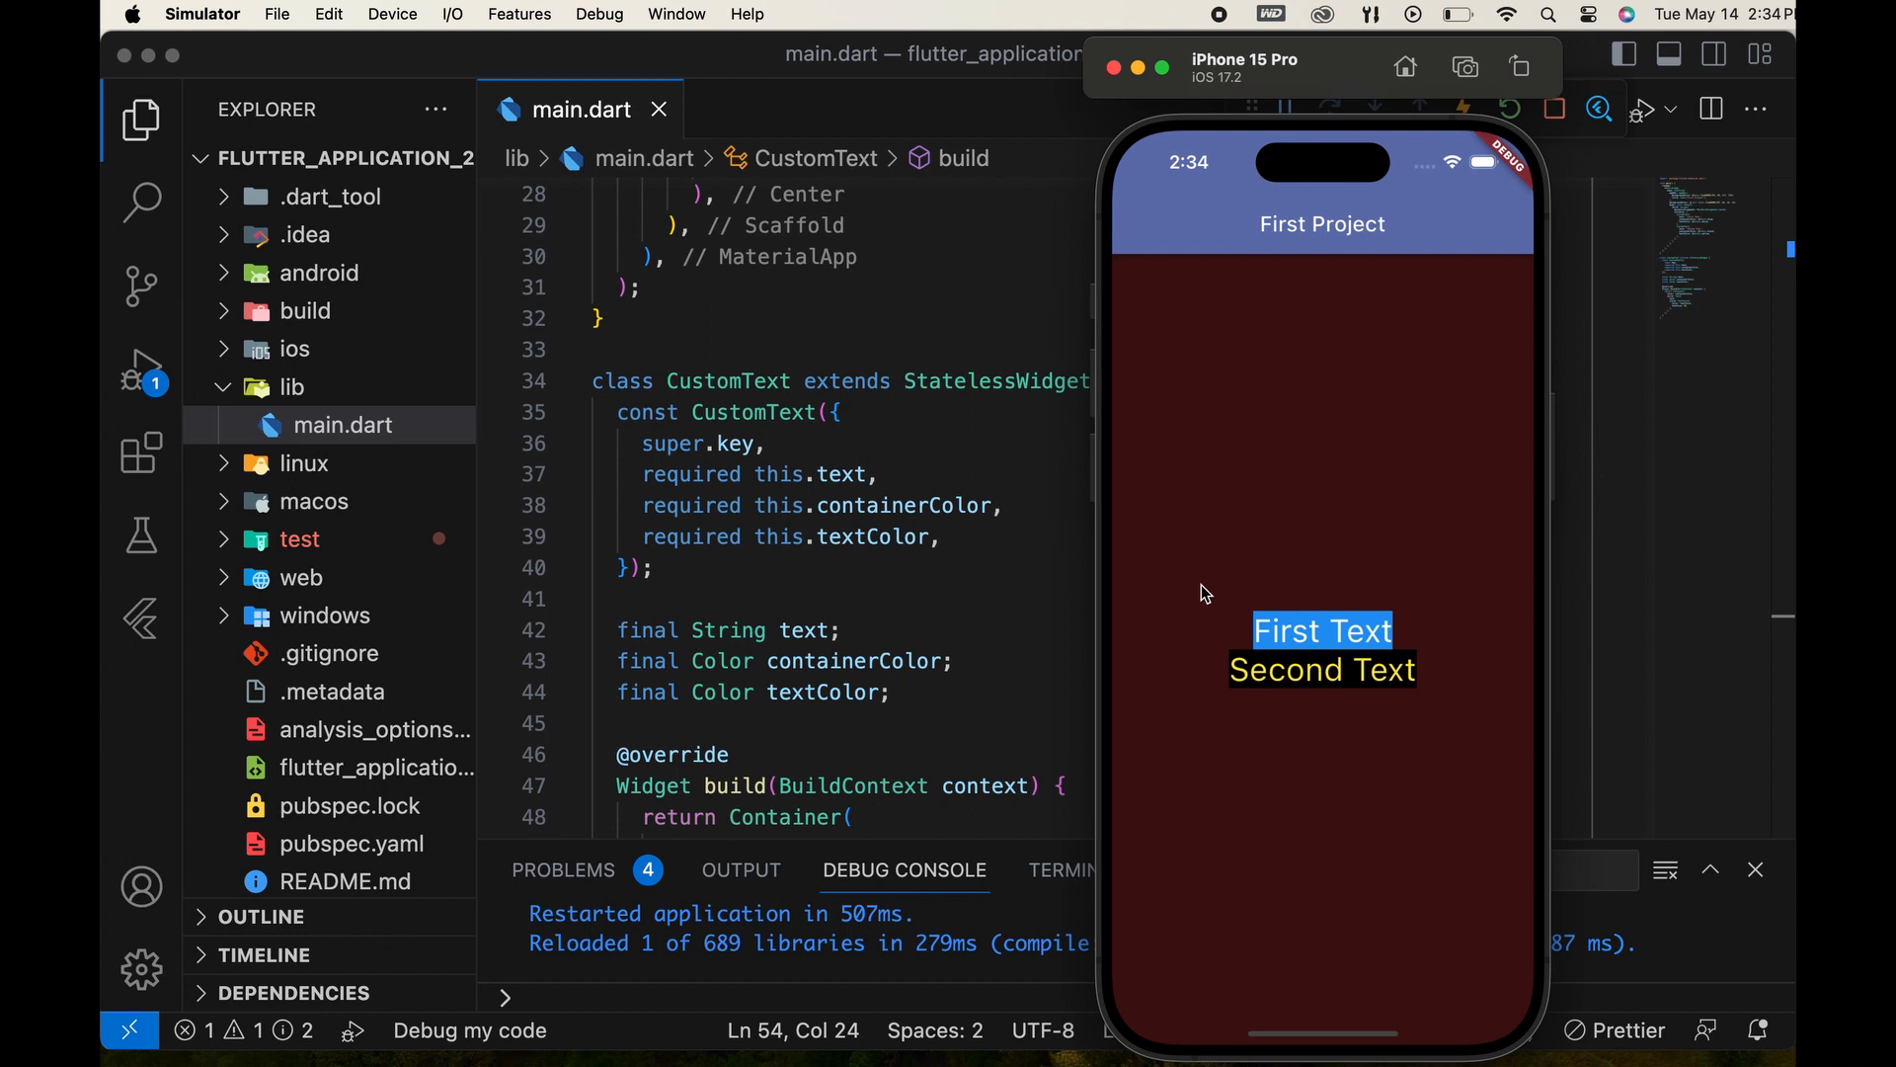
mouse_move(1242, 605)
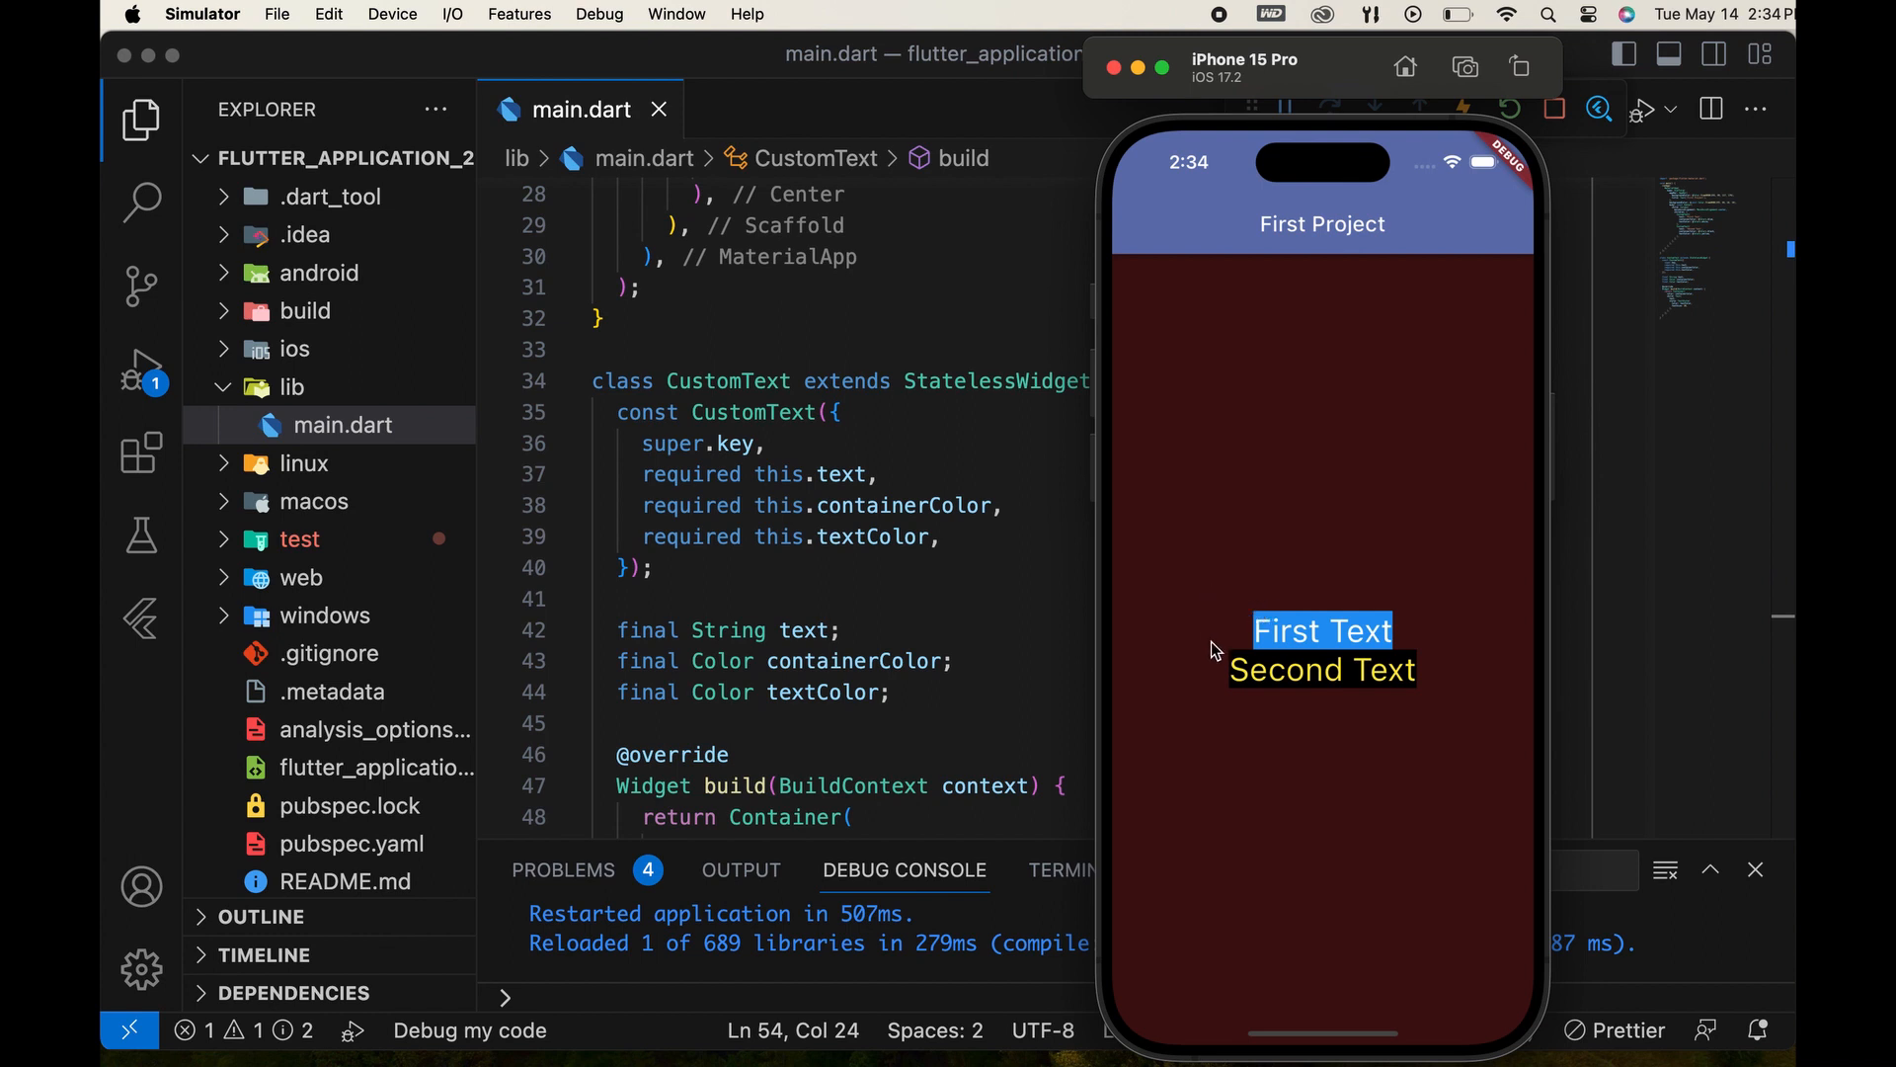
mouse_move(1165, 612)
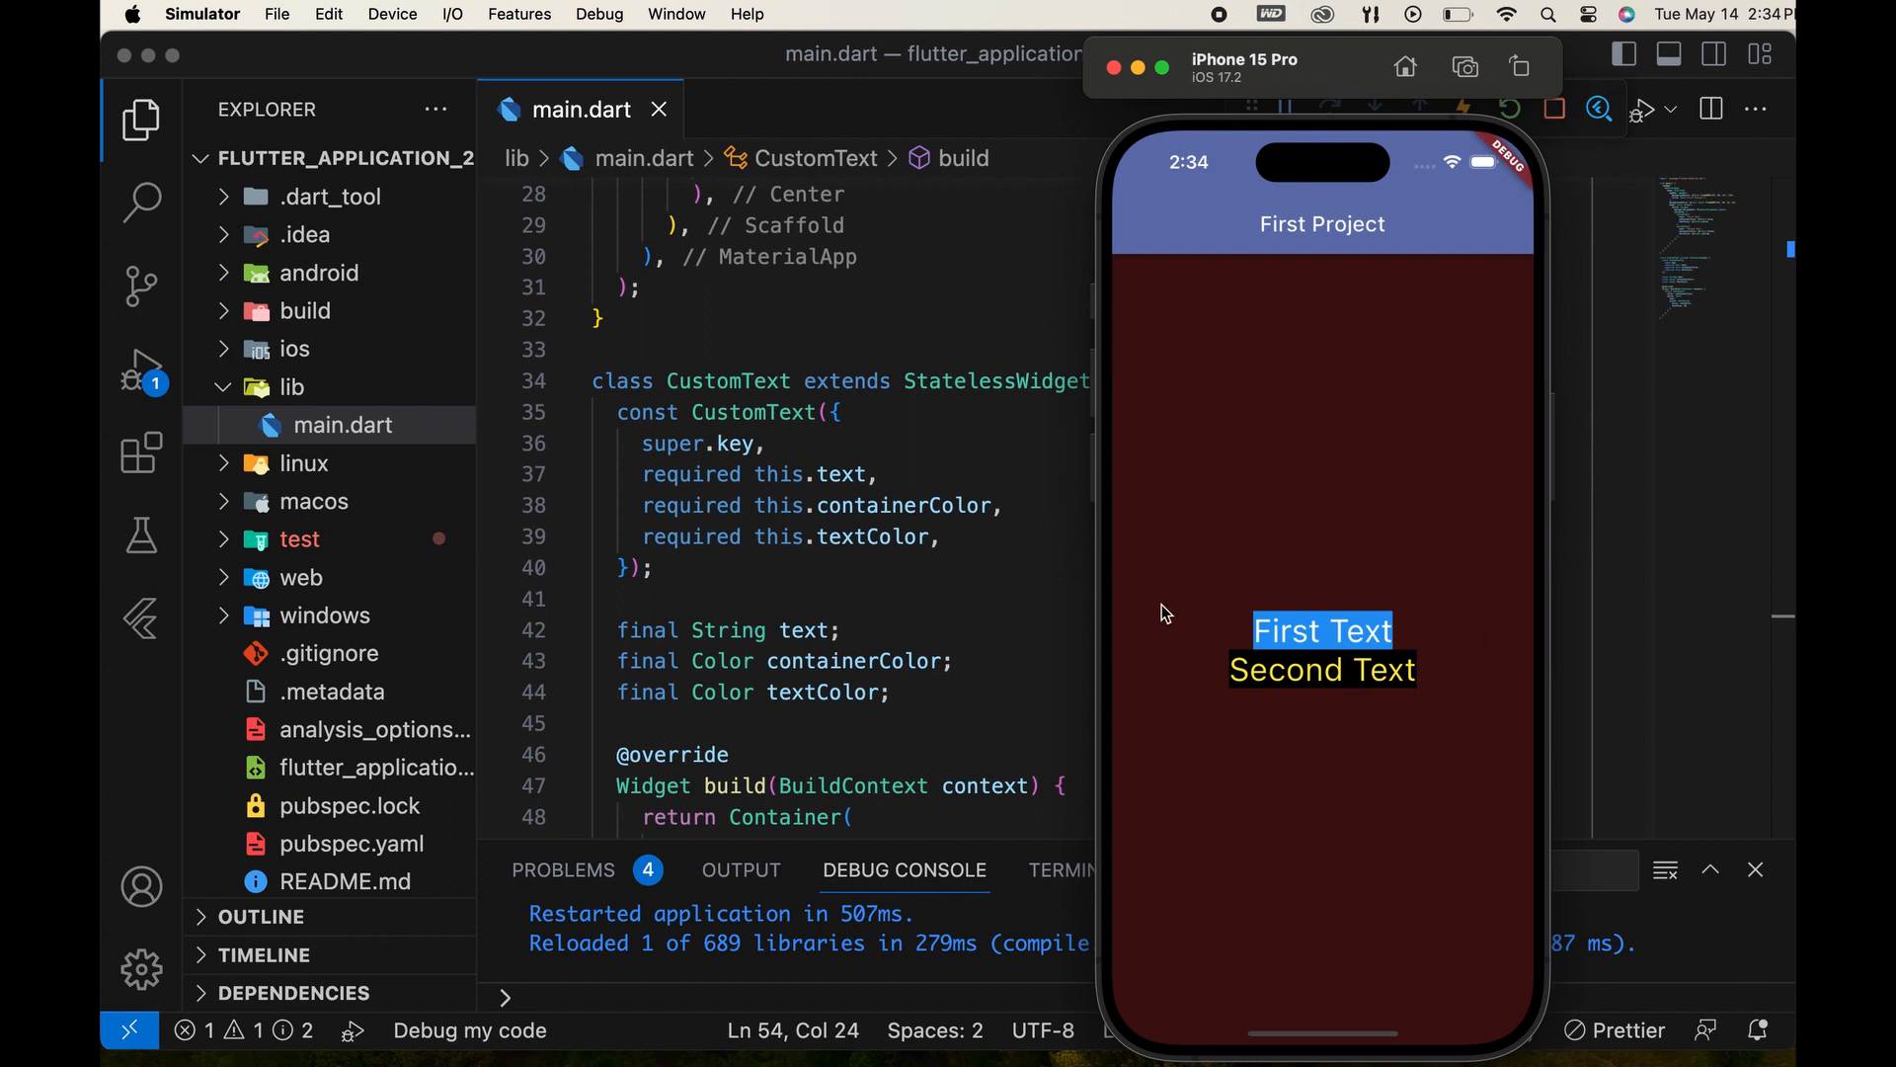
mouse_move(901, 472)
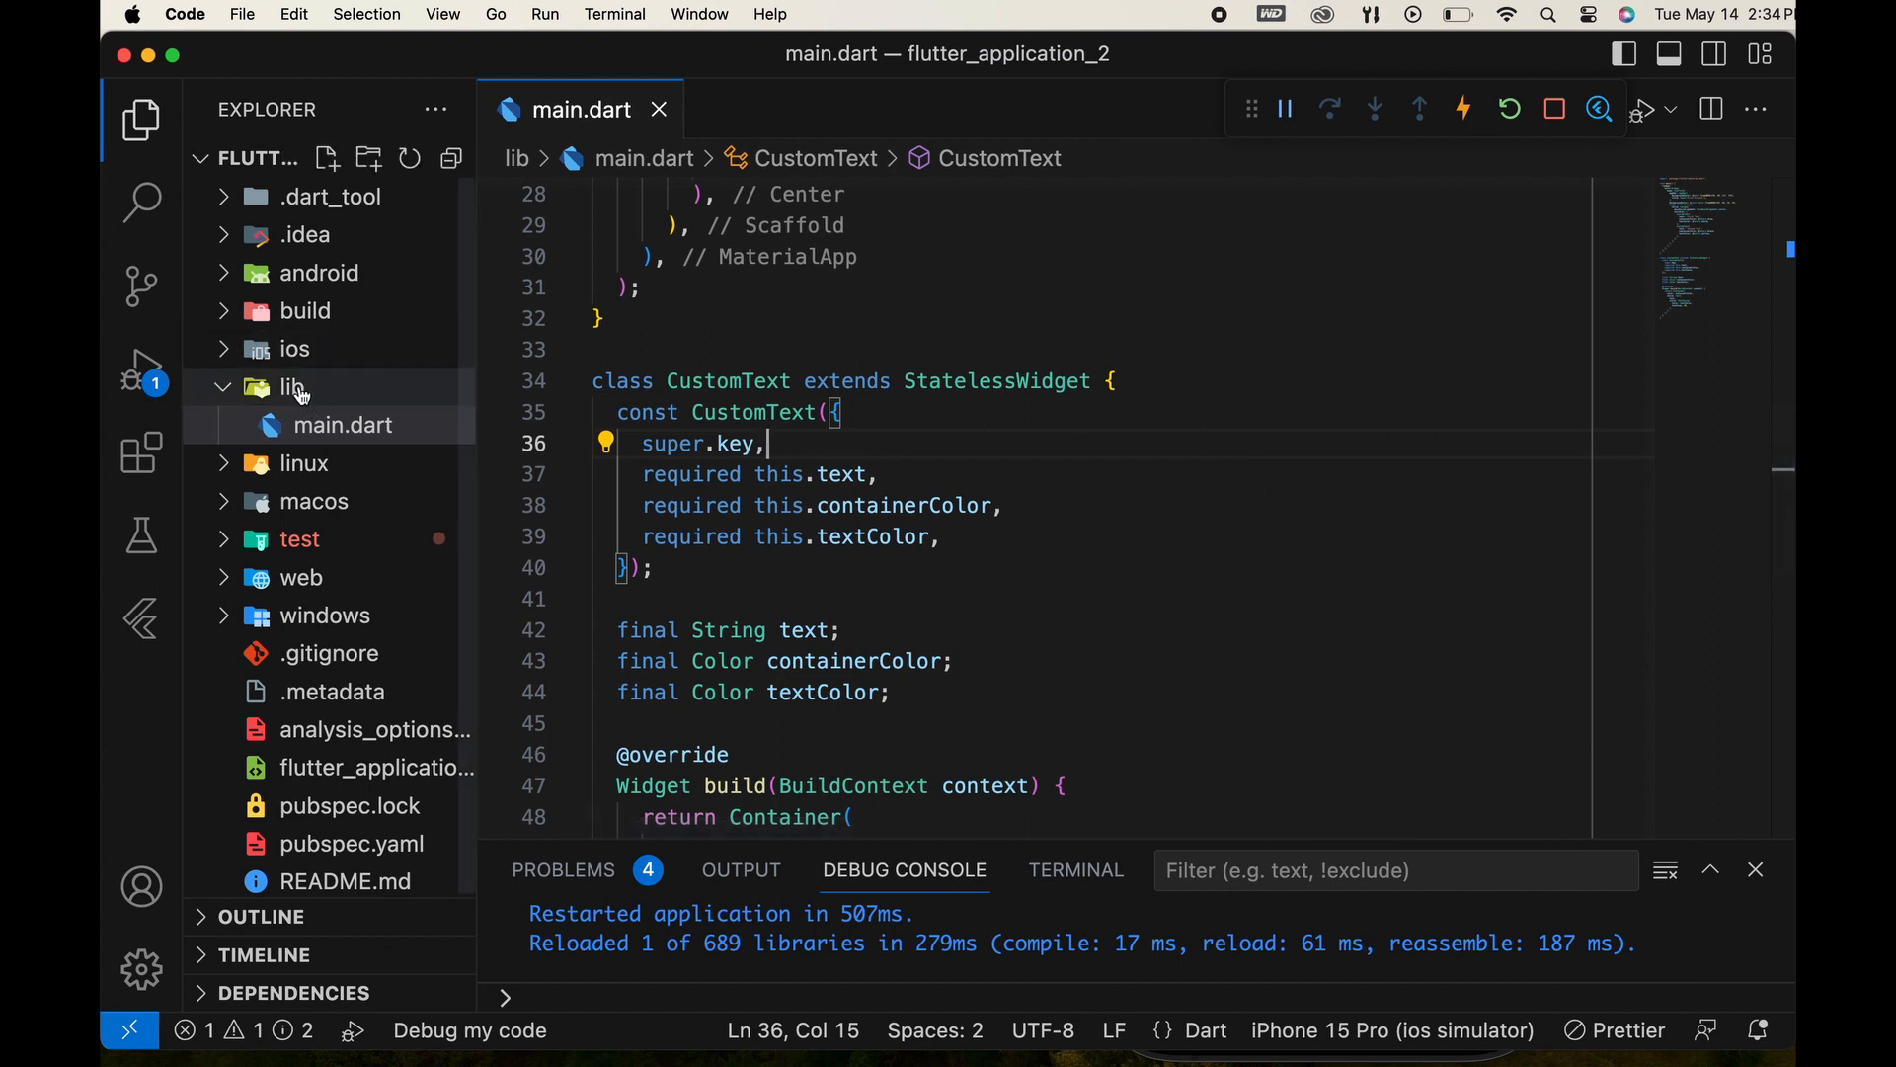
Create custom_text_widget.dart as a new file in the lib folder.
click(326, 158)
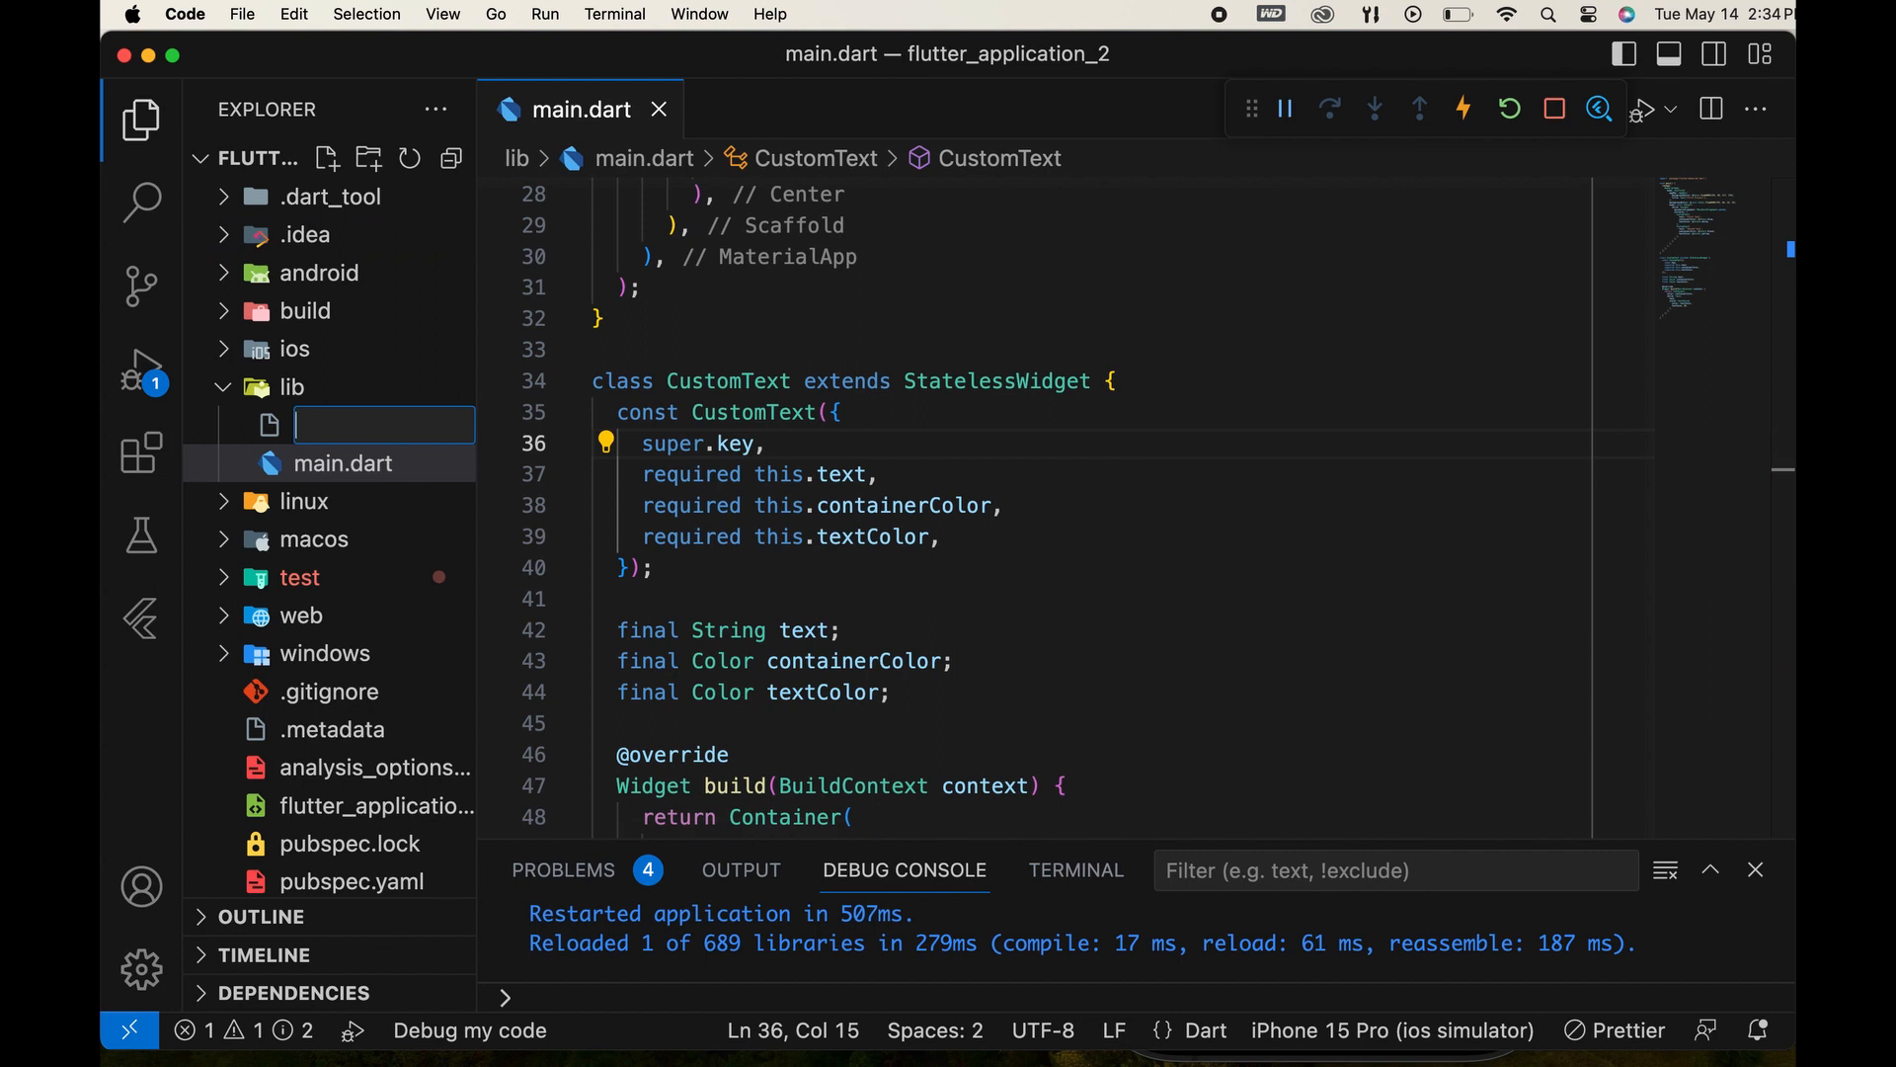
text(custom_)
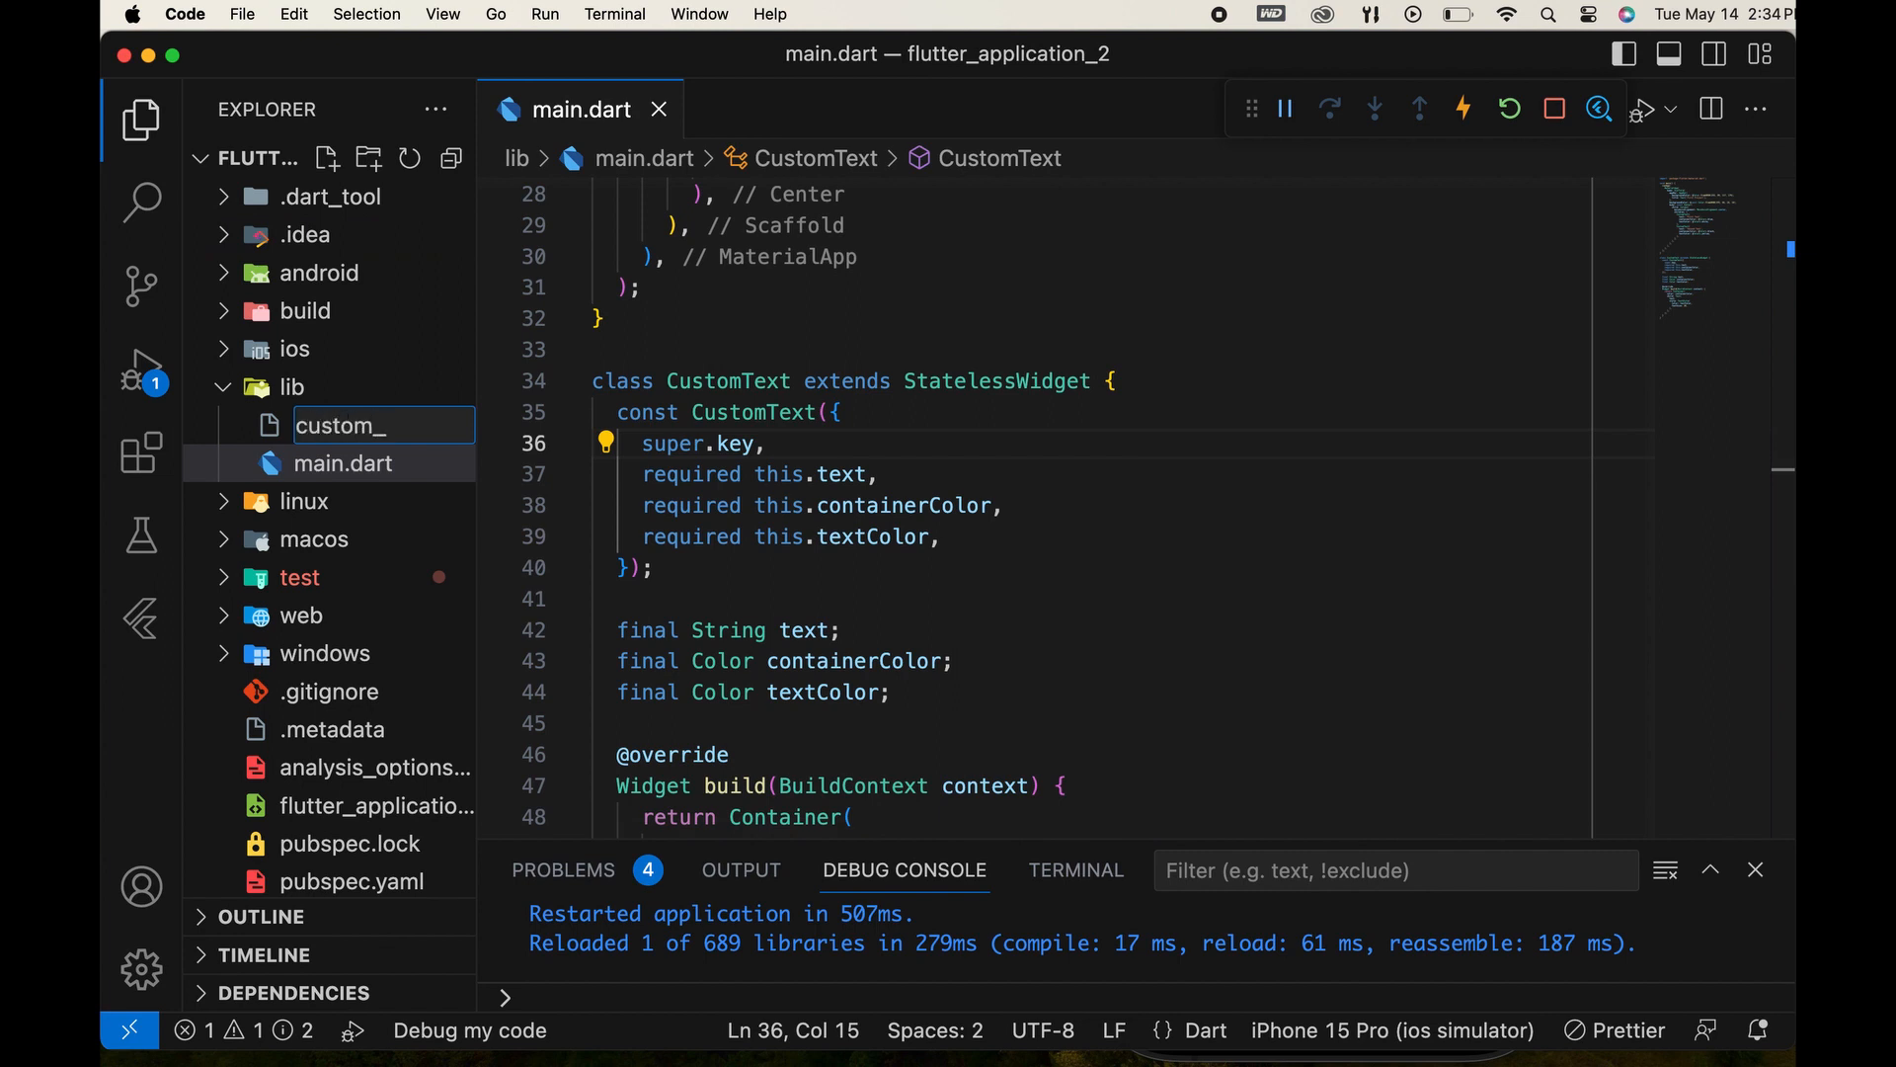
text(text)
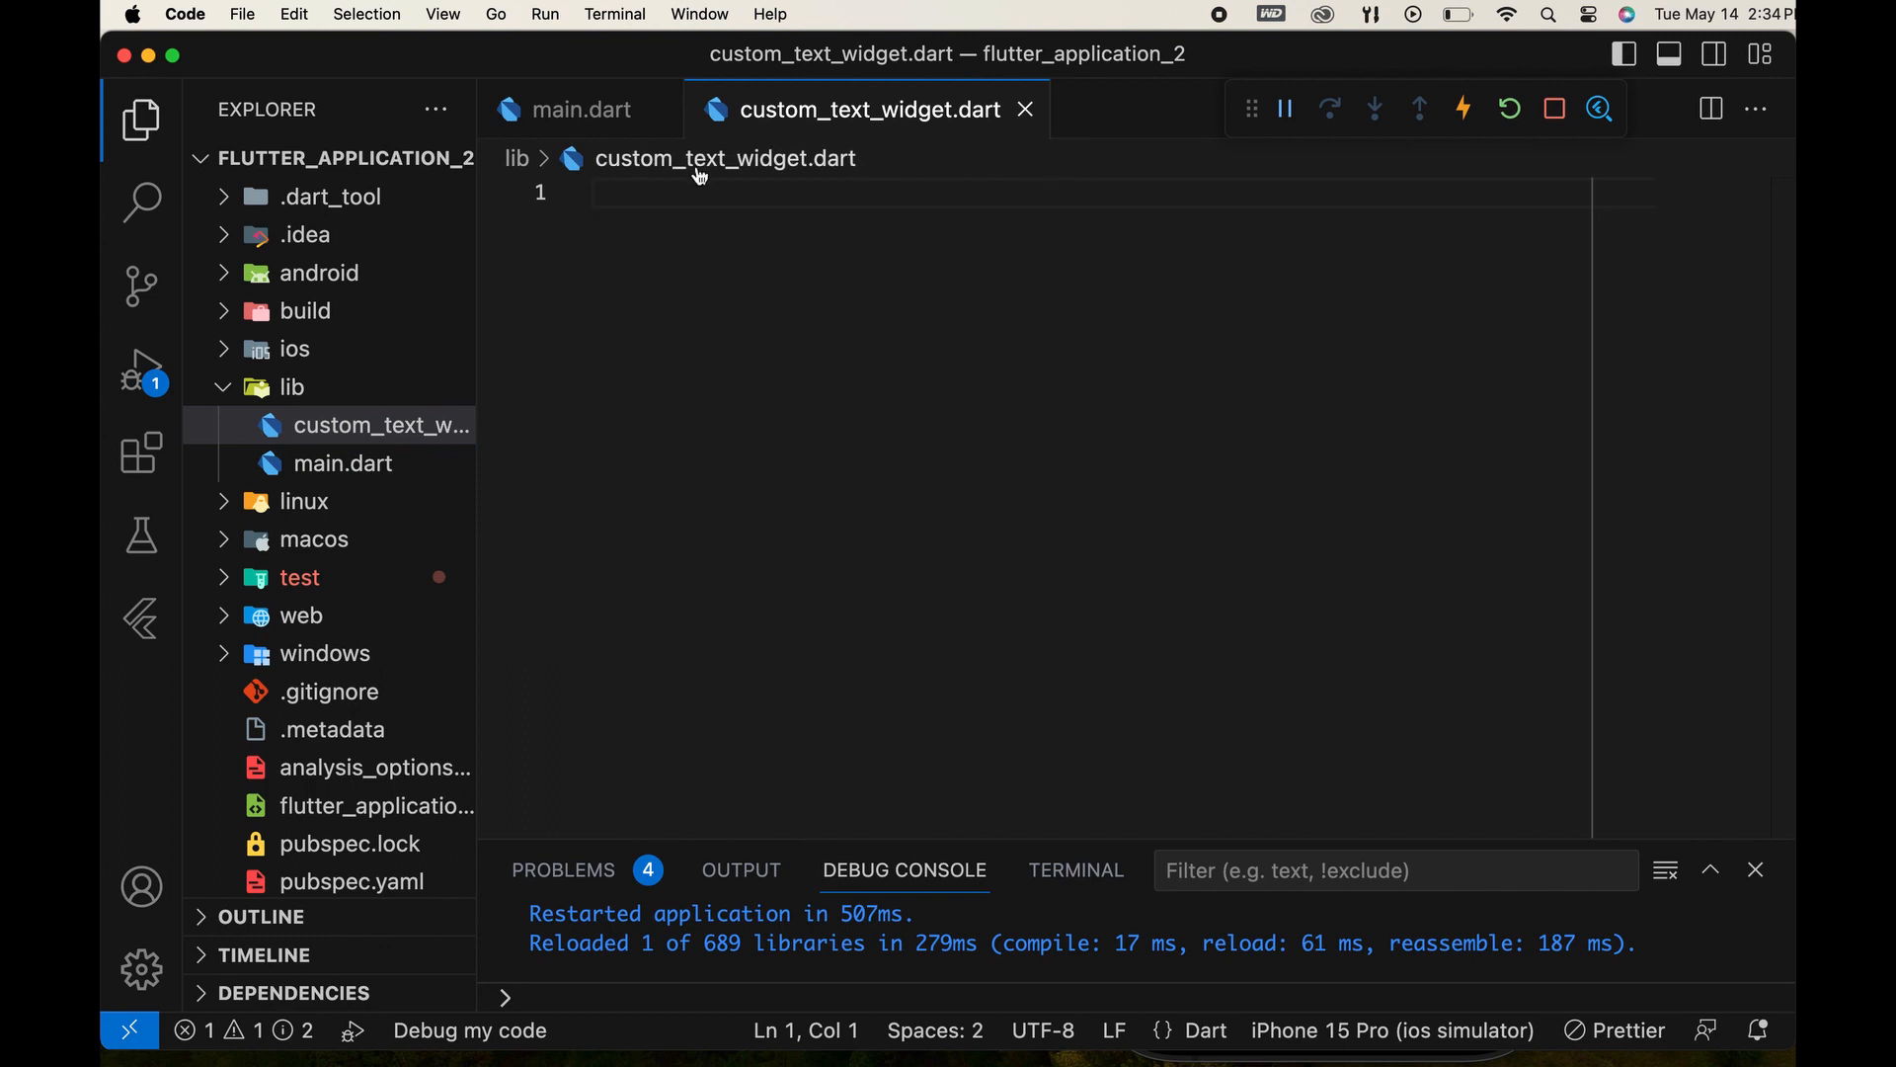
mouse_move(1225, 371)
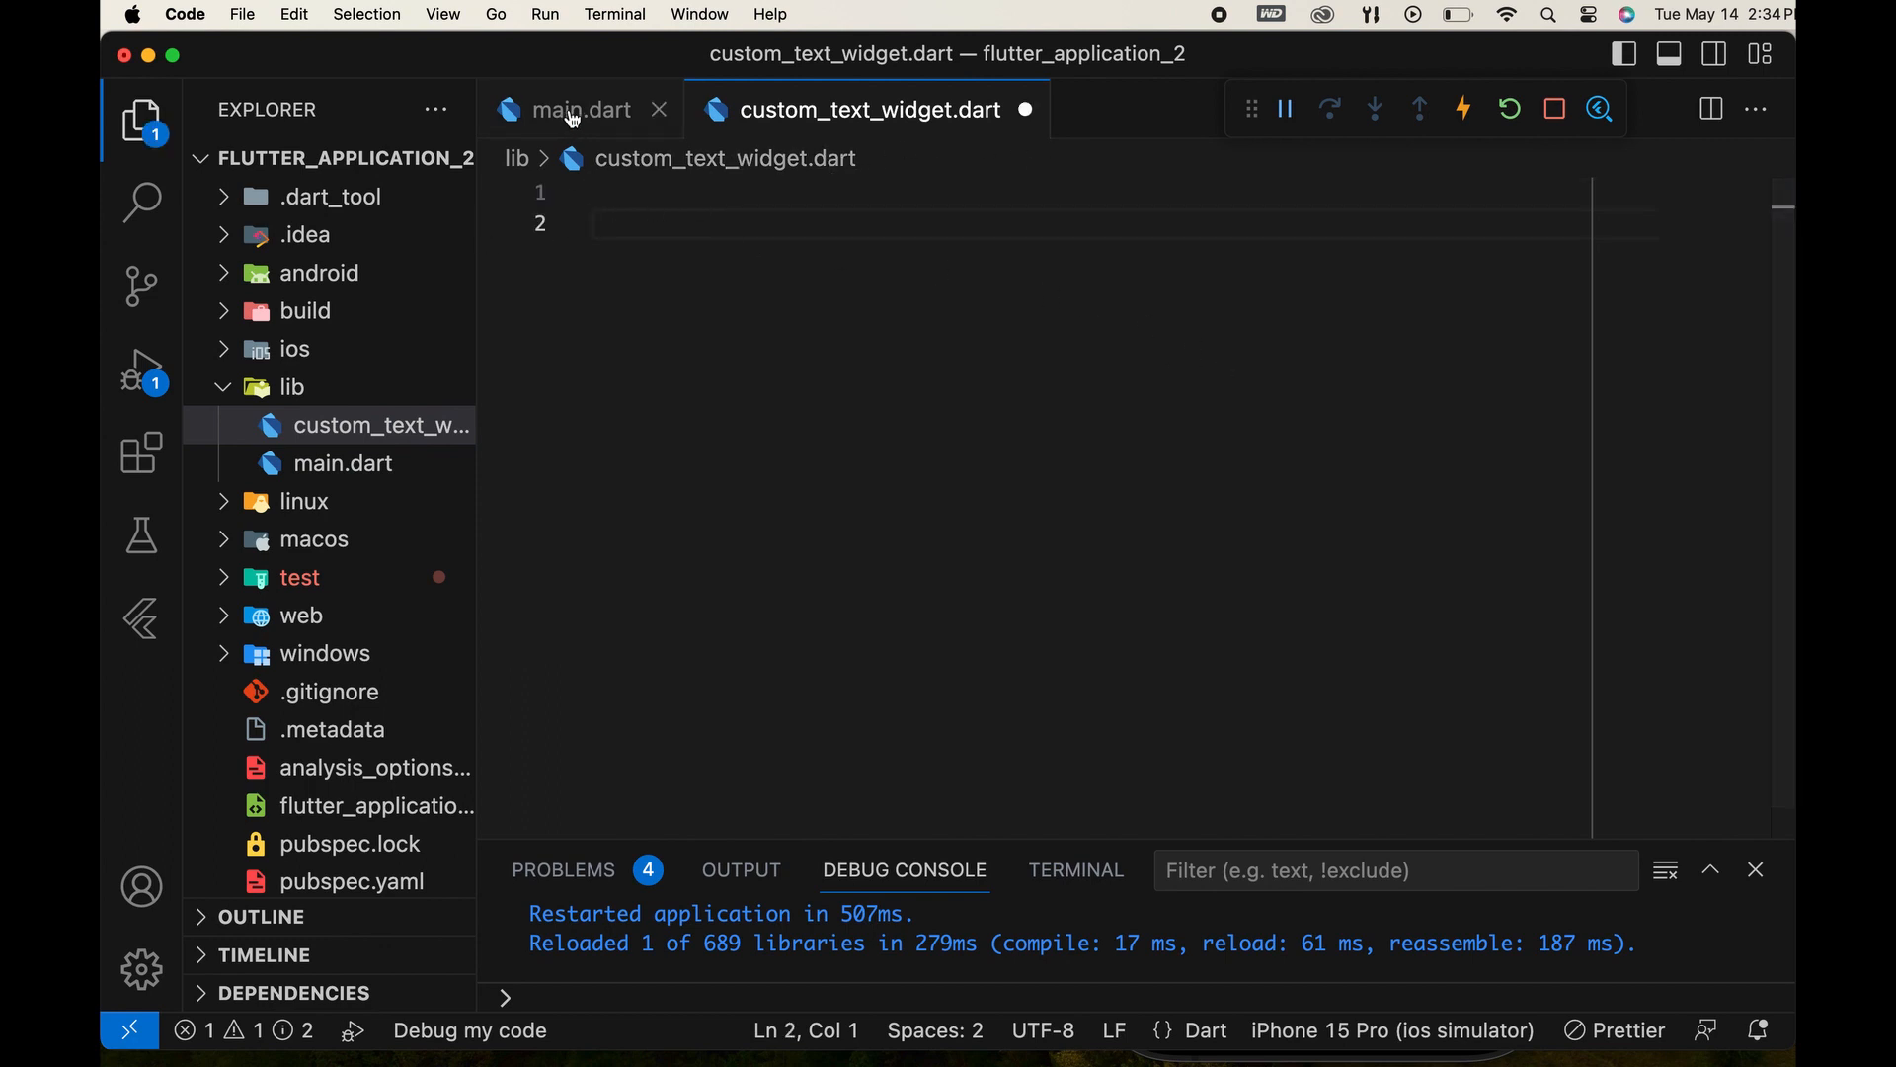
Cut the CustomText class from main.dart and move to custom_text_widget.dart.
click(581, 109)
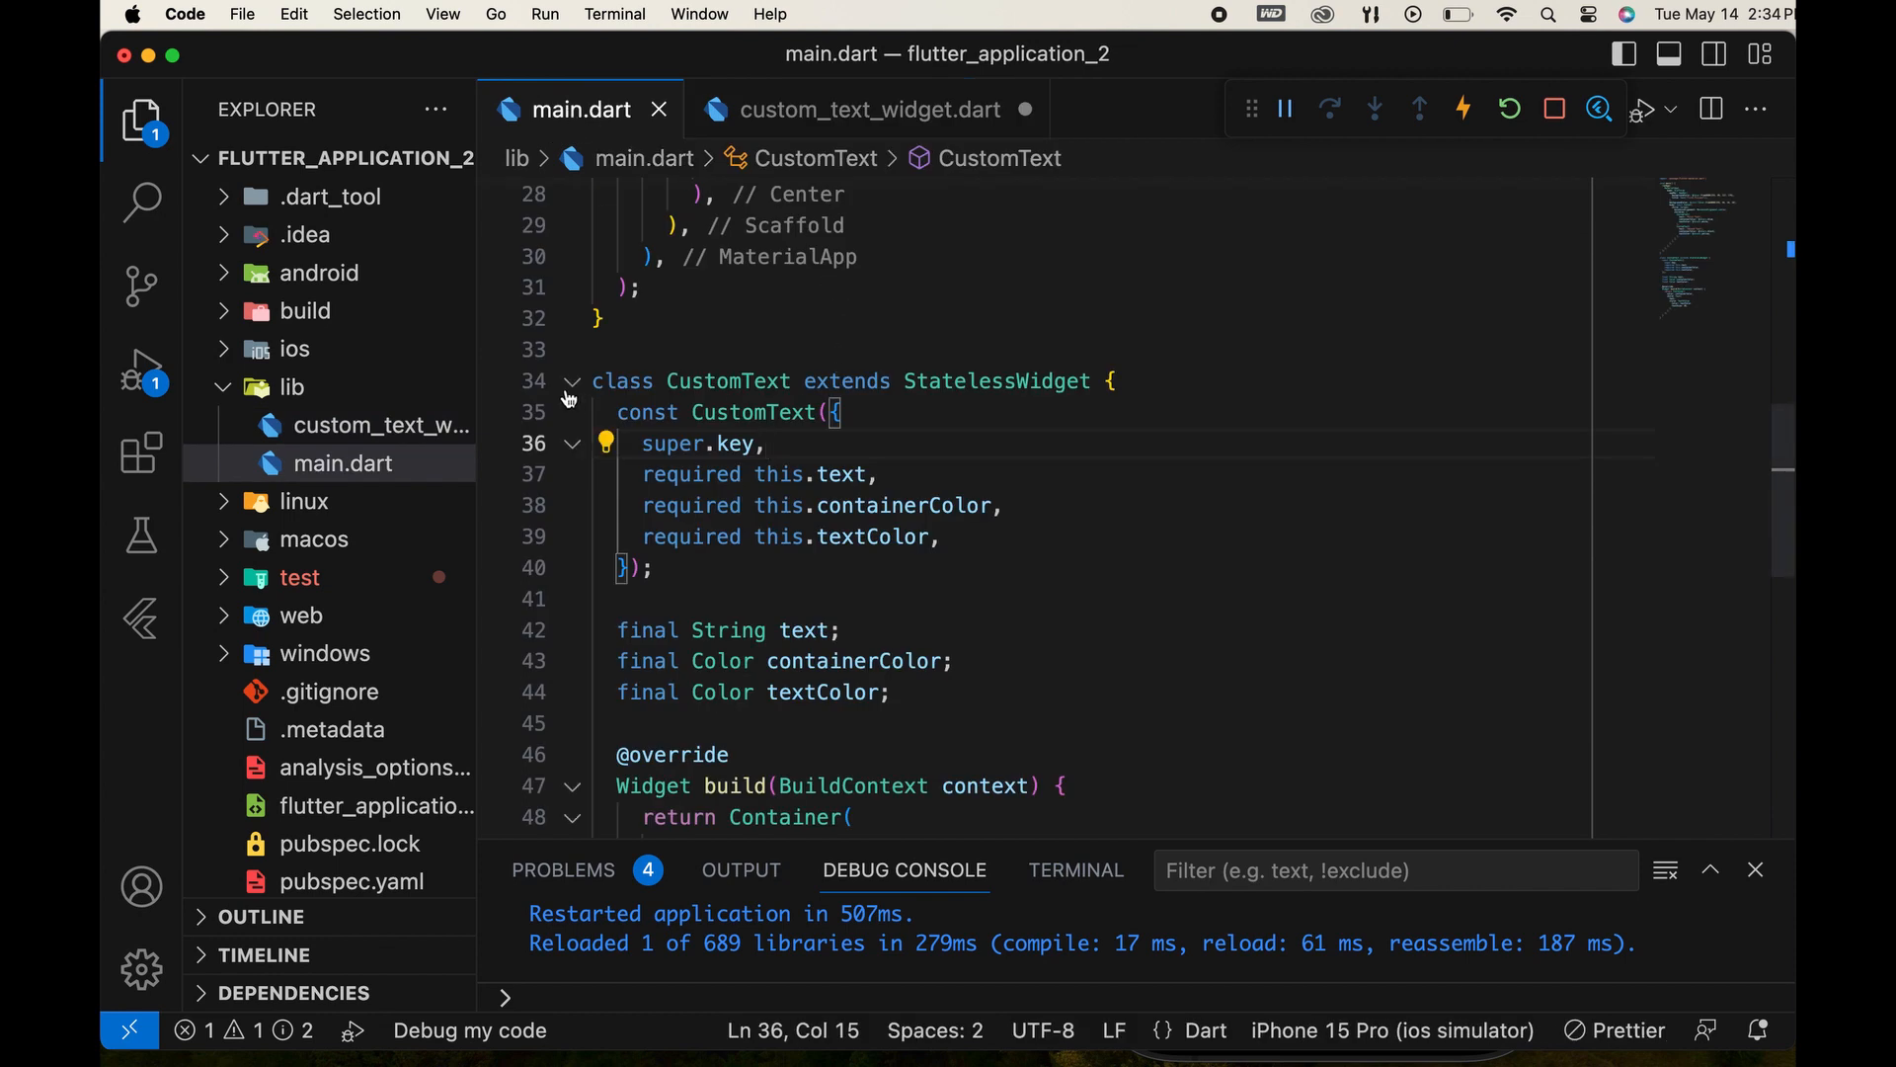
drag(592, 379, 838, 691)
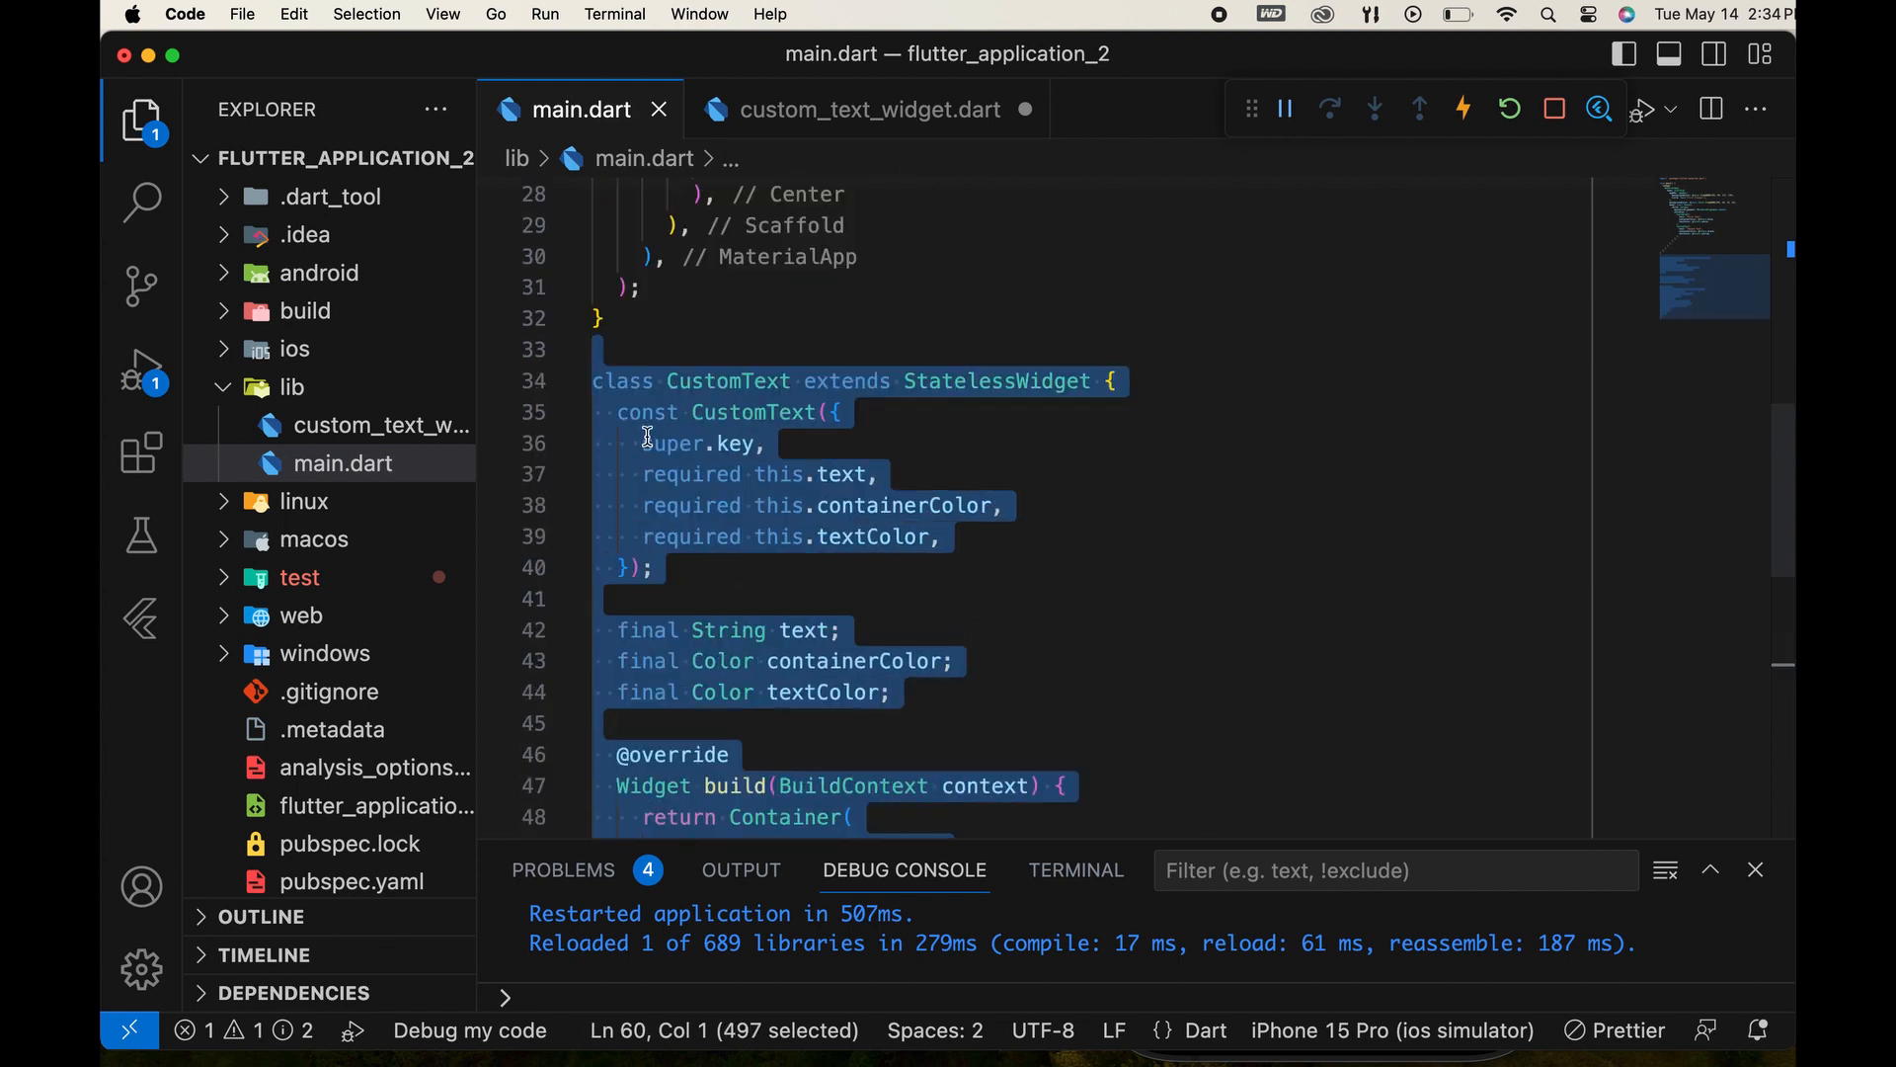
right_click(648, 435)
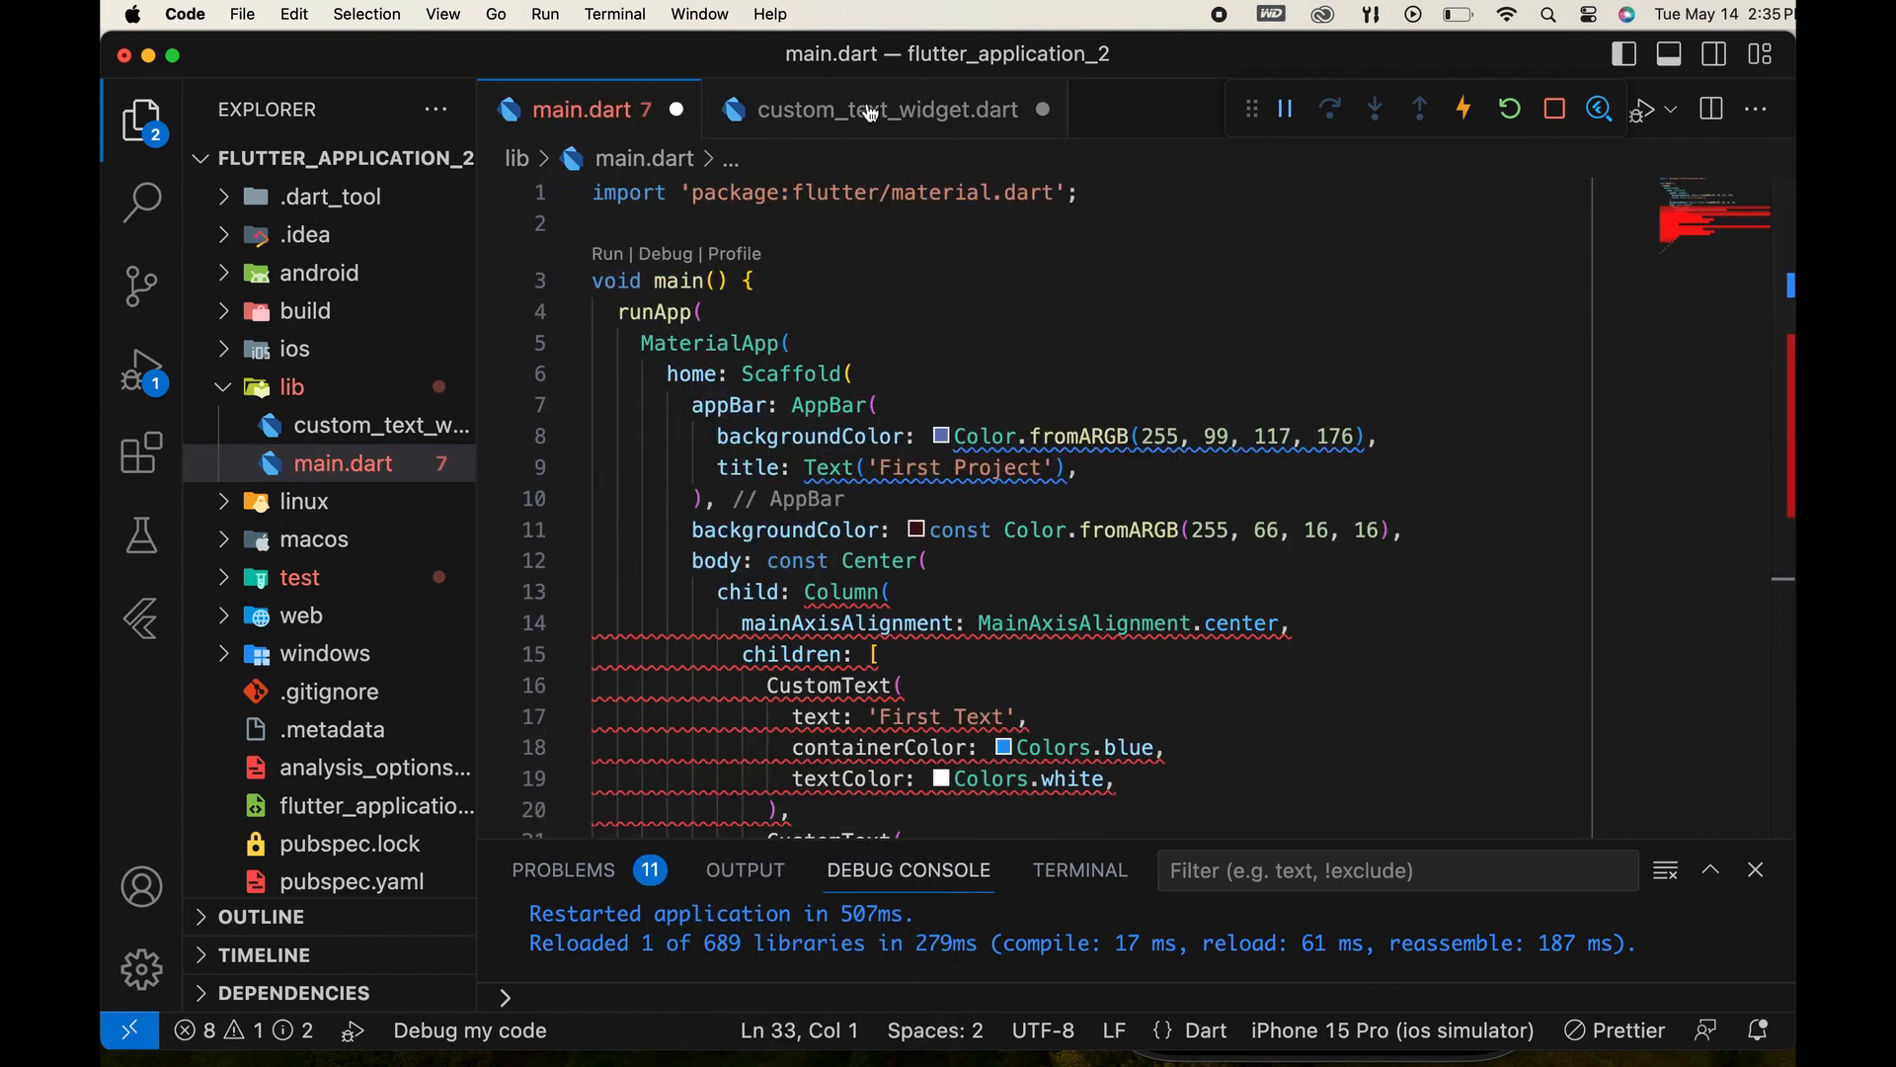
click(889, 110)
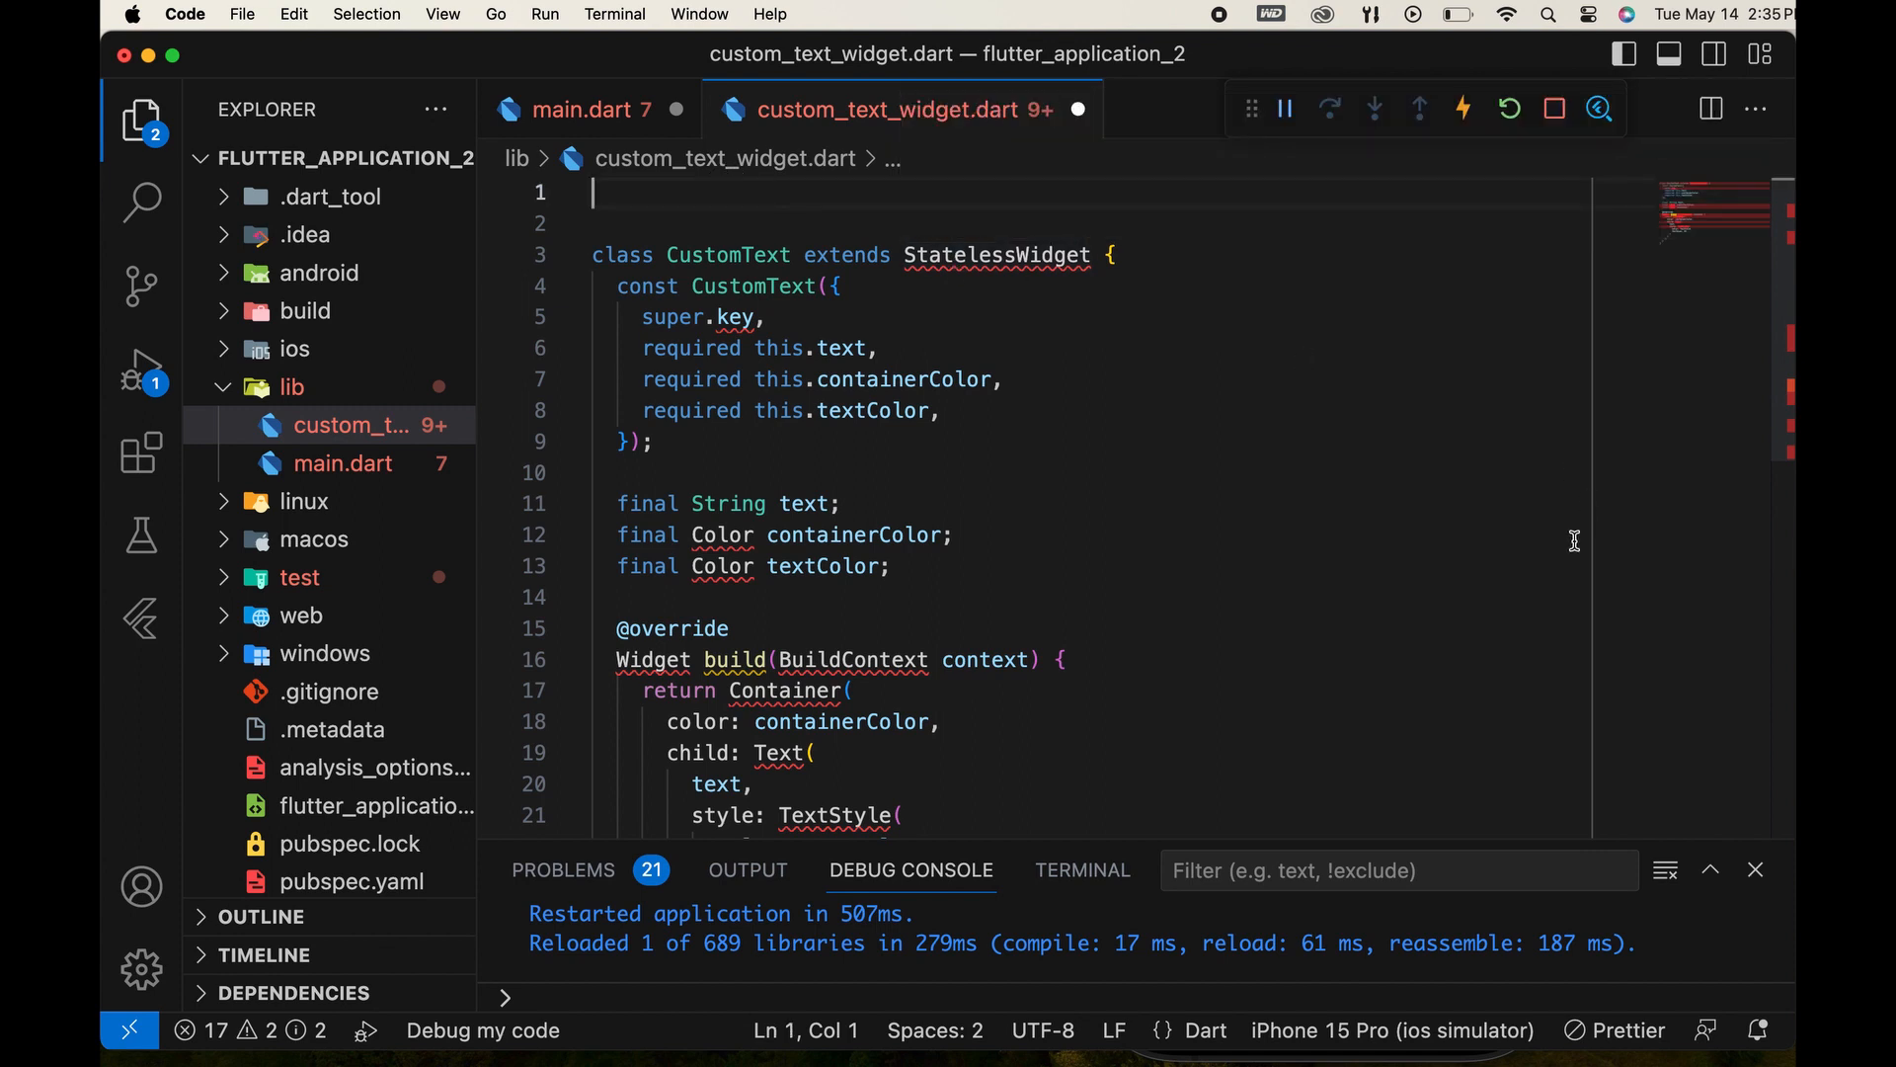
Add 'import package:flutter/material.dart' to custom_text_widget.dart, then return to main.dart.
text(import 'mater';)
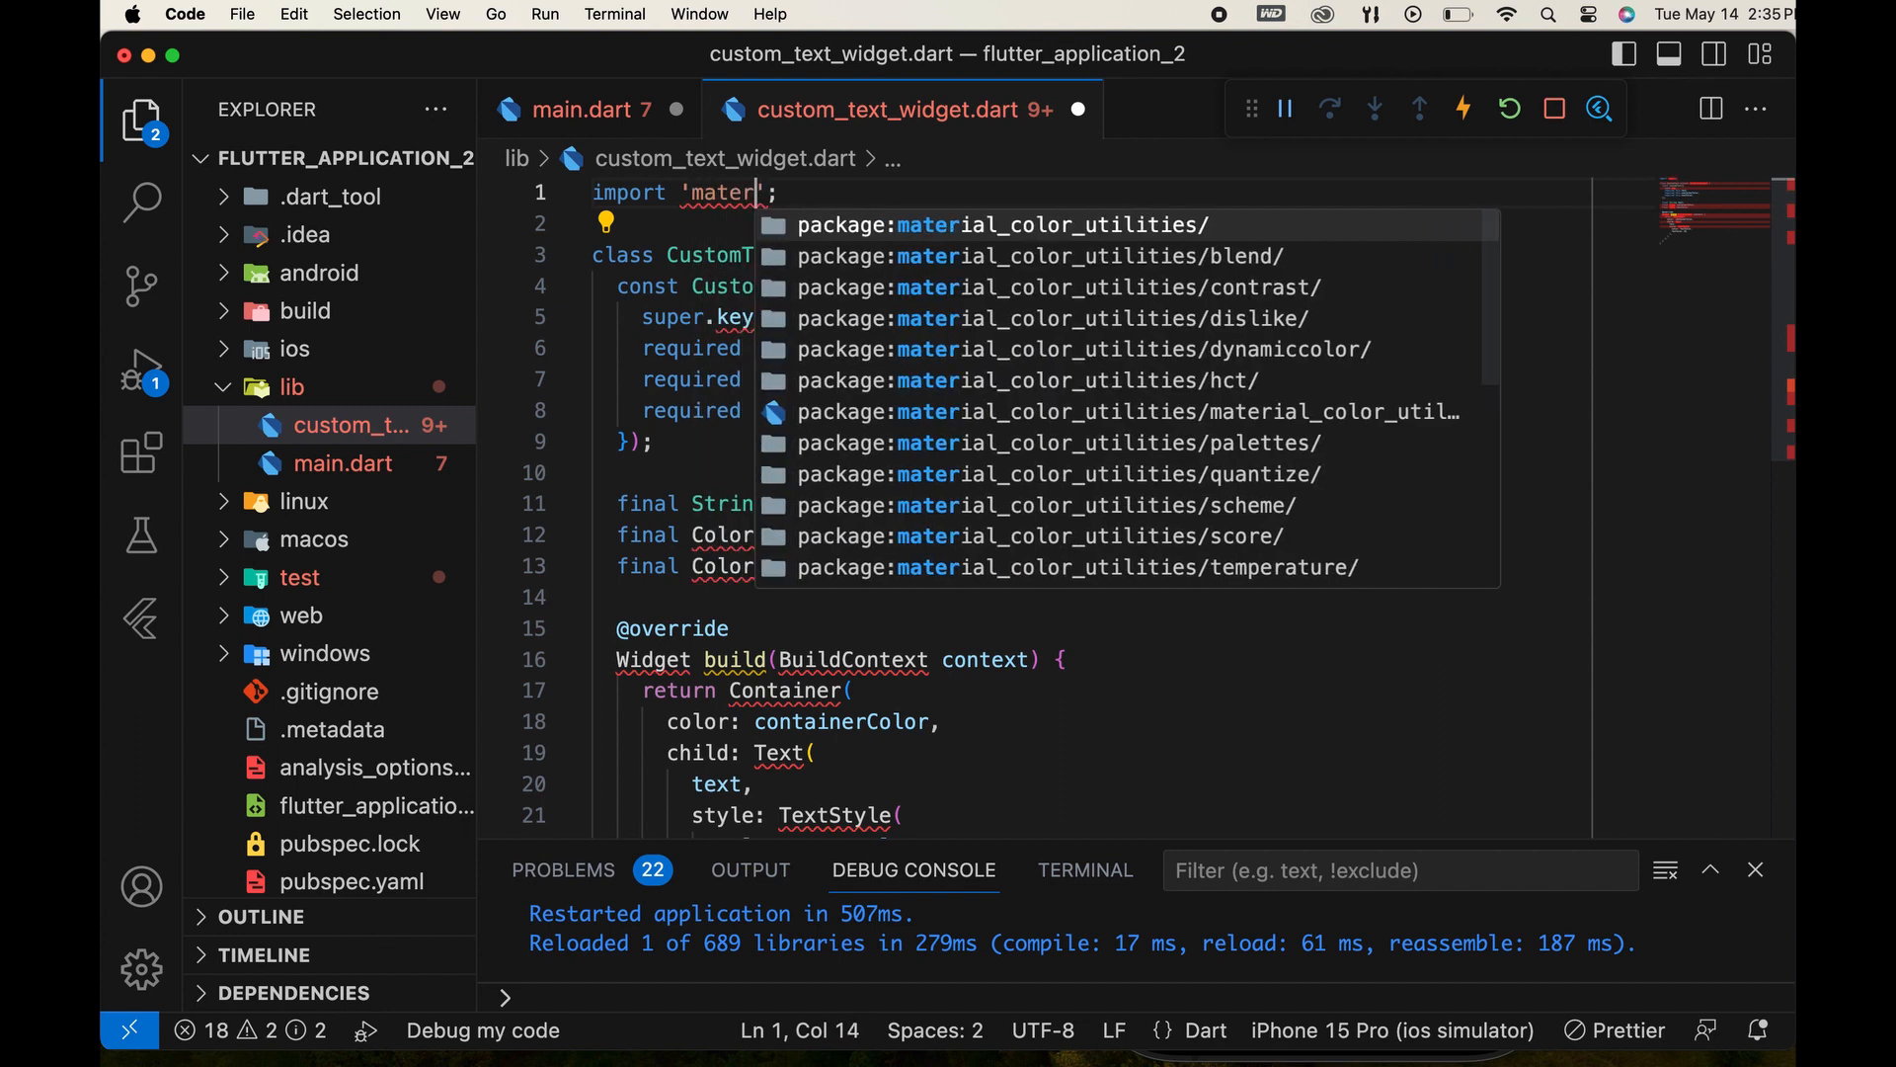
text(i)
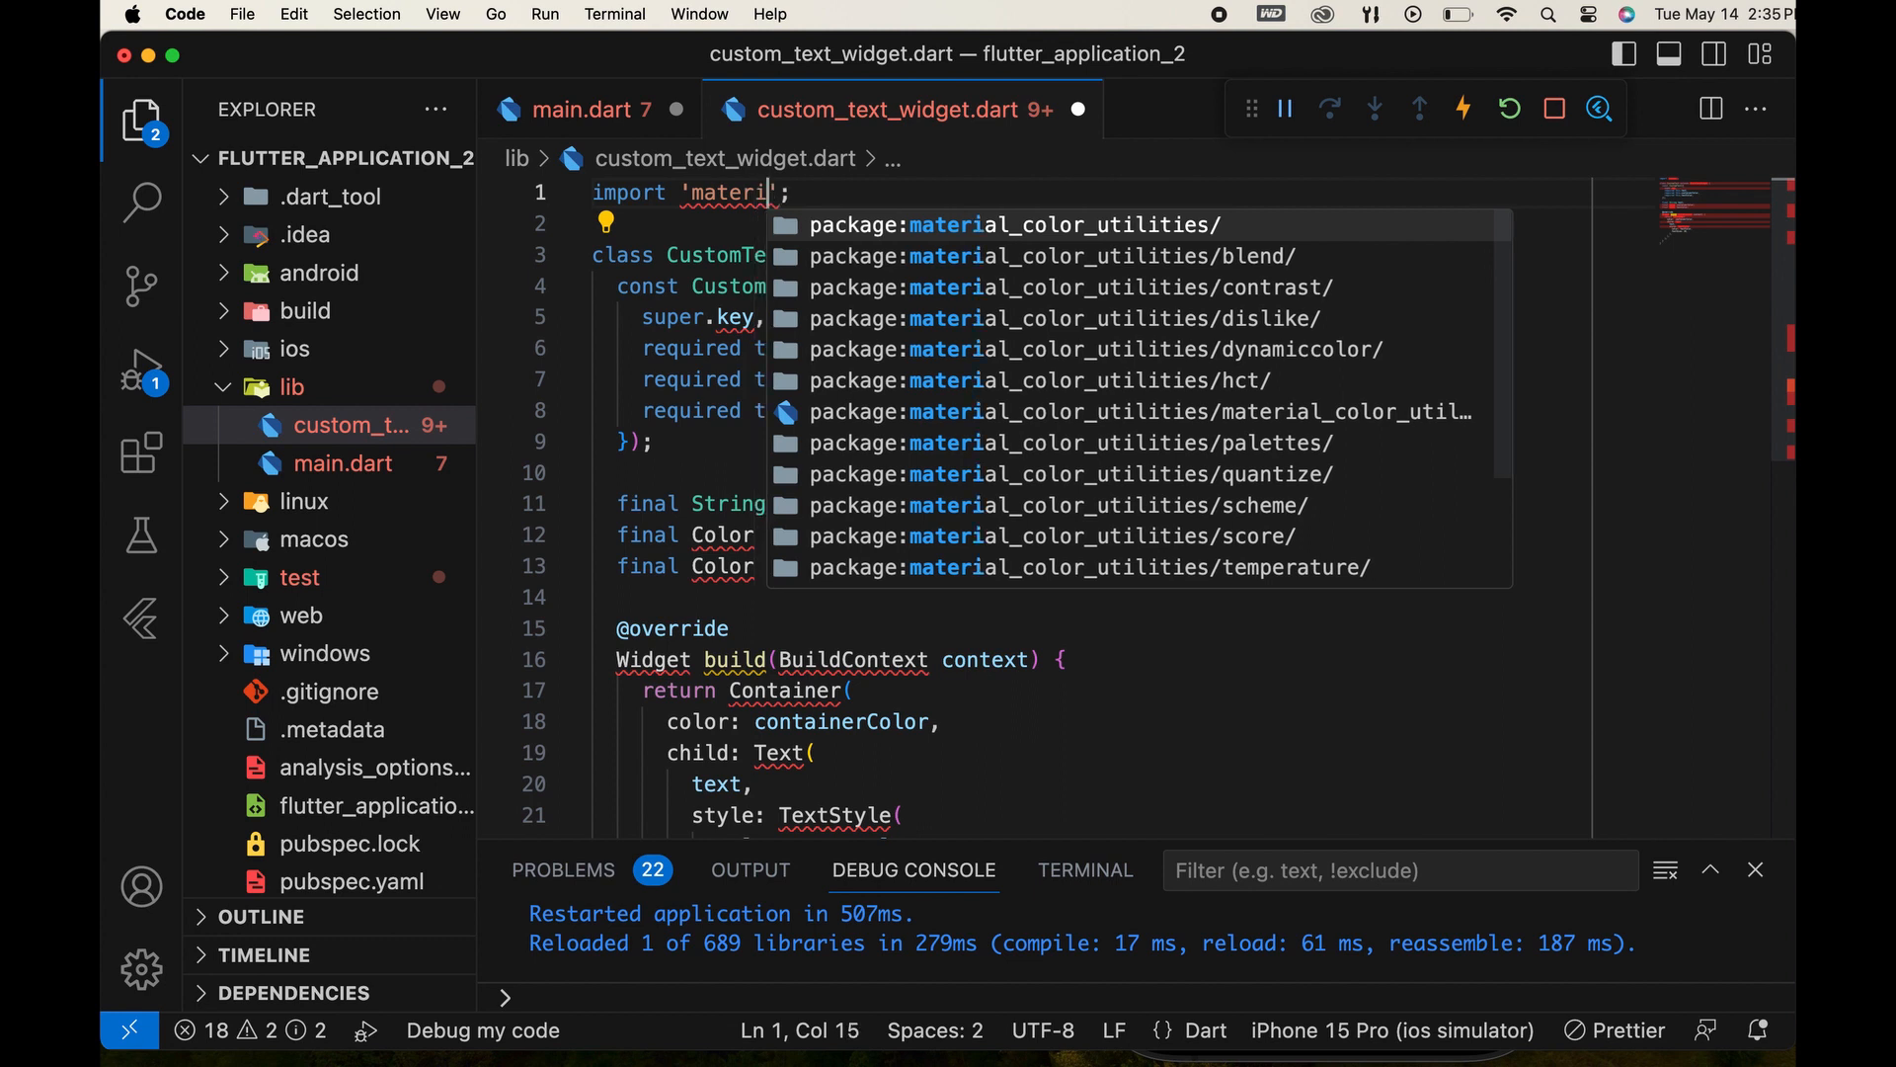
text(al)
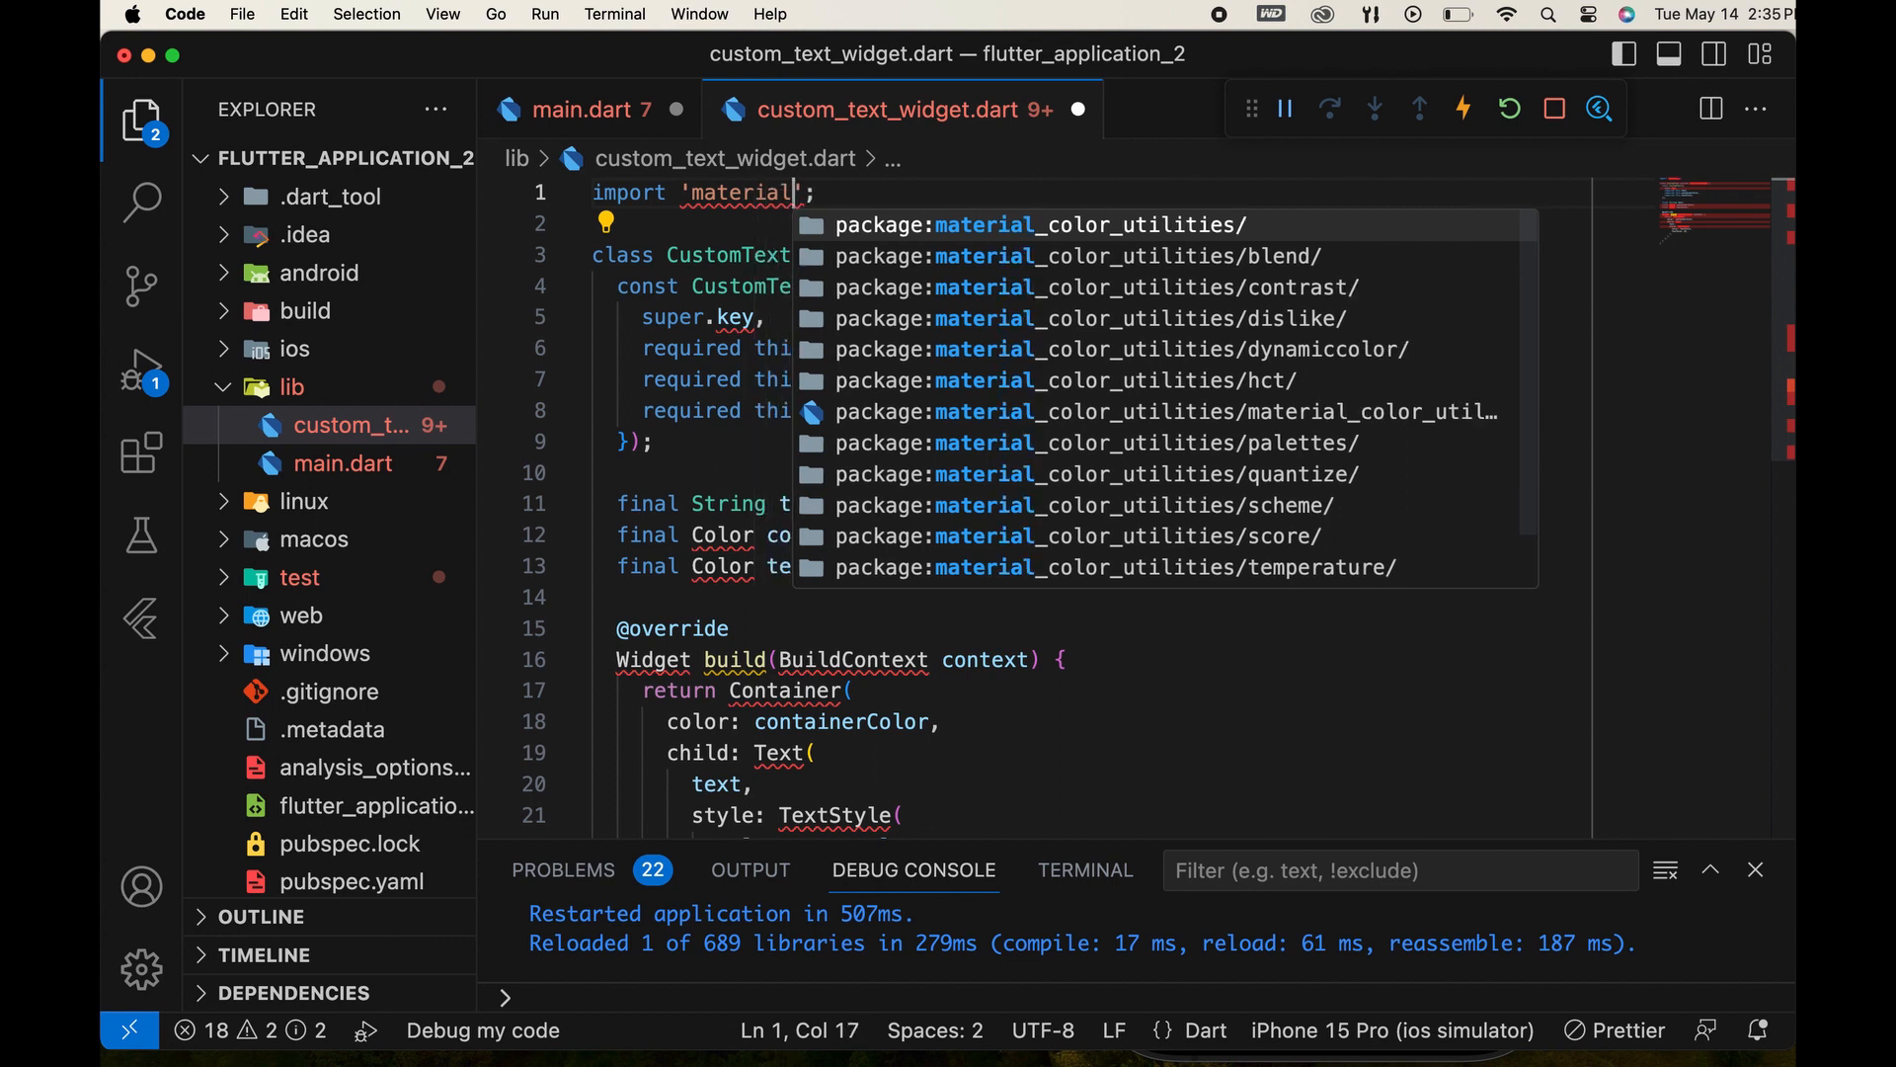
text(.dart)
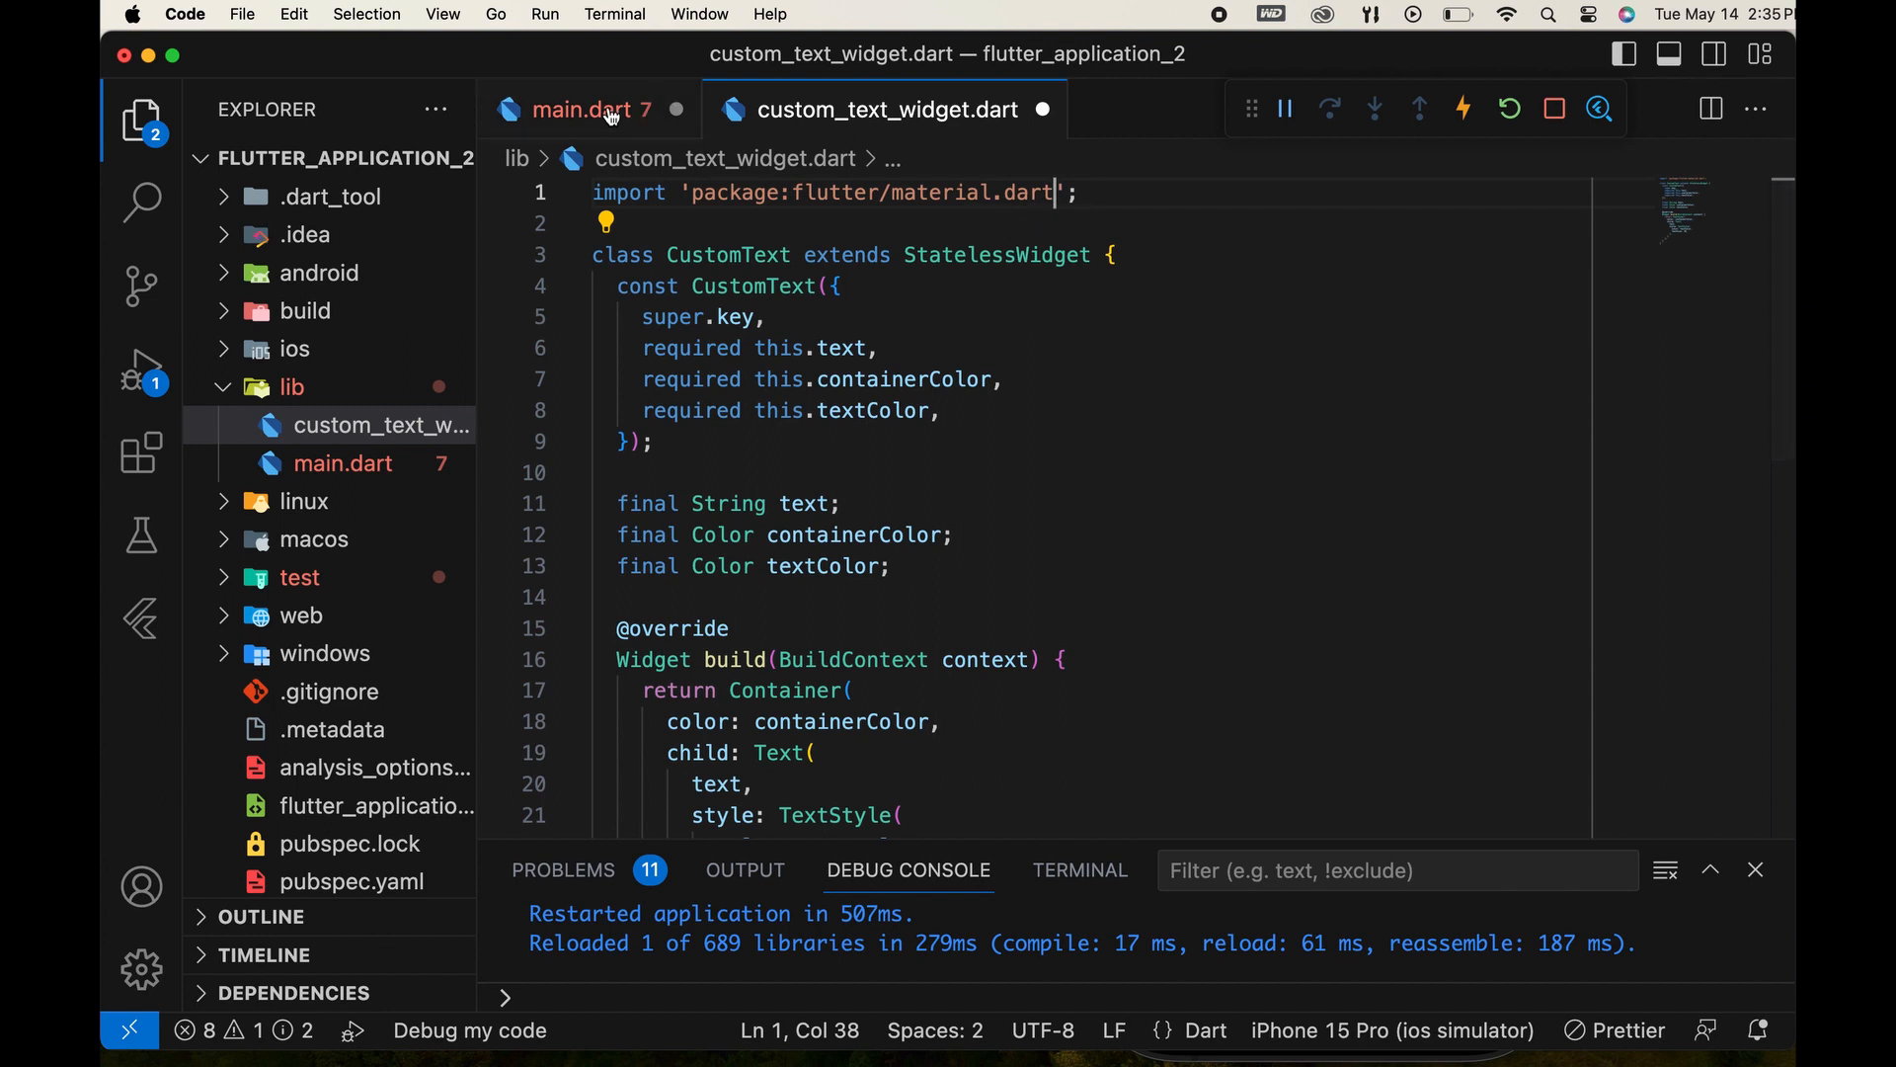
click(585, 109)
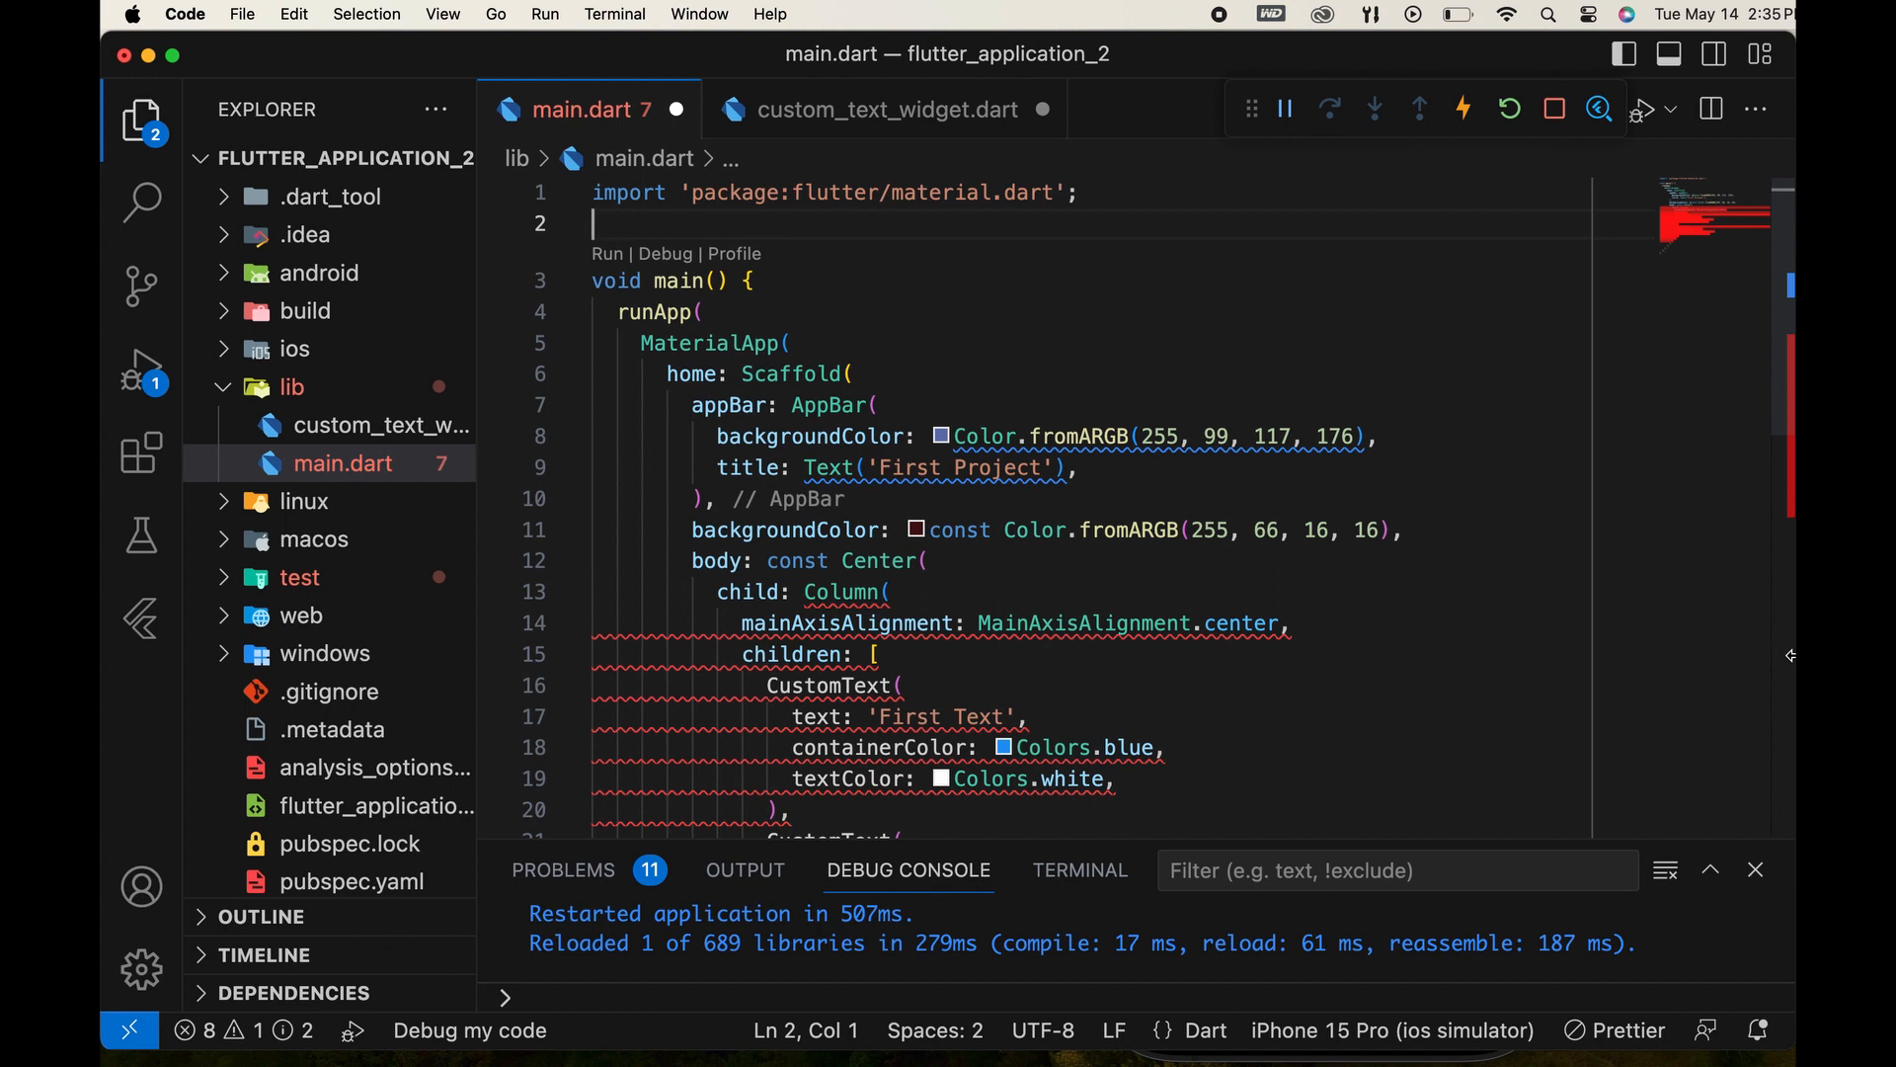
Add 'import custom_text_widget.dart' on line 2 of main.dart and save both files.
text(import '';)
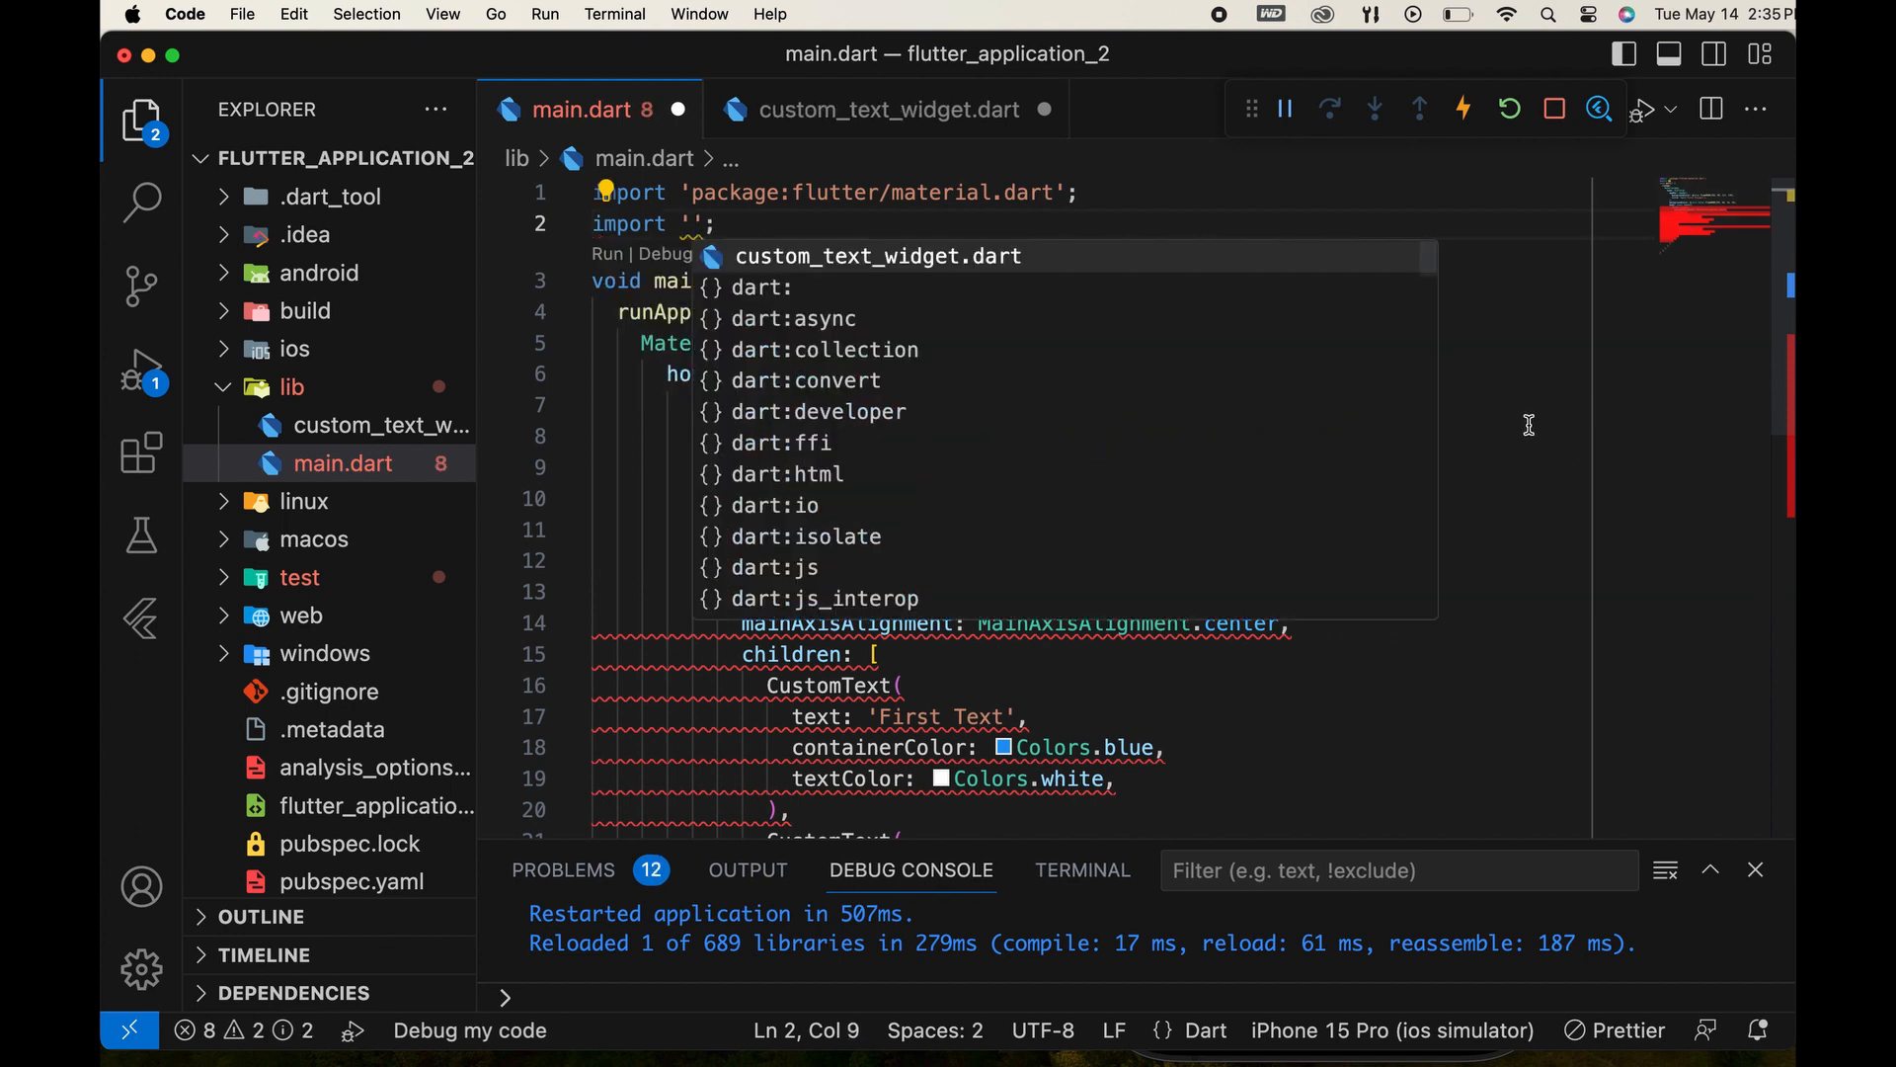
mouse_move(928, 263)
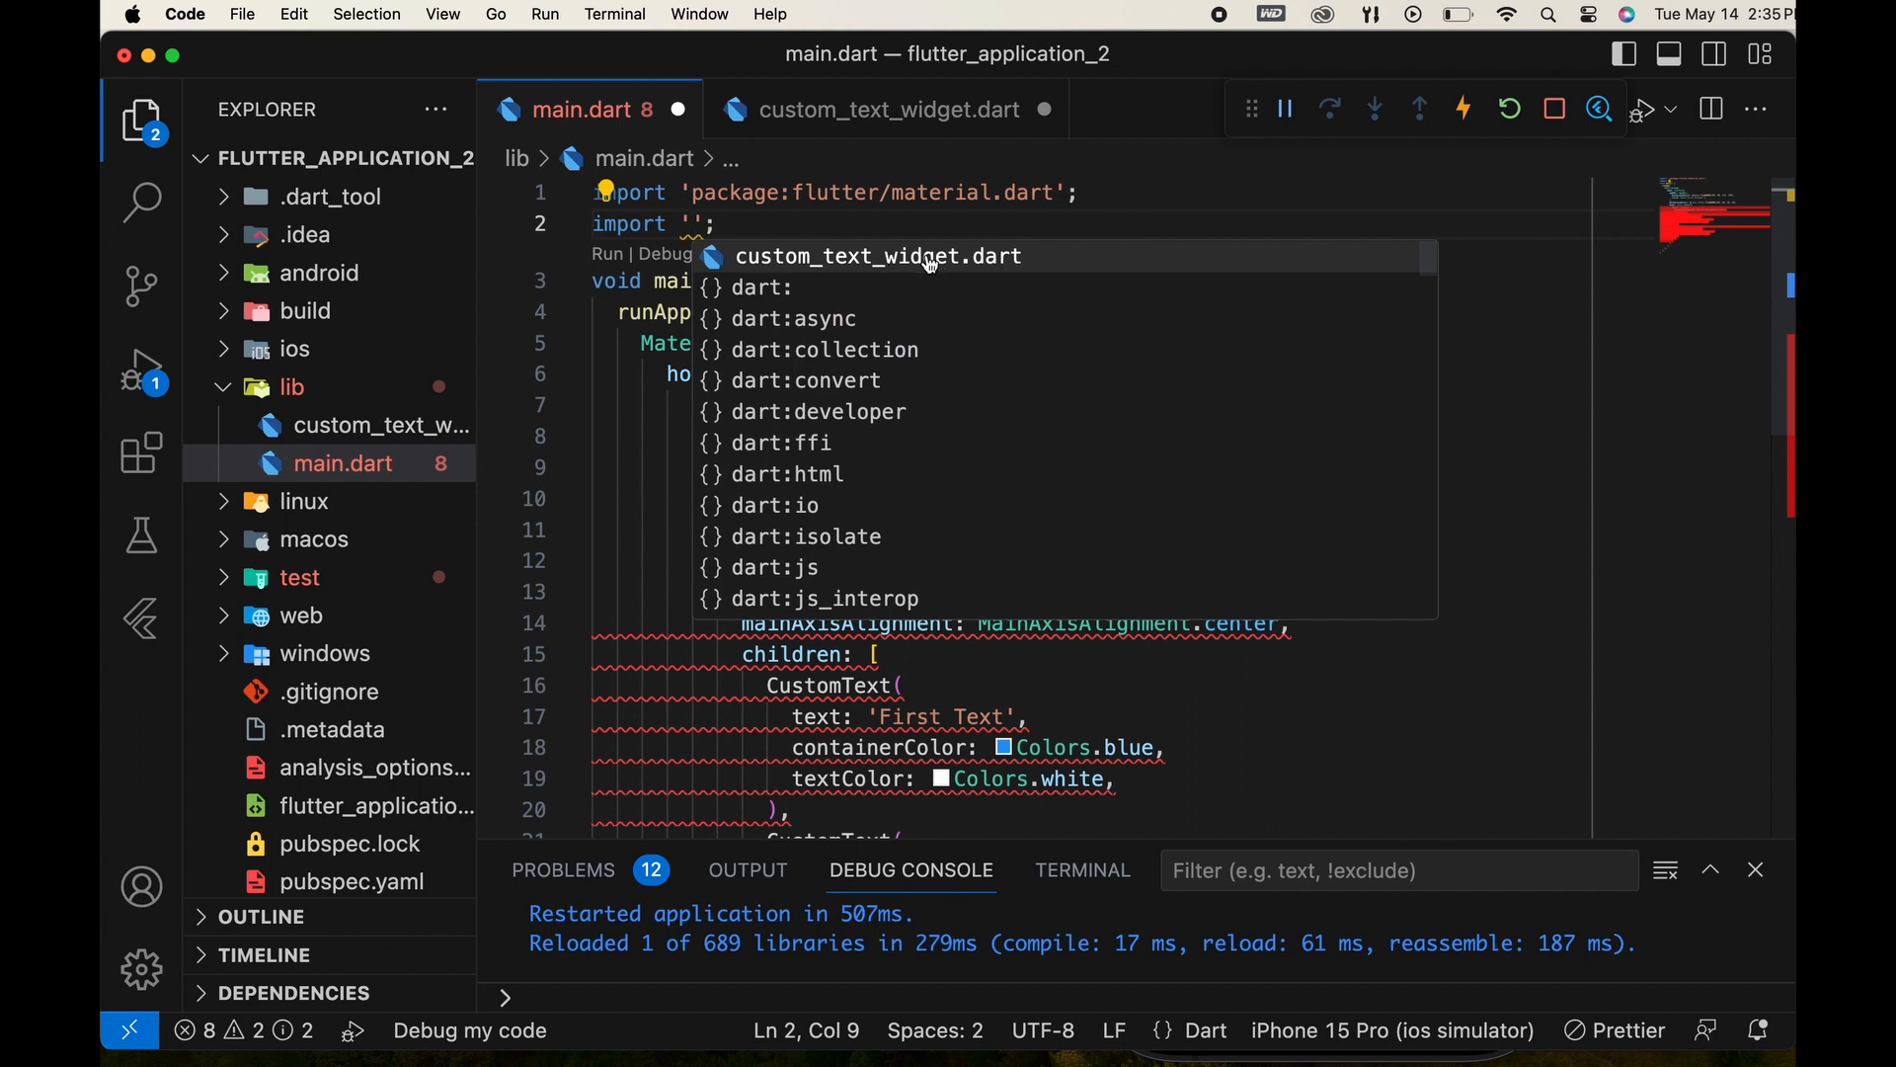
click(875, 255)
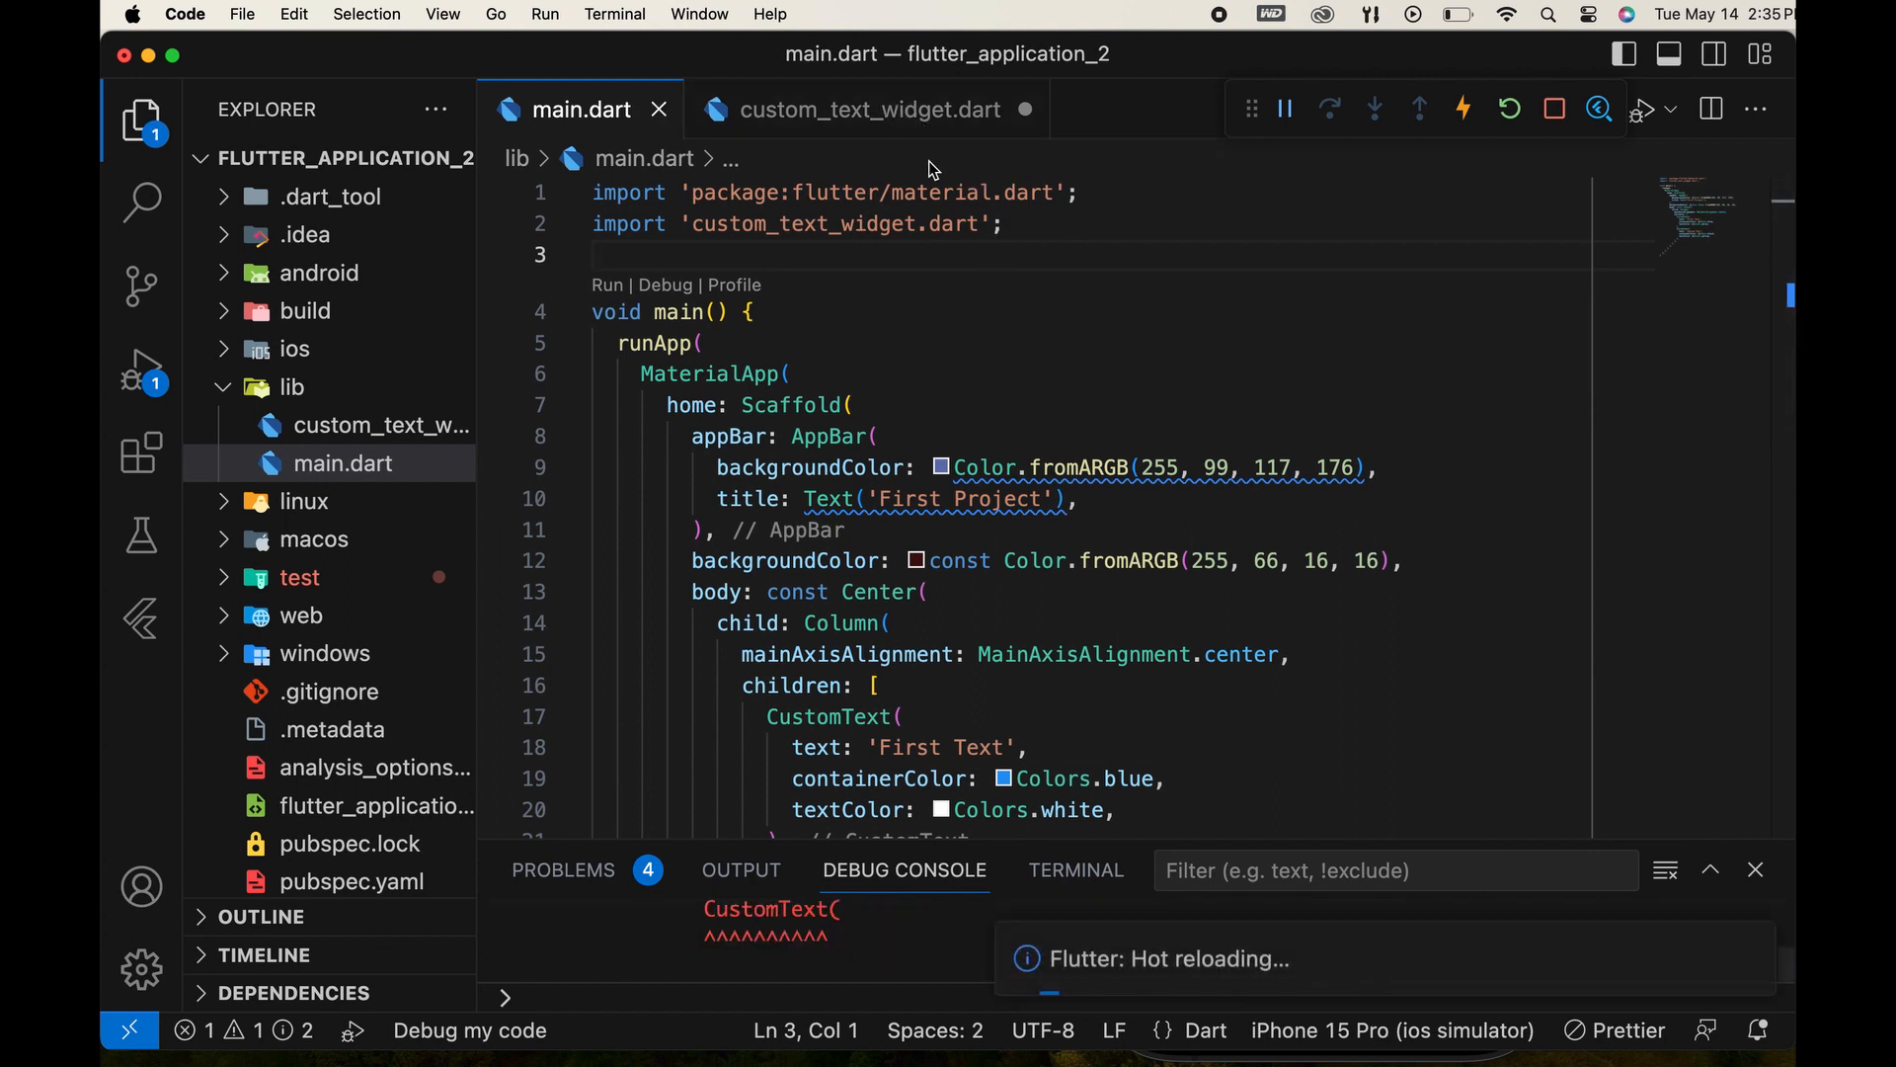
click(861, 111)
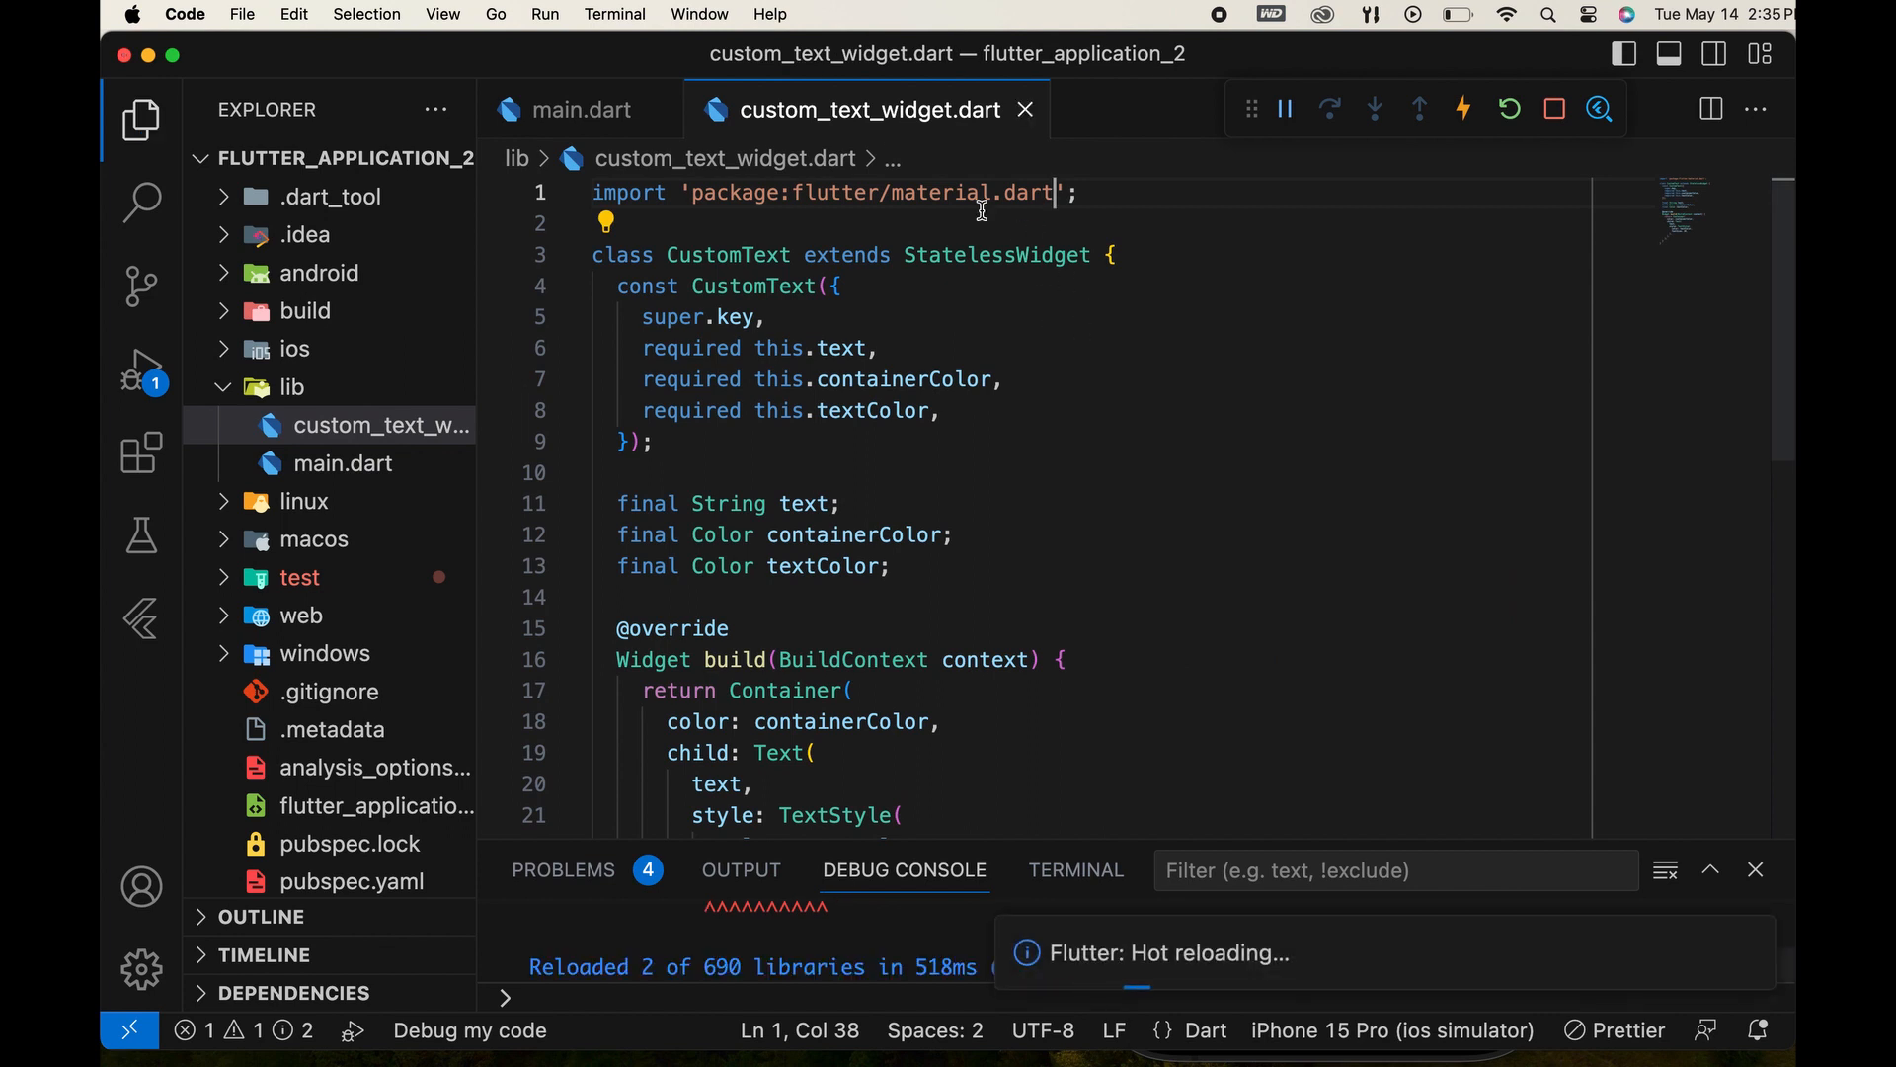
click(575, 111)
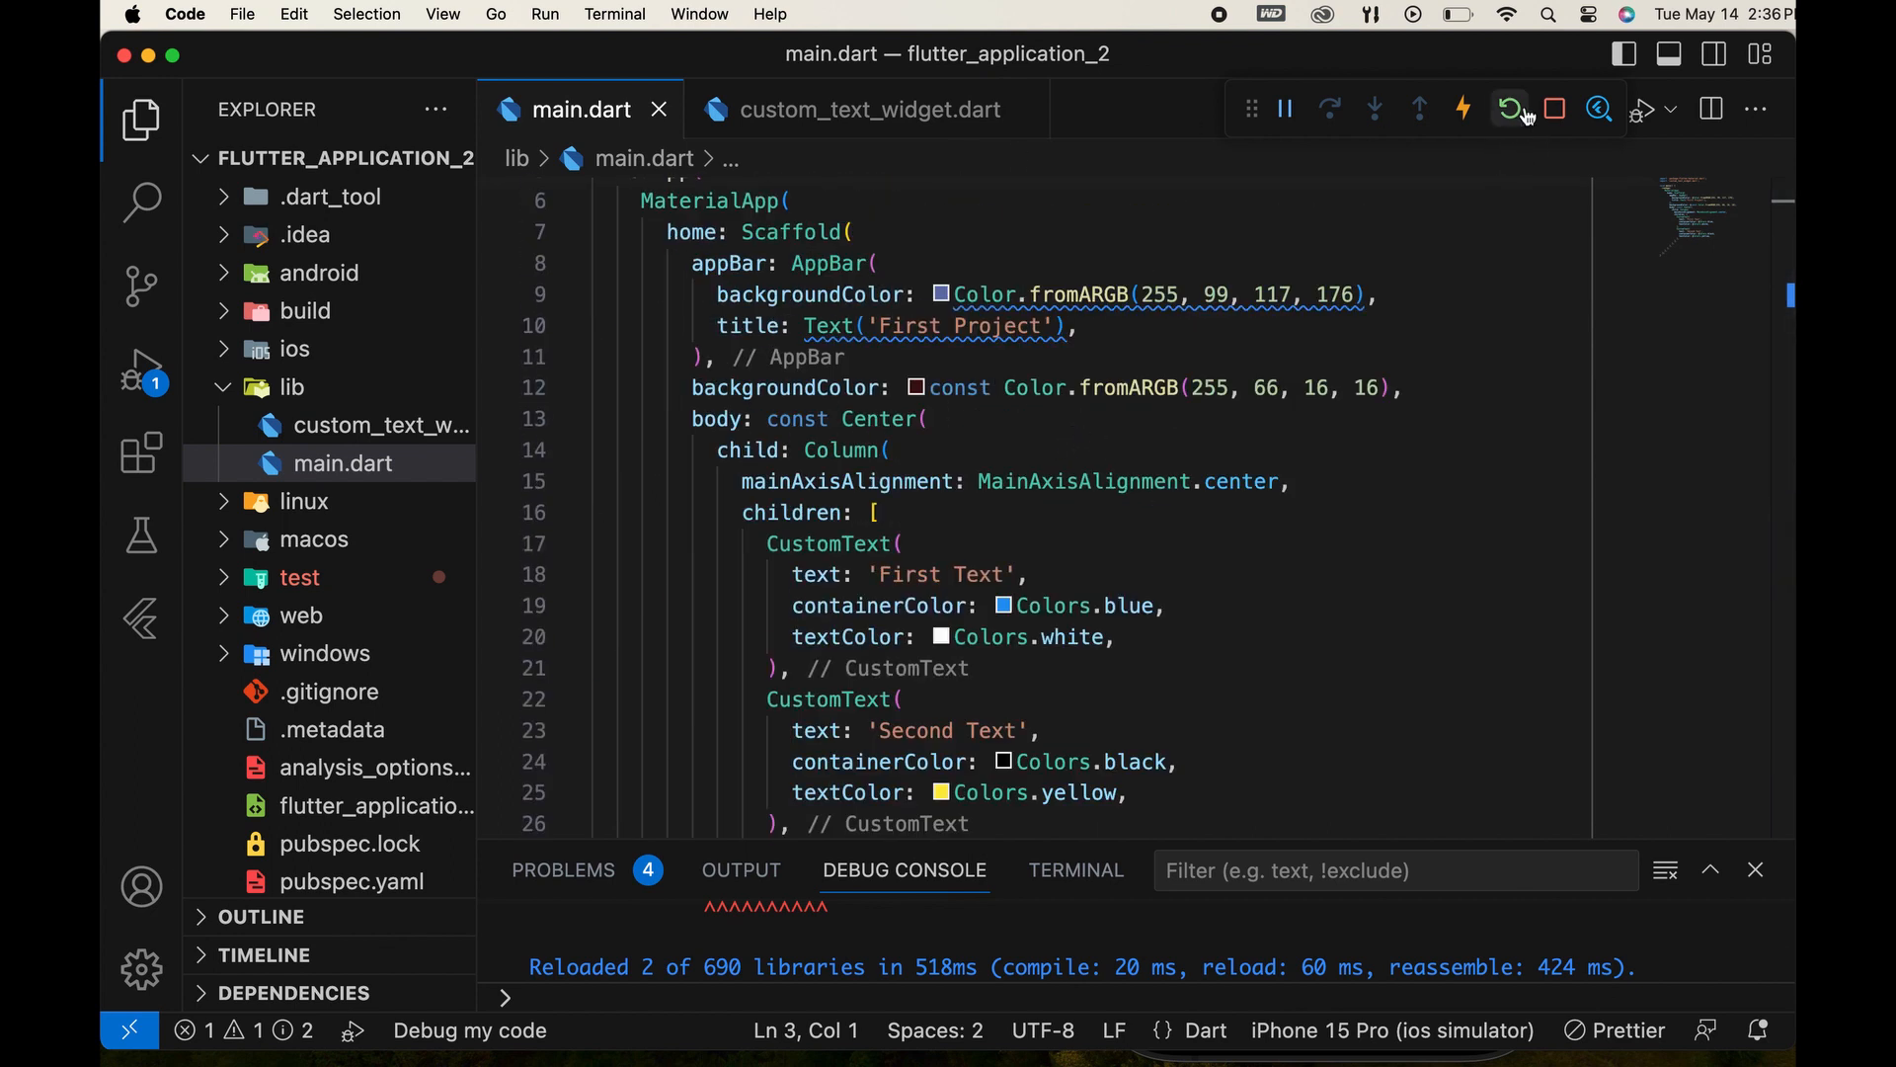
Hot restart the app, check it in the Simulator, and review both files.
click(1507, 109)
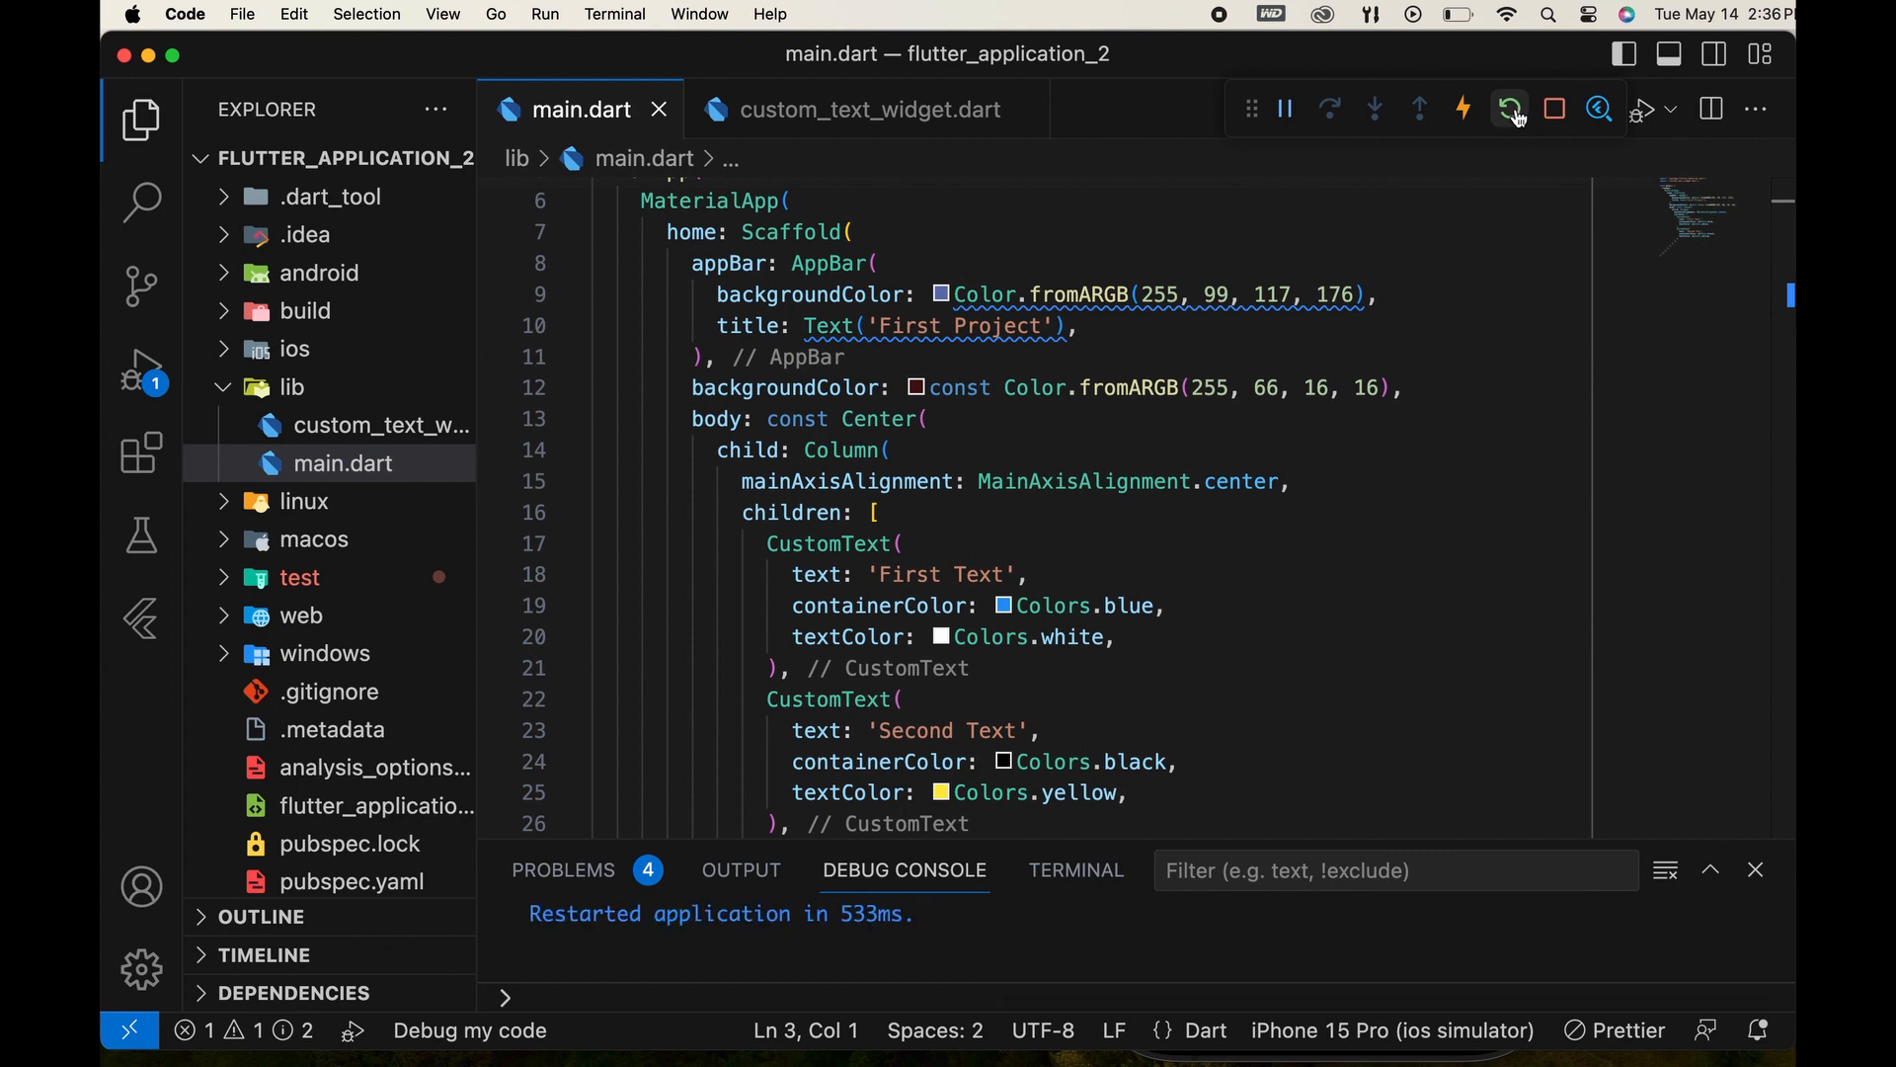
mouse_move(1438, 1043)
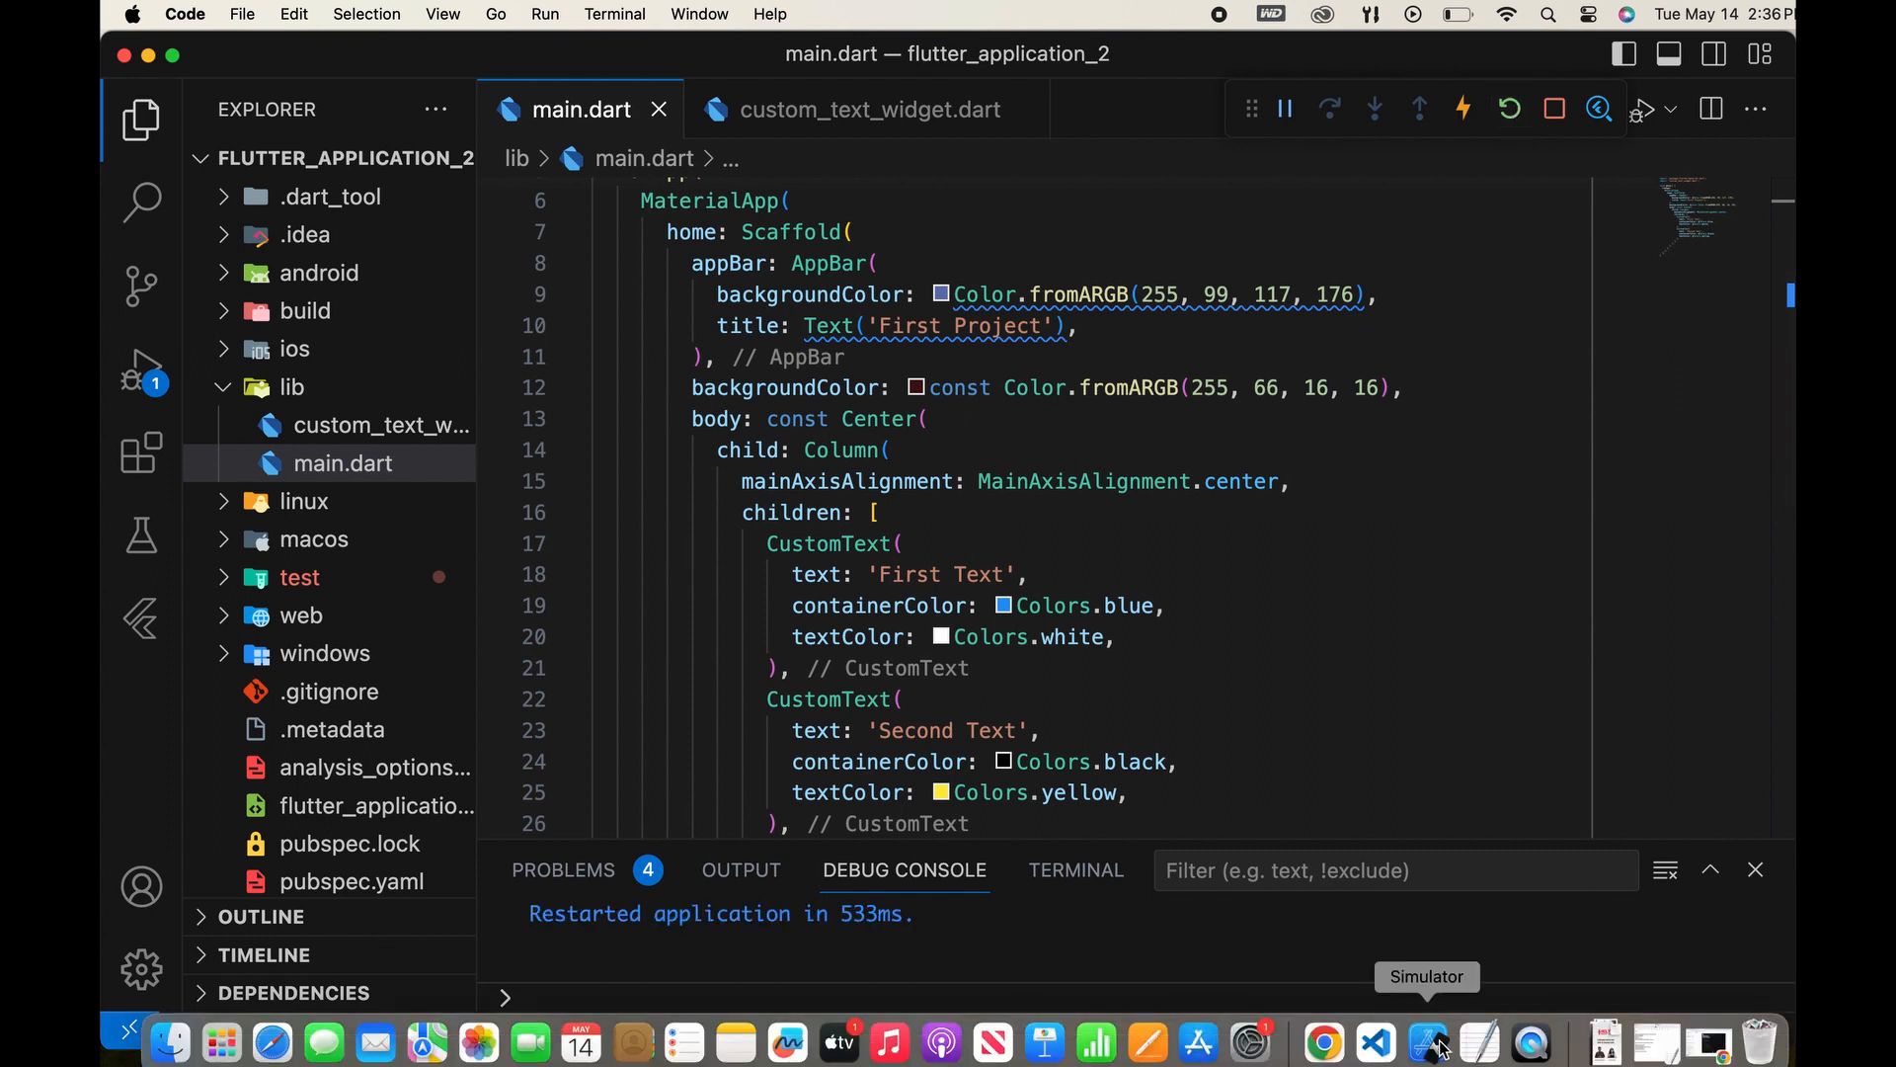
click(1438, 1041)
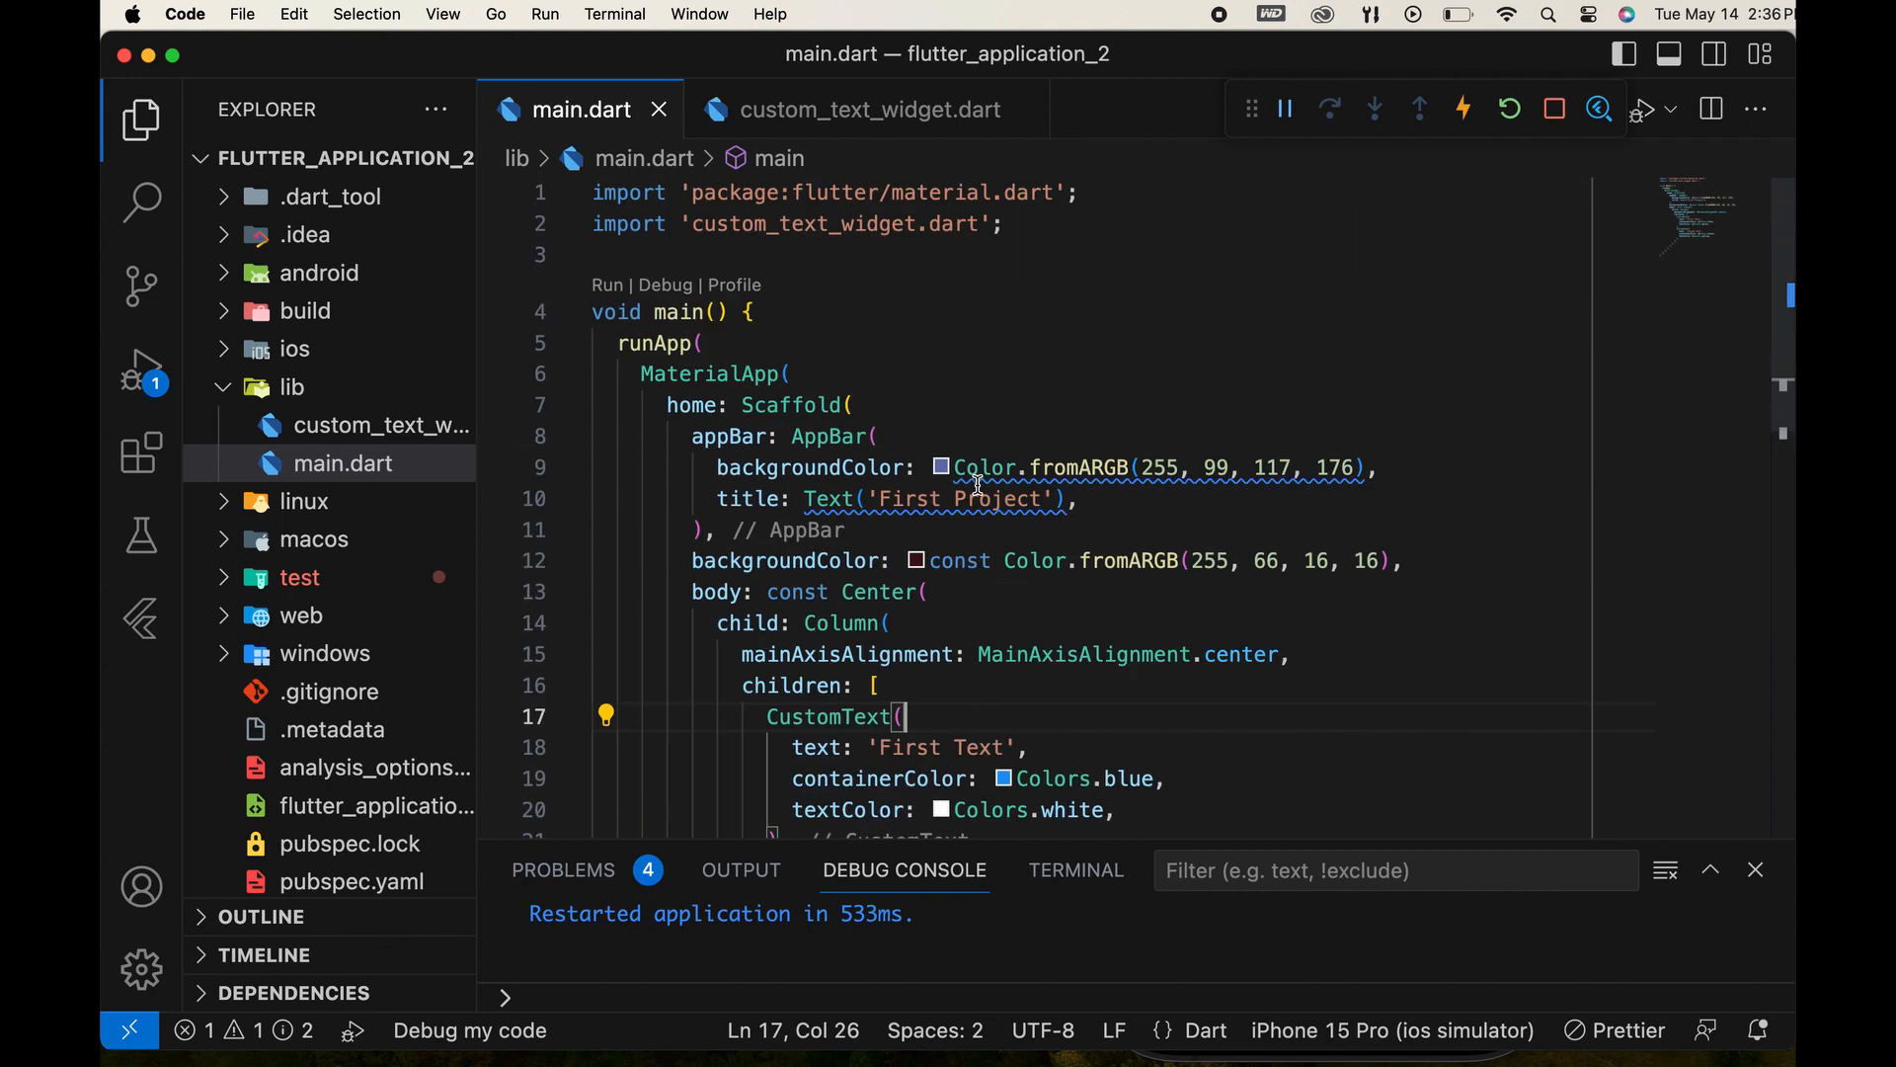
click(861, 108)
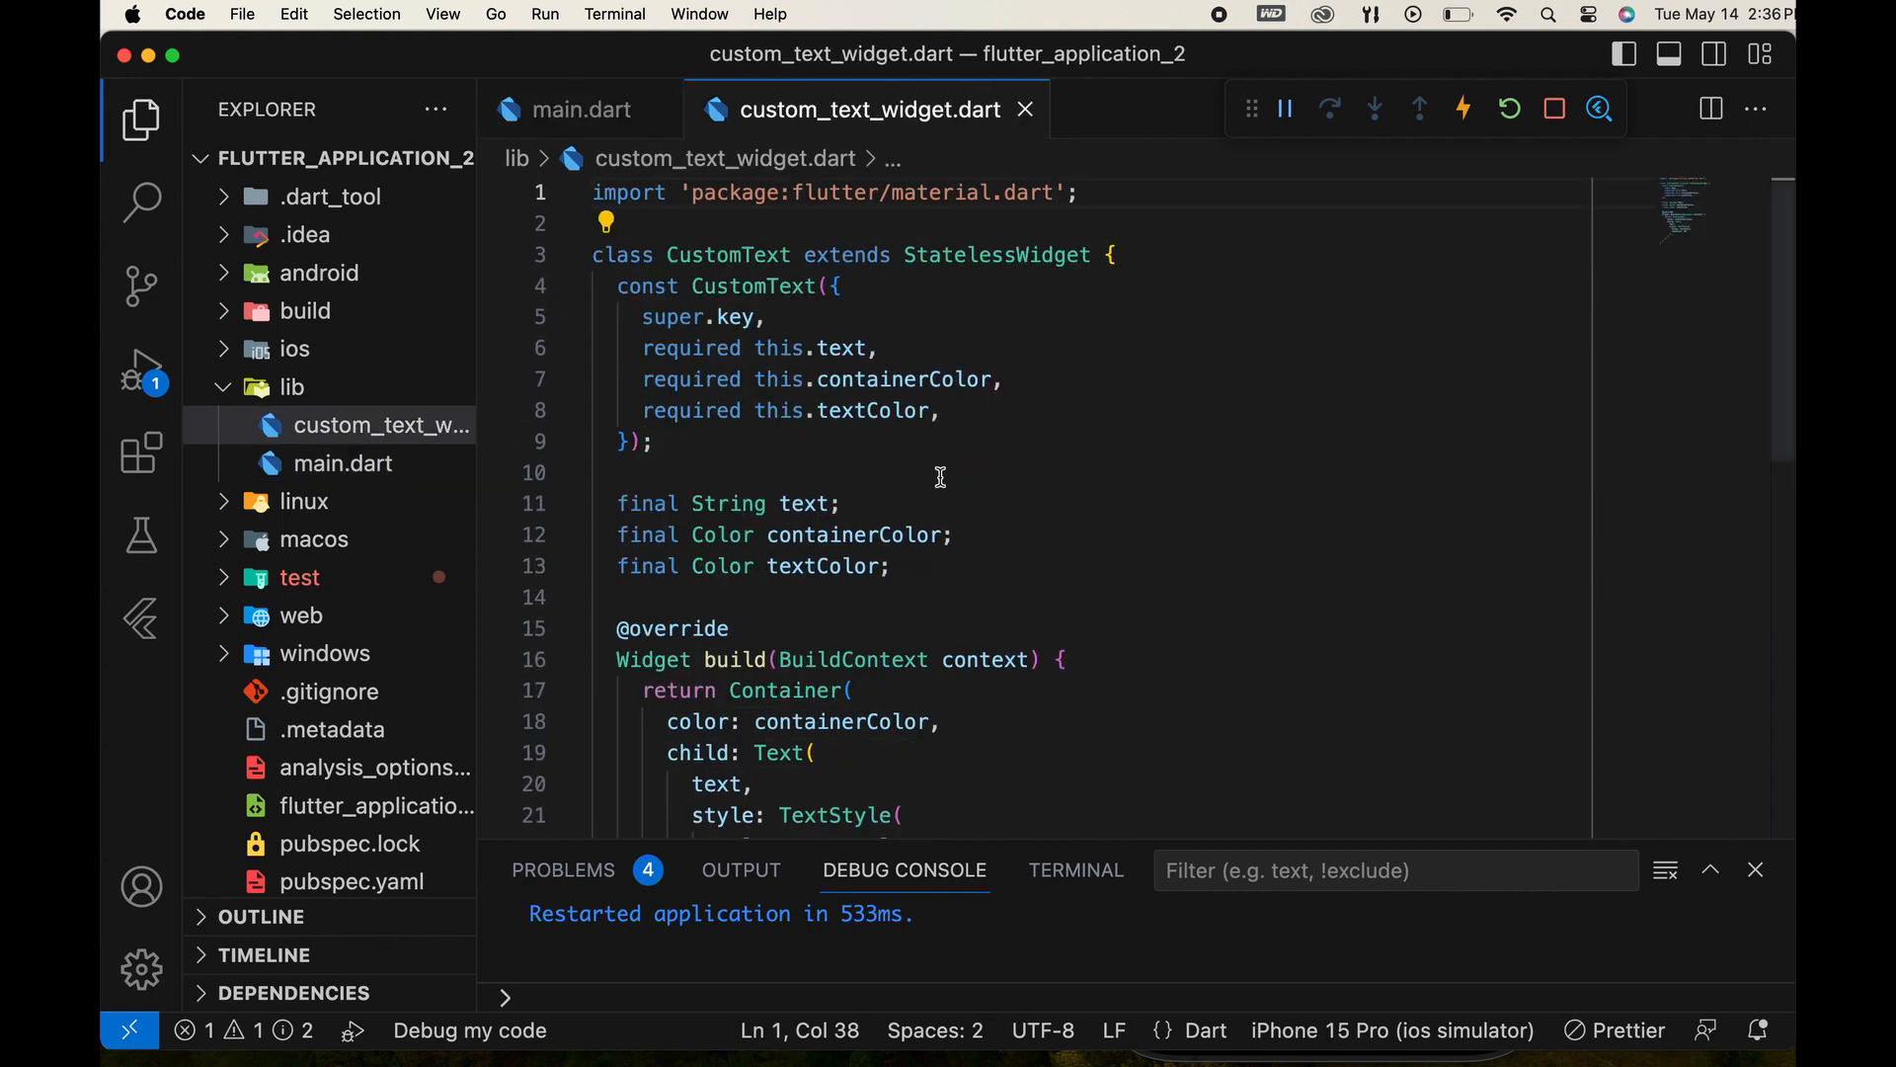
mouse_move(585, 108)
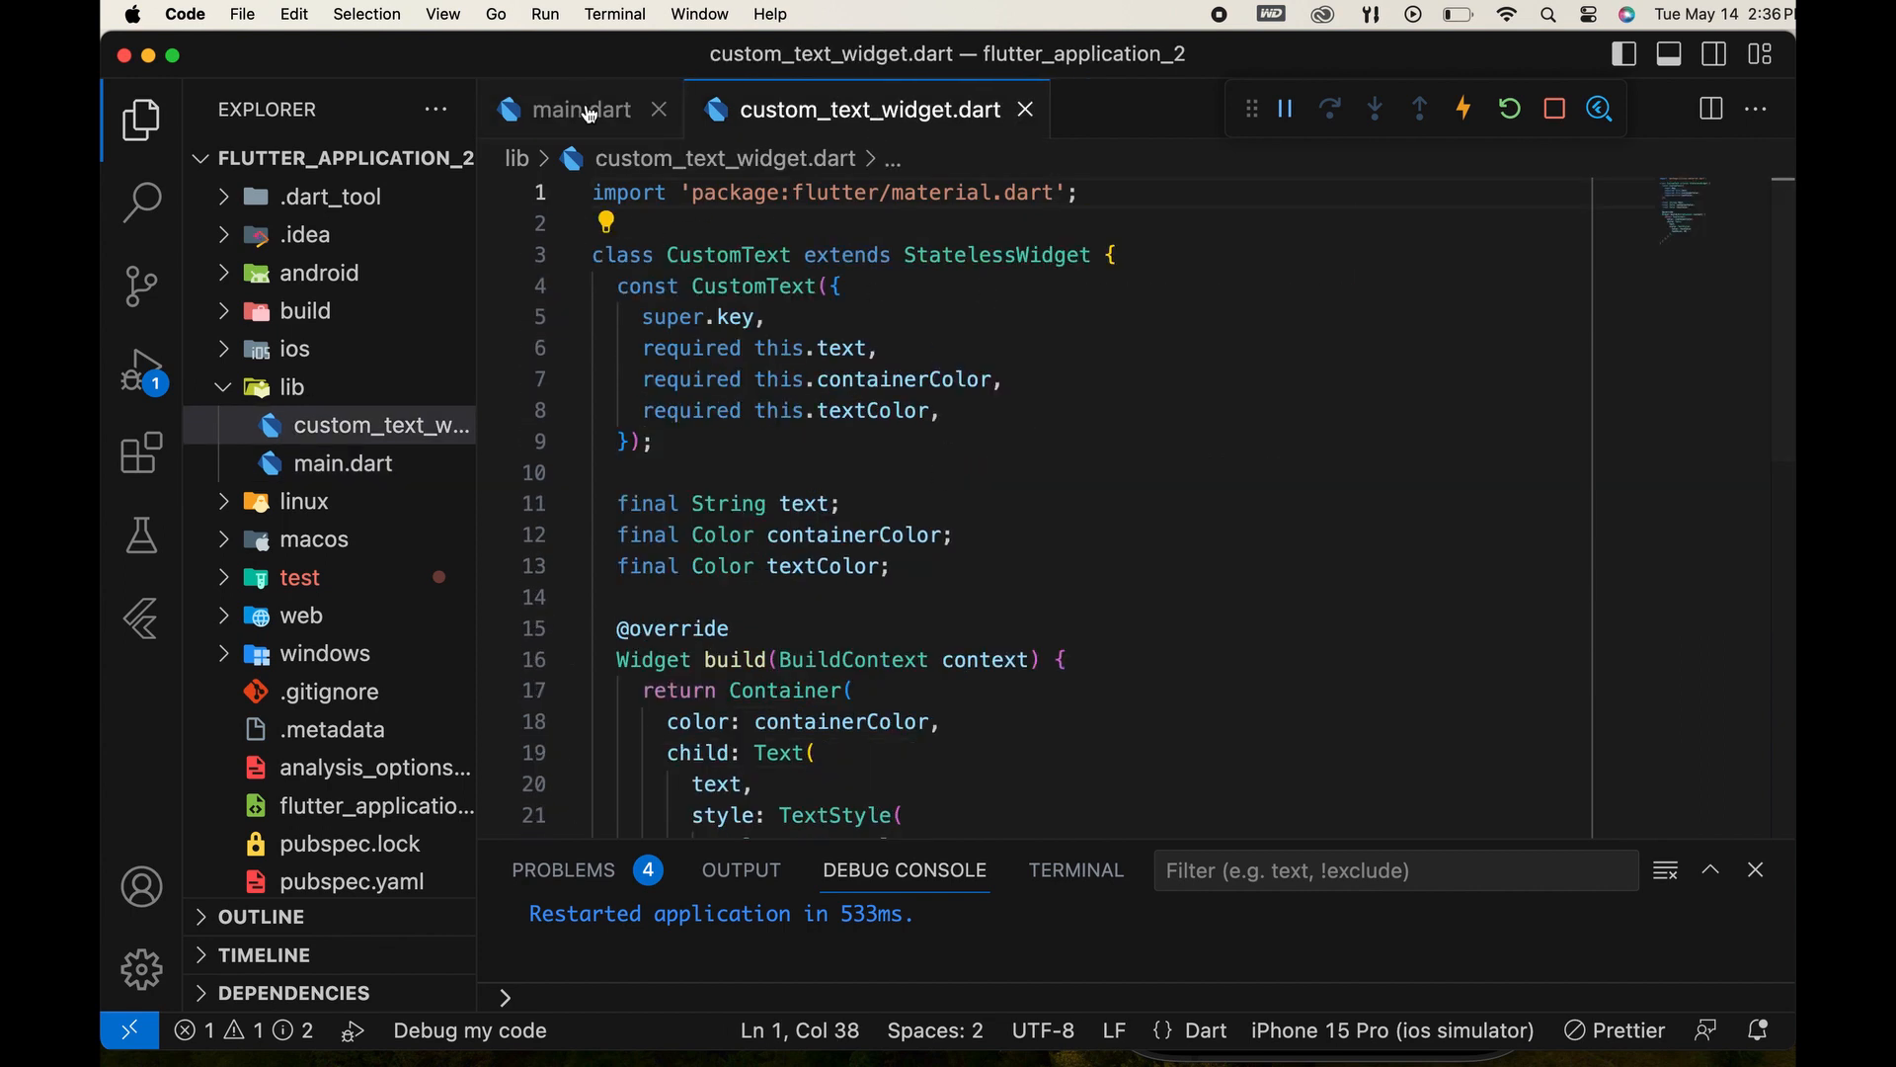
click(581, 109)
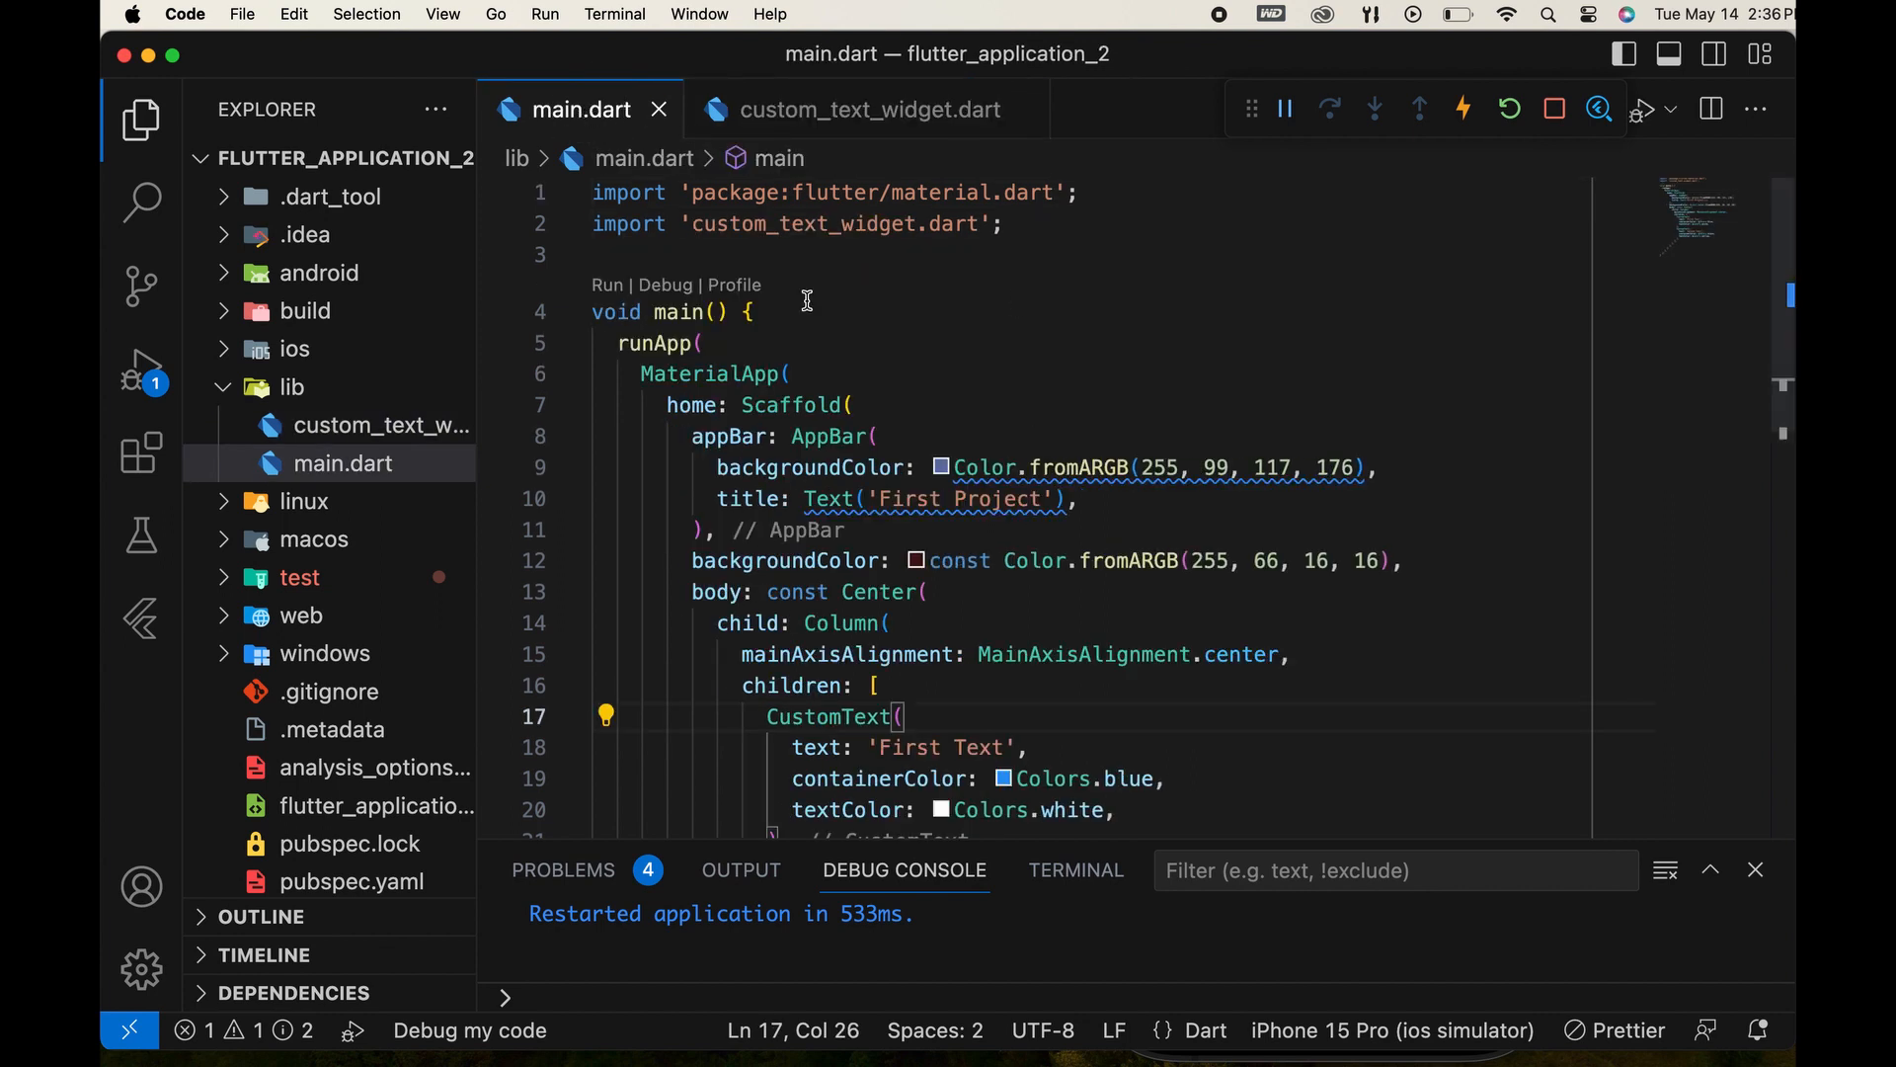
scroll(down, 3)
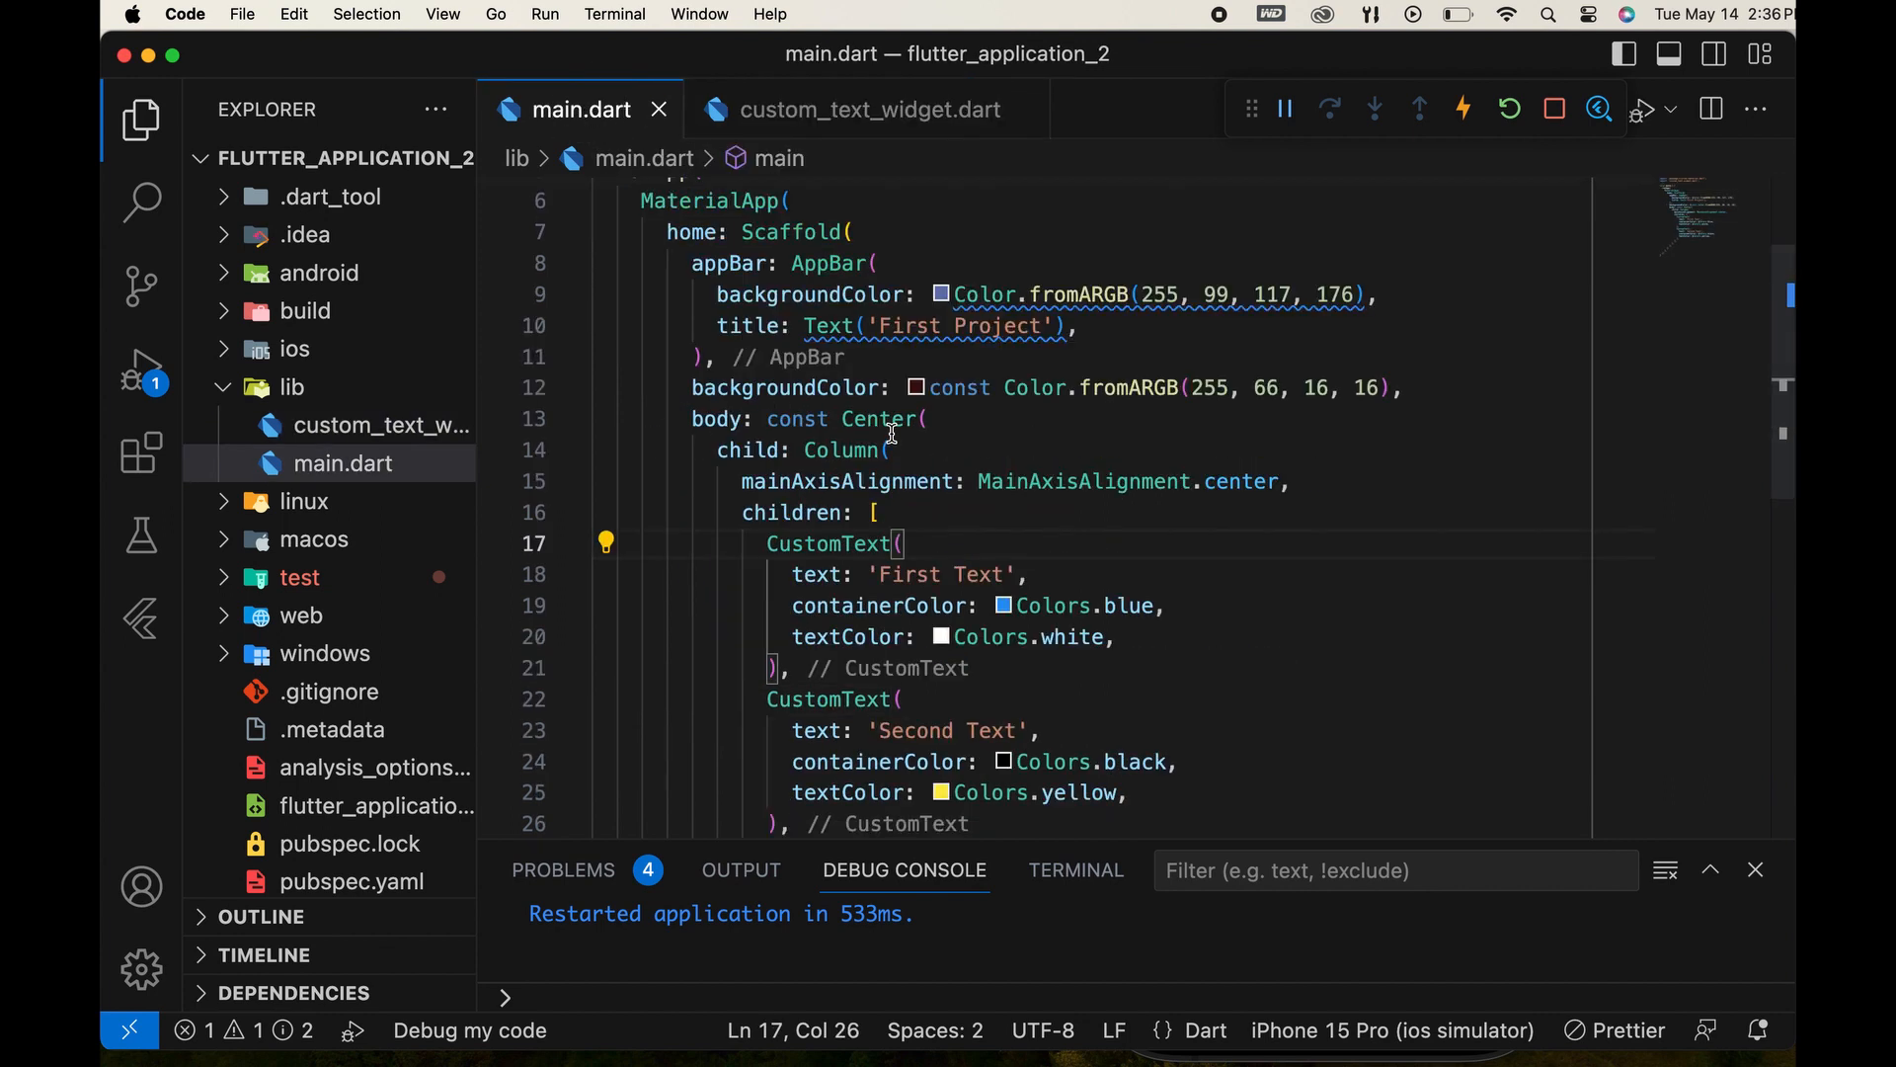